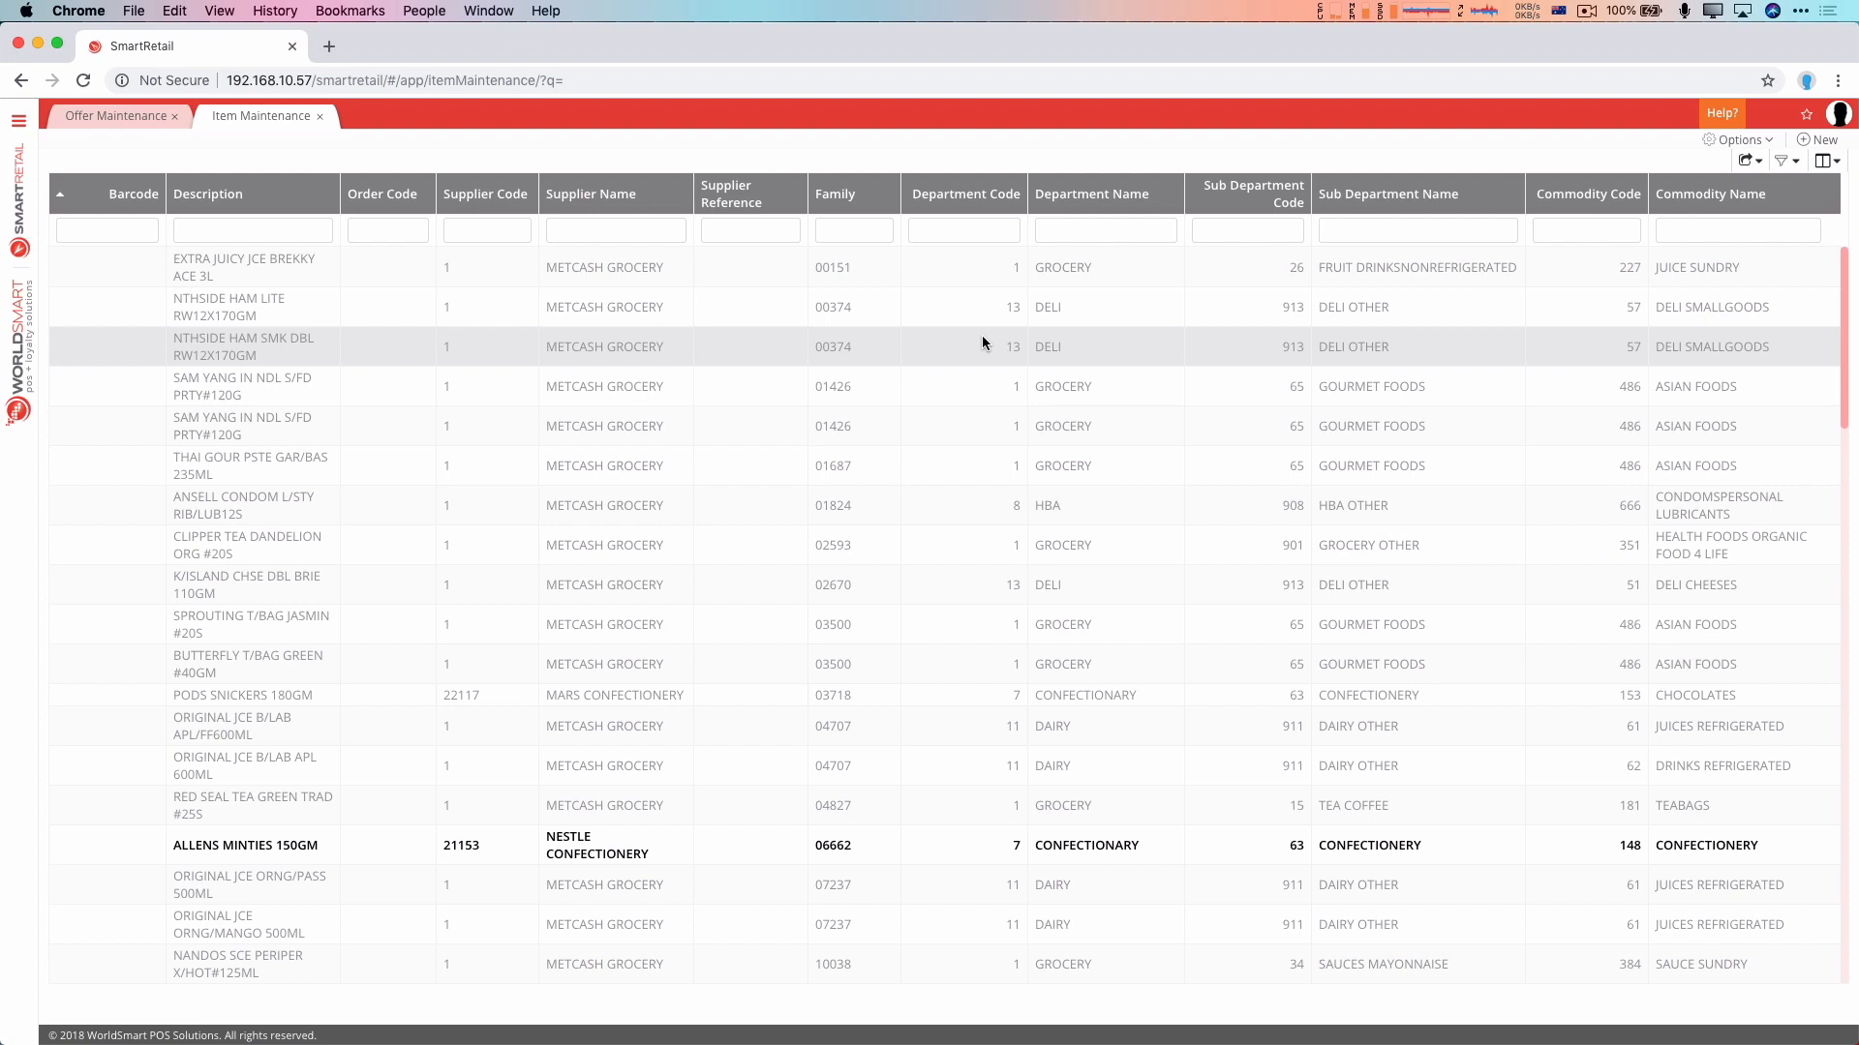
{"action": "mouse_move", "coordinate": [1218, 223]}
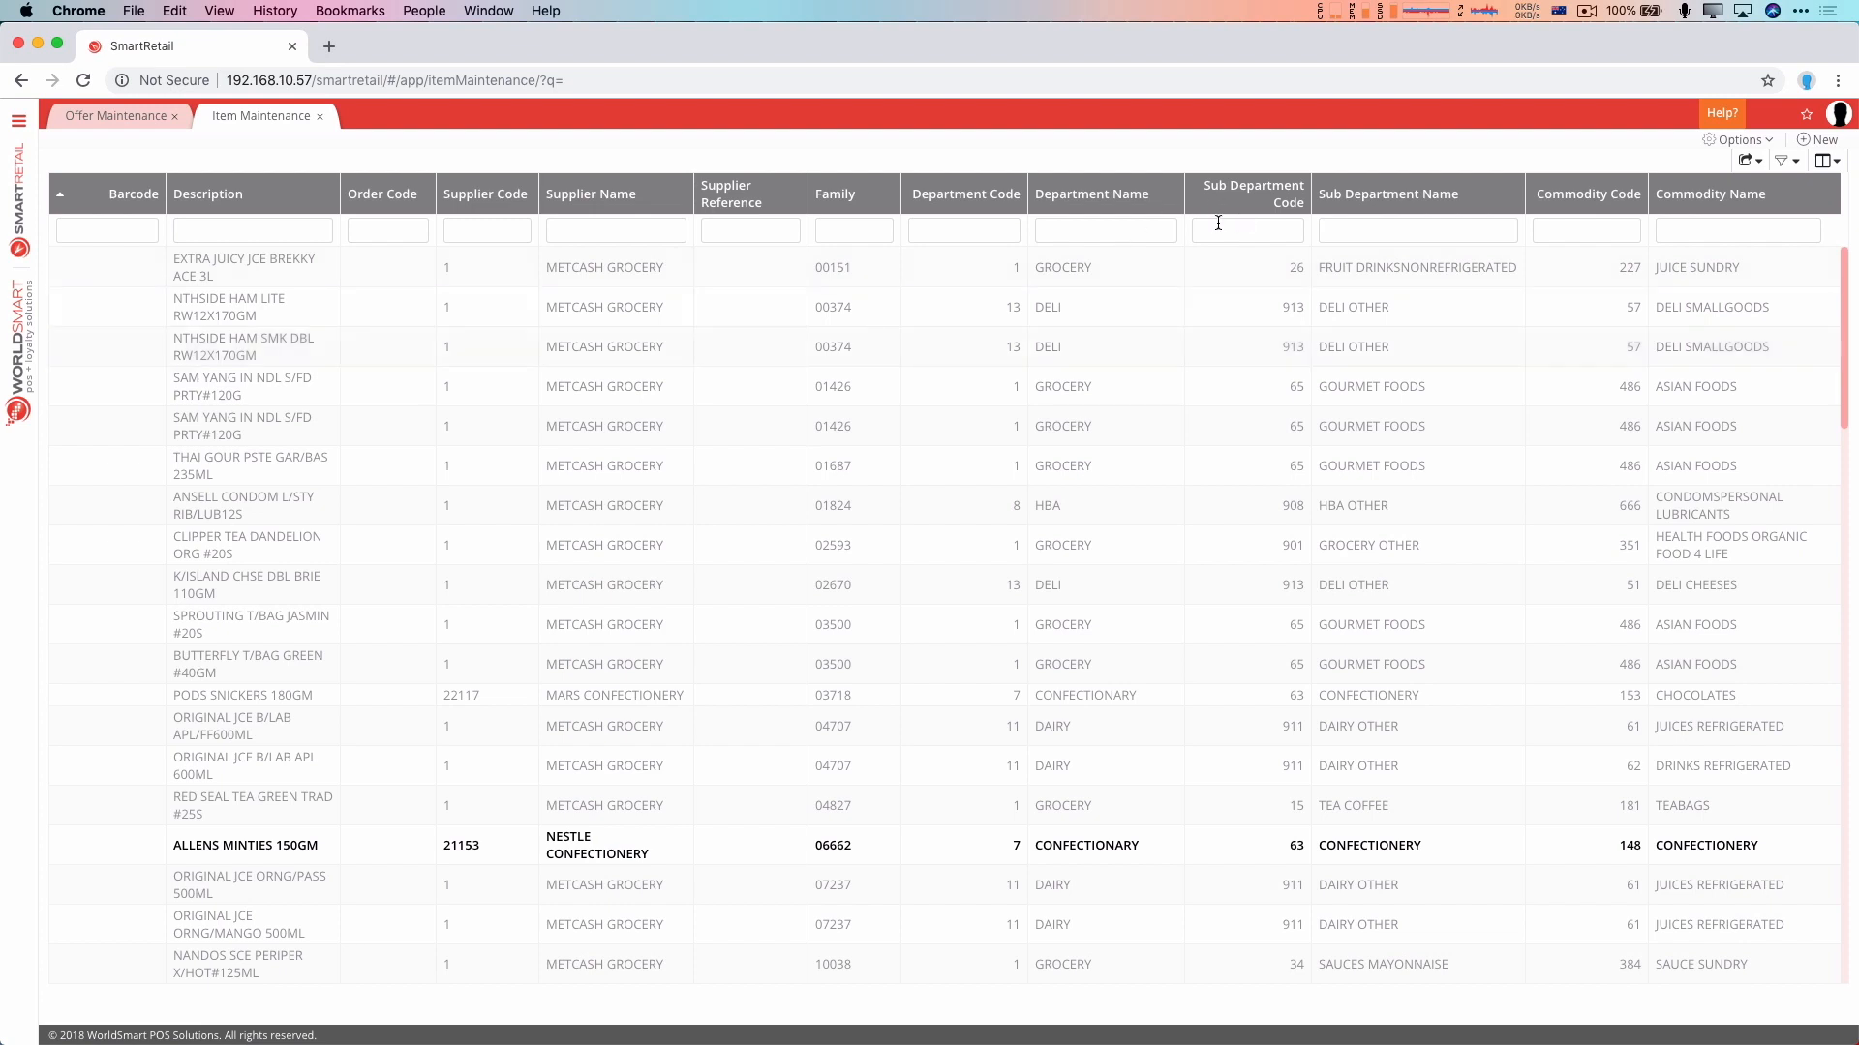
{"action": "mouse_move", "coordinate": [1239, 472]}
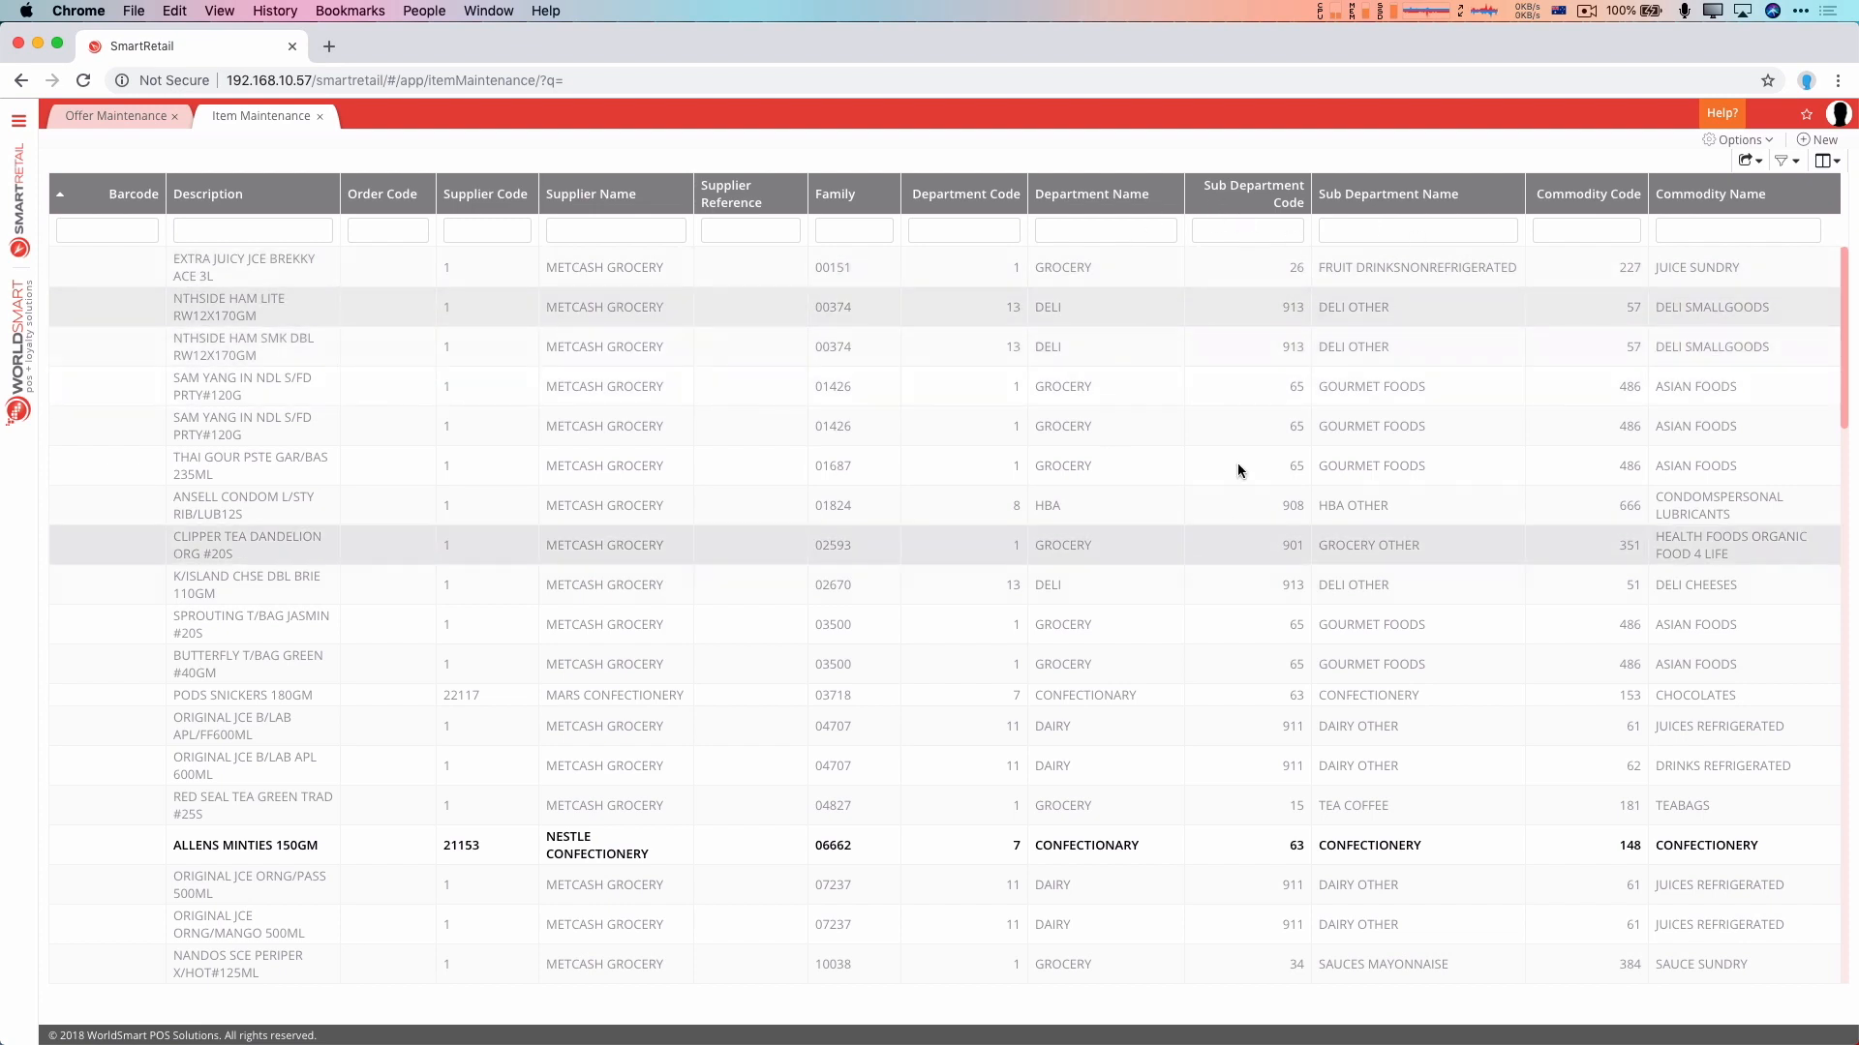
{"action": "mouse_move", "coordinate": [944, 603]}
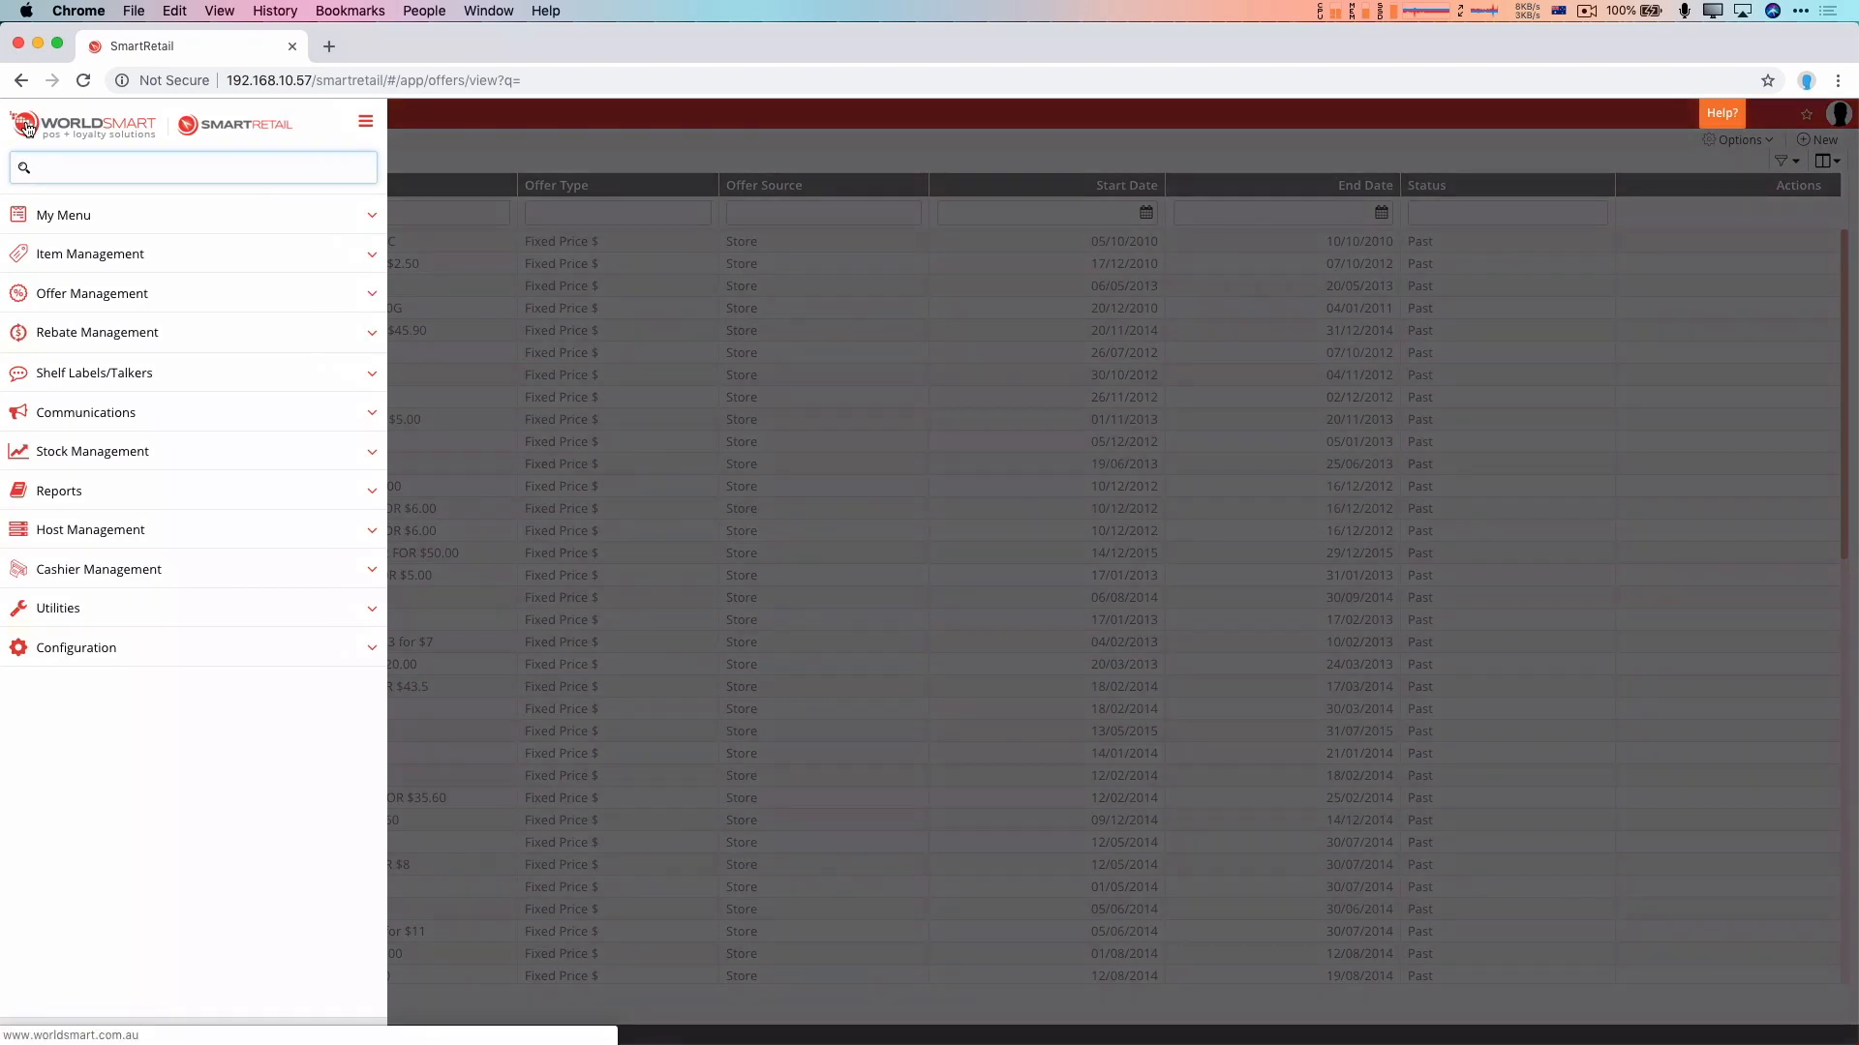
Search the navigation for 'item main' and open Item Maintenance
{"action": "type", "text": "item main"}
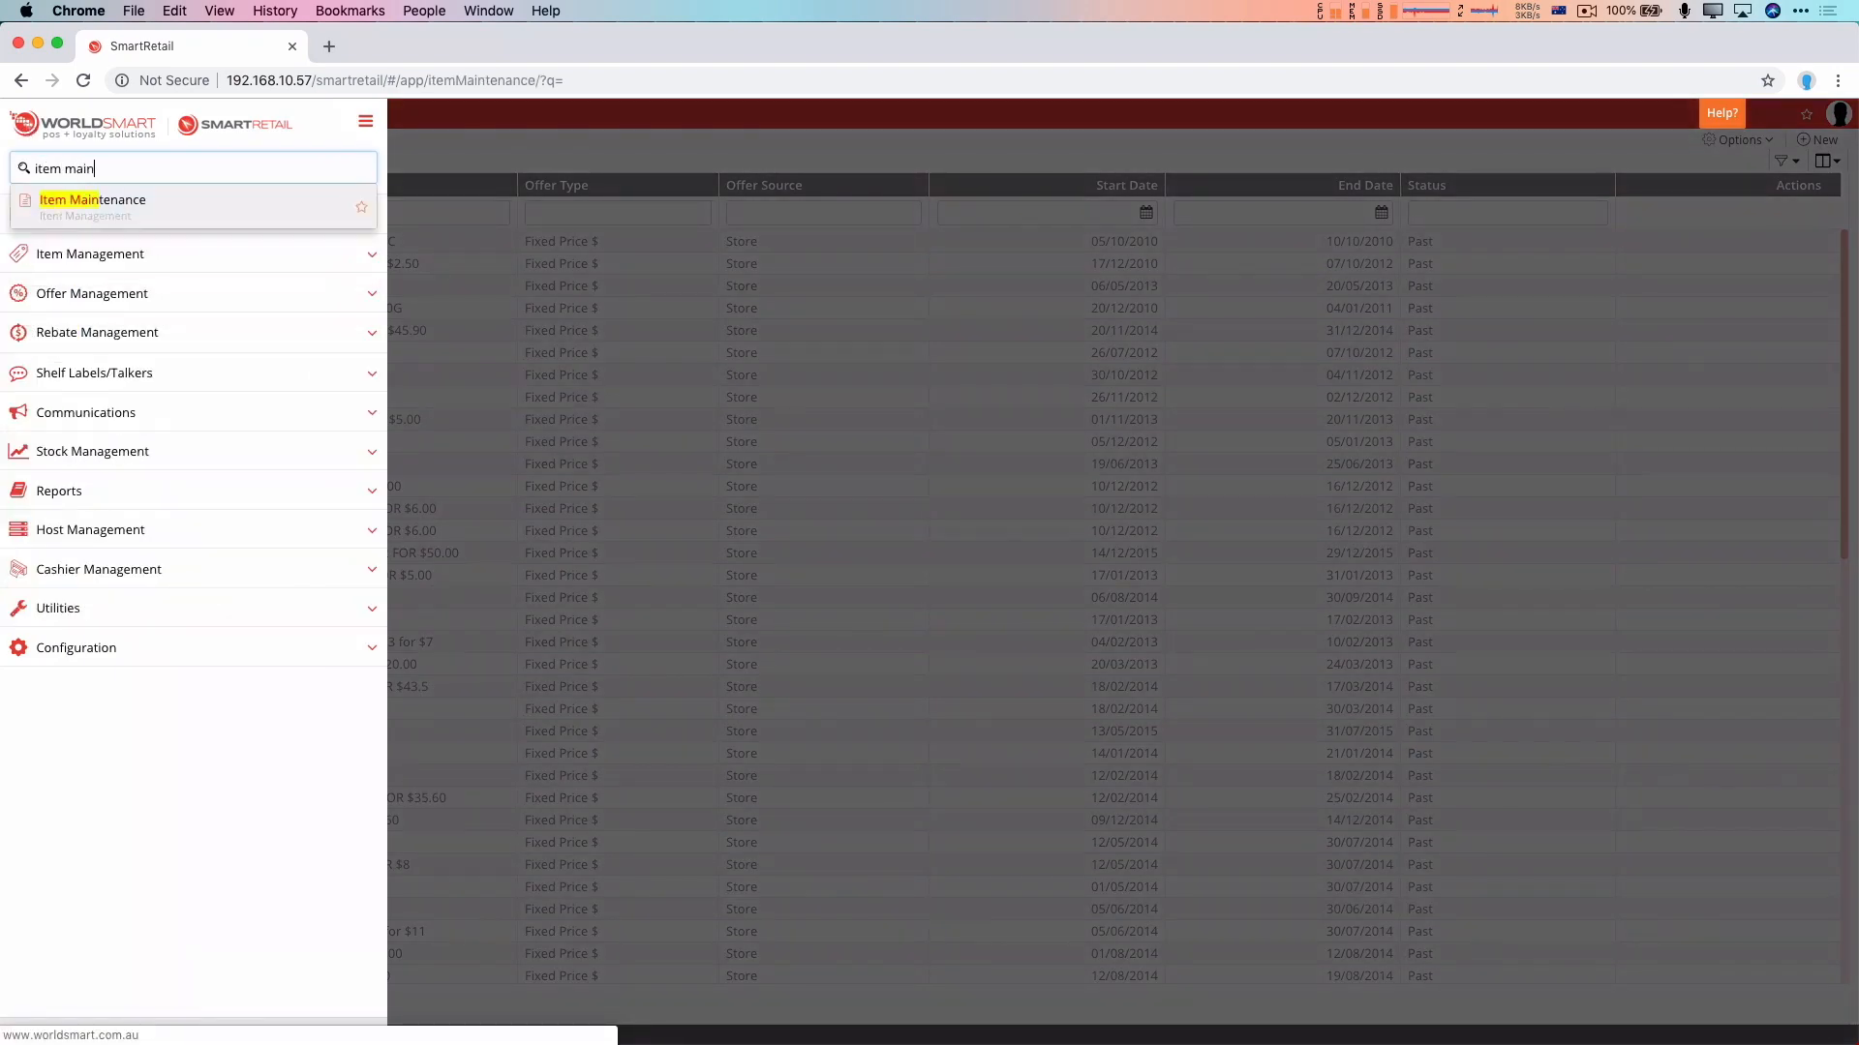
{"action": "left_click", "coordinate": [91, 200]}
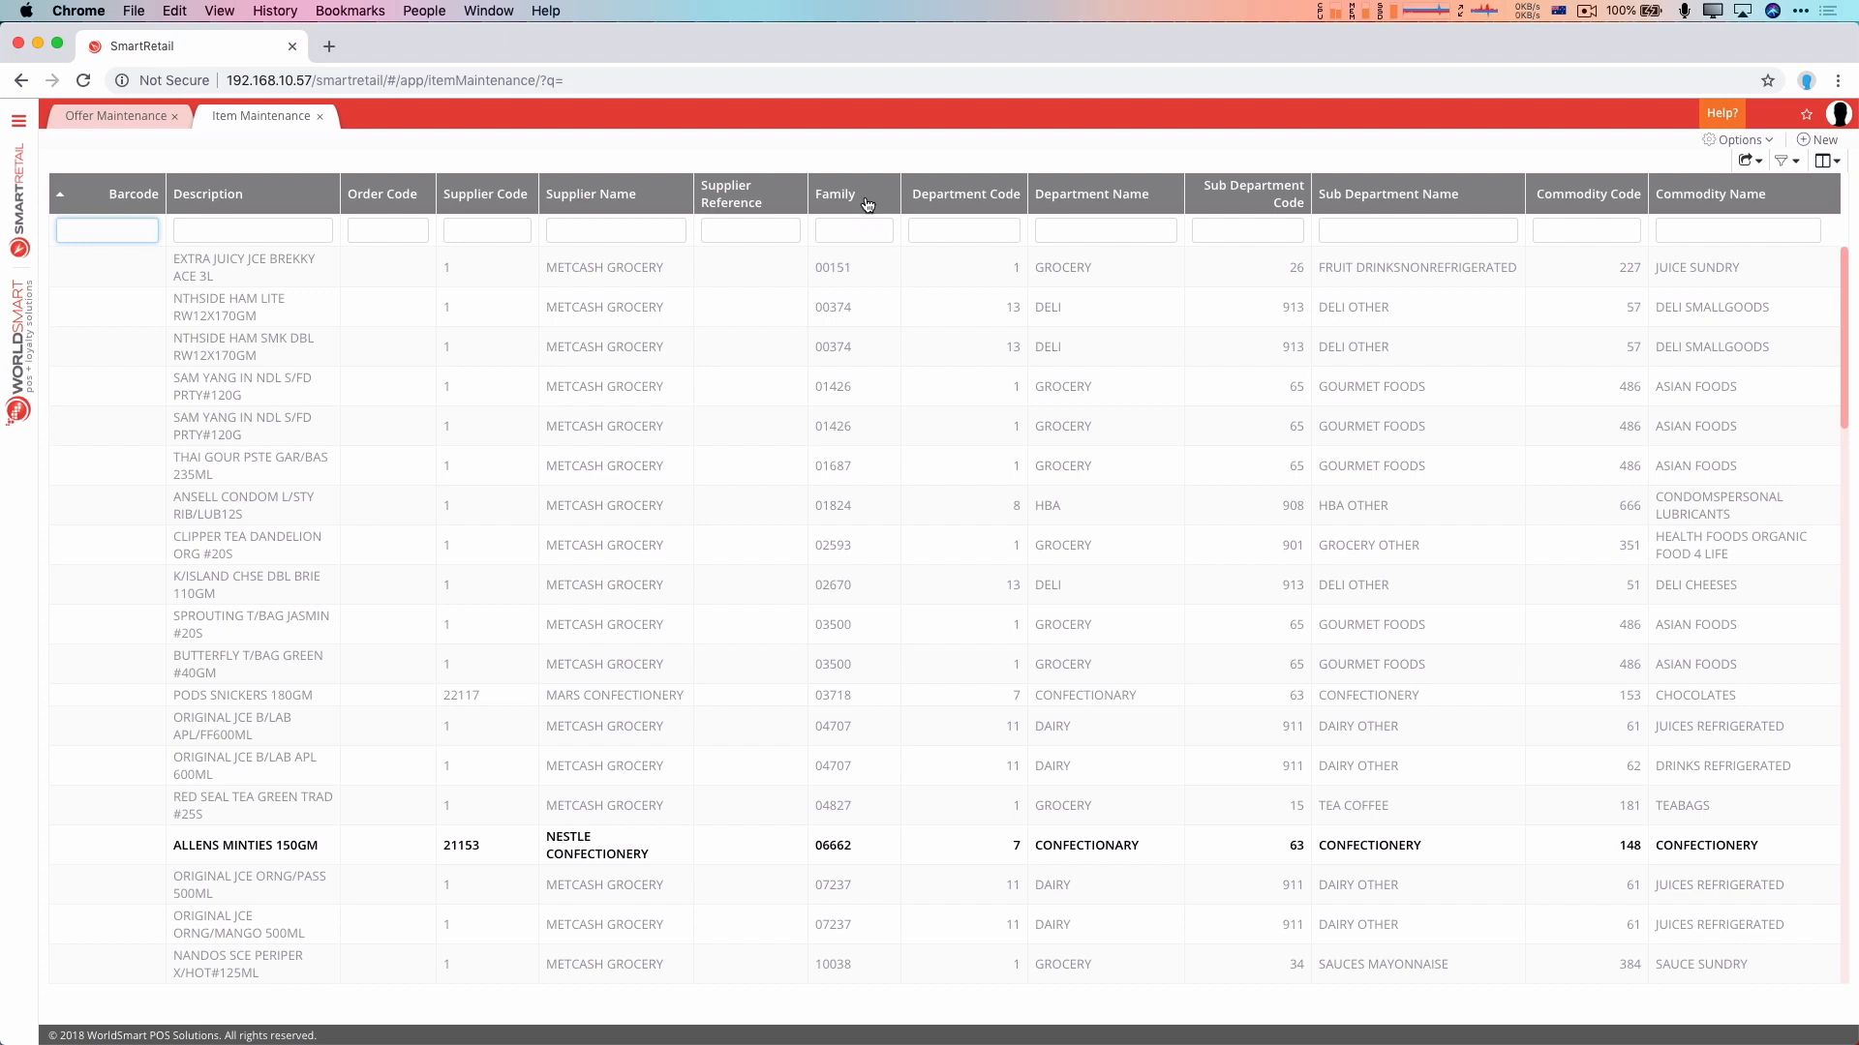
{"action": "mouse_move", "coordinate": [860, 195]}
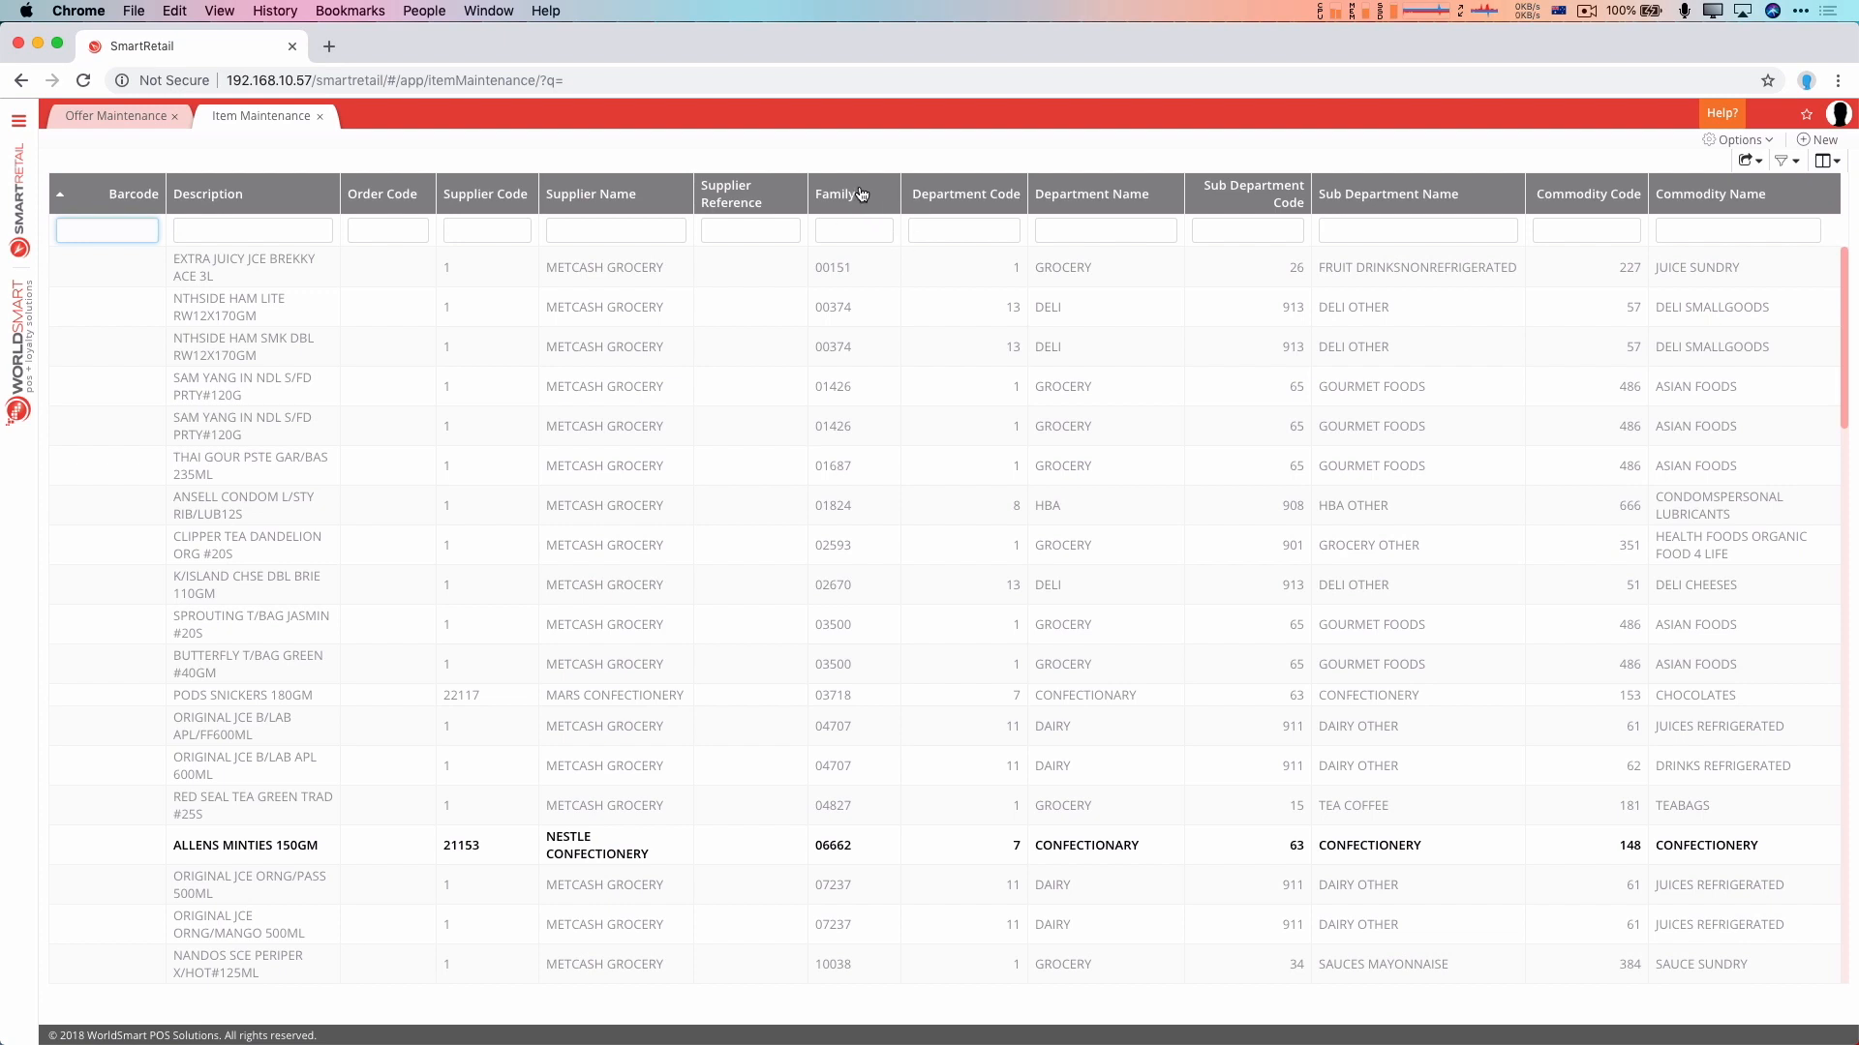
{"action": "mouse_move", "coordinate": [450, 201]}
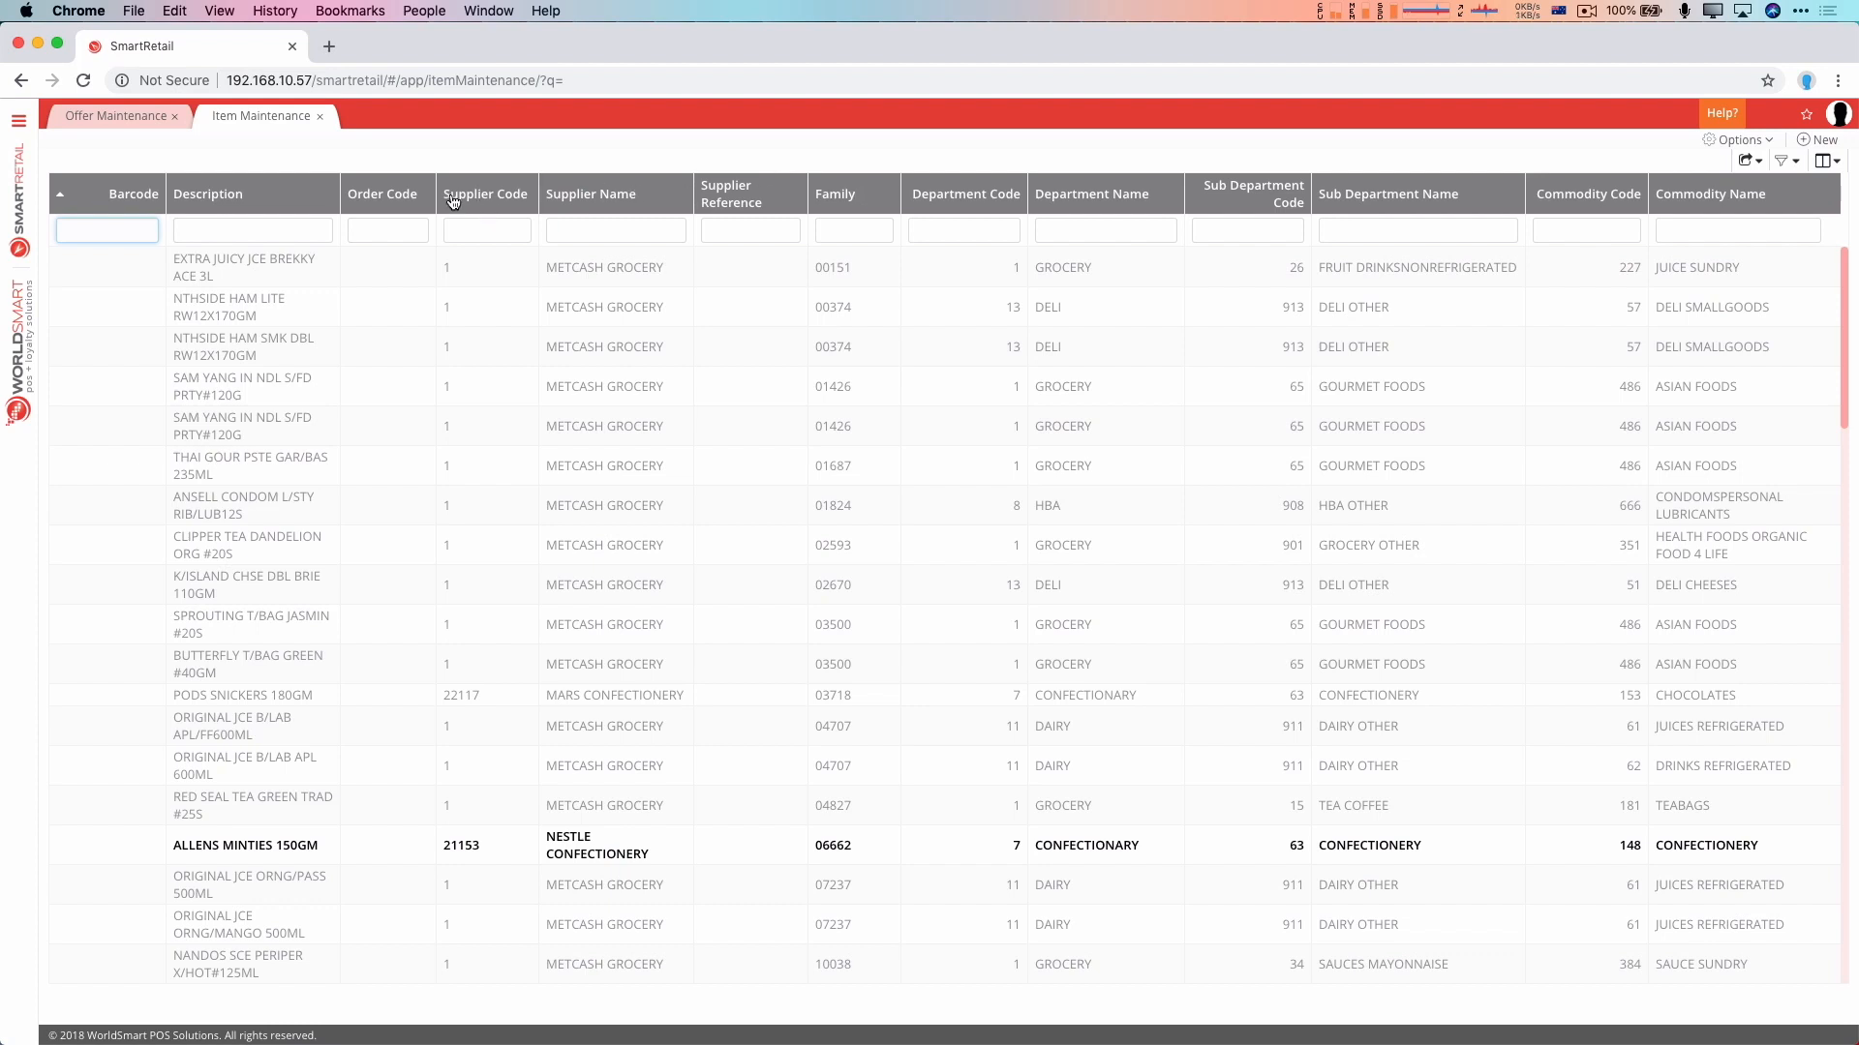
{"action": "left_click_drag", "start_coordinate": [486, 193], "coordinate": [759, 194]}
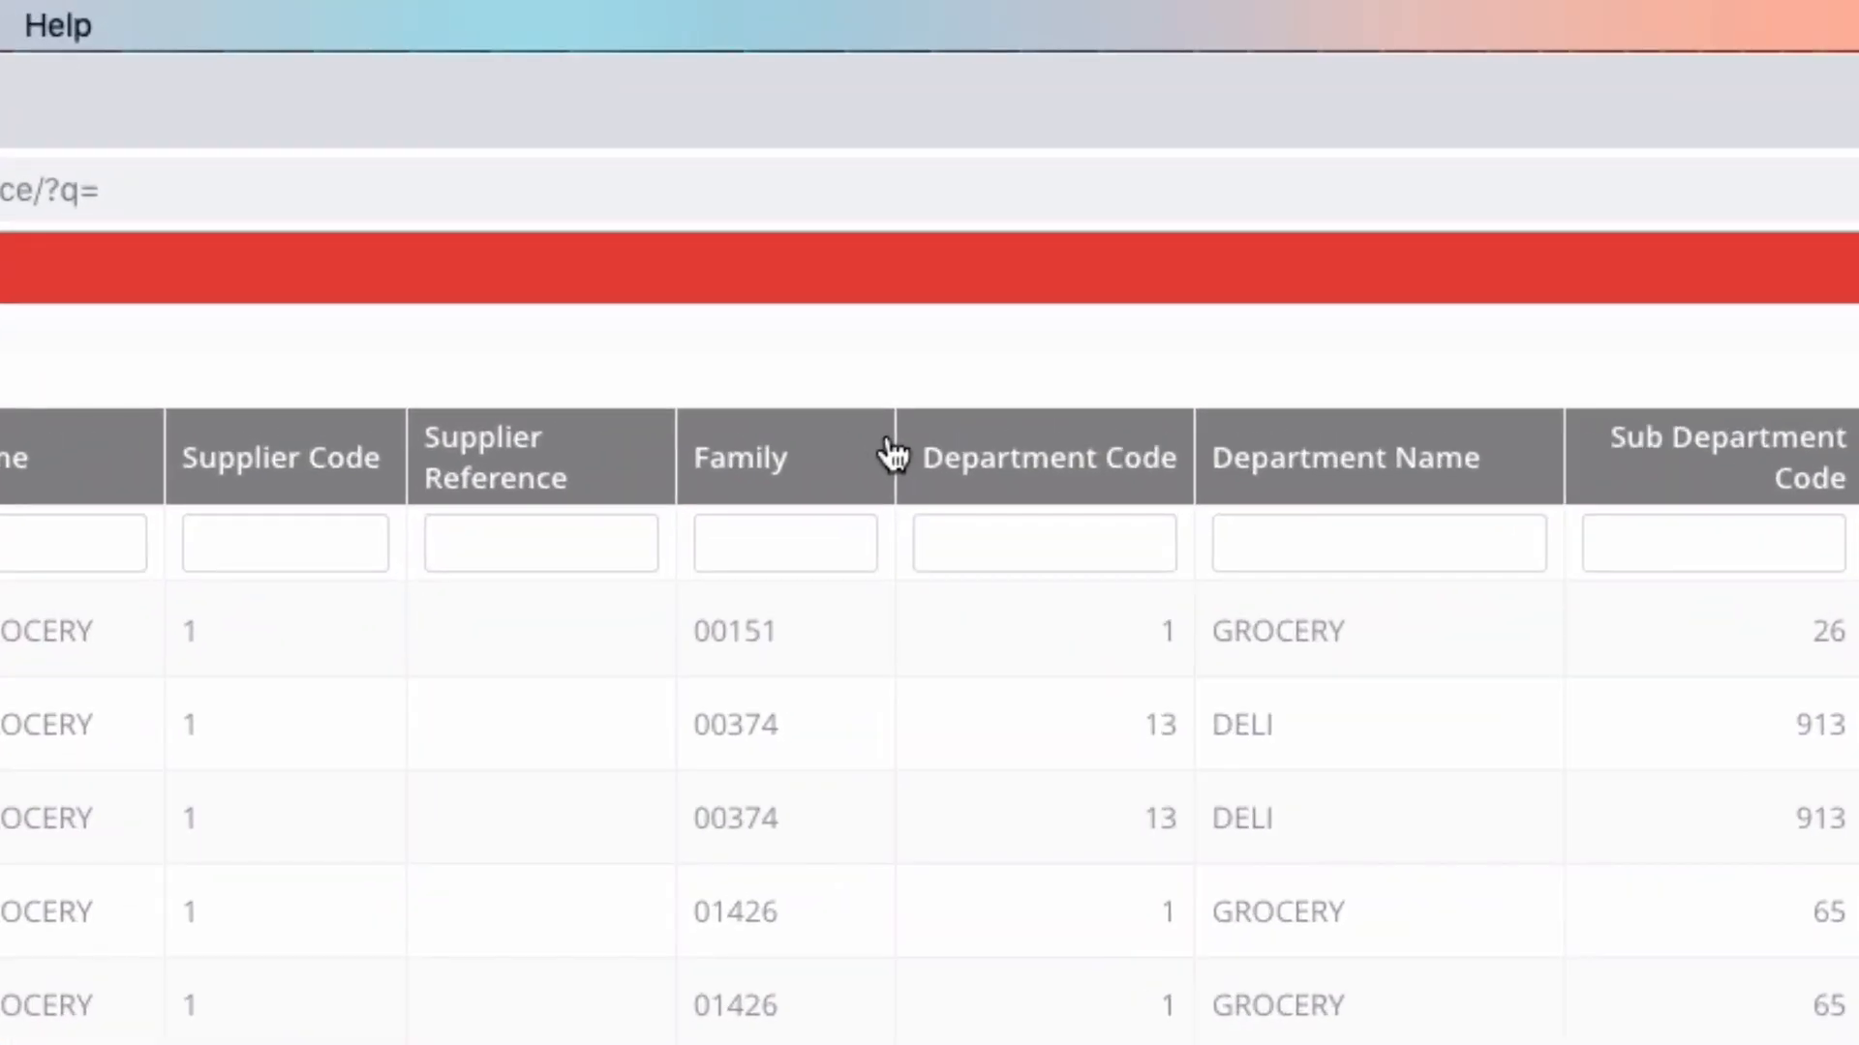
{"action": "mouse_move", "coordinate": [891, 438]}
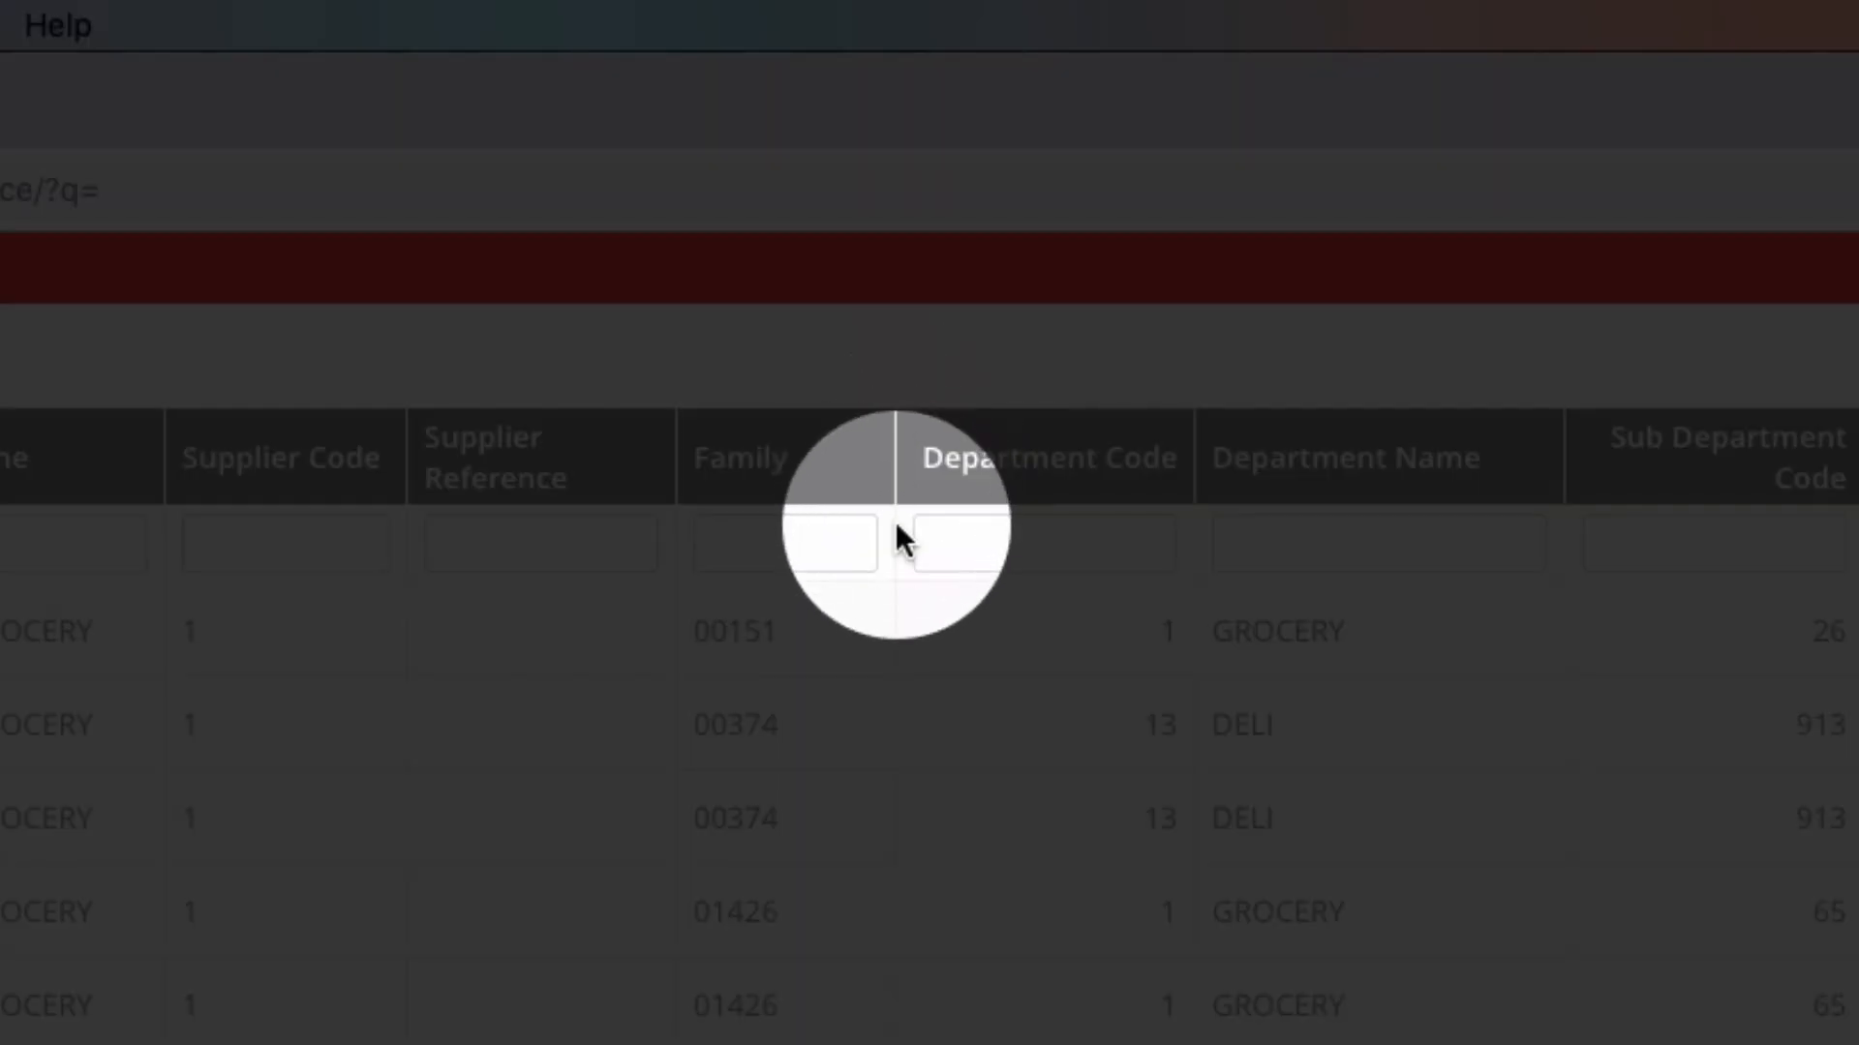
{"action": "mouse_move", "coordinate": [897, 450]}
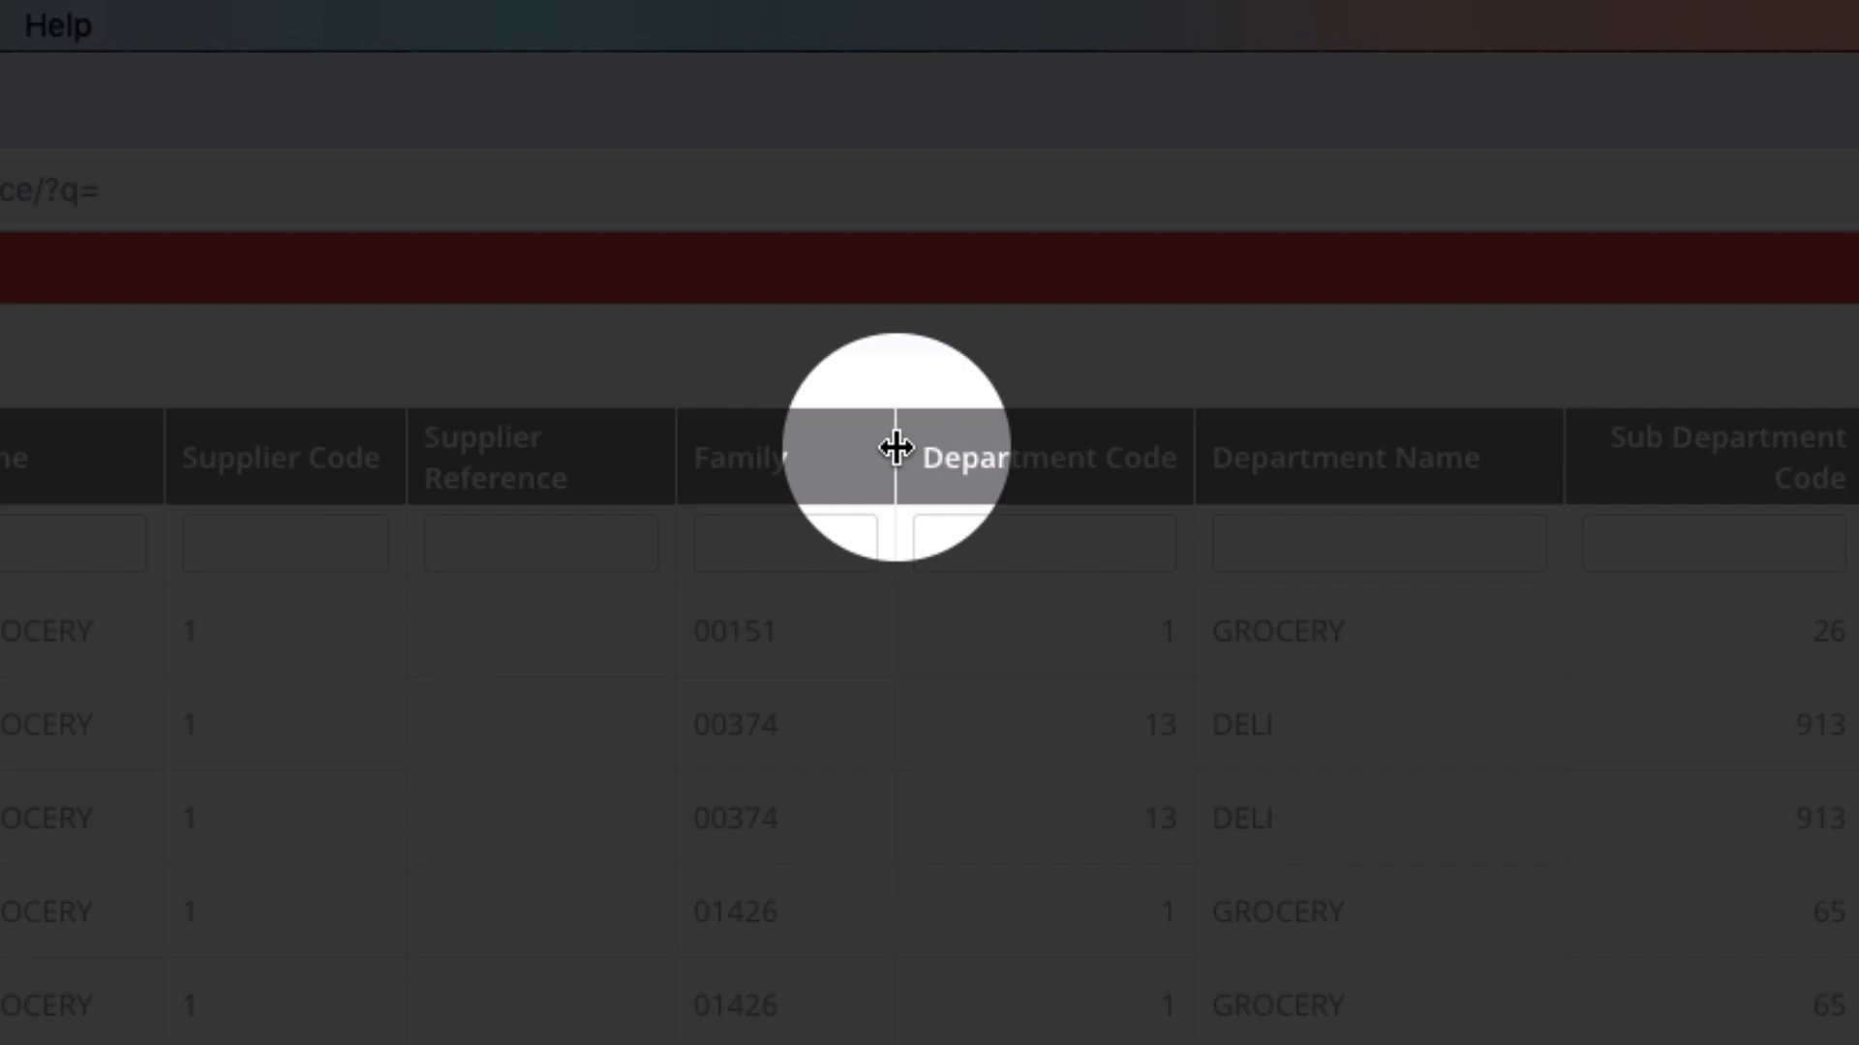
Widen the Family and Description columns and narrow Department Code in the item grid
{"action": "left_click_drag", "start_coordinate": [901, 456], "coordinate": [996, 456]}
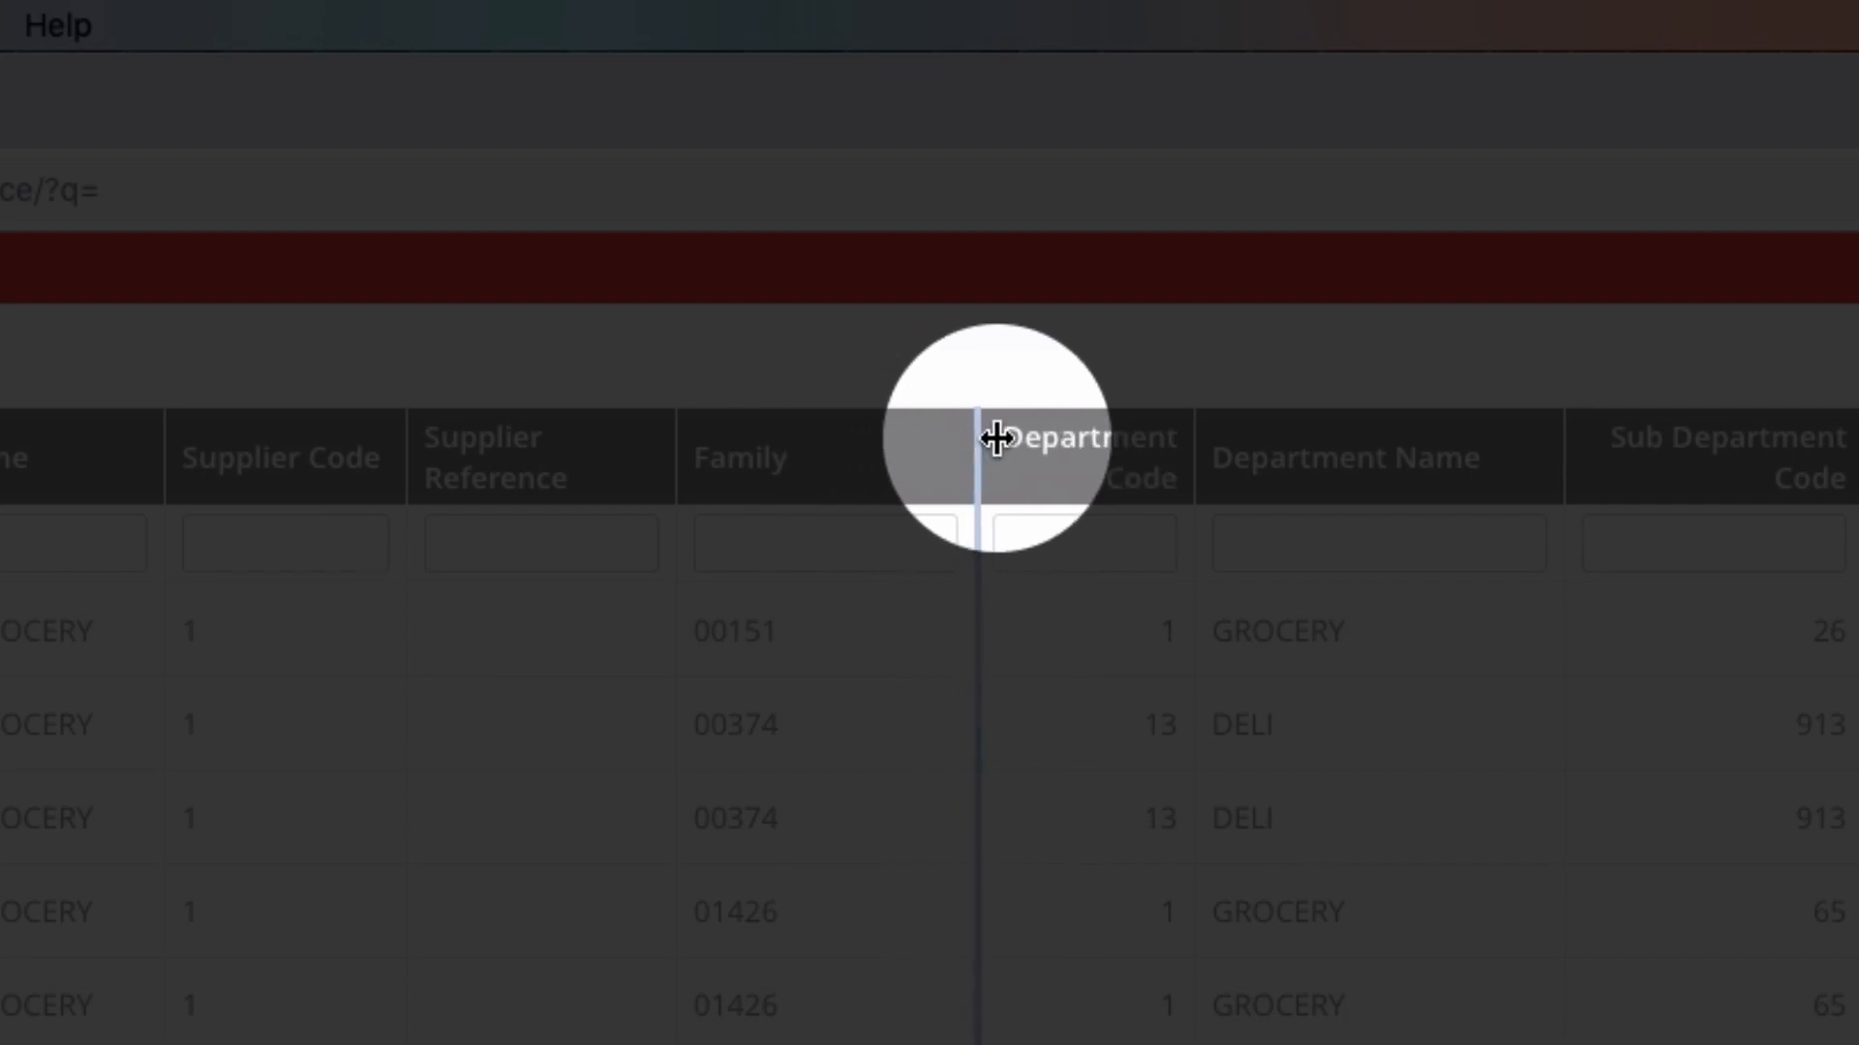
{"action": "left_click_drag", "start_coordinate": [996, 449], "coordinate": [866, 448]}
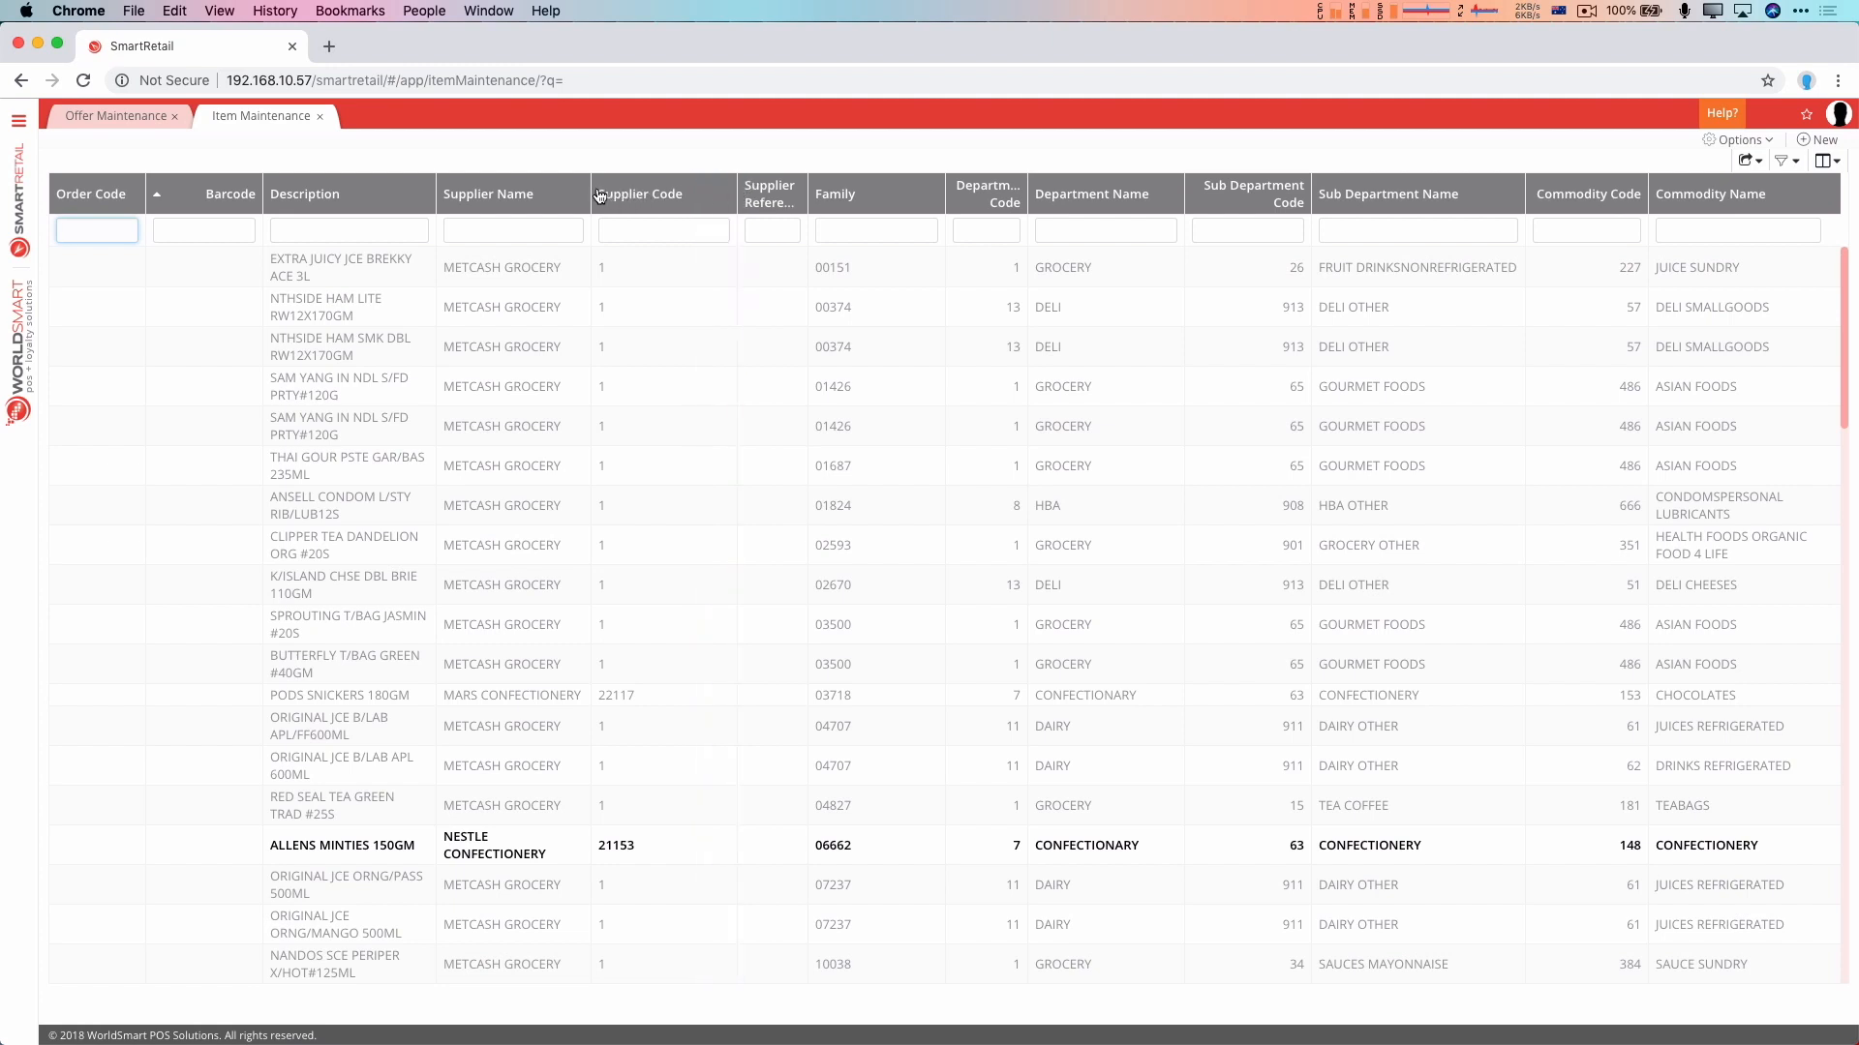
{"action": "left_click_drag", "start_coordinate": [598, 193], "coordinate": [653, 193]}
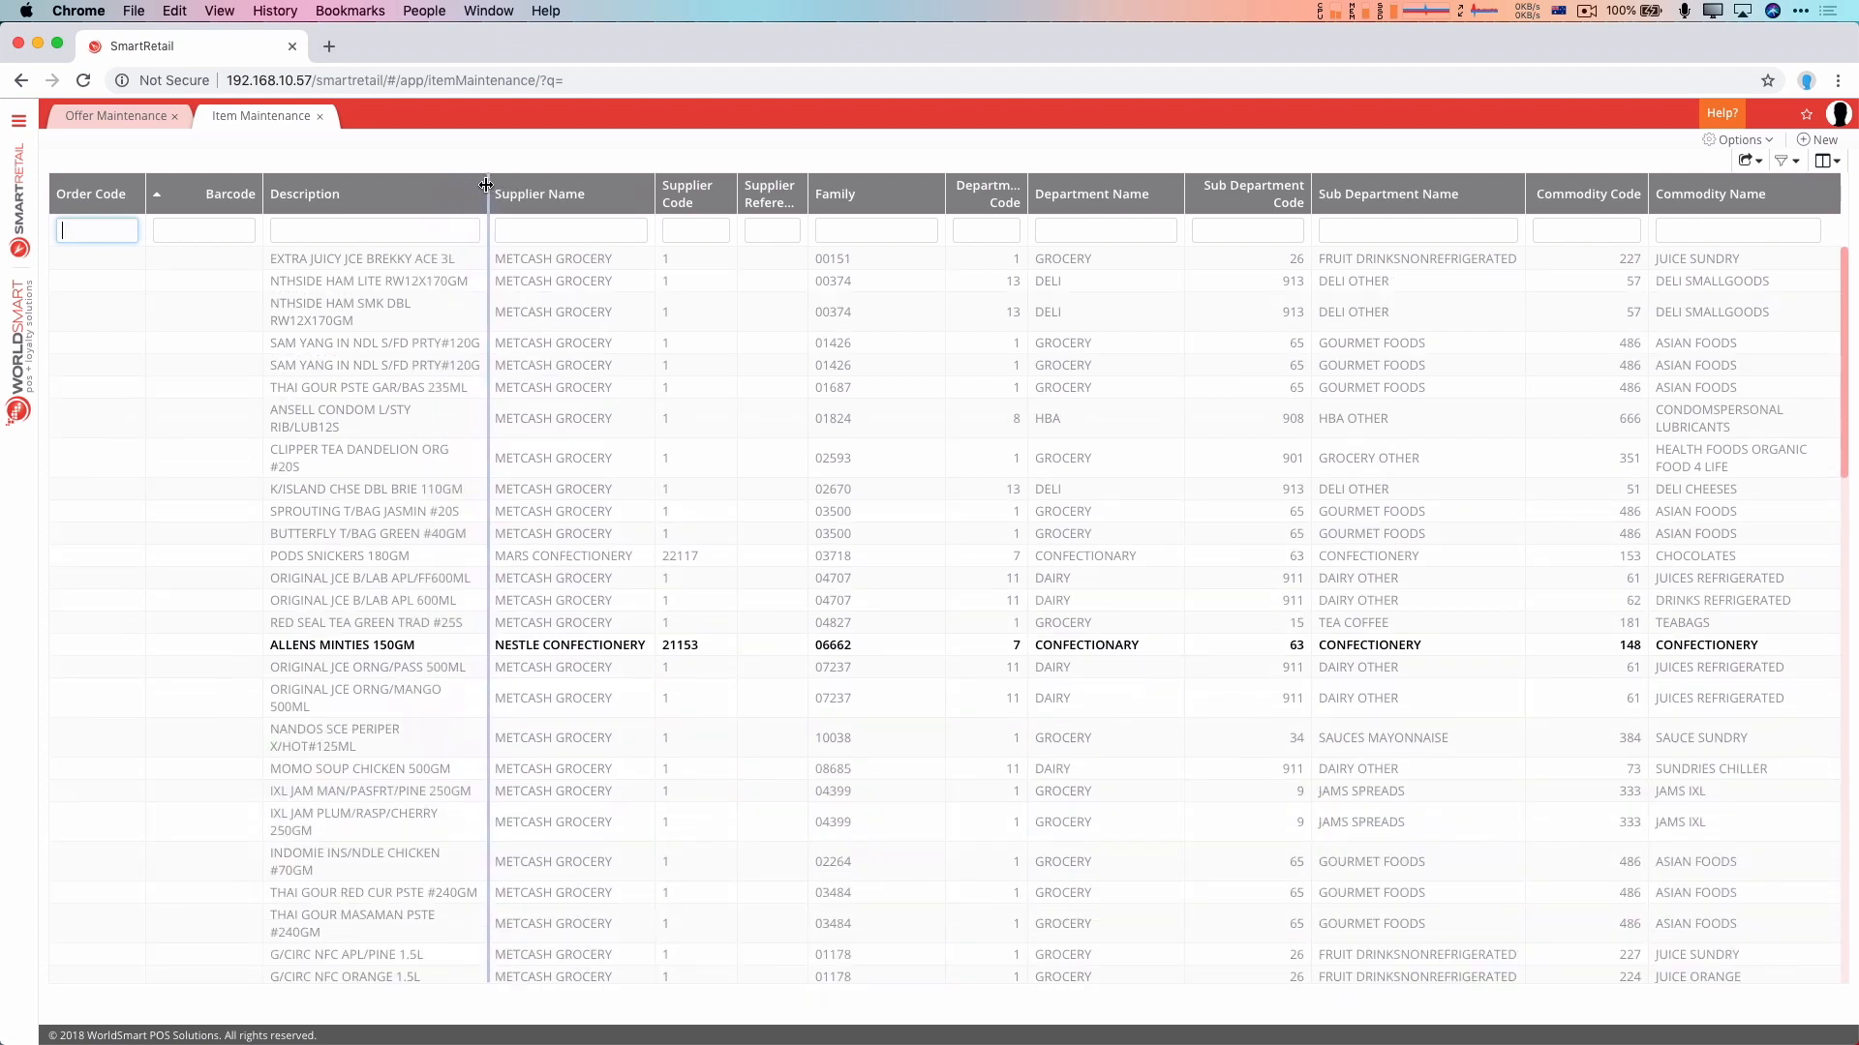
{"action": "mouse_move", "coordinate": [557, 195]}
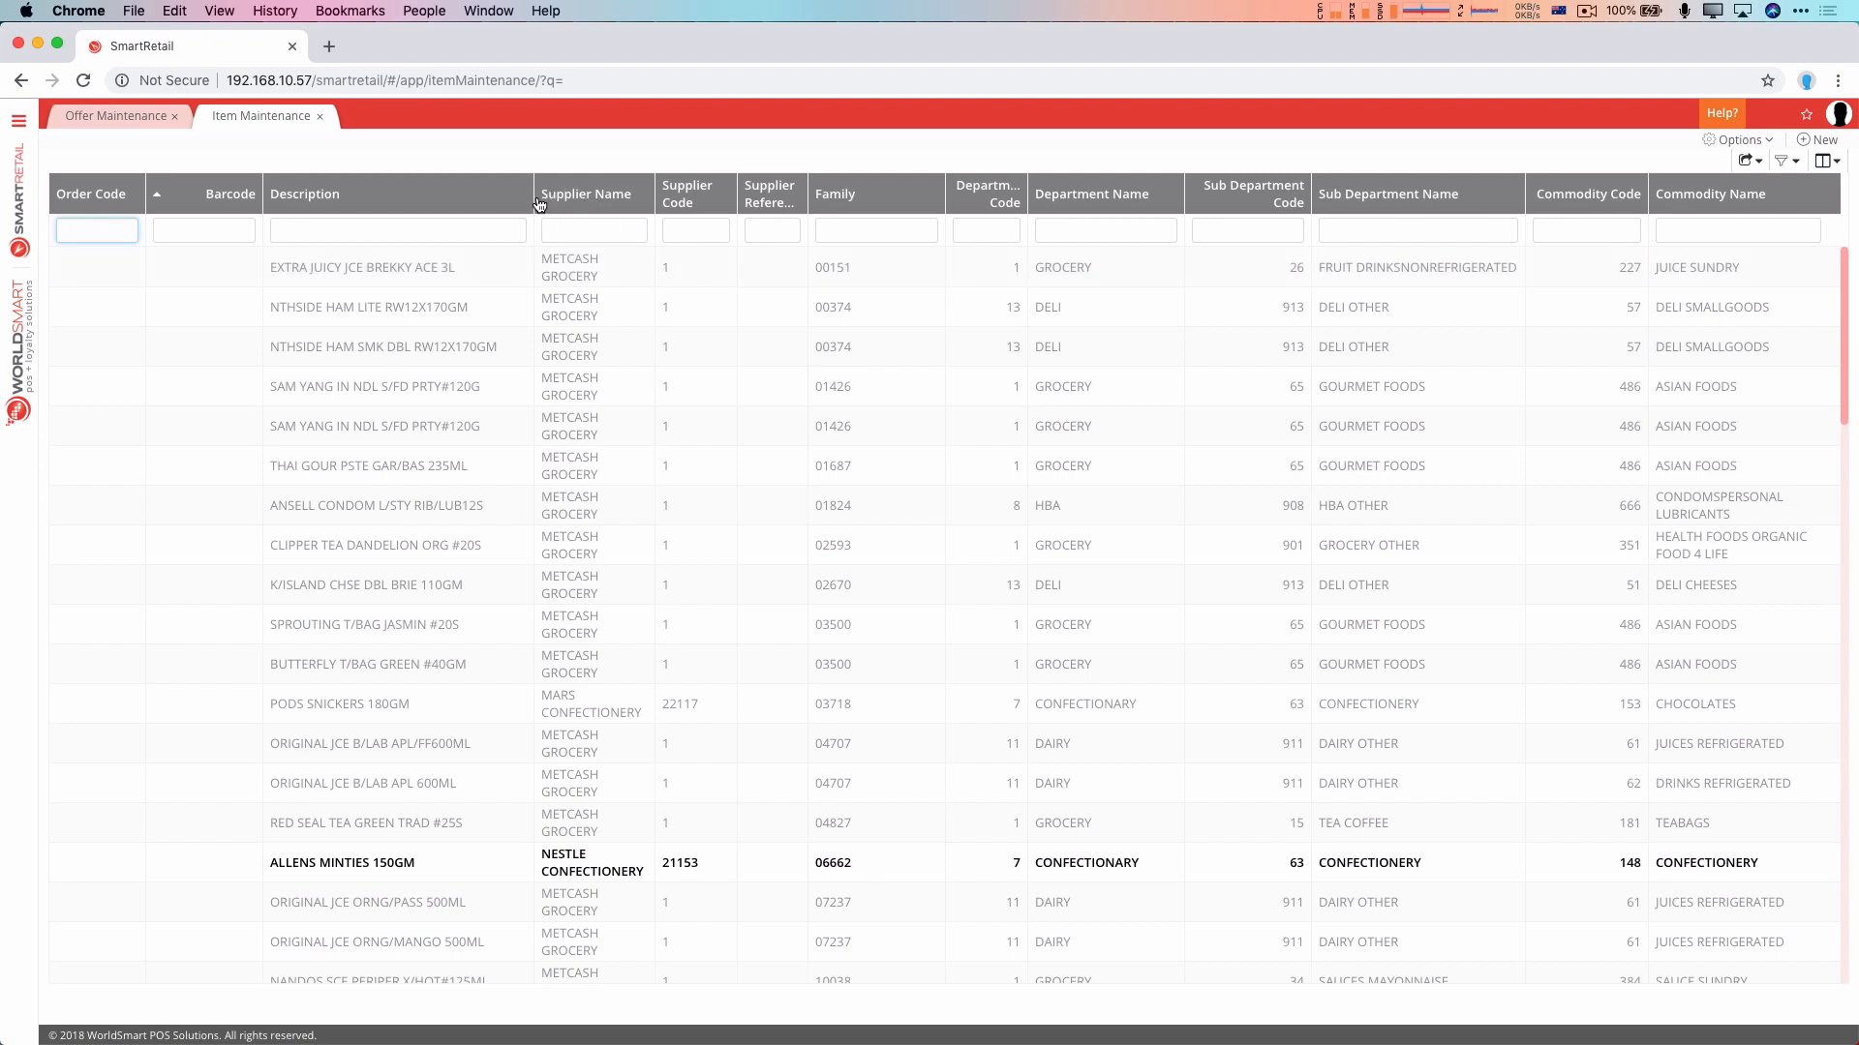
{"action": "scroll", "scroll_direction": "down", "scroll_amount": 3}
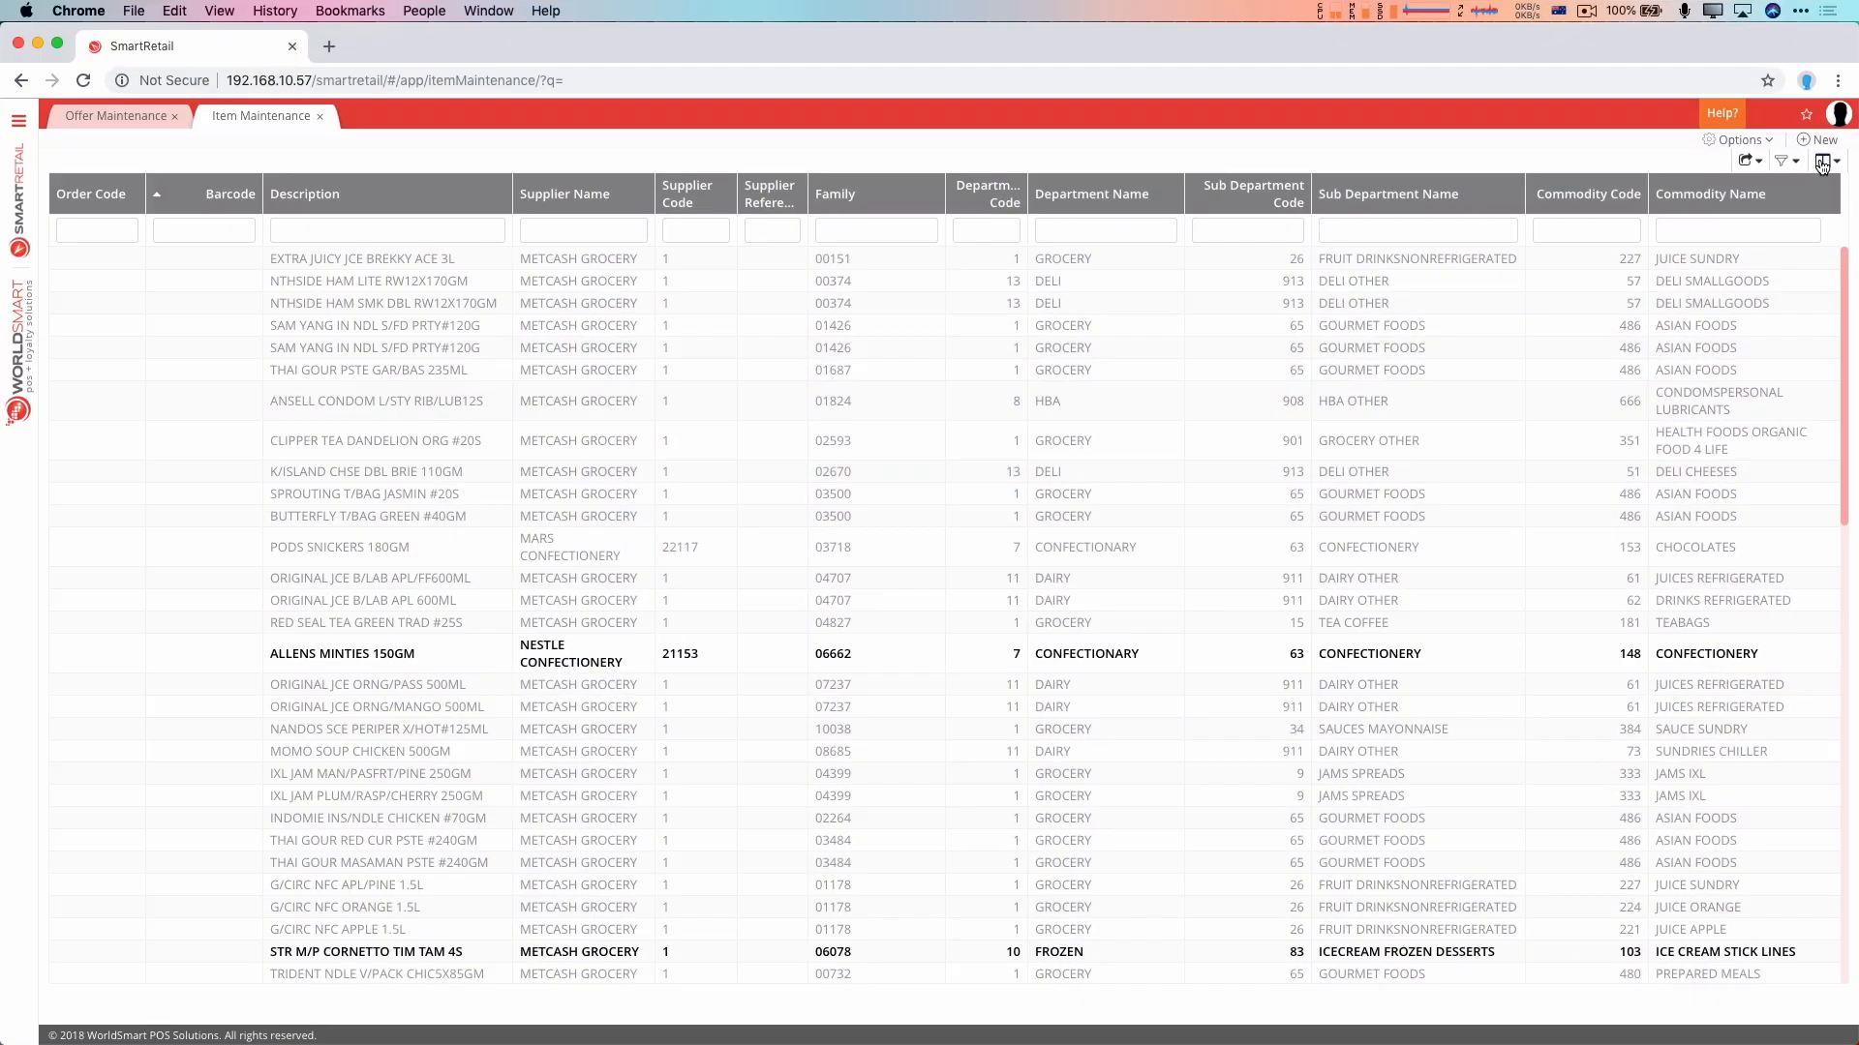
Open the item grid's column chooser, after briefly showing and closing the offers chooser
{"action": "left_click", "coordinate": [1823, 160]}
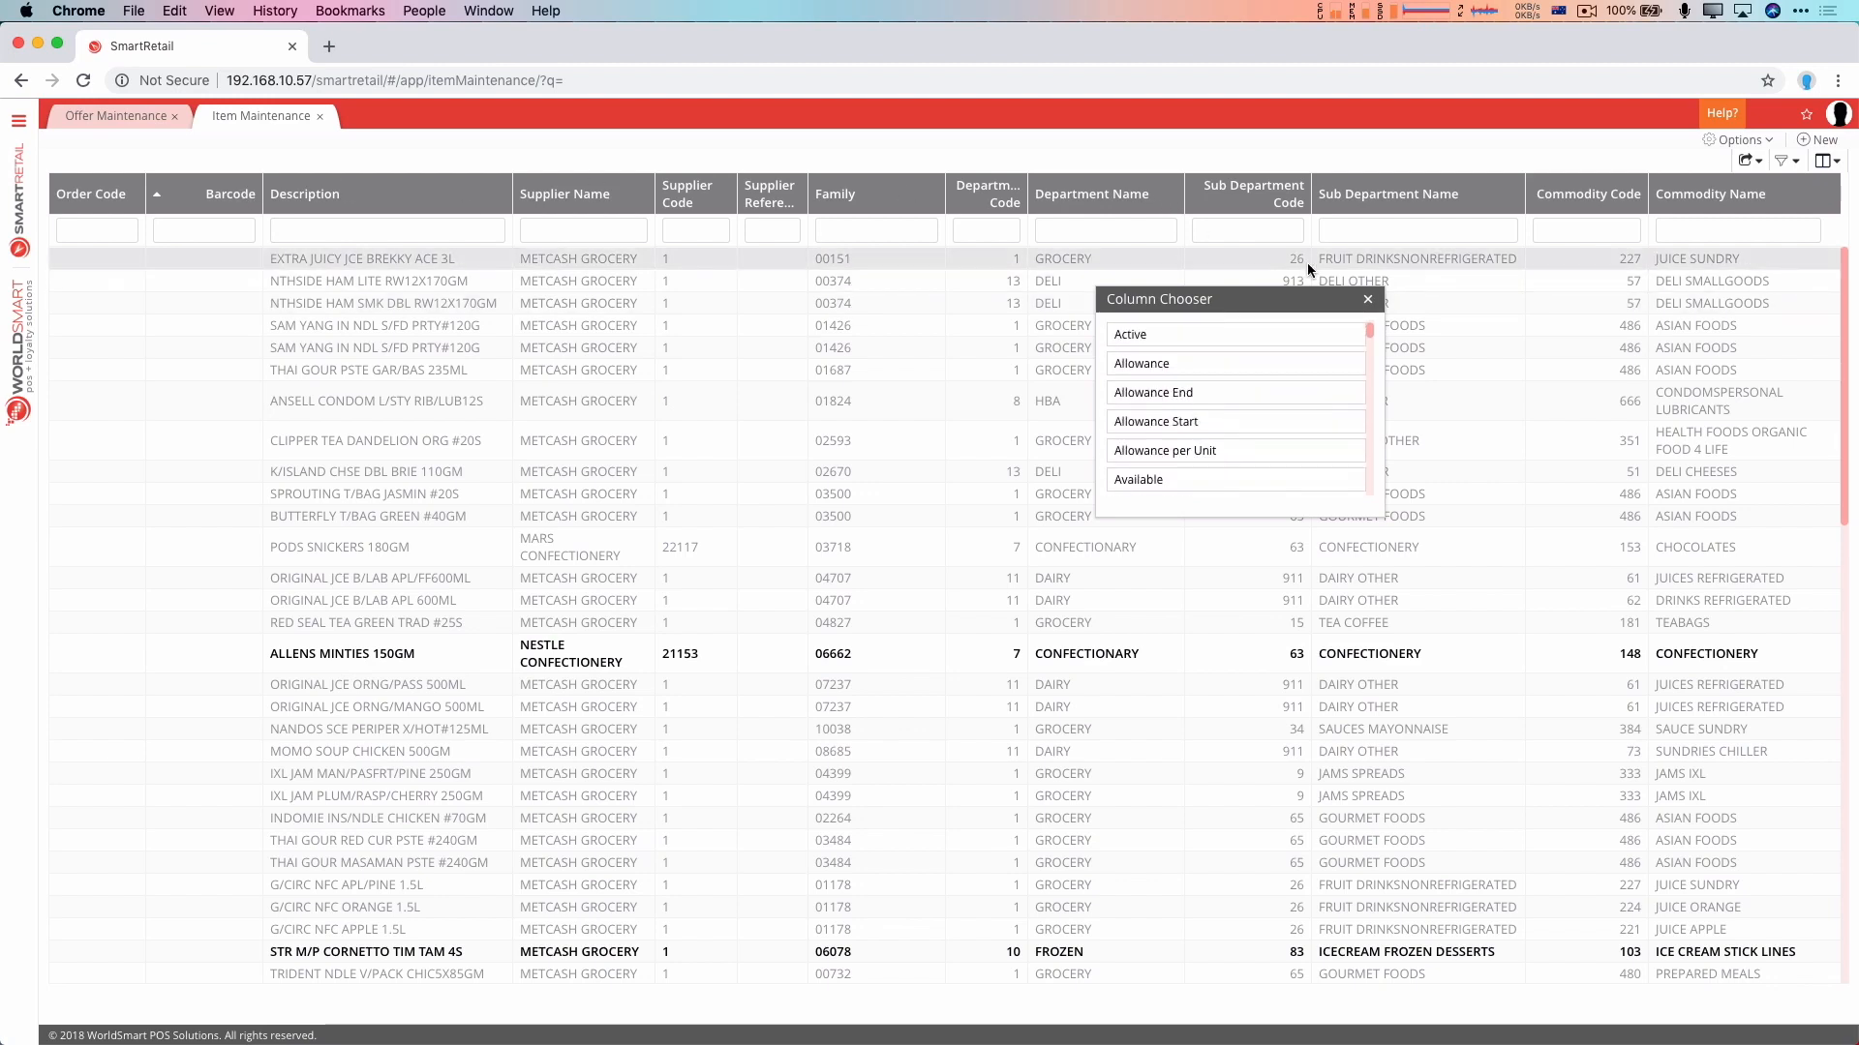
{"action": "left_click", "coordinate": [115, 115]}
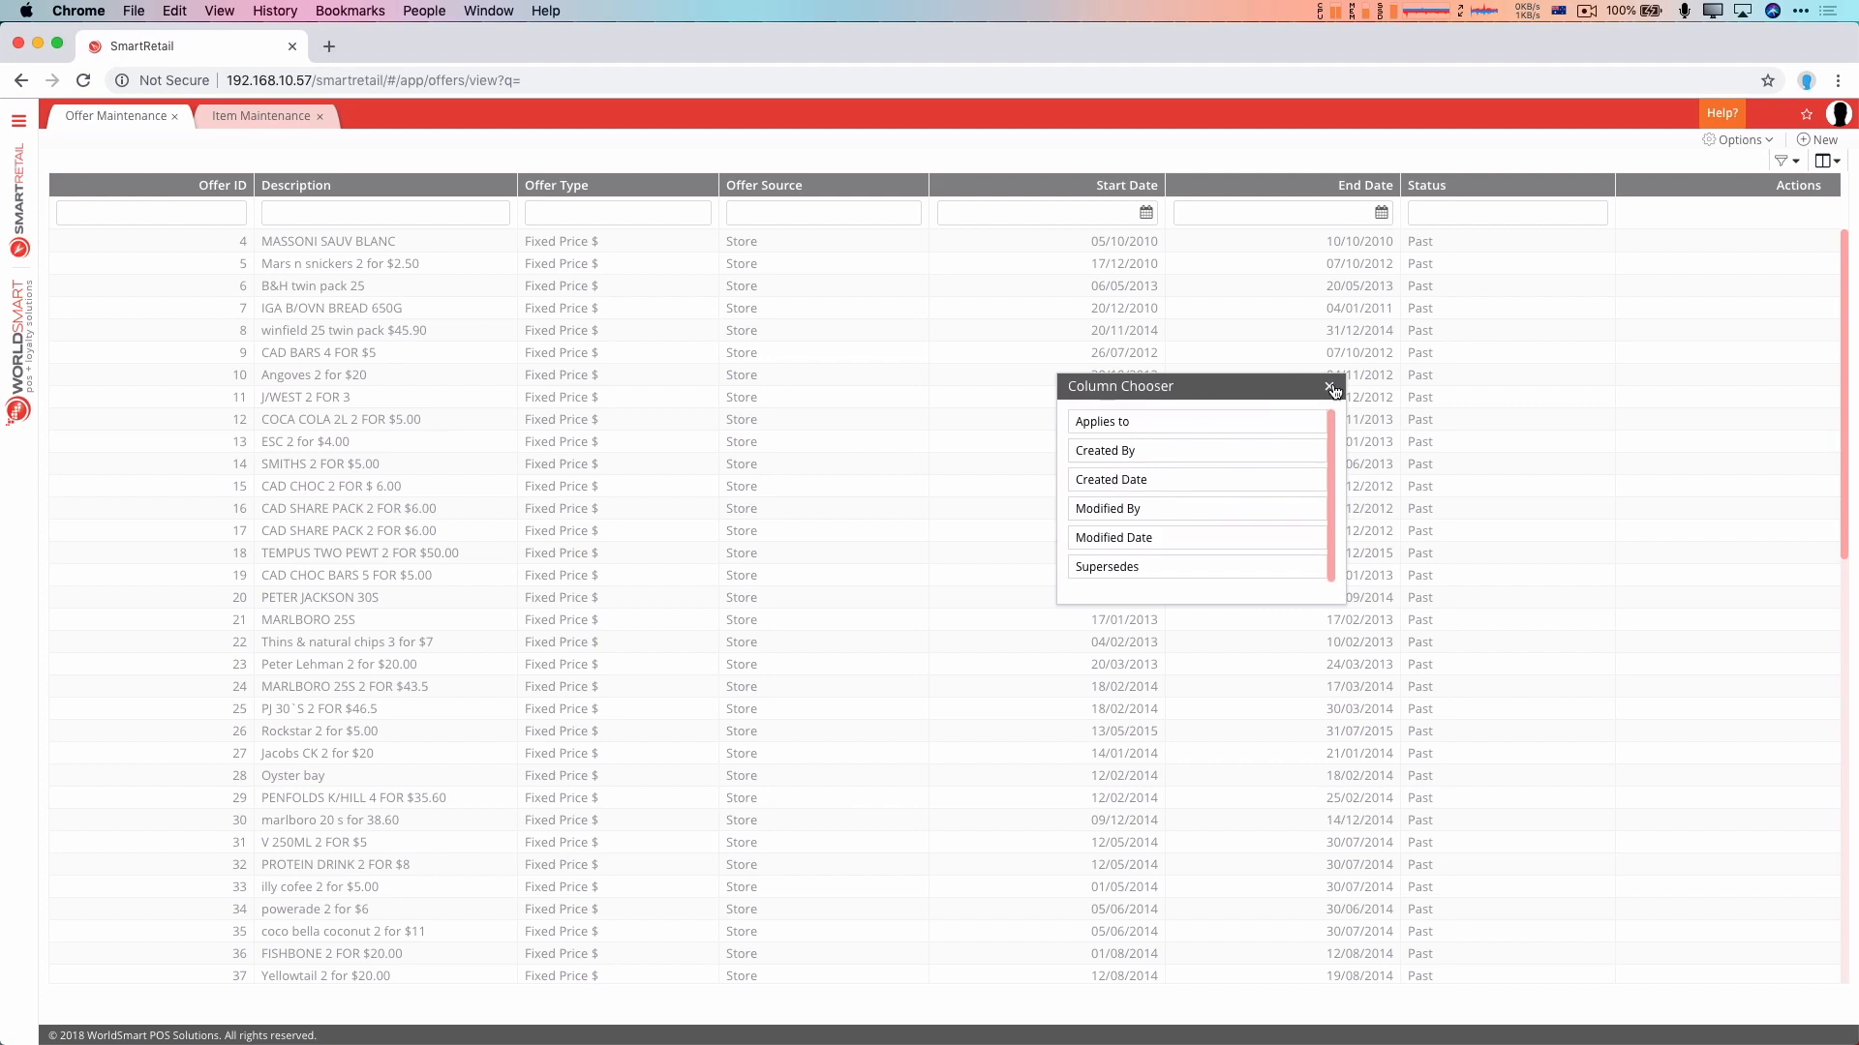
{"action": "left_click", "coordinate": [260, 116]}
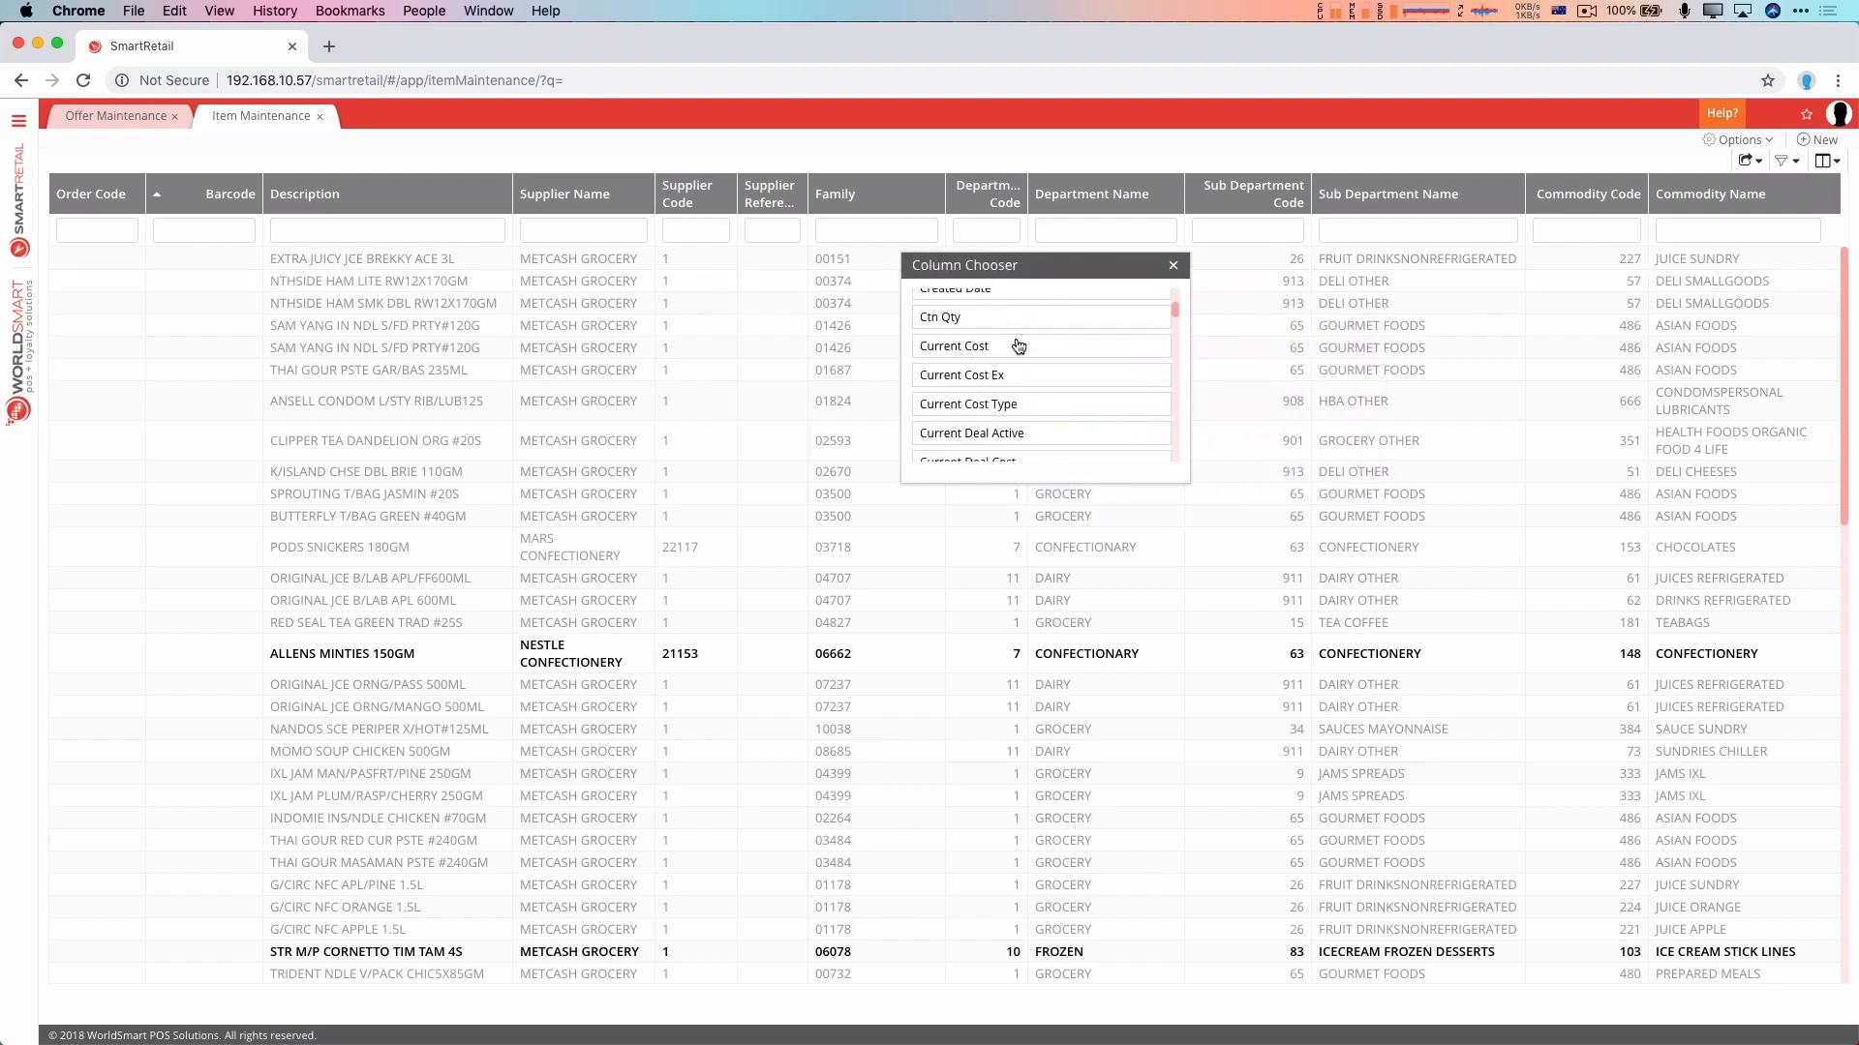
Scroll the column chooser and drag Current Sell and the other fields into the grid header
{"action": "scroll", "scroll_direction": "down", "scroll_amount": 3}
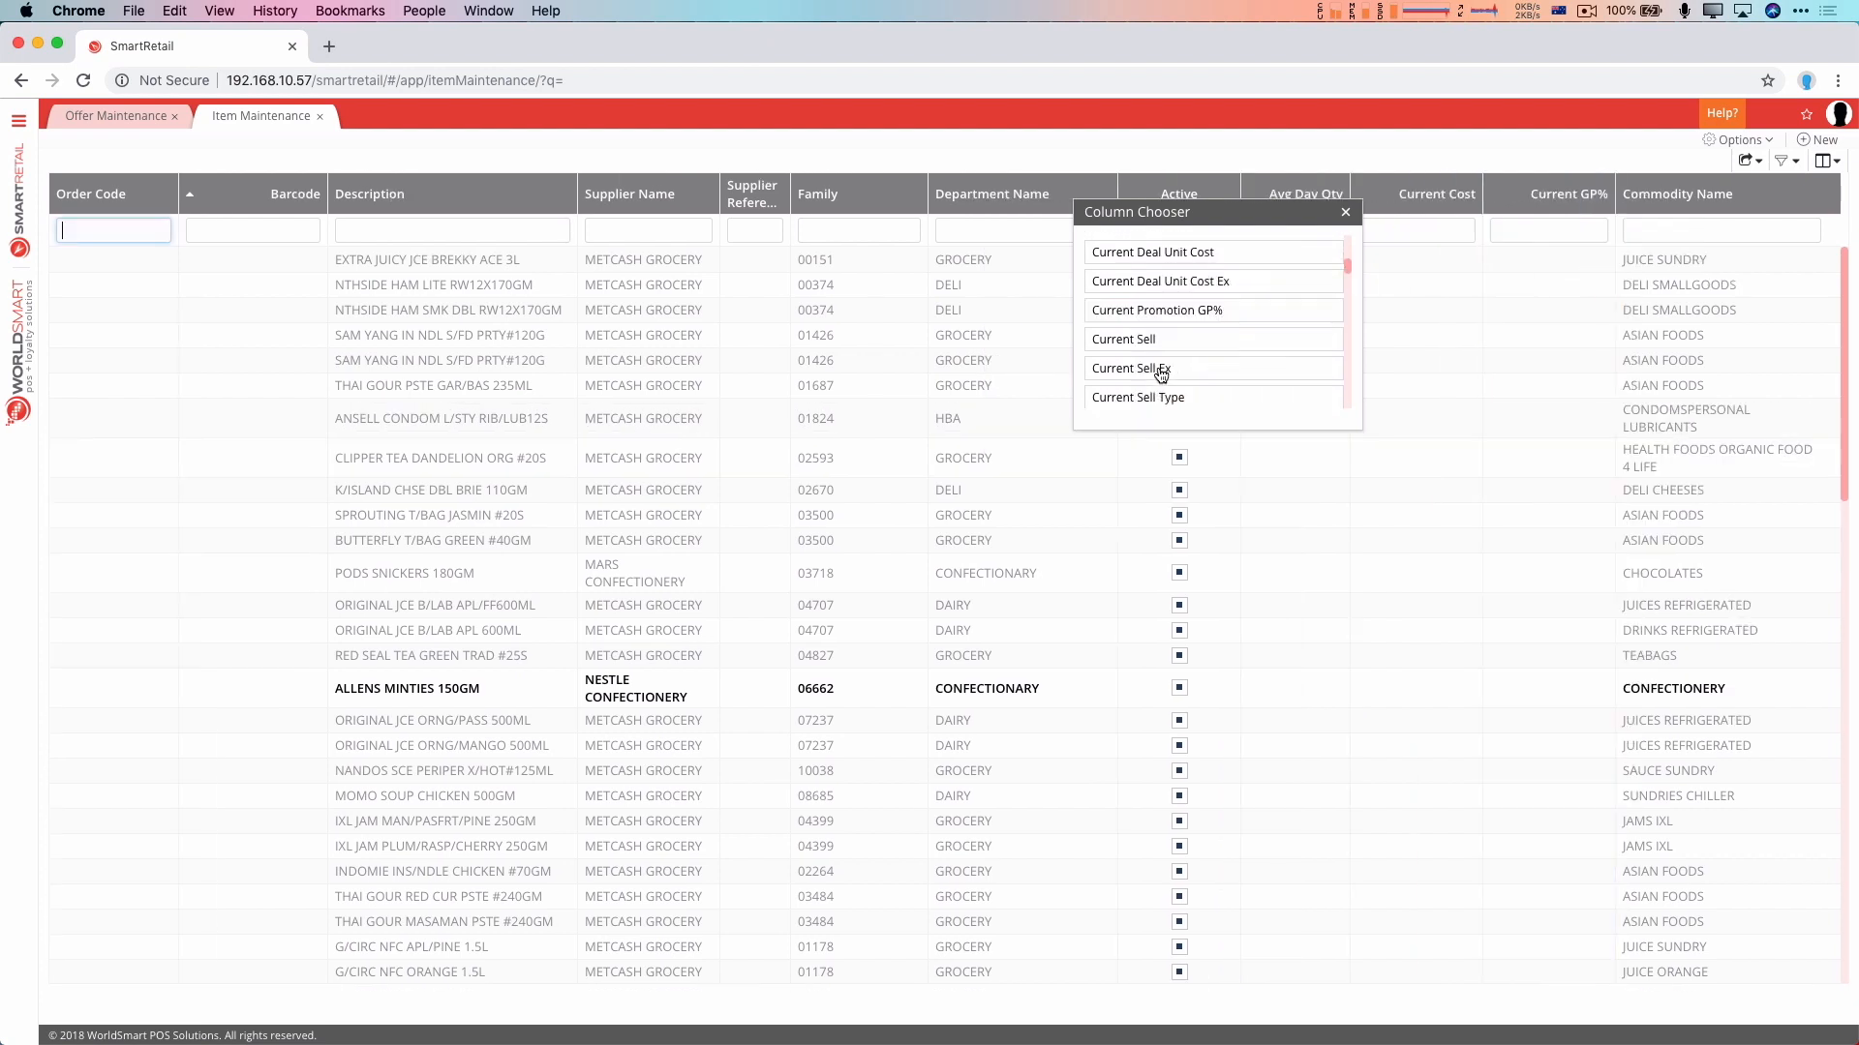
{"action": "left_click_drag", "start_coordinate": [1121, 339], "coordinate": [1430, 256]}
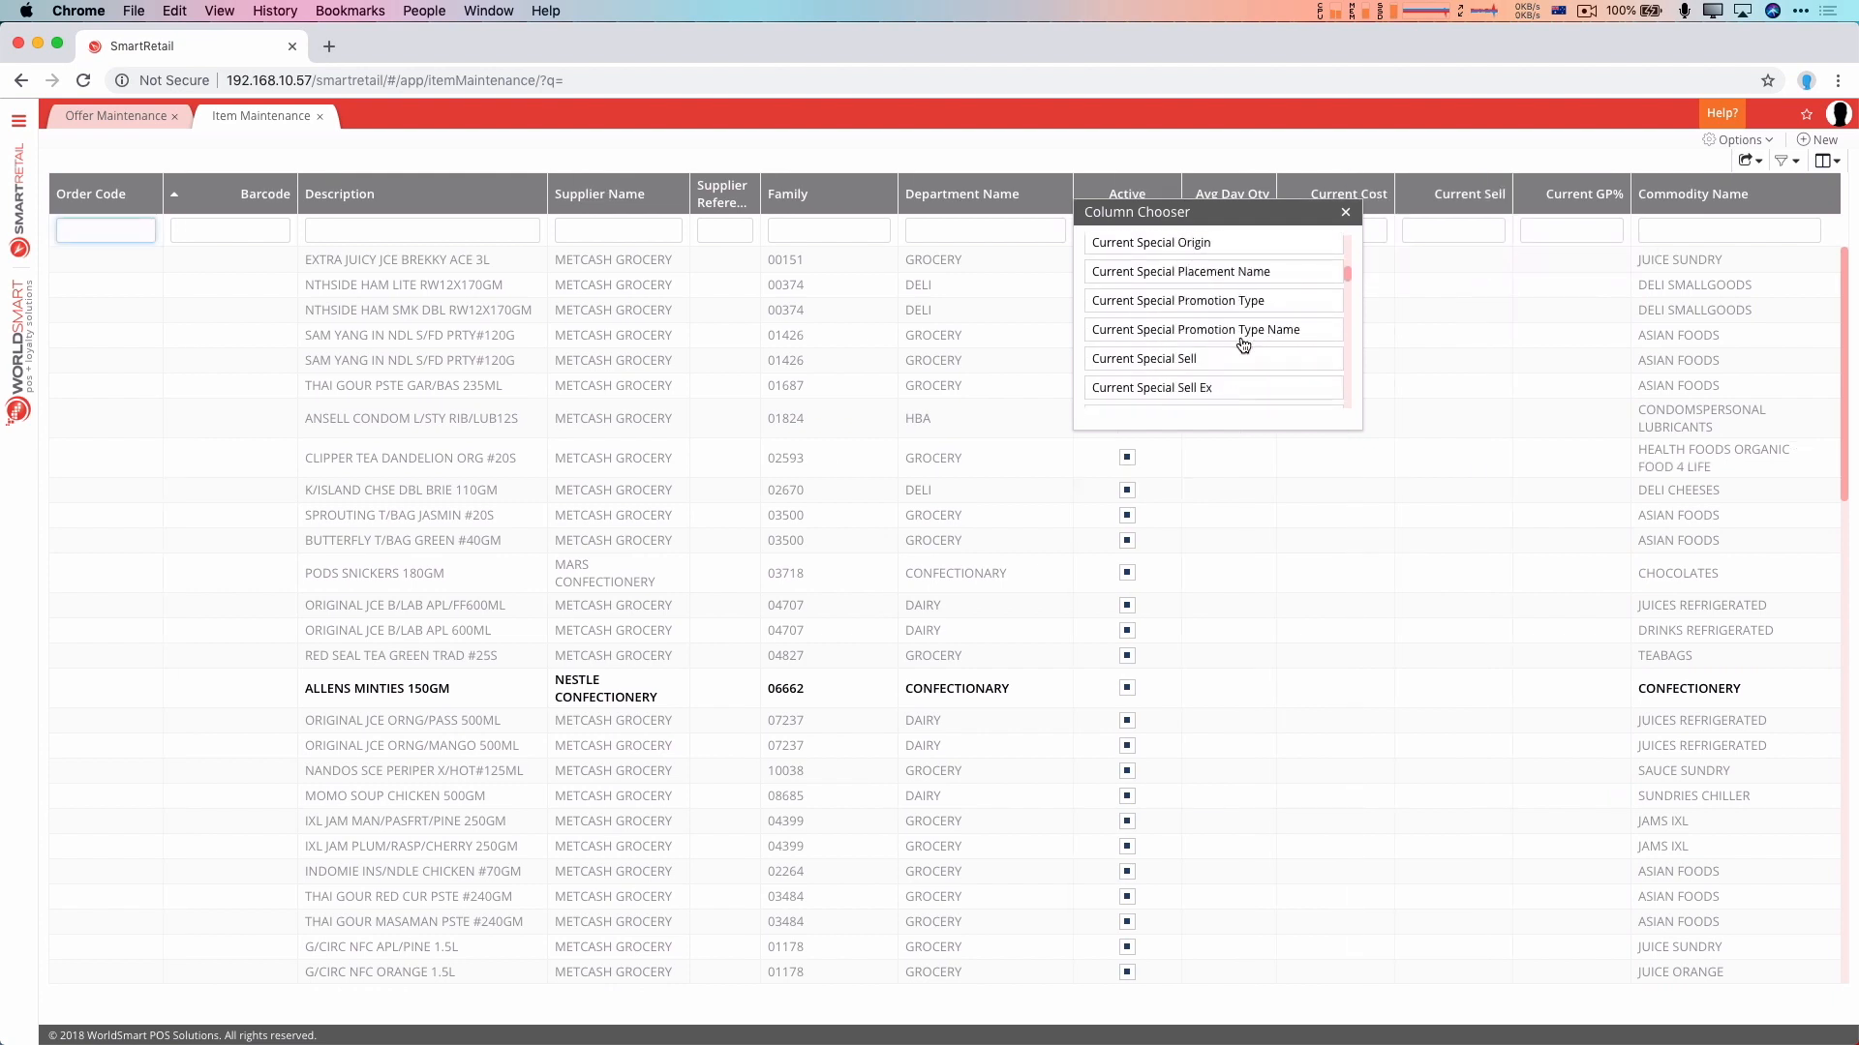
{"action": "scroll", "scroll_direction": "down", "scroll_amount": 3}
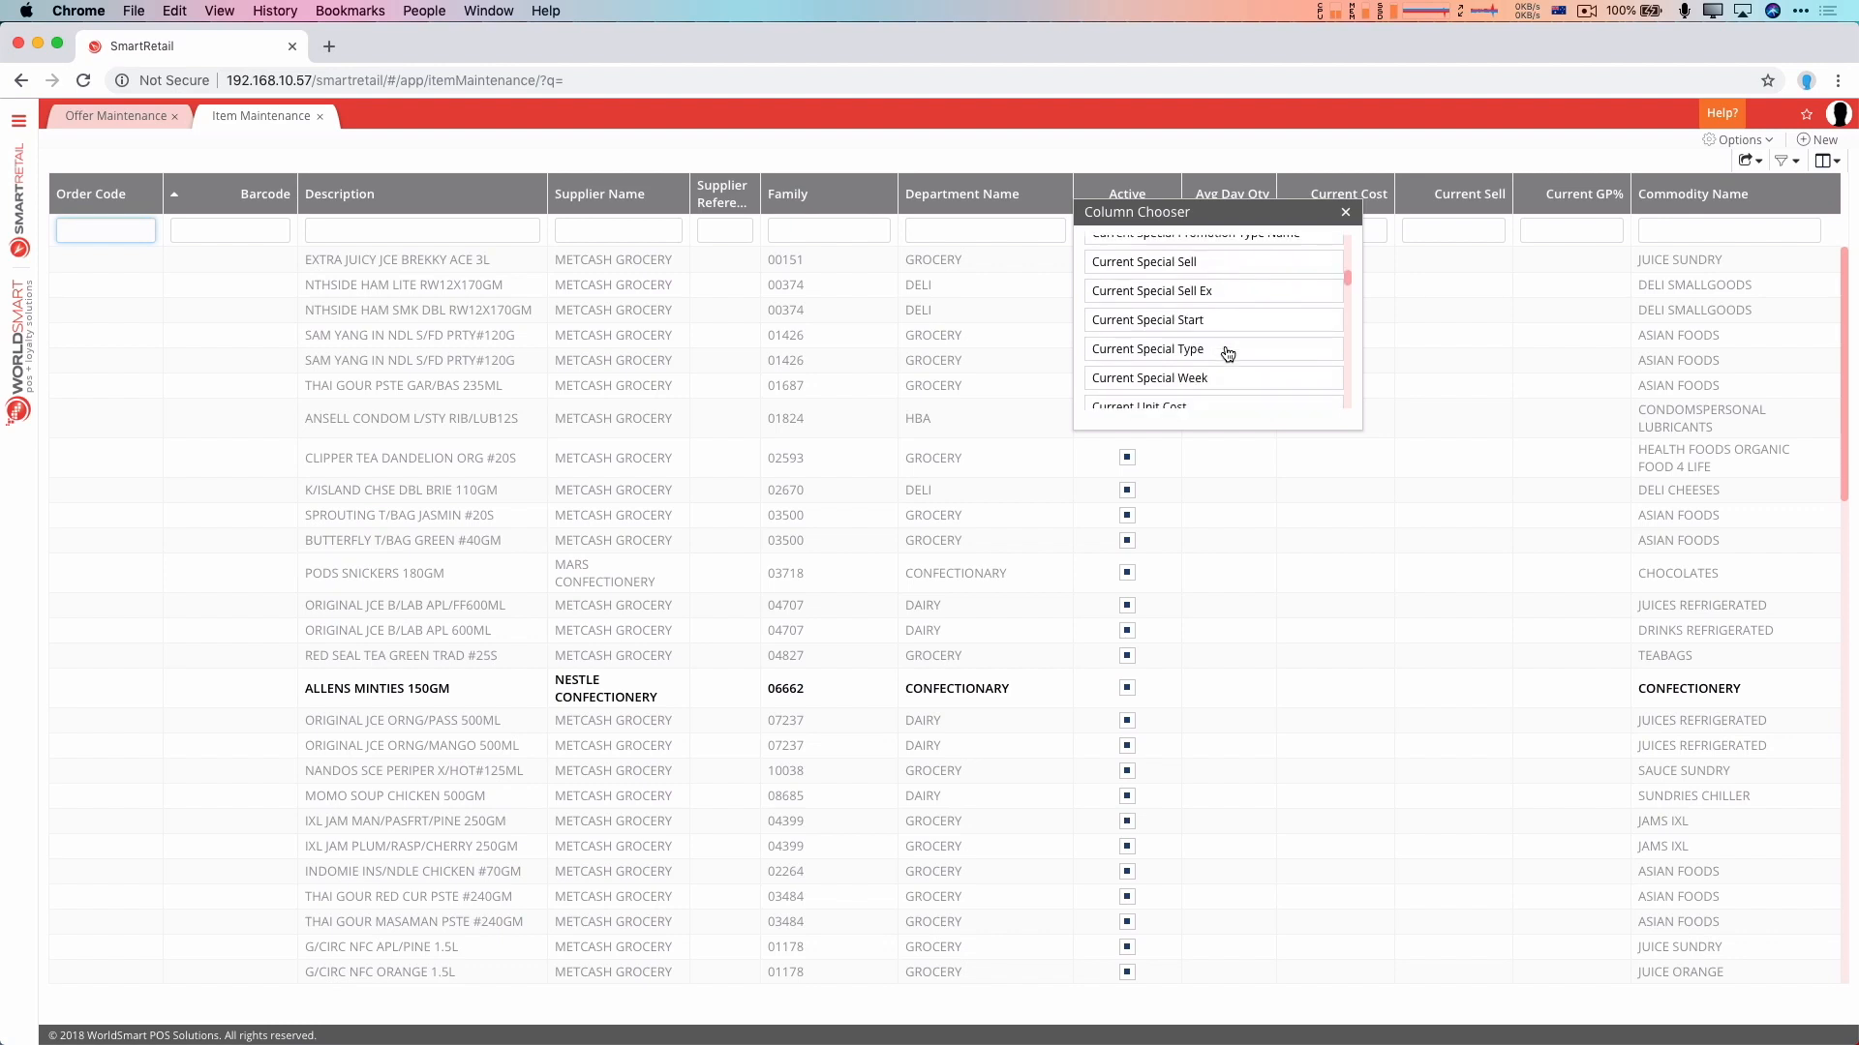
{"action": "scroll", "scroll_direction": "down", "scroll_amount": 3}
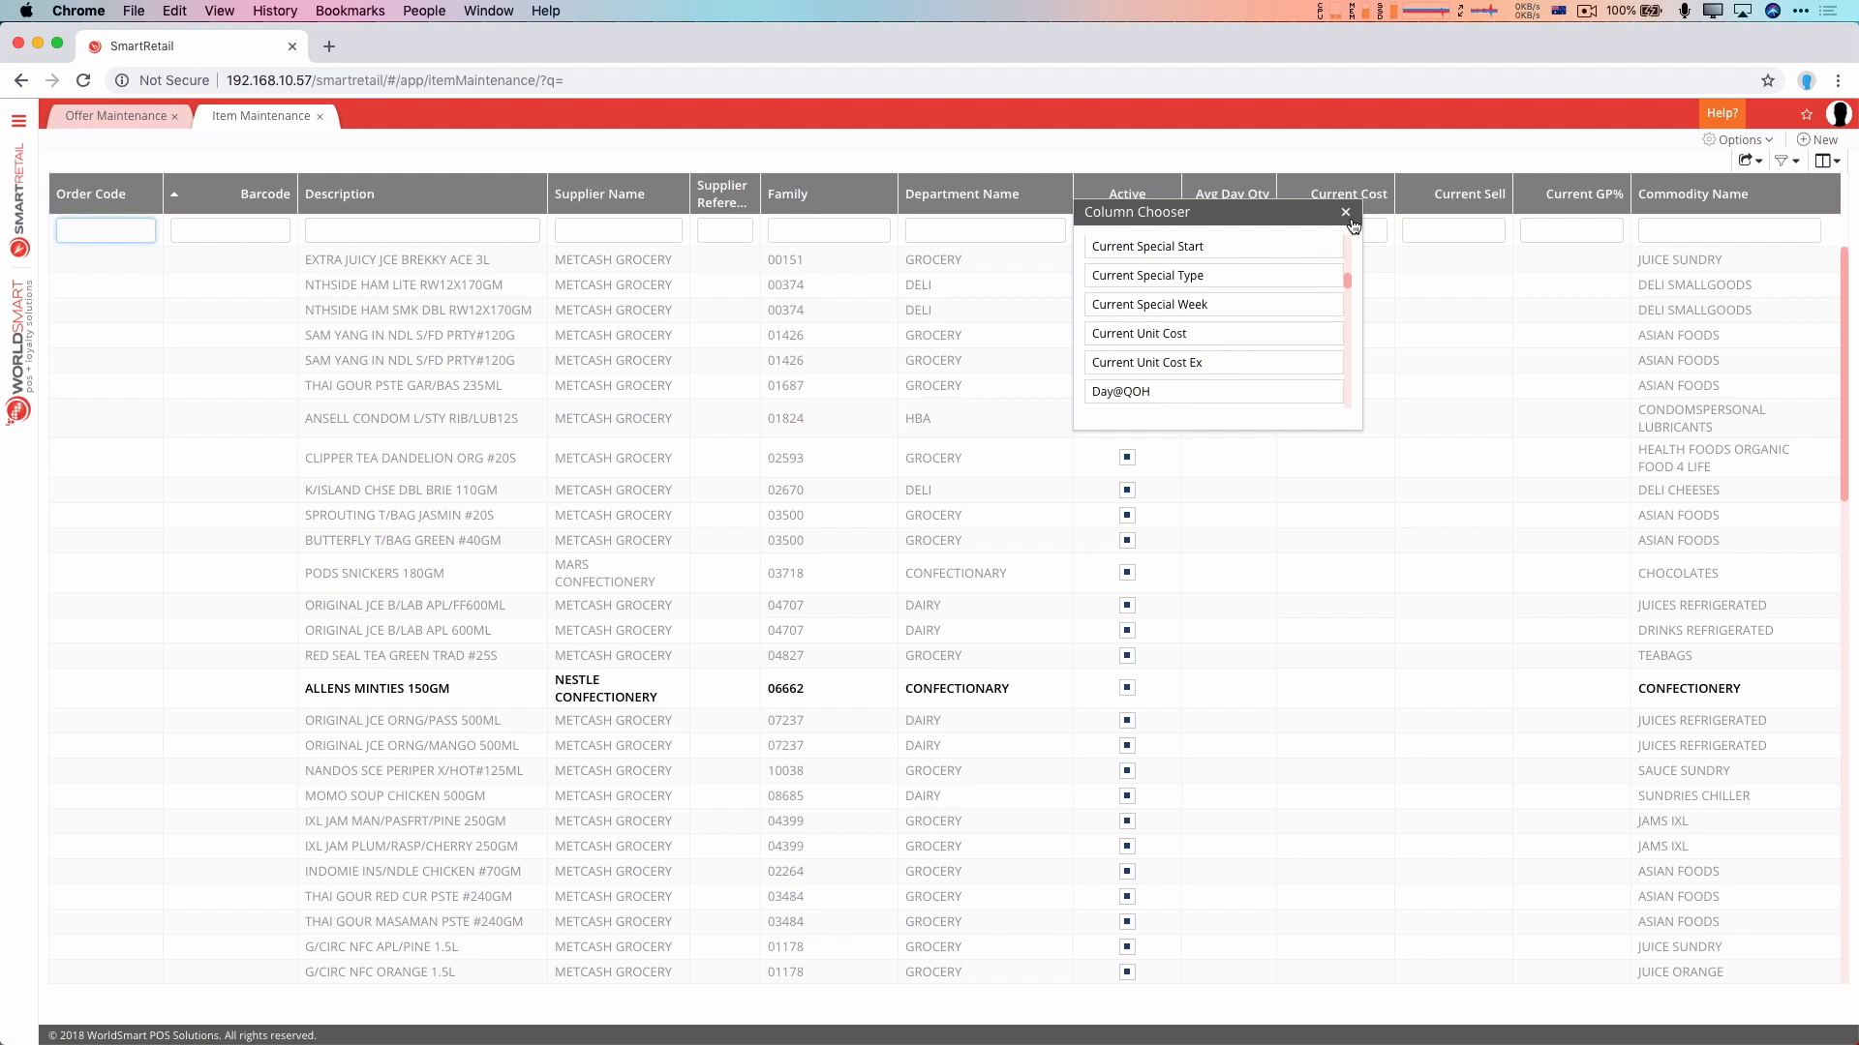
Close the column chooser and sort items by Current Cost, highest first
{"action": "left_click", "coordinate": [1344, 212]}
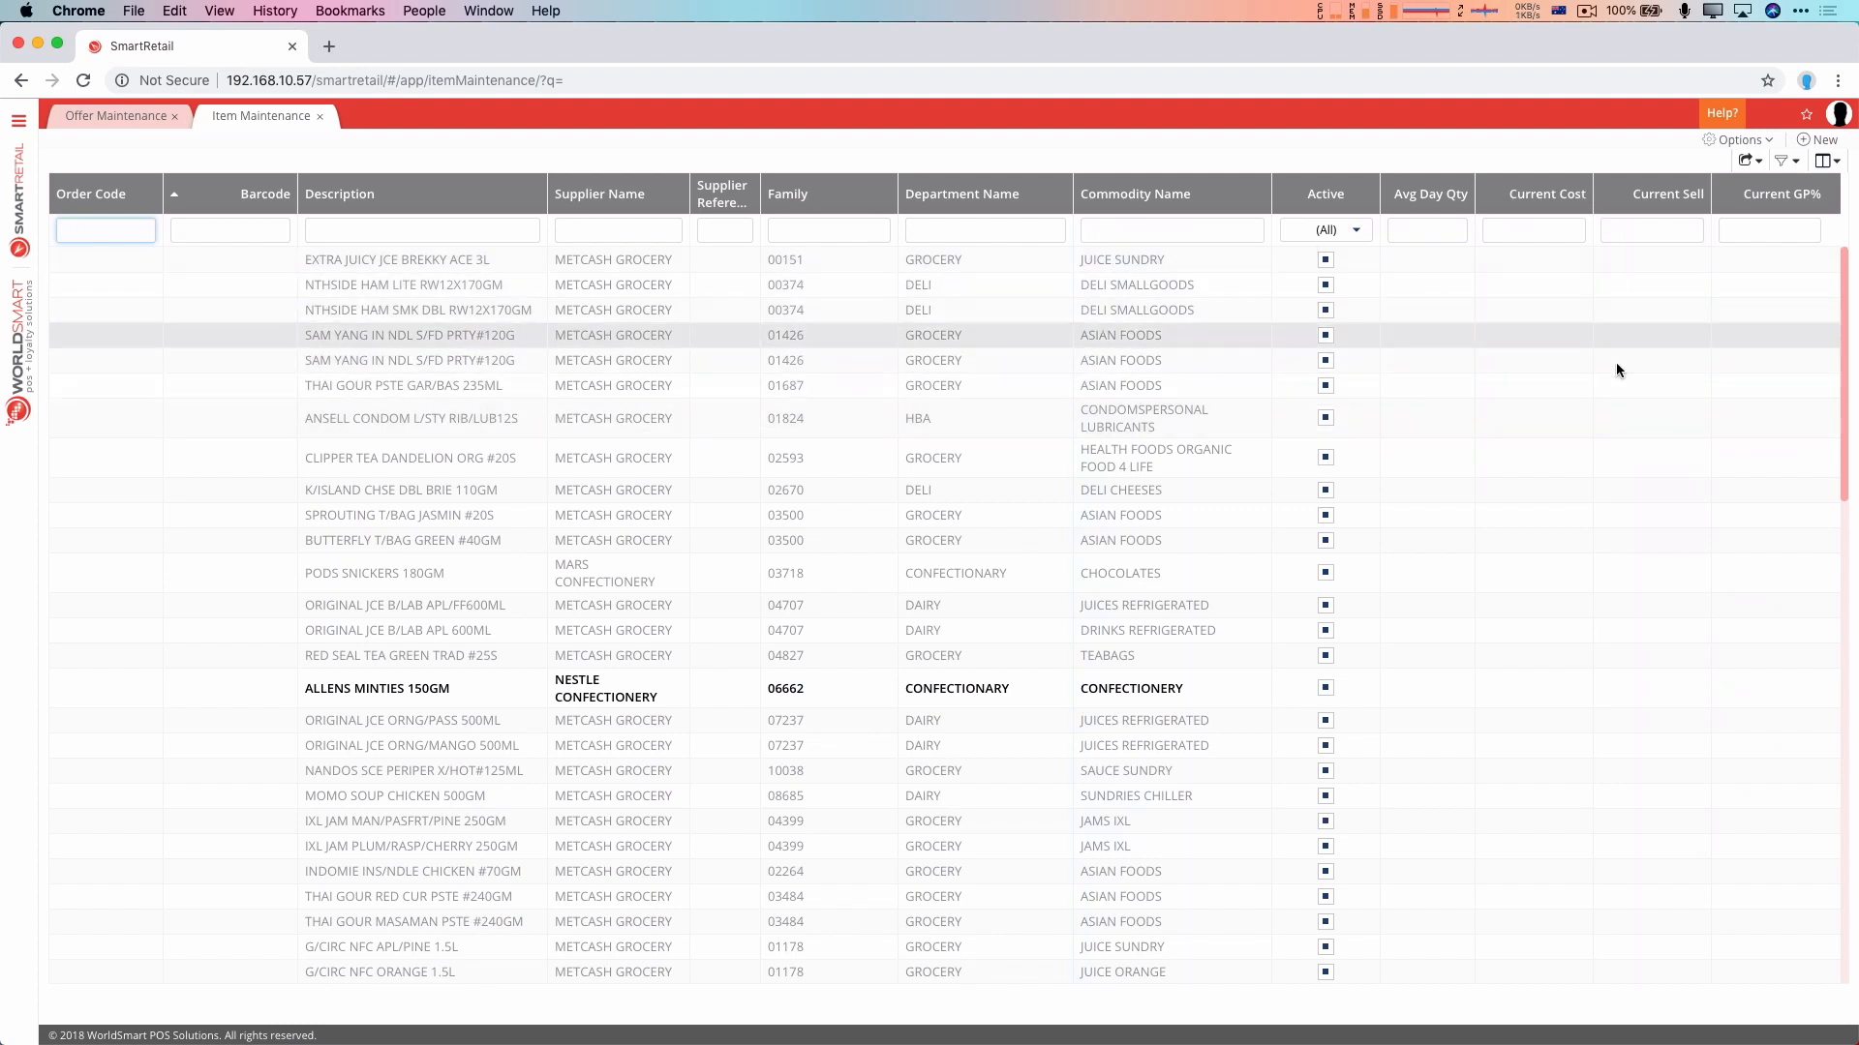
{"action": "mouse_move", "coordinate": [1411, 327]}
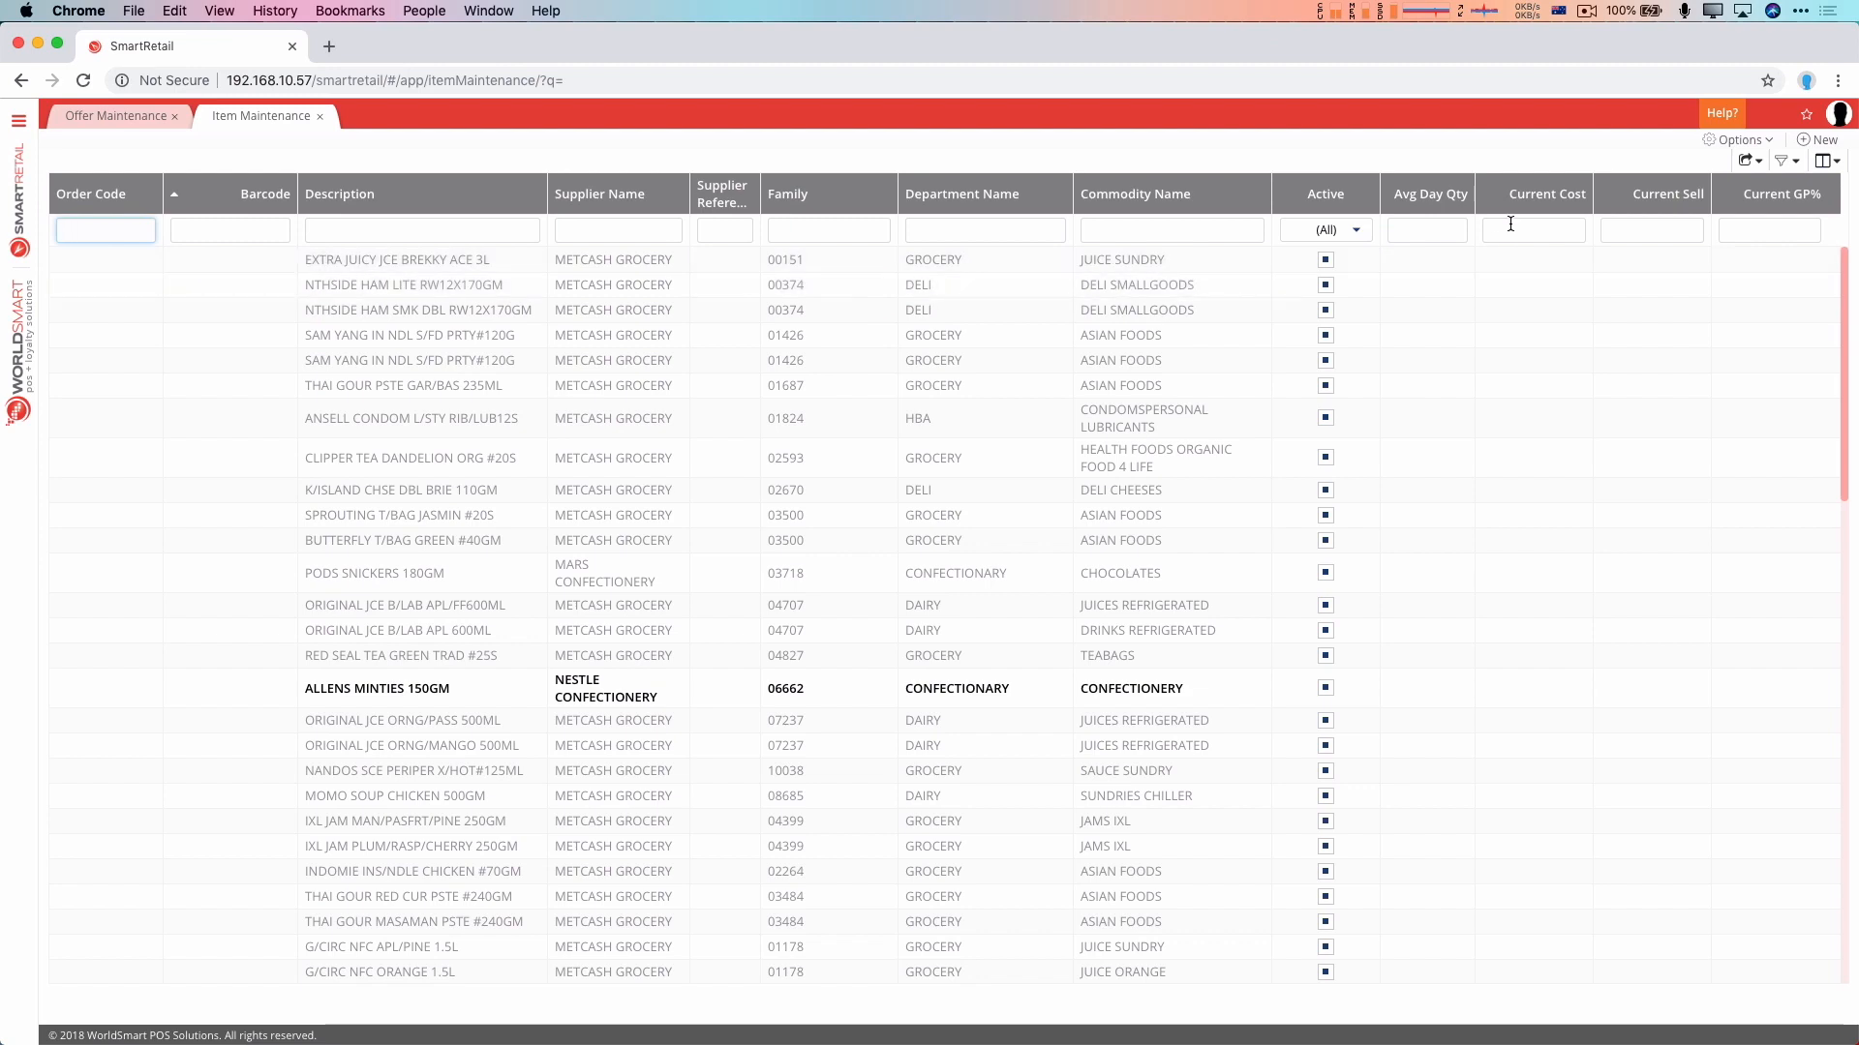
{"action": "left_click", "coordinate": [1547, 193]}
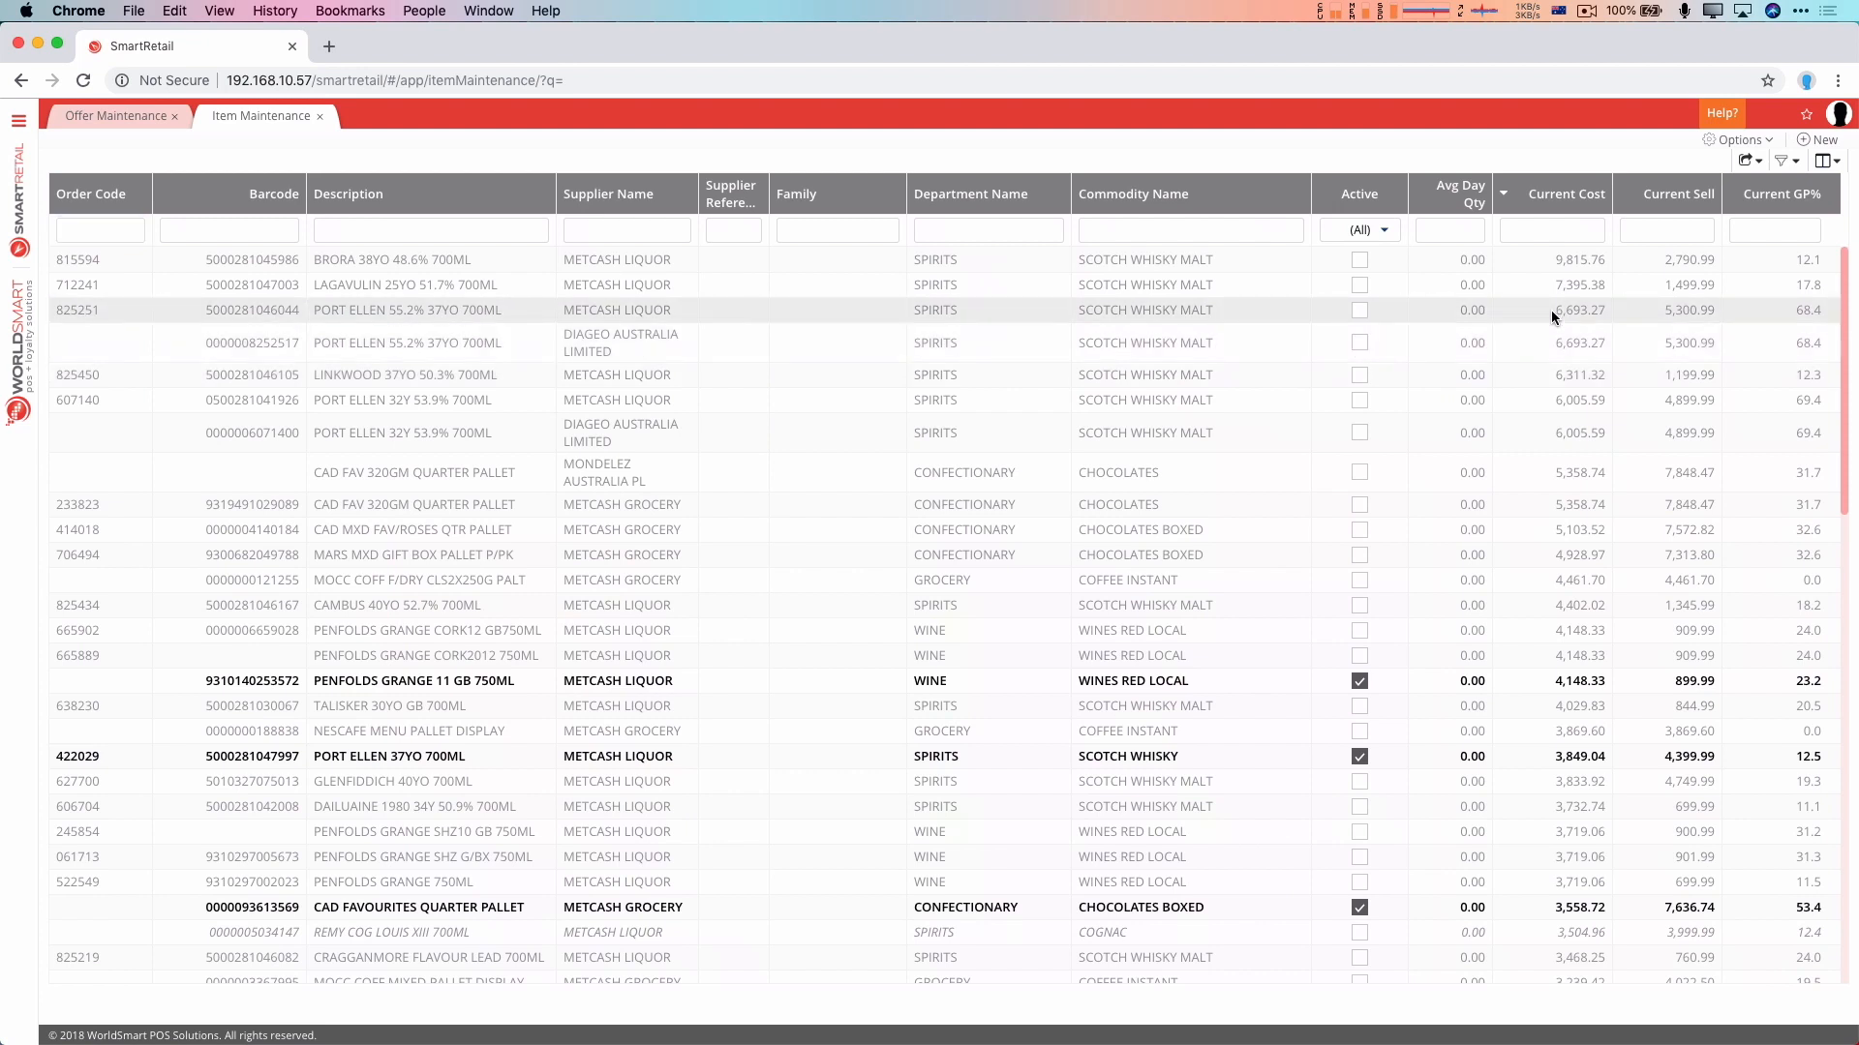
{"action": "key", "text": "alt+r"}
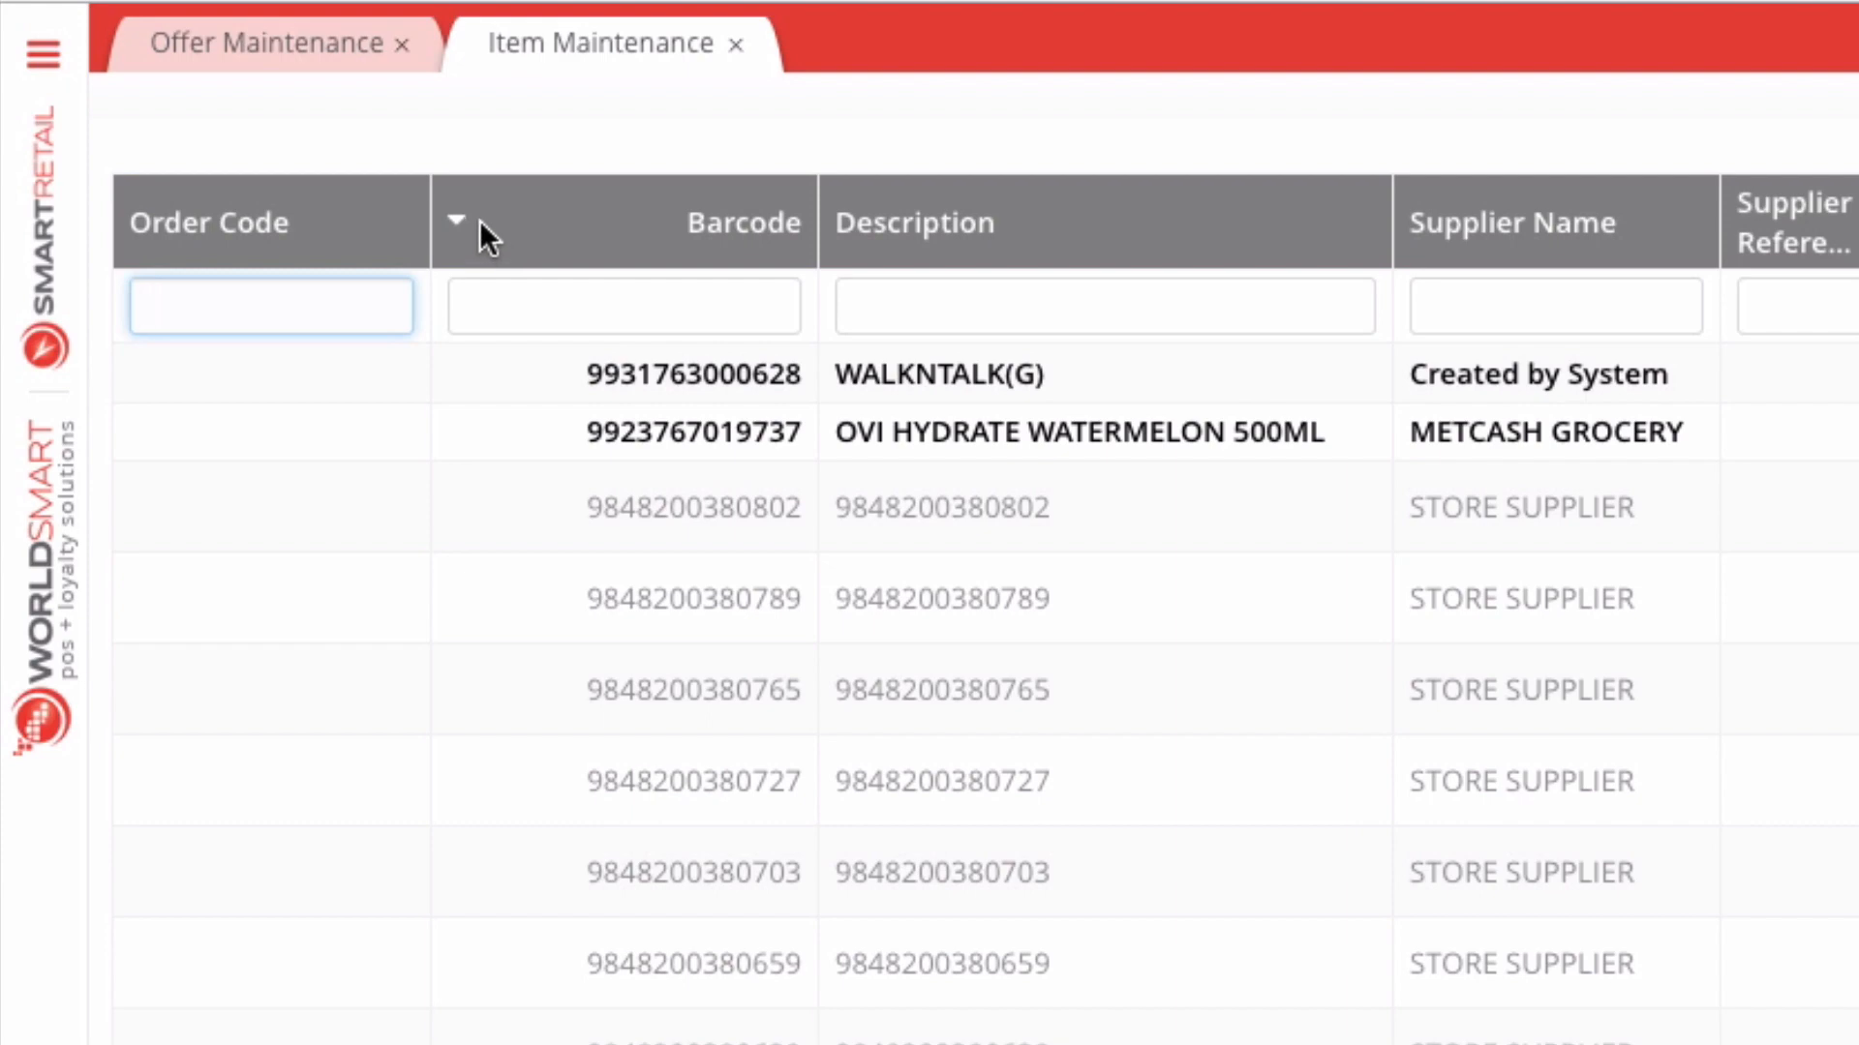
Sort by Description, then return the item list to ascending Barcode order
{"action": "left_click", "coordinate": [455, 222]}
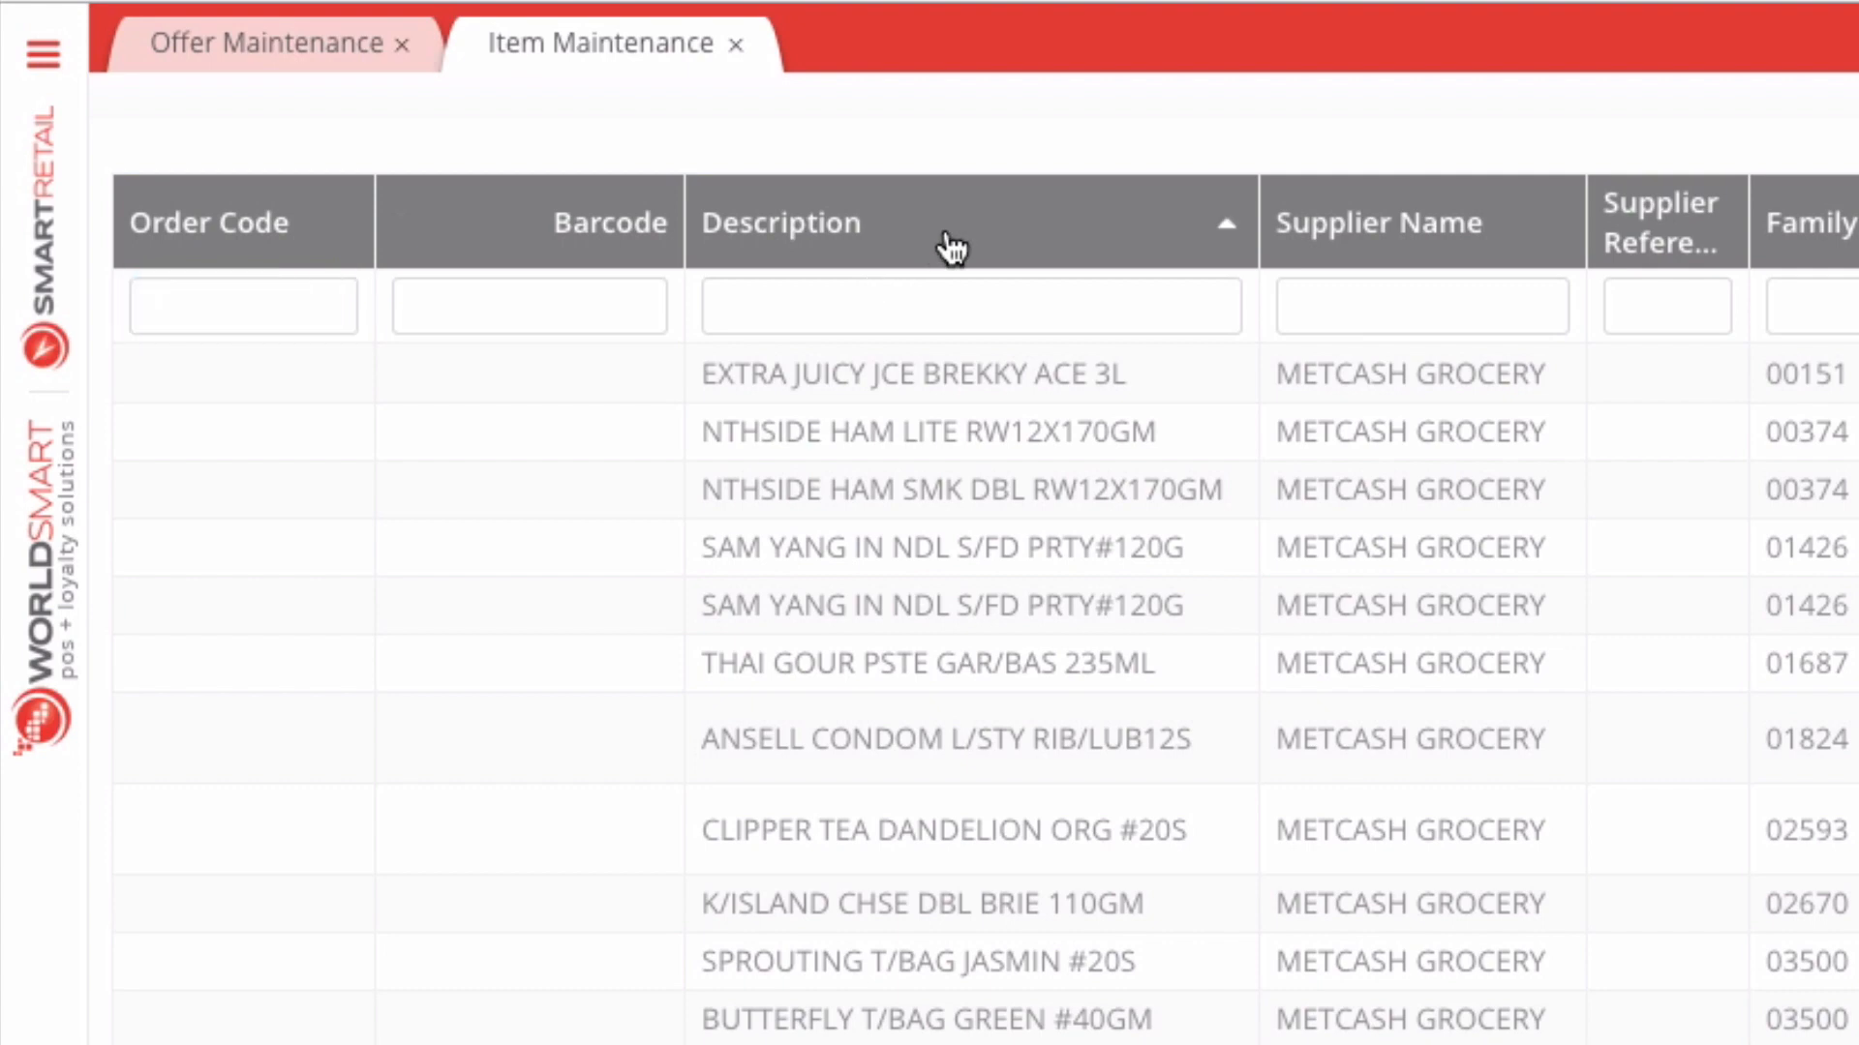
{"action": "left_click", "coordinate": [243, 305]}
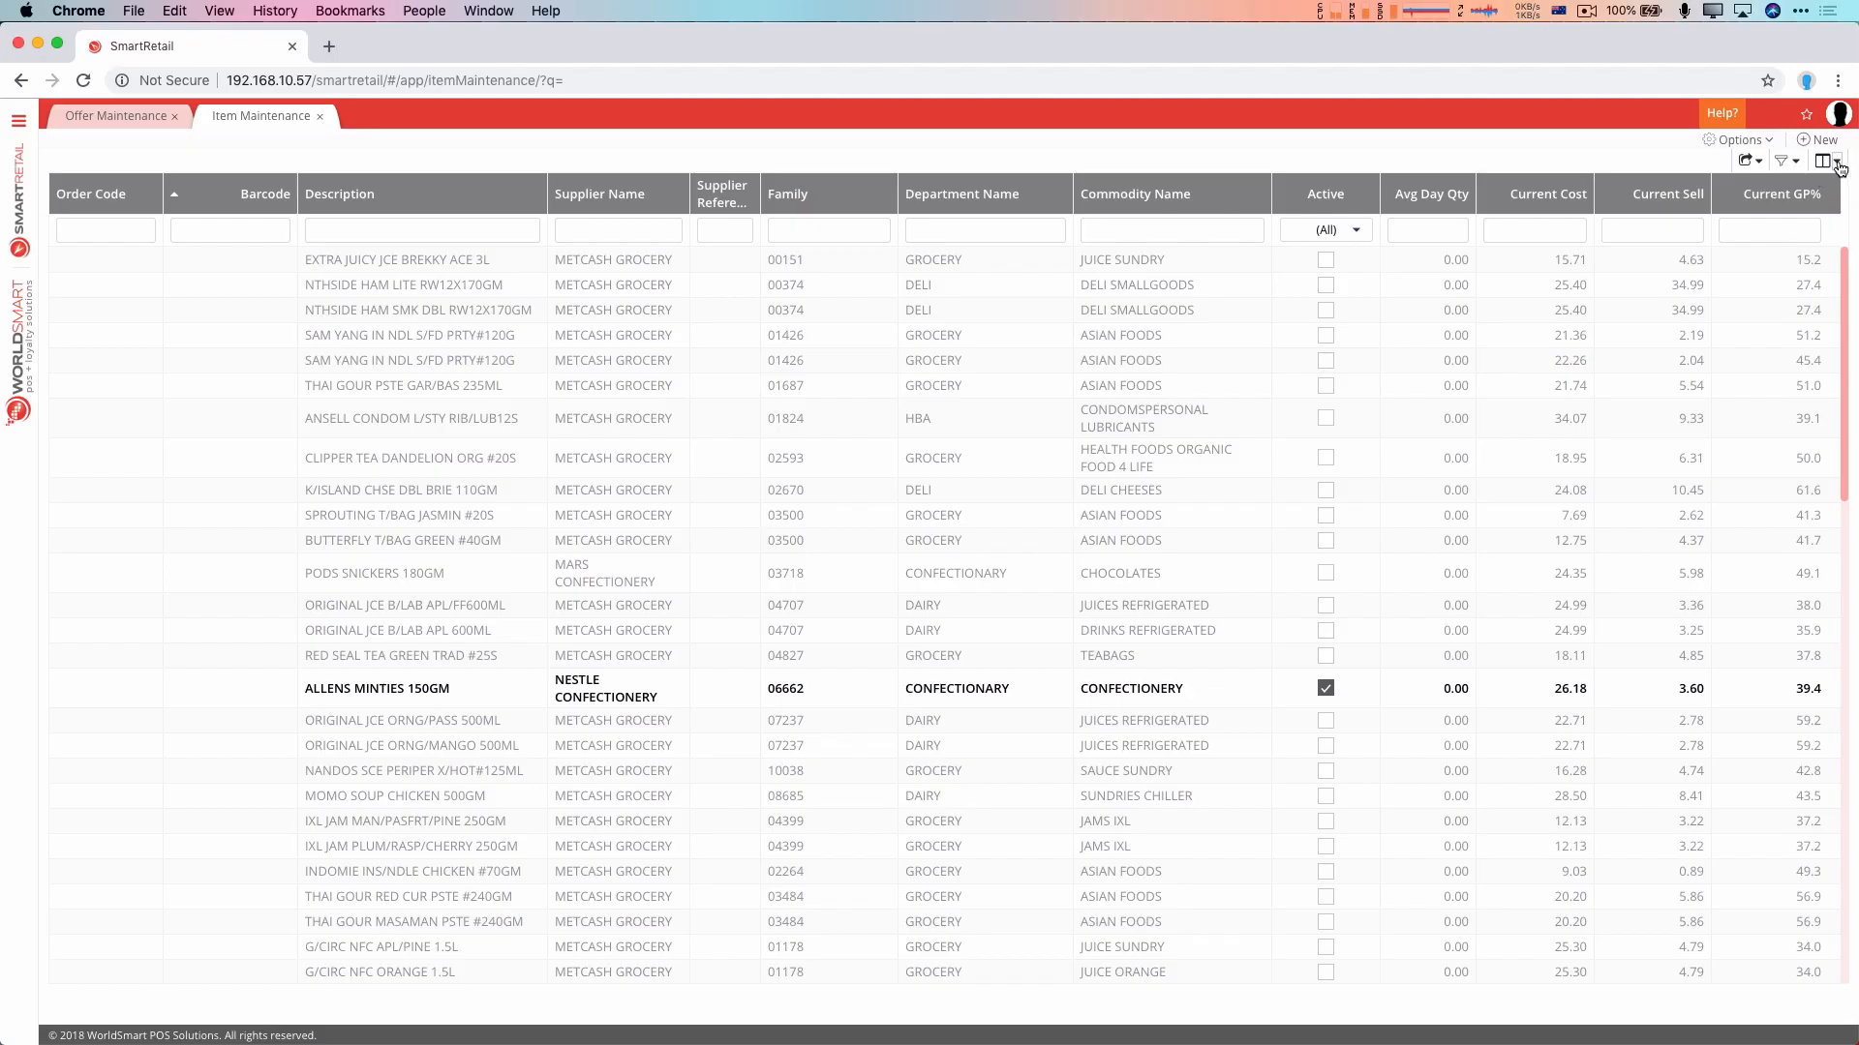
Check the grid's layout options, then search the navigation for Item Maintenance
{"action": "left_click", "coordinate": [1833, 160]}
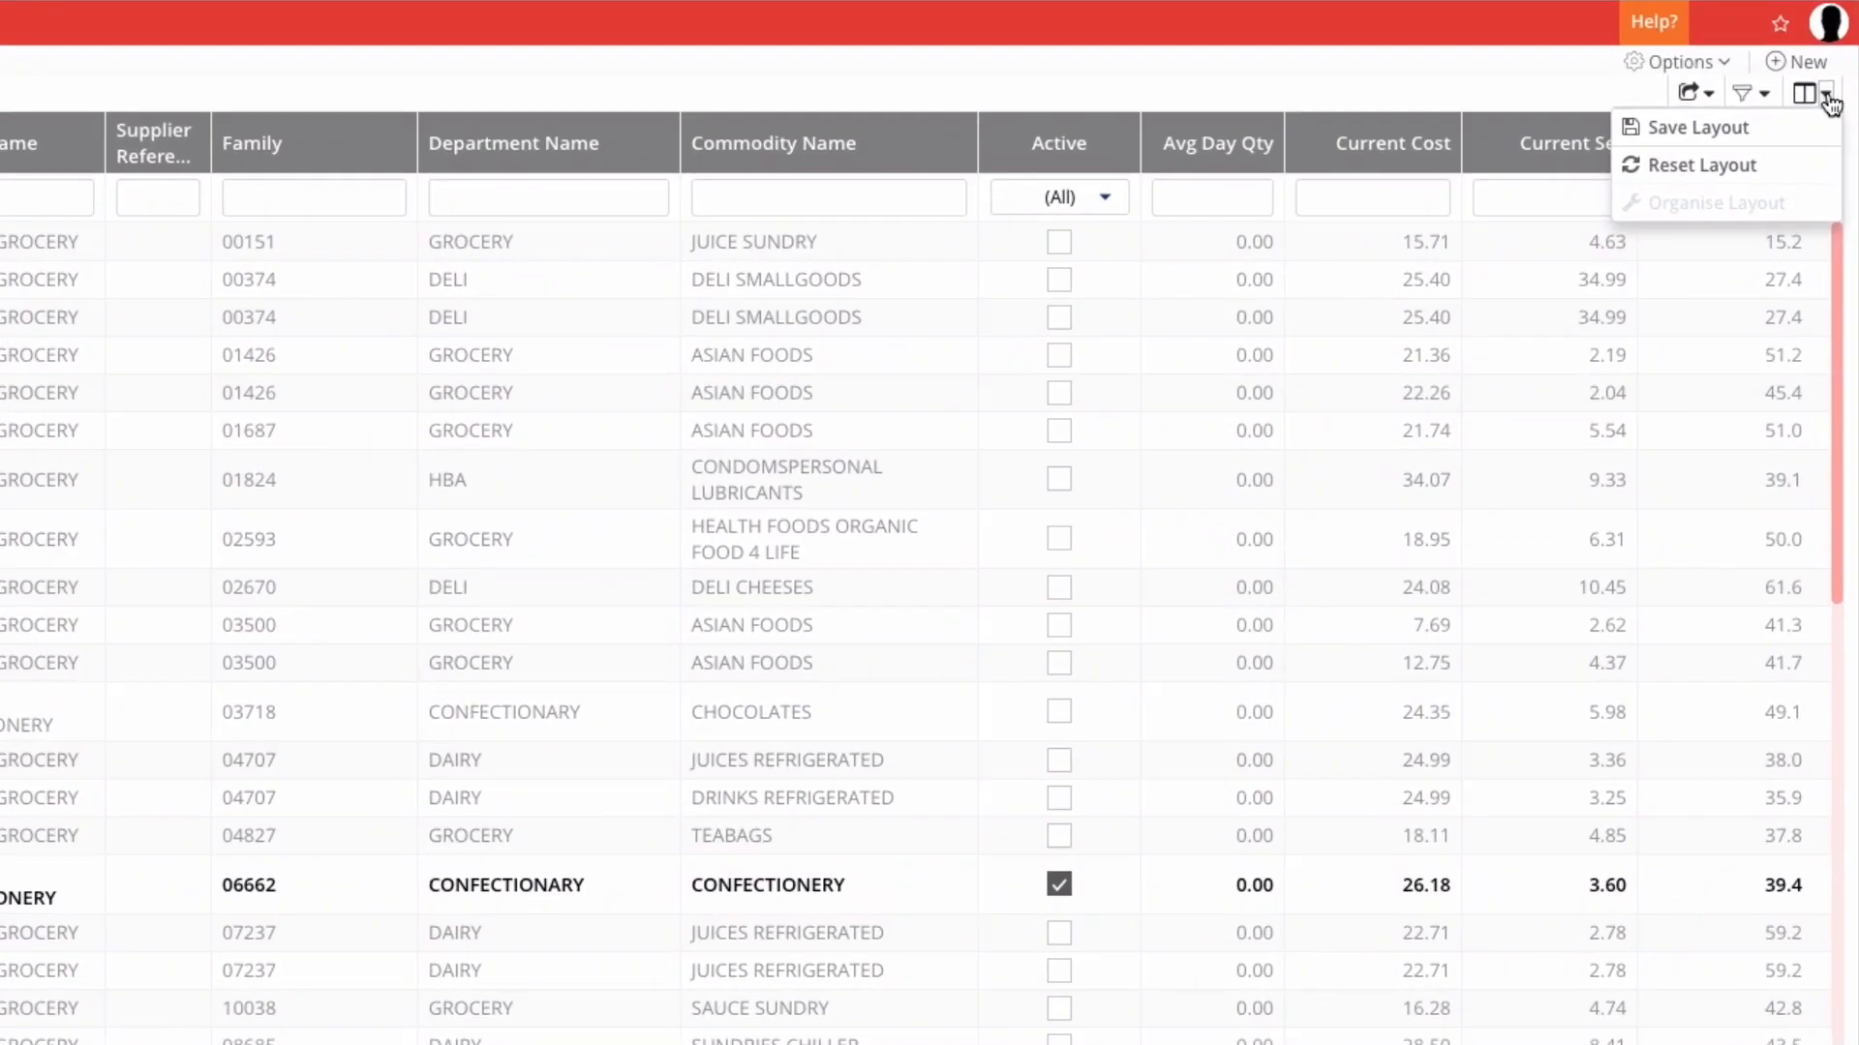
{"action": "left_click", "coordinate": [1810, 92]}
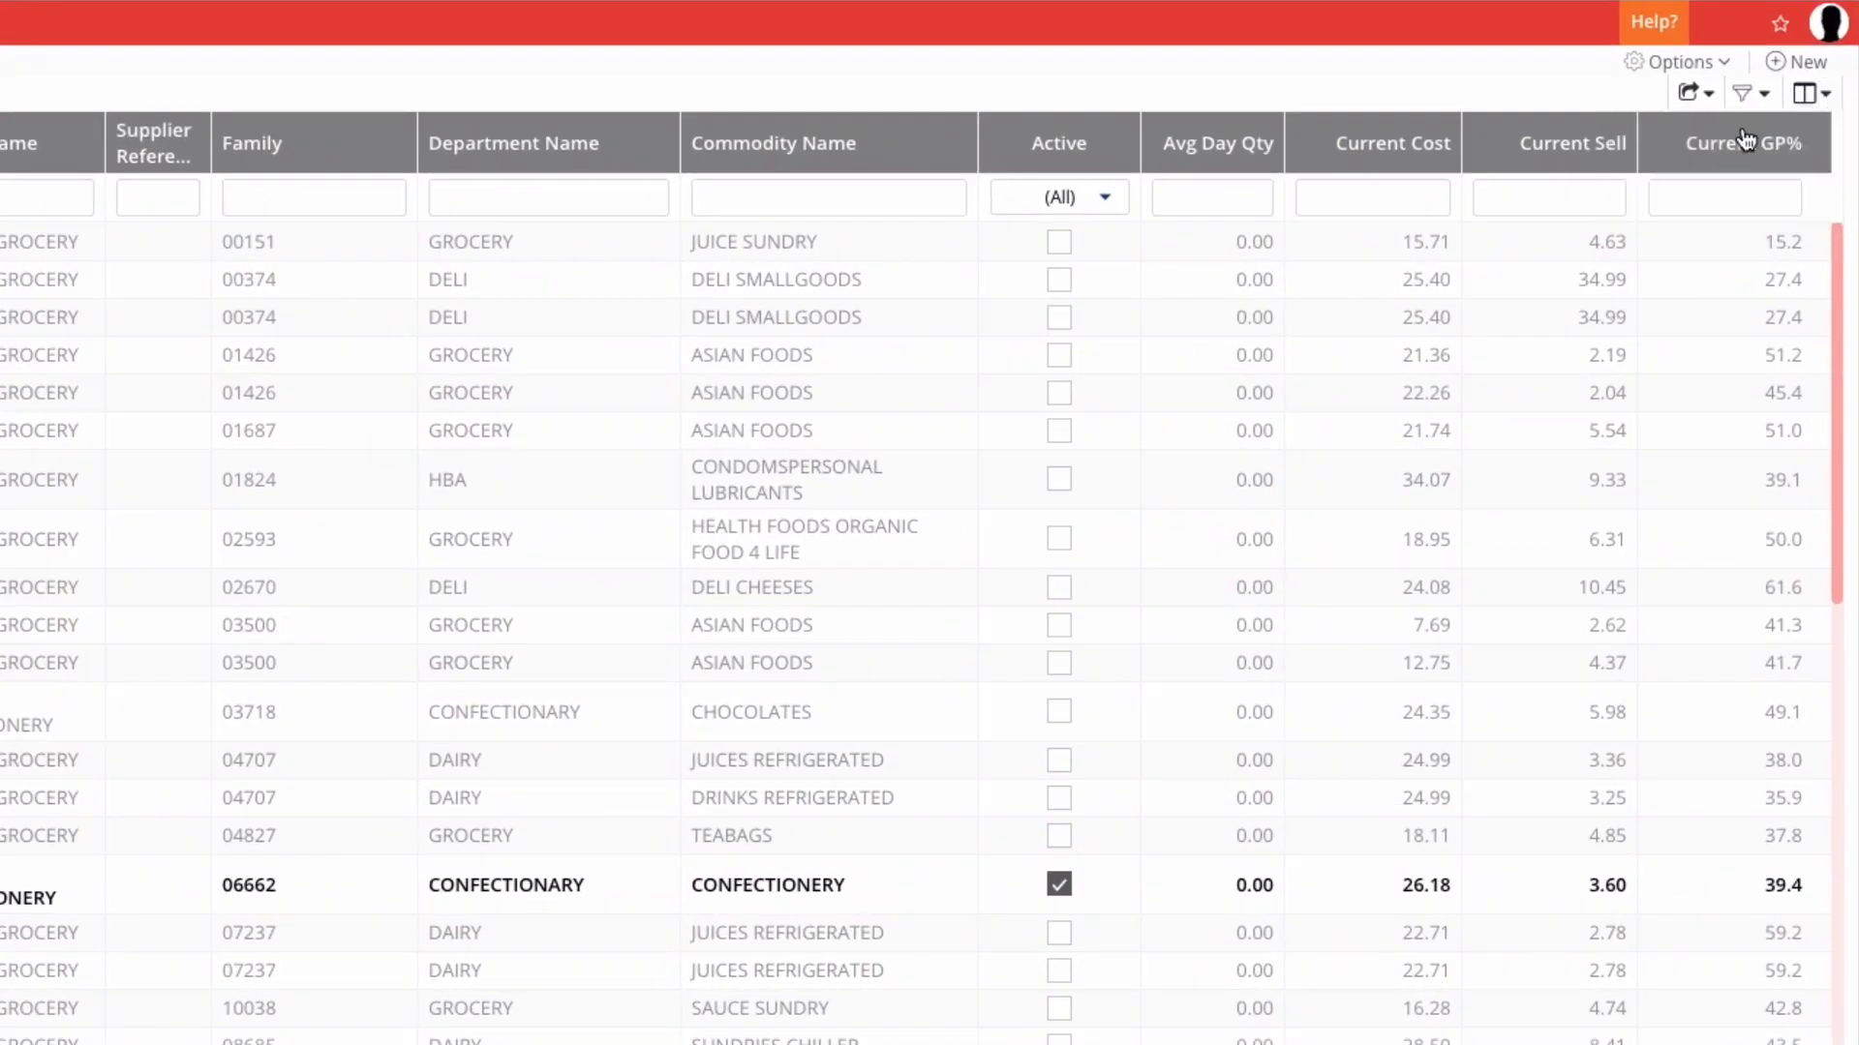
{"action": "type", "text": "D"}
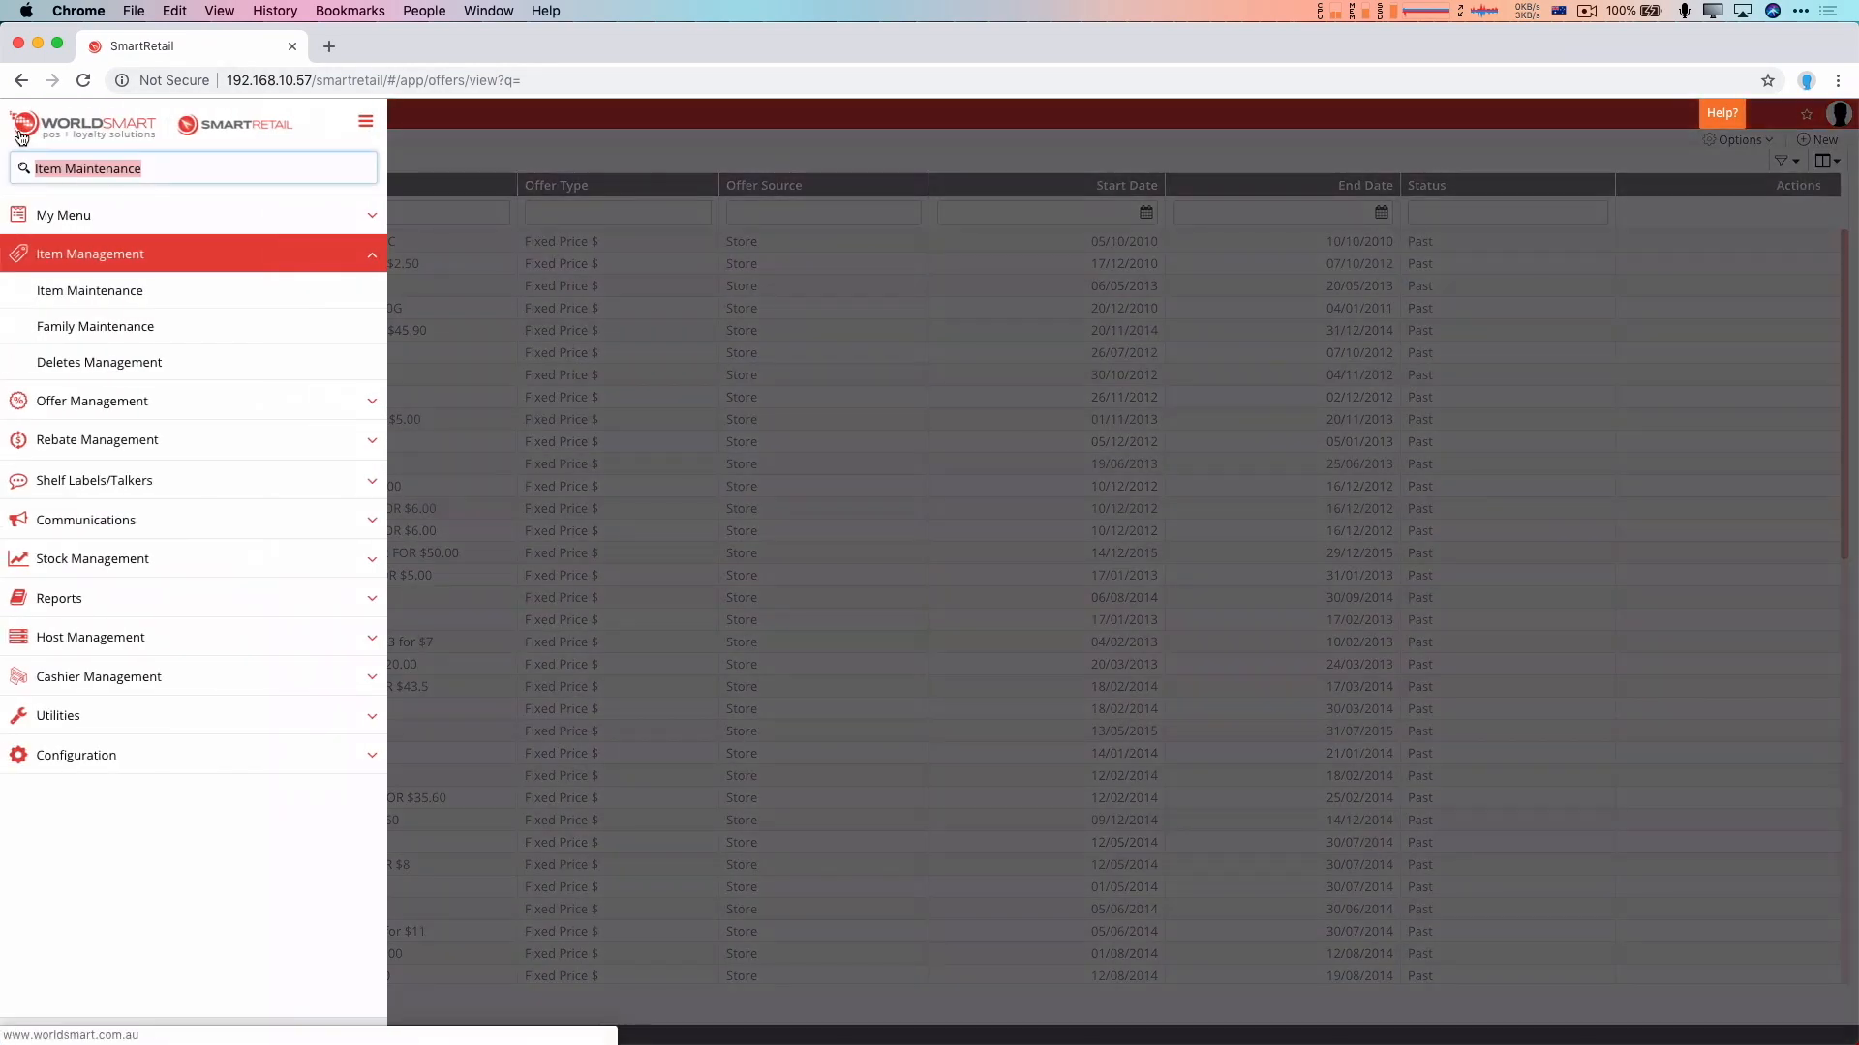
Reopen Item Maintenance and add Normal Sell, Normal GP%, Last Sold and Modified Date columns
{"action": "left_click", "coordinate": [89, 290]}
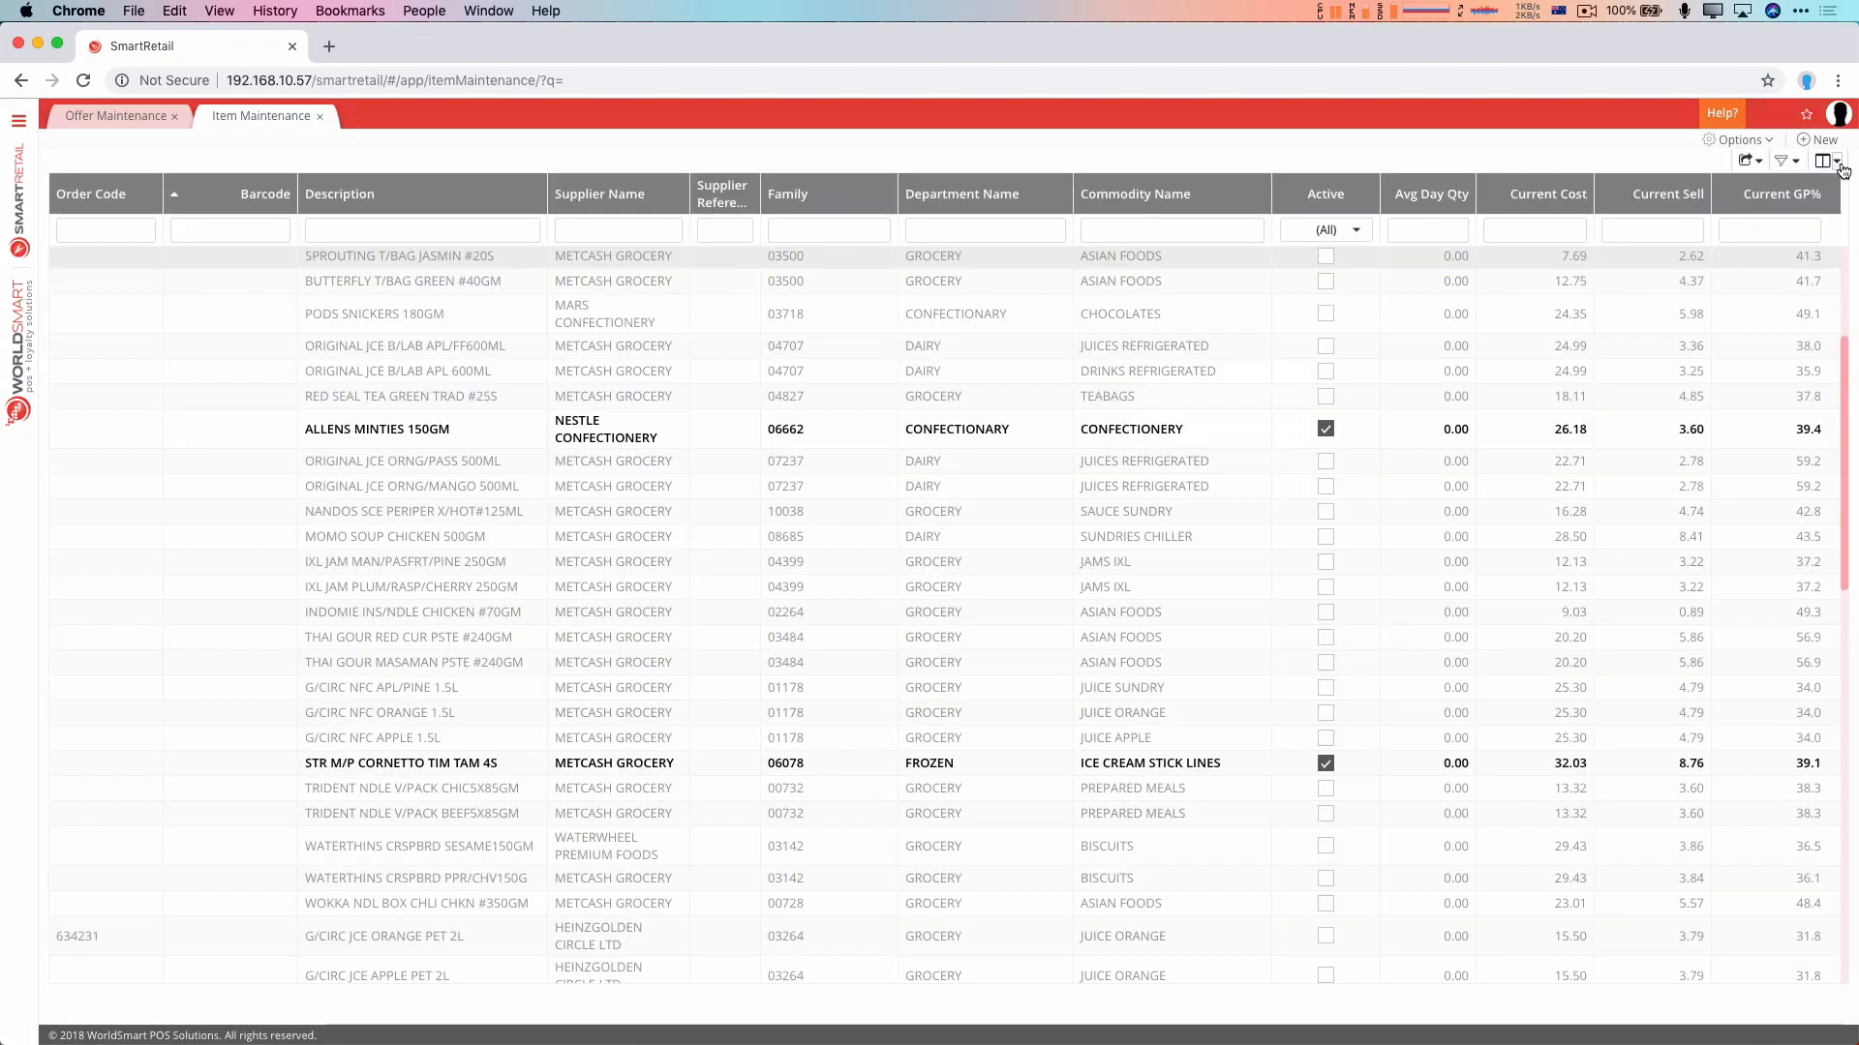
{"action": "left_click", "coordinate": [1826, 160]}
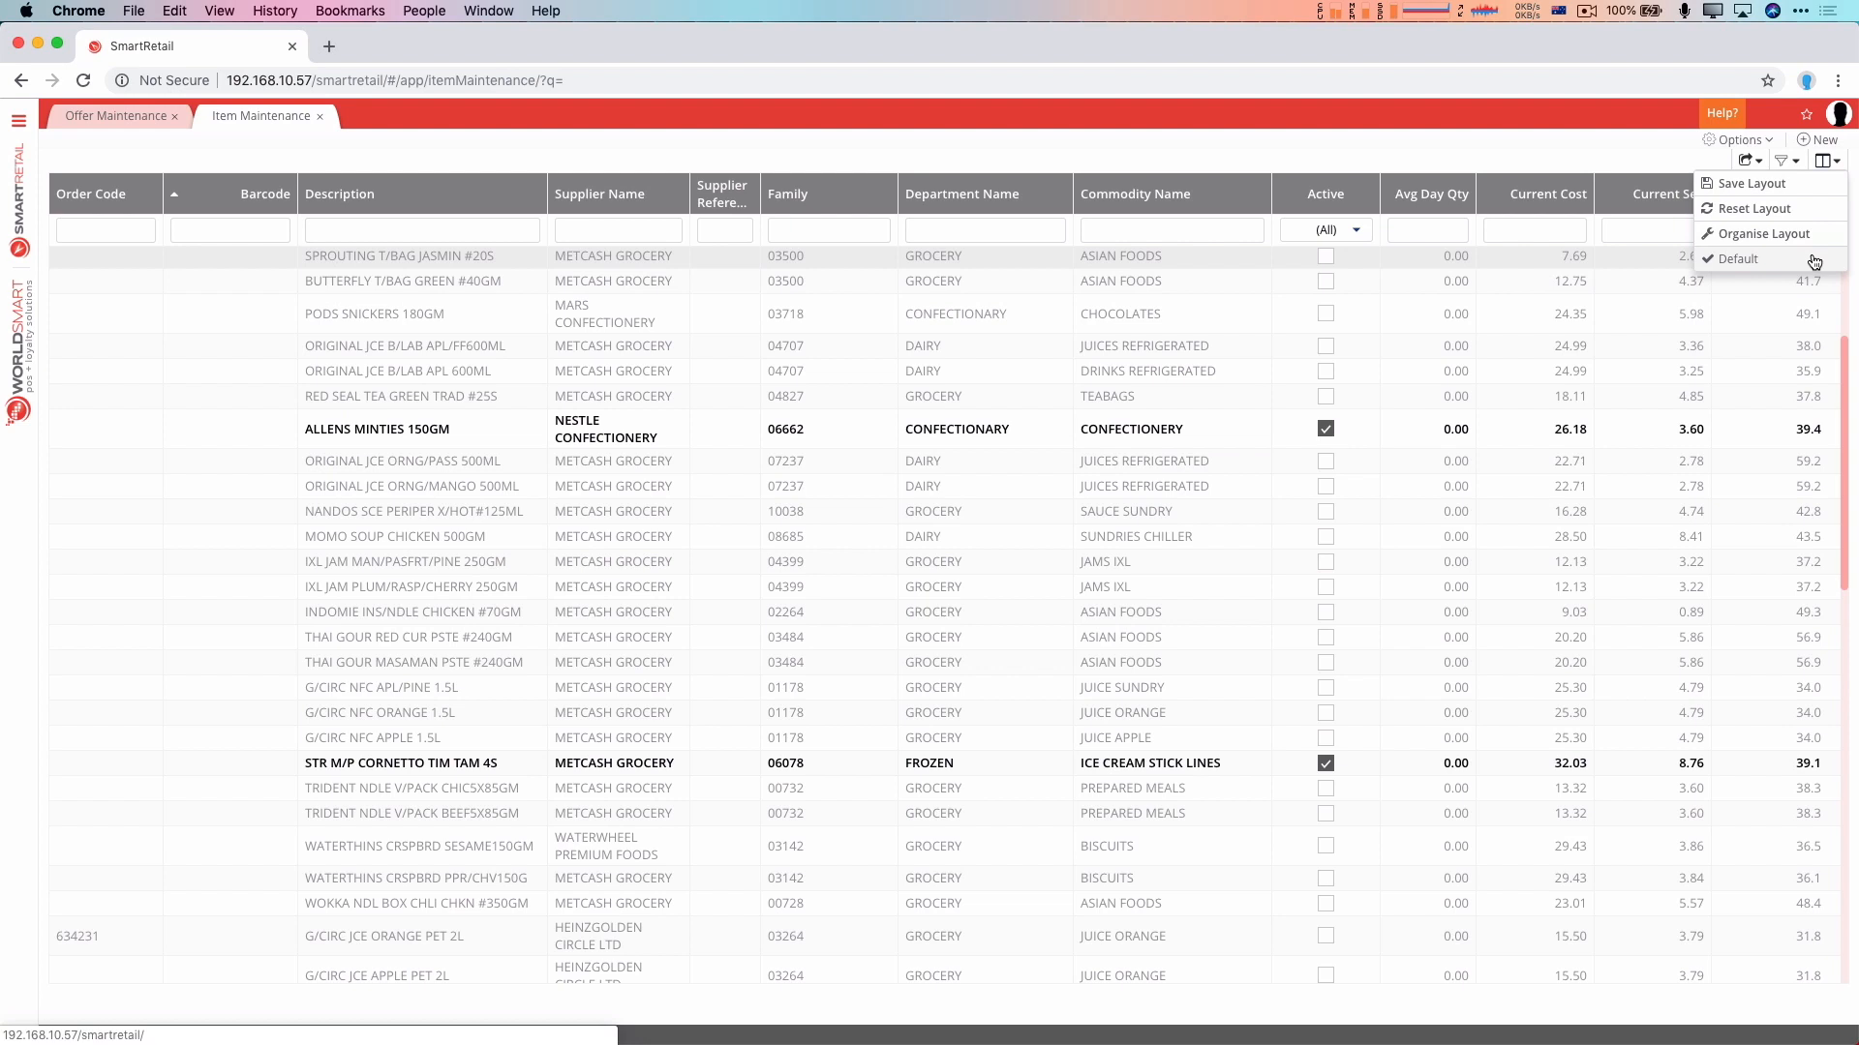
{"action": "mouse_move", "coordinate": [1765, 254]}
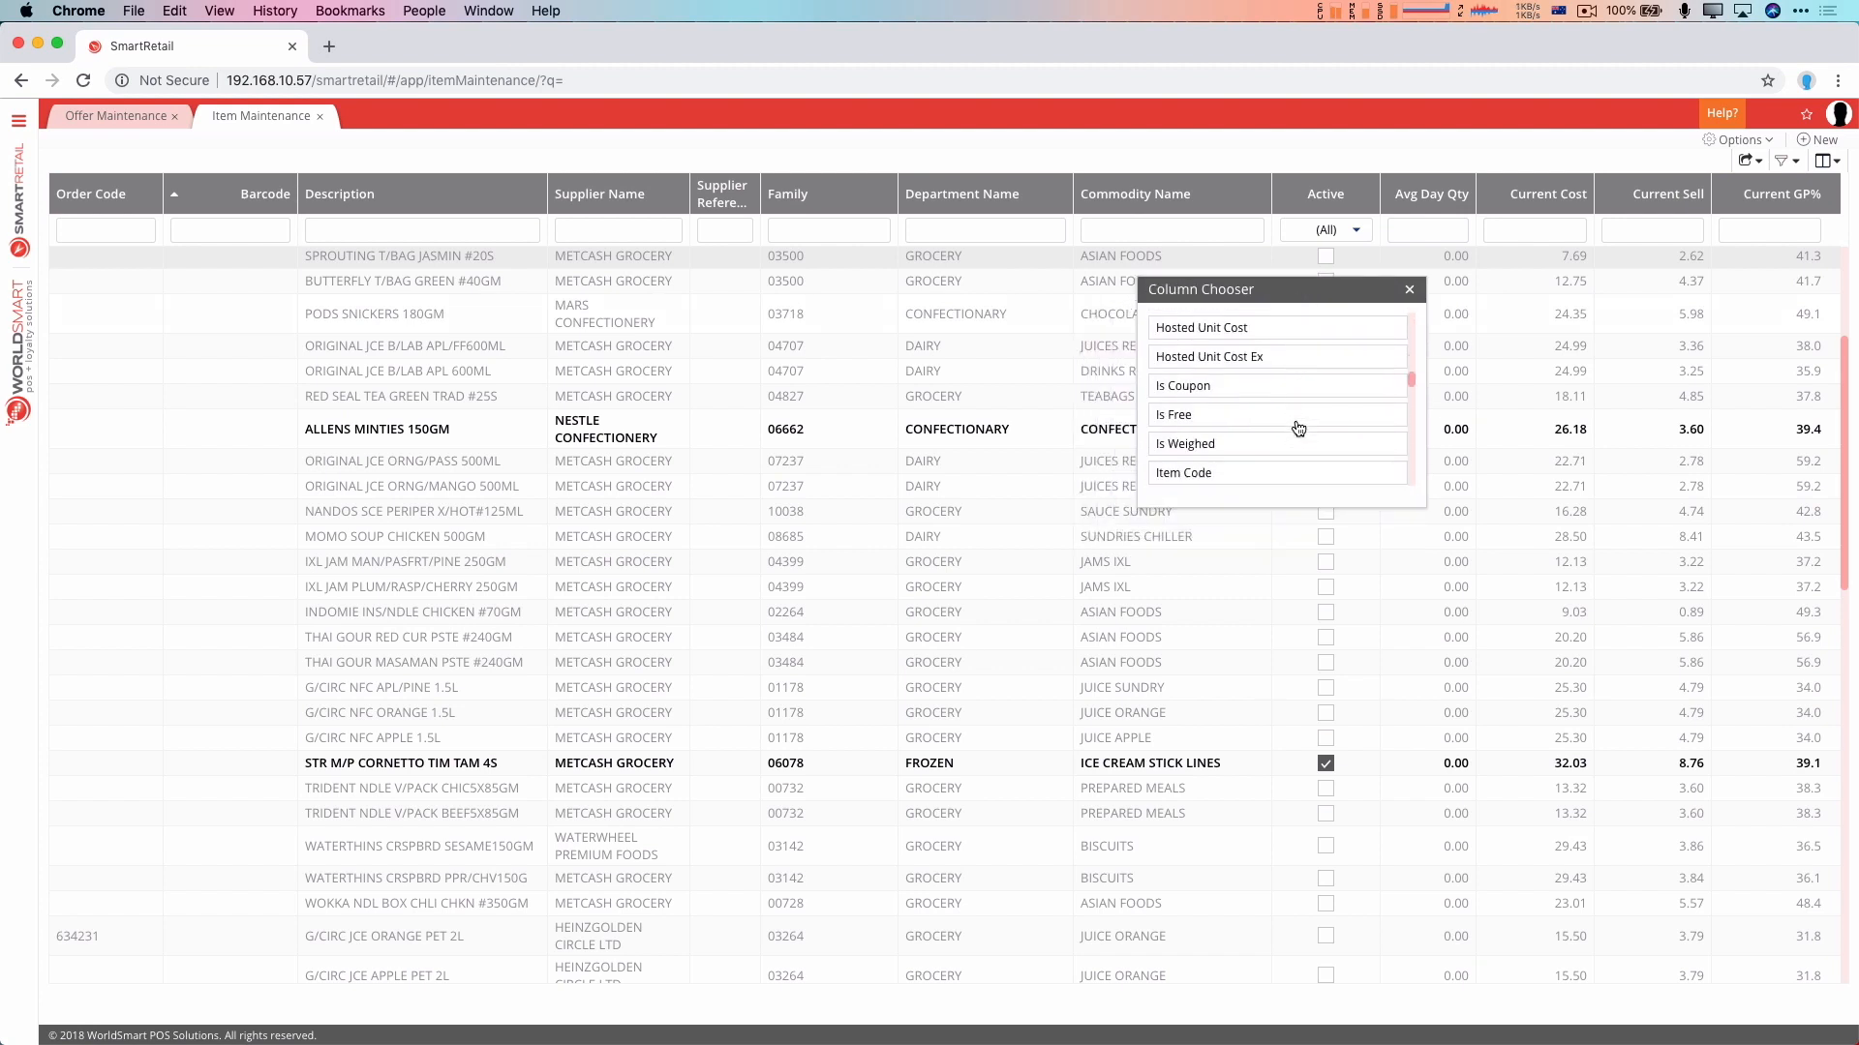
{"action": "scroll", "scroll_direction": "down", "scroll_amount": 3}
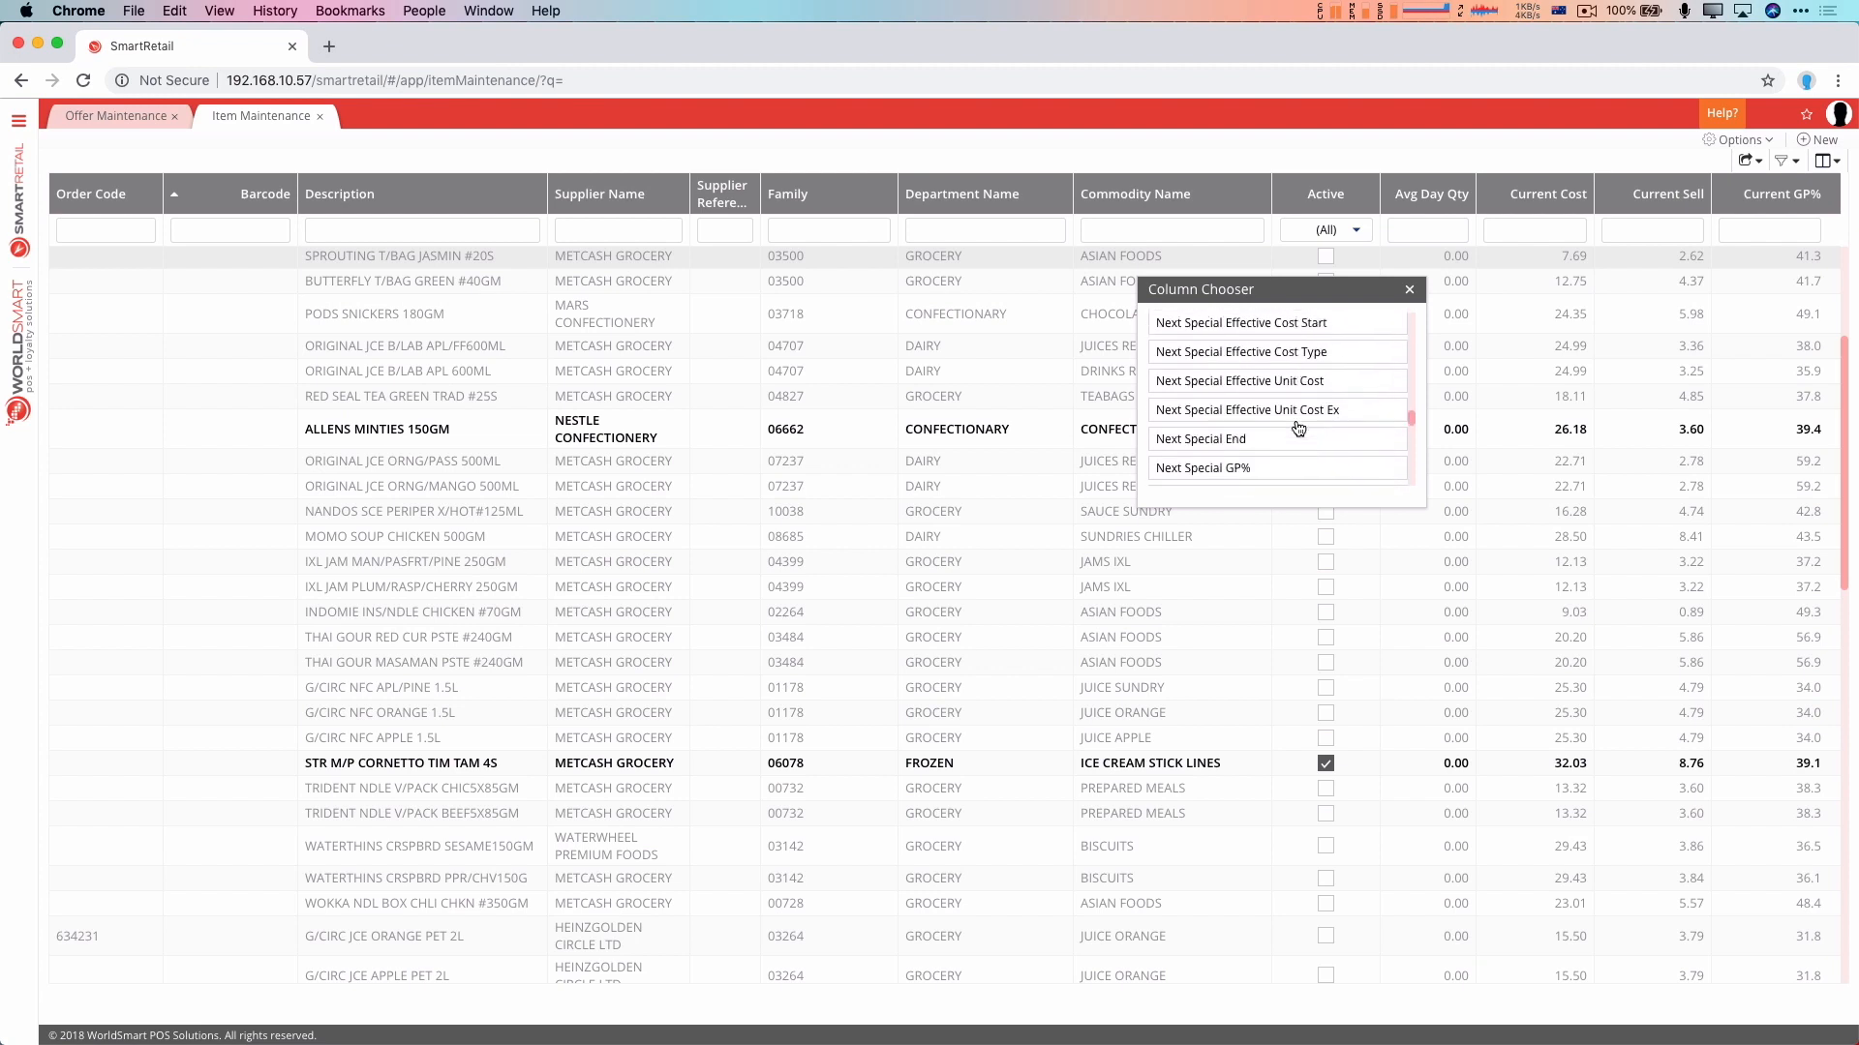
{"action": "scroll", "scroll_direction": "down", "scroll_amount": 3}
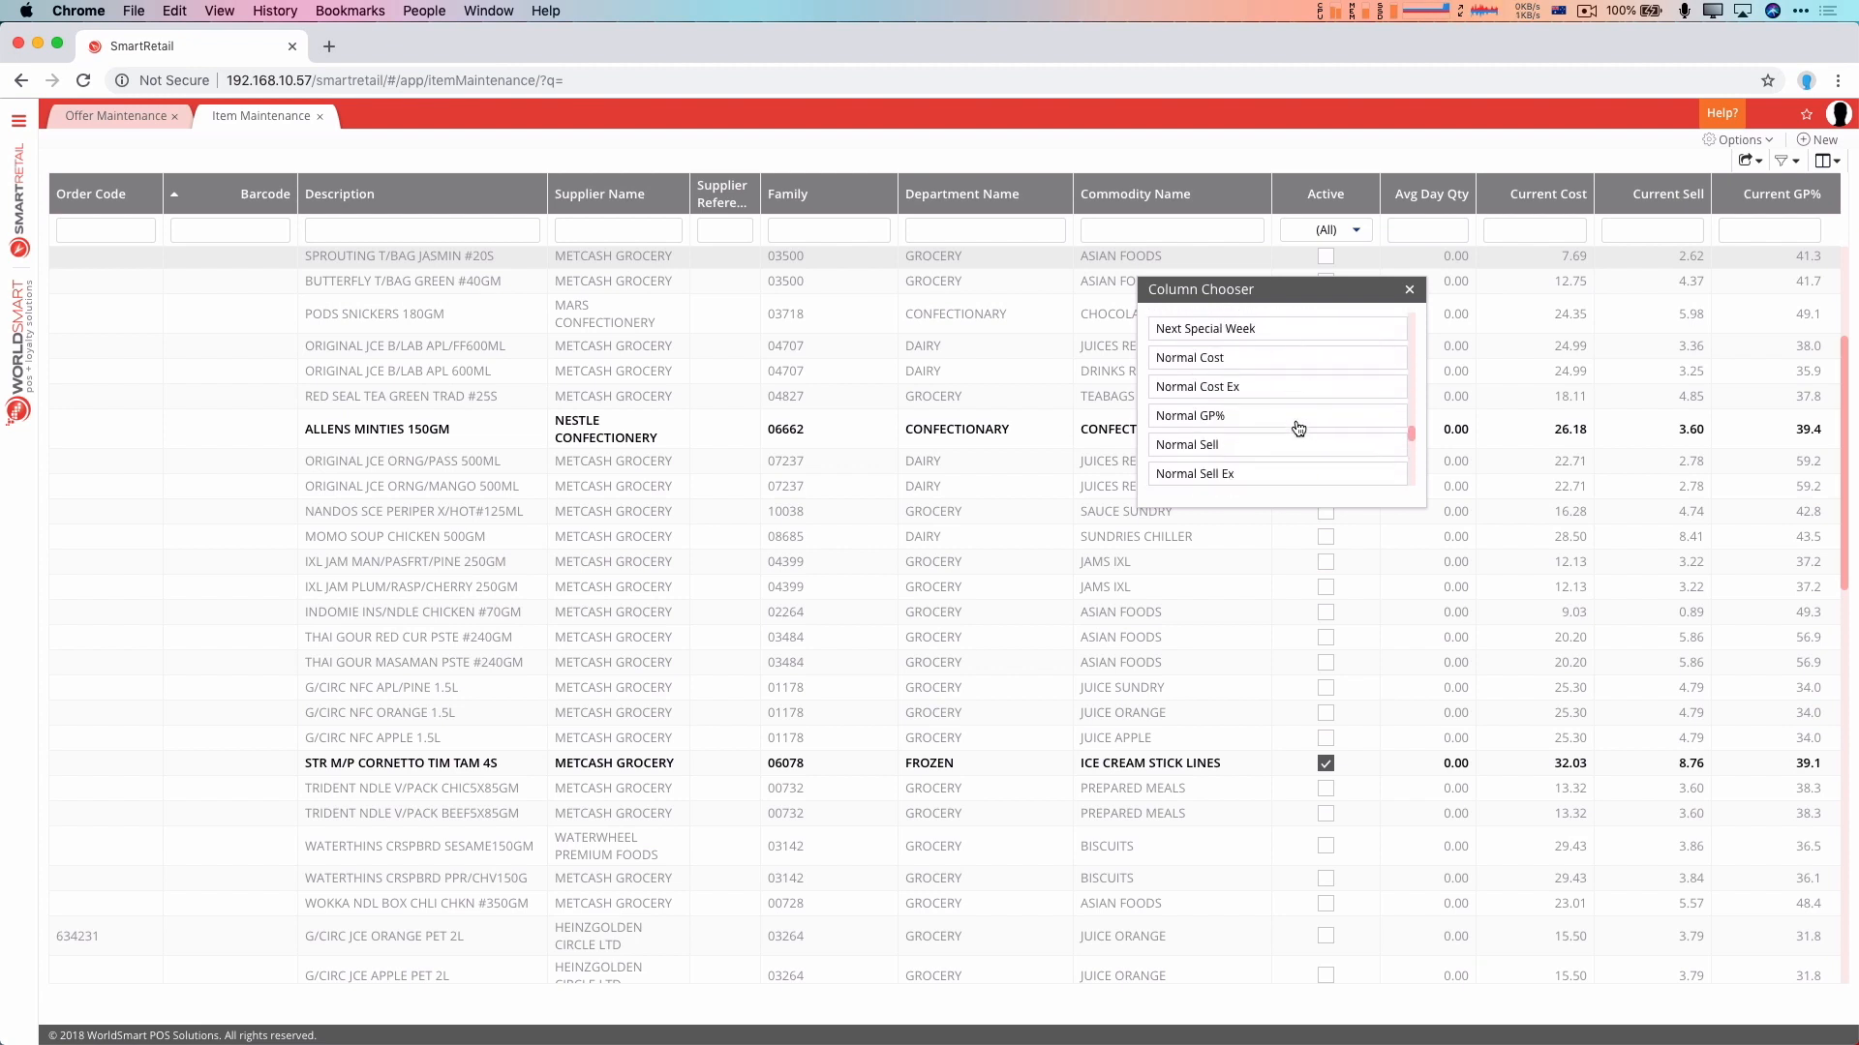
{"action": "scroll", "scroll_direction": "down", "scroll_amount": 3}
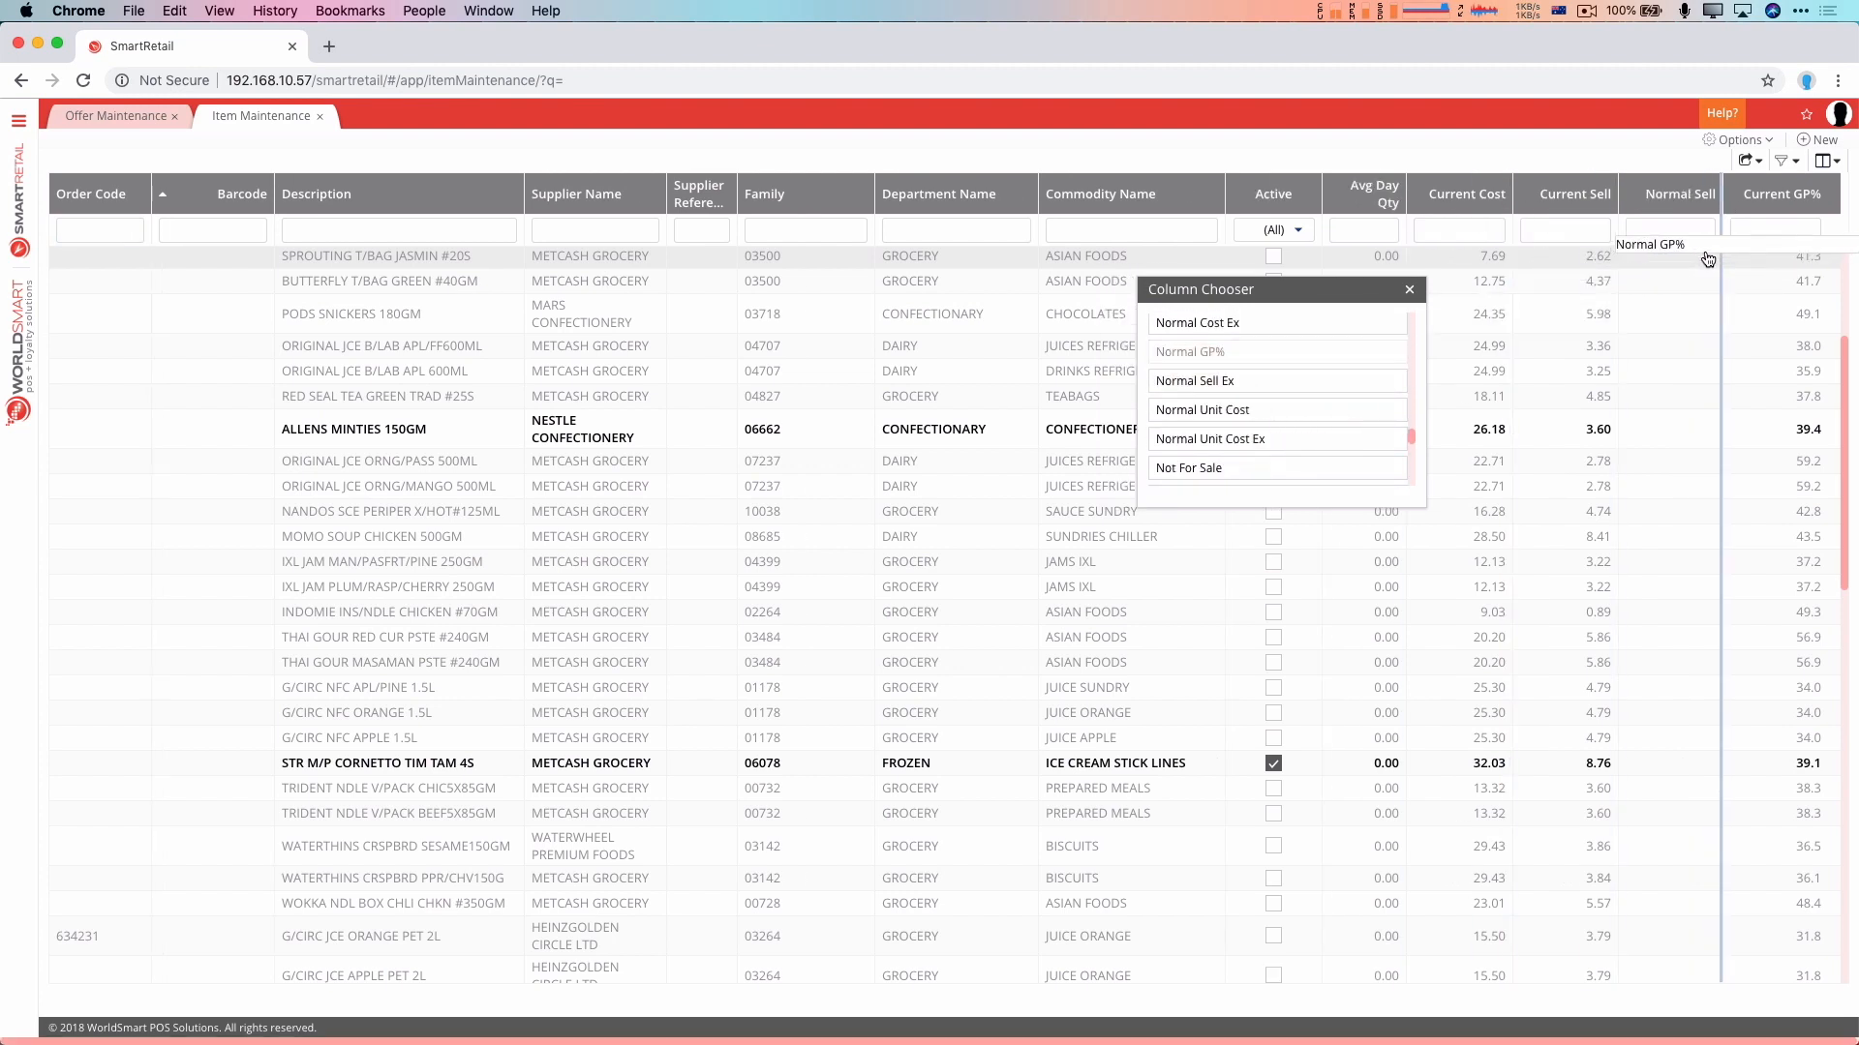
{"action": "scroll", "scroll_direction": "down", "scroll_amount": 3}
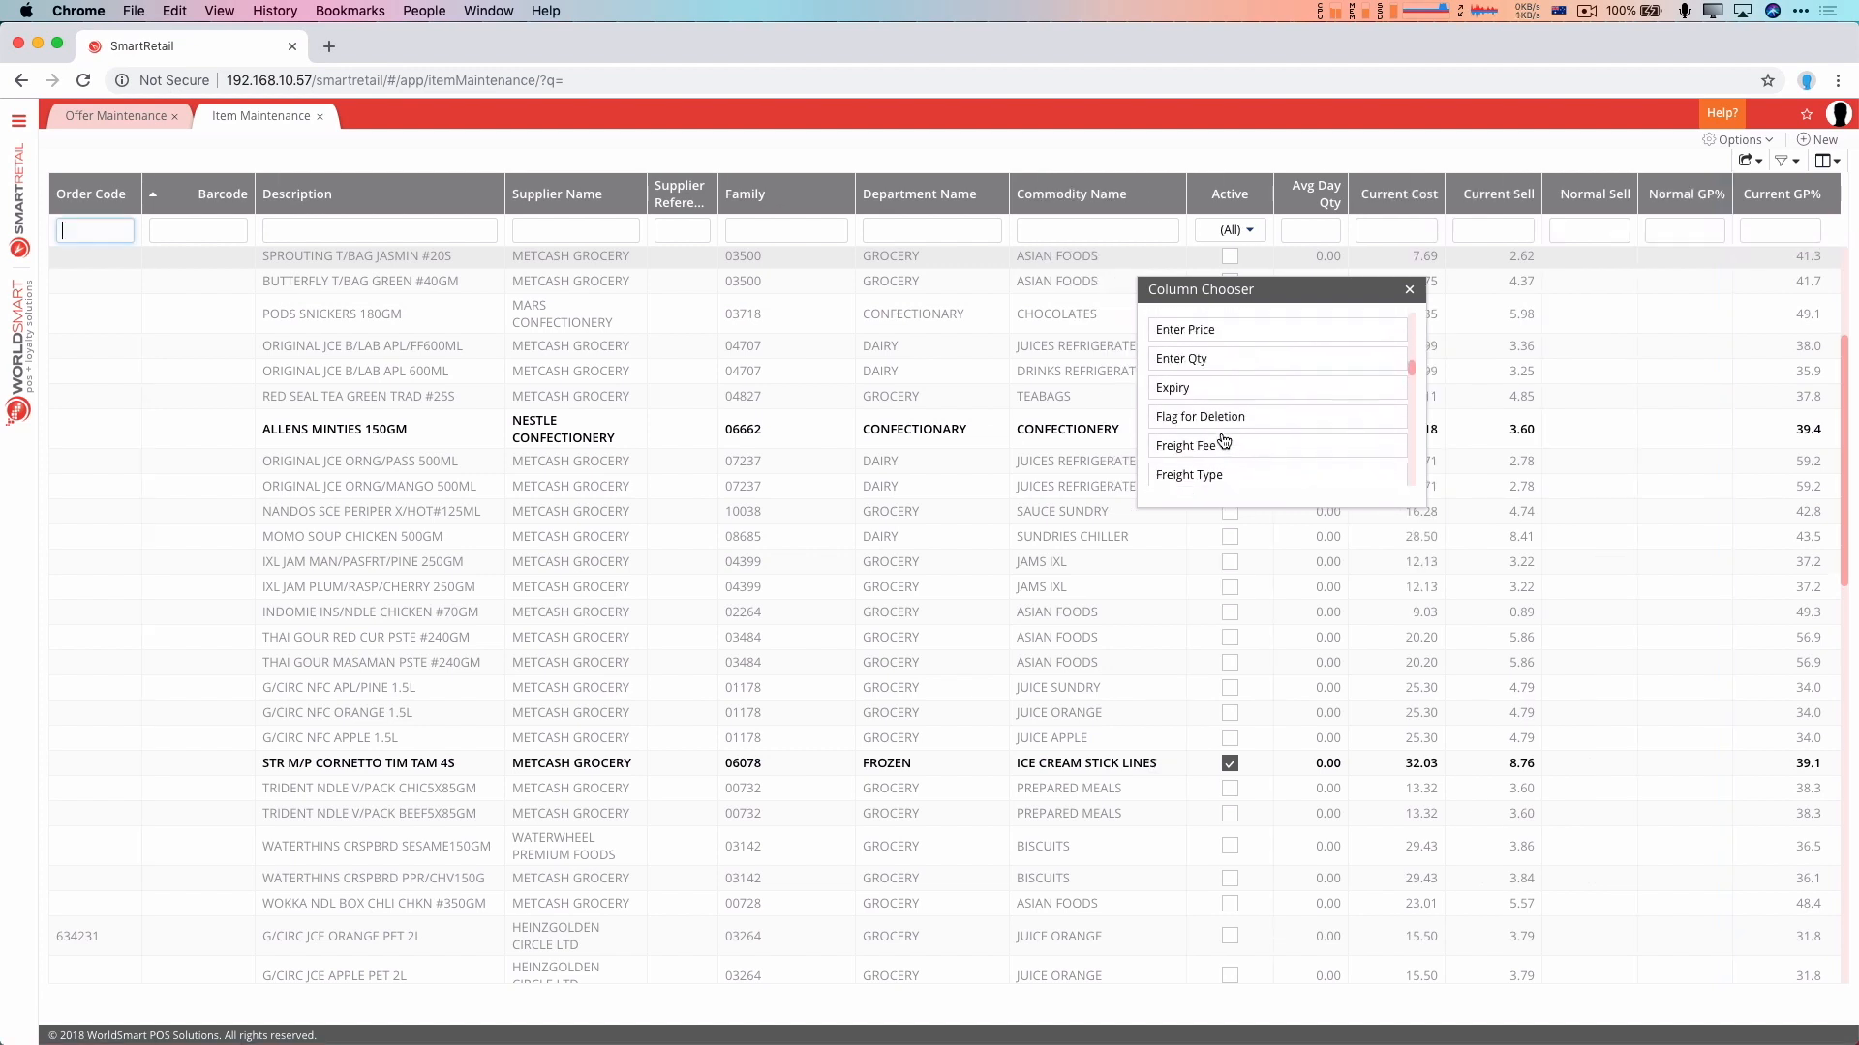
{"action": "scroll", "scroll_direction": "down", "scroll_amount": 3}
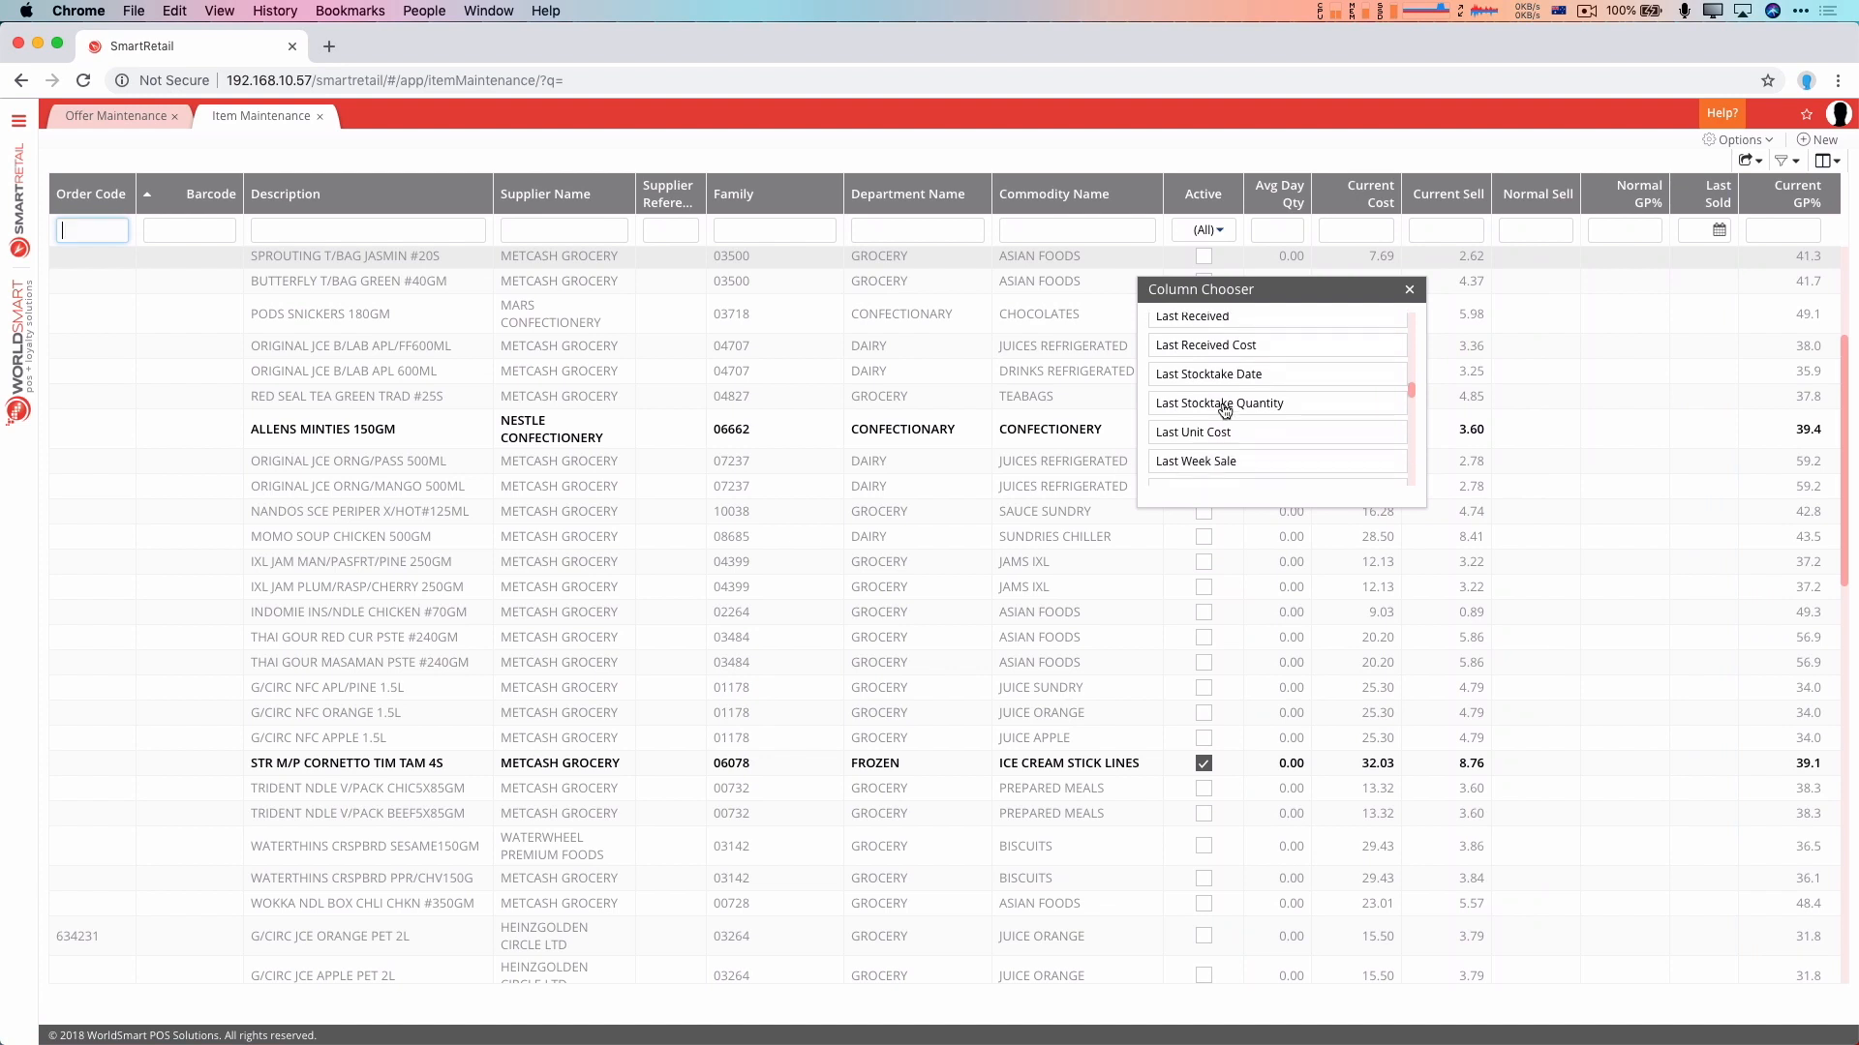
{"action": "scroll", "scroll_direction": "down", "scroll_amount": 3}
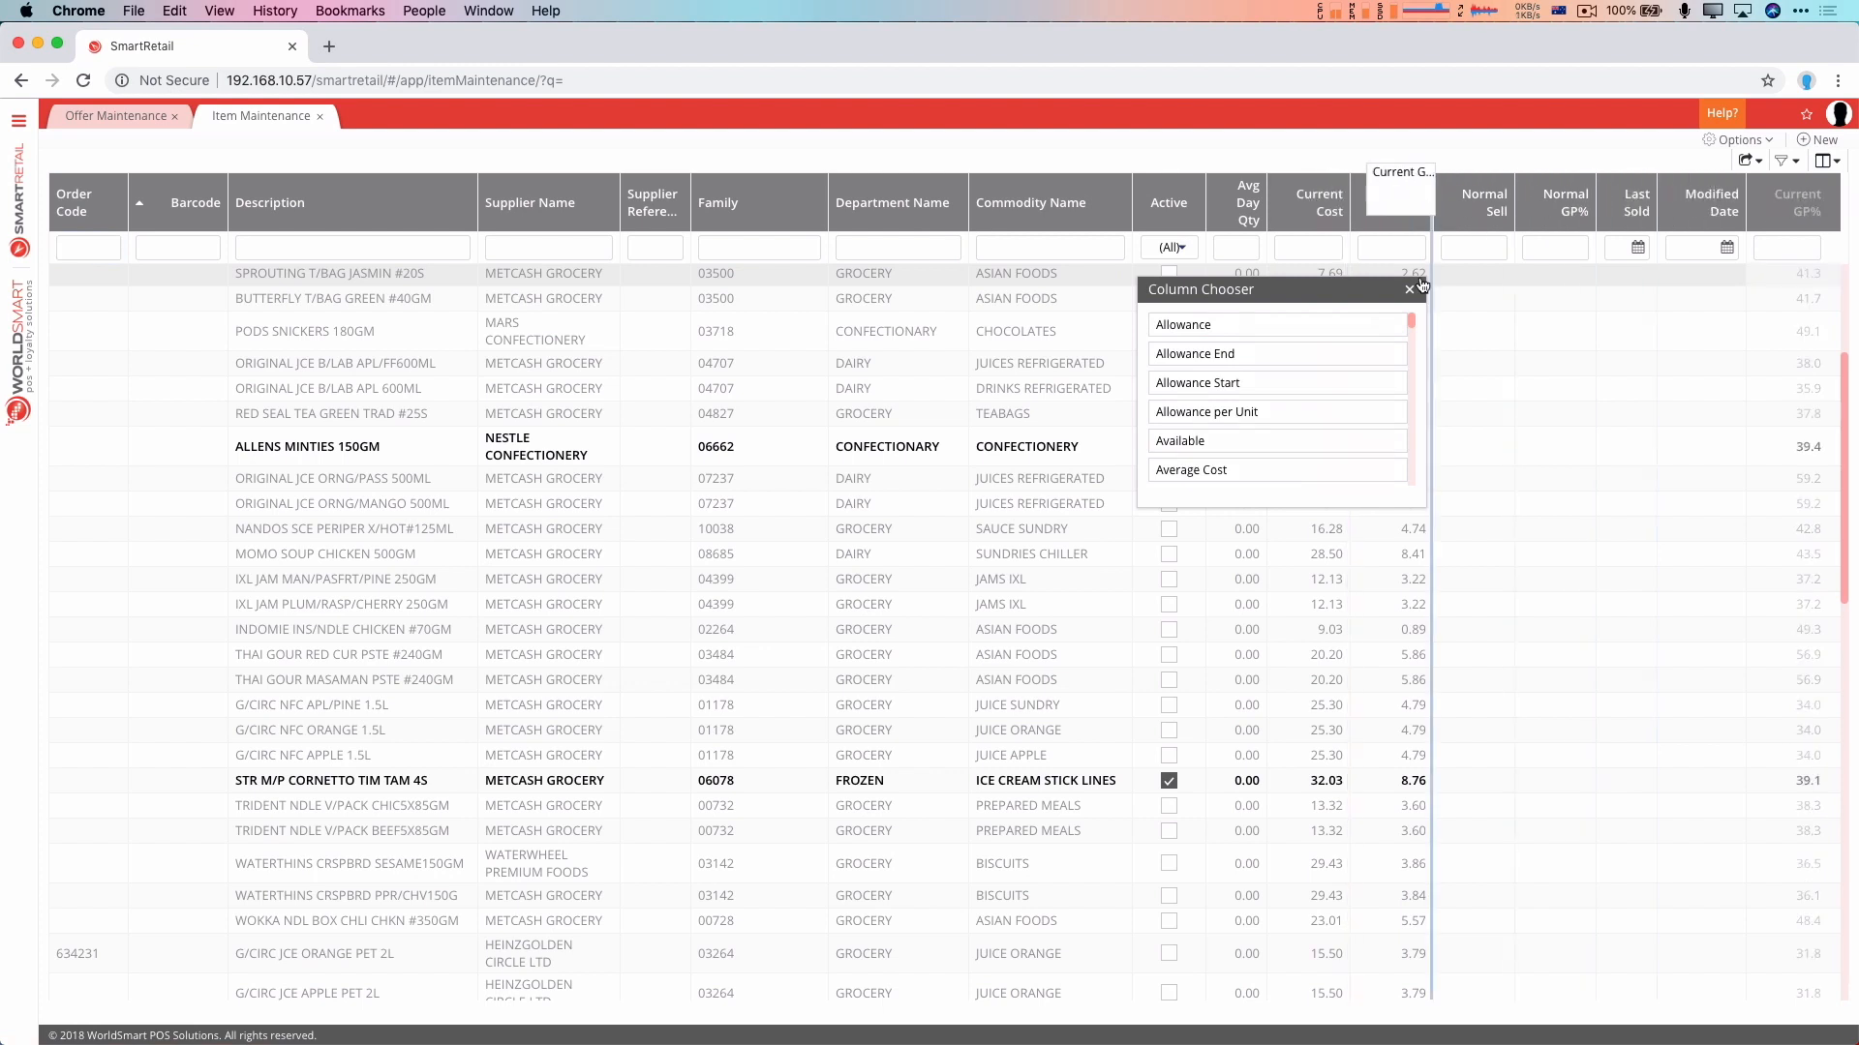
{"action": "left_click", "coordinate": [1410, 290]}
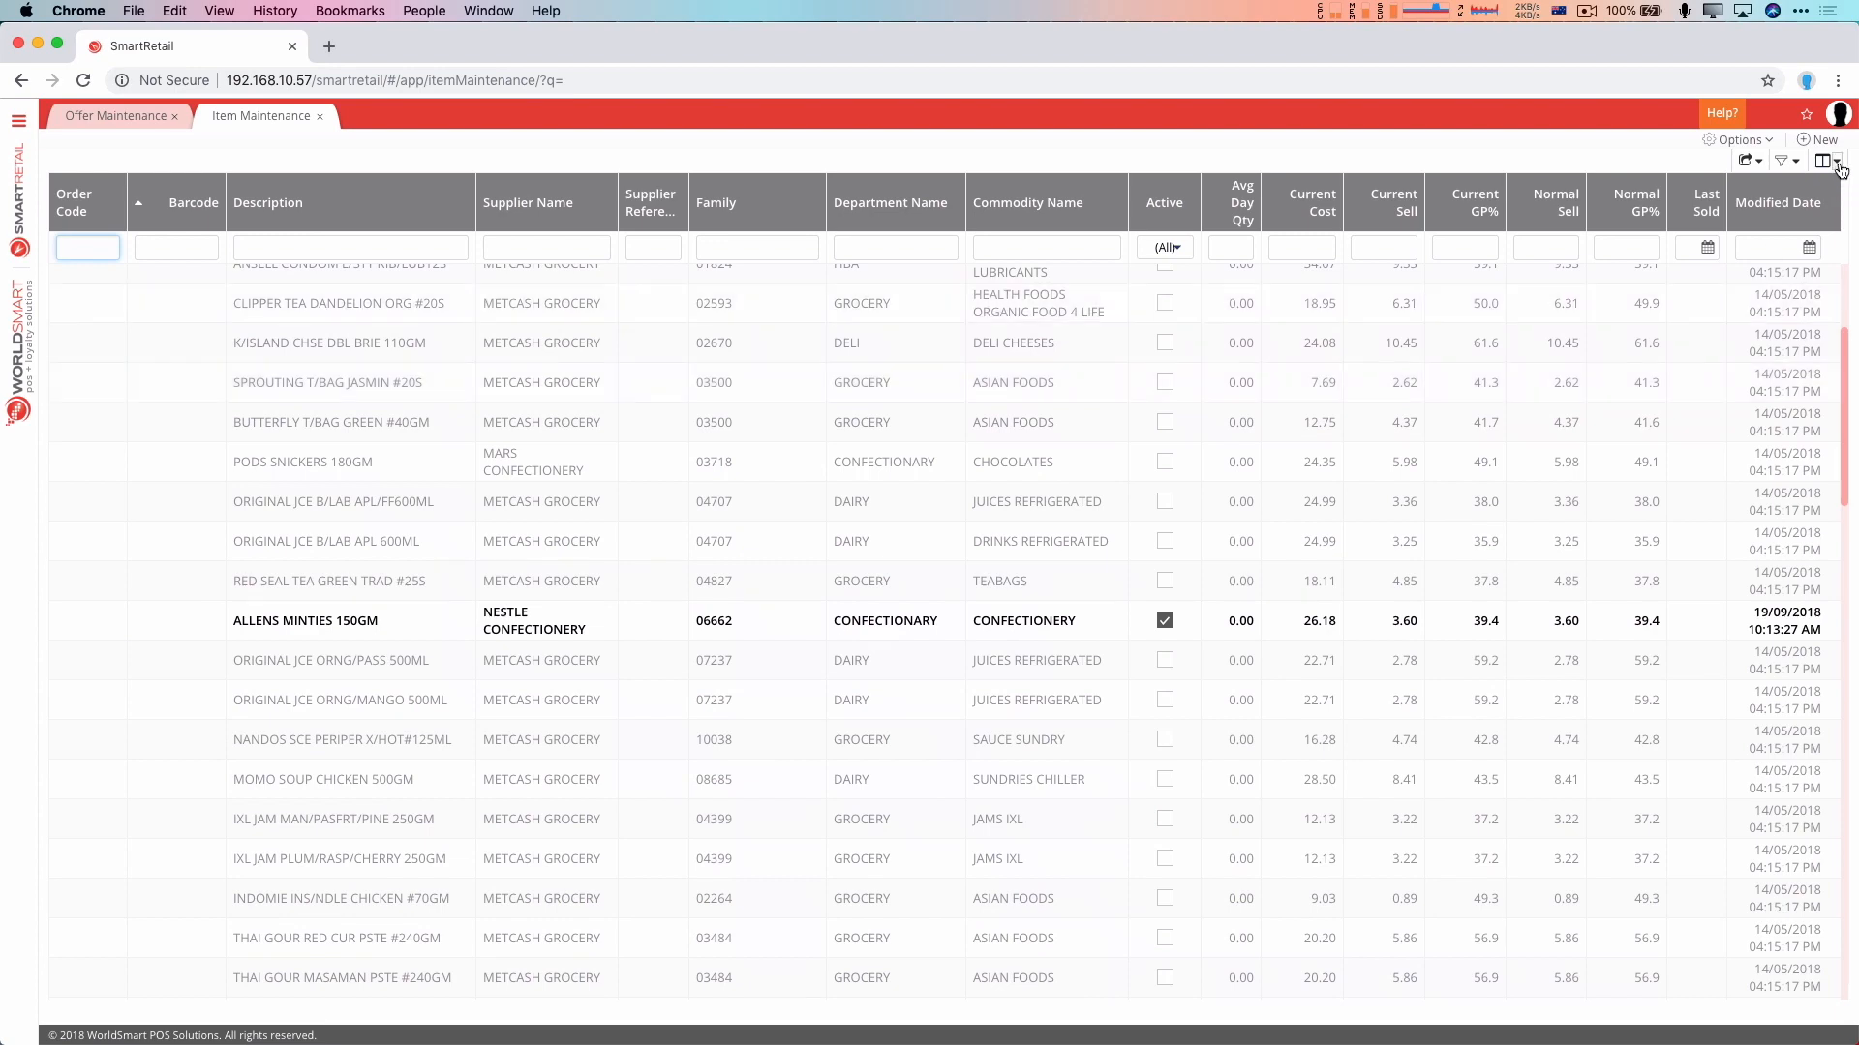
Save the column arrangement as a new layout named 'Normal Sell and Cost'
{"action": "left_click", "coordinate": [1836, 160]}
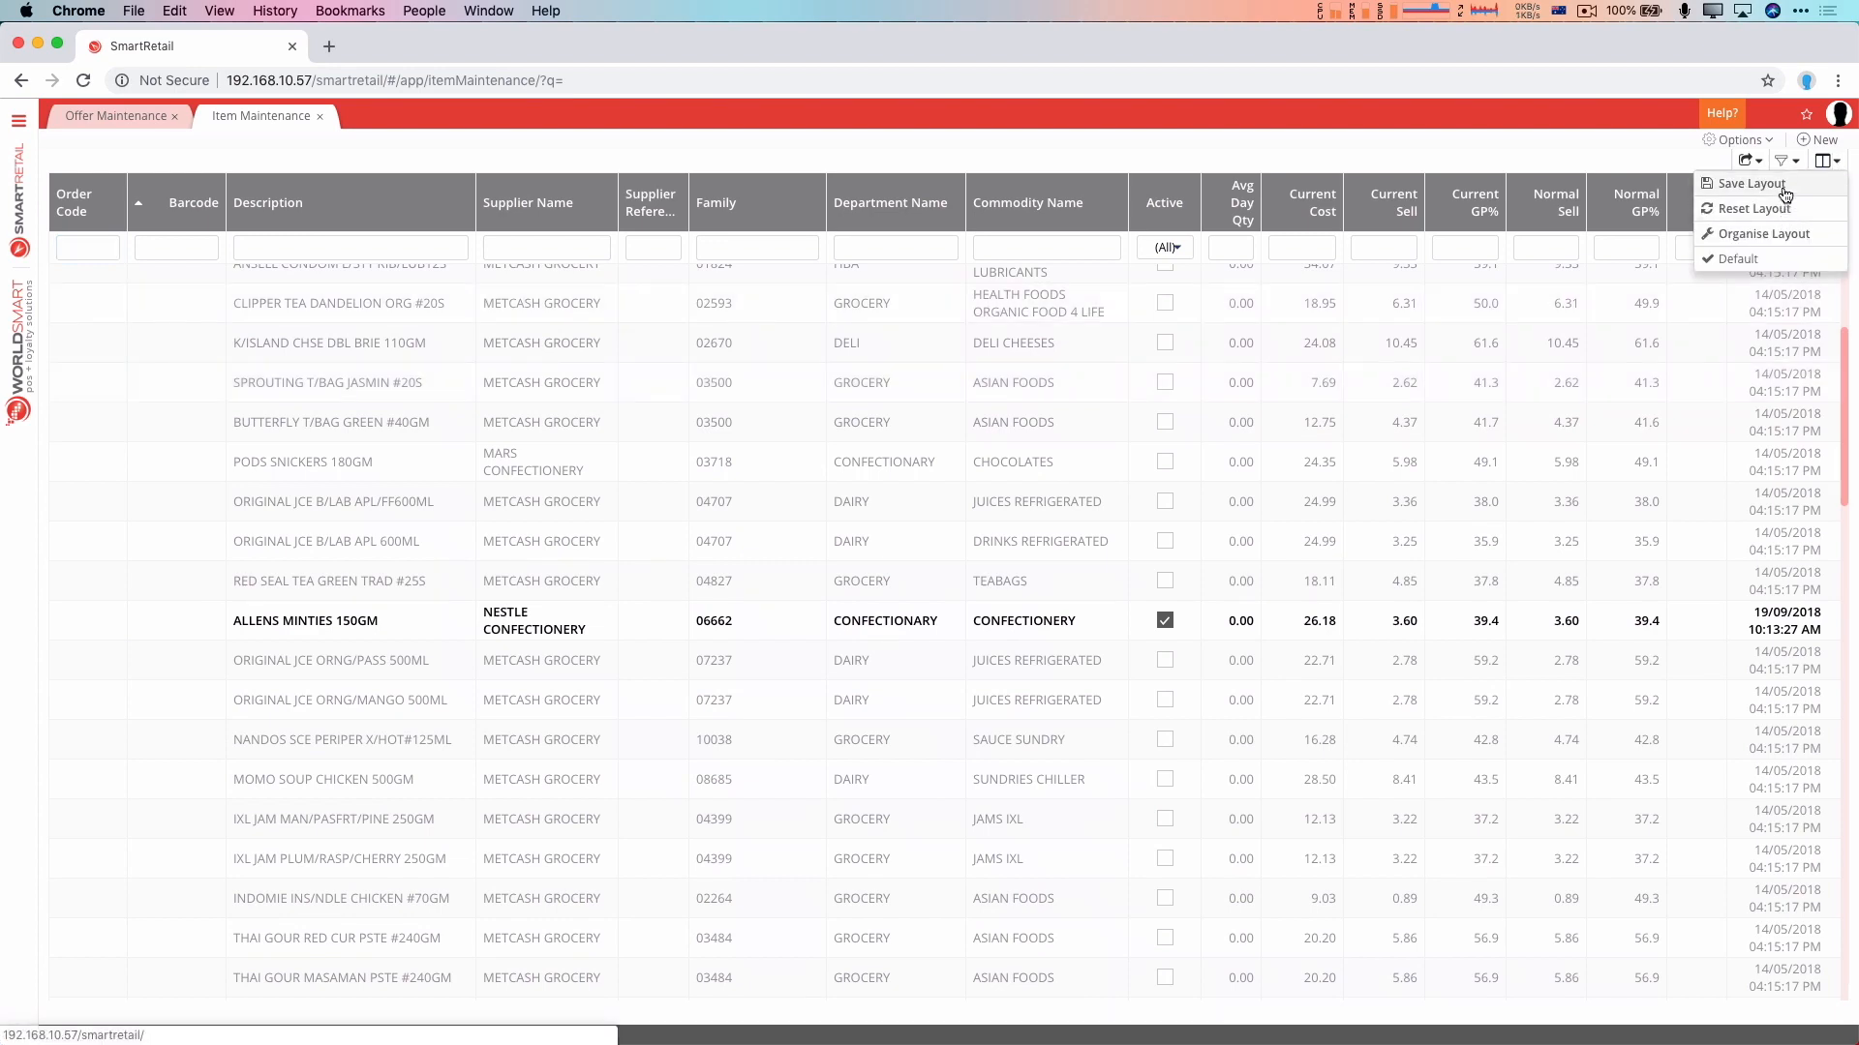
{"action": "left_click", "coordinate": [1751, 183]}
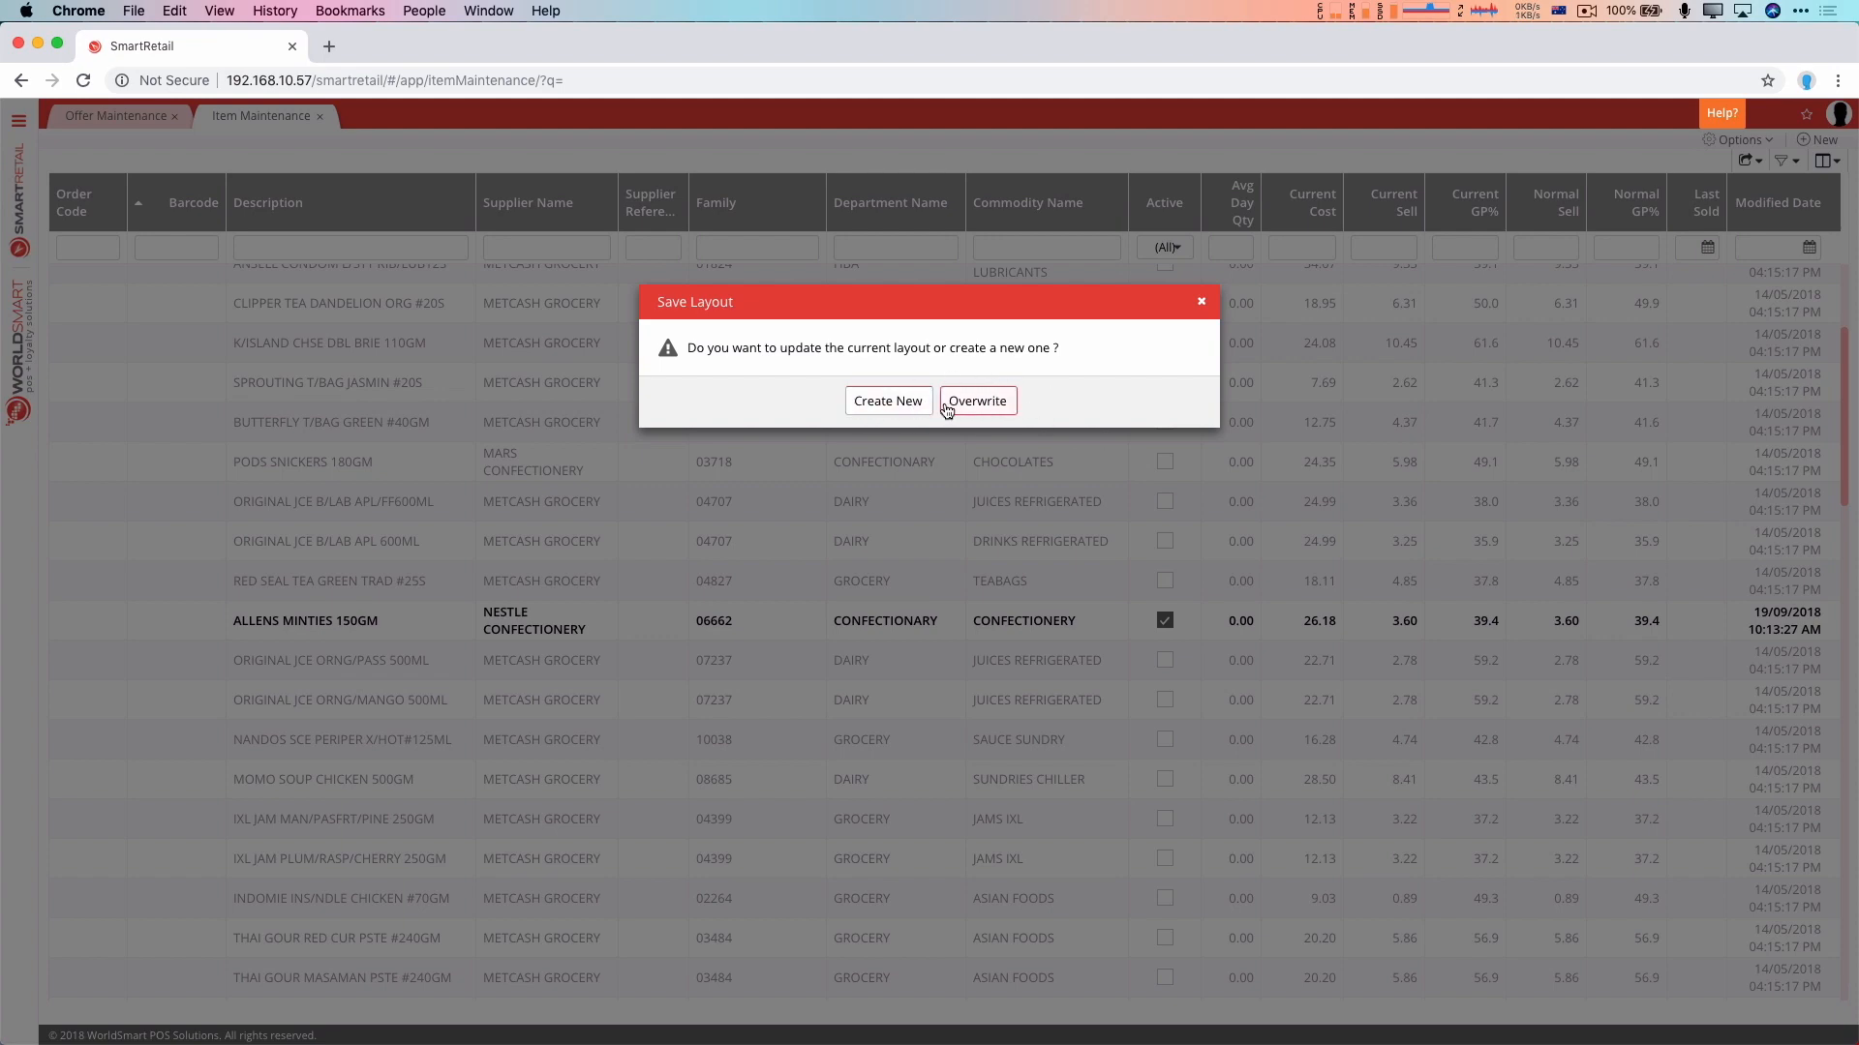
{"action": "left_click", "coordinate": [887, 400]}
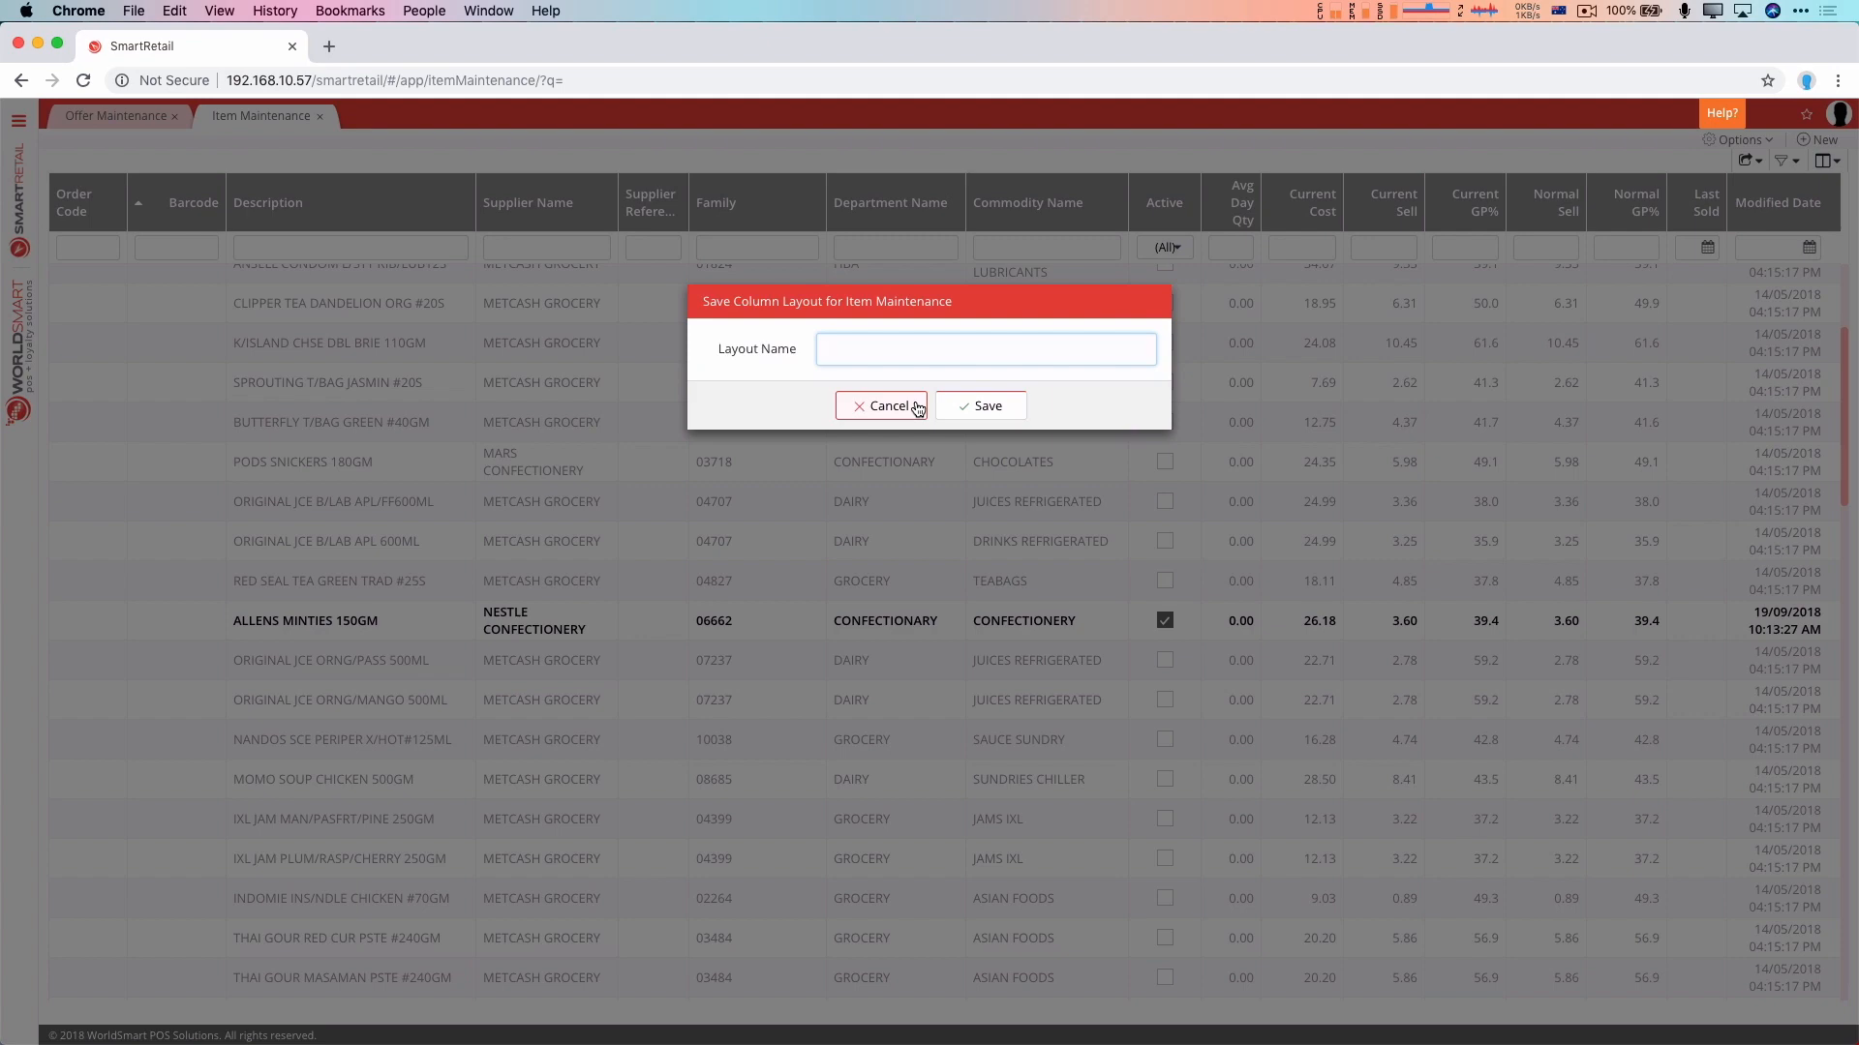
{"action": "type", "text": "Normal Sell and Cost"}
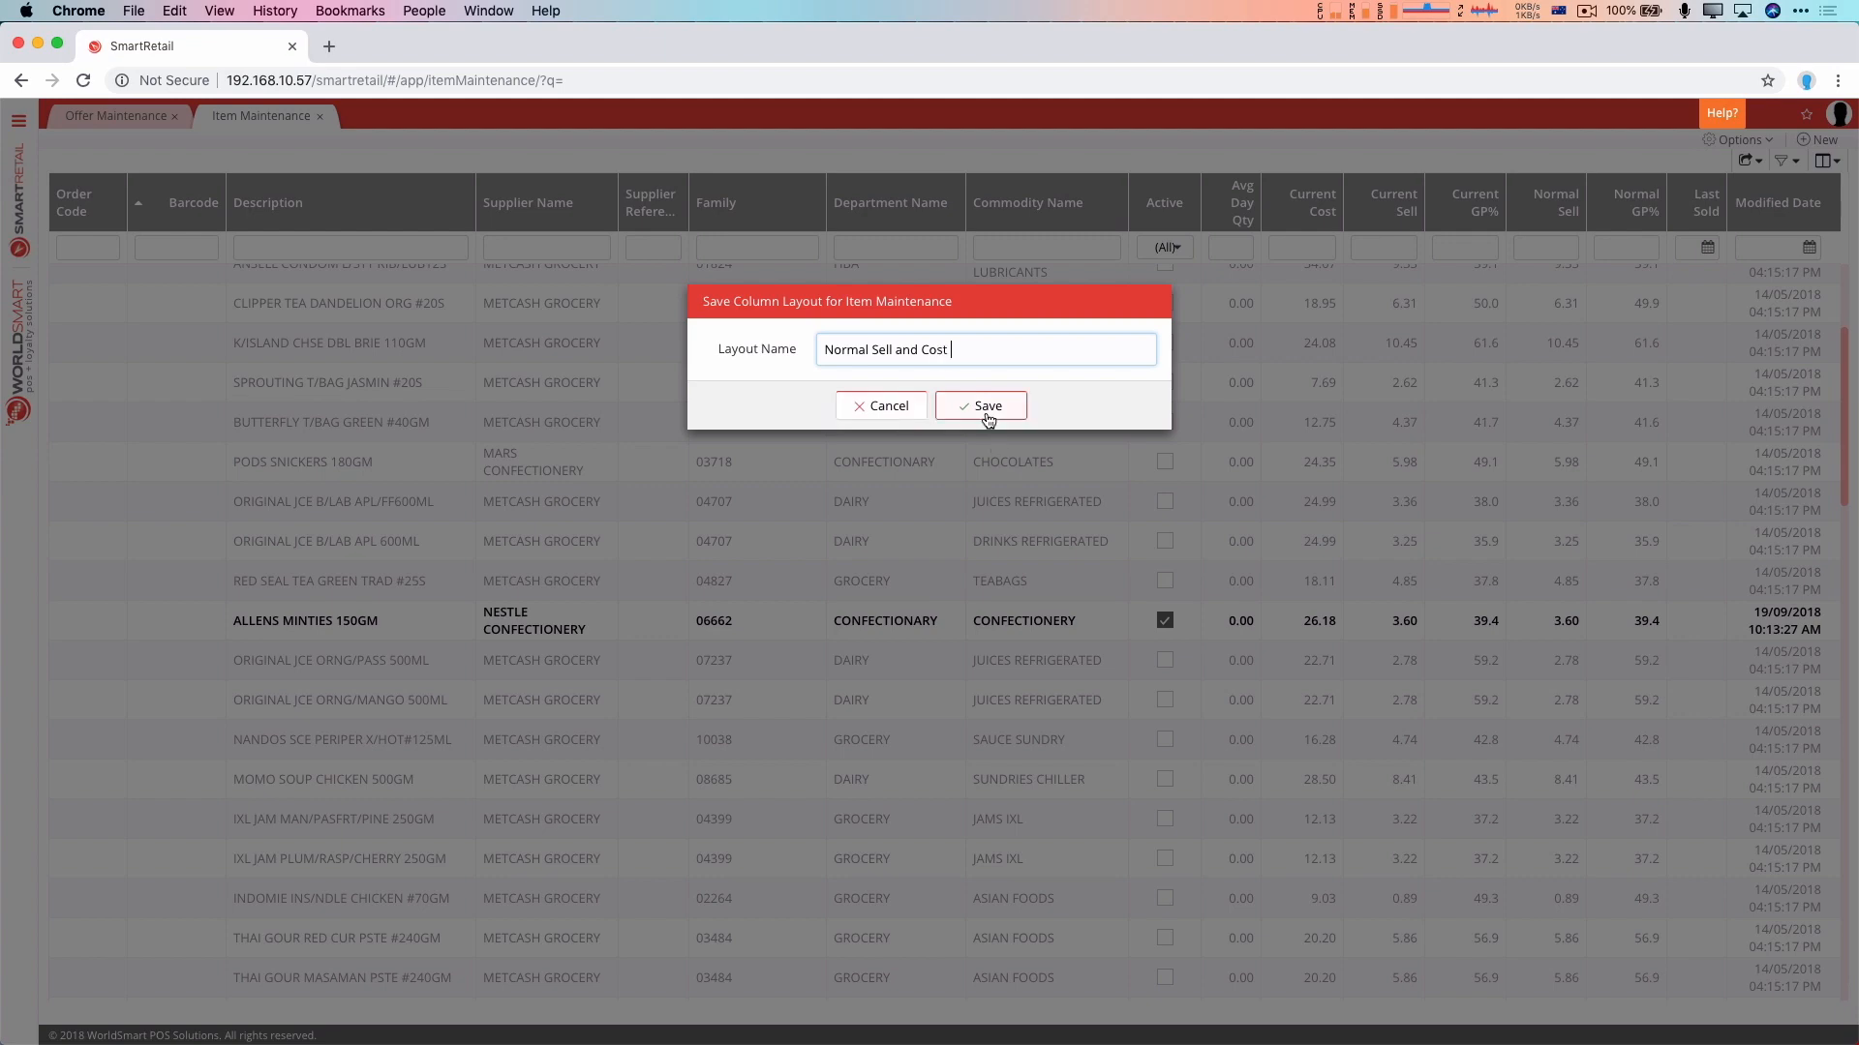
{"action": "left_click", "coordinate": [981, 406]}
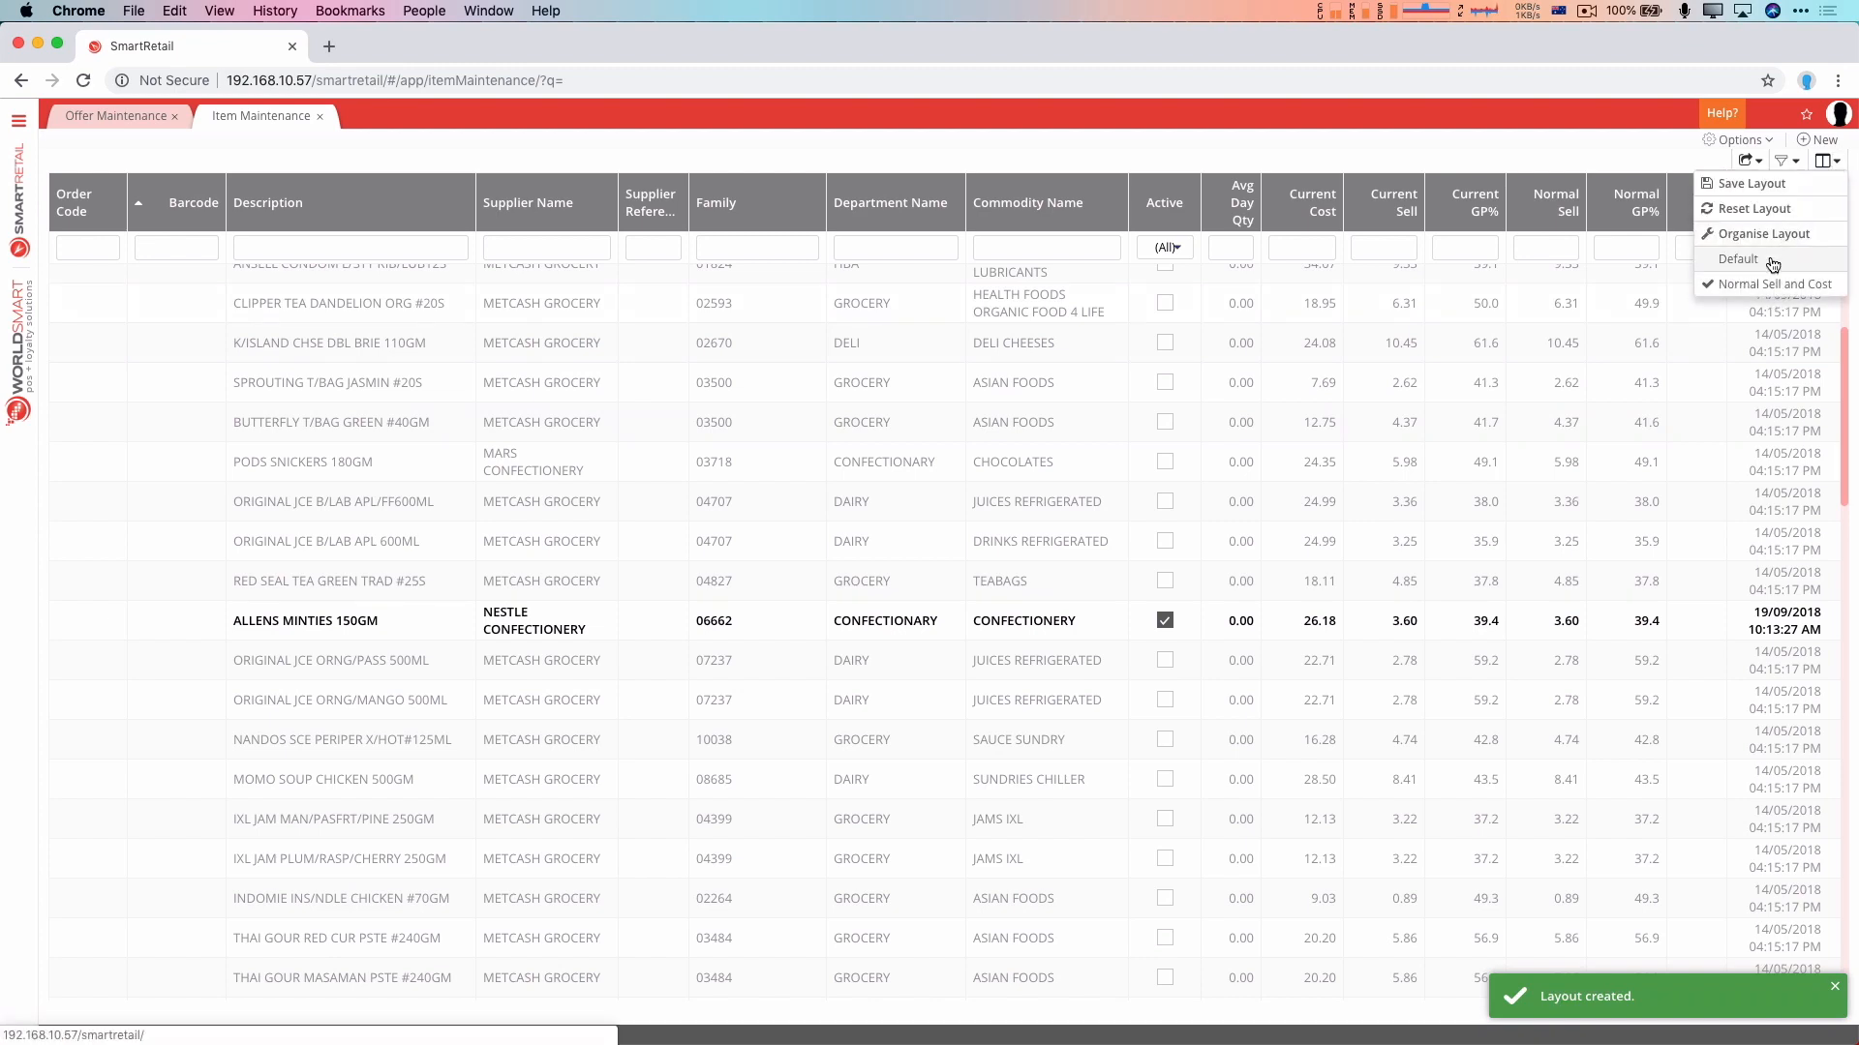
Switch between Default and Normal Sell and Cost layouts, then reopen Item Maintenance to check persistence
{"action": "left_click", "coordinate": [1737, 259]}
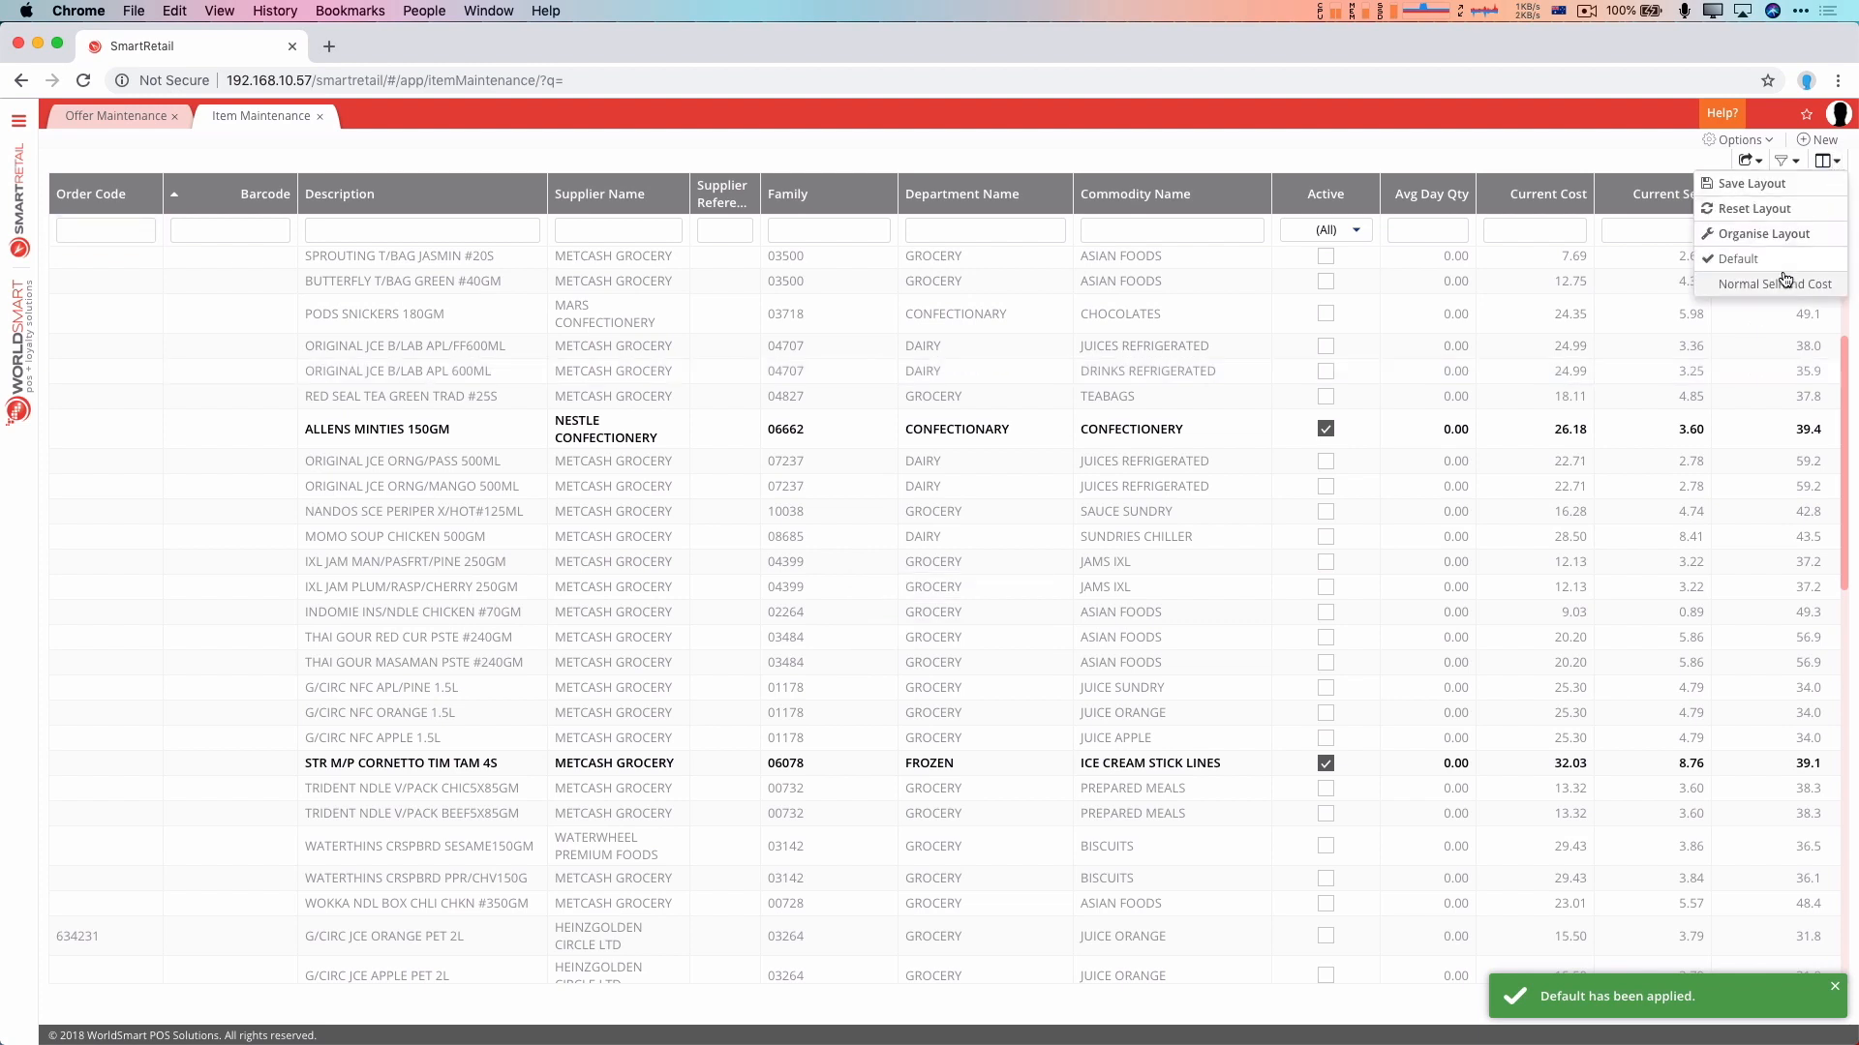
{"action": "left_click", "coordinate": [1783, 283]}
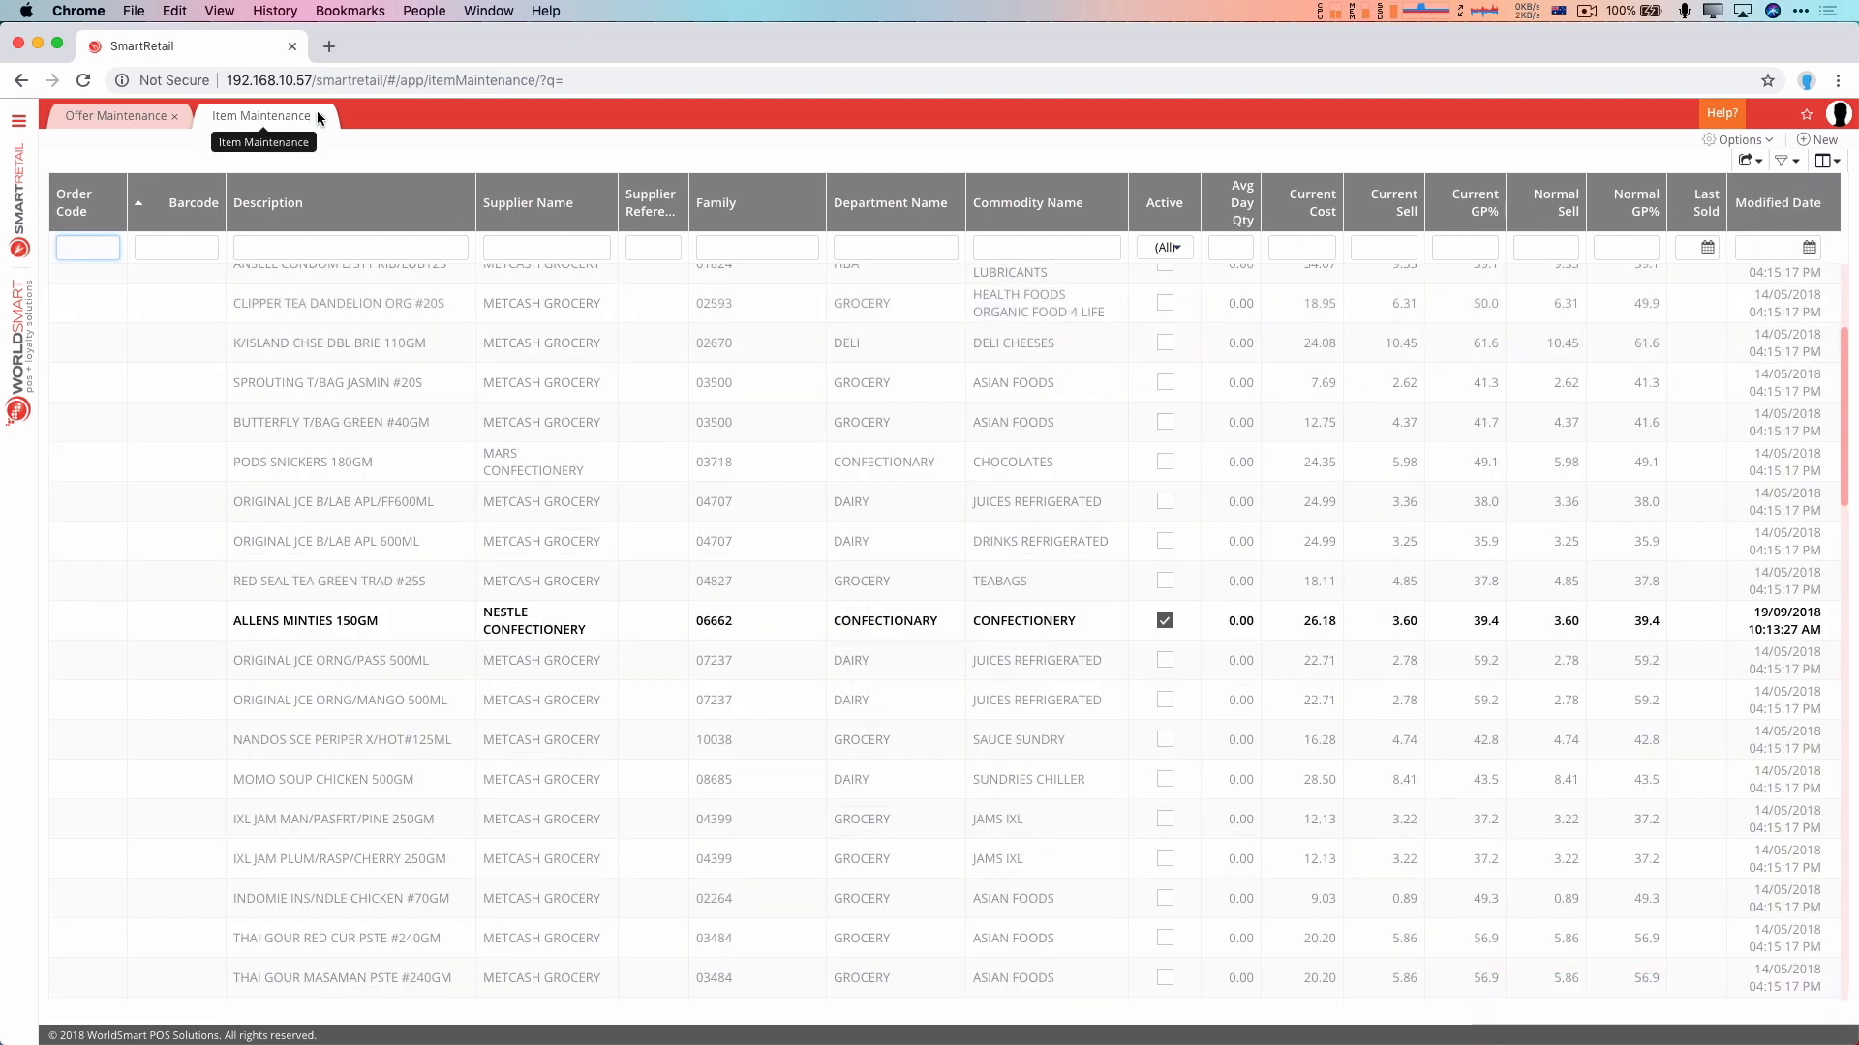
{"action": "left_click", "coordinate": [20, 120]}
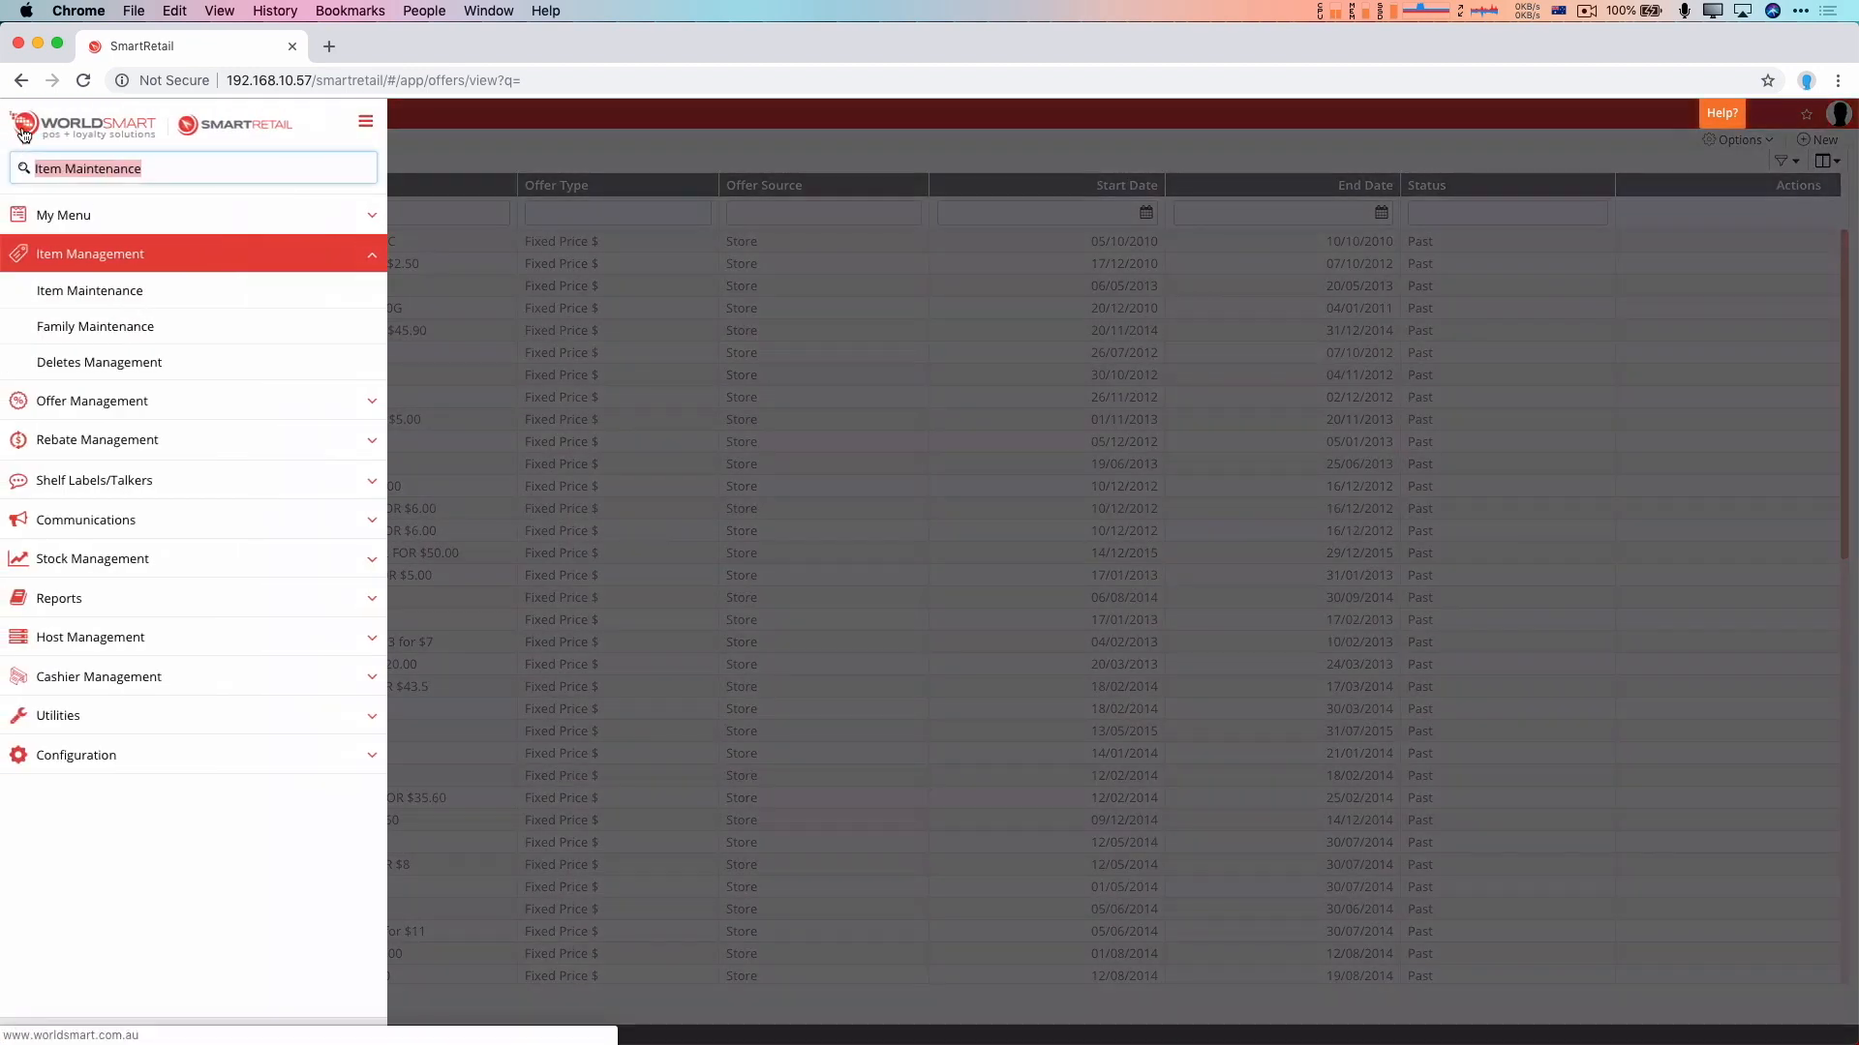
{"action": "left_click", "coordinate": [89, 290]}
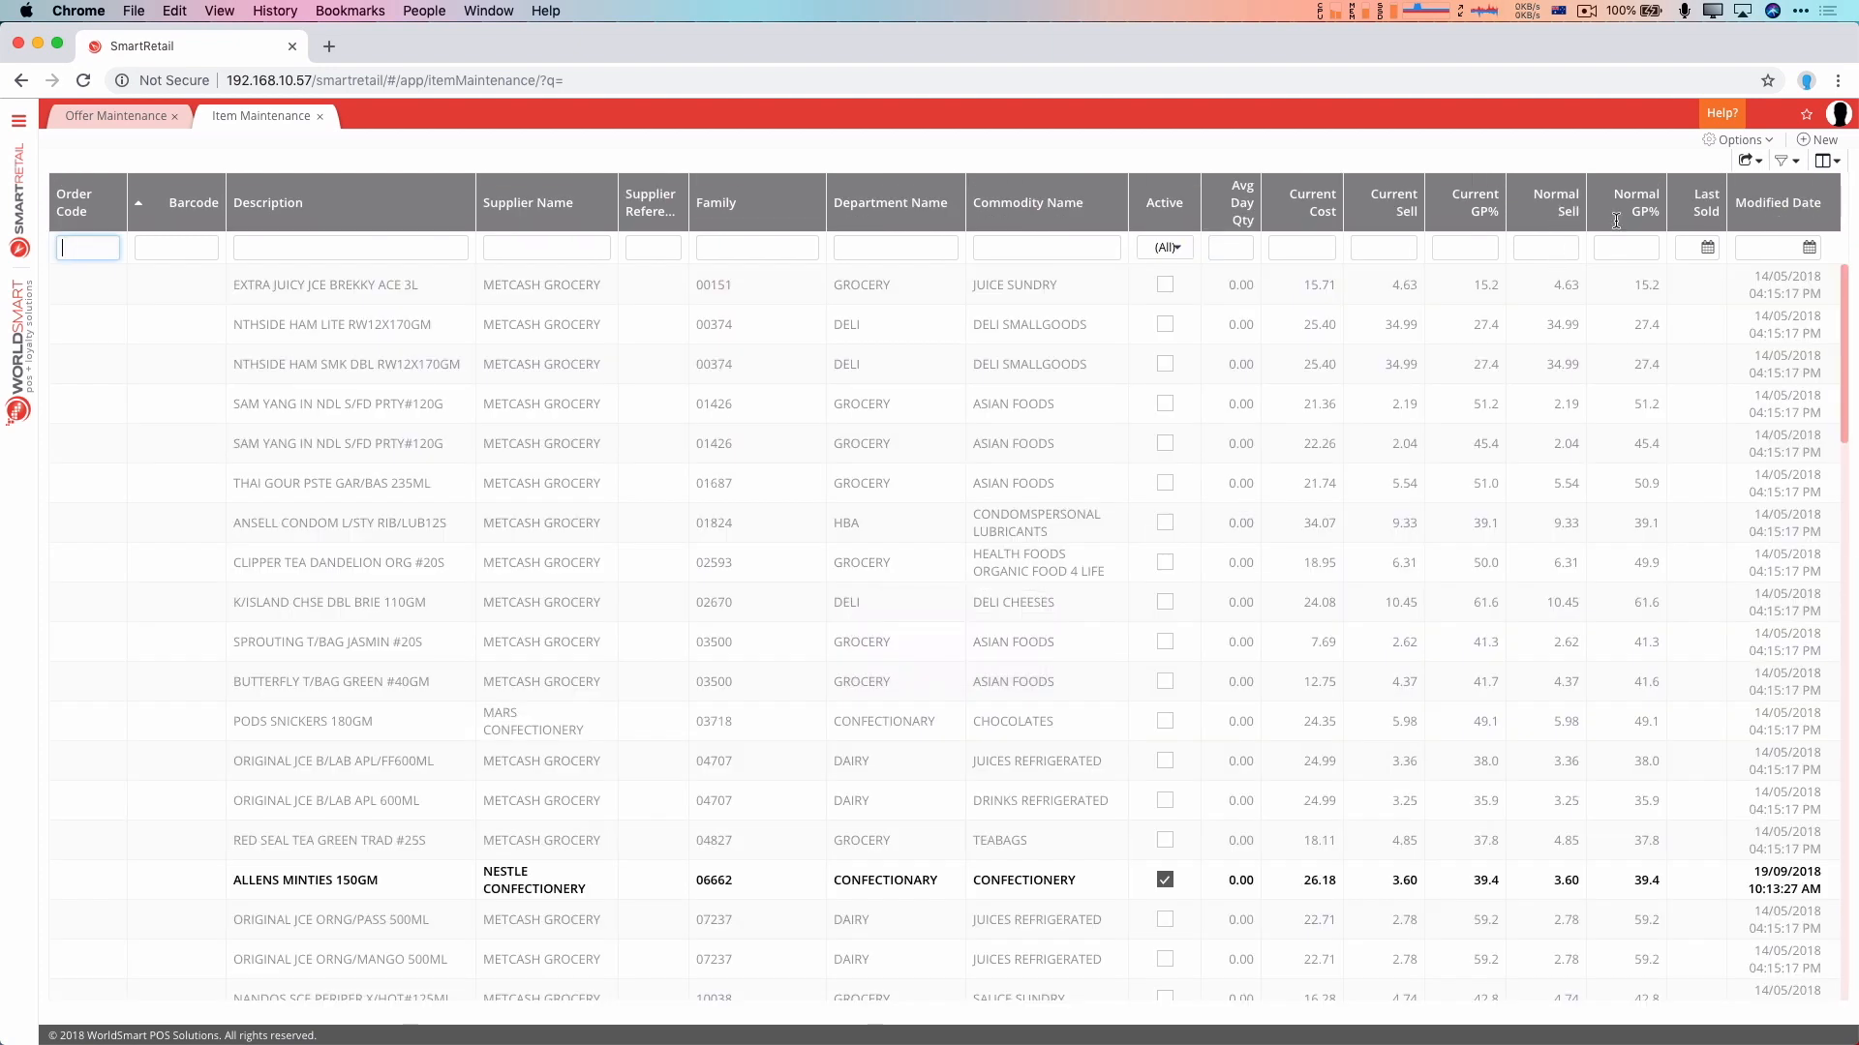
{"action": "left_click", "coordinate": [1820, 160]}
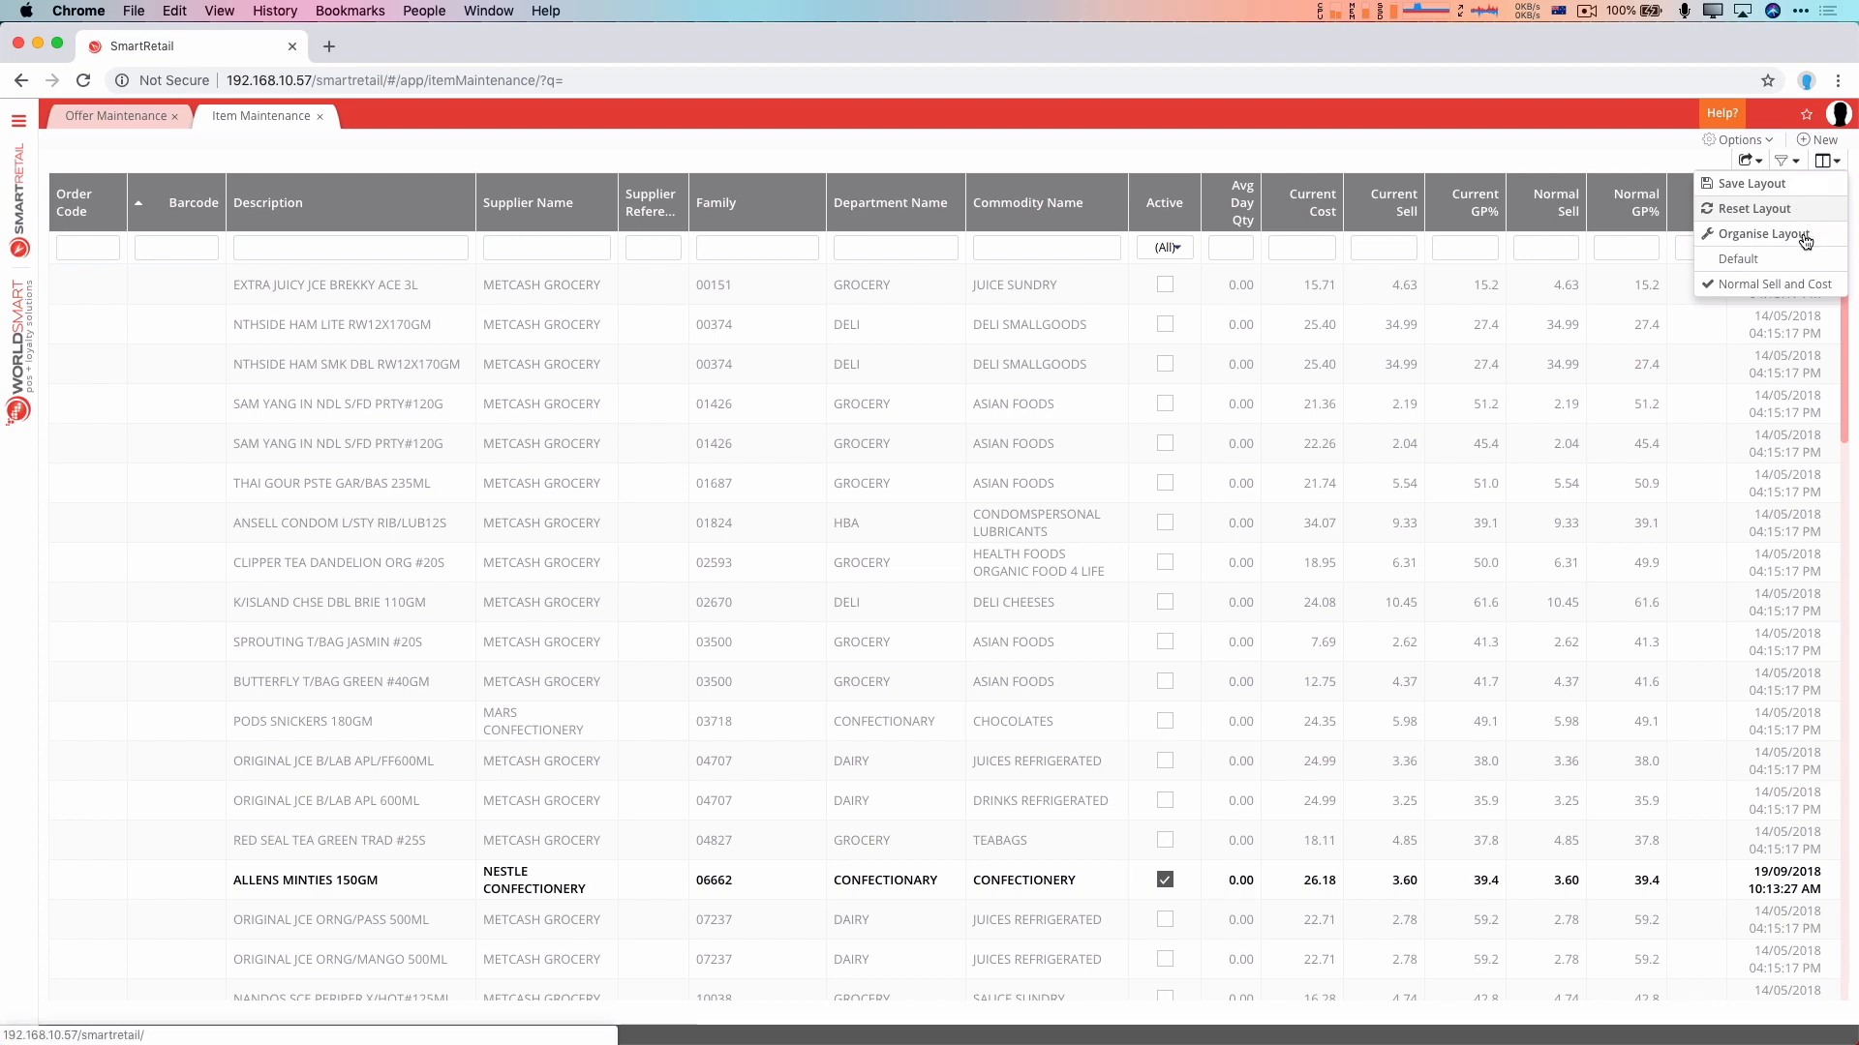
Open Organise Layout to review the Default and Normal Sell and Cost layouts
{"action": "left_click", "coordinate": [1765, 234]}
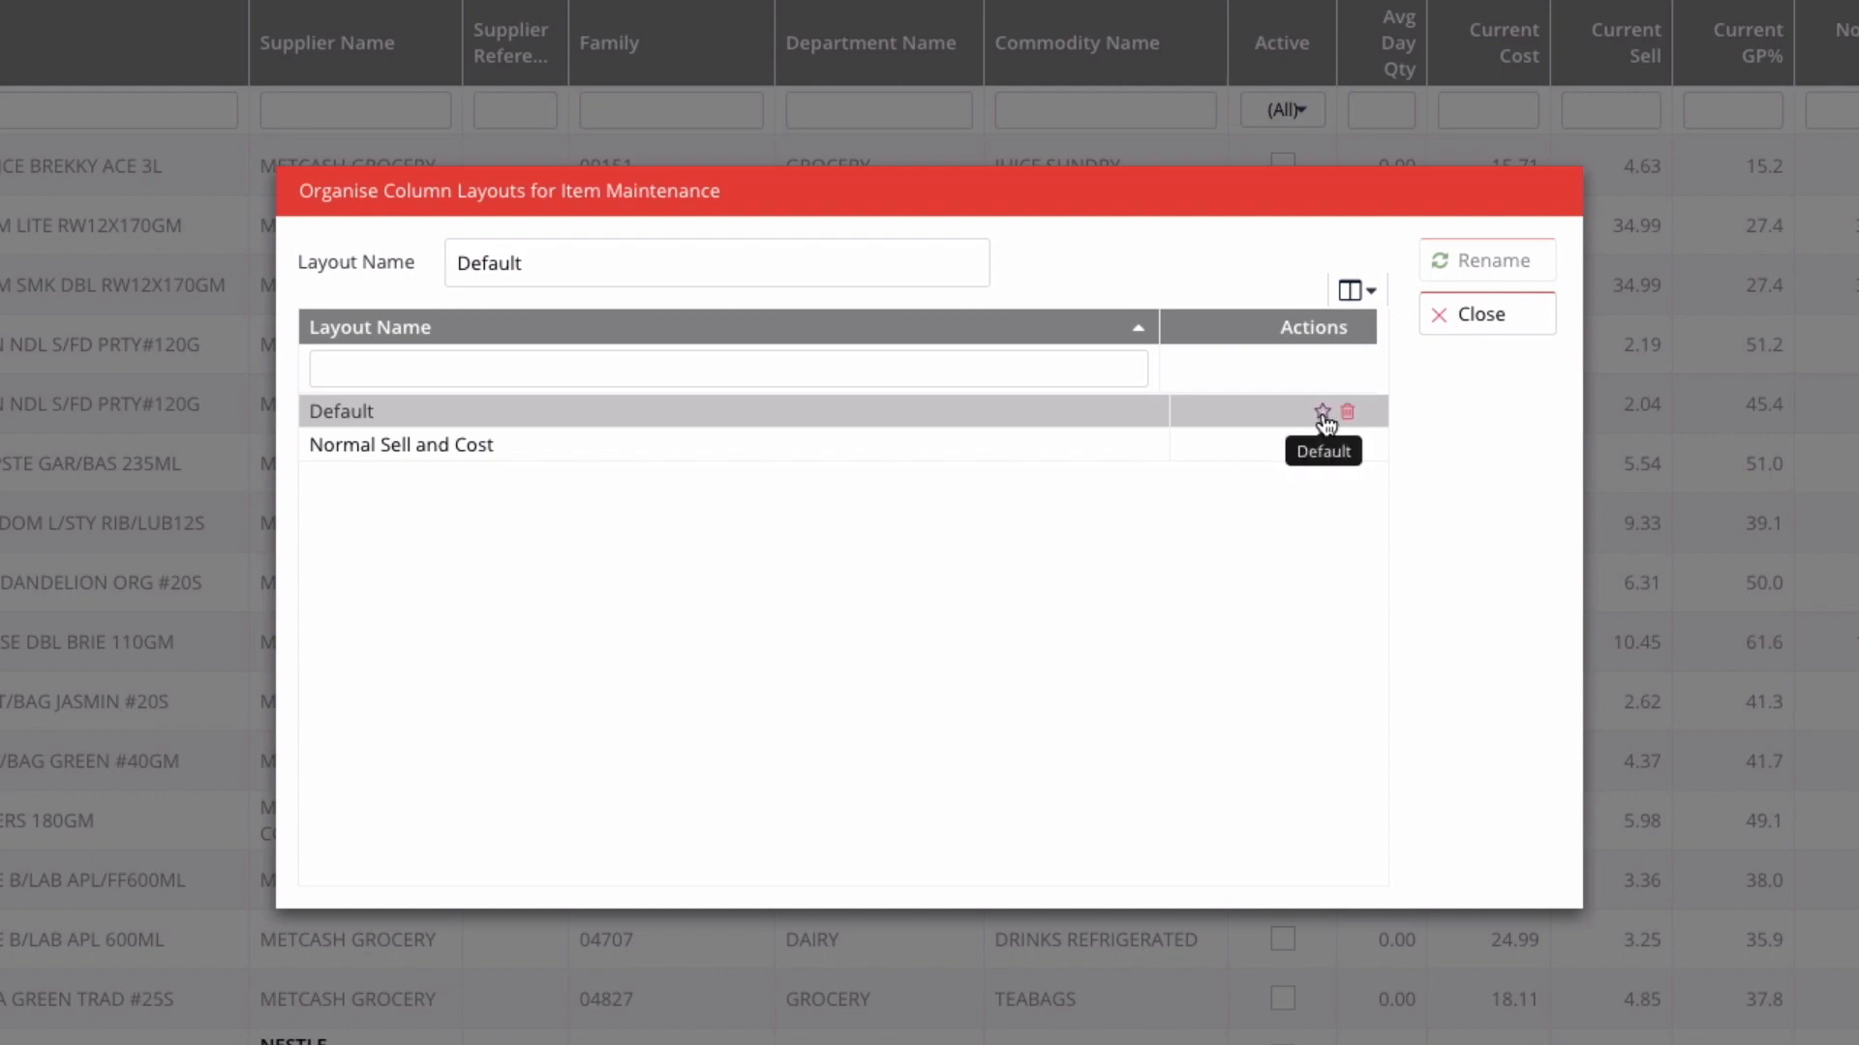
{"action": "mouse_move", "coordinate": [1350, 415]}
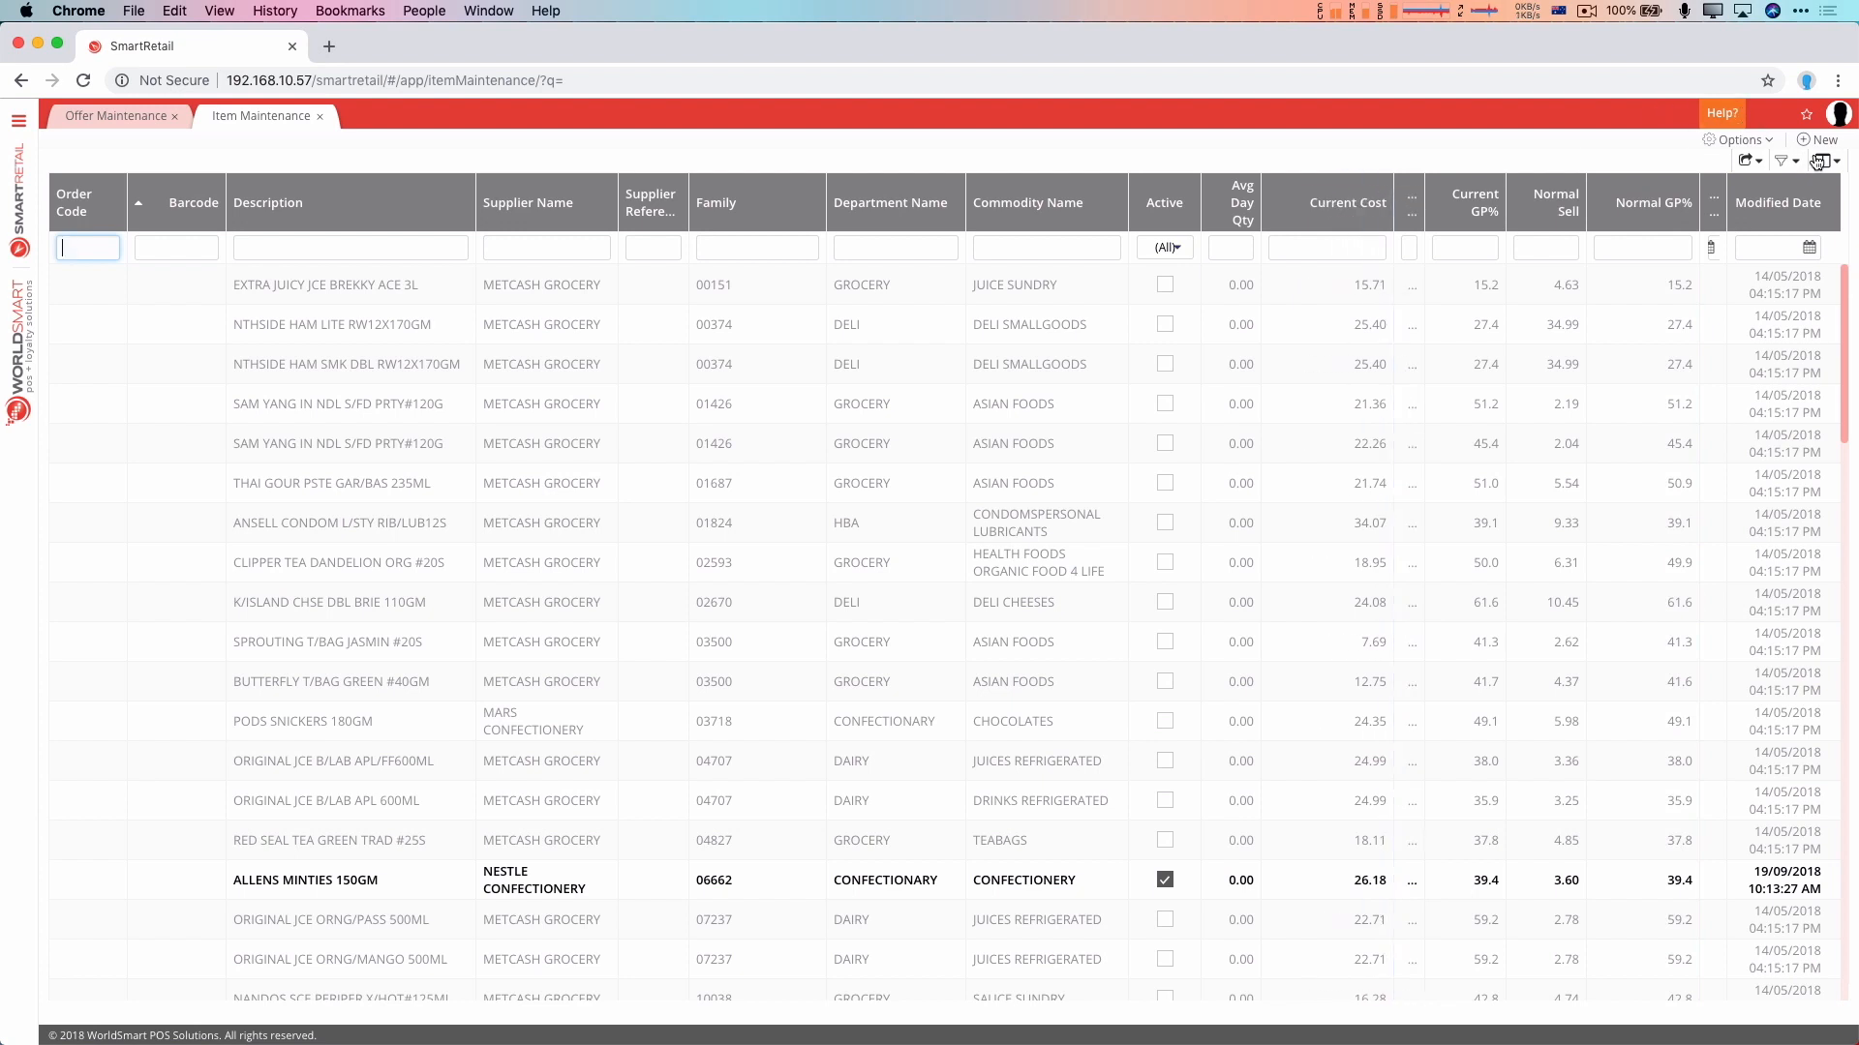
Reset the current grid layout, discarding the column width changes
{"action": "left_click", "coordinate": [1826, 160]}
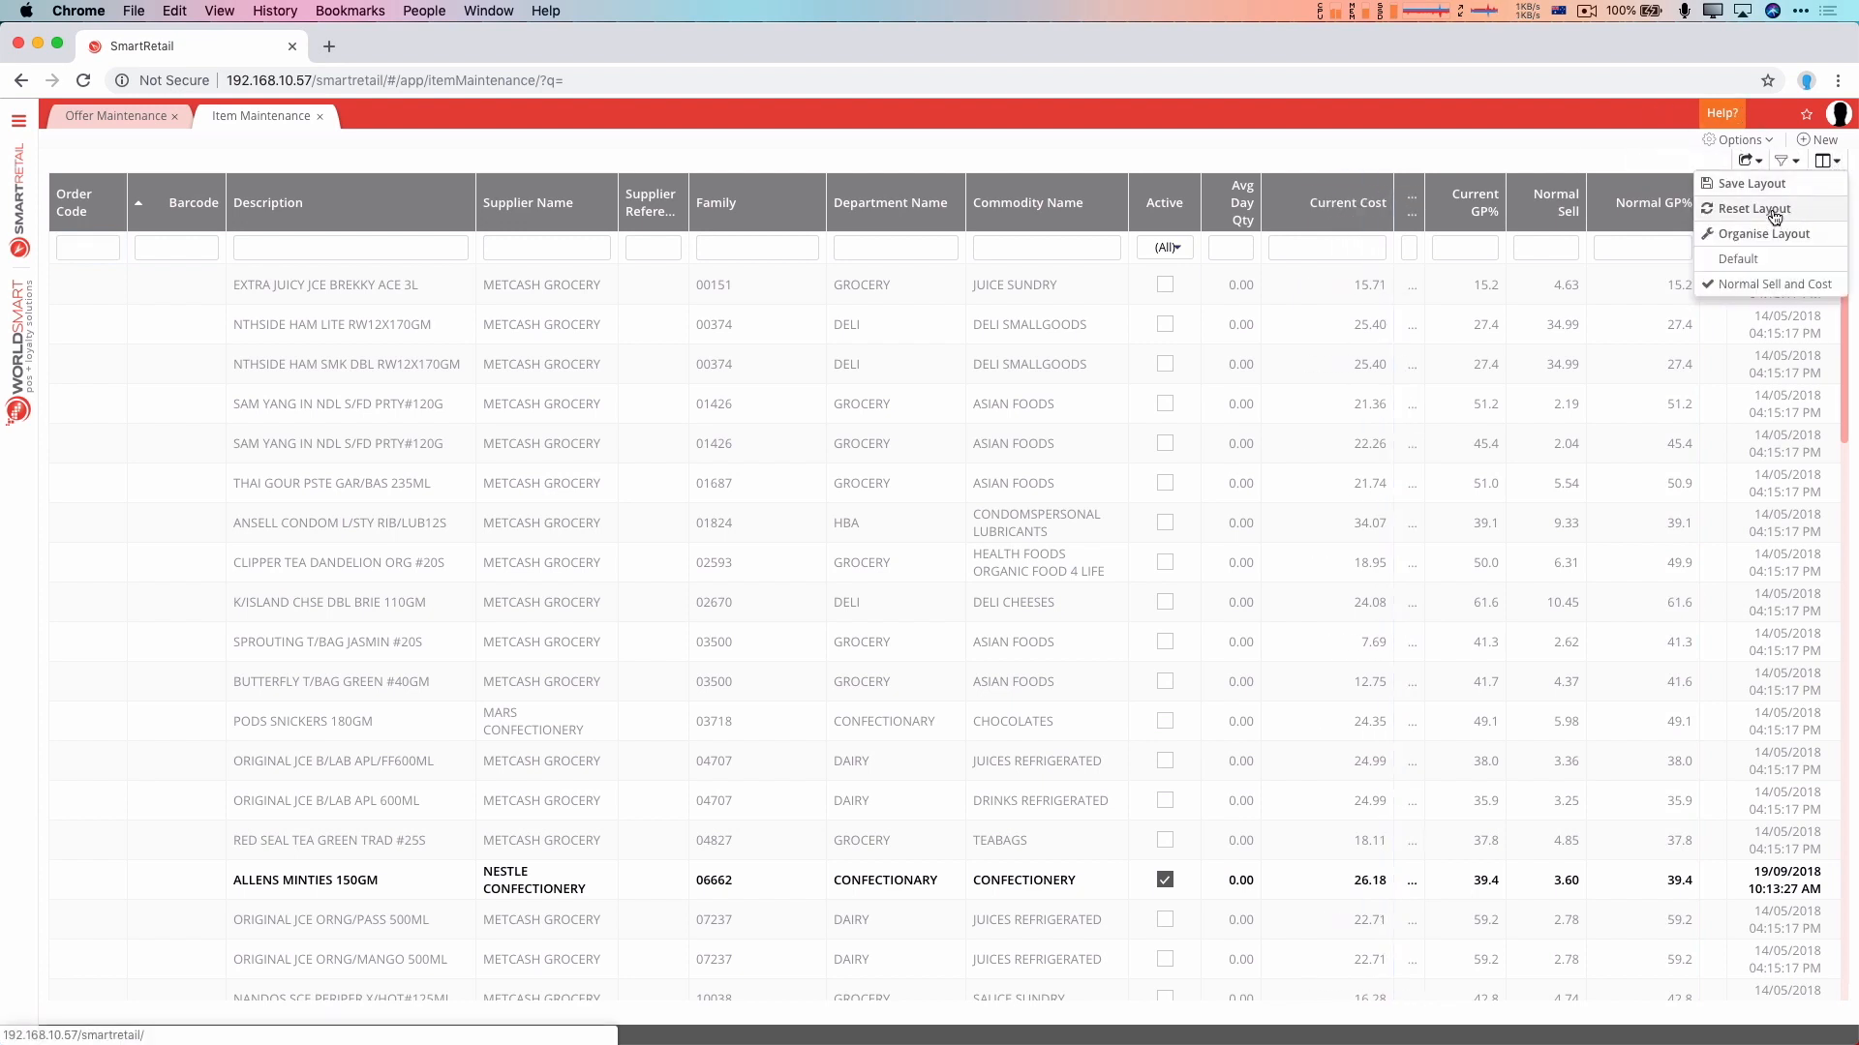
{"action": "left_click", "coordinate": [1753, 207]}
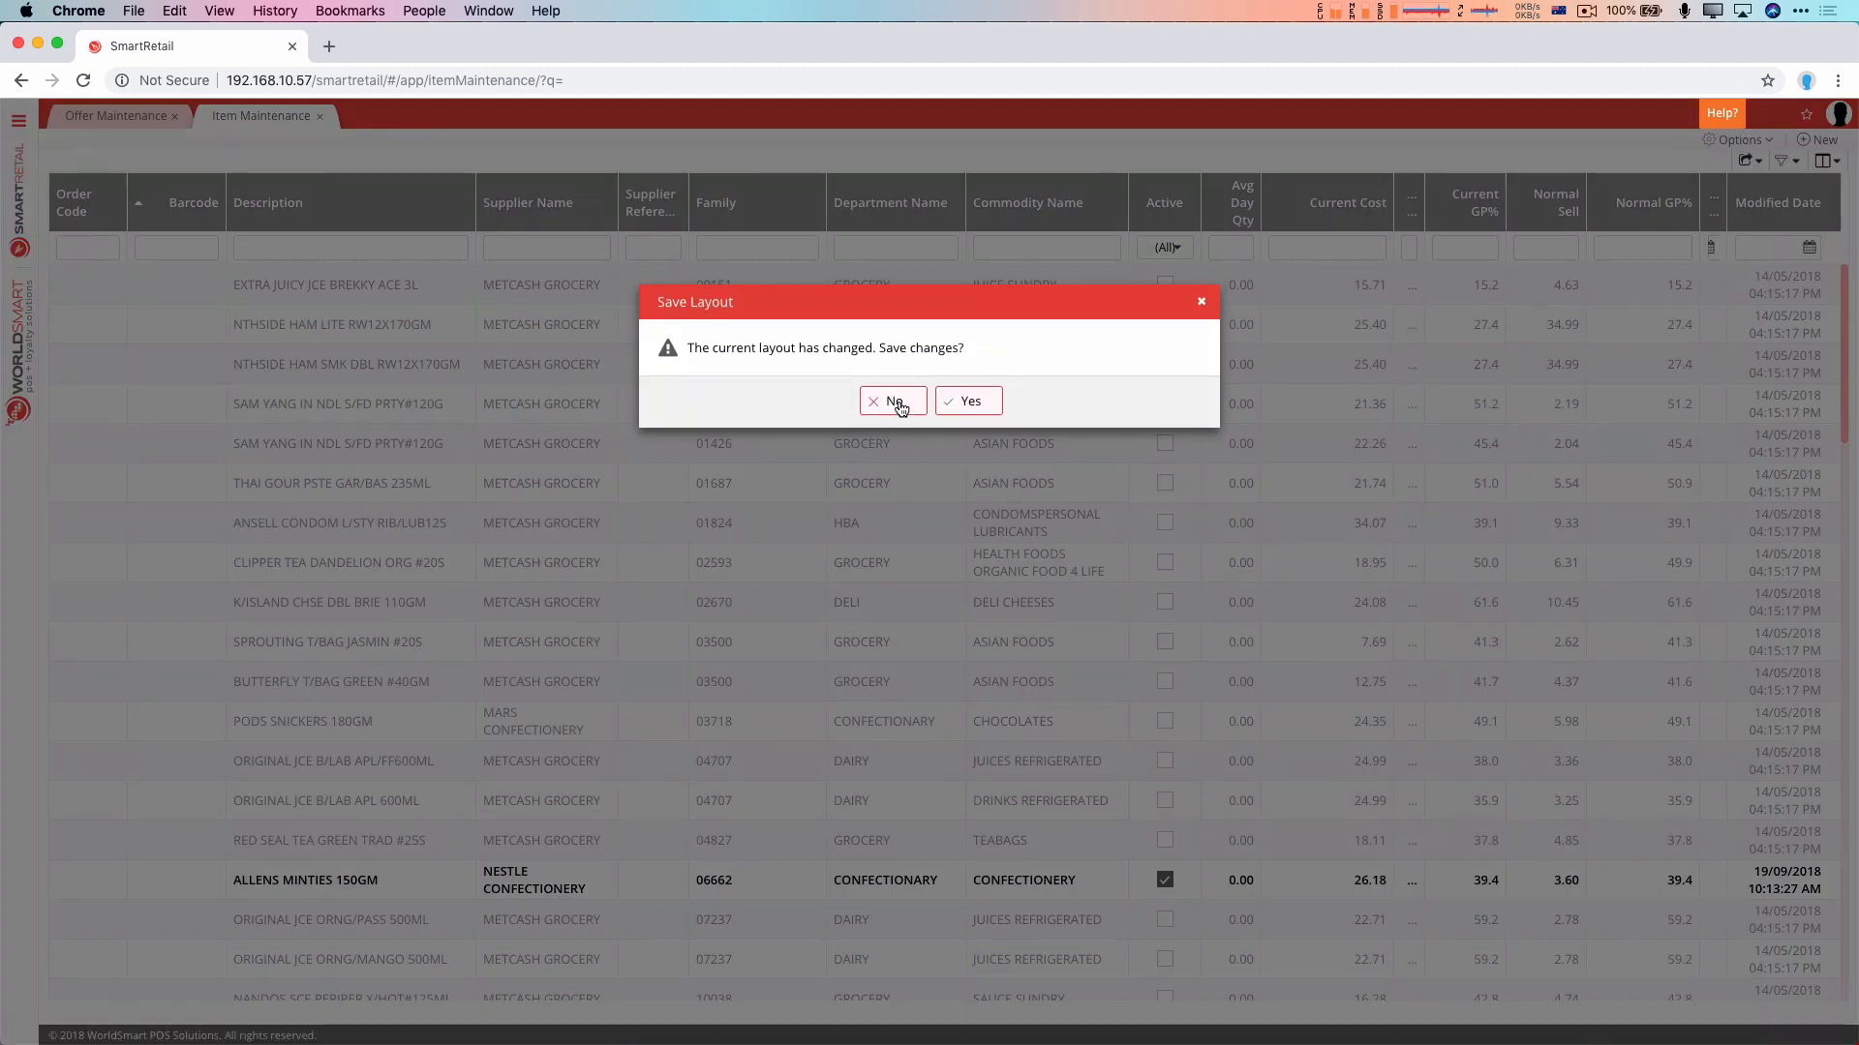
{"action": "left_click", "coordinate": [891, 401]}
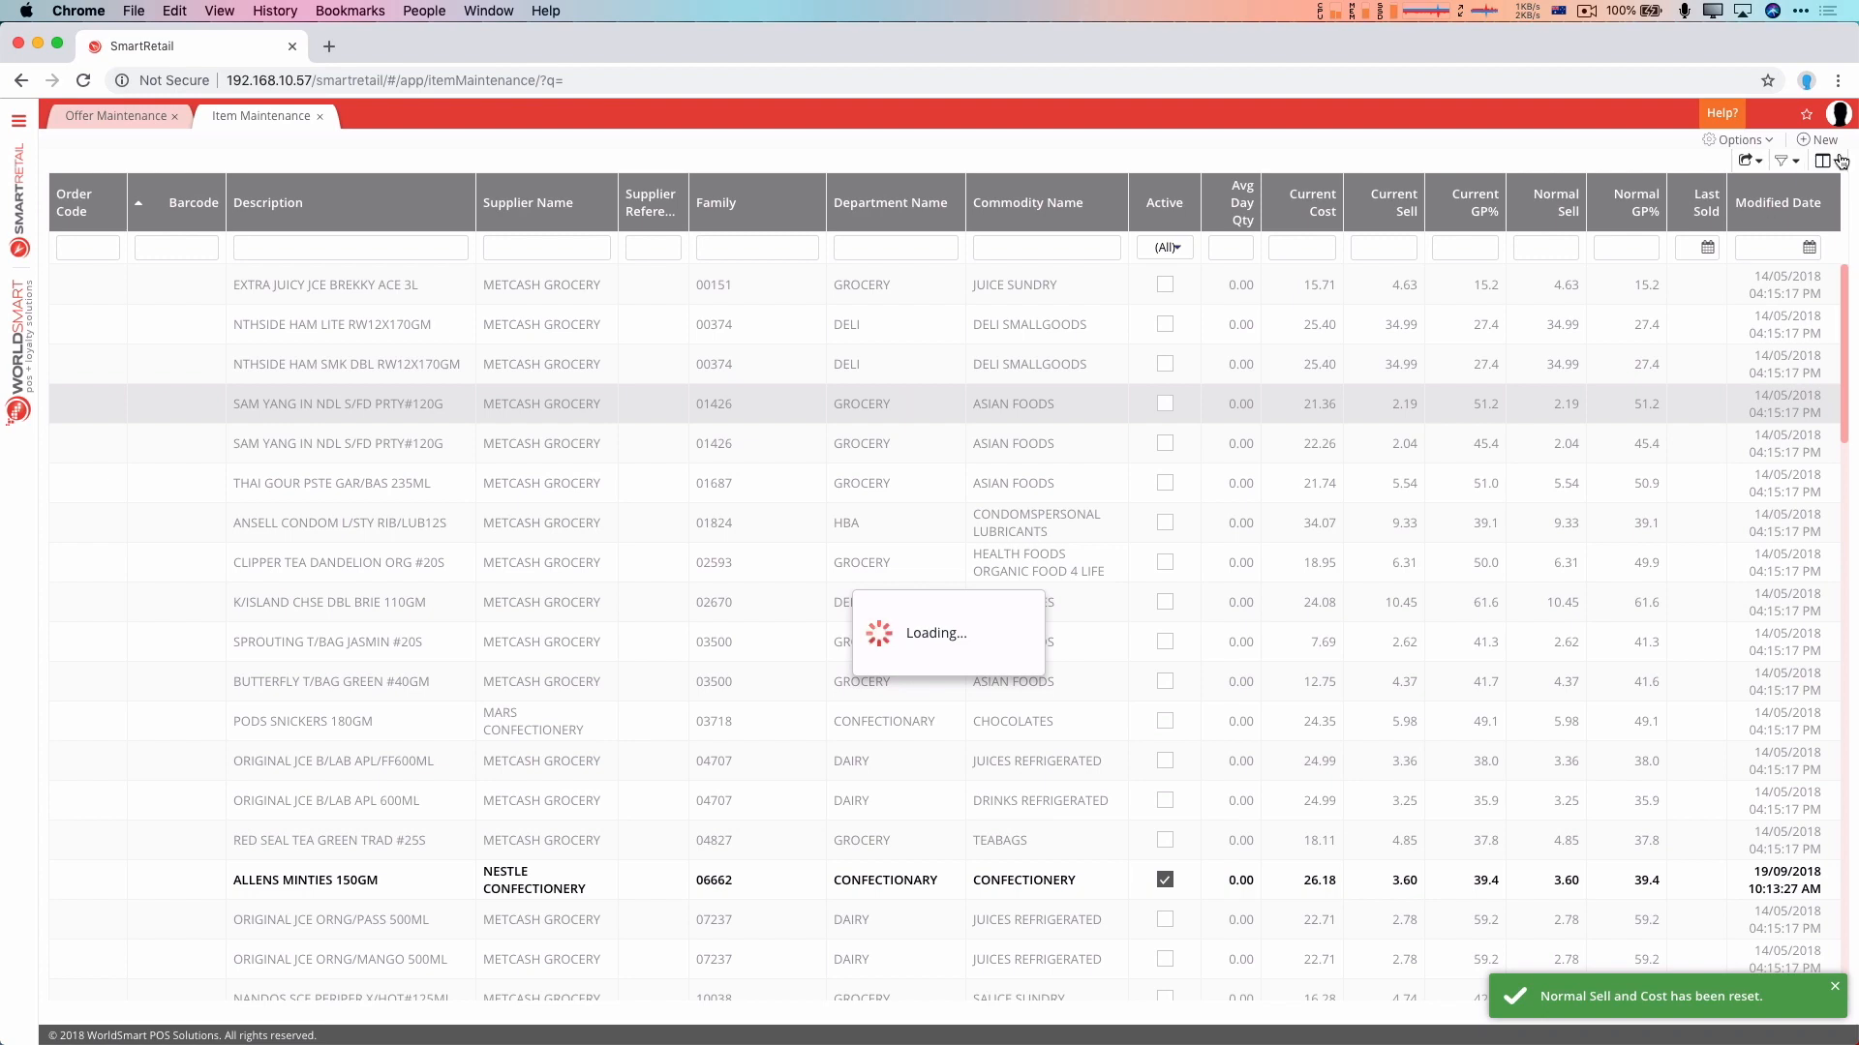
Apply the saved 'Normal Sell and Cost' layout to the Item Maintenance grid
{"action": "left_click", "coordinate": [1829, 160]}
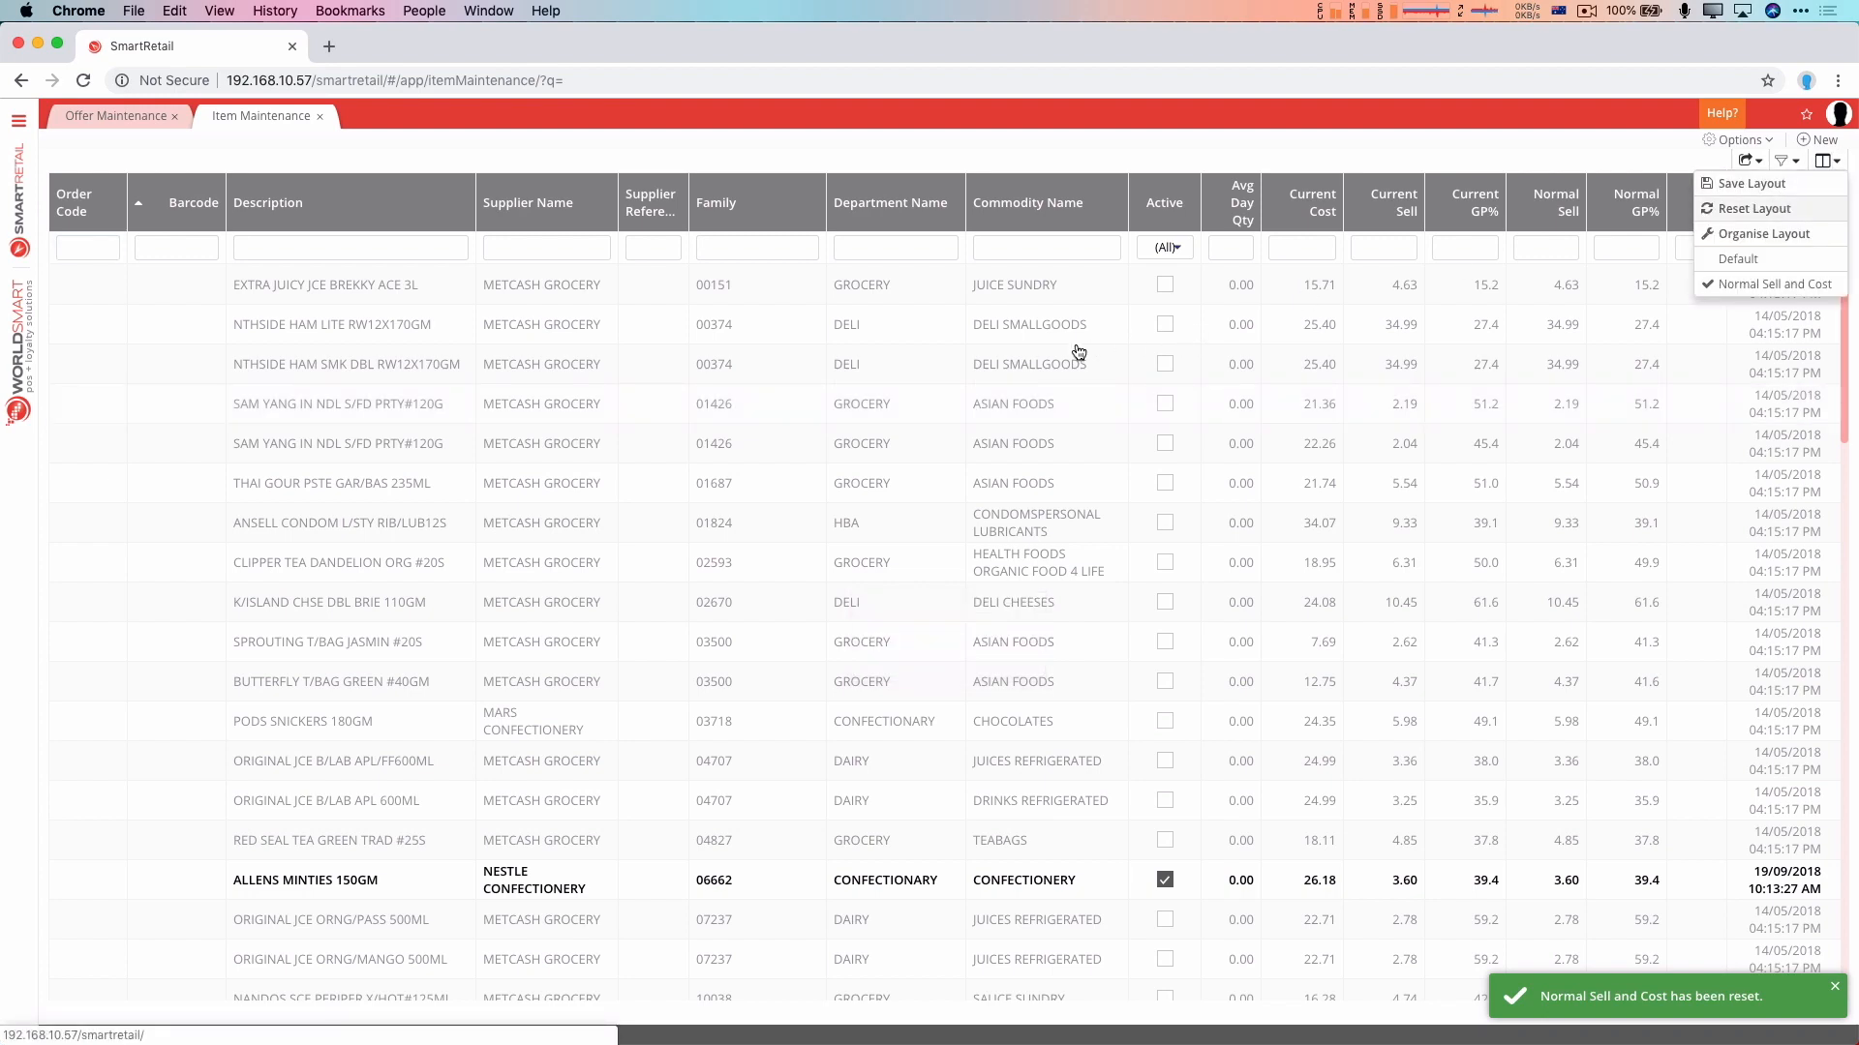
{"action": "left_click", "coordinate": [1738, 259]}
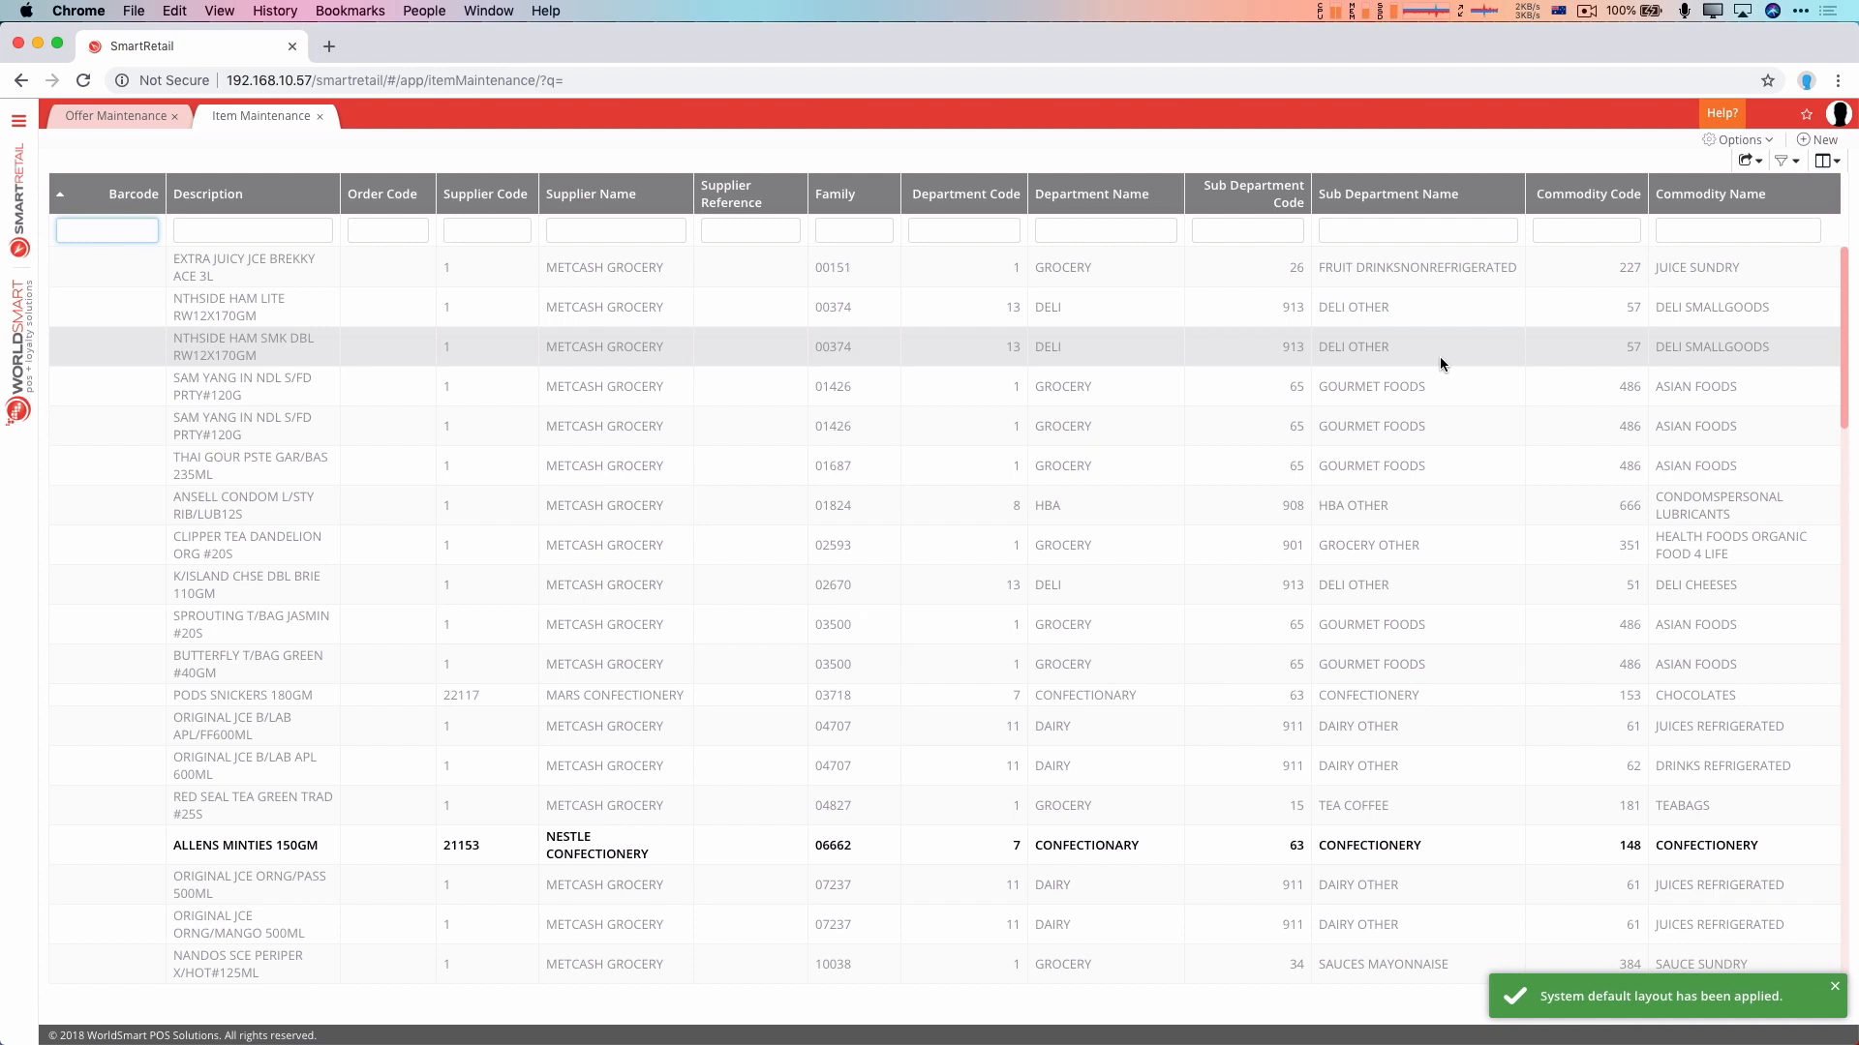
{"action": "left_click", "coordinate": [1828, 160]}
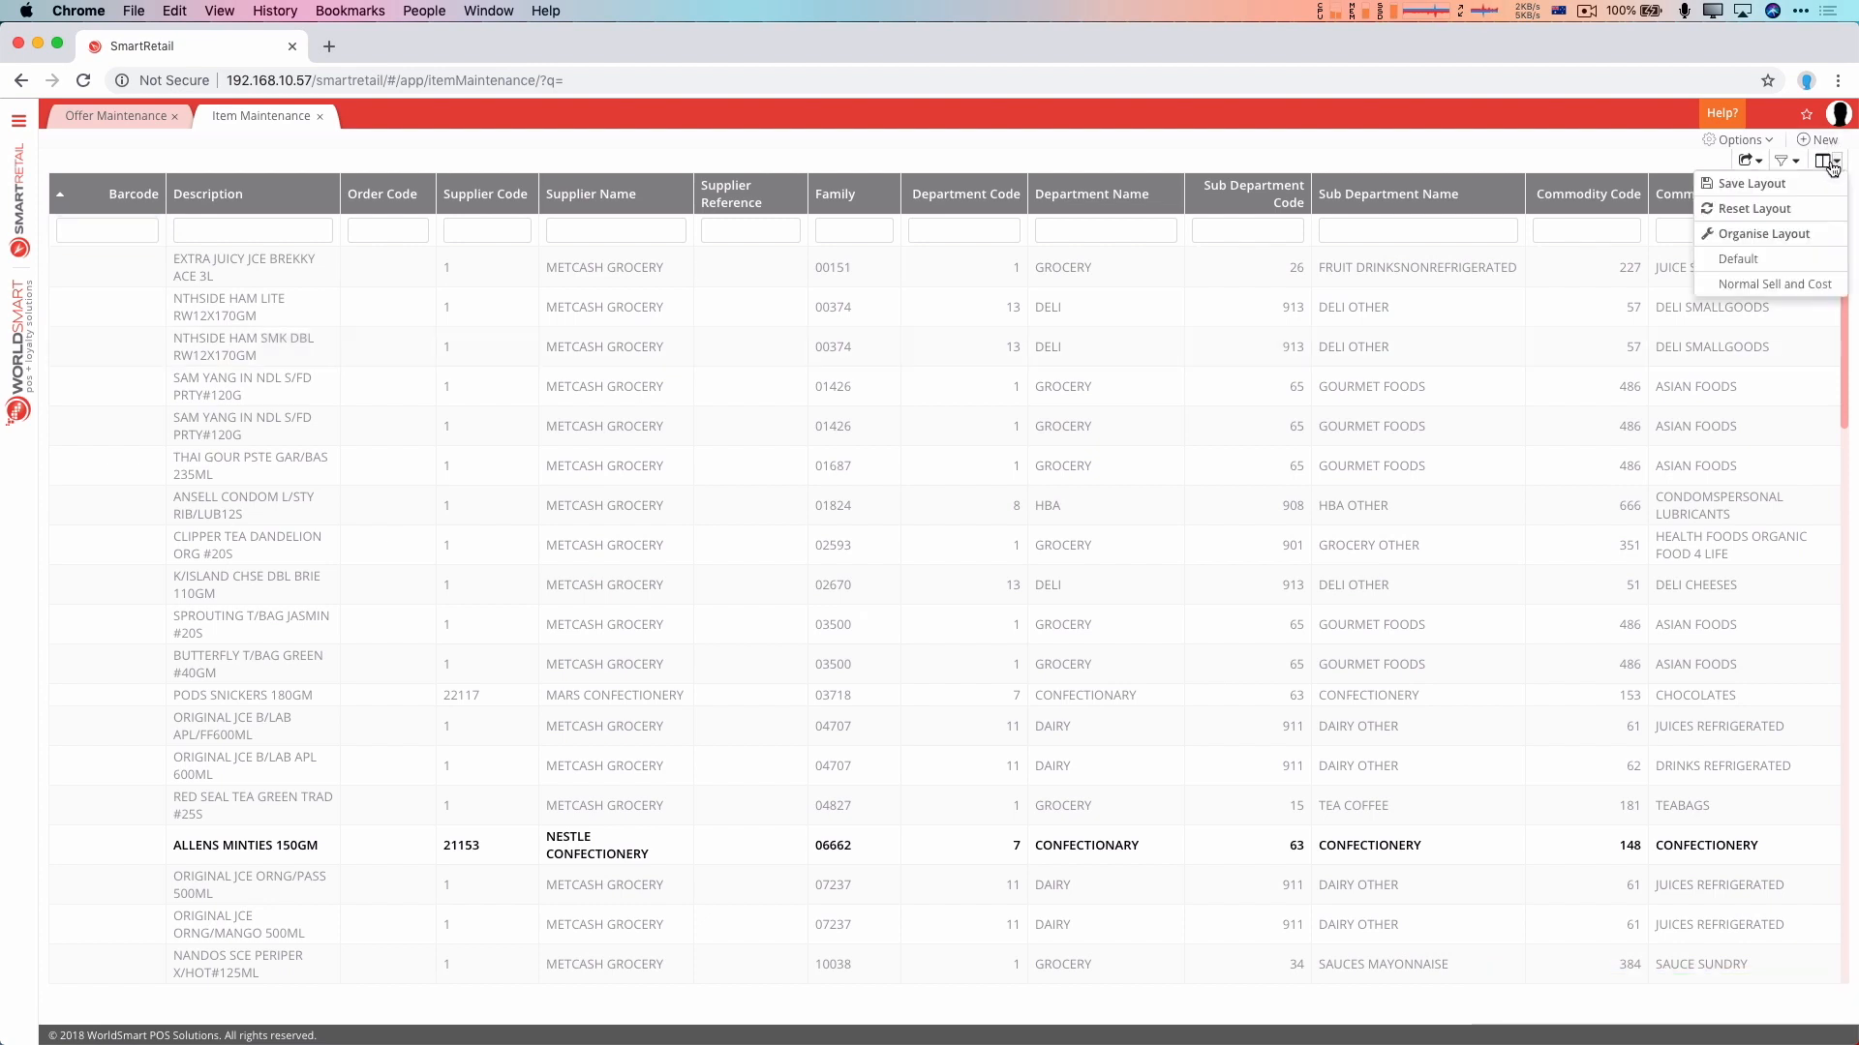
{"action": "mouse_move", "coordinate": [1775, 284]}
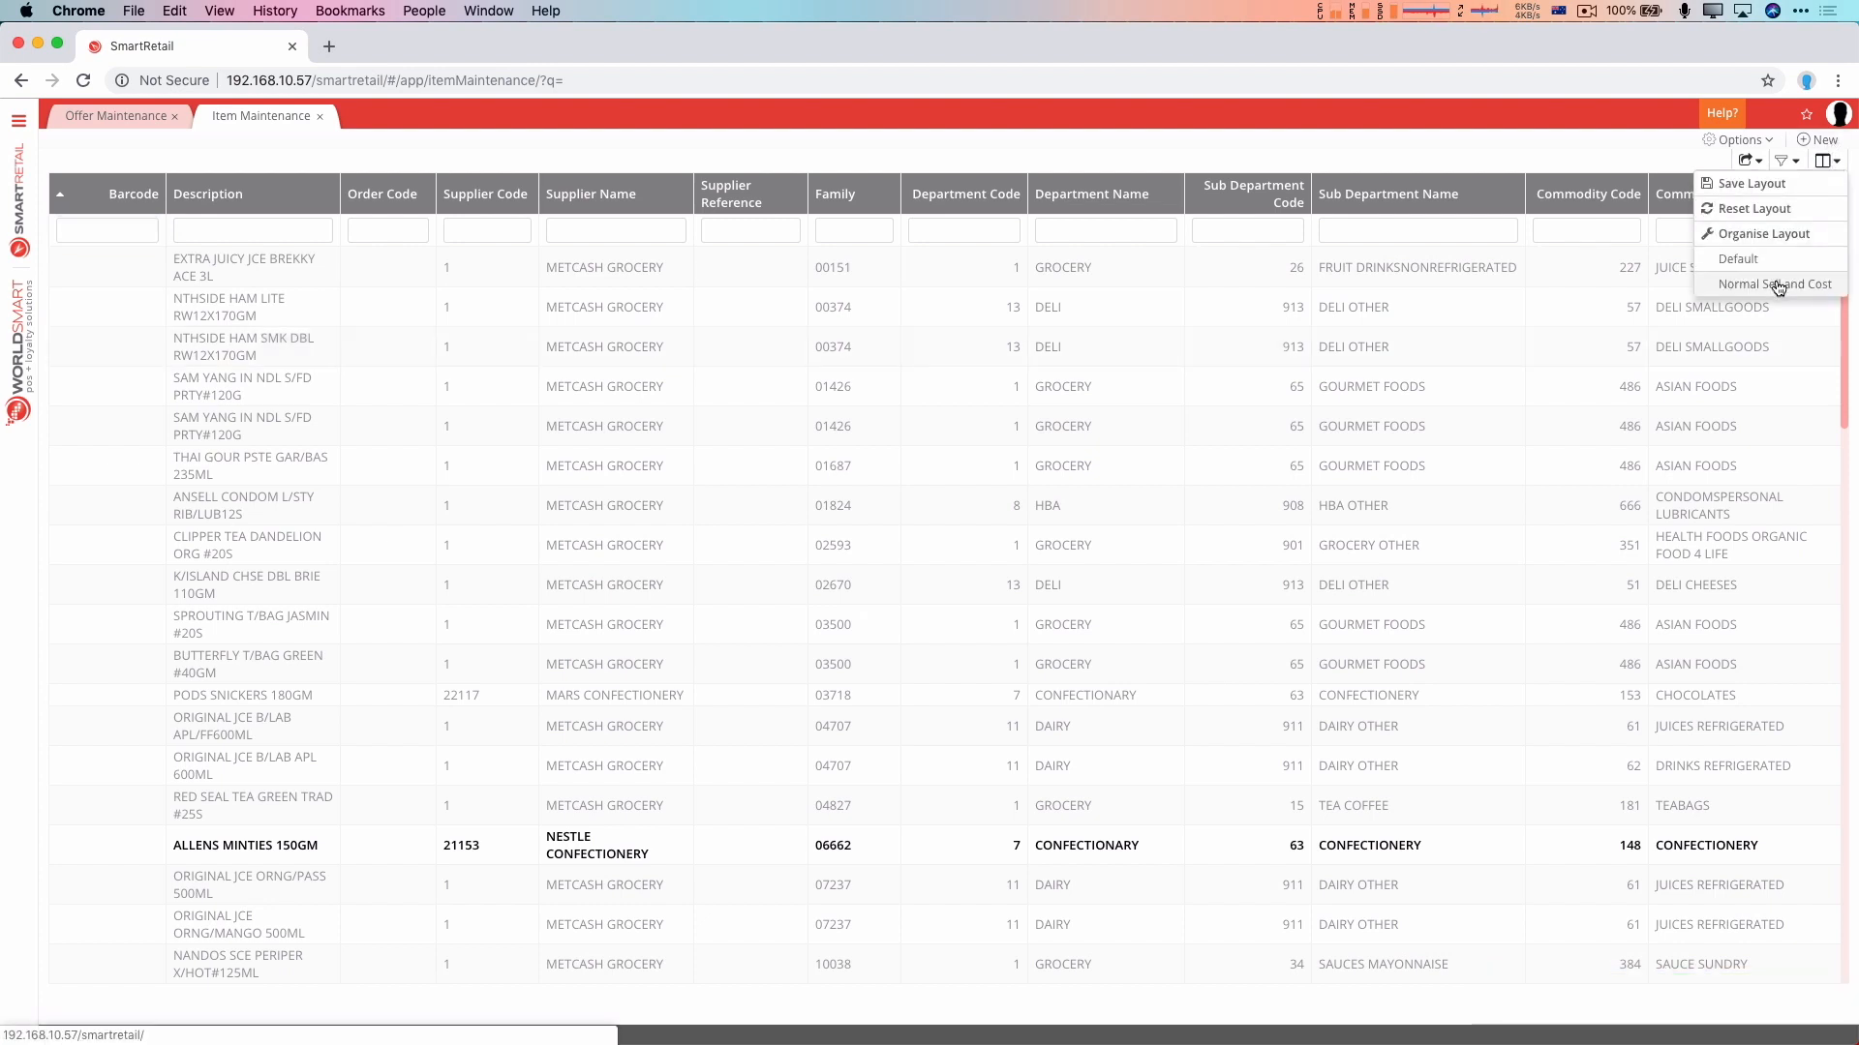
{"action": "left_click", "coordinate": [1775, 284]}
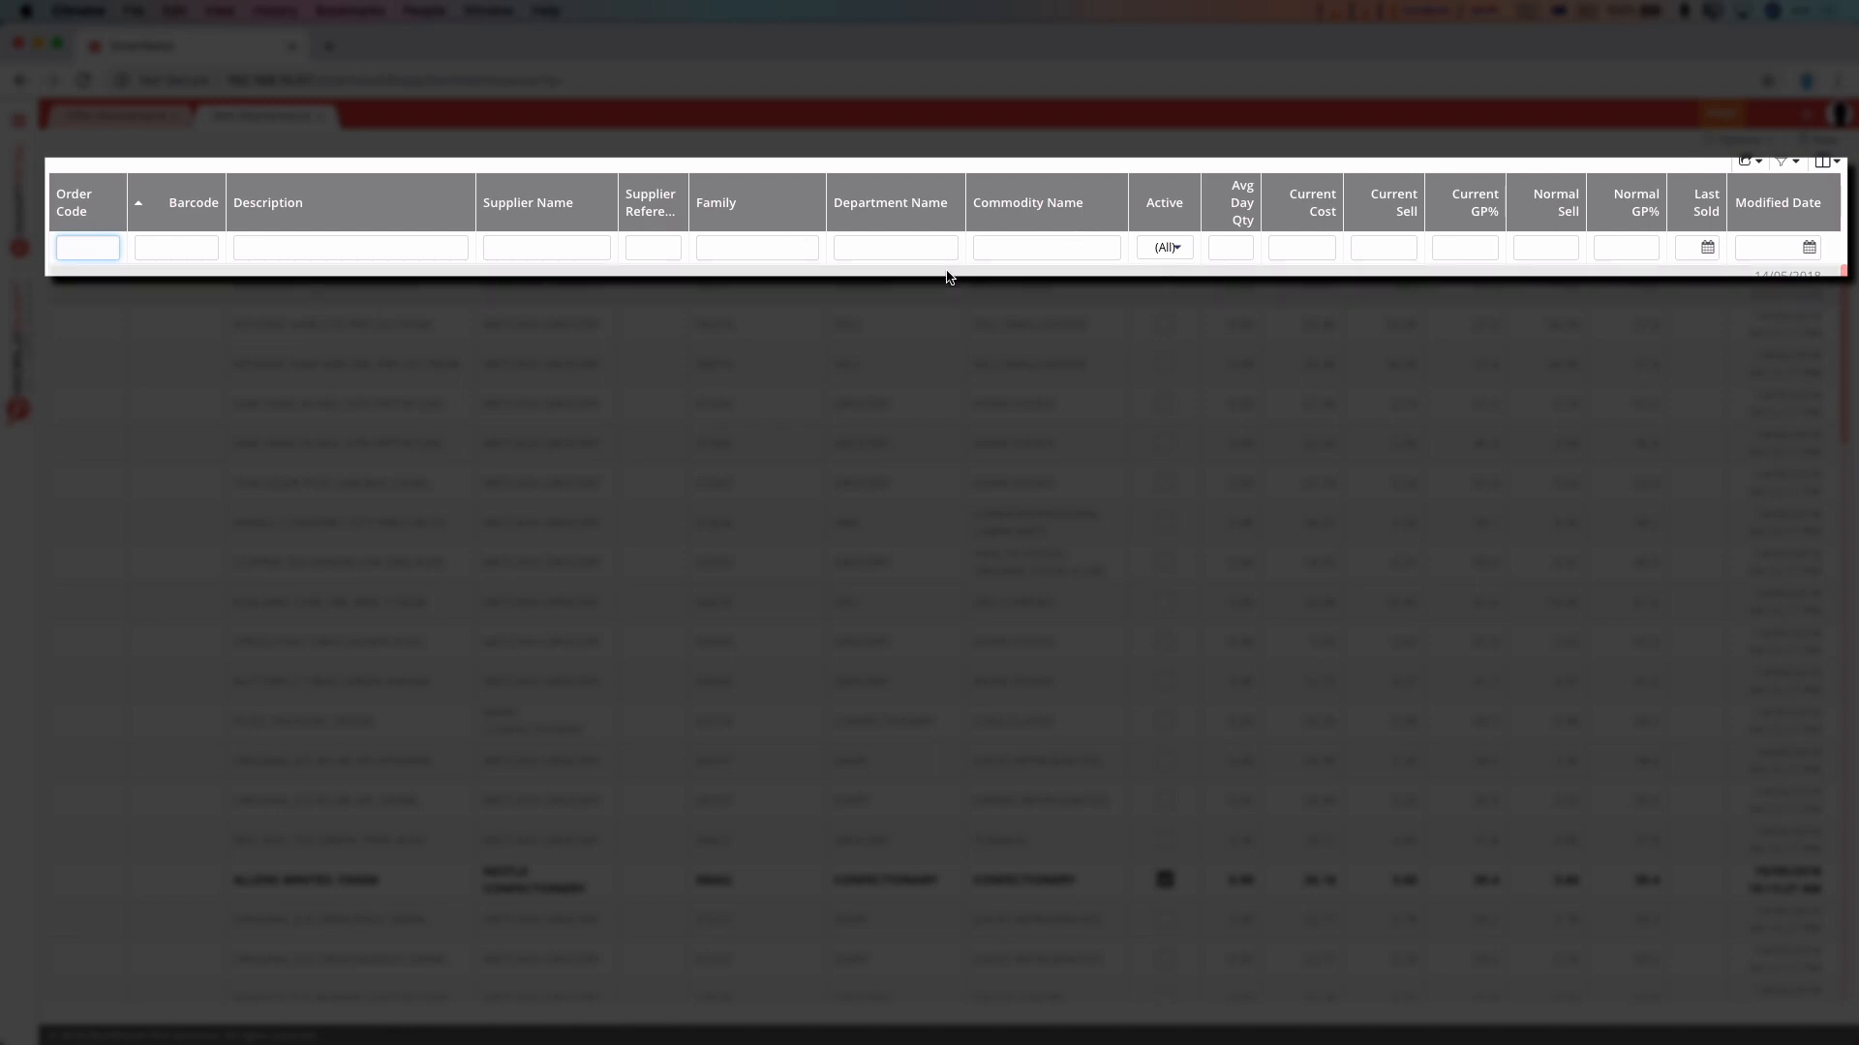
Filter item descriptions by COCA, also trying the ^ starts-with prefix
{"action": "left_click", "coordinate": [348, 247]}
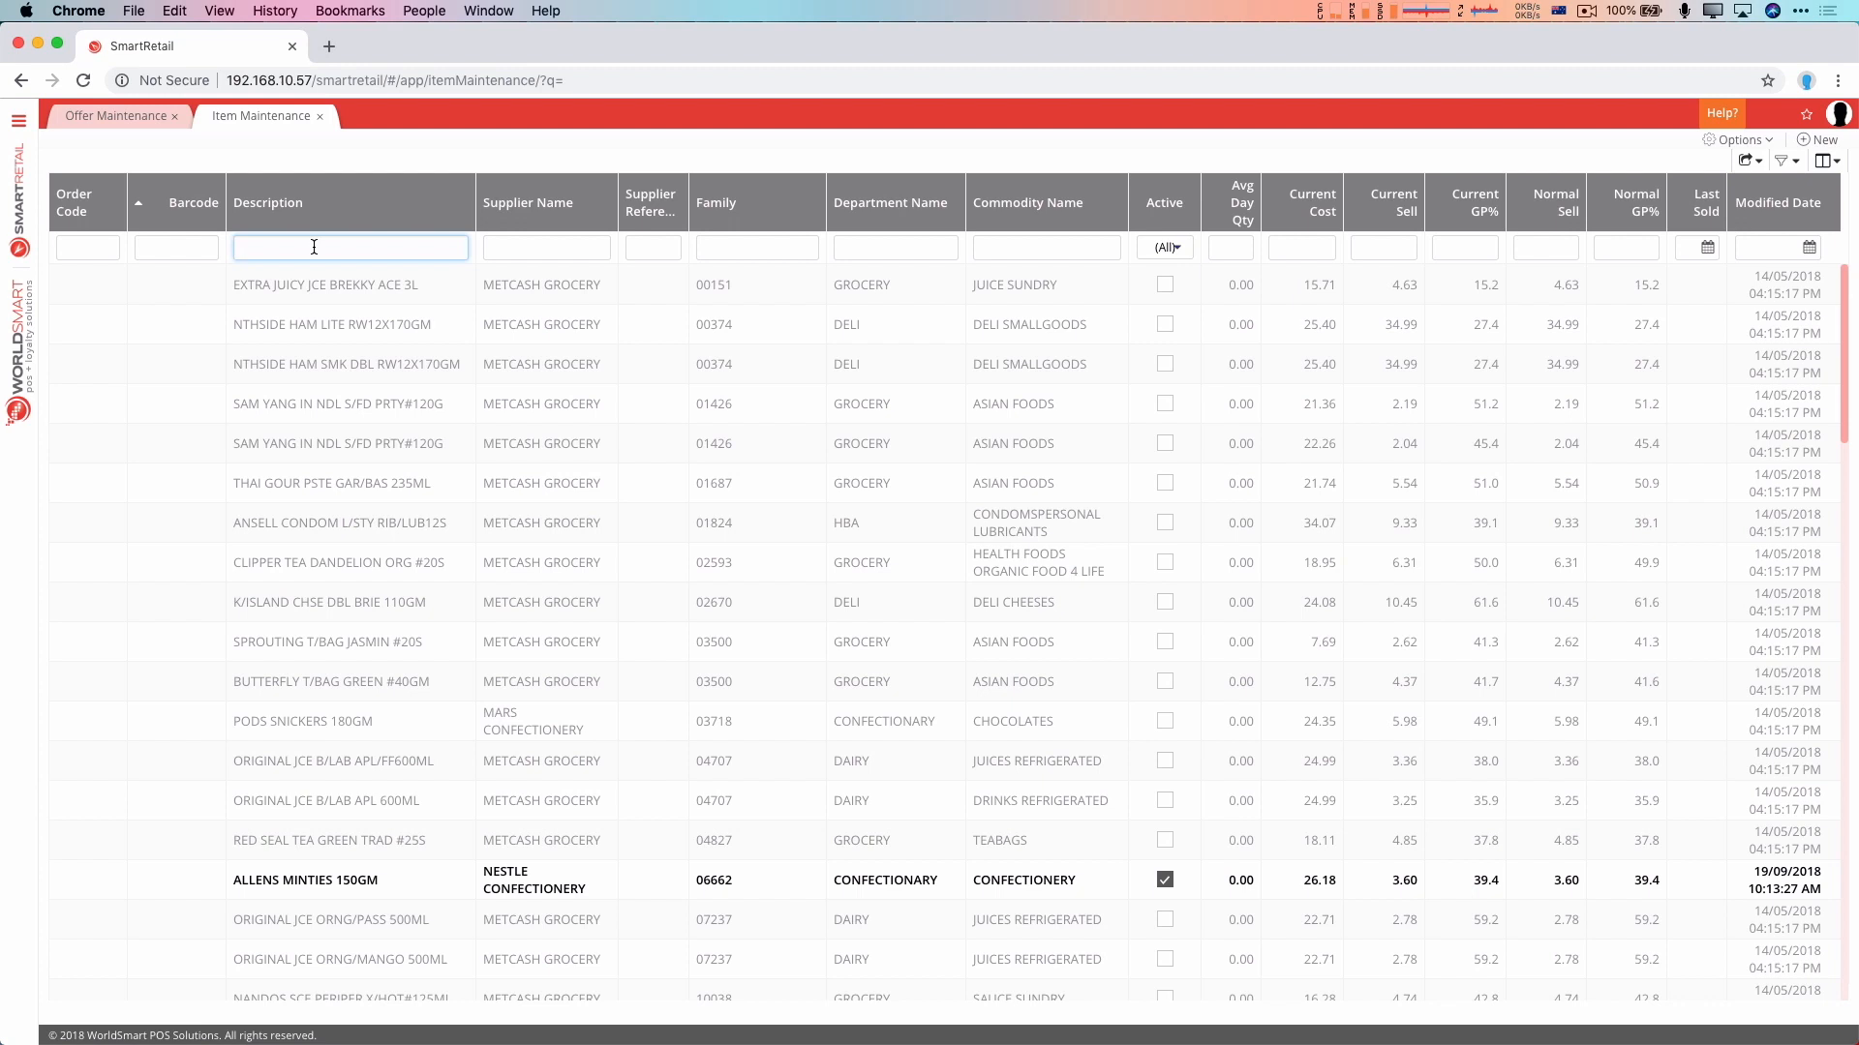
{"action": "type", "text": "C"}
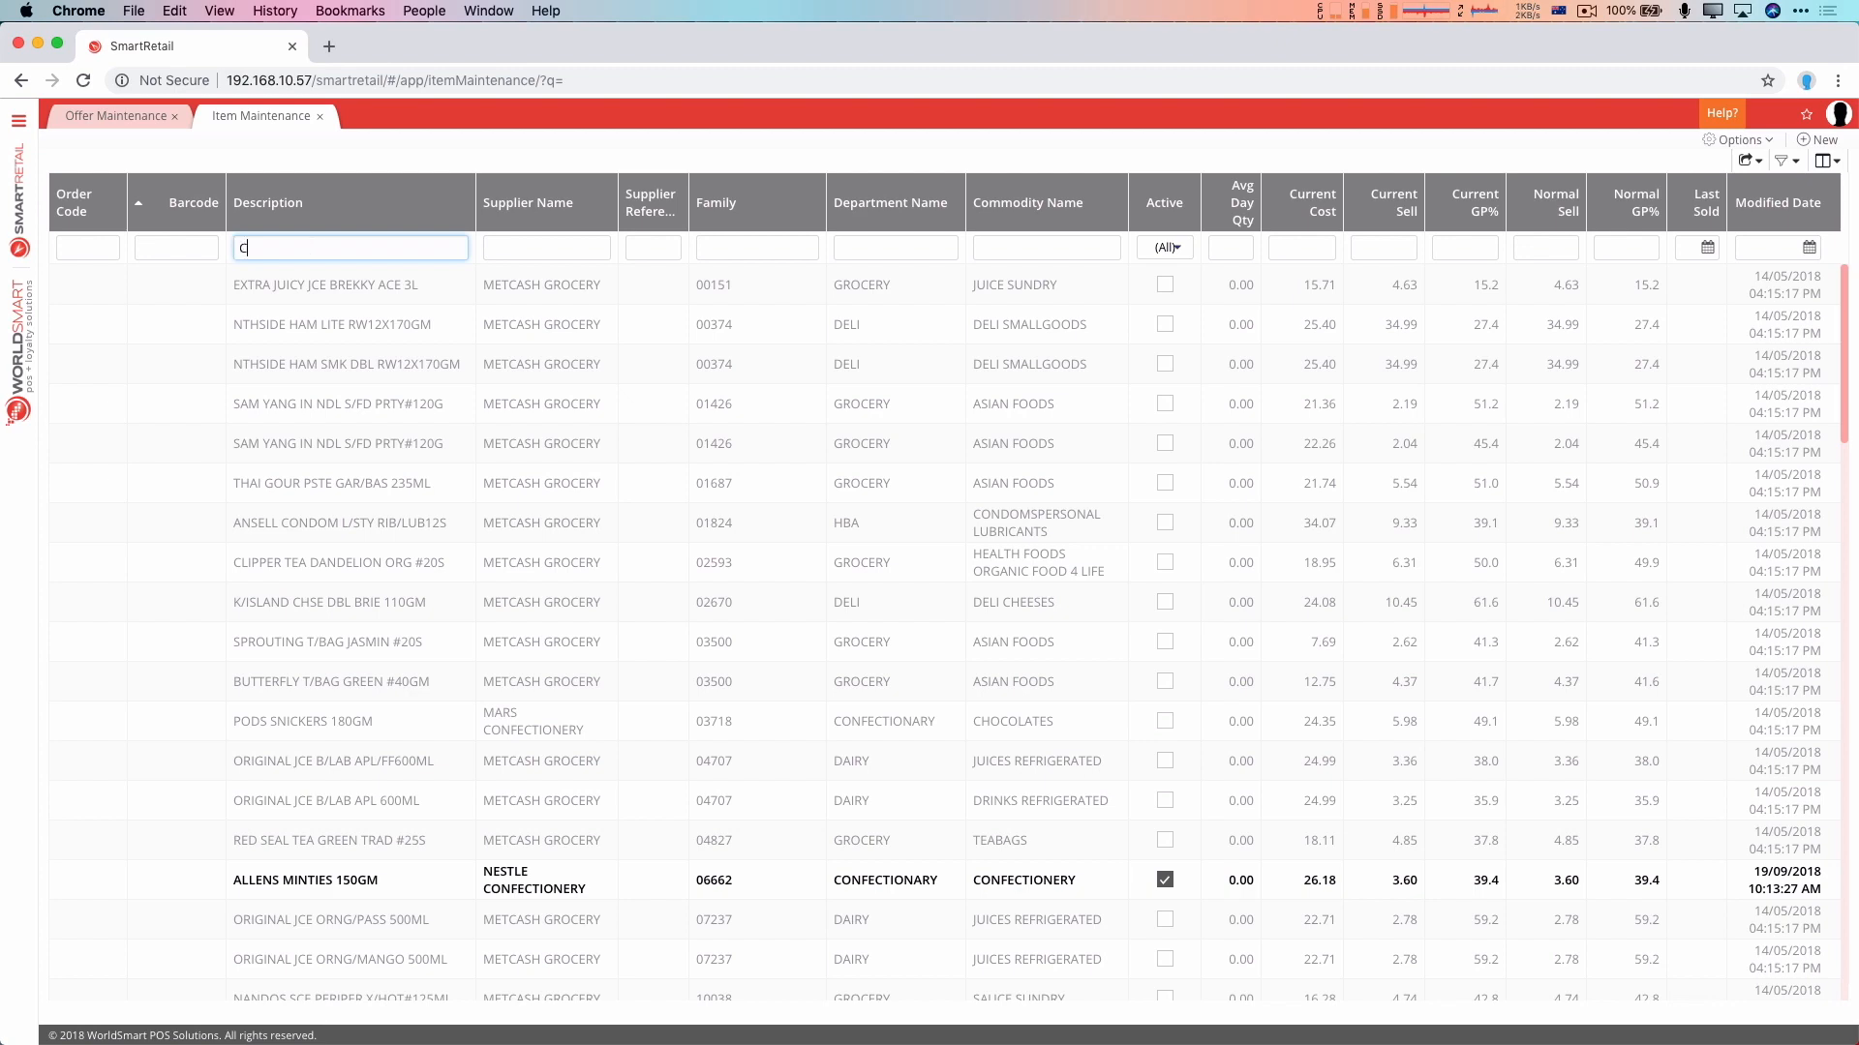
{"action": "type", "text": "OCA"}
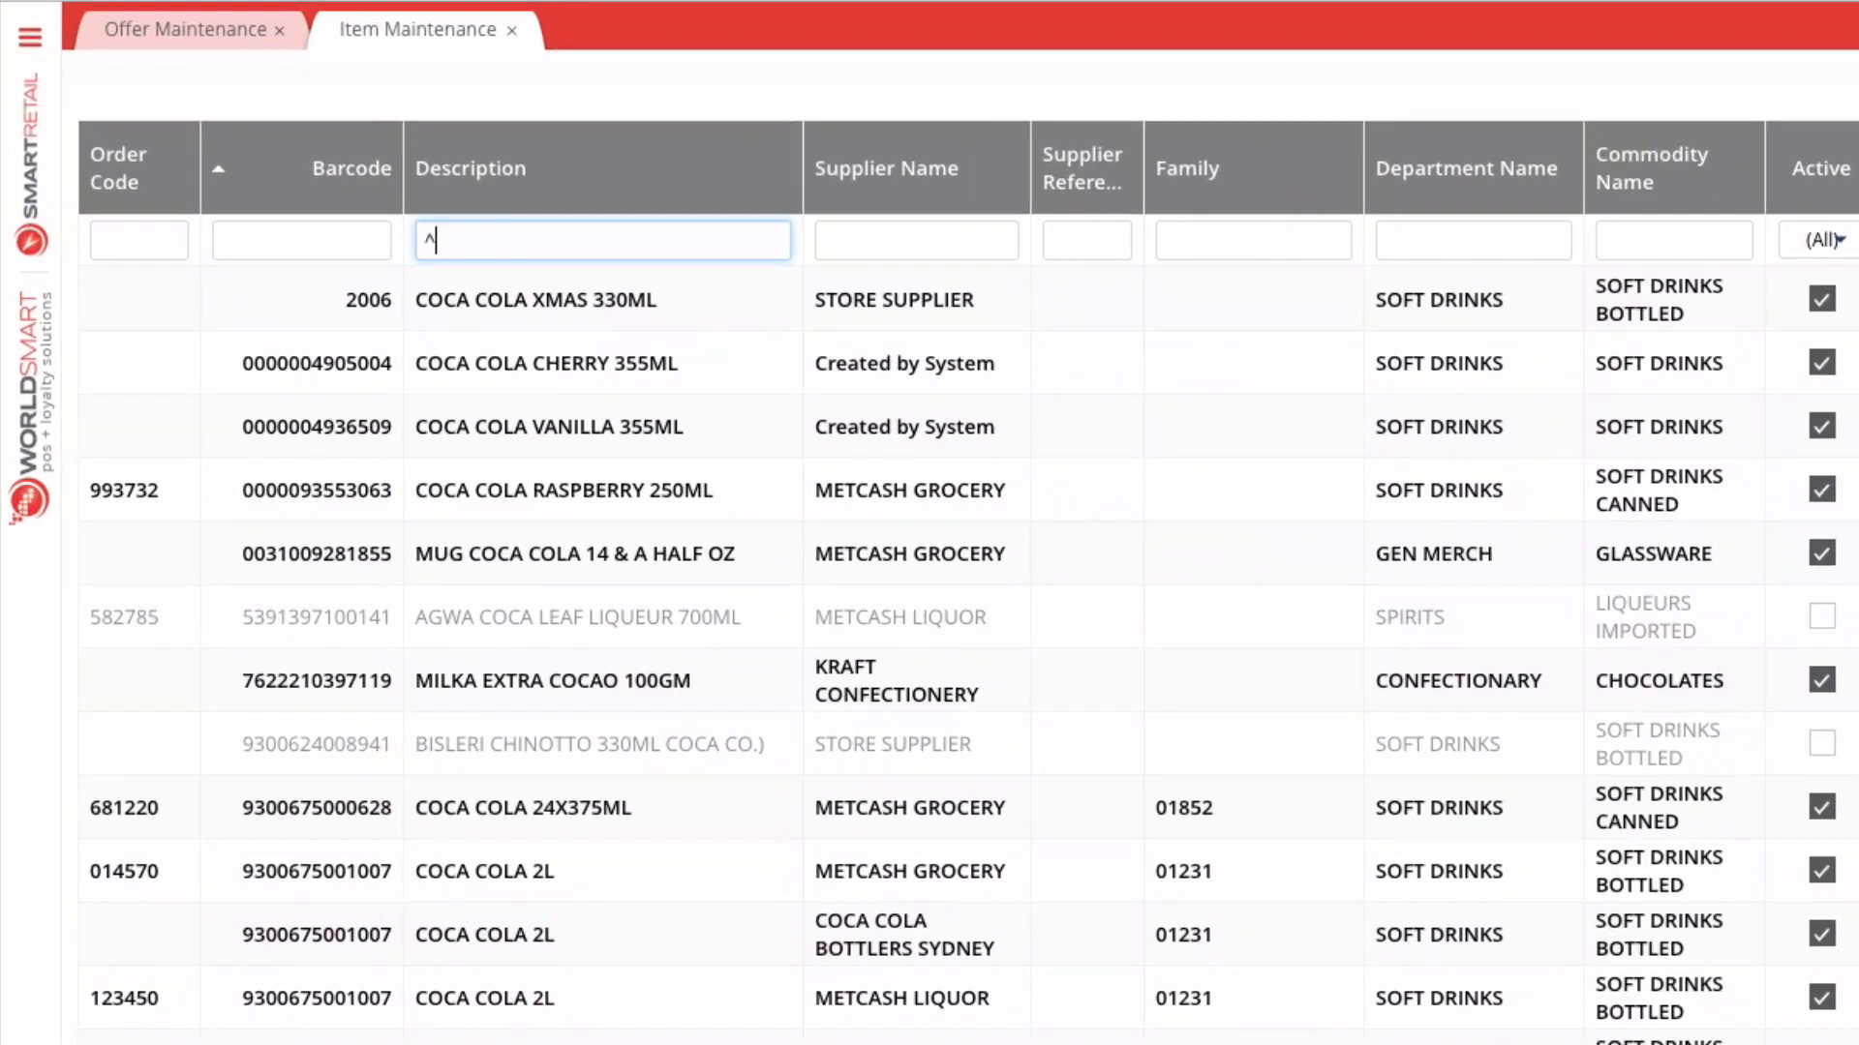
{"action": "key", "text": "shift+6"}
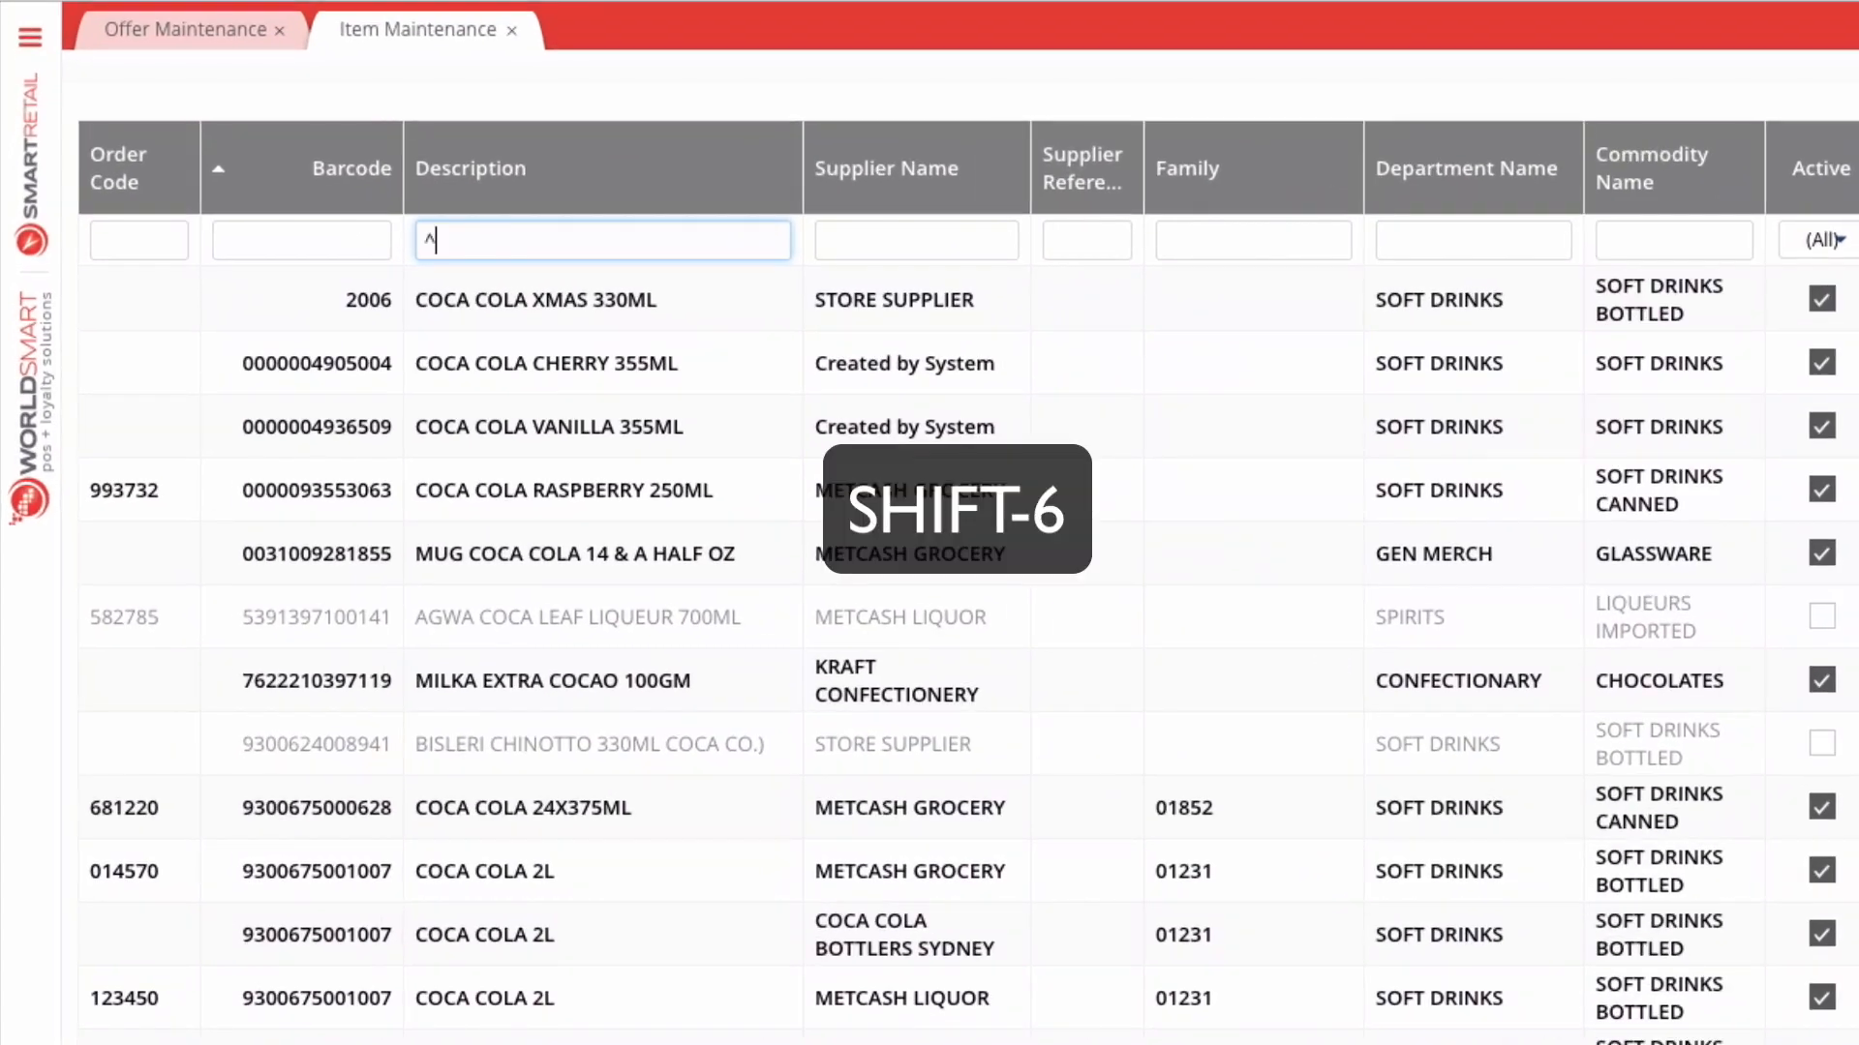
{"action": "type", "text": "ccoc"}
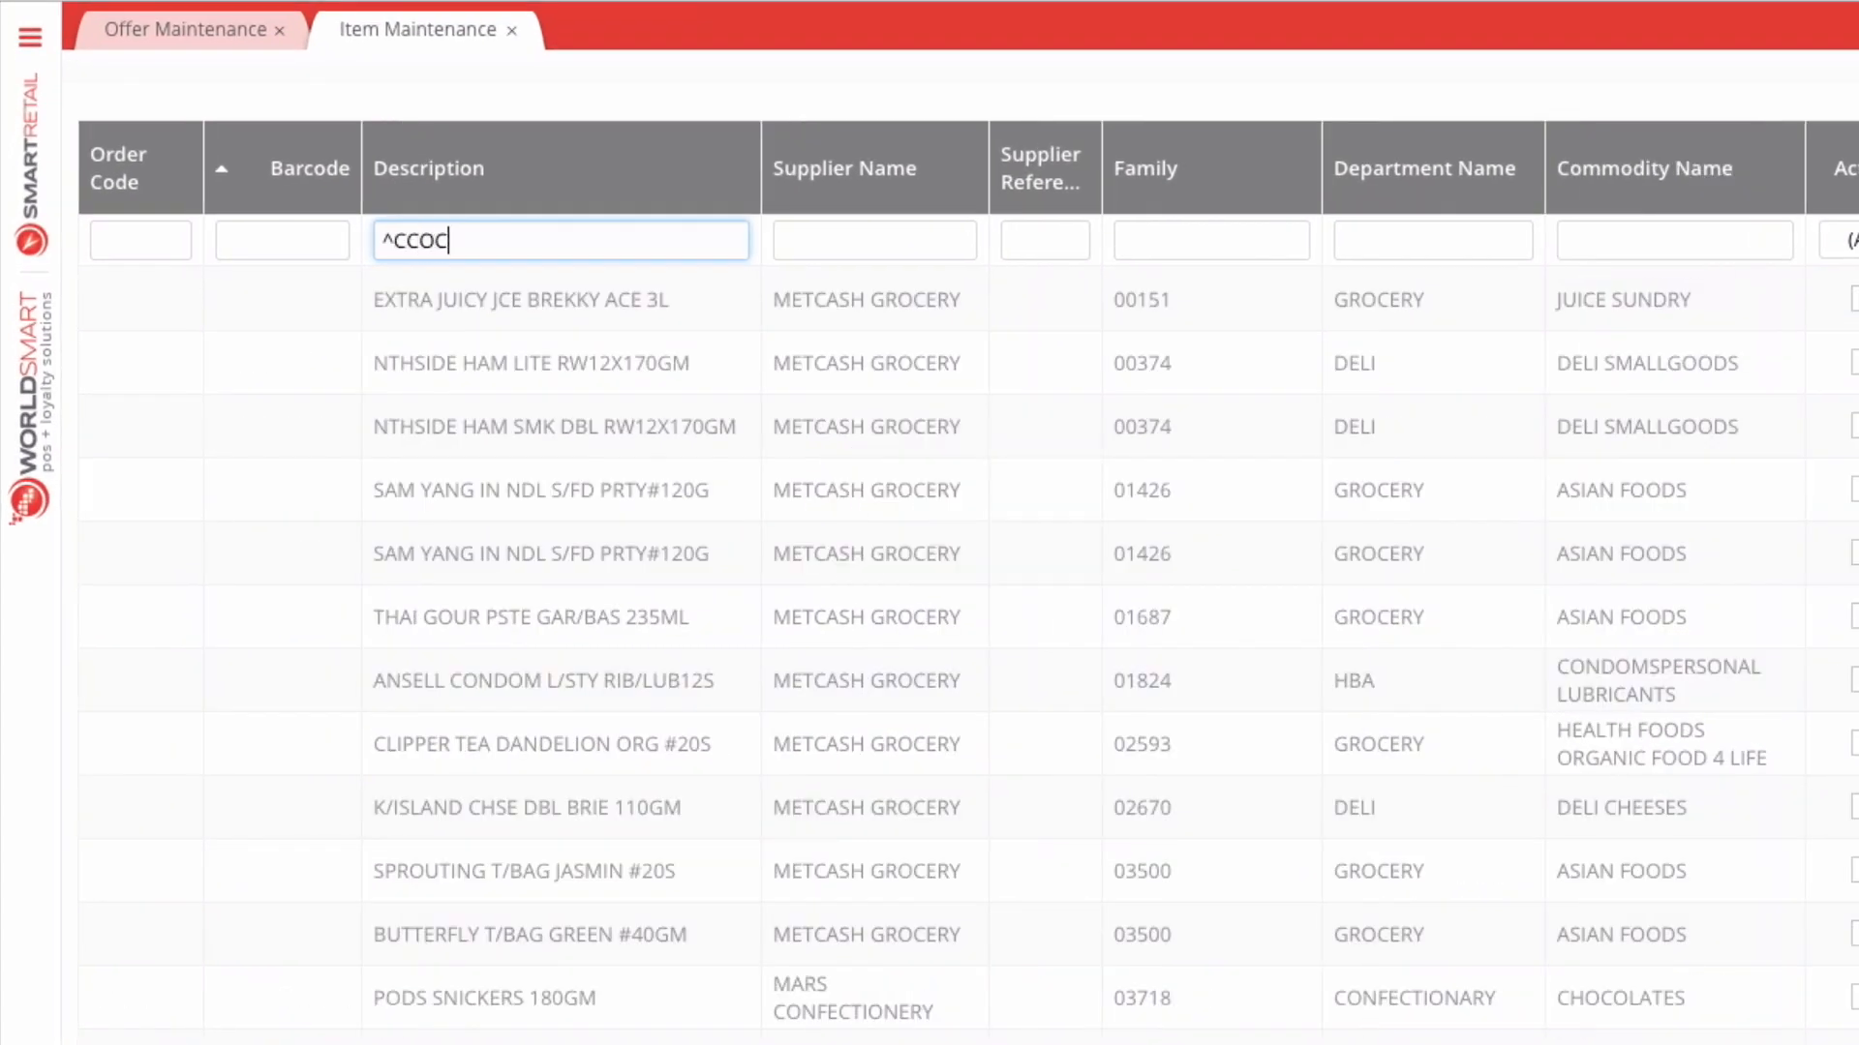
{"action": "type", "text": "COCA"}
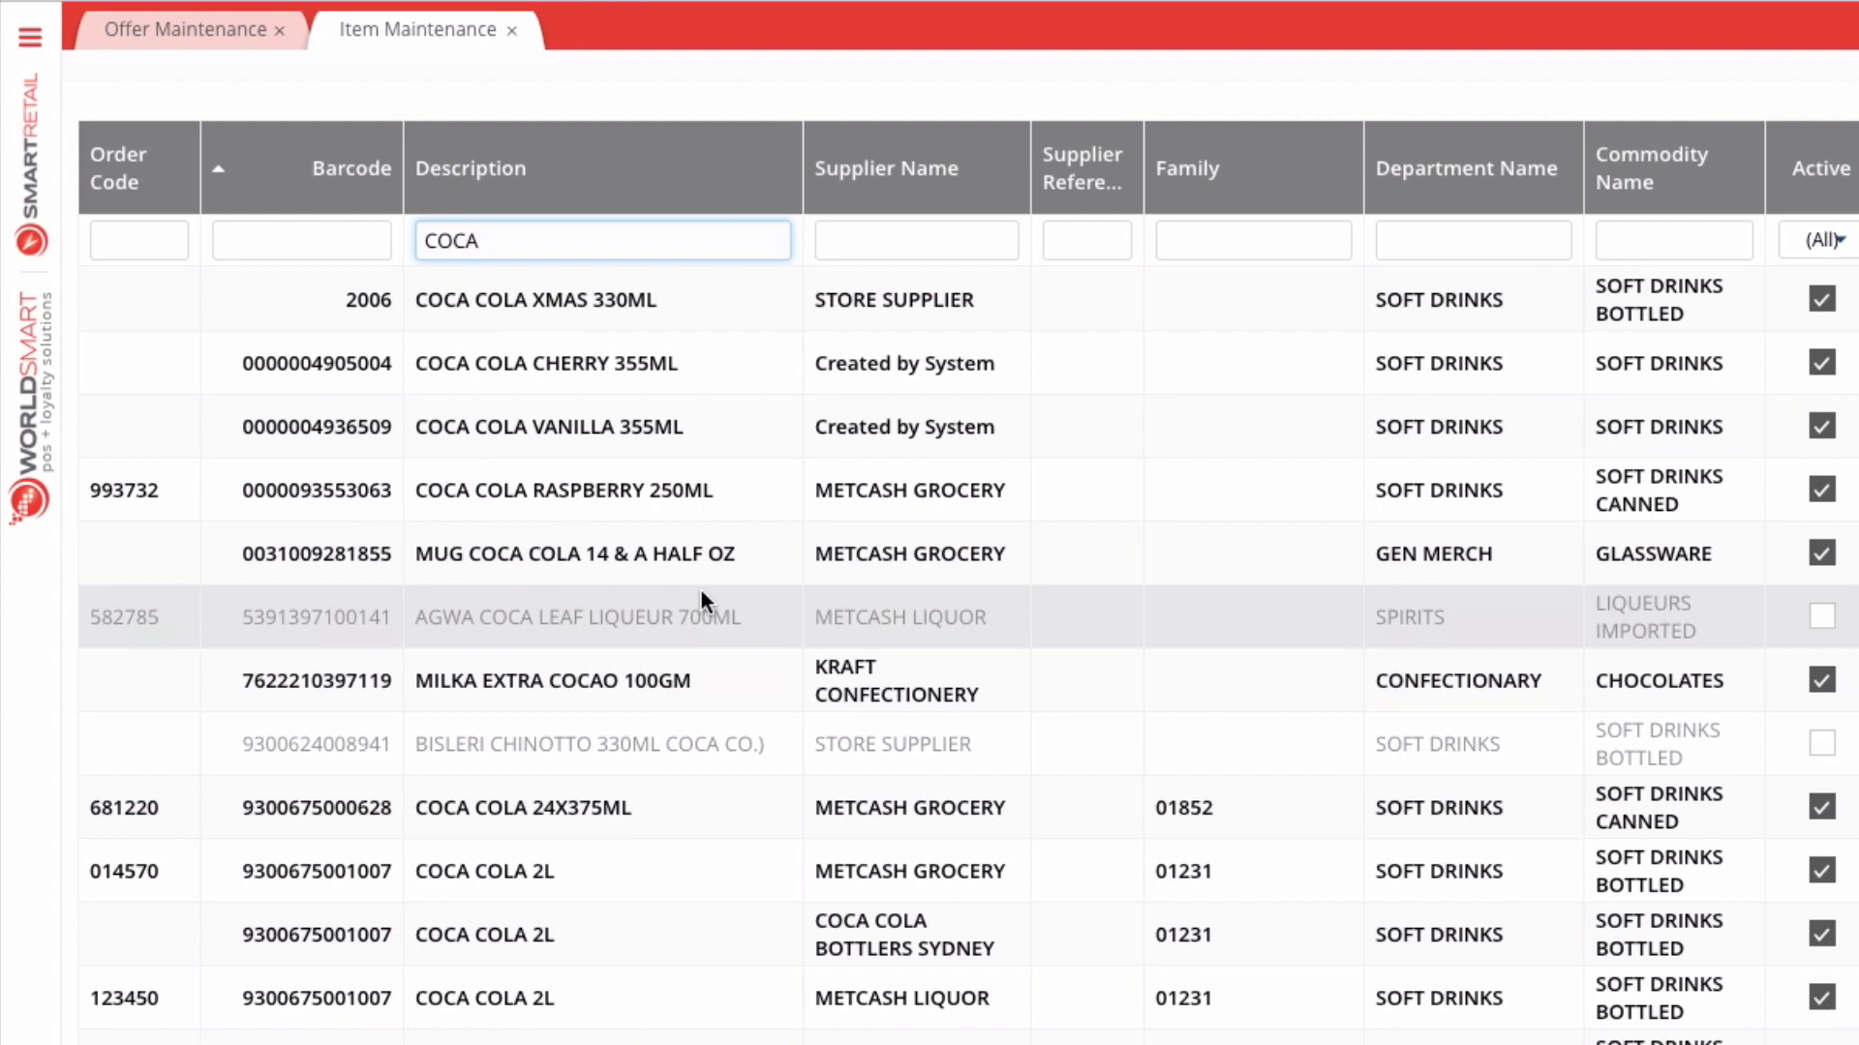
{"action": "mouse_move", "coordinate": [1359, 355]}
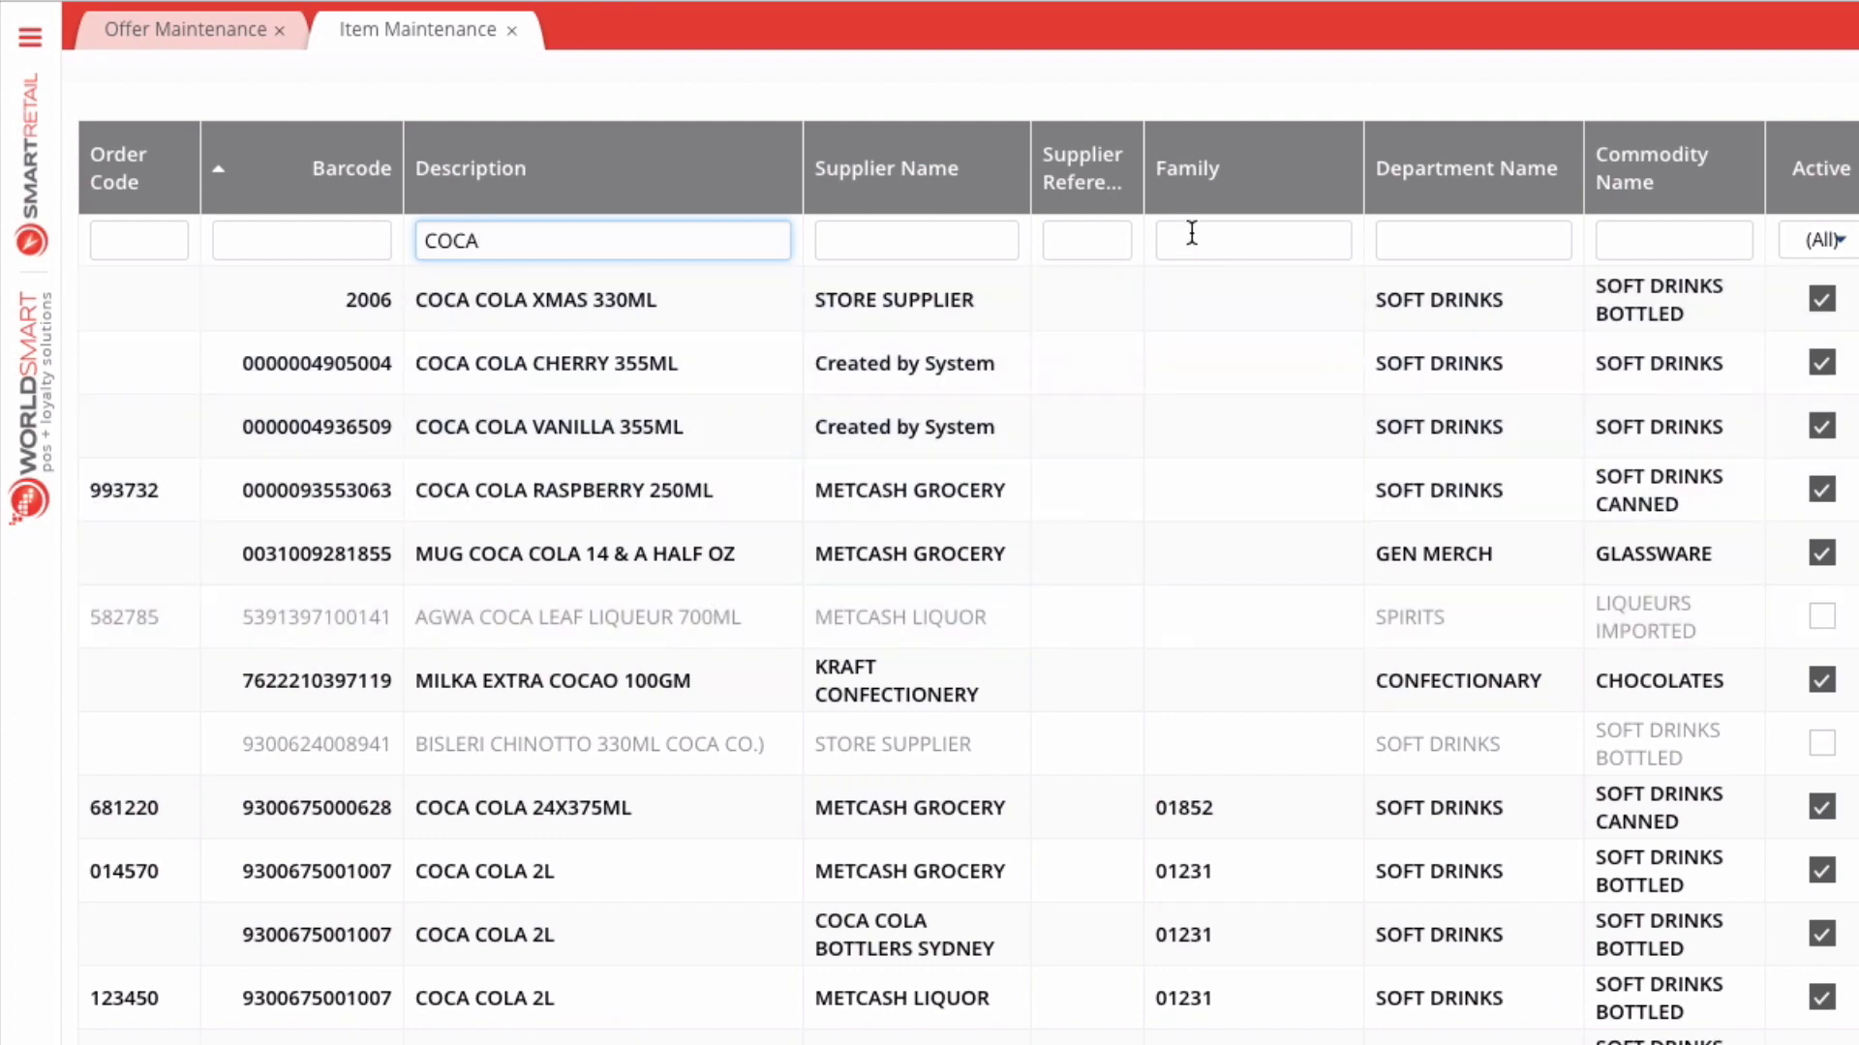
Filter Family by 01231, set Active to Yes, then clear the Family and Description filters
{"action": "left_click", "coordinate": [1252, 241]}
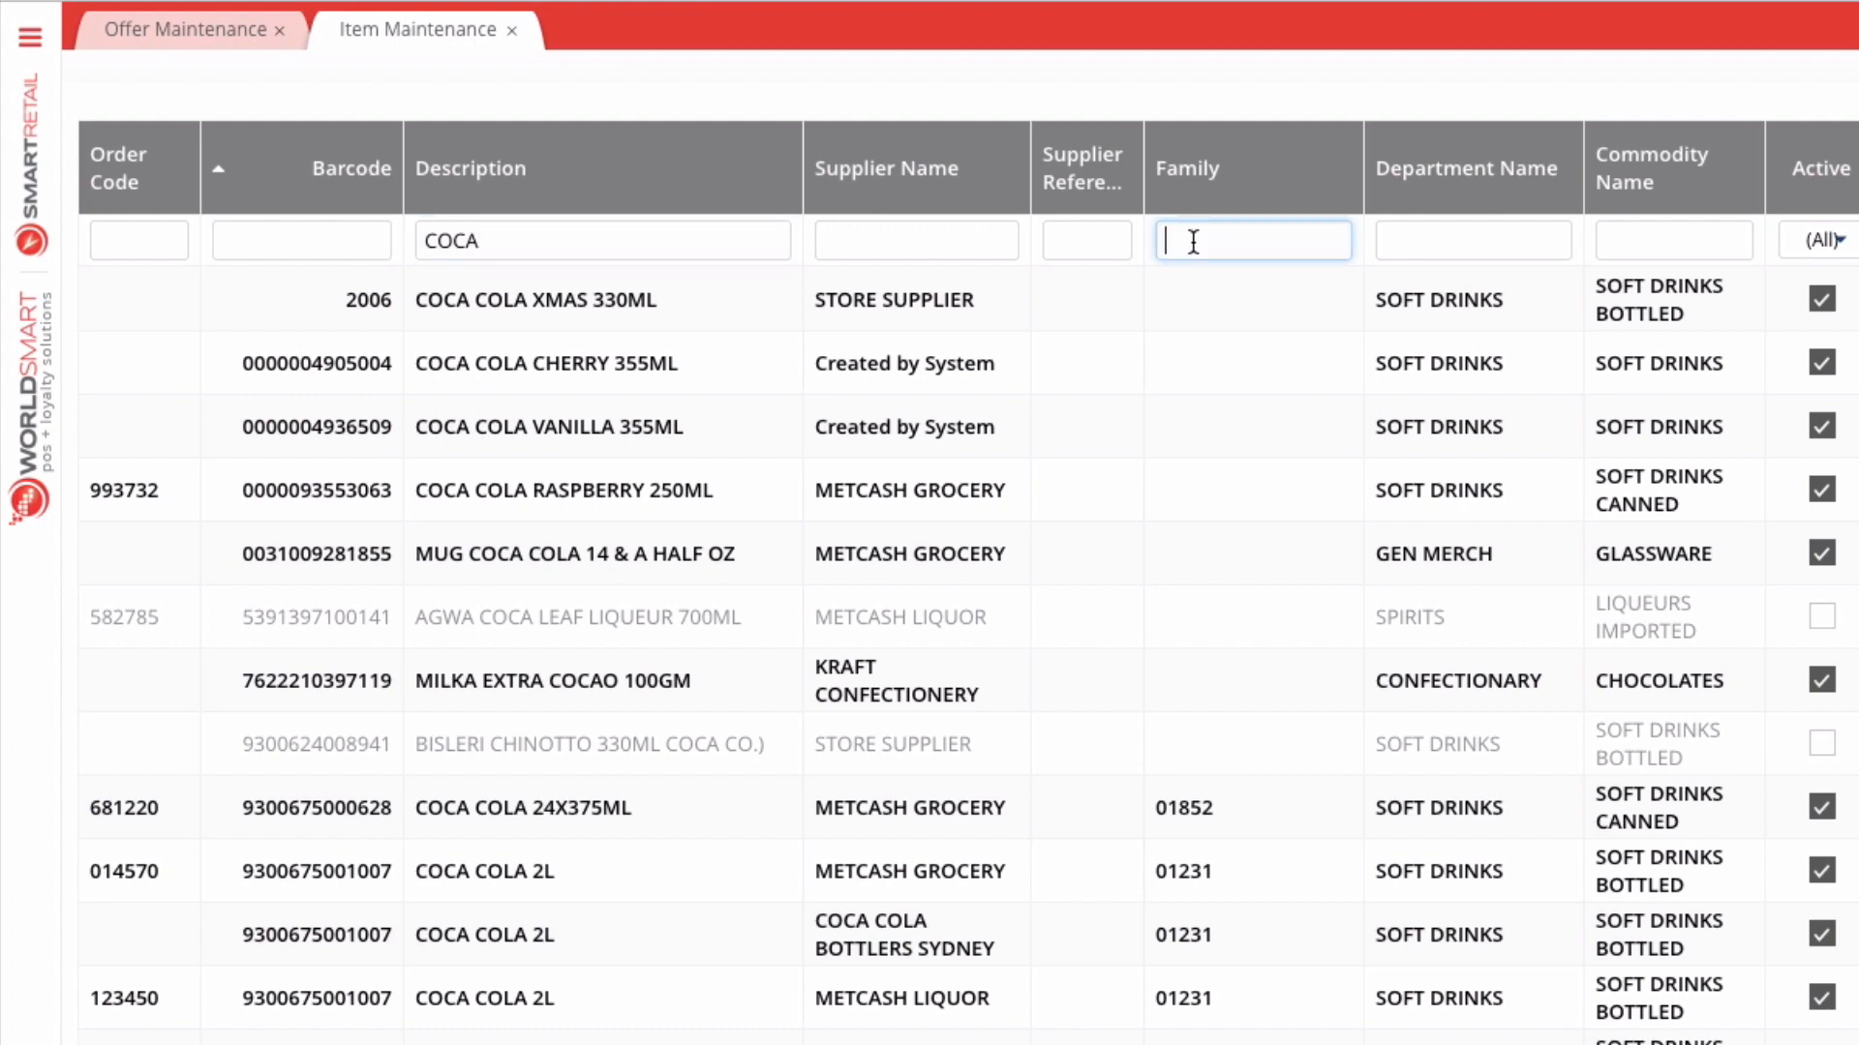
{"action": "type", "text": "01231"}
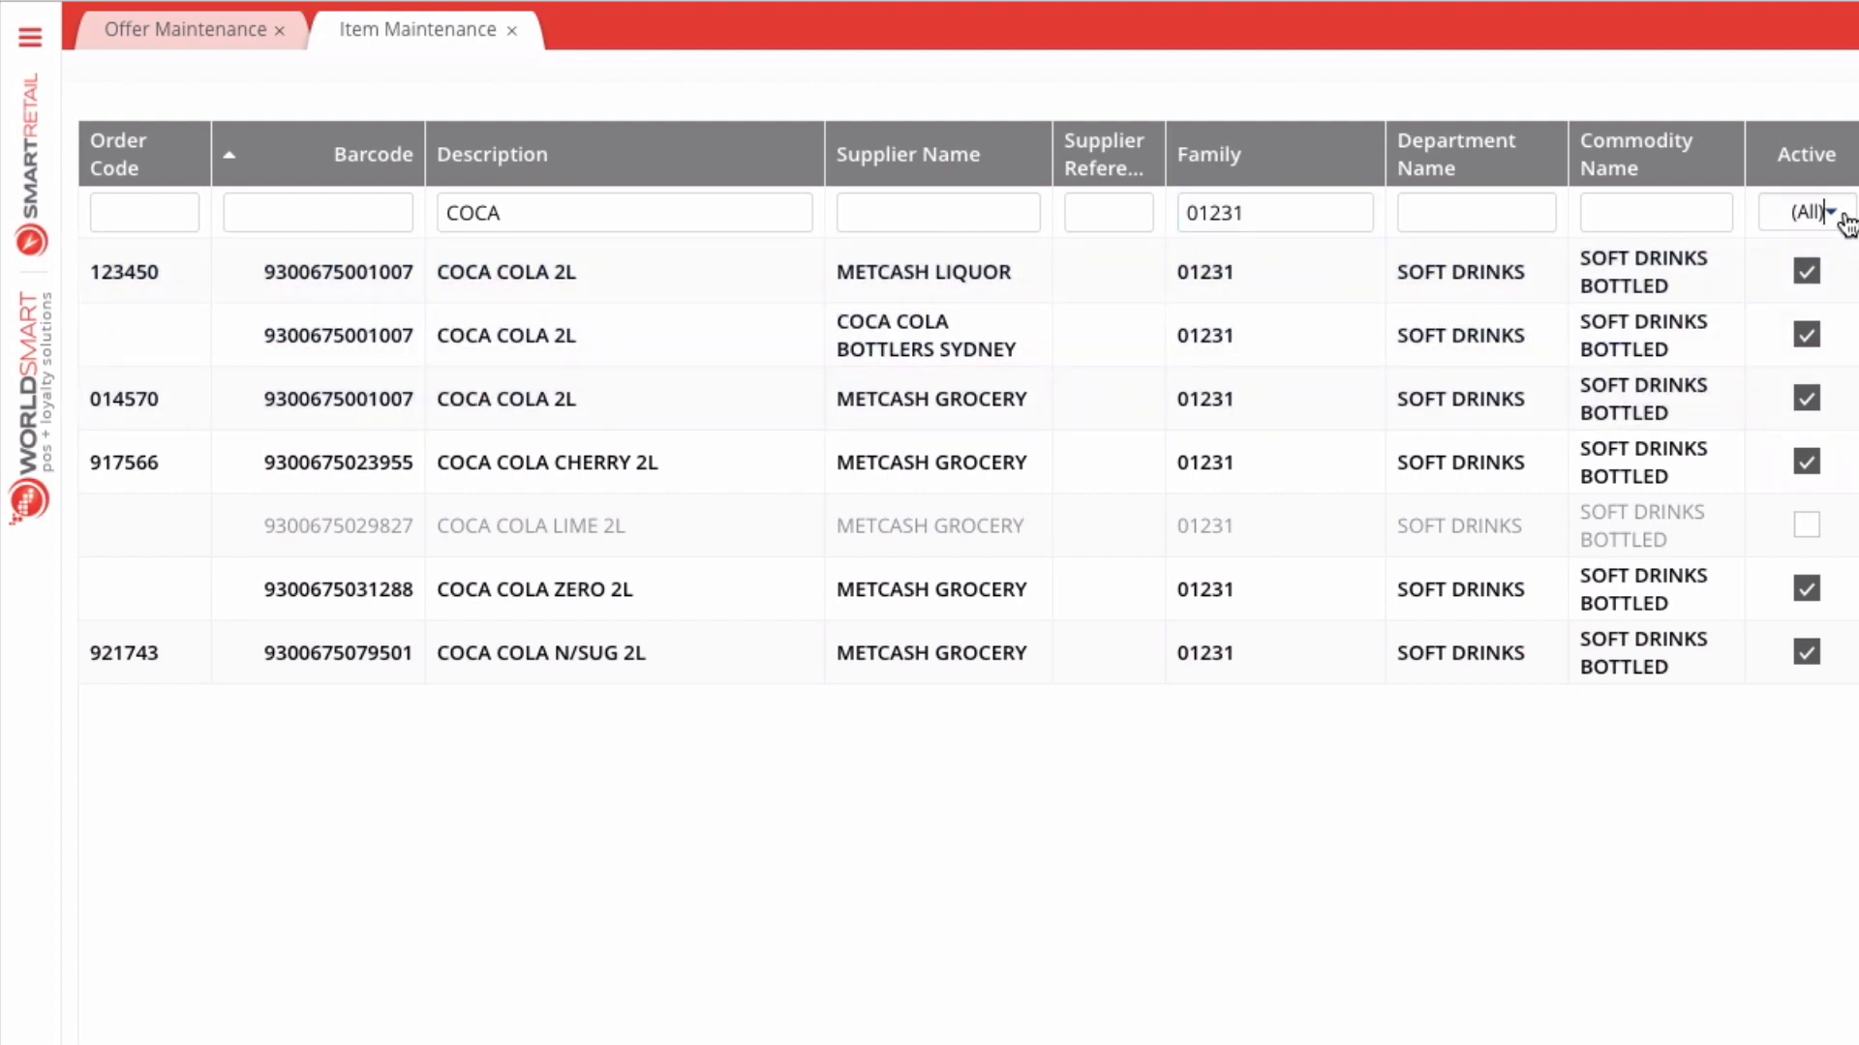
{"action": "left_click", "coordinate": [1806, 212]}
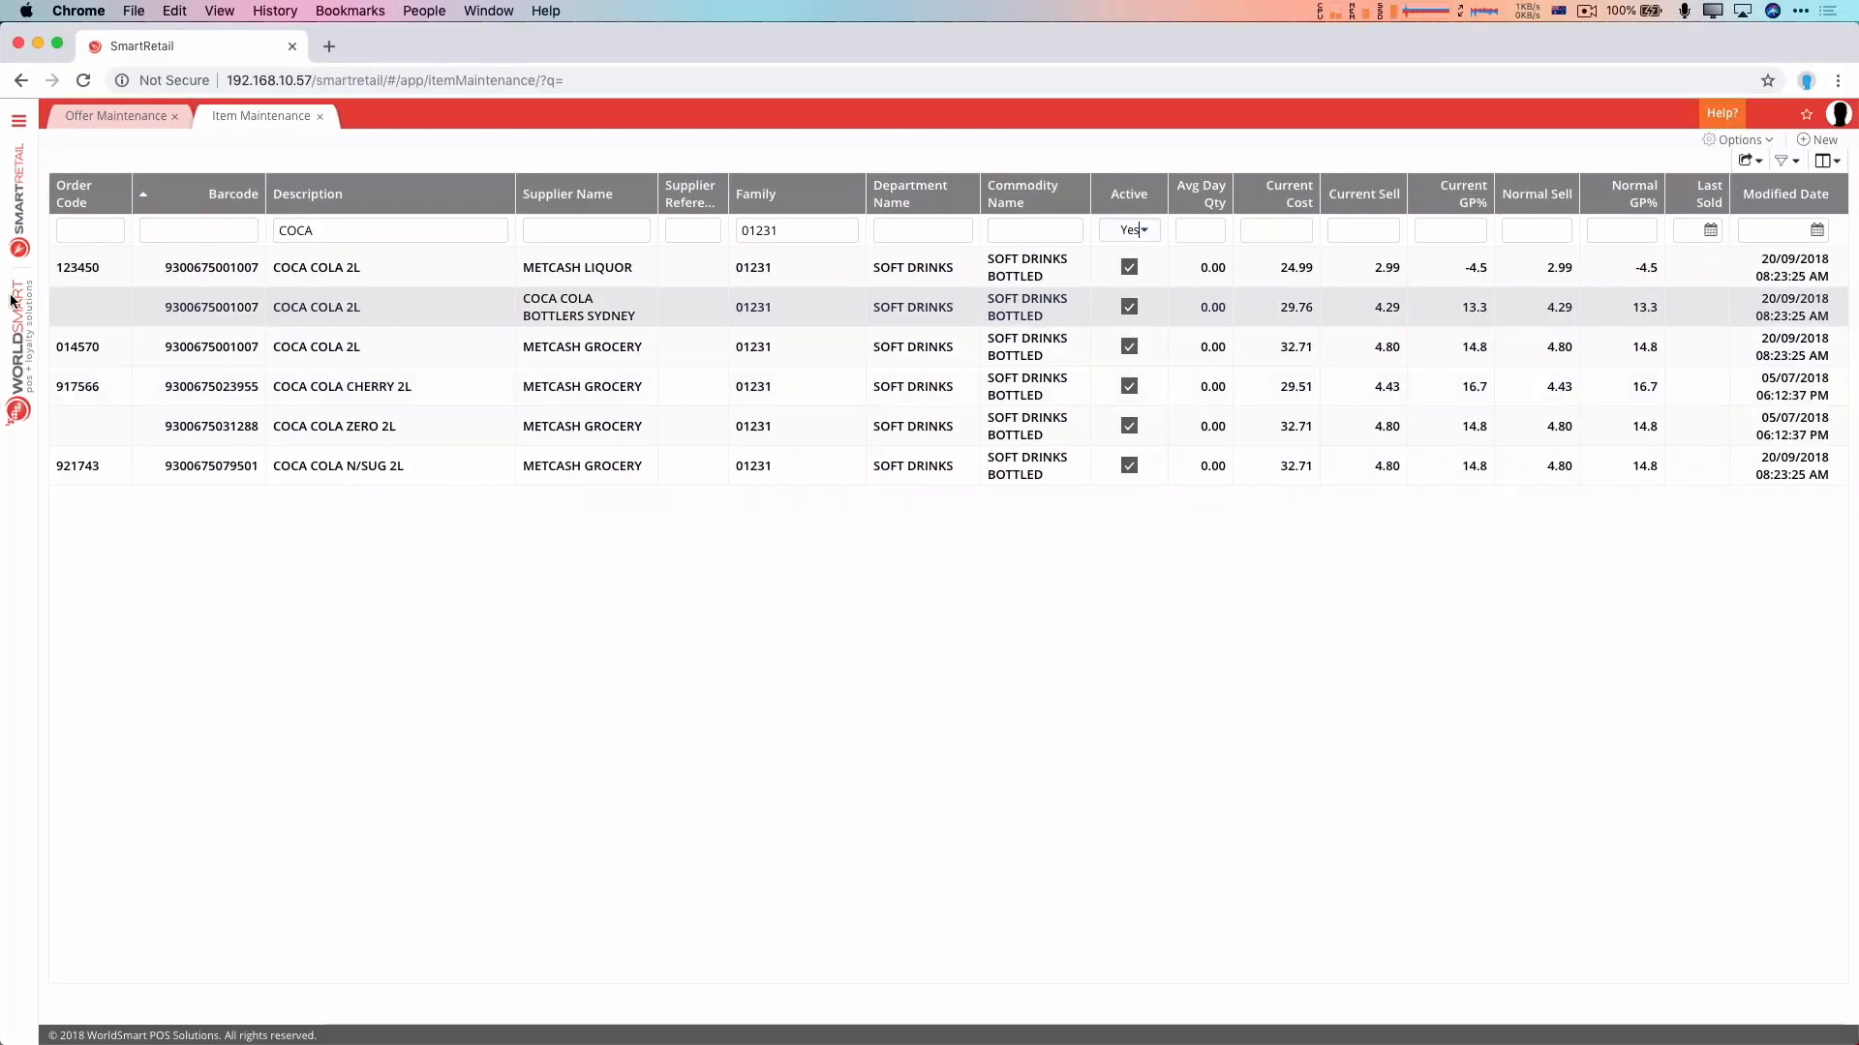
{"action": "left_click", "coordinate": [794, 231]}
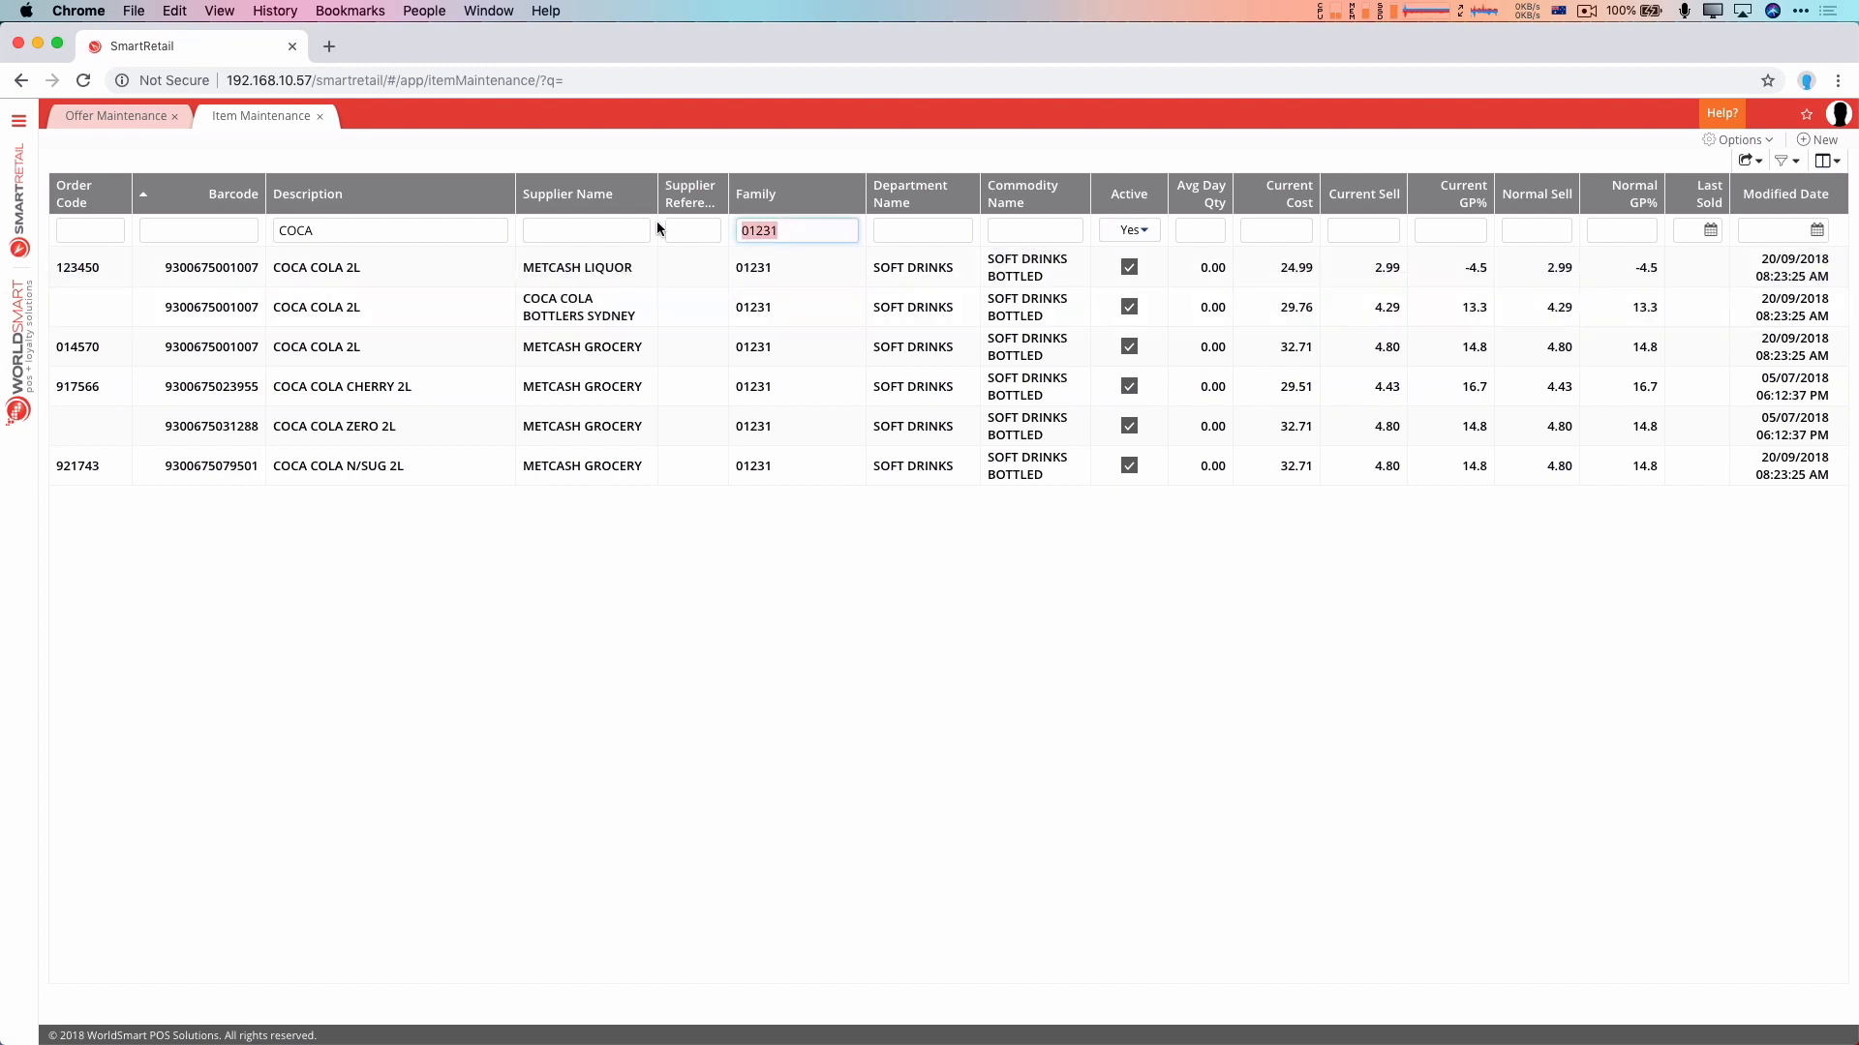
{"action": "left_click", "coordinate": [922, 231]}
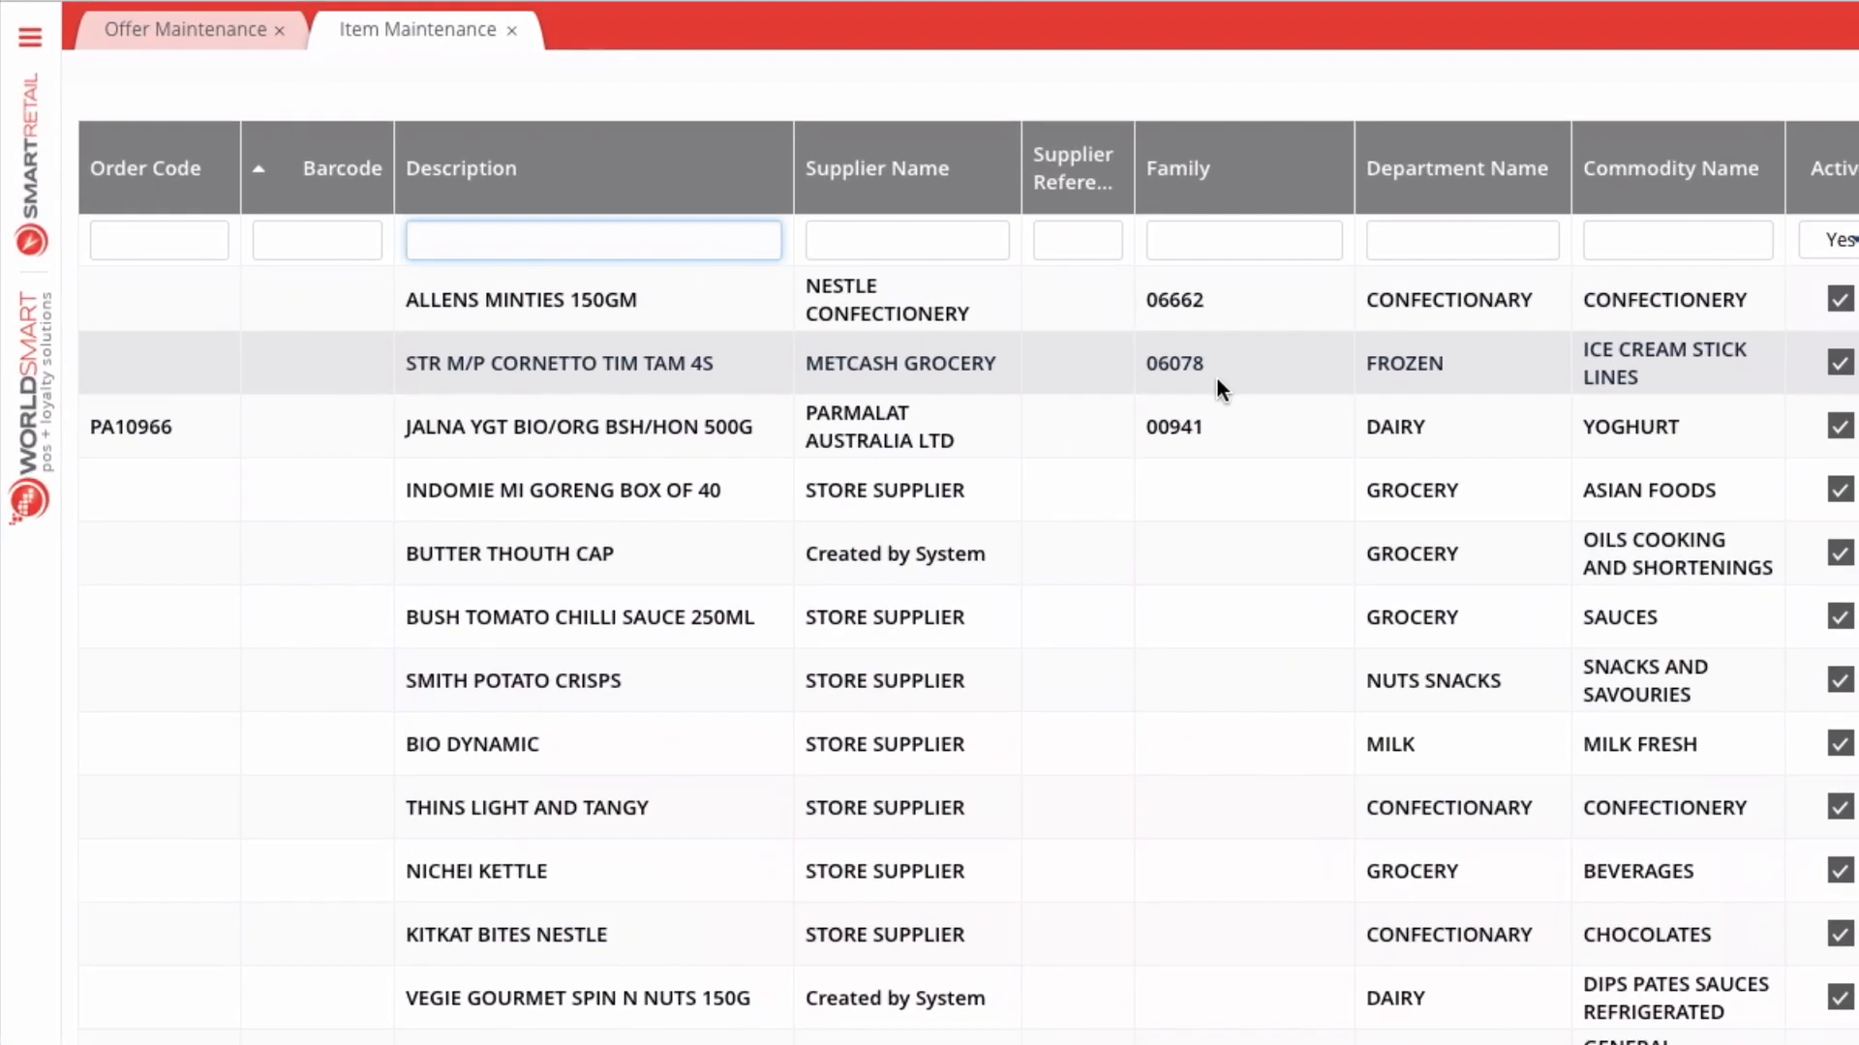
Search descriptions with the wildcard J/WEST%95G and scroll through the tuna results
{"action": "left_click", "coordinate": [592, 239]}
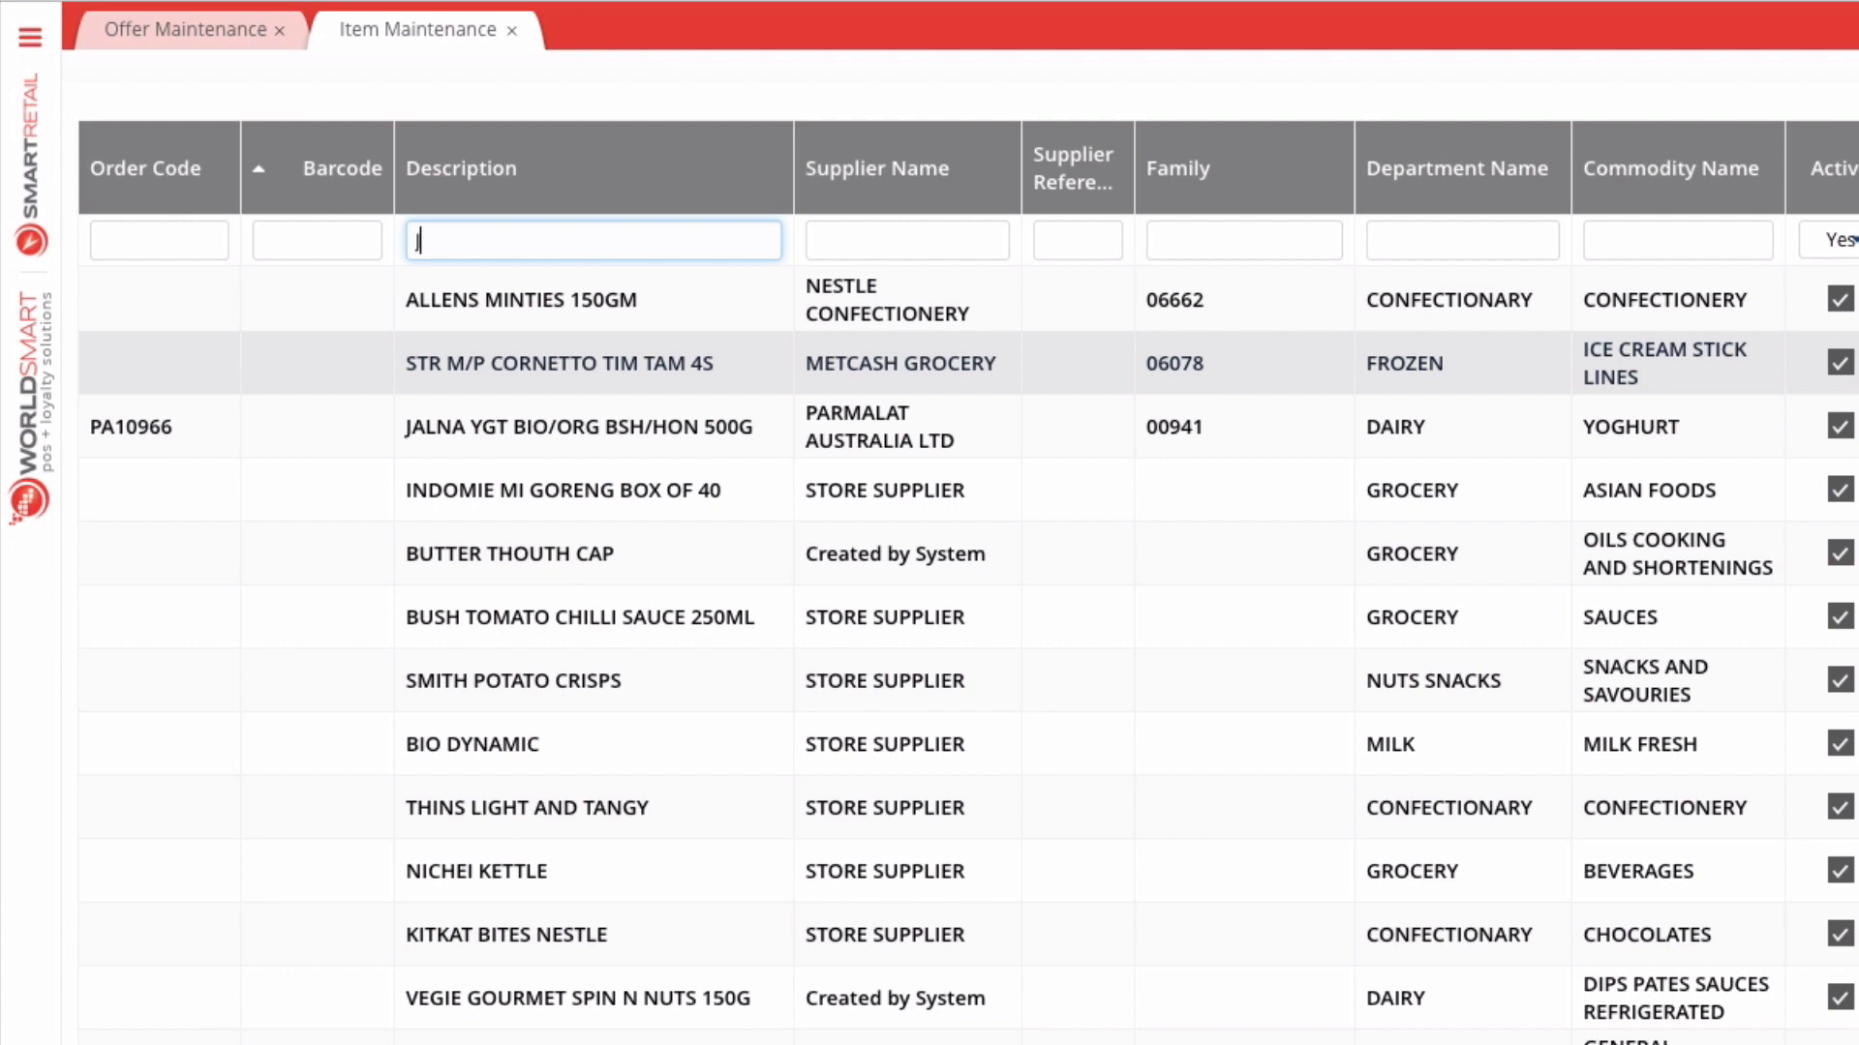
{"action": "type", "text": "/WEST"}
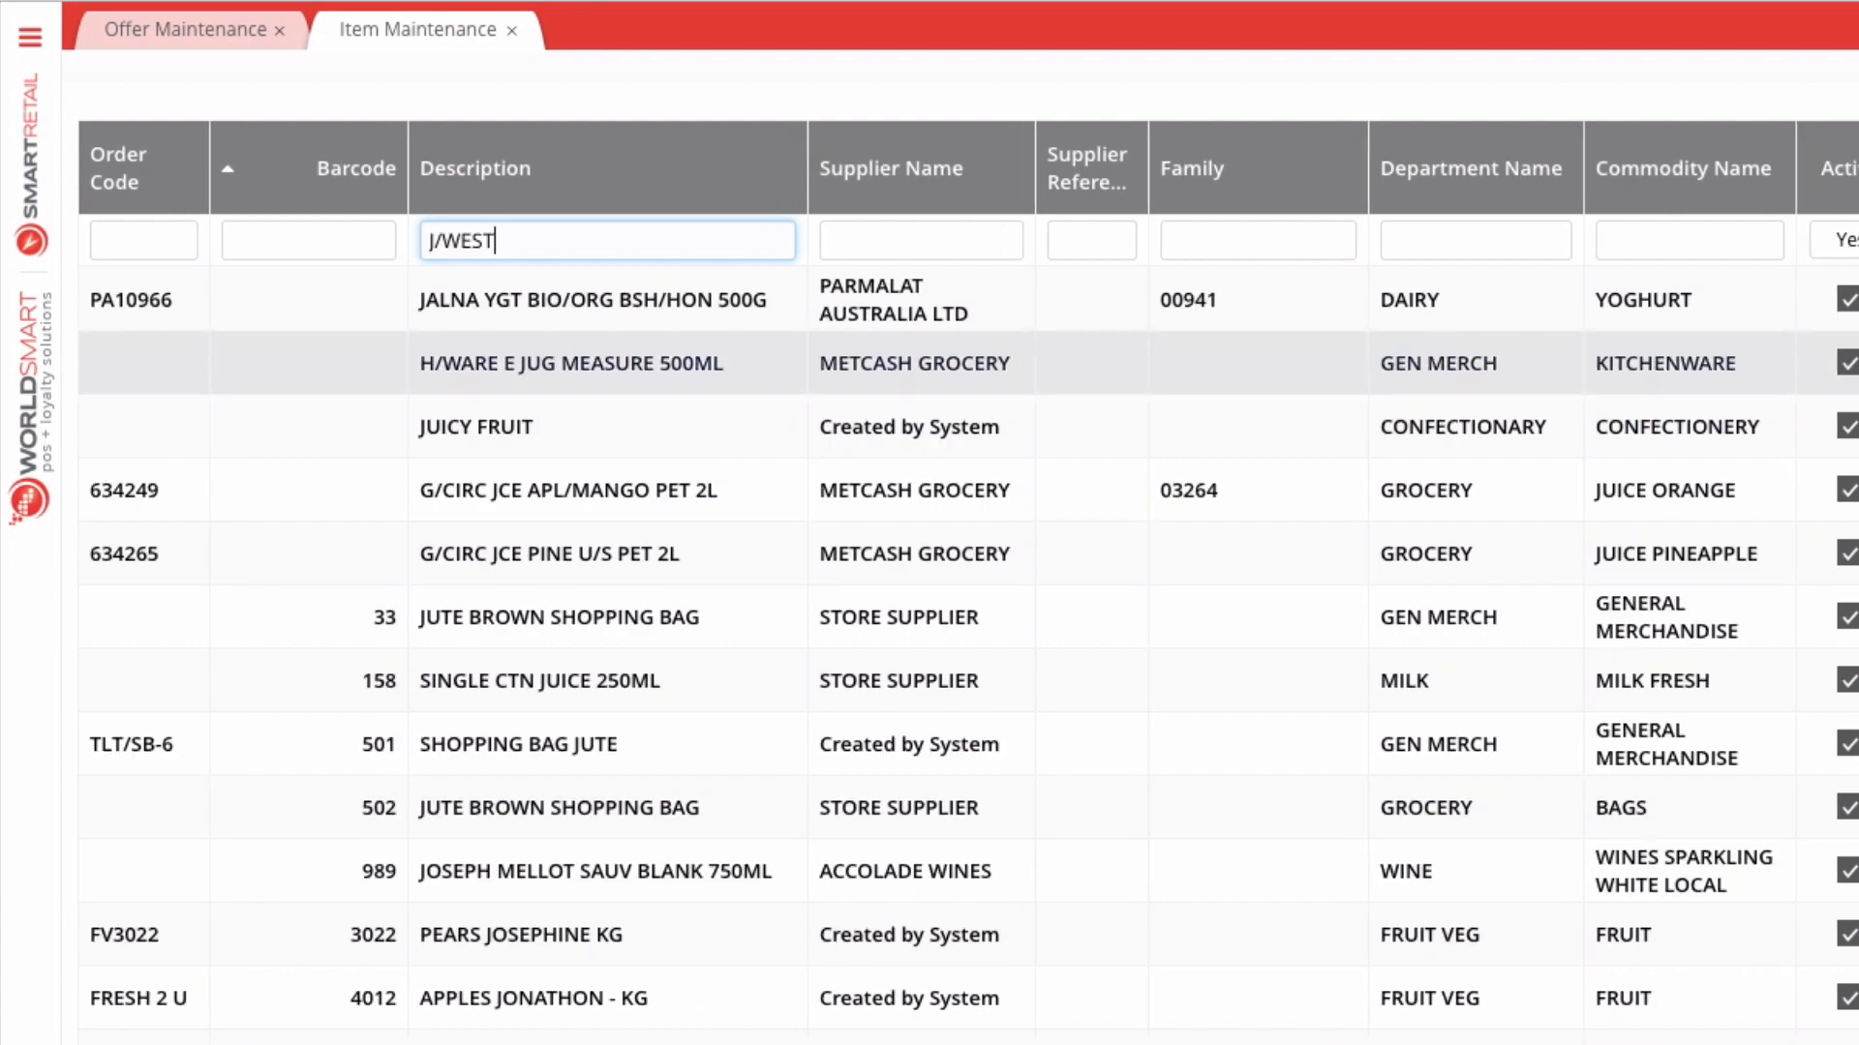
{"action": "type", "text": "%95G"}
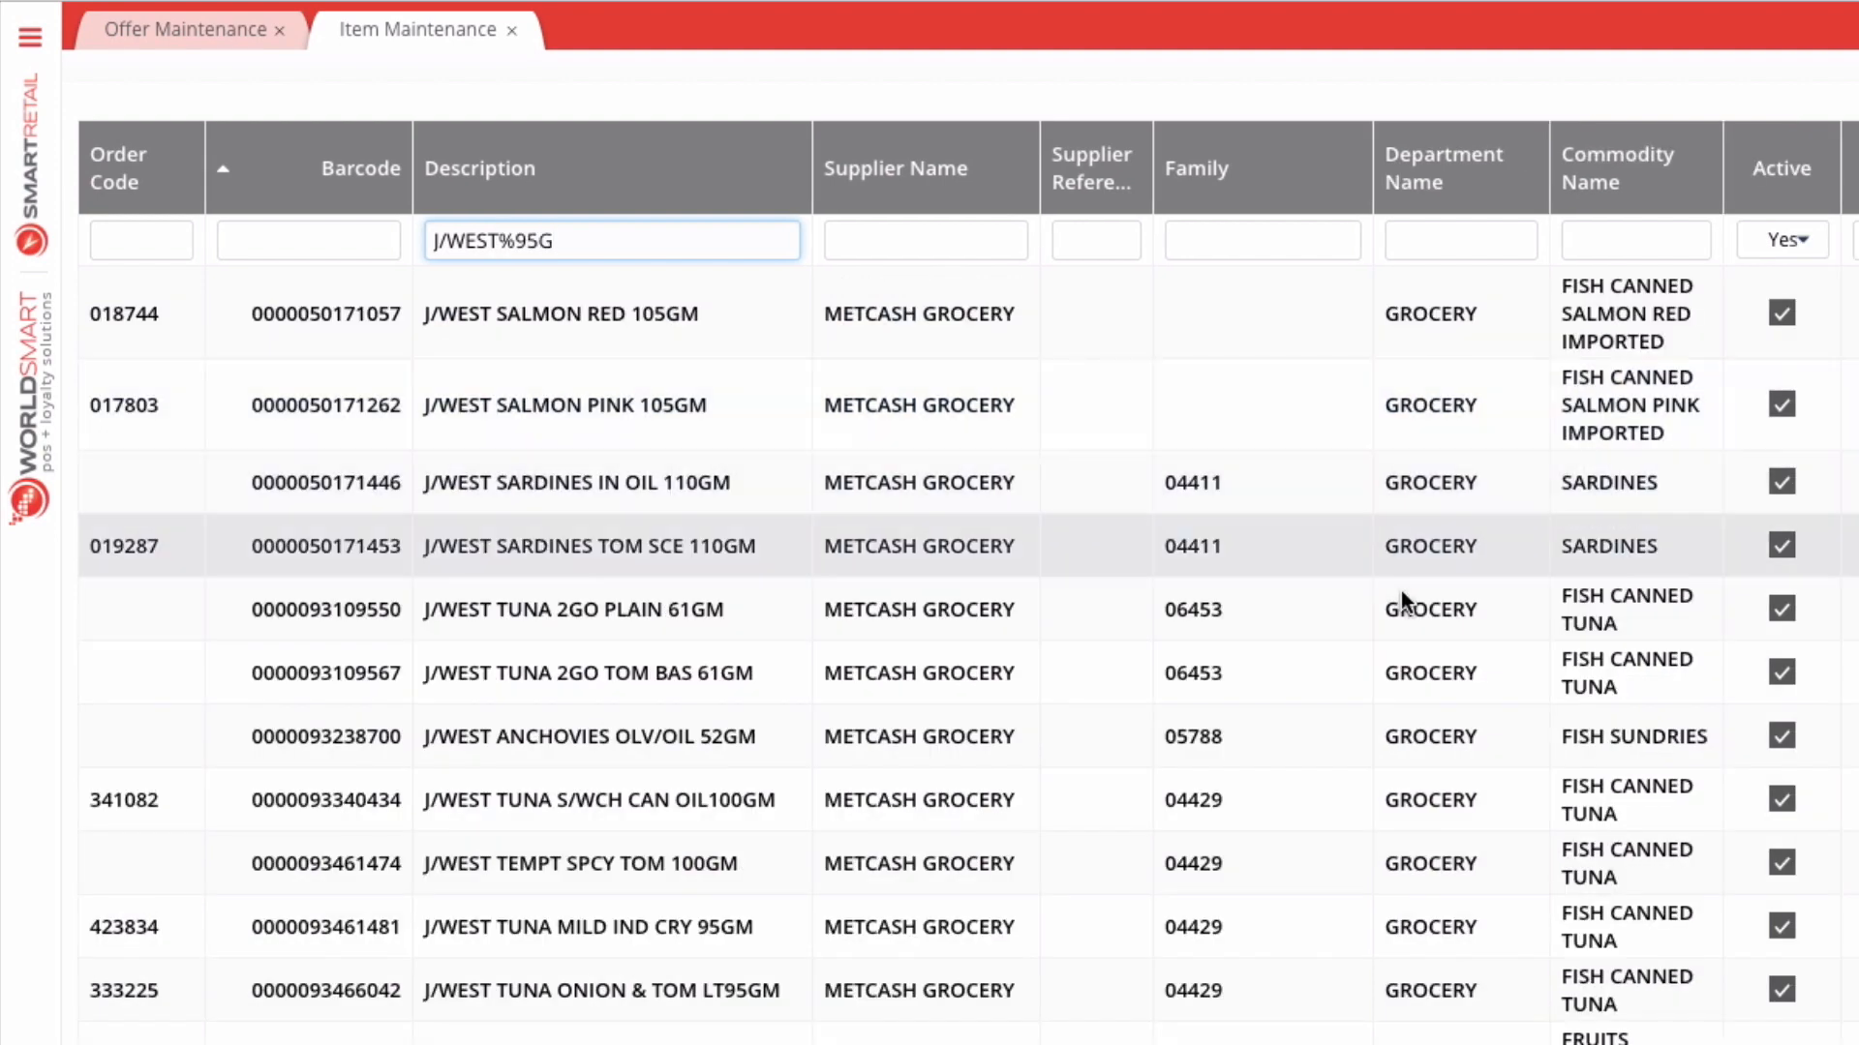
{"action": "scroll", "scroll_direction": "down", "scroll_amount": 3}
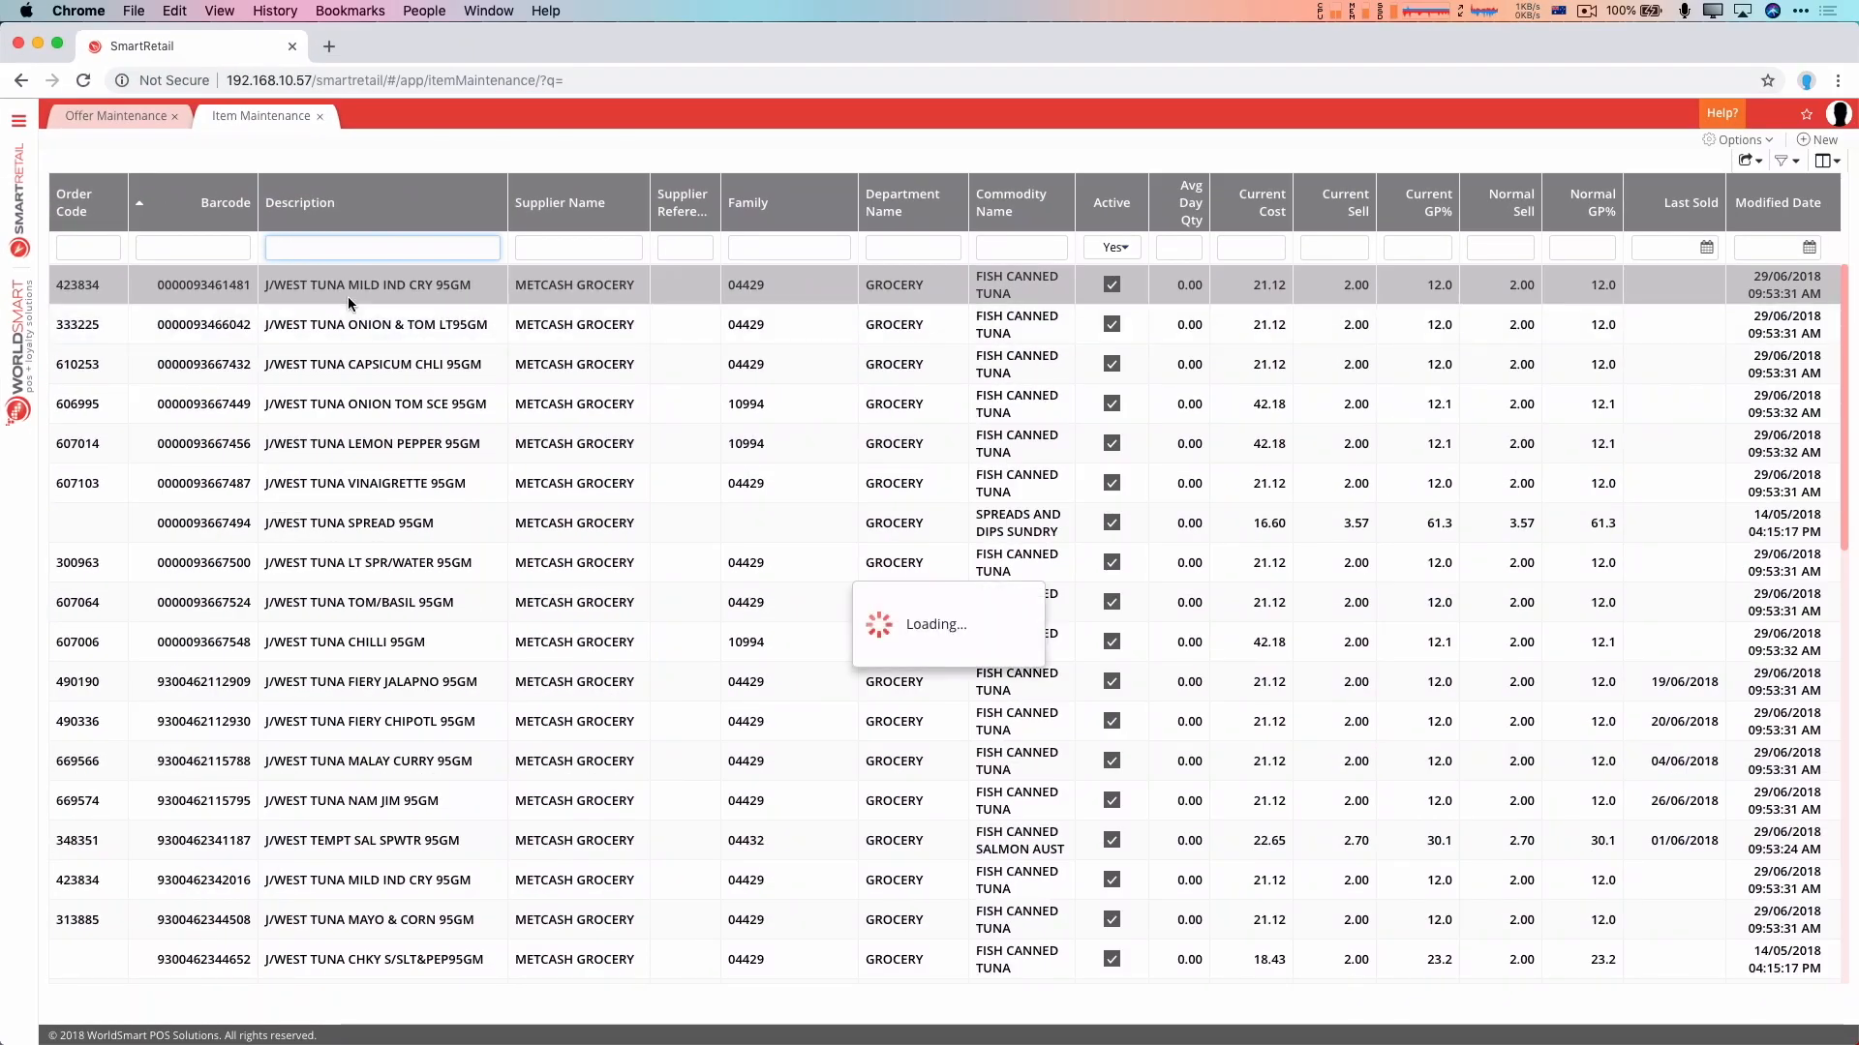
Search coca, close the COCA COLA 2L record, and replace the search with fantas
{"action": "type", "text": "co"}
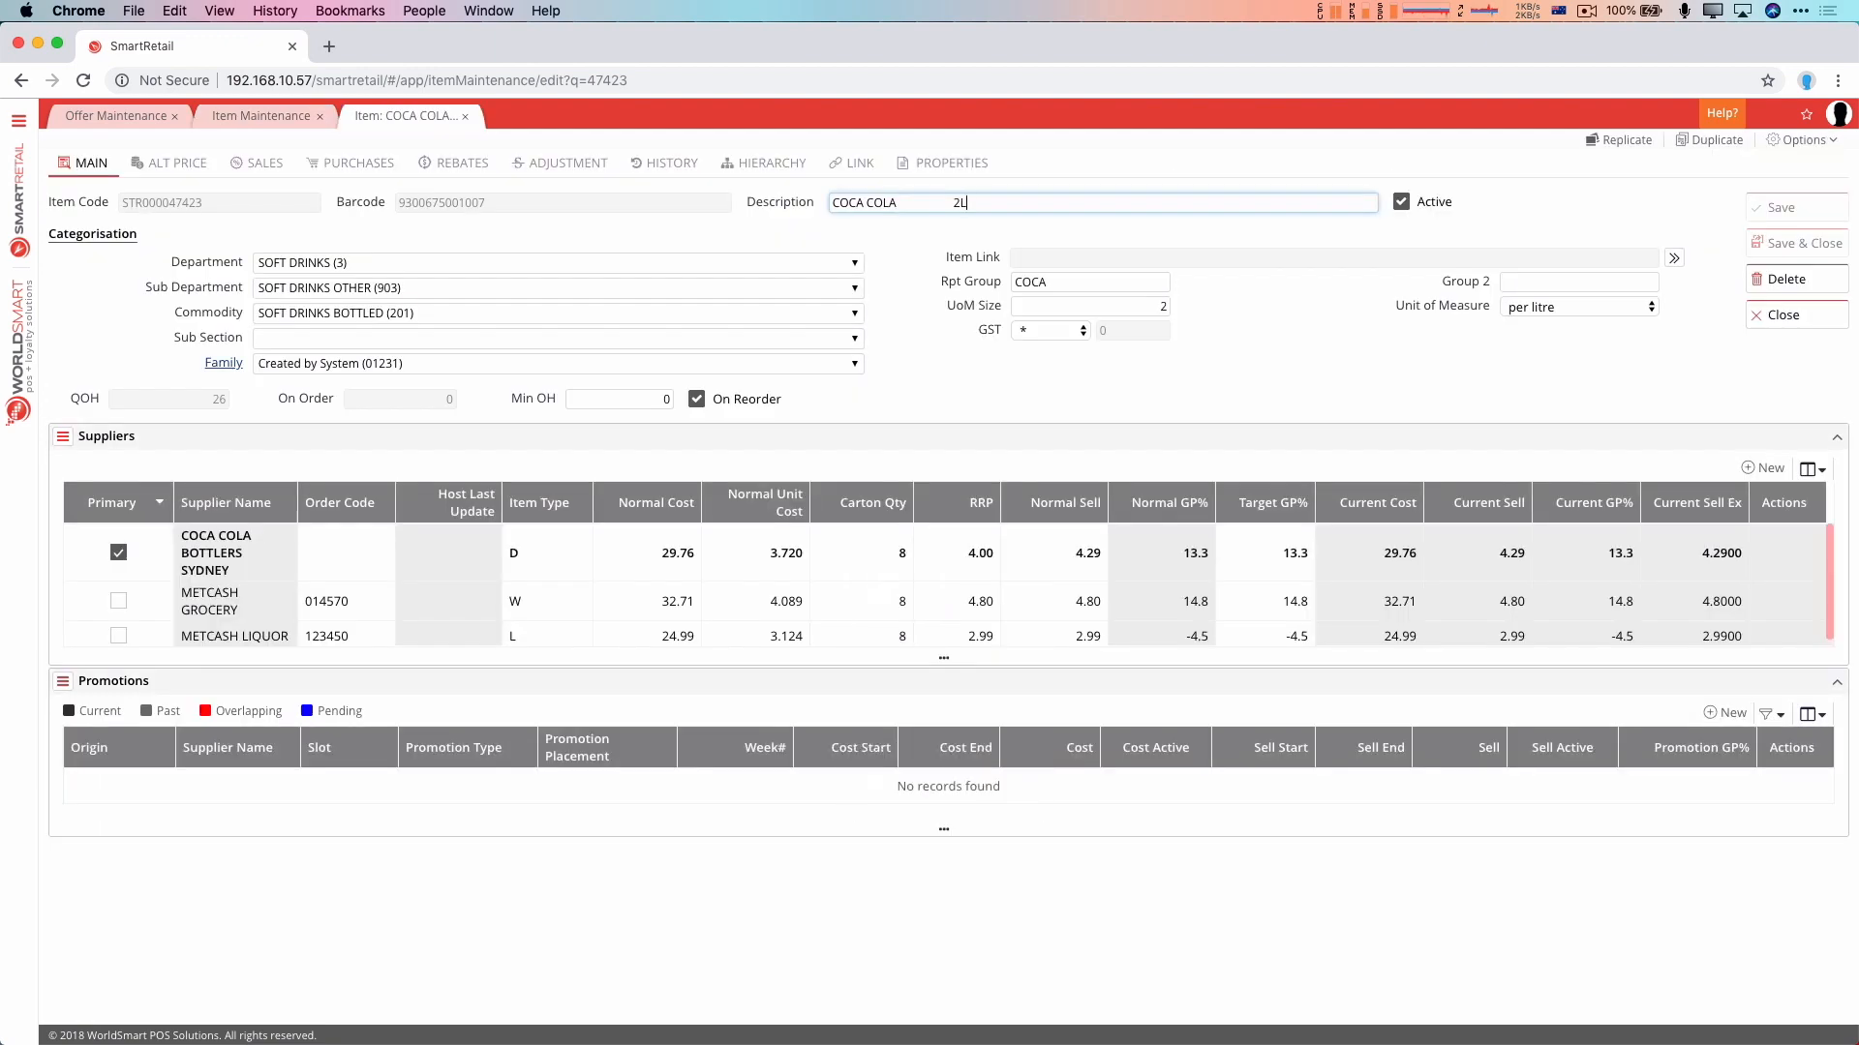
{"action": "left_click", "coordinate": [465, 115]}
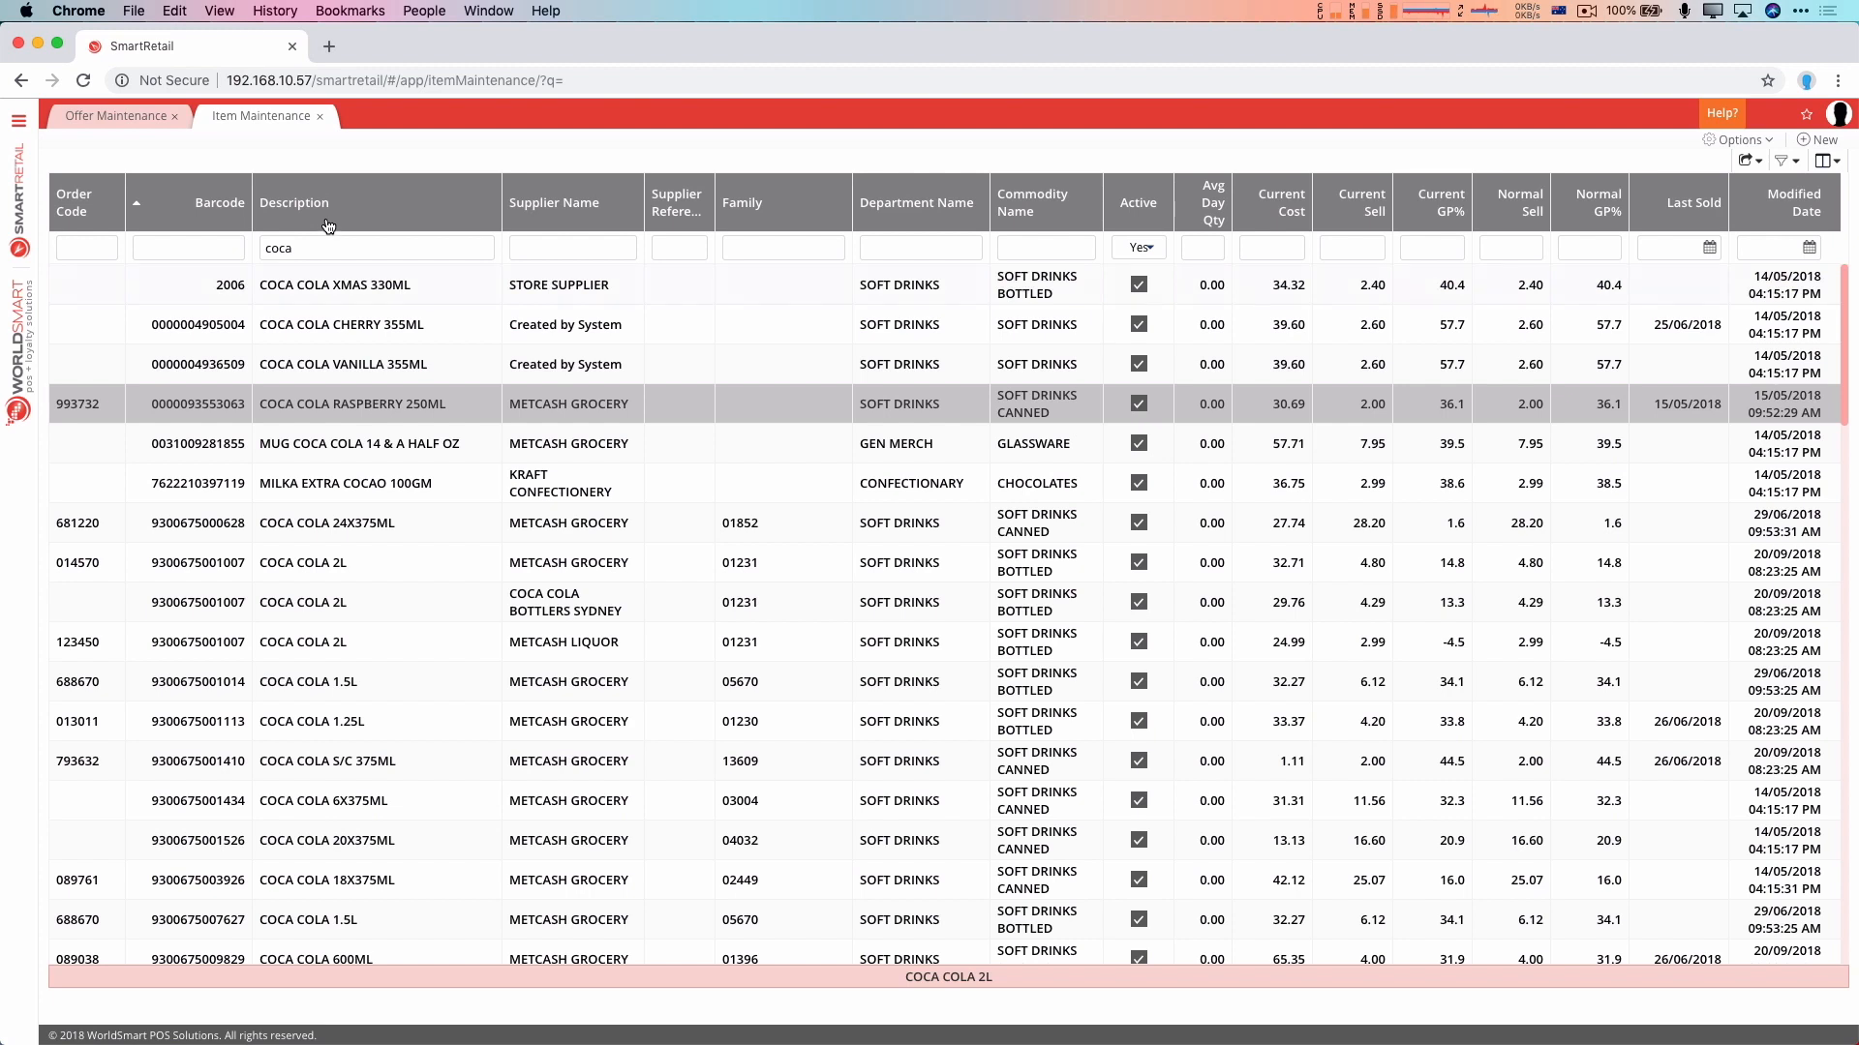
{"action": "key", "text": "alt+s"}
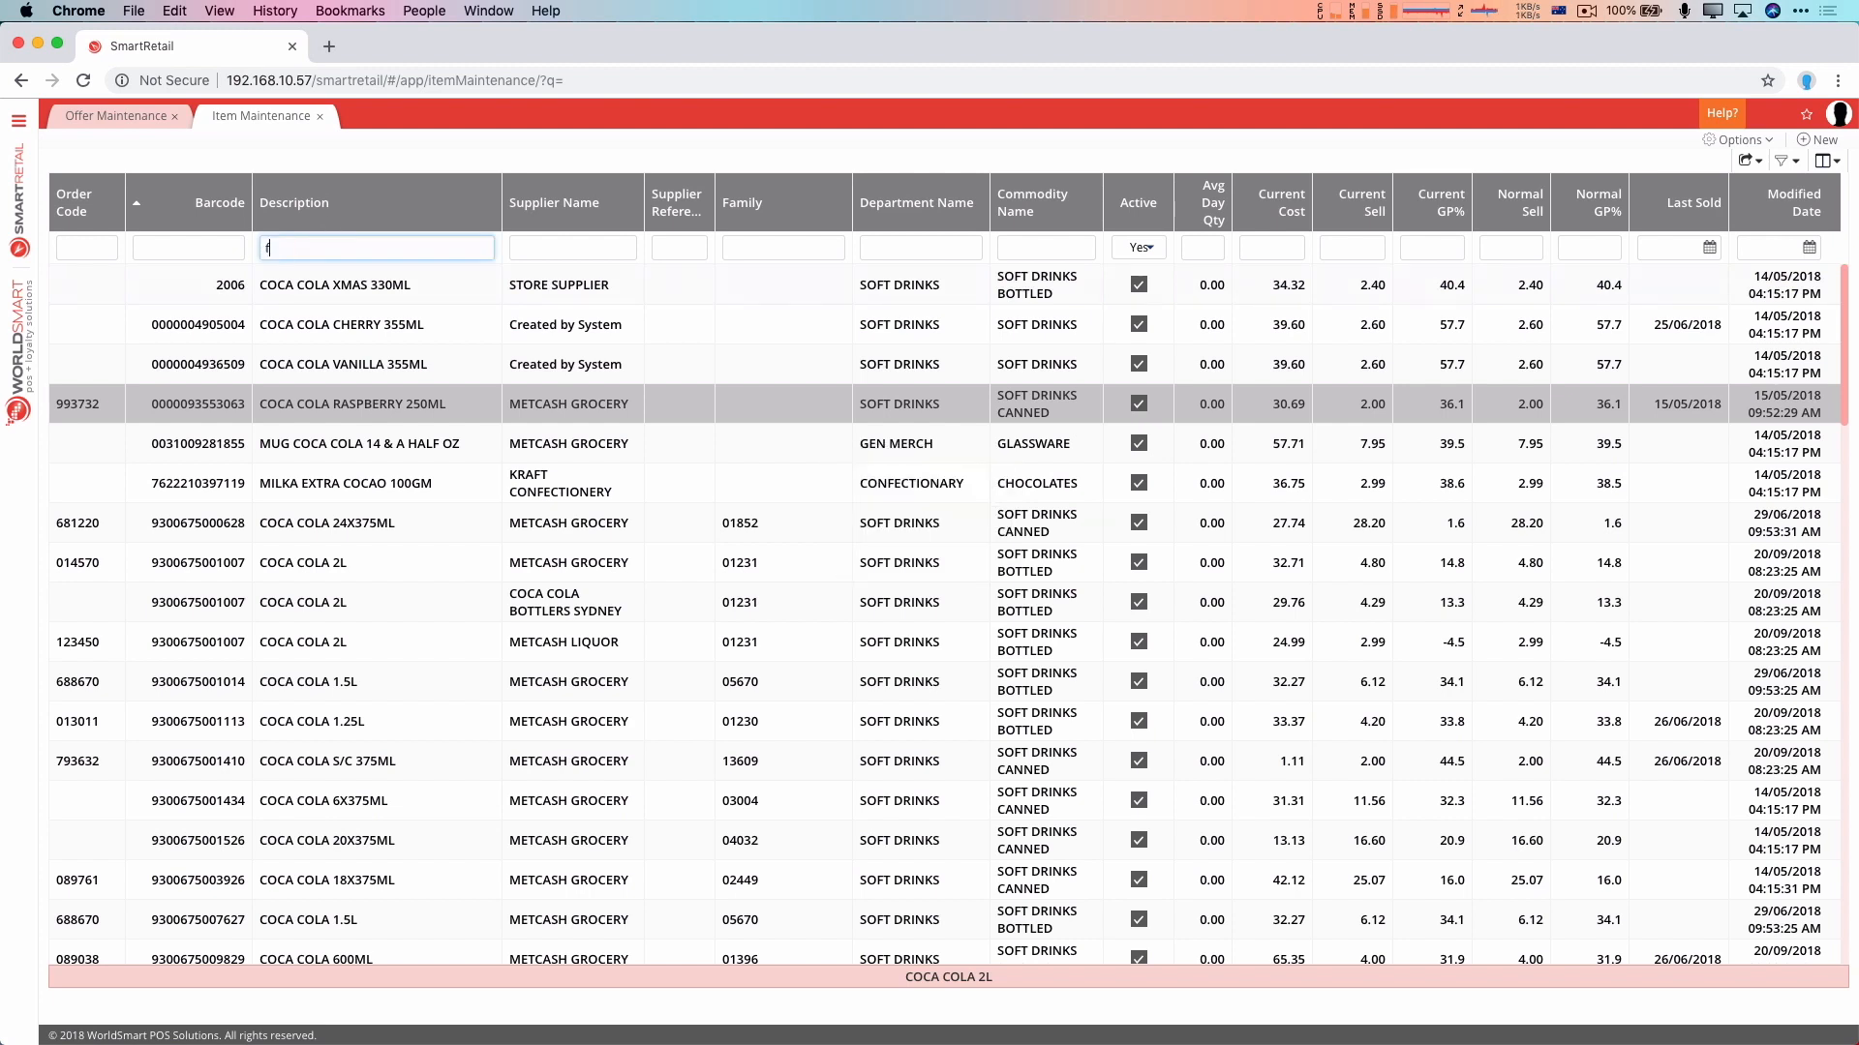
{"action": "type", "text": "antas"}
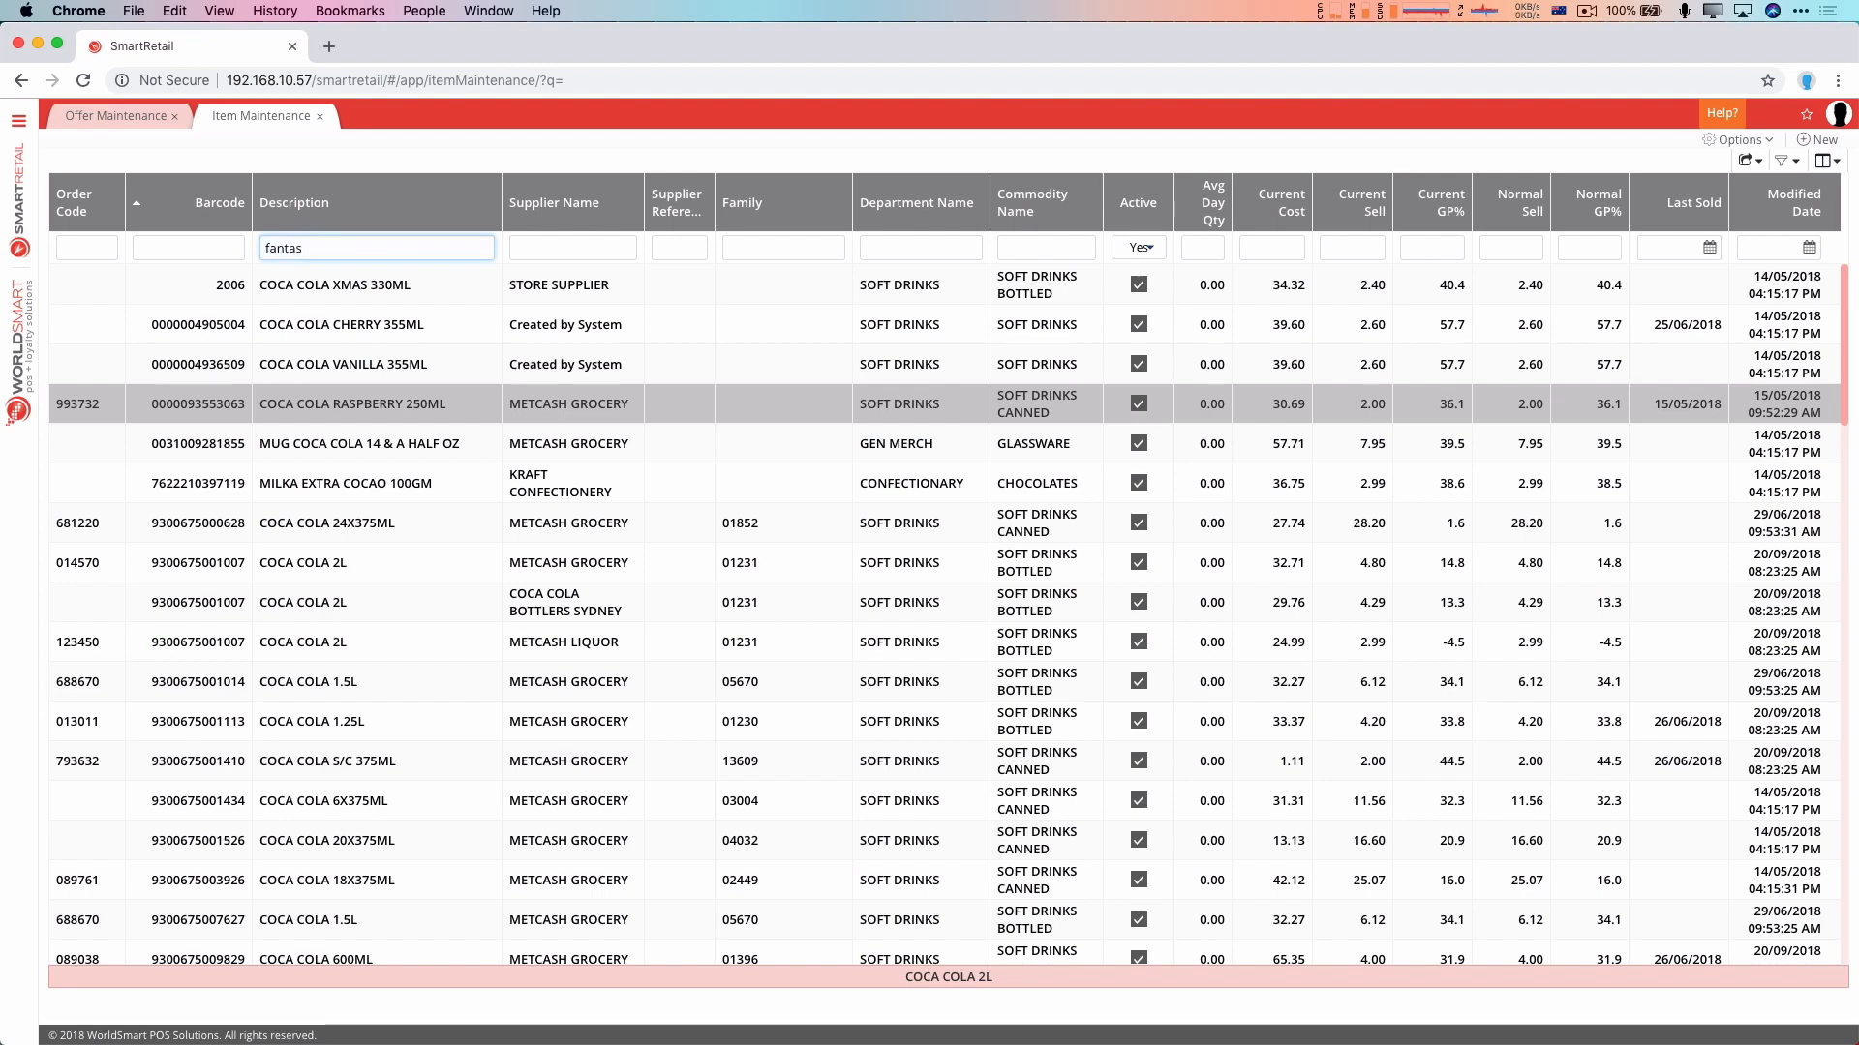
{"action": "key", "text": "backspace"}
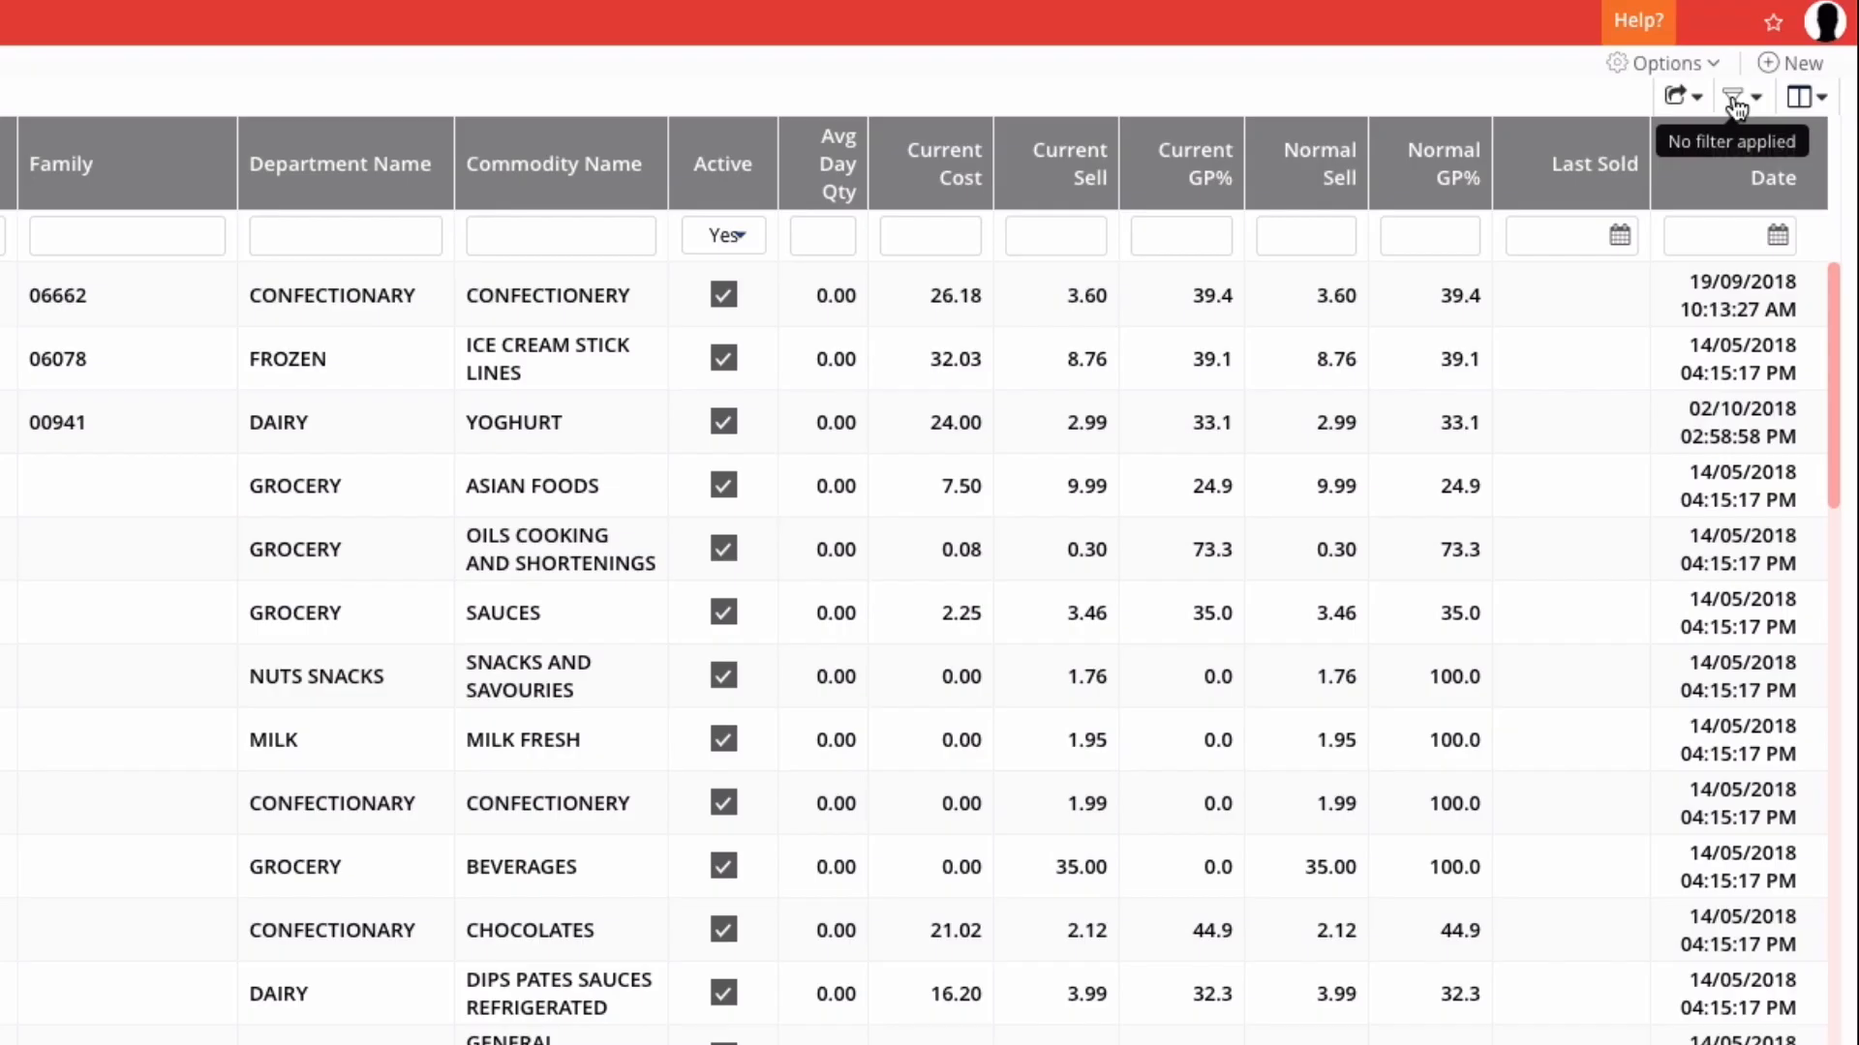
Start a custom filter with an Active is true condition
{"action": "left_click", "coordinate": [1734, 97]}
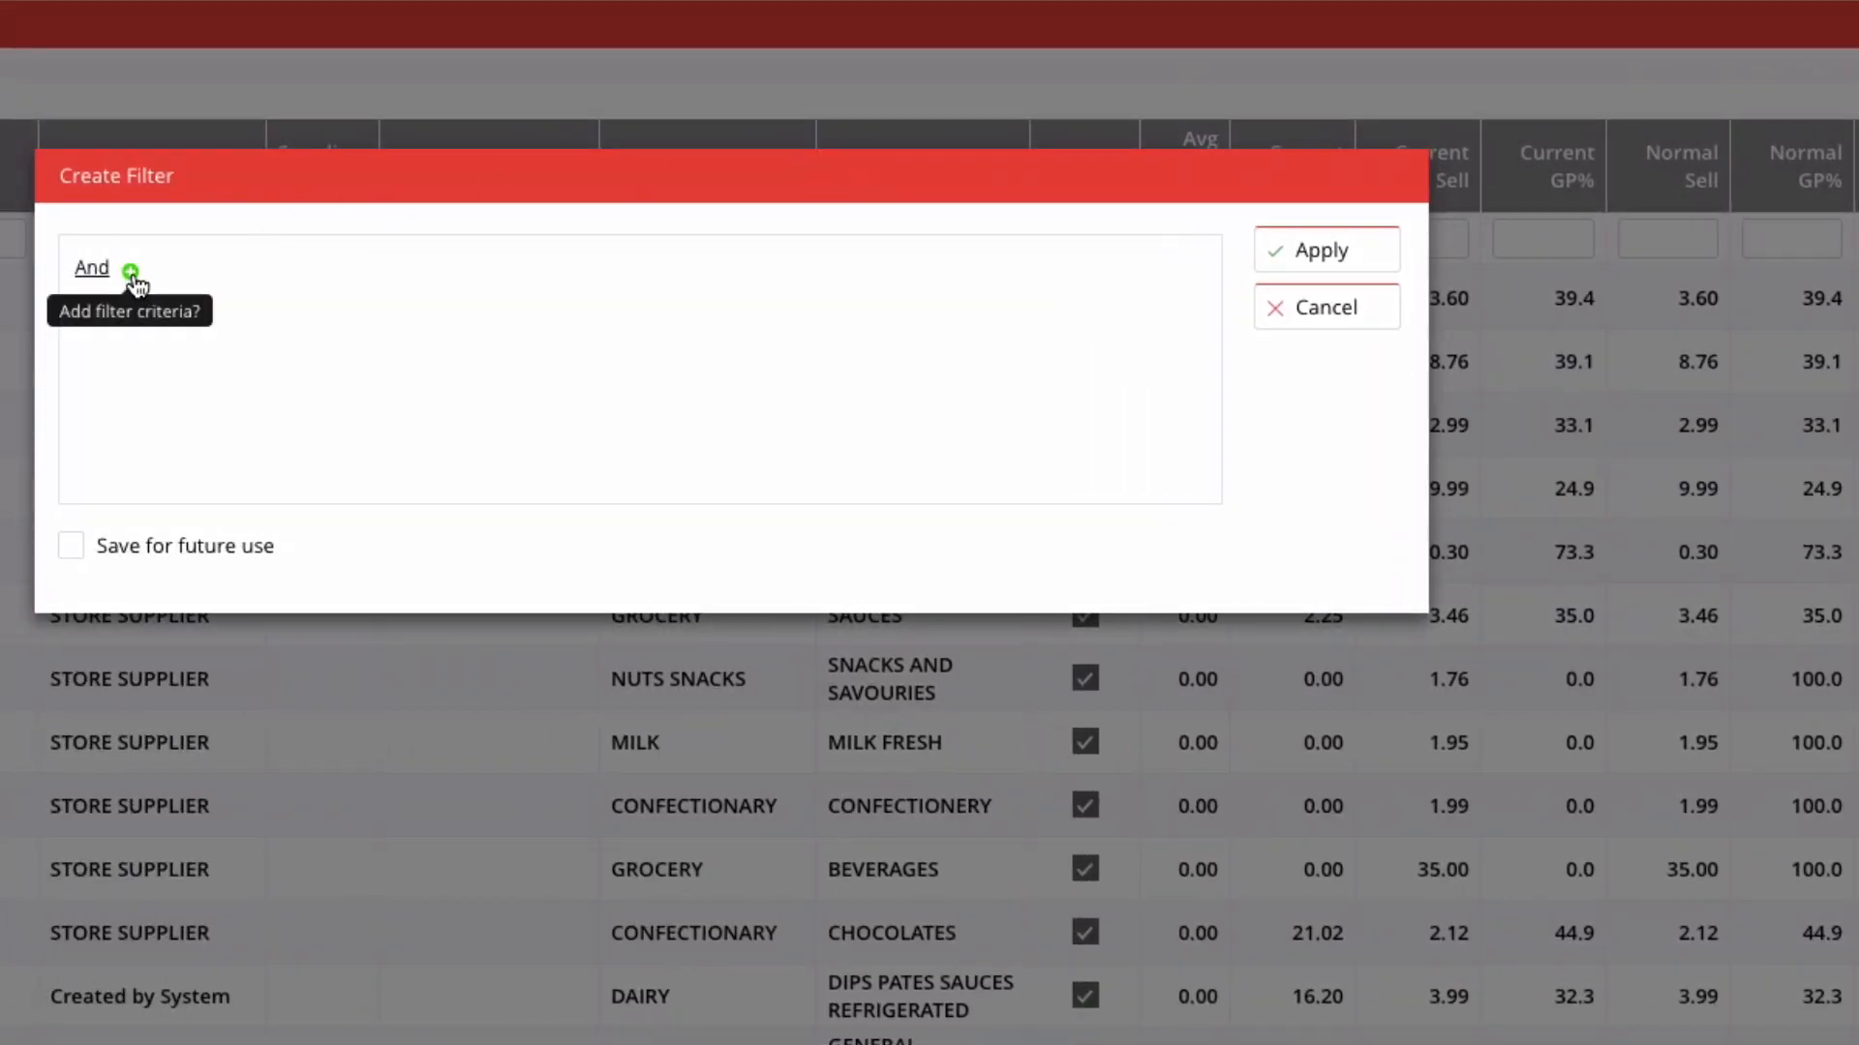
{"action": "left_click", "coordinate": [131, 269]}
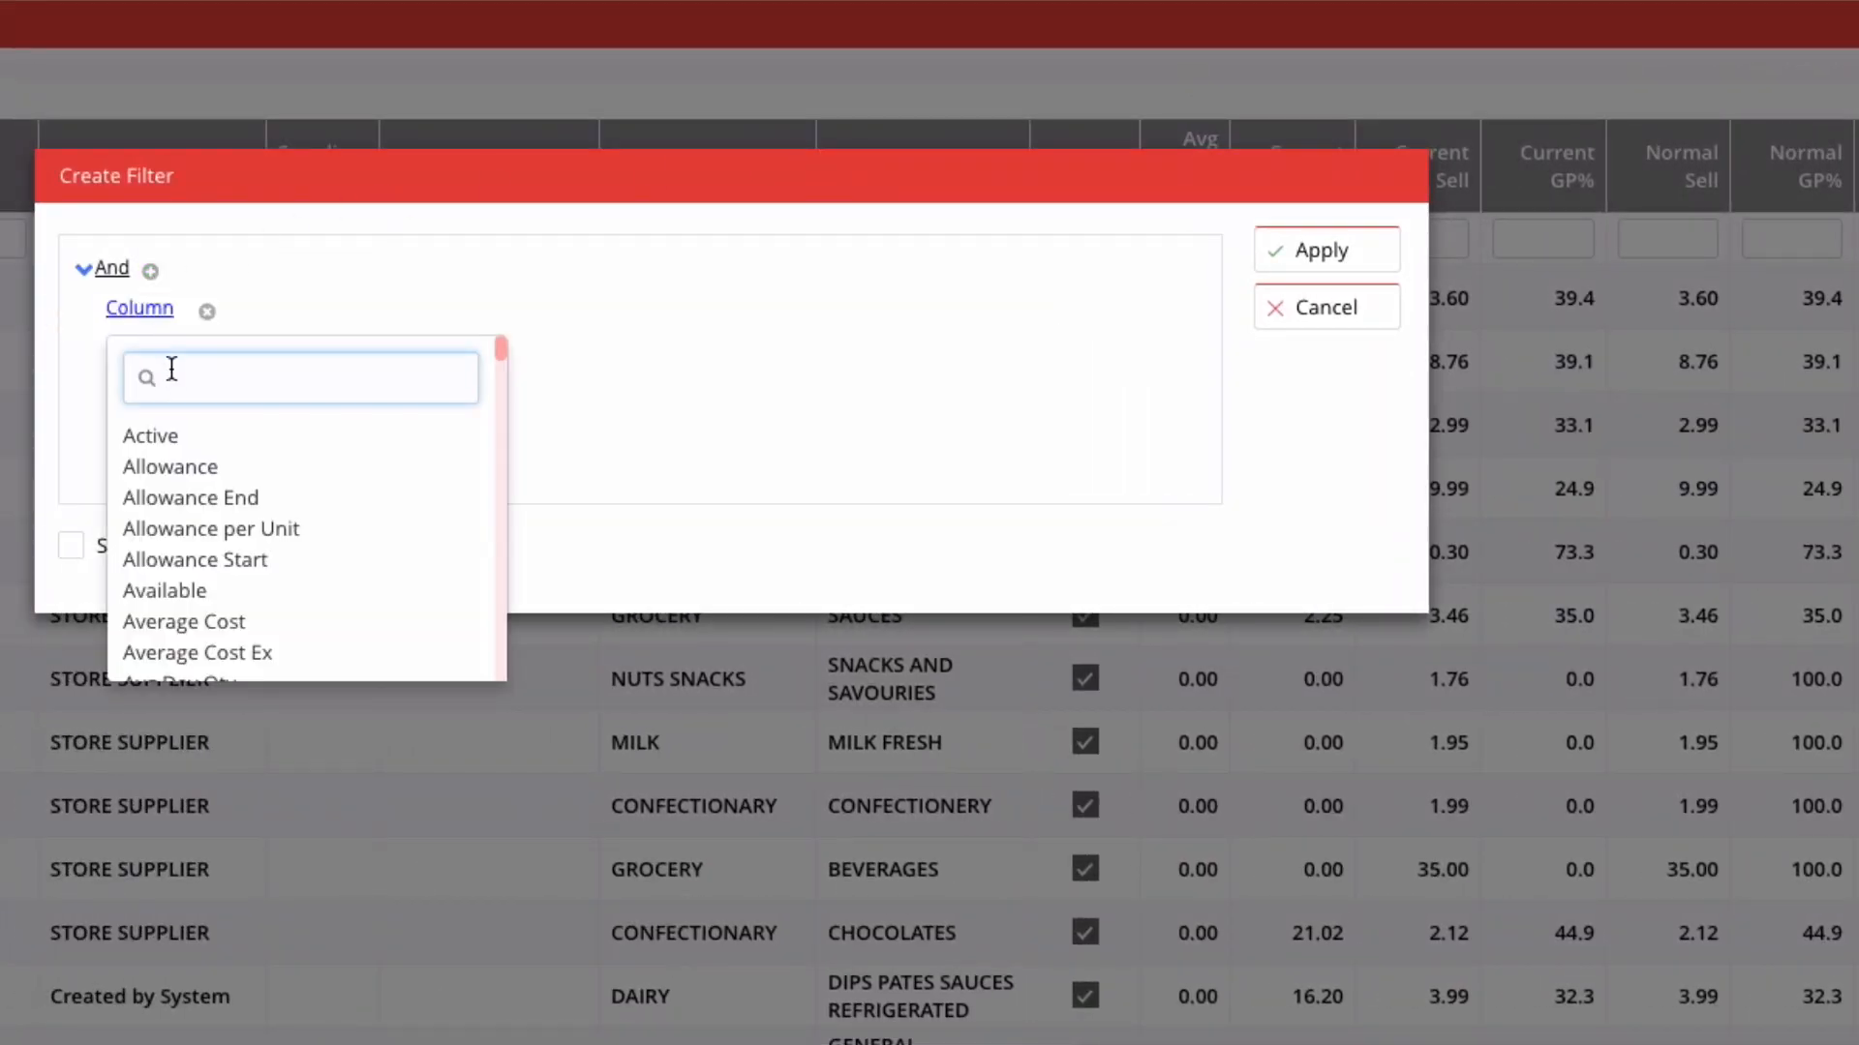
{"action": "left_click", "coordinate": [149, 434]}
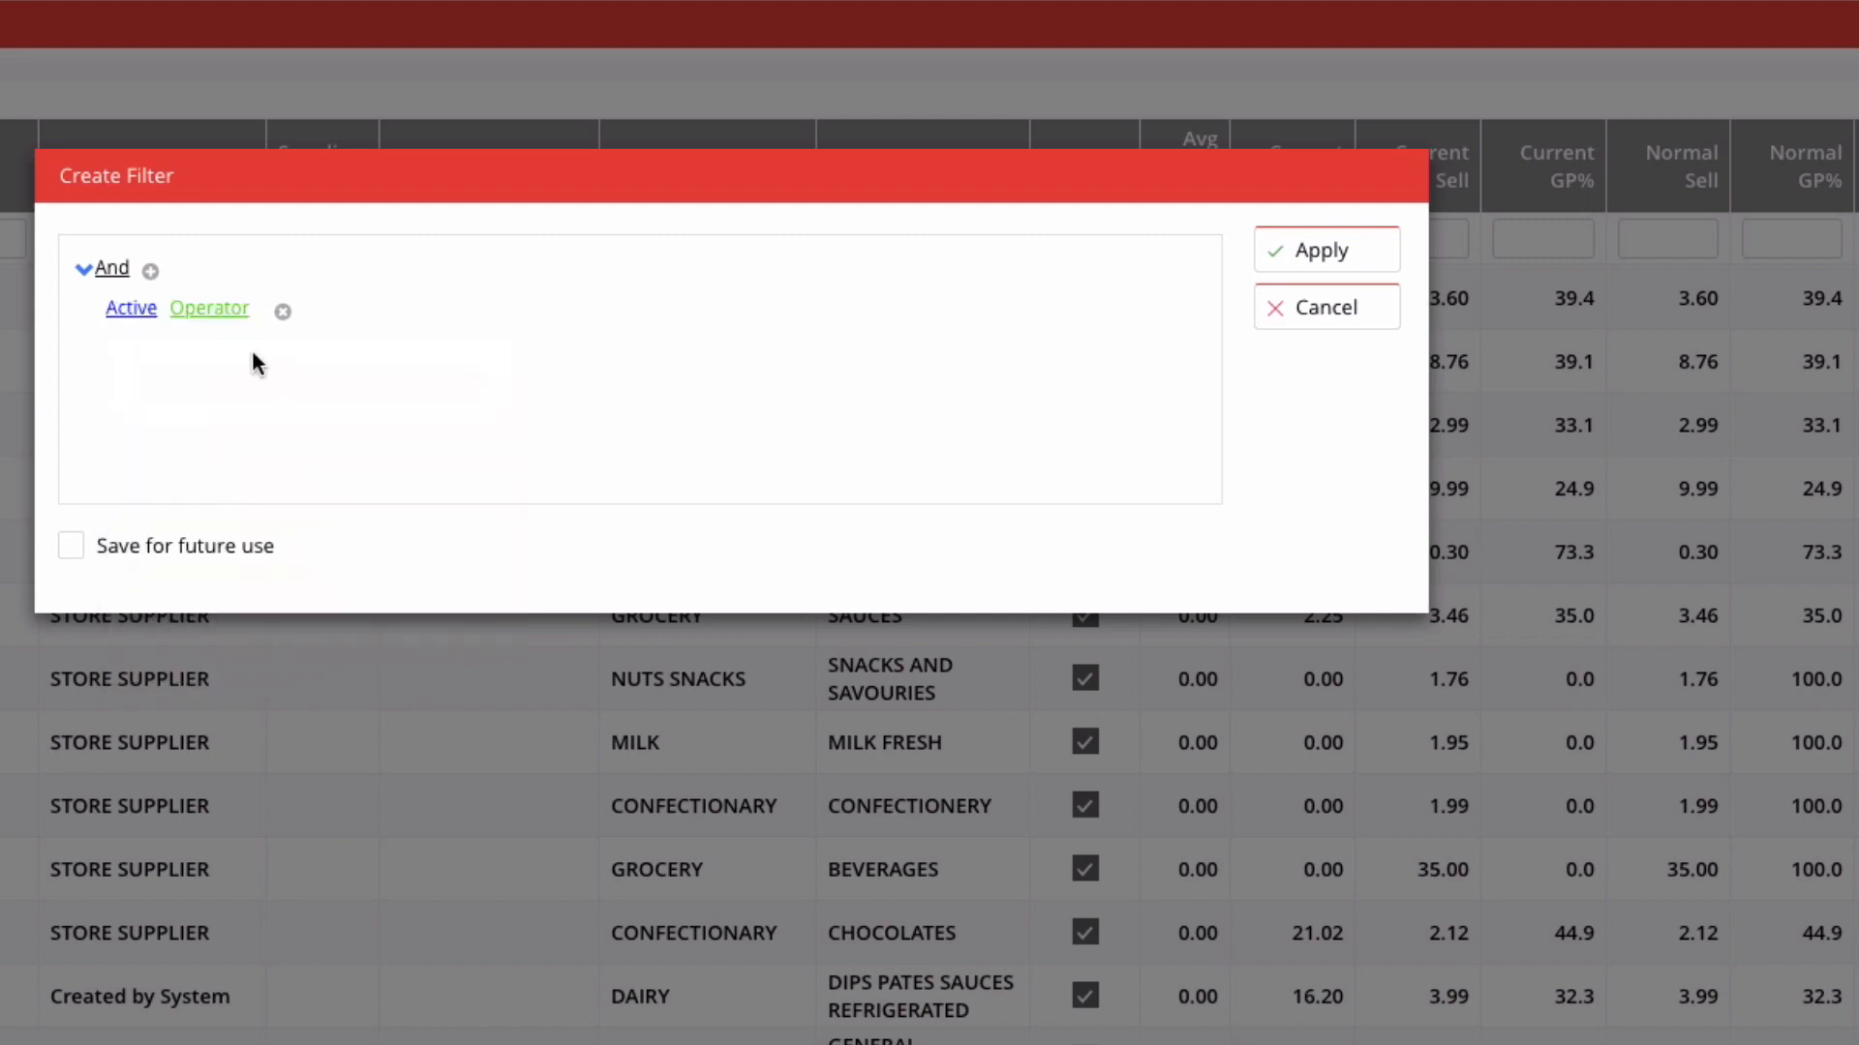
{"action": "left_click", "coordinate": [210, 308]}
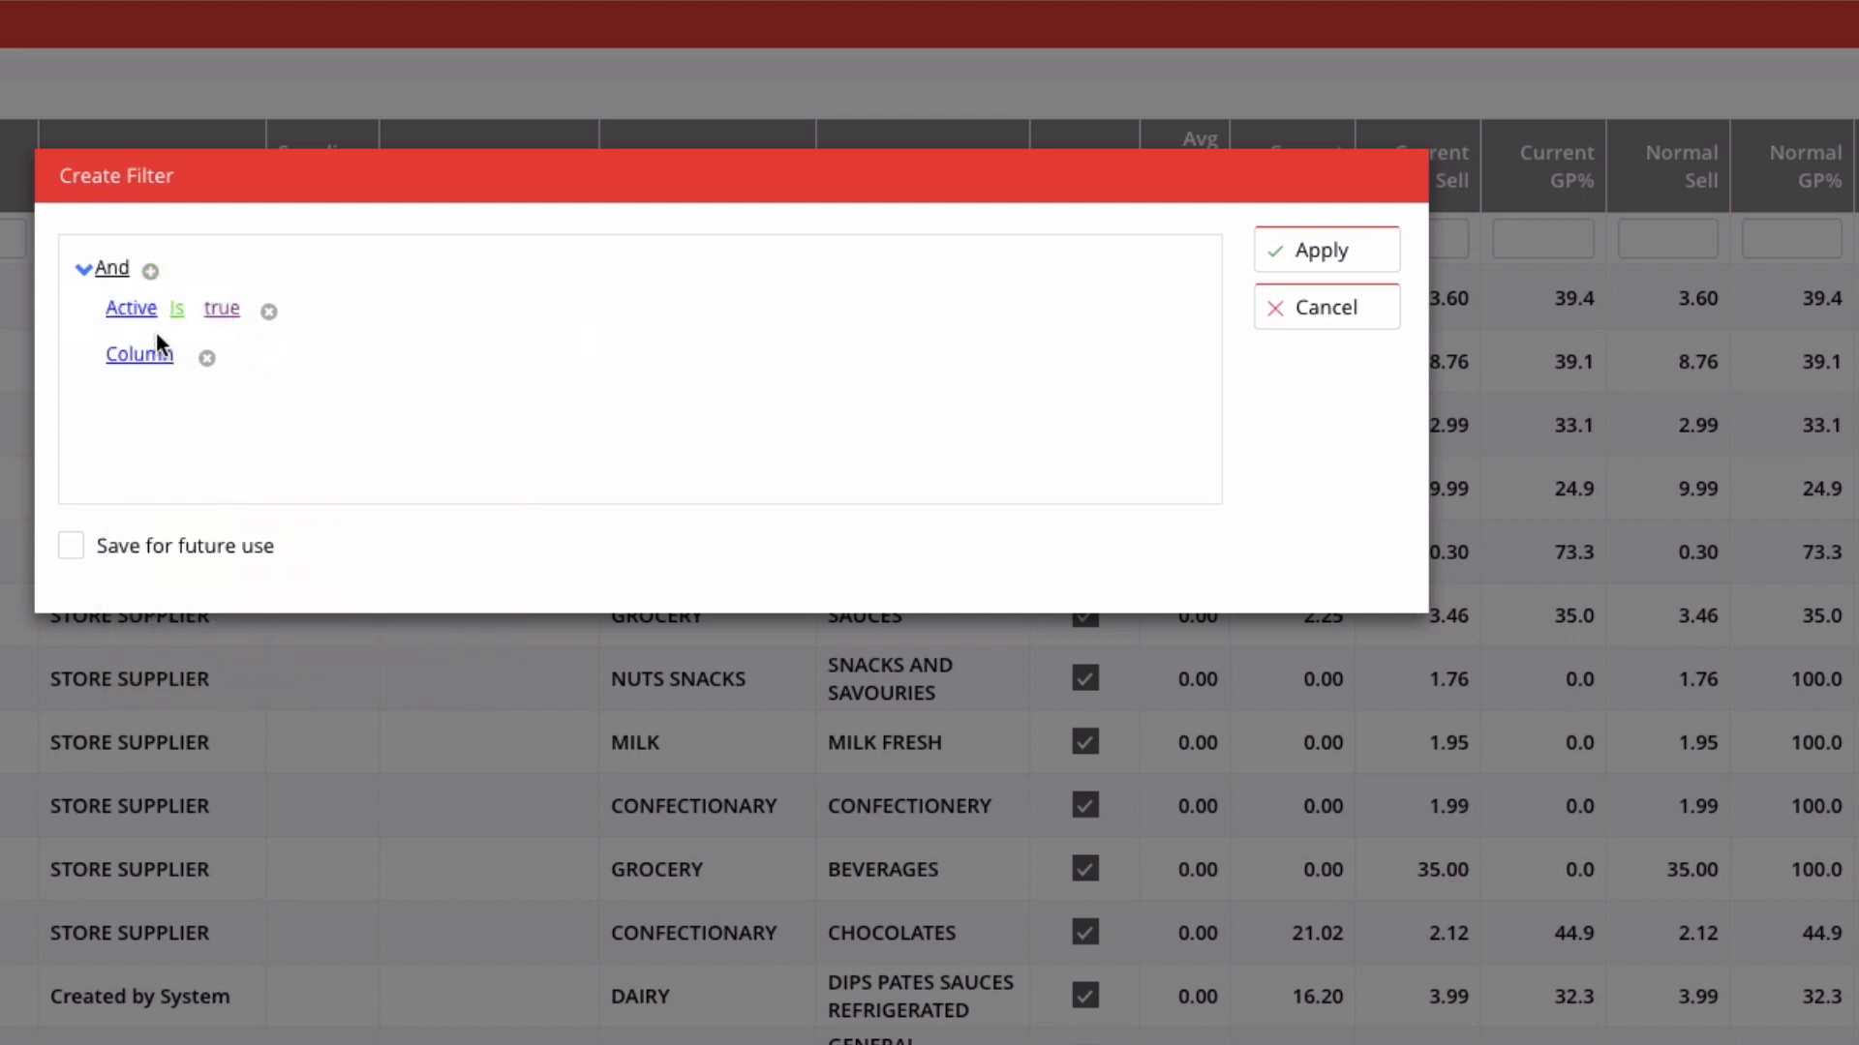
Add a Department Name contains FRUIT condition and apply the filter
{"action": "type", "text": "depar"}
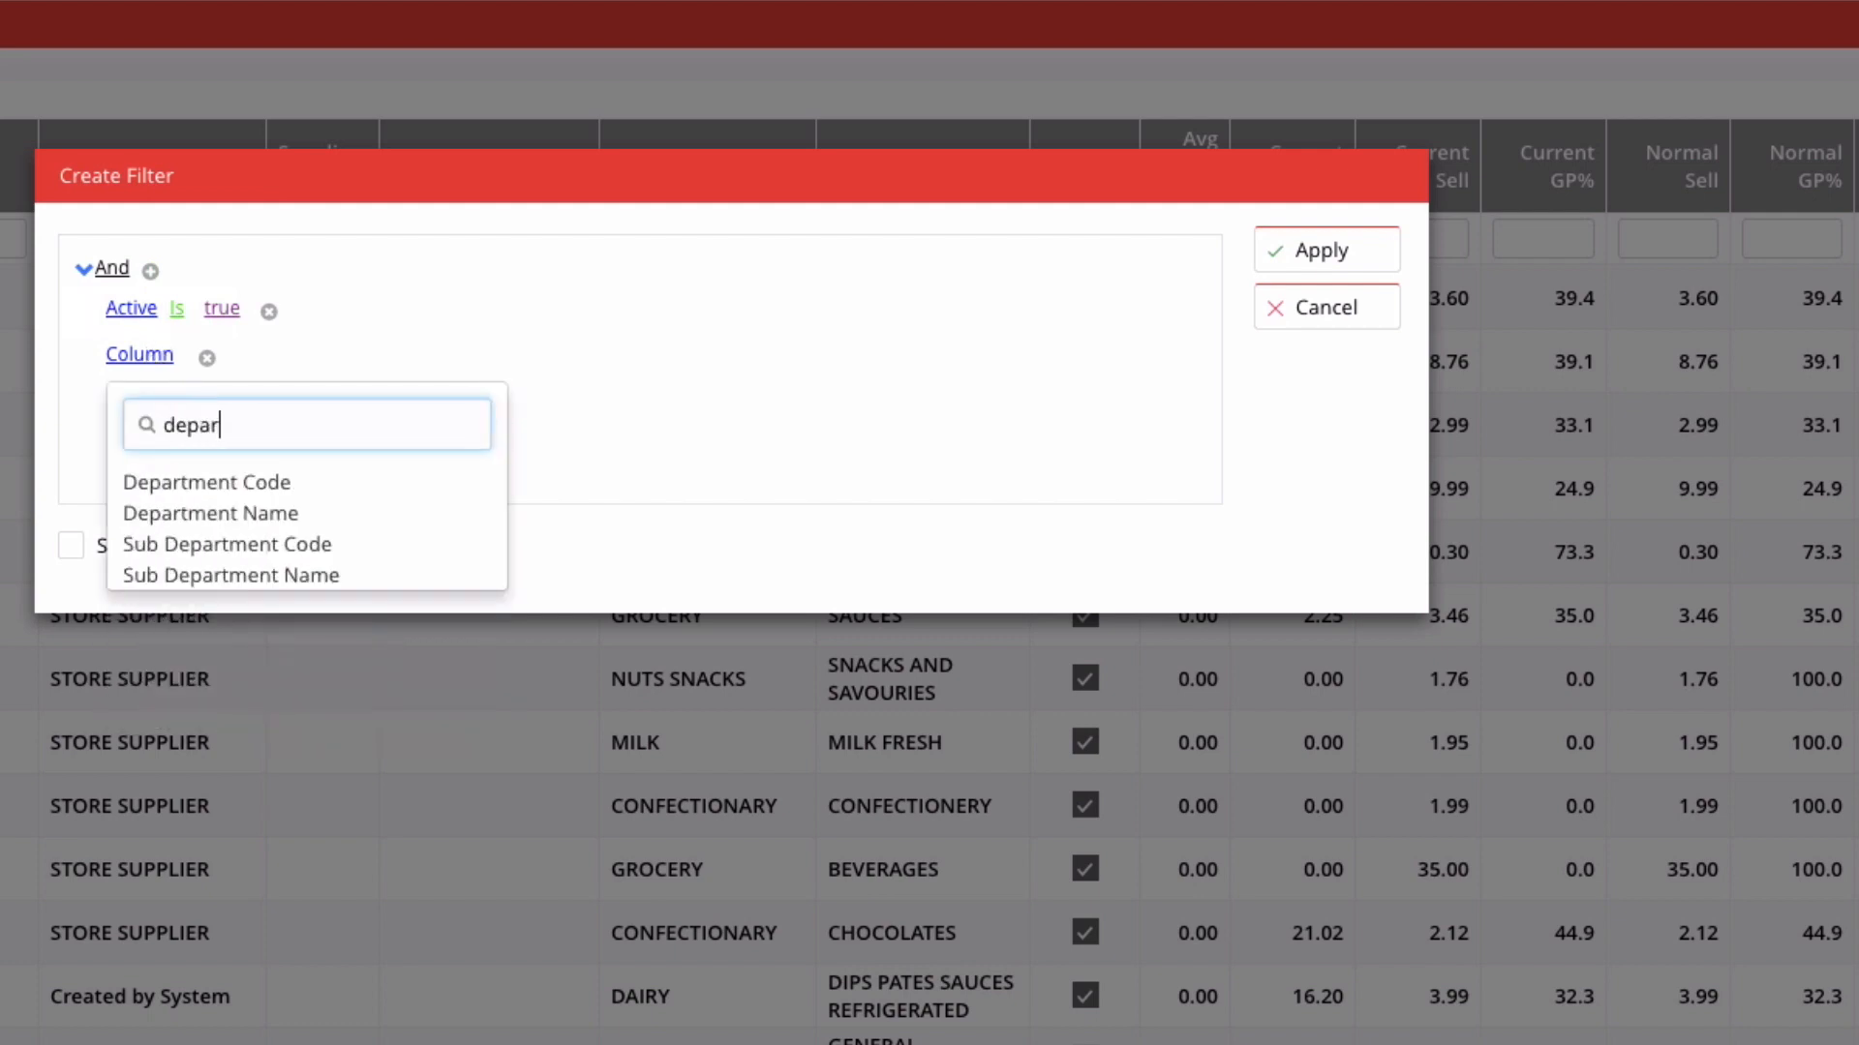
{"action": "left_click", "coordinate": [210, 513]}
{"action": "type", "text": "FR"}
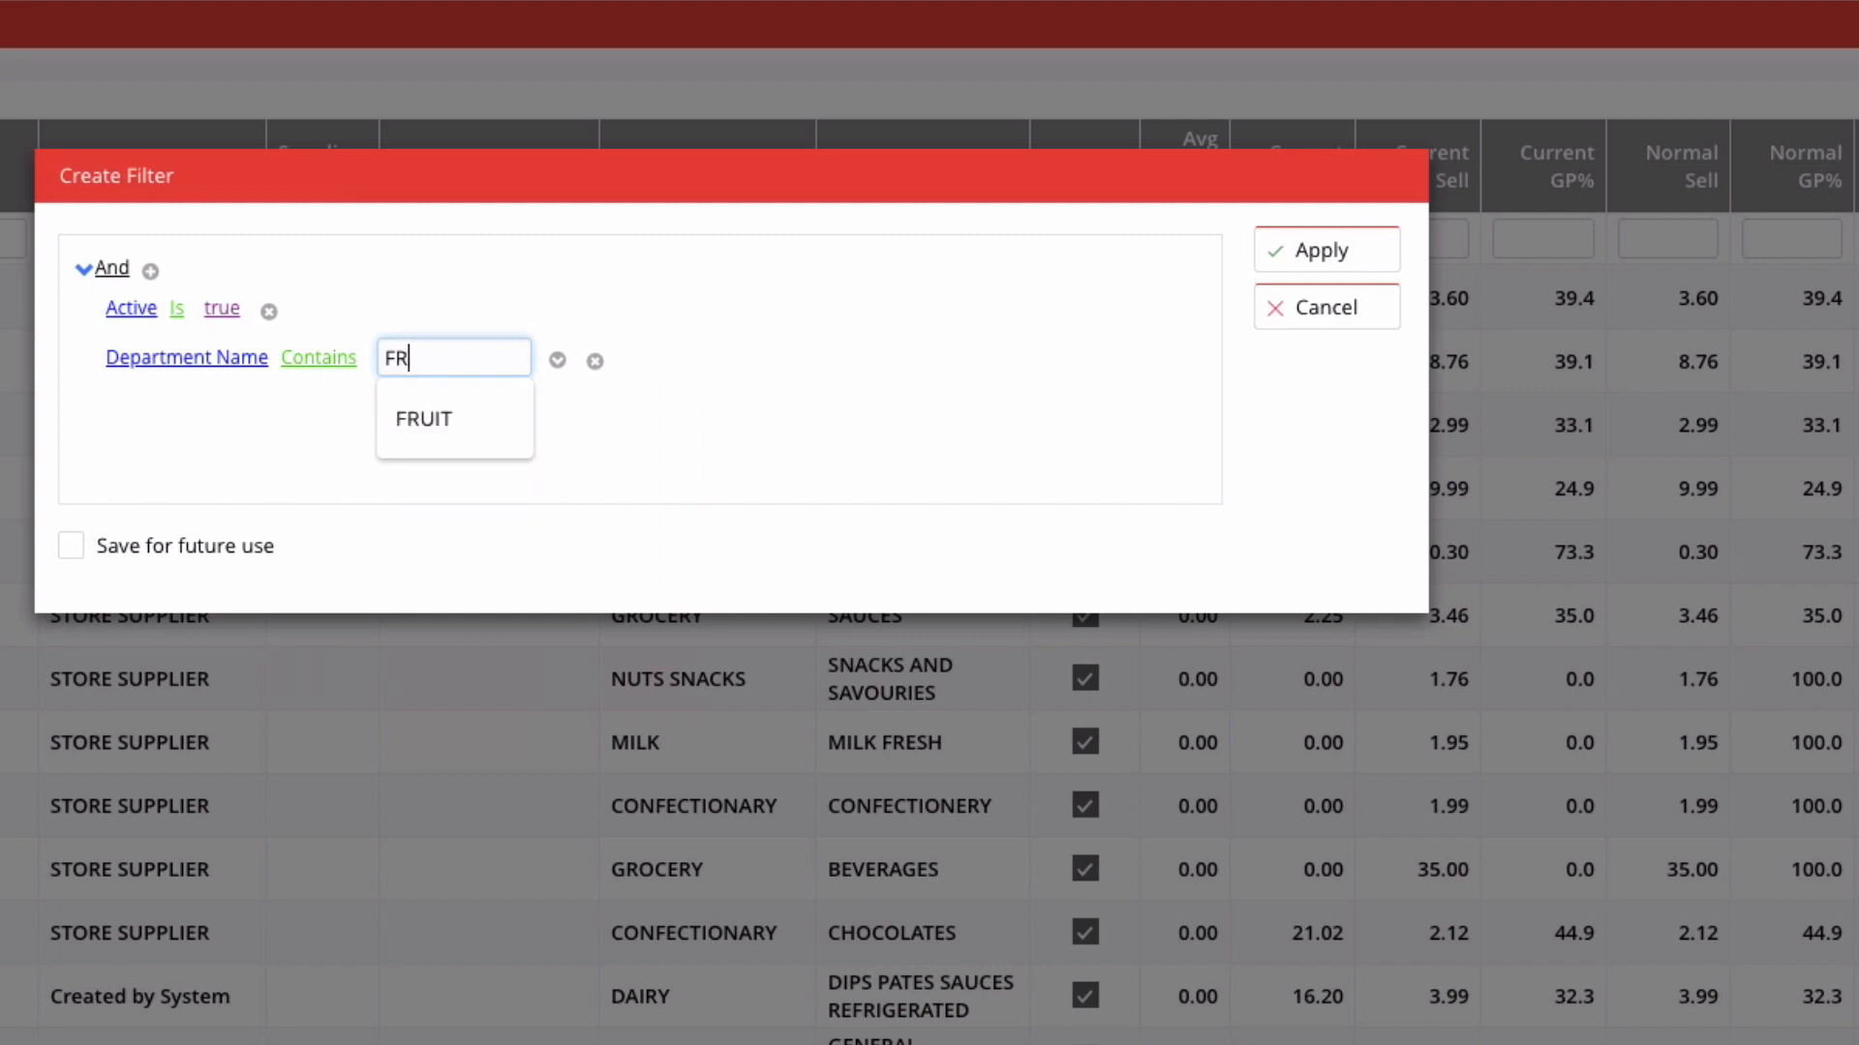
{"action": "left_click", "coordinate": [423, 418]}
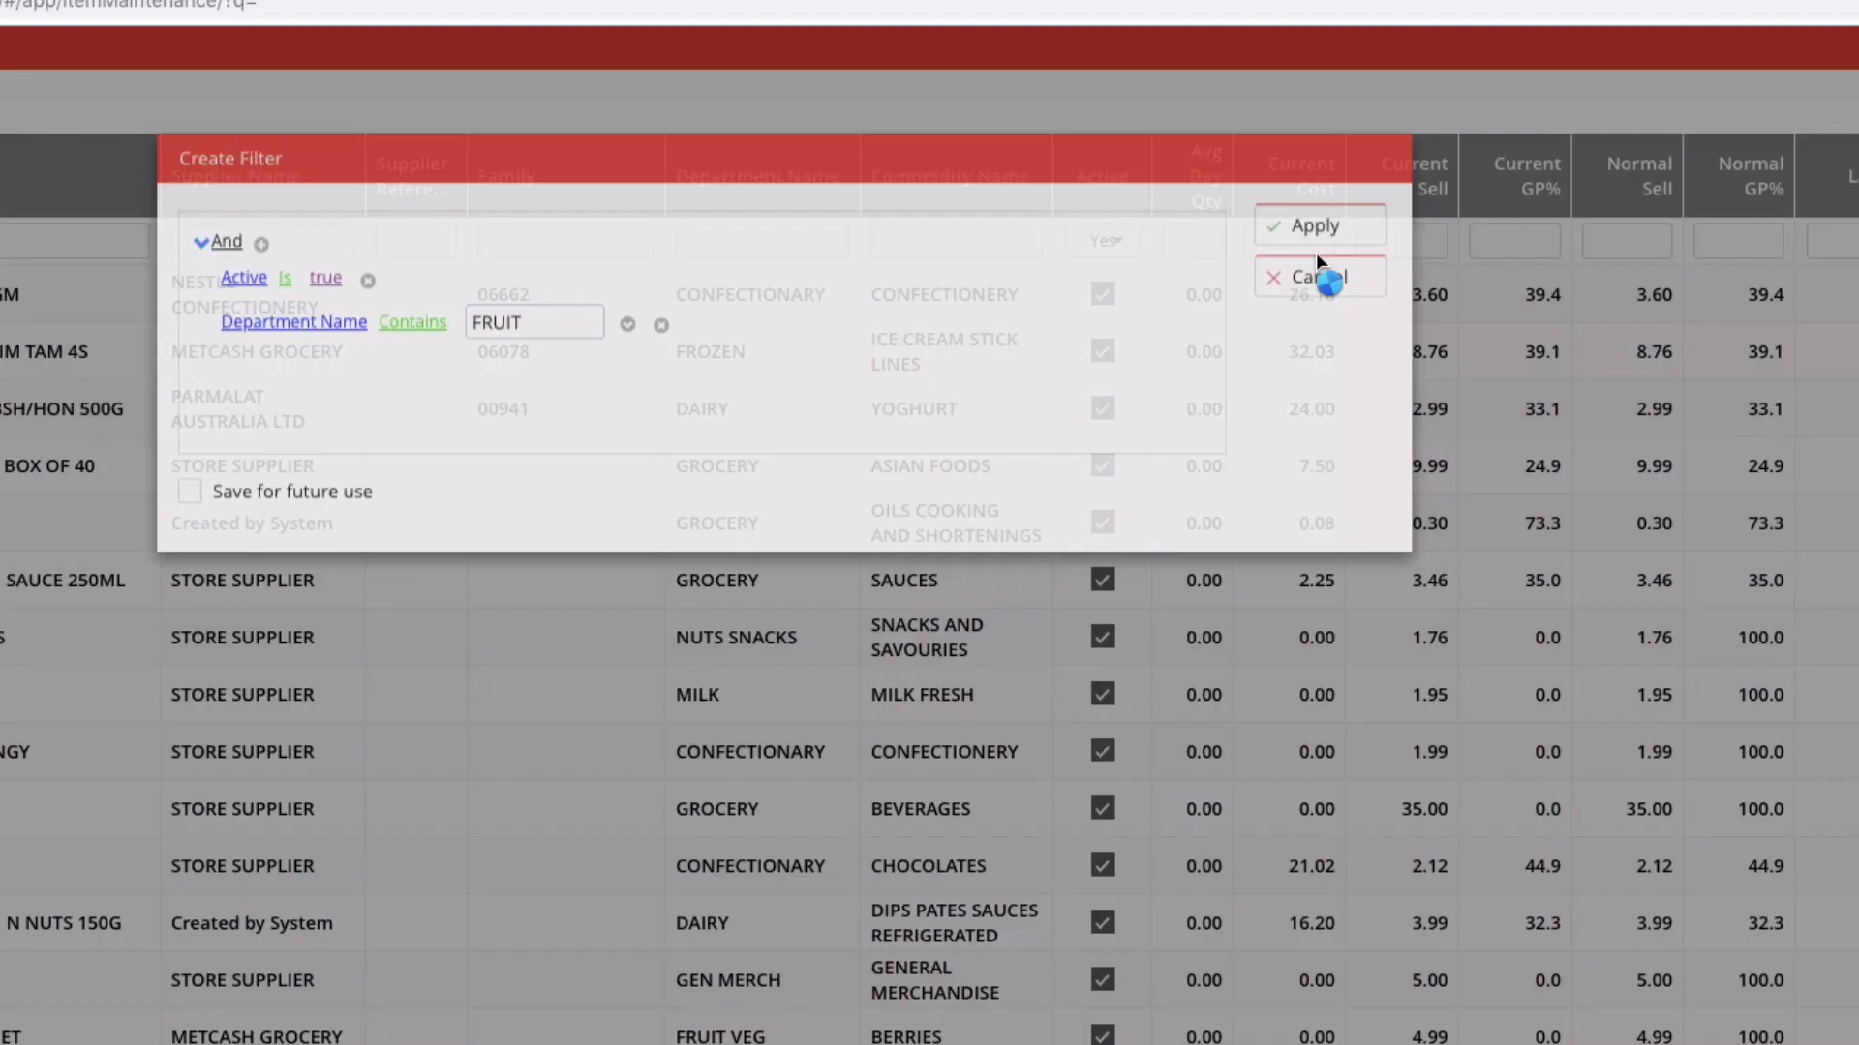
{"action": "left_click", "coordinate": [1315, 226]}
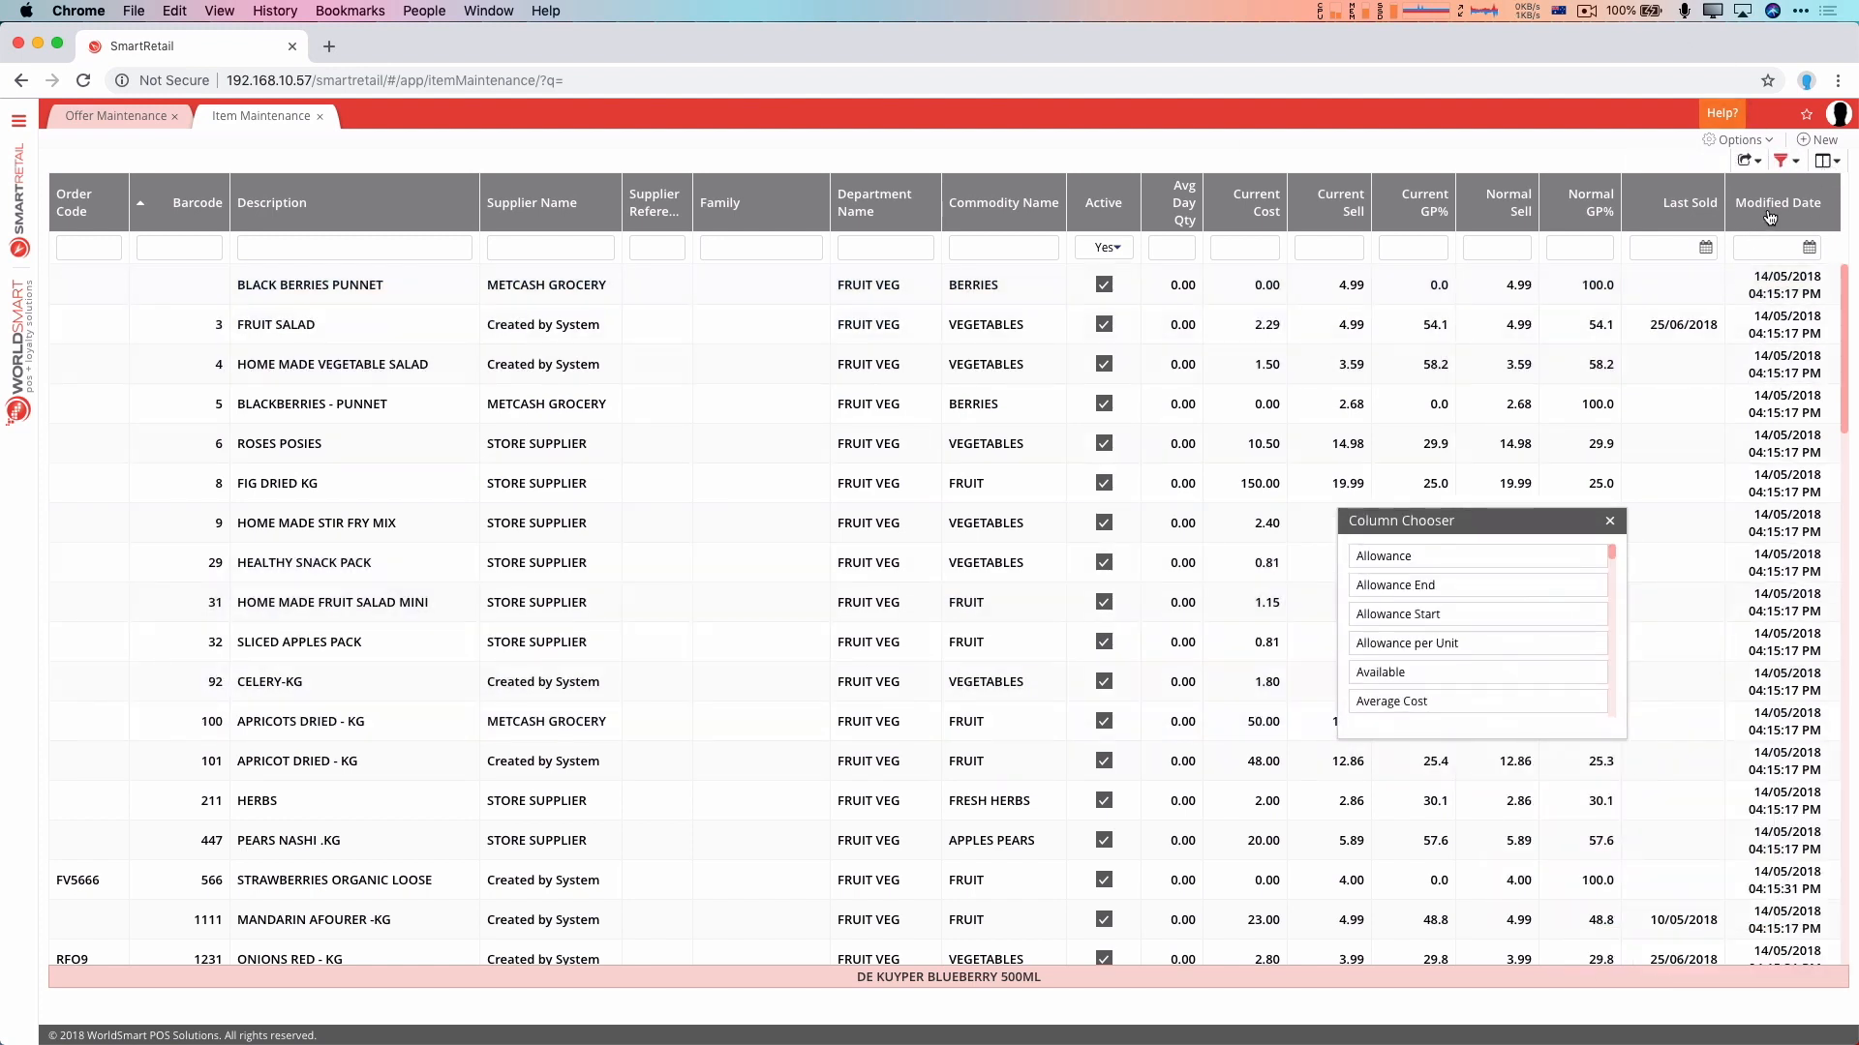
Sort the filtered Fruit Veg items by the Description column
{"action": "scroll", "scroll_direction": "down", "scroll_amount": 3}
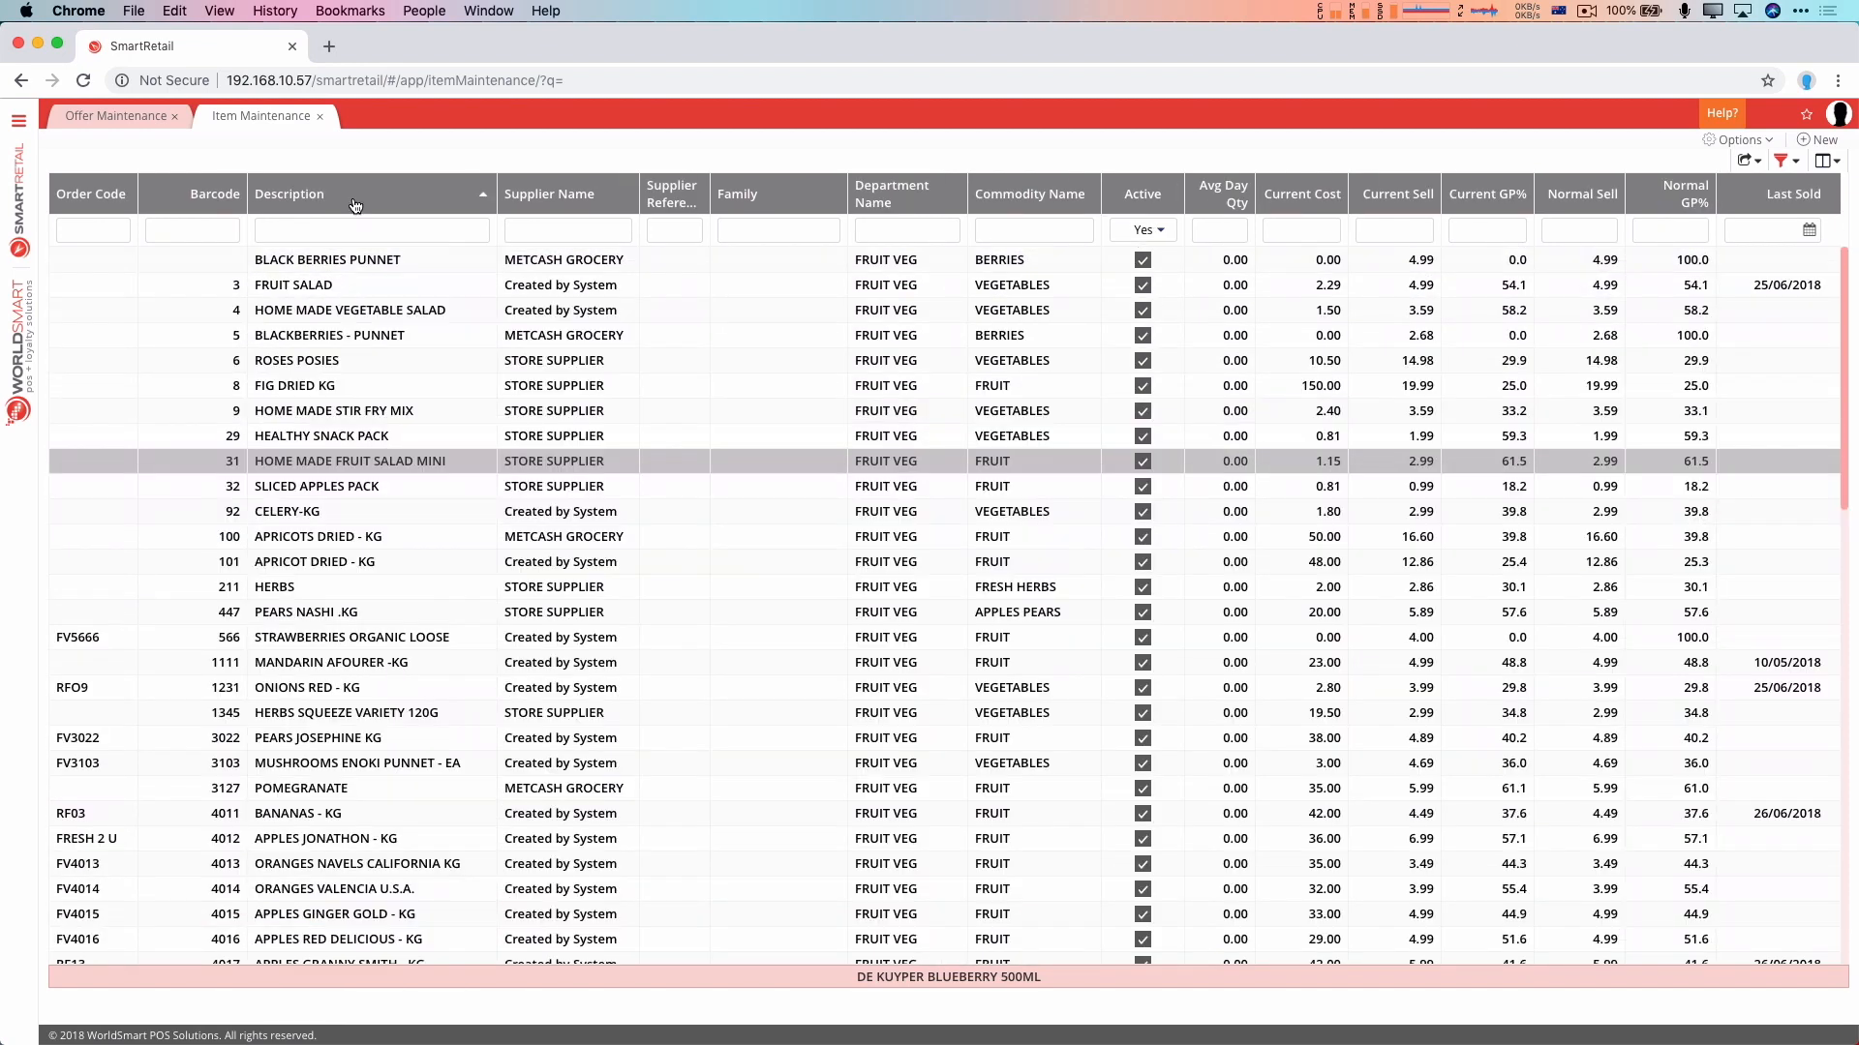
{"action": "left_click", "coordinate": [317, 194]}
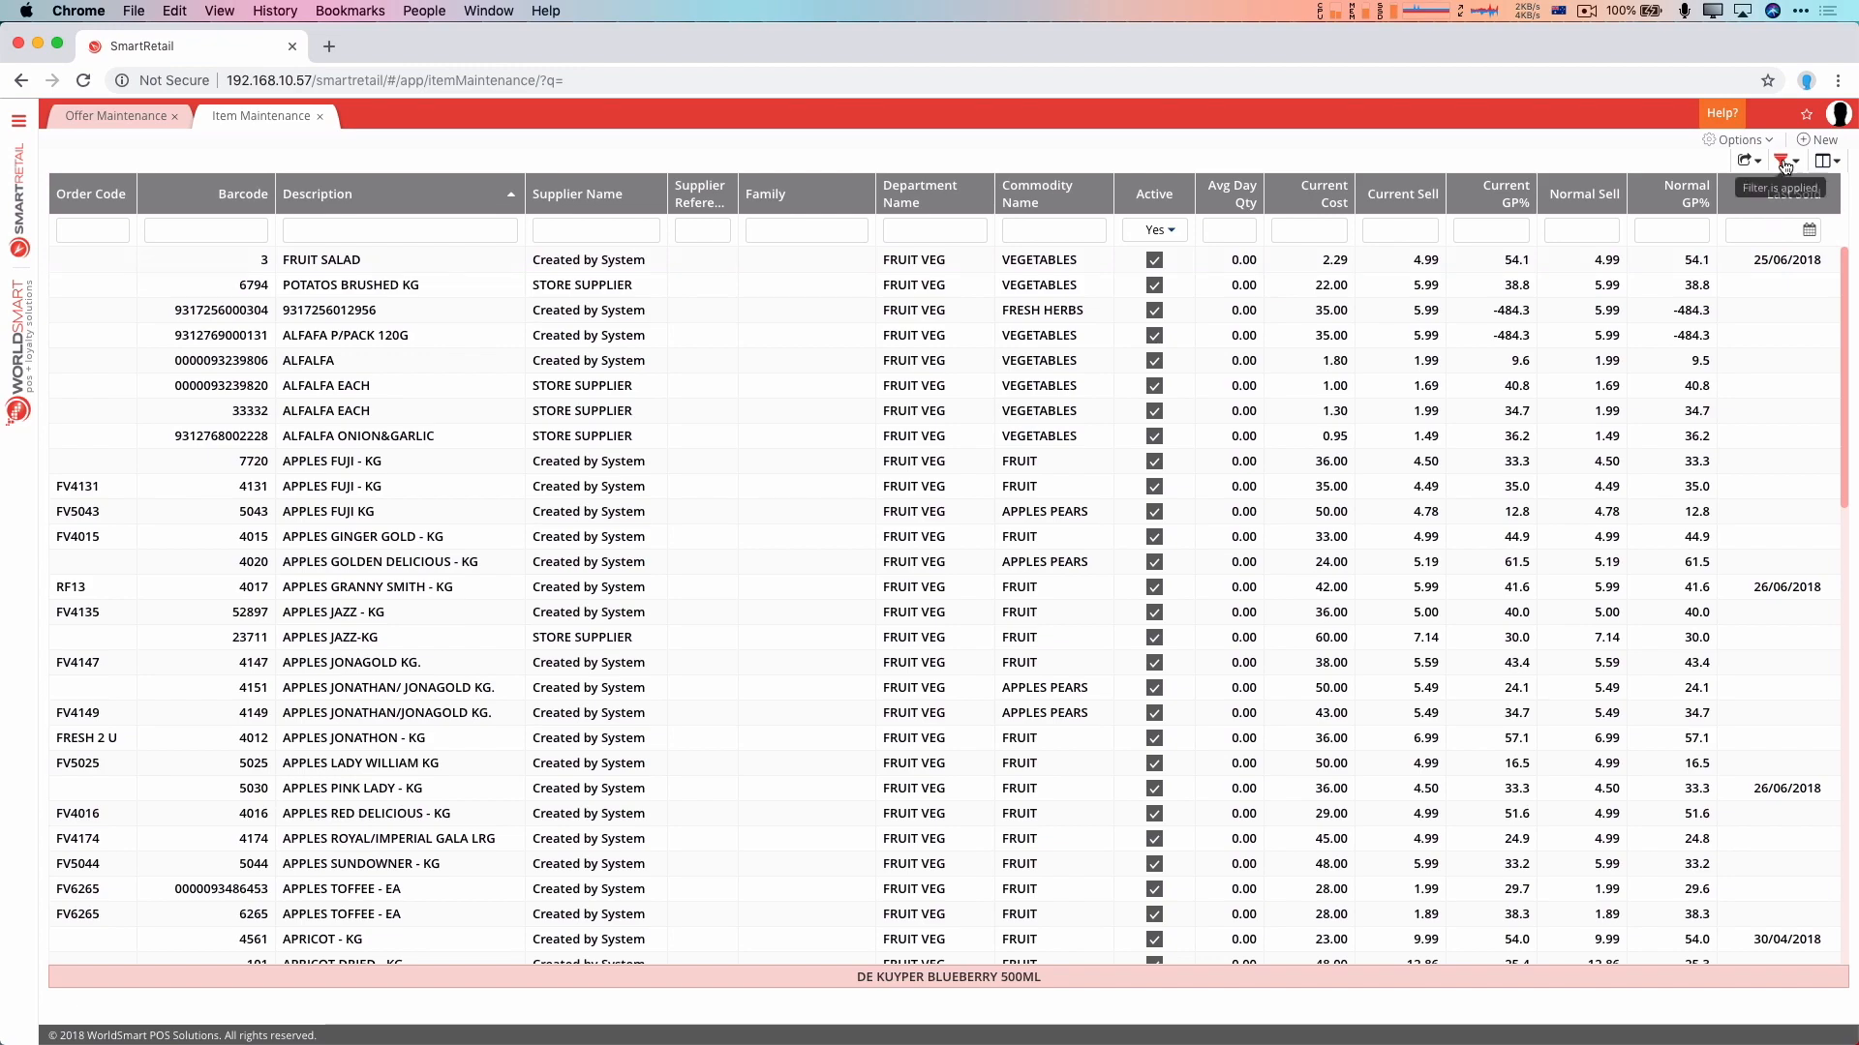
Add a Last Sold greater than 01/01/2018 condition to the fruit filter
{"action": "left_click", "coordinate": [1781, 160]}
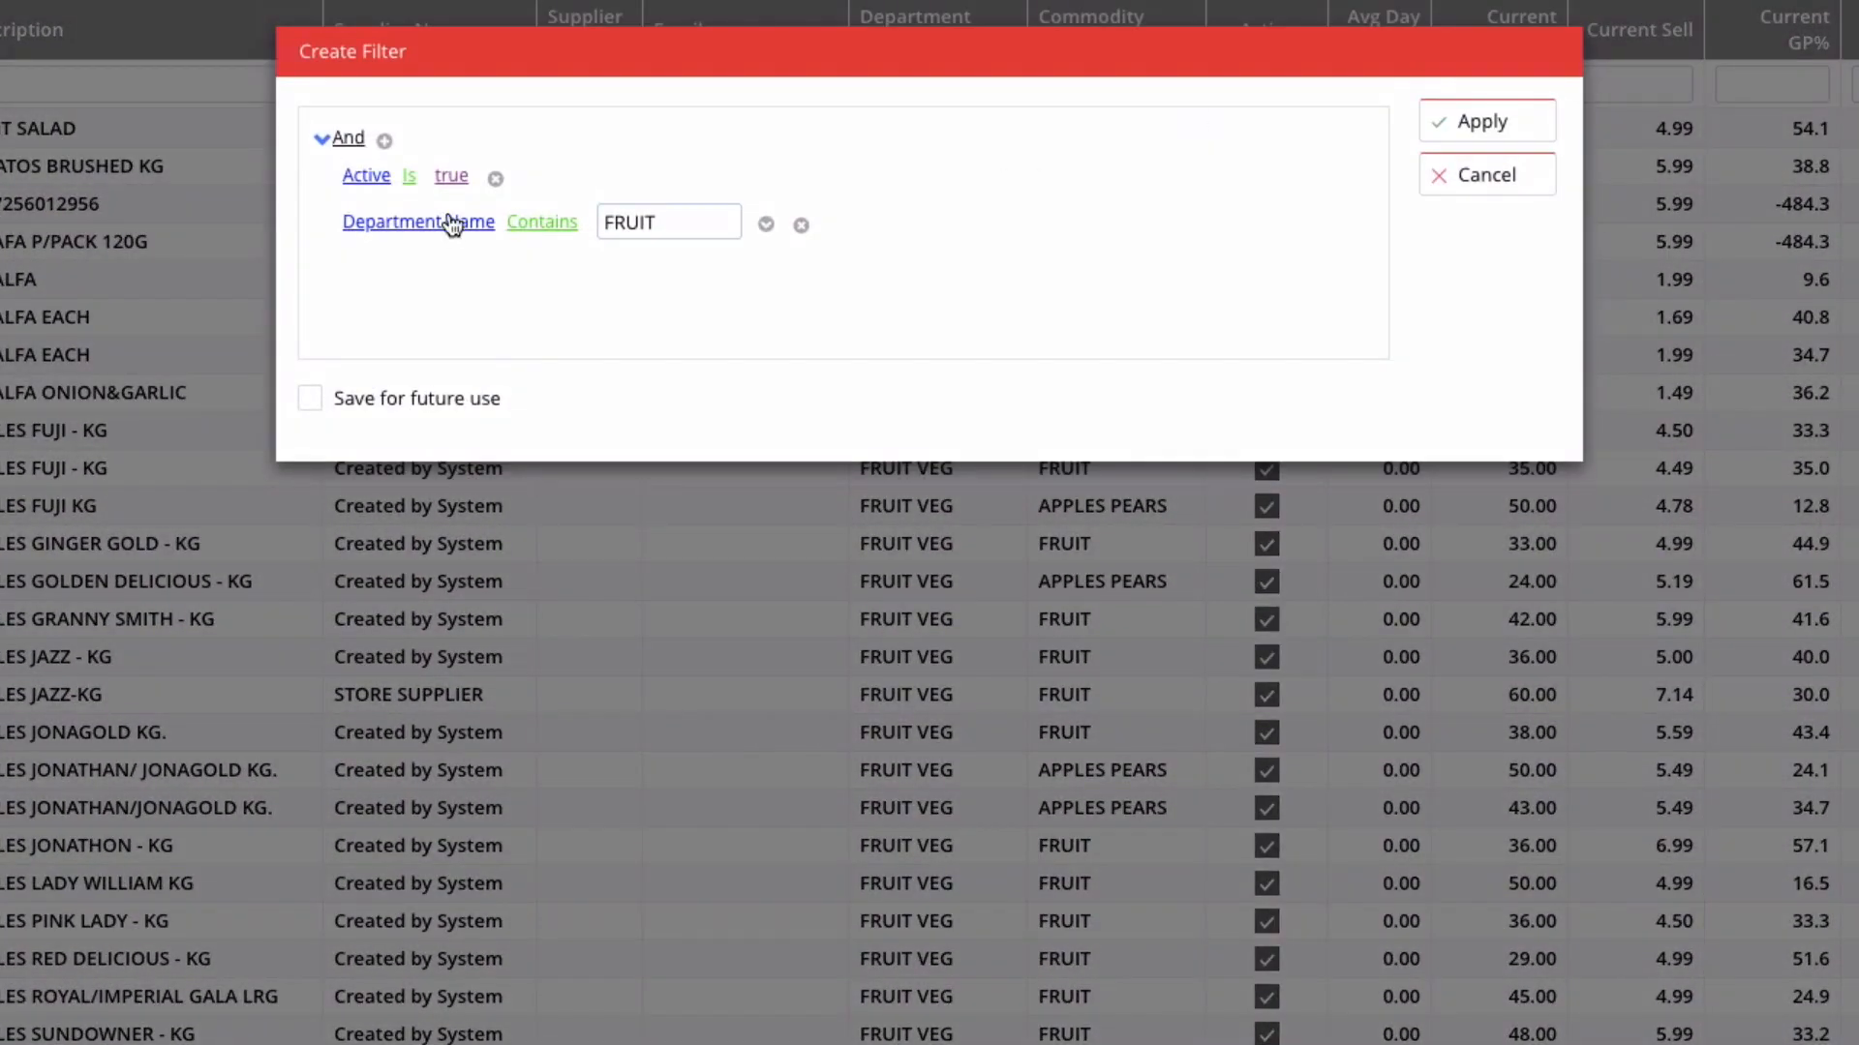
{"action": "left_click", "coordinate": [383, 139]}
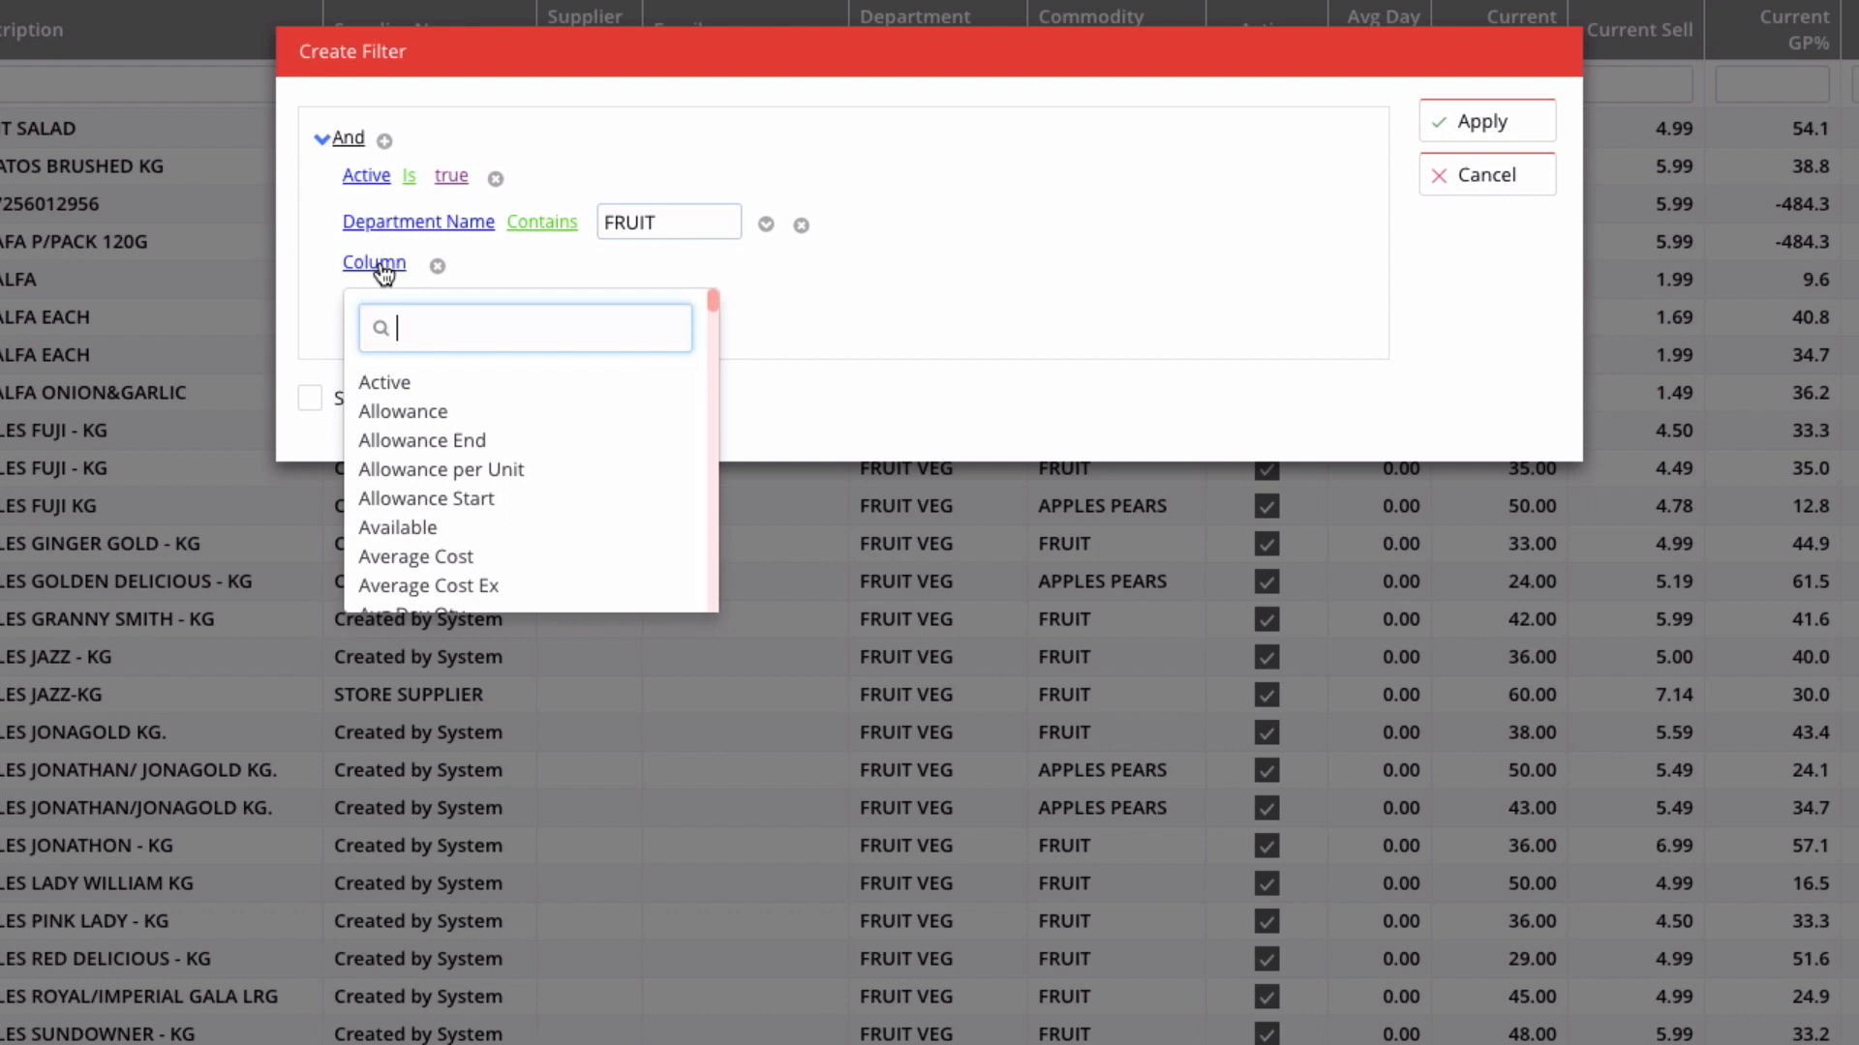
{"action": "type", "text": "last s"}
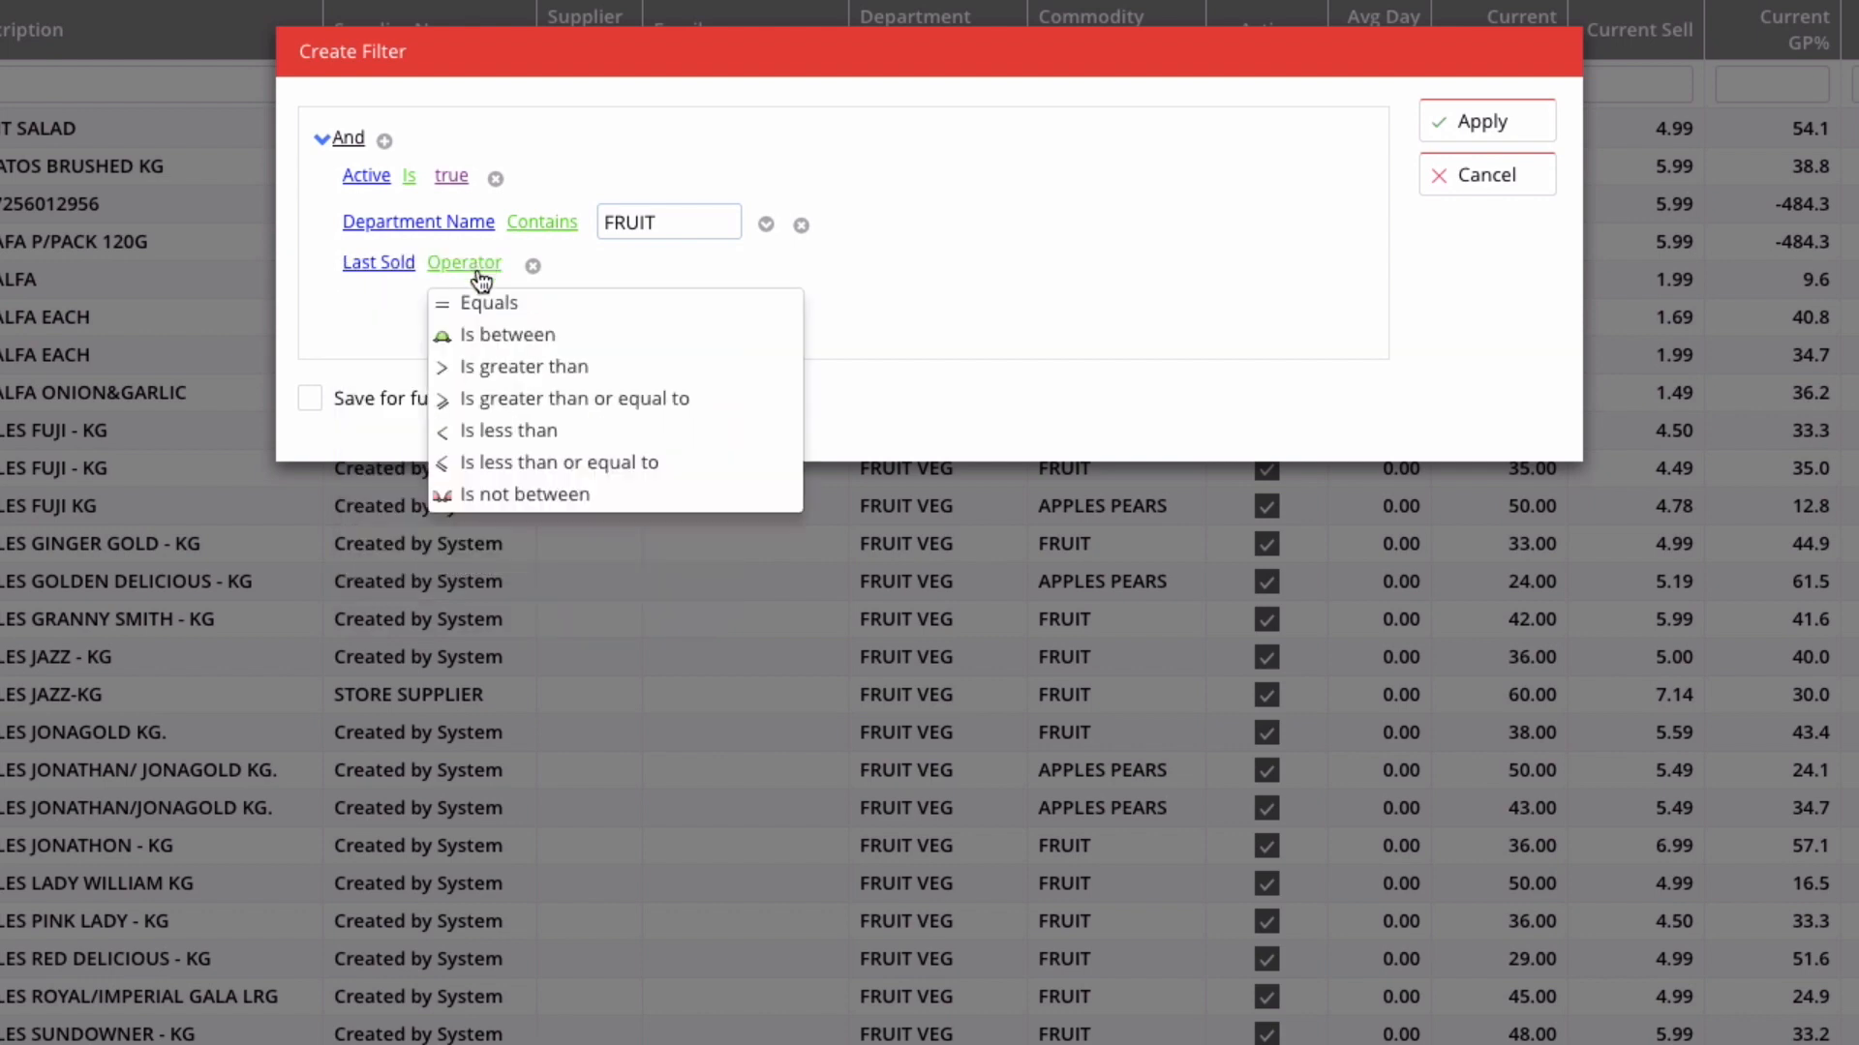
{"action": "left_click", "coordinate": [522, 366]}
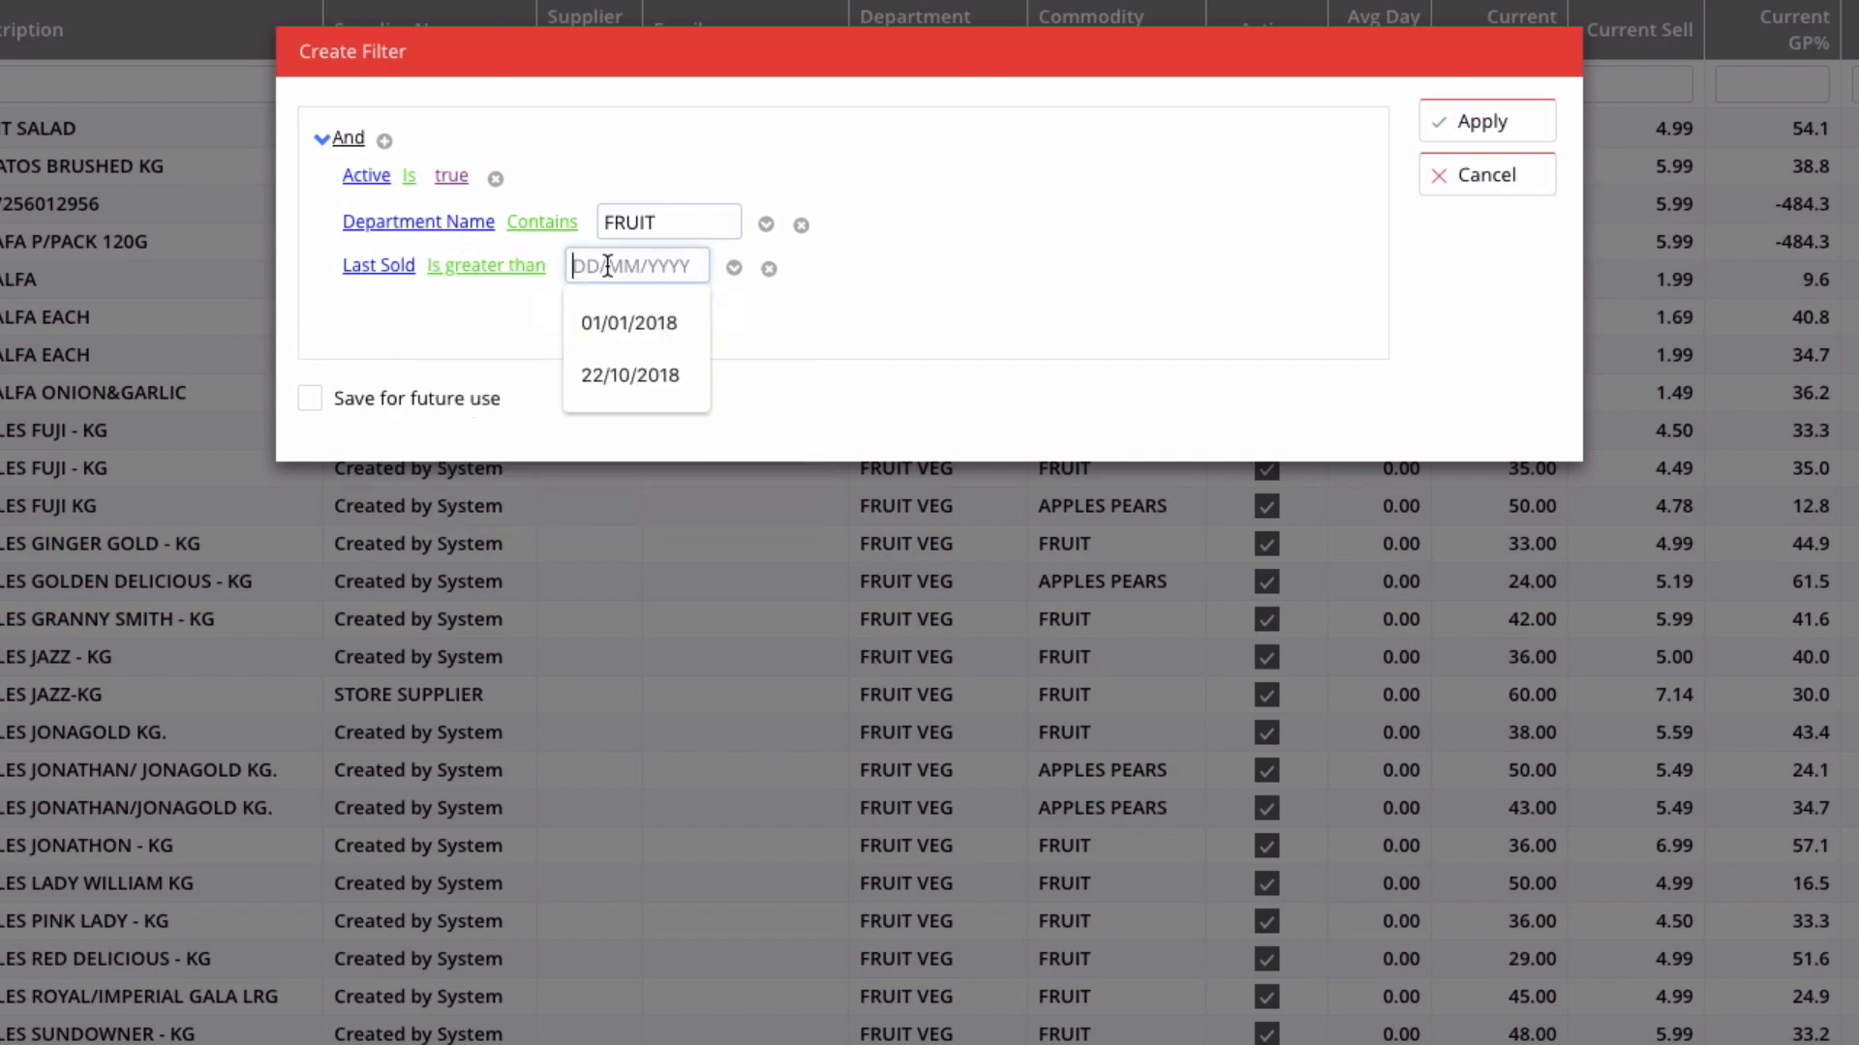
{"action": "left_click", "coordinate": [628, 323]}
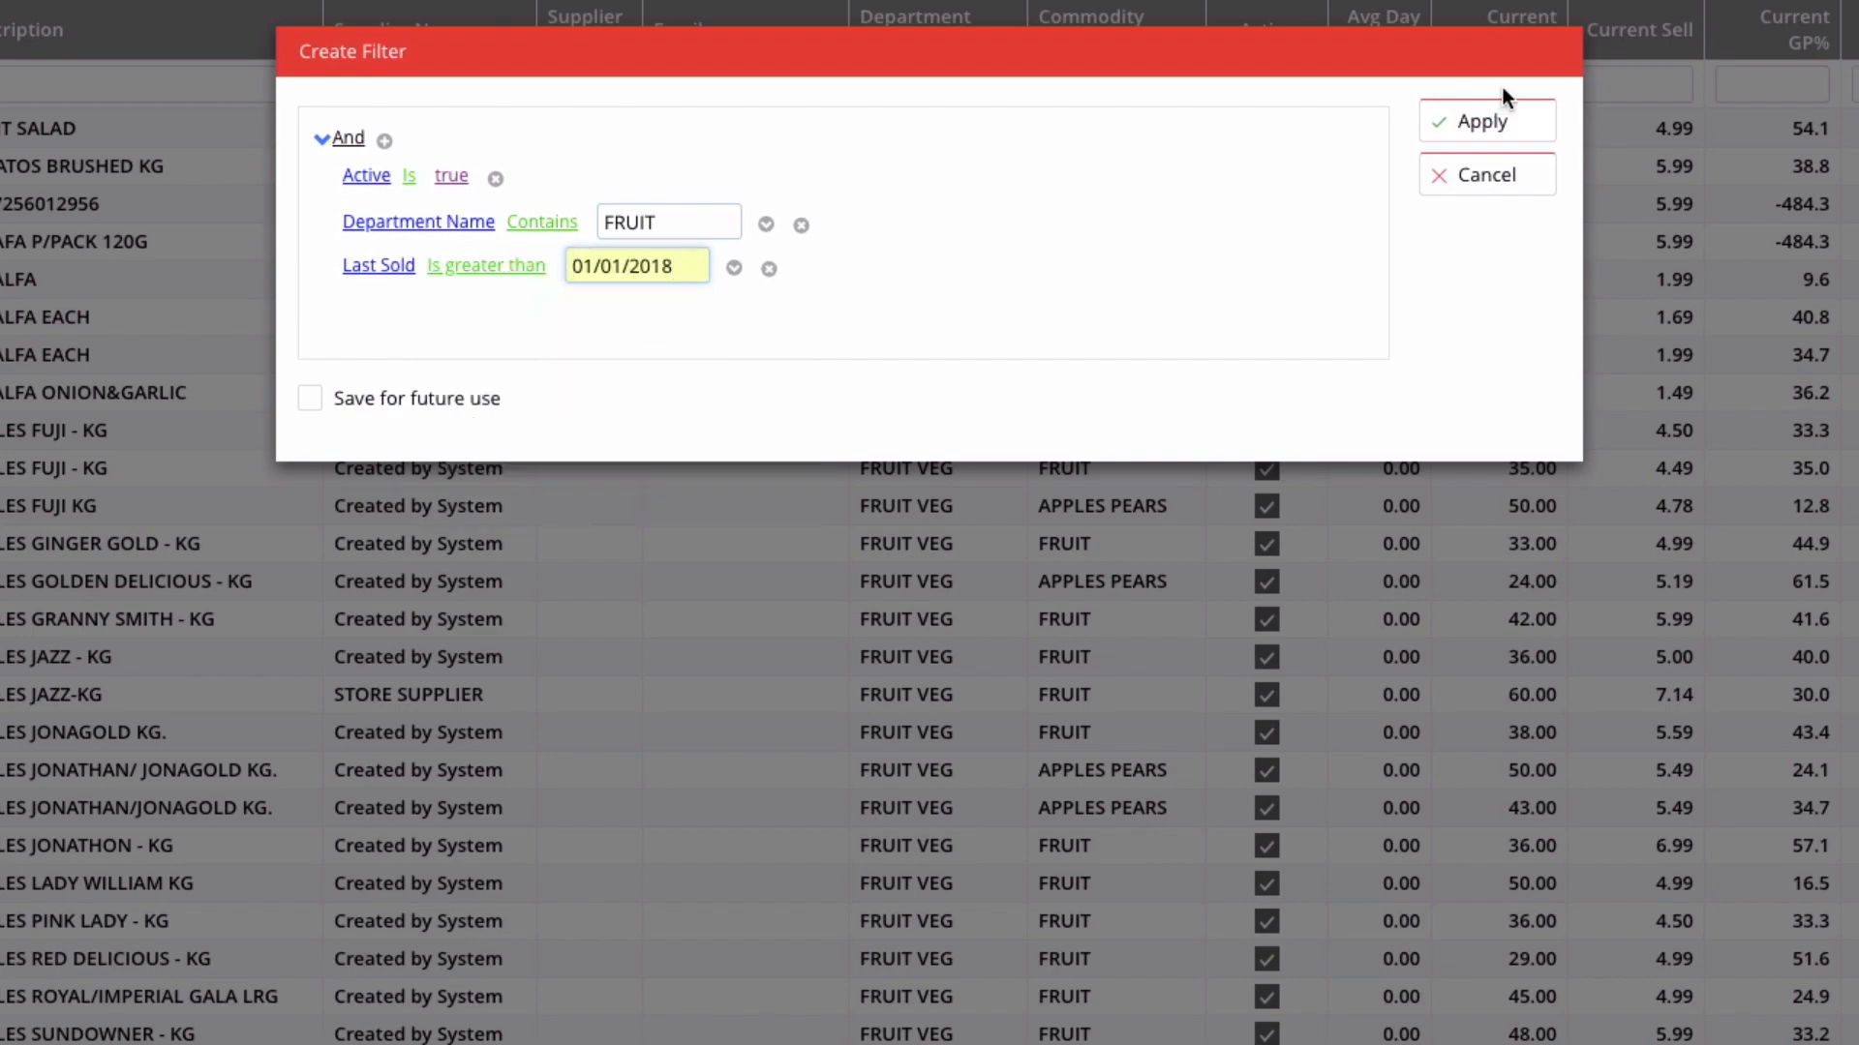
{"action": "left_click", "coordinate": [1484, 121]}
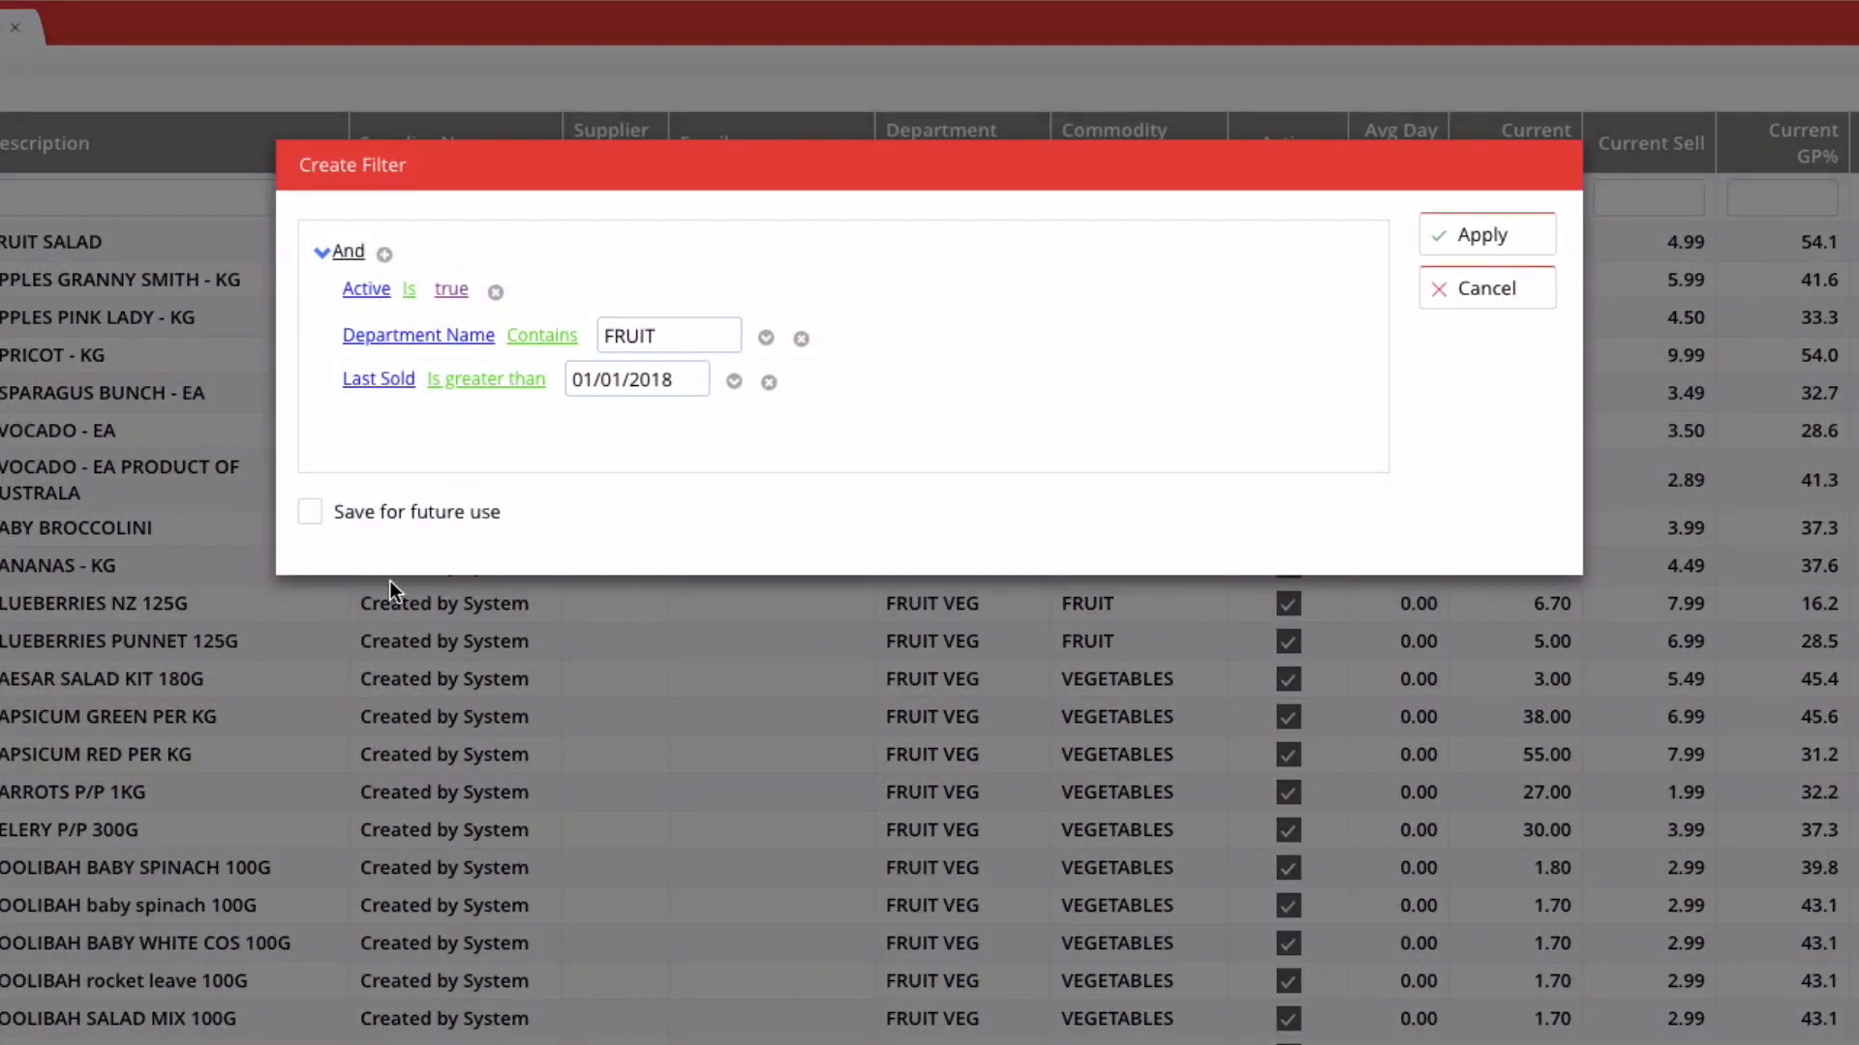
Mark the filter to be saved under the name 'Fruit and Vegetables'
{"action": "left_click", "coordinate": [309, 511]}
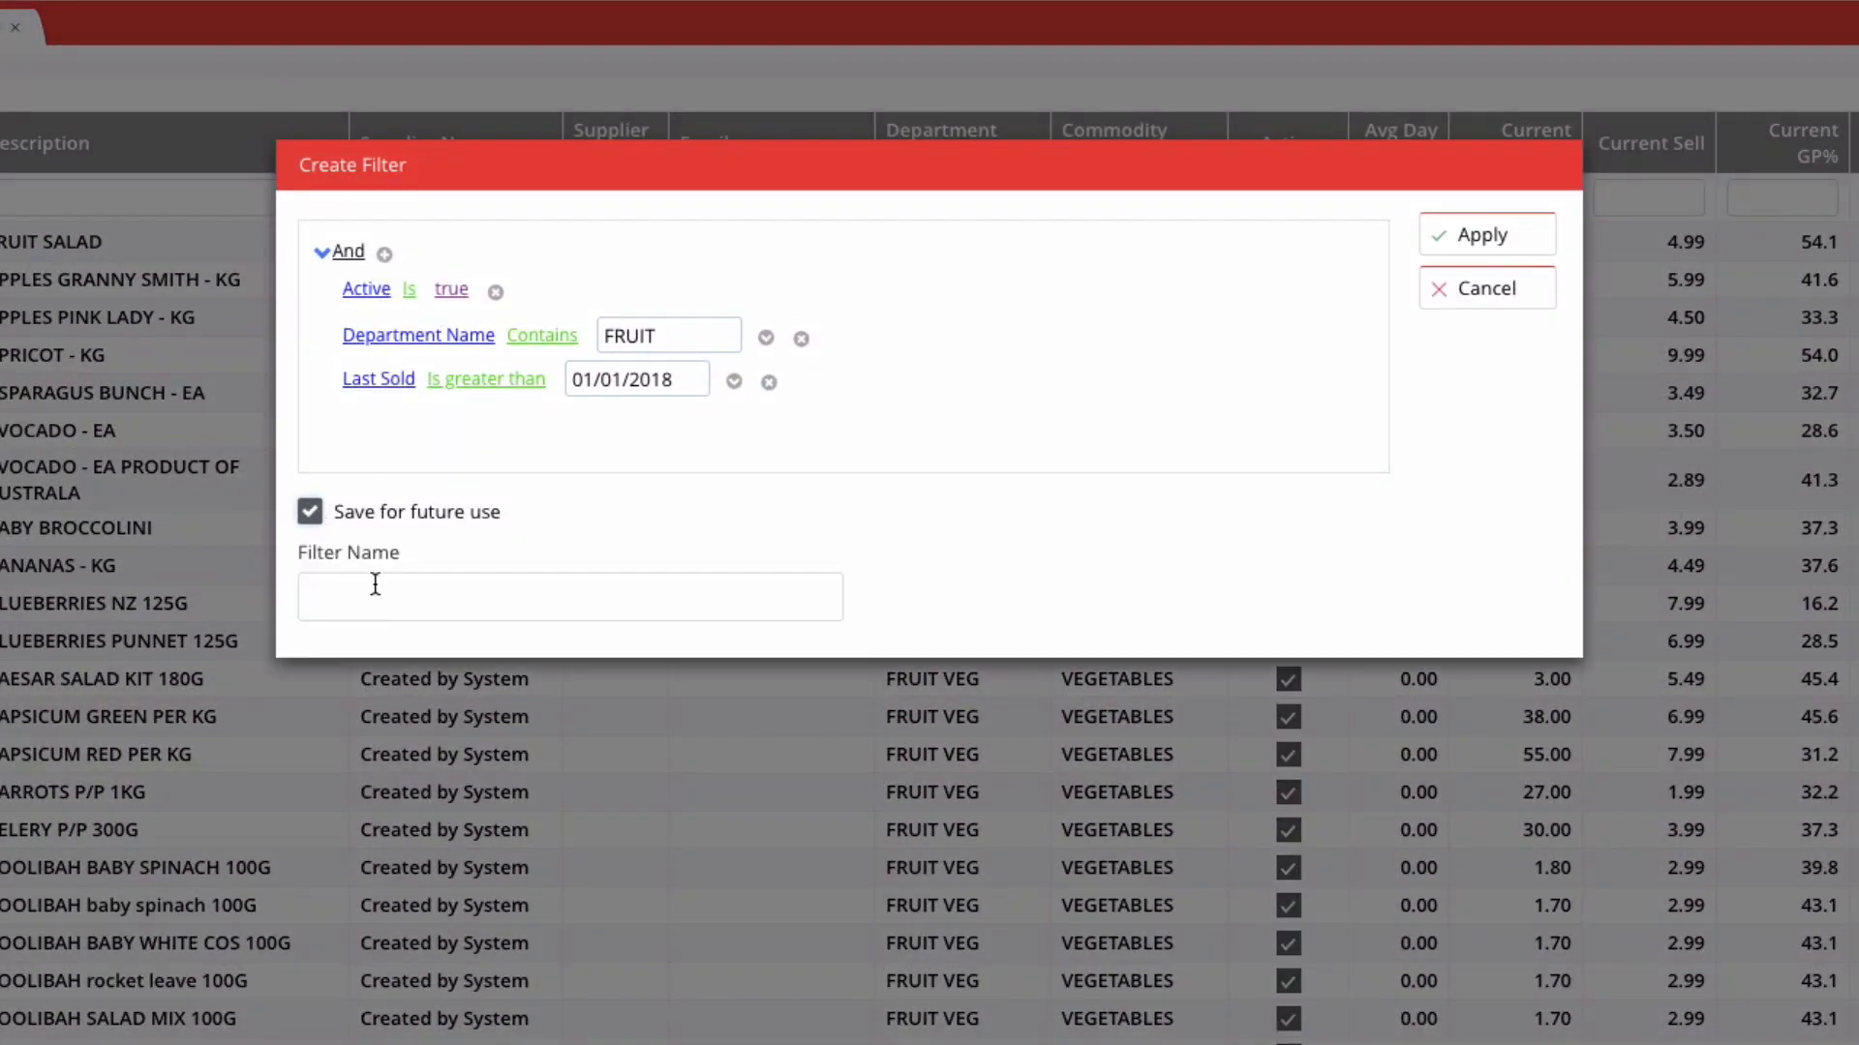
{"action": "left_click", "coordinate": [569, 596]}
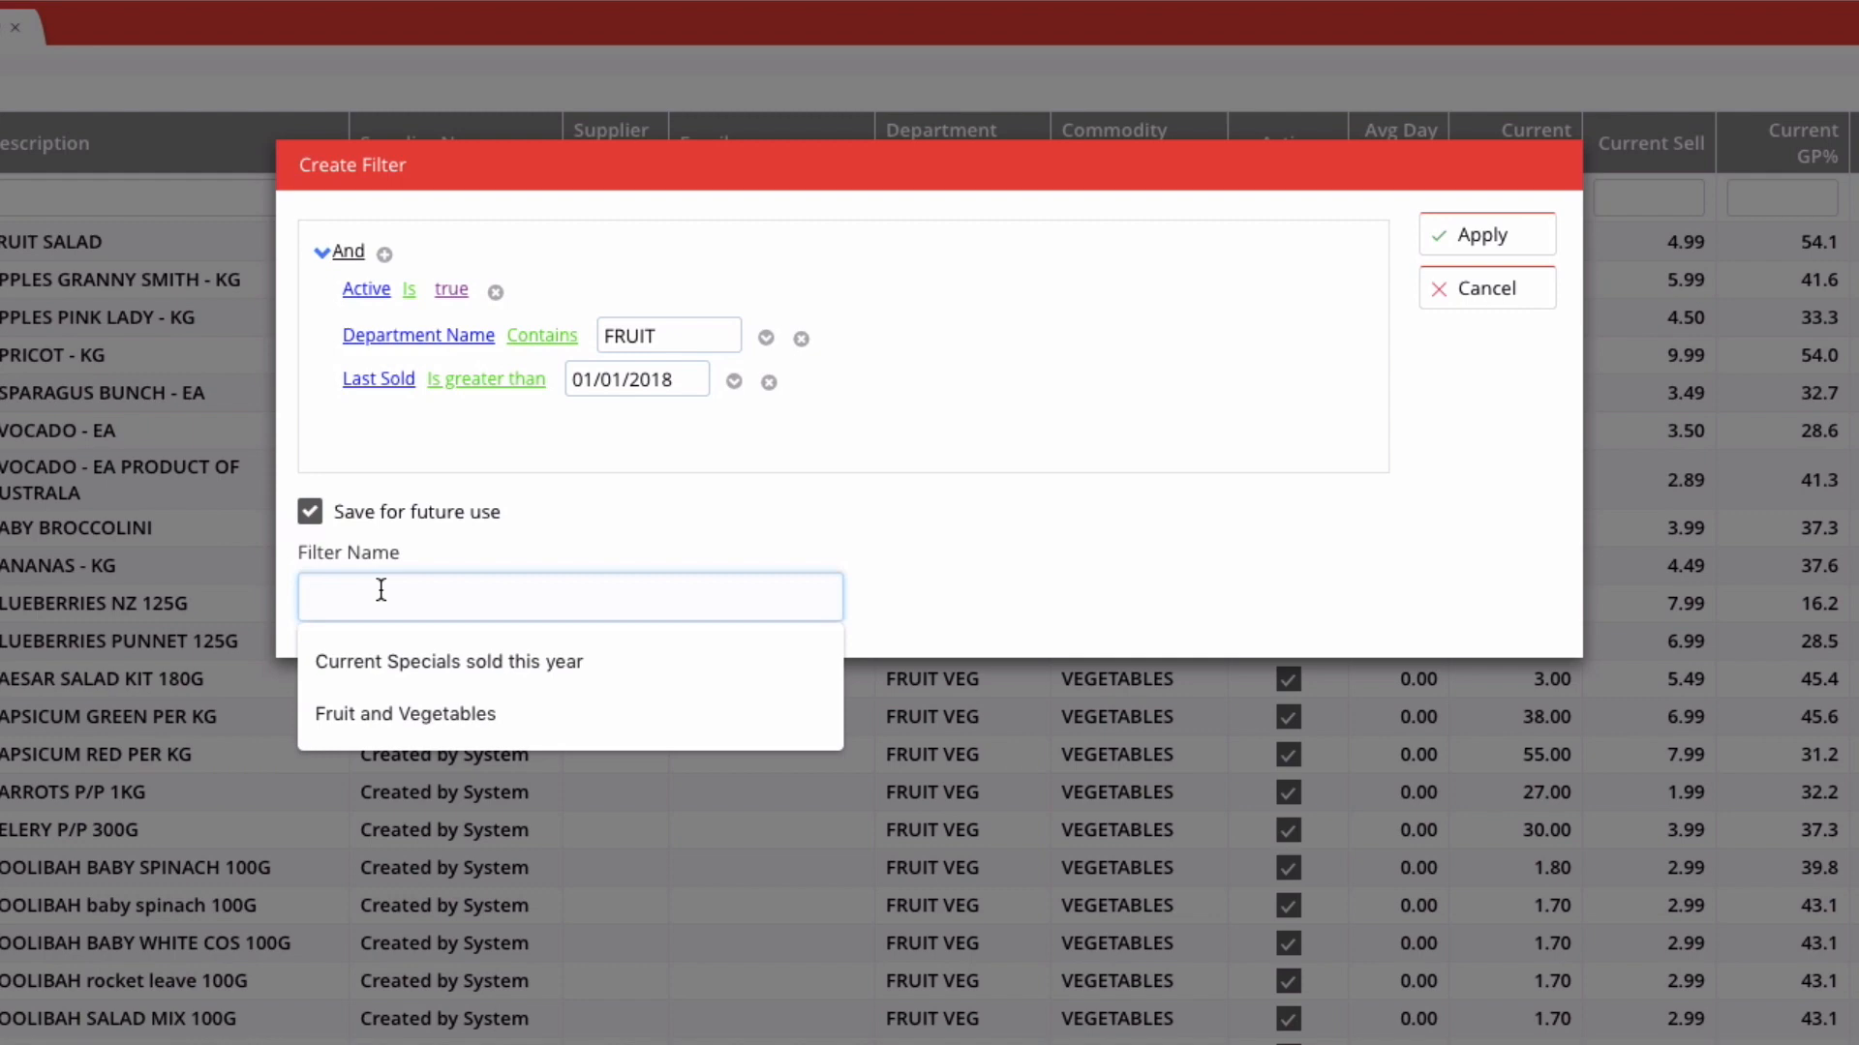
{"action": "left_click", "coordinate": [404, 713]}
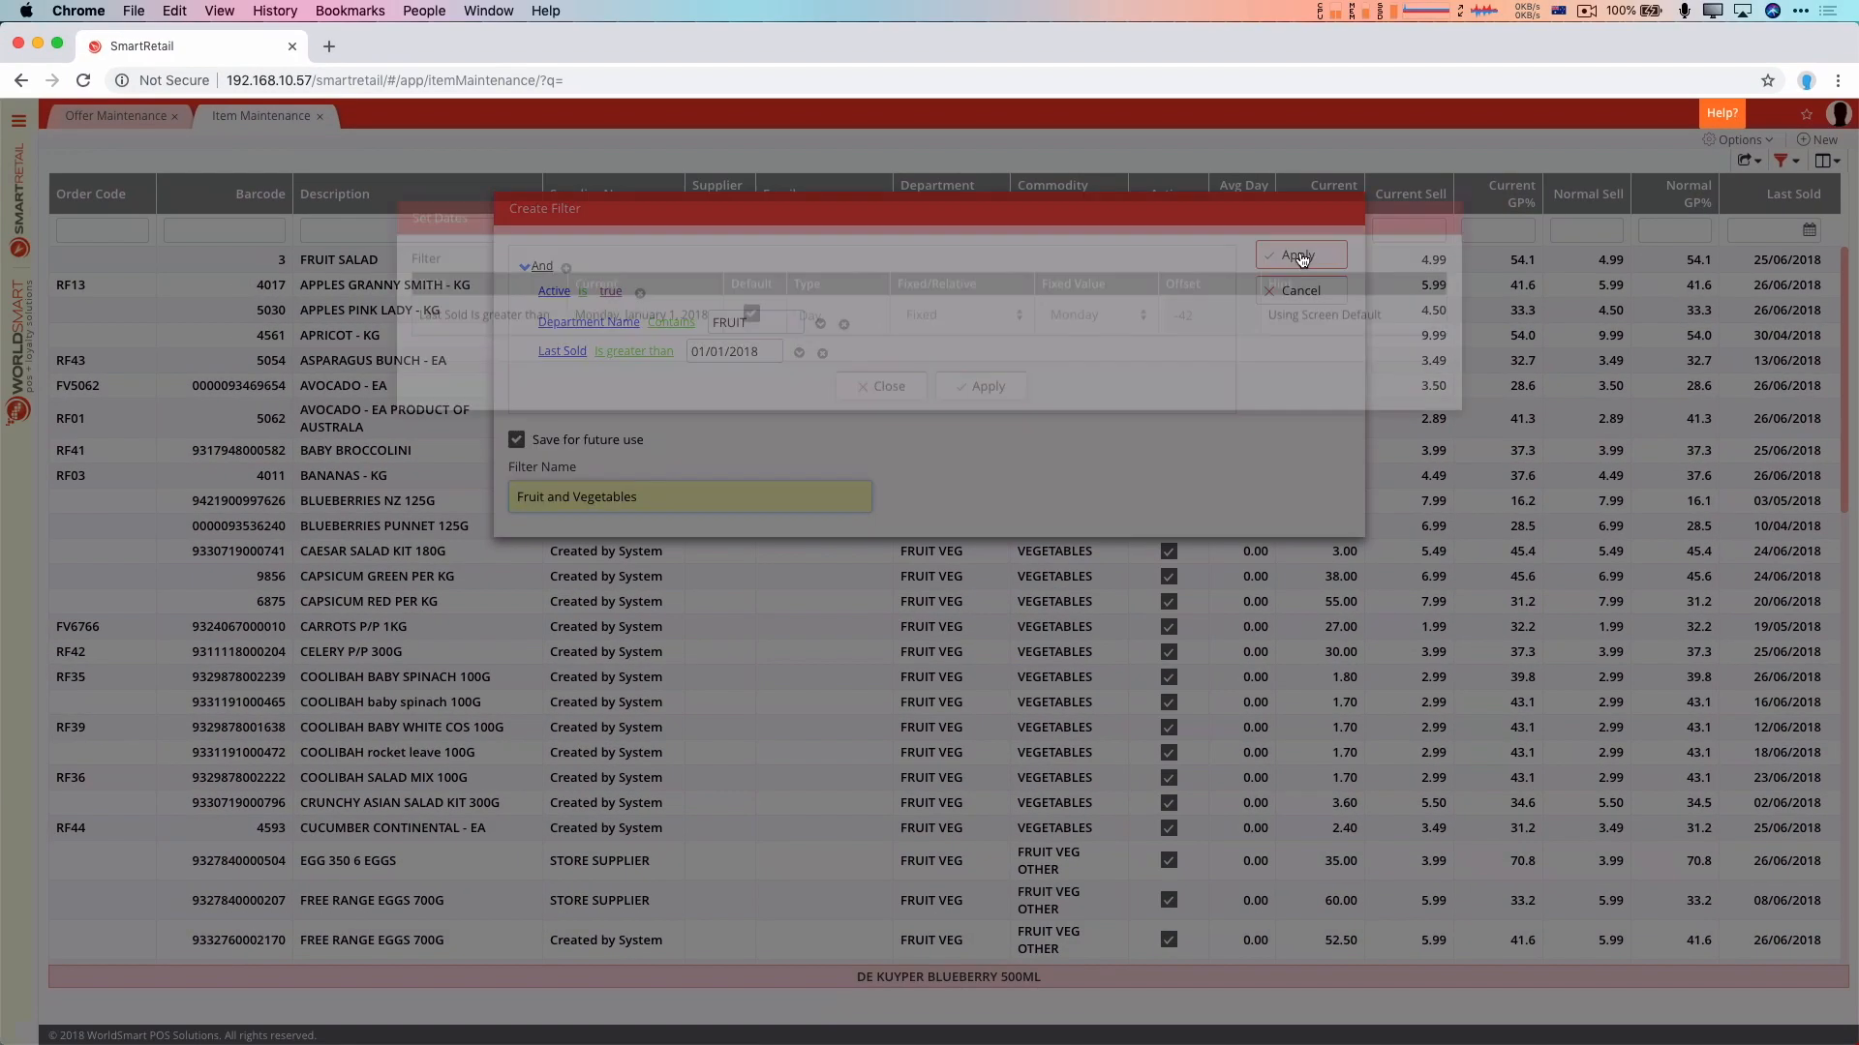
Save the Fruit and Vegetables filter, reset it, and switch to Current Specials
{"action": "left_click", "coordinate": [1300, 253]}
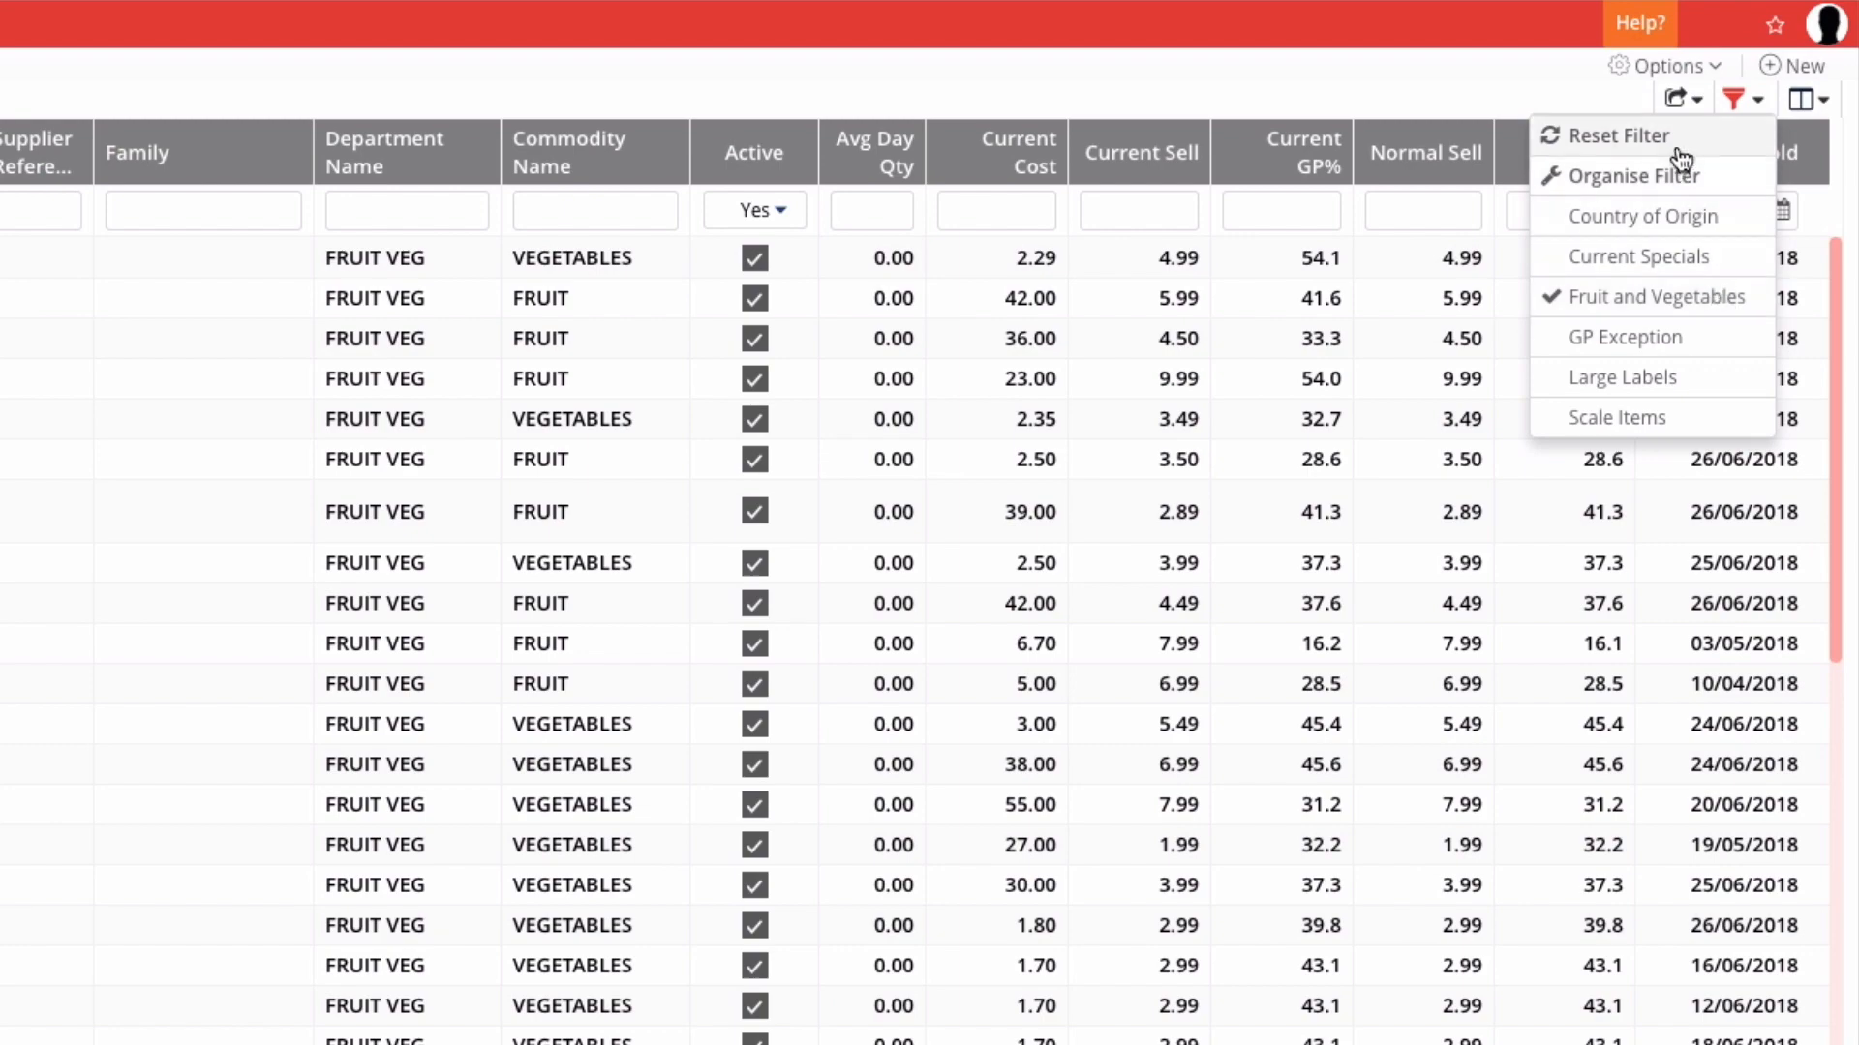
{"action": "left_click", "coordinate": [1619, 136]}
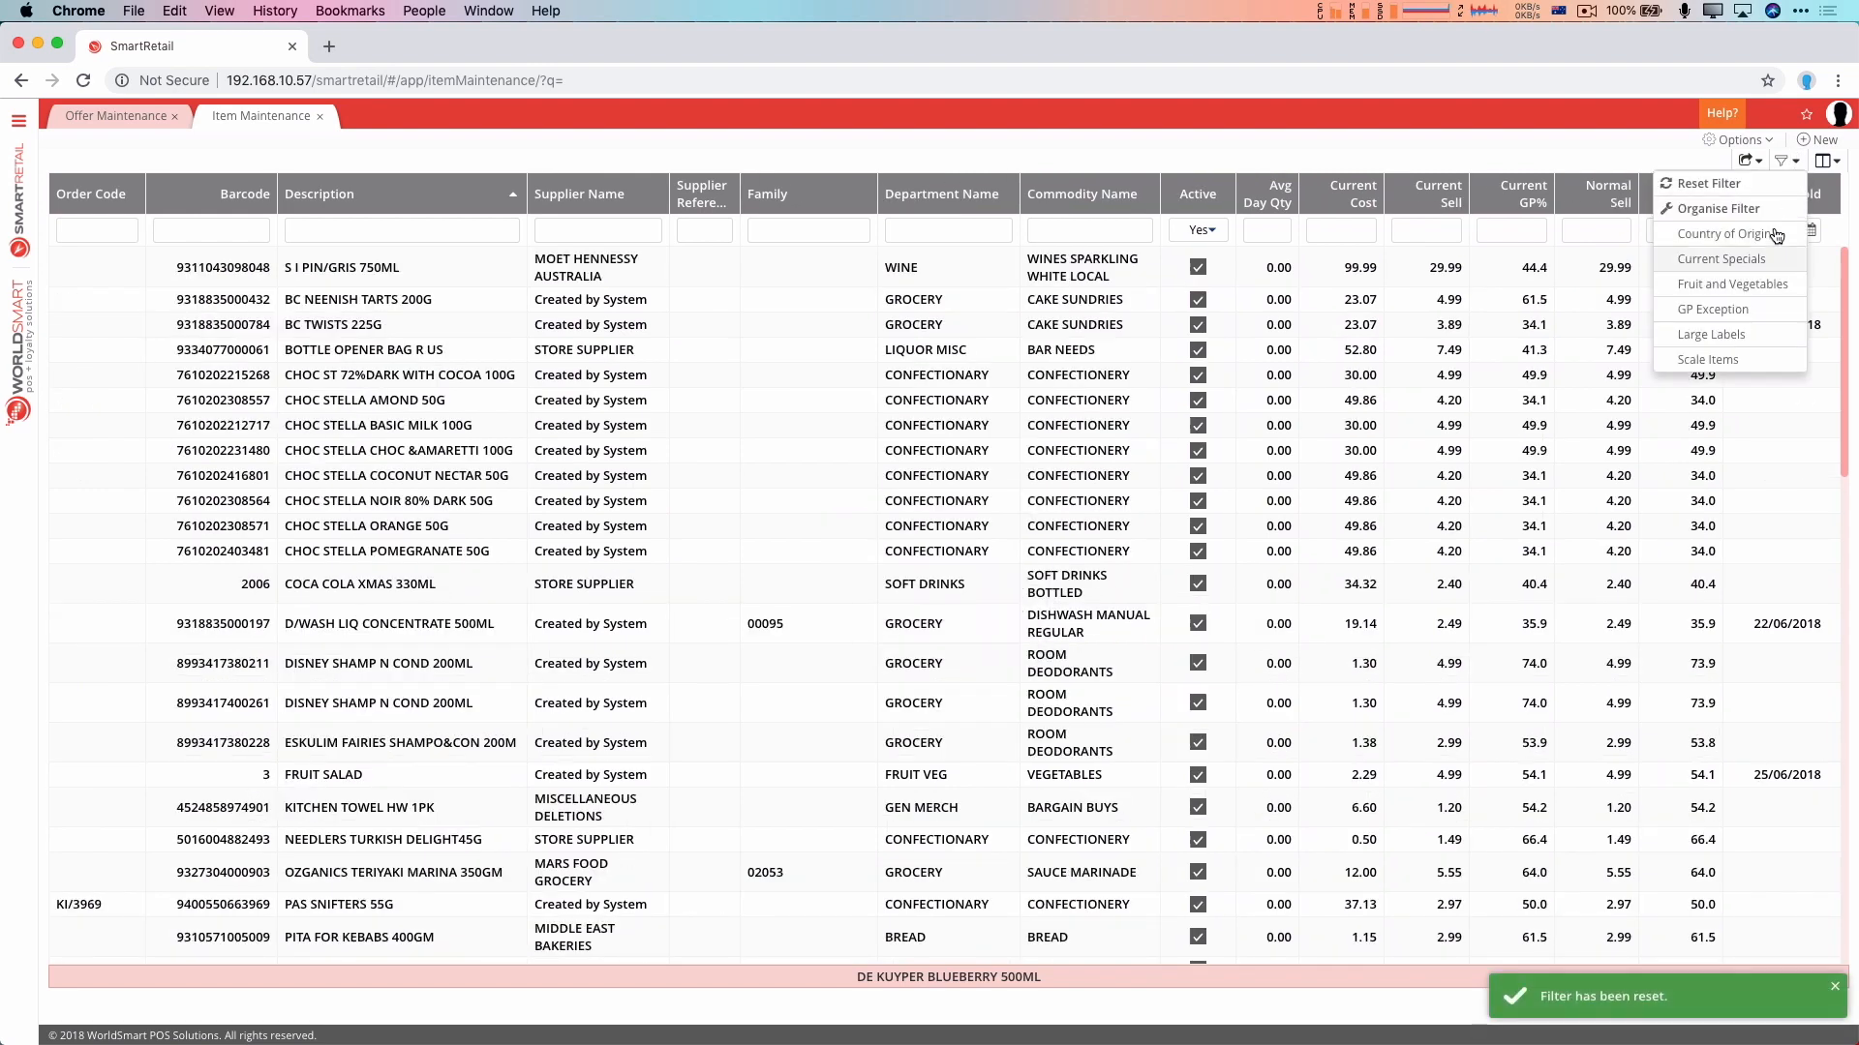
{"action": "left_click", "coordinate": [1720, 259]}
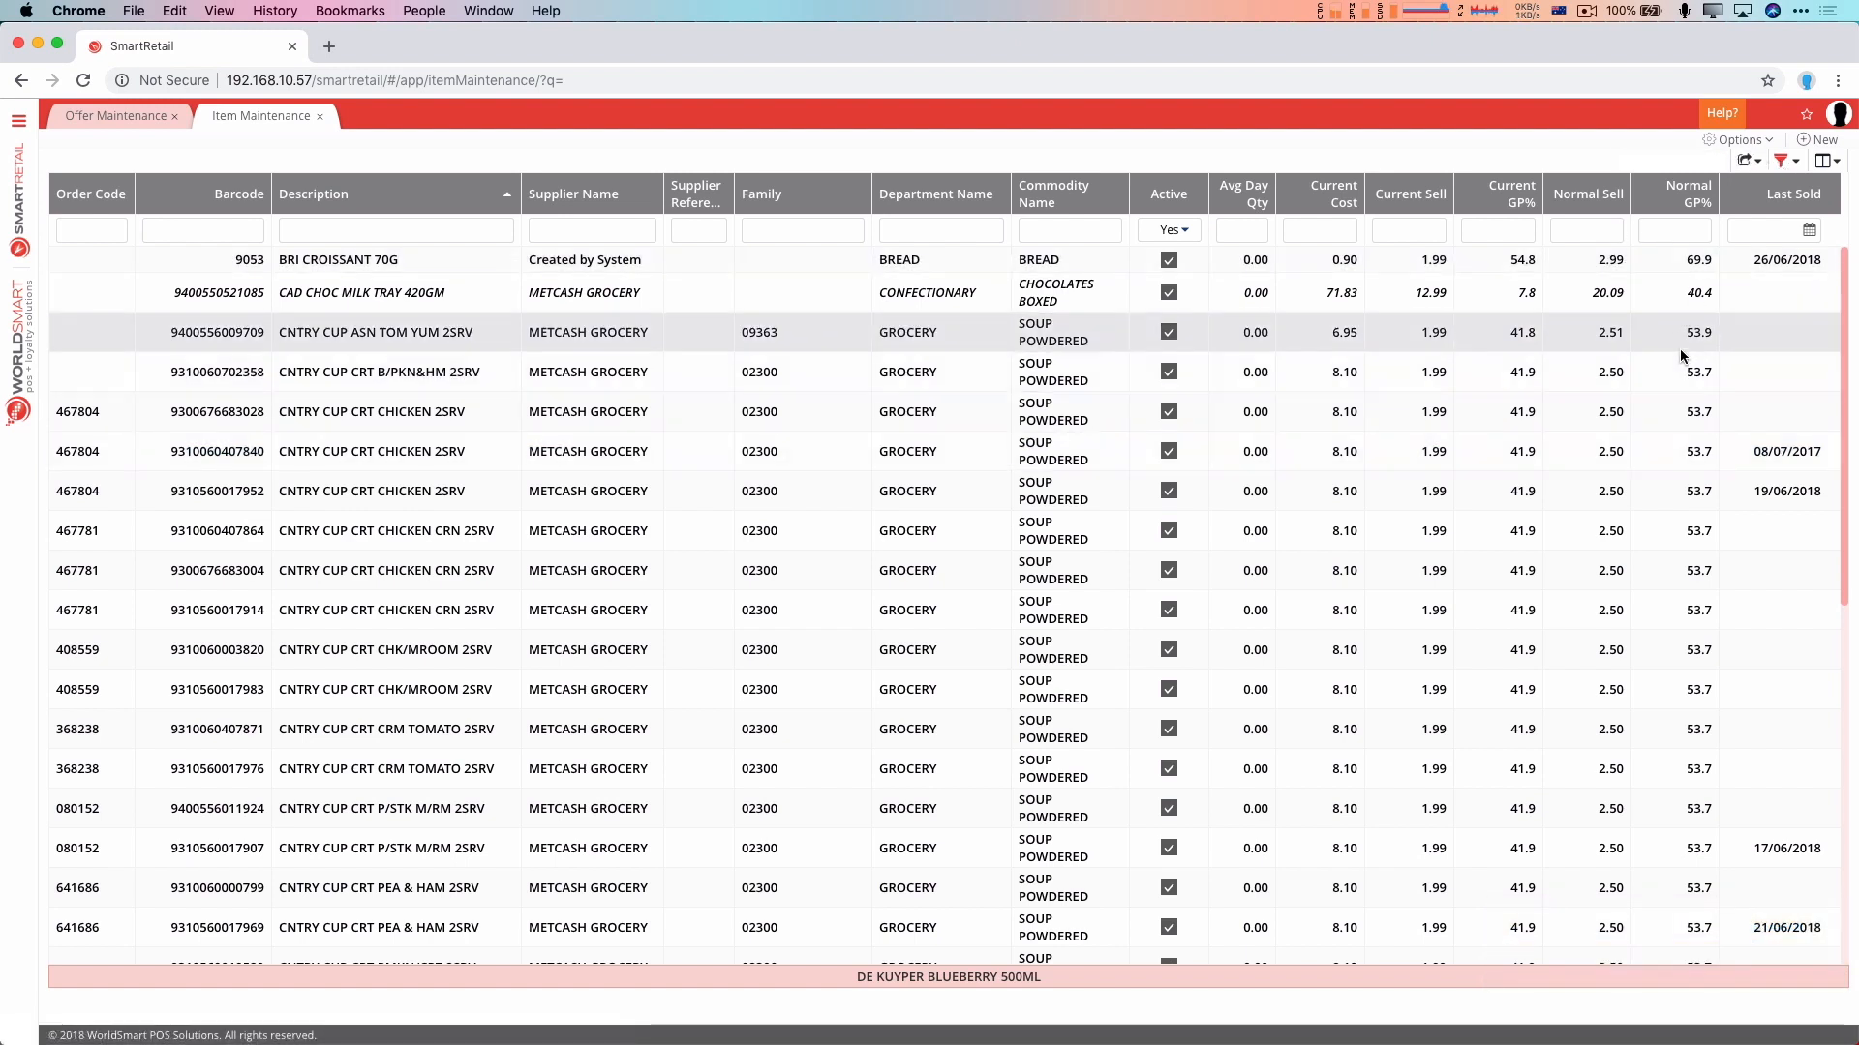
{"action": "left_click", "coordinate": [1785, 159]}
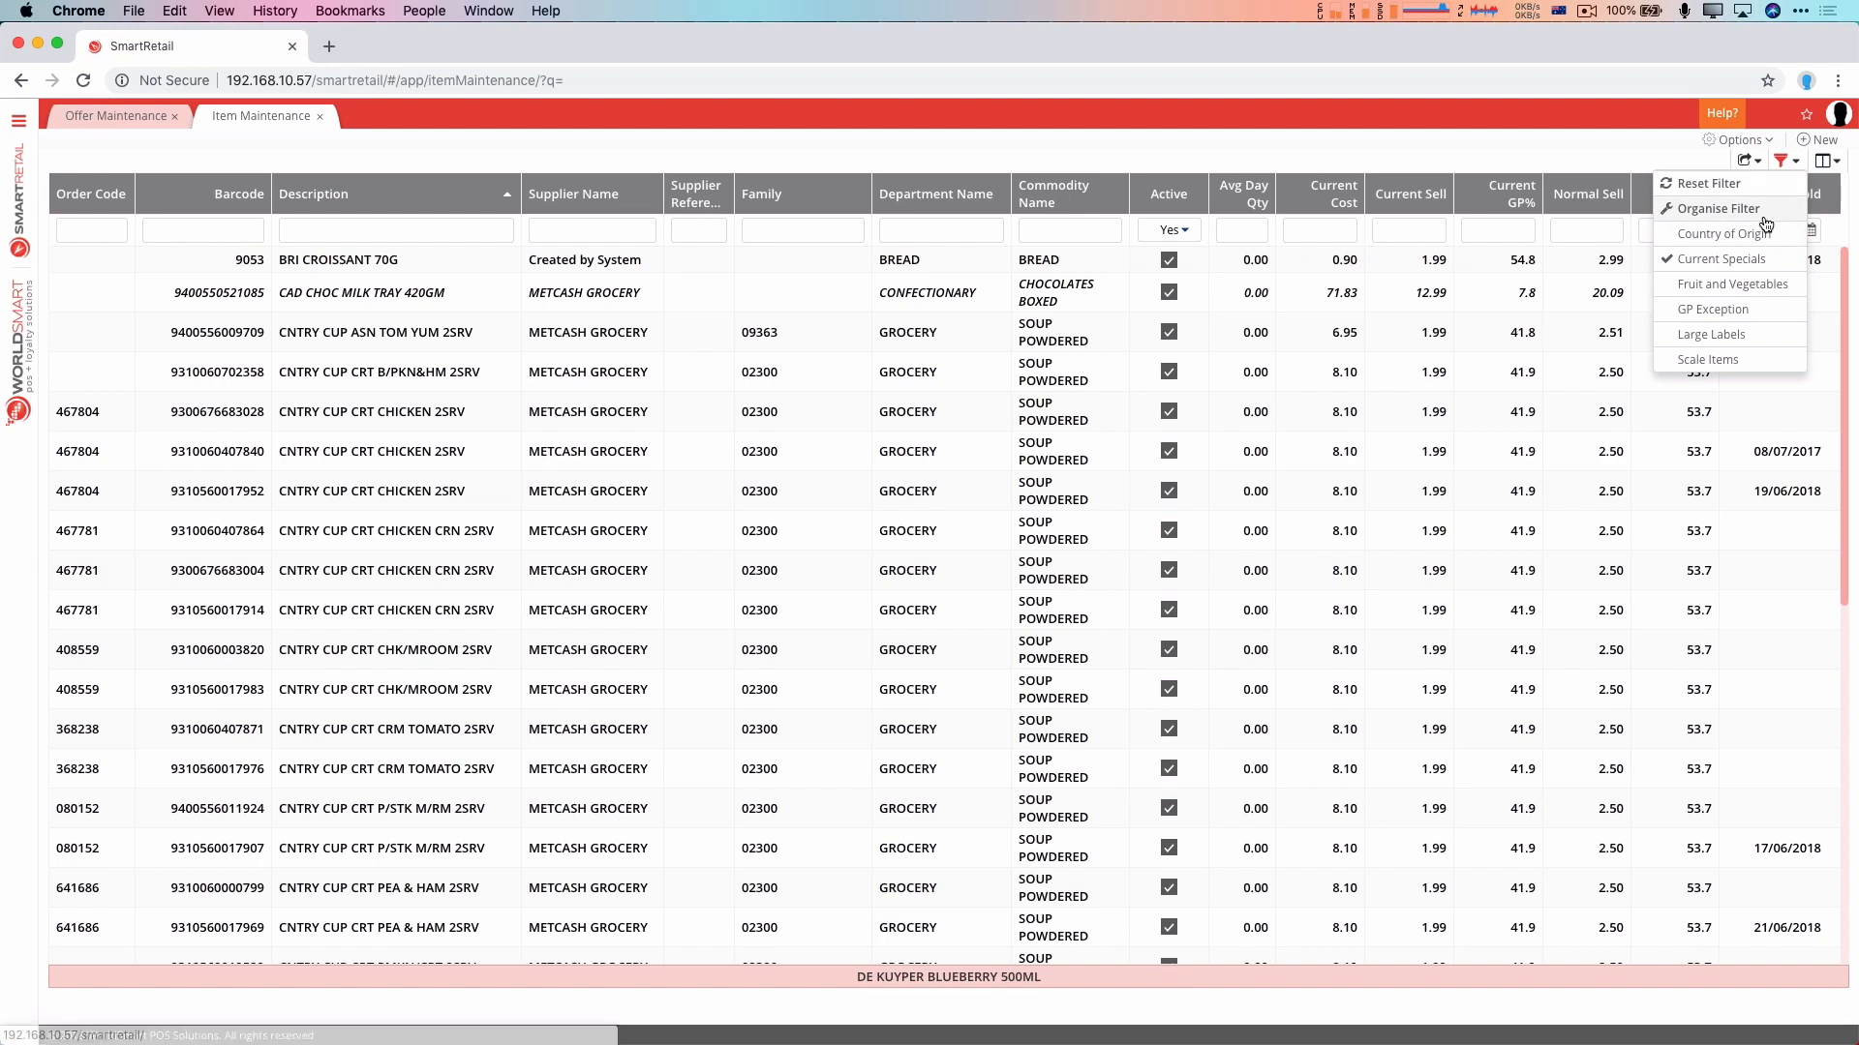
Select Fruit and Vegetables in the filter organiser, close it, and reopen the organiser
{"action": "left_click", "coordinate": [1716, 207]}
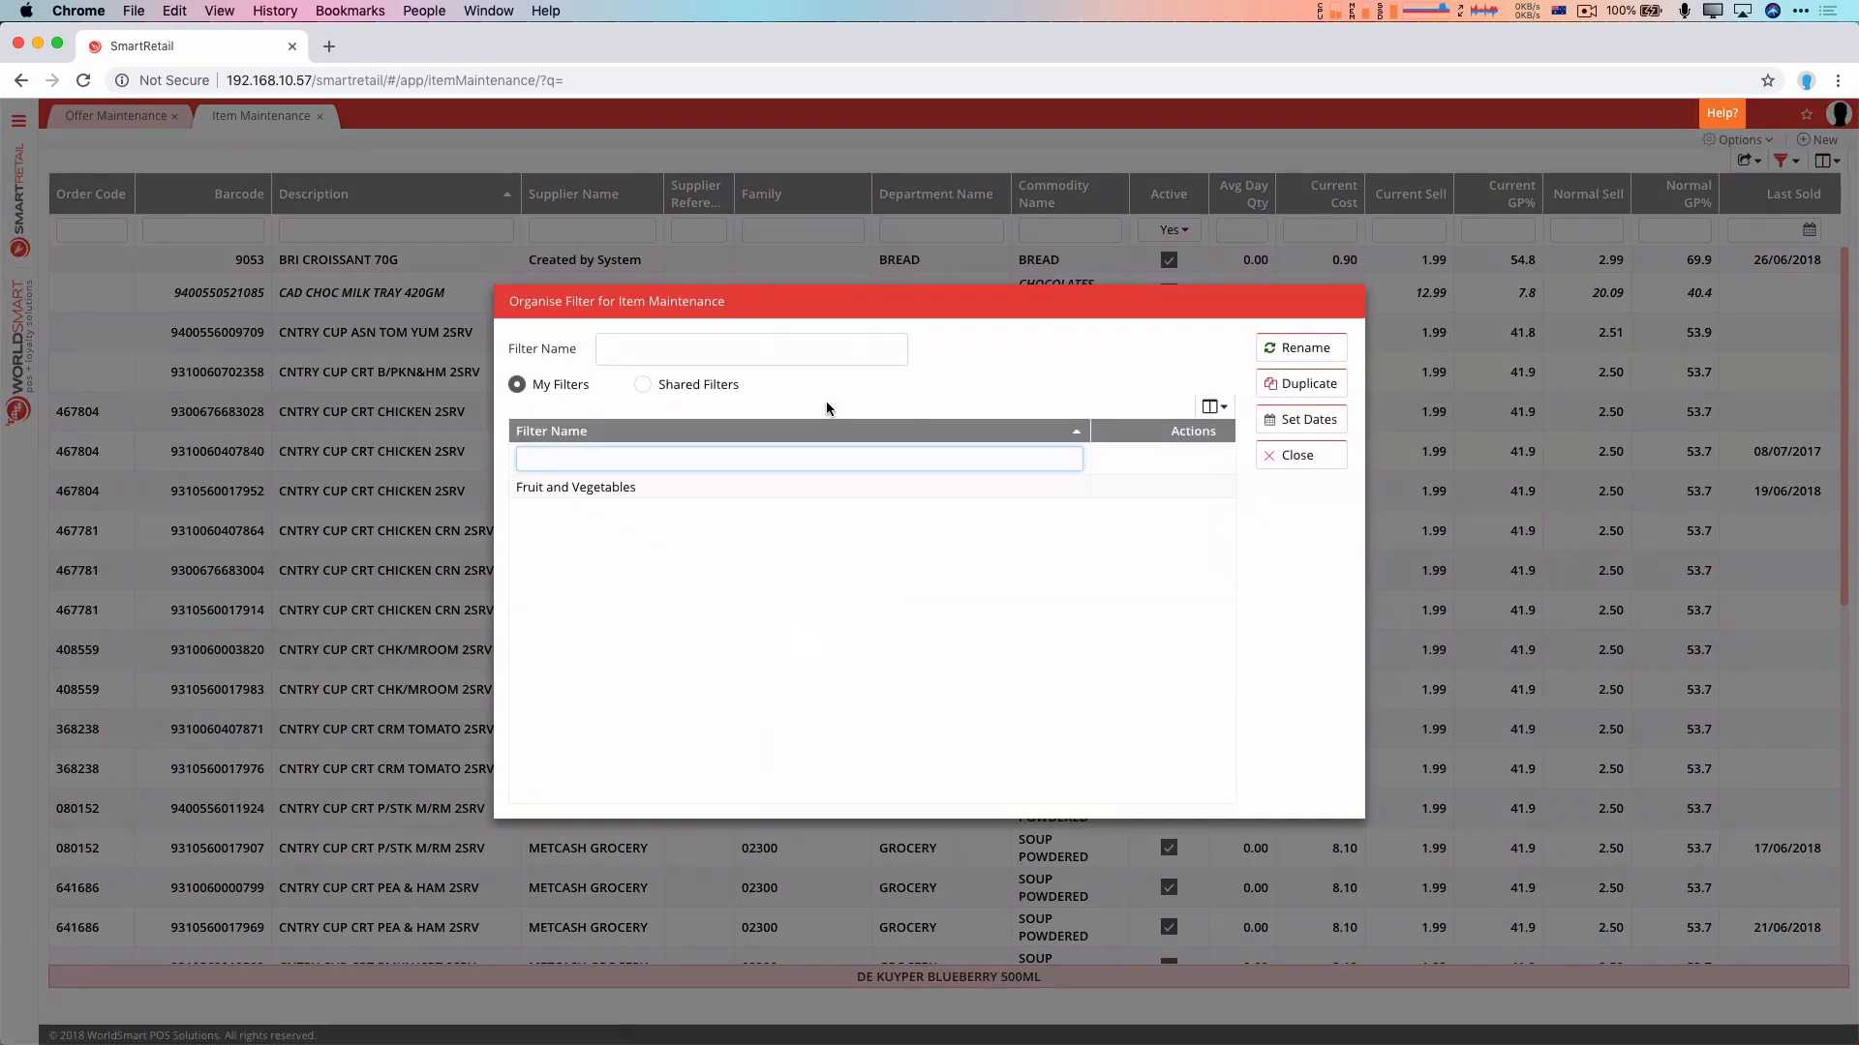
{"action": "left_click", "coordinate": [575, 486]}
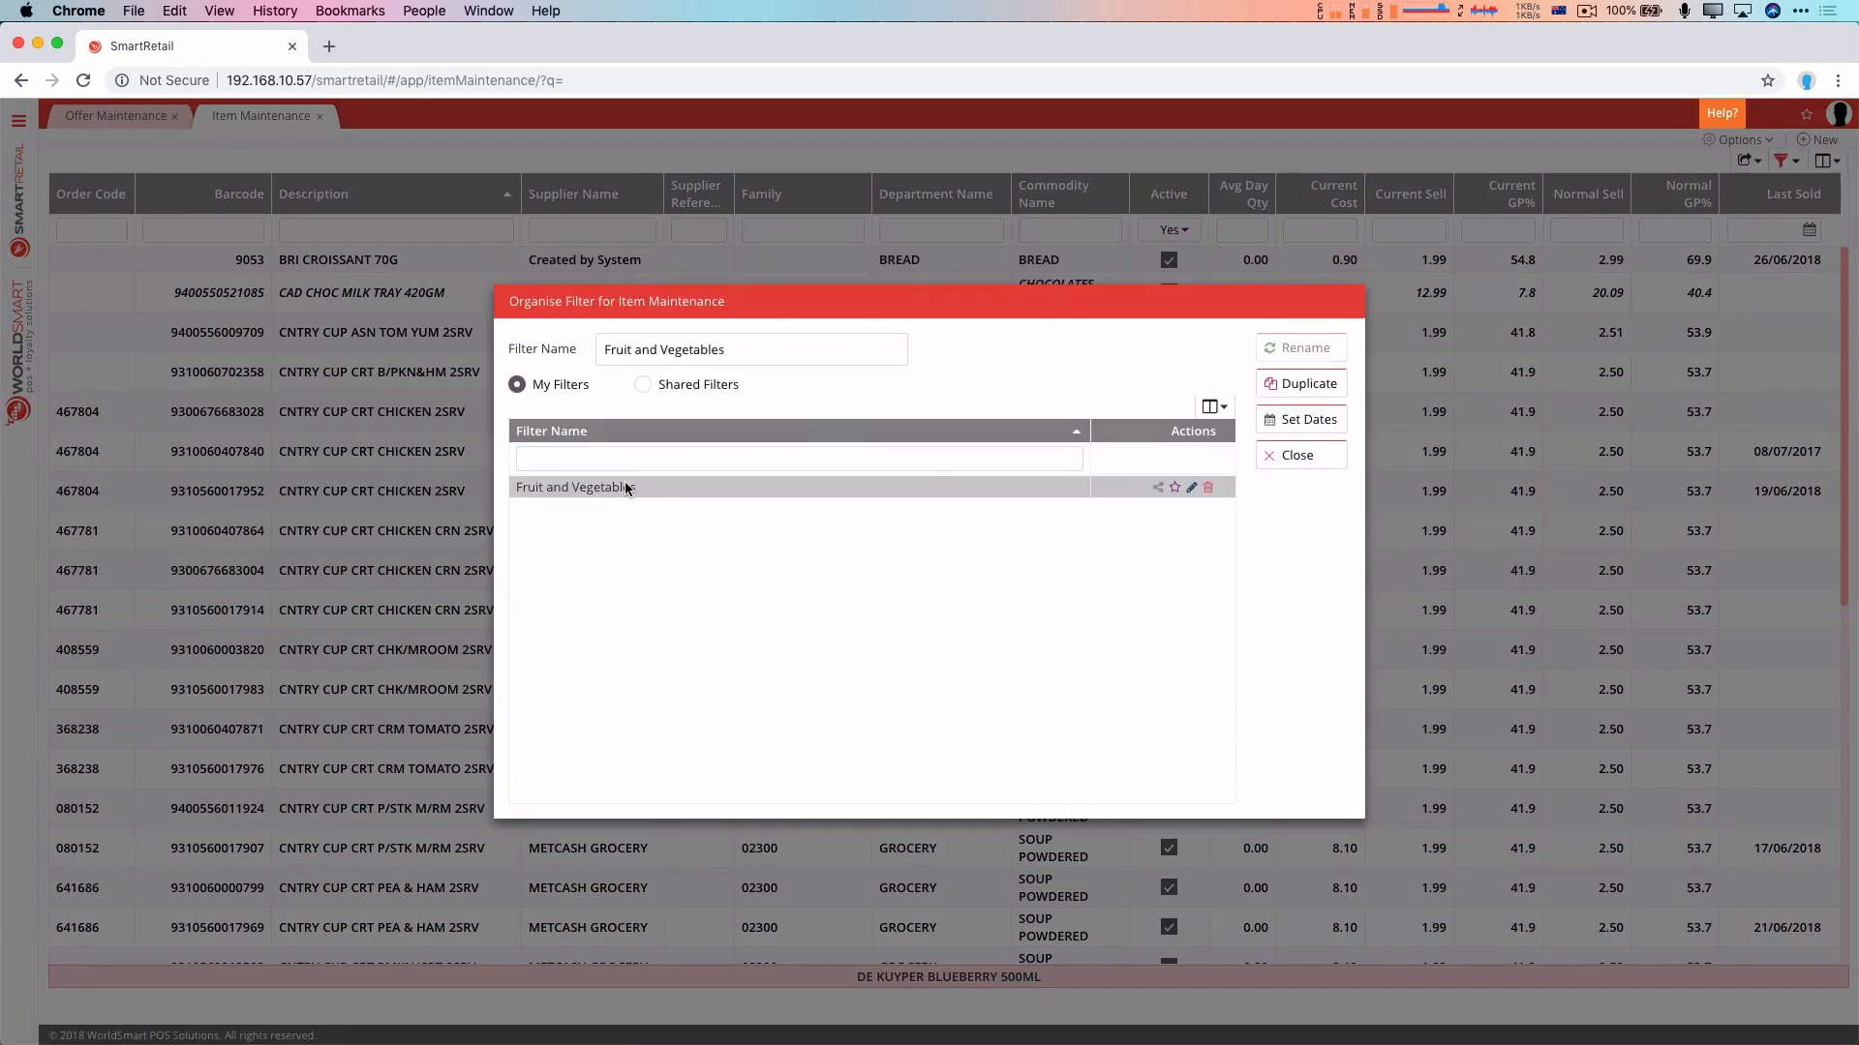
{"action": "mouse_move", "coordinate": [1015, 492]}
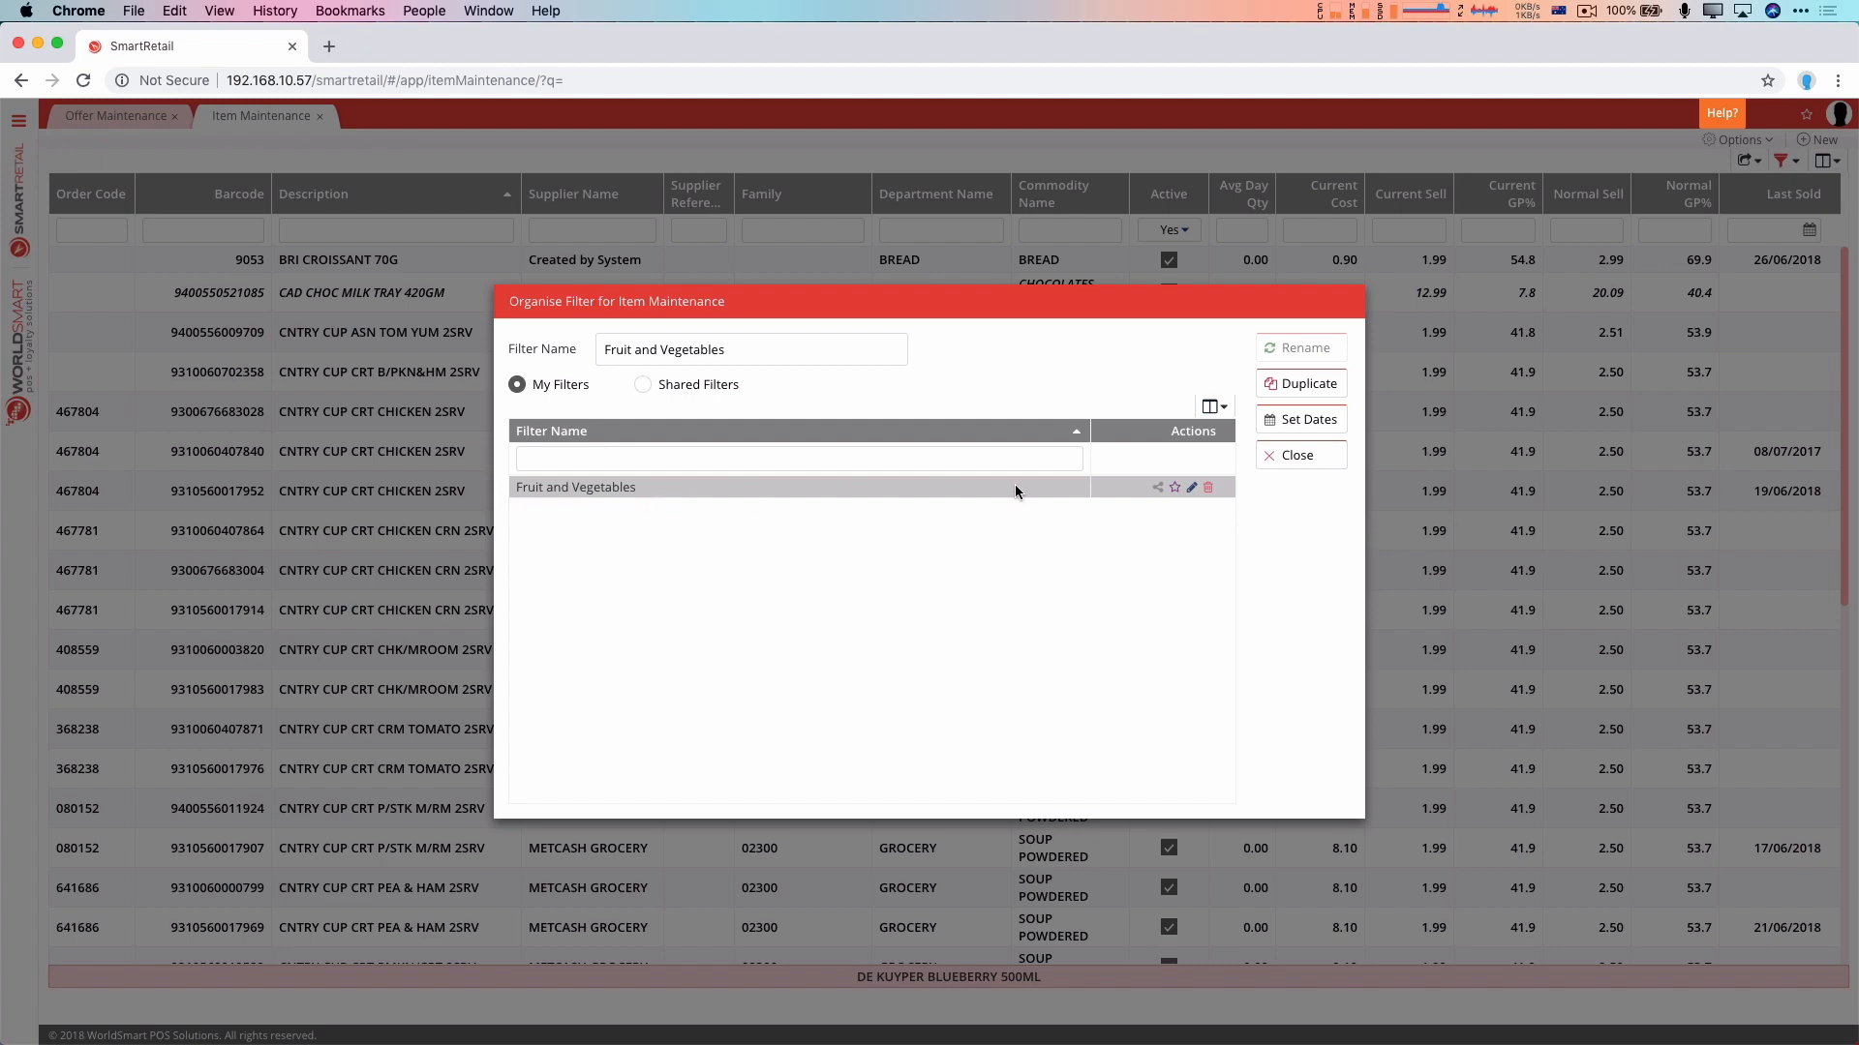
{"action": "left_click", "coordinate": [1298, 455]}
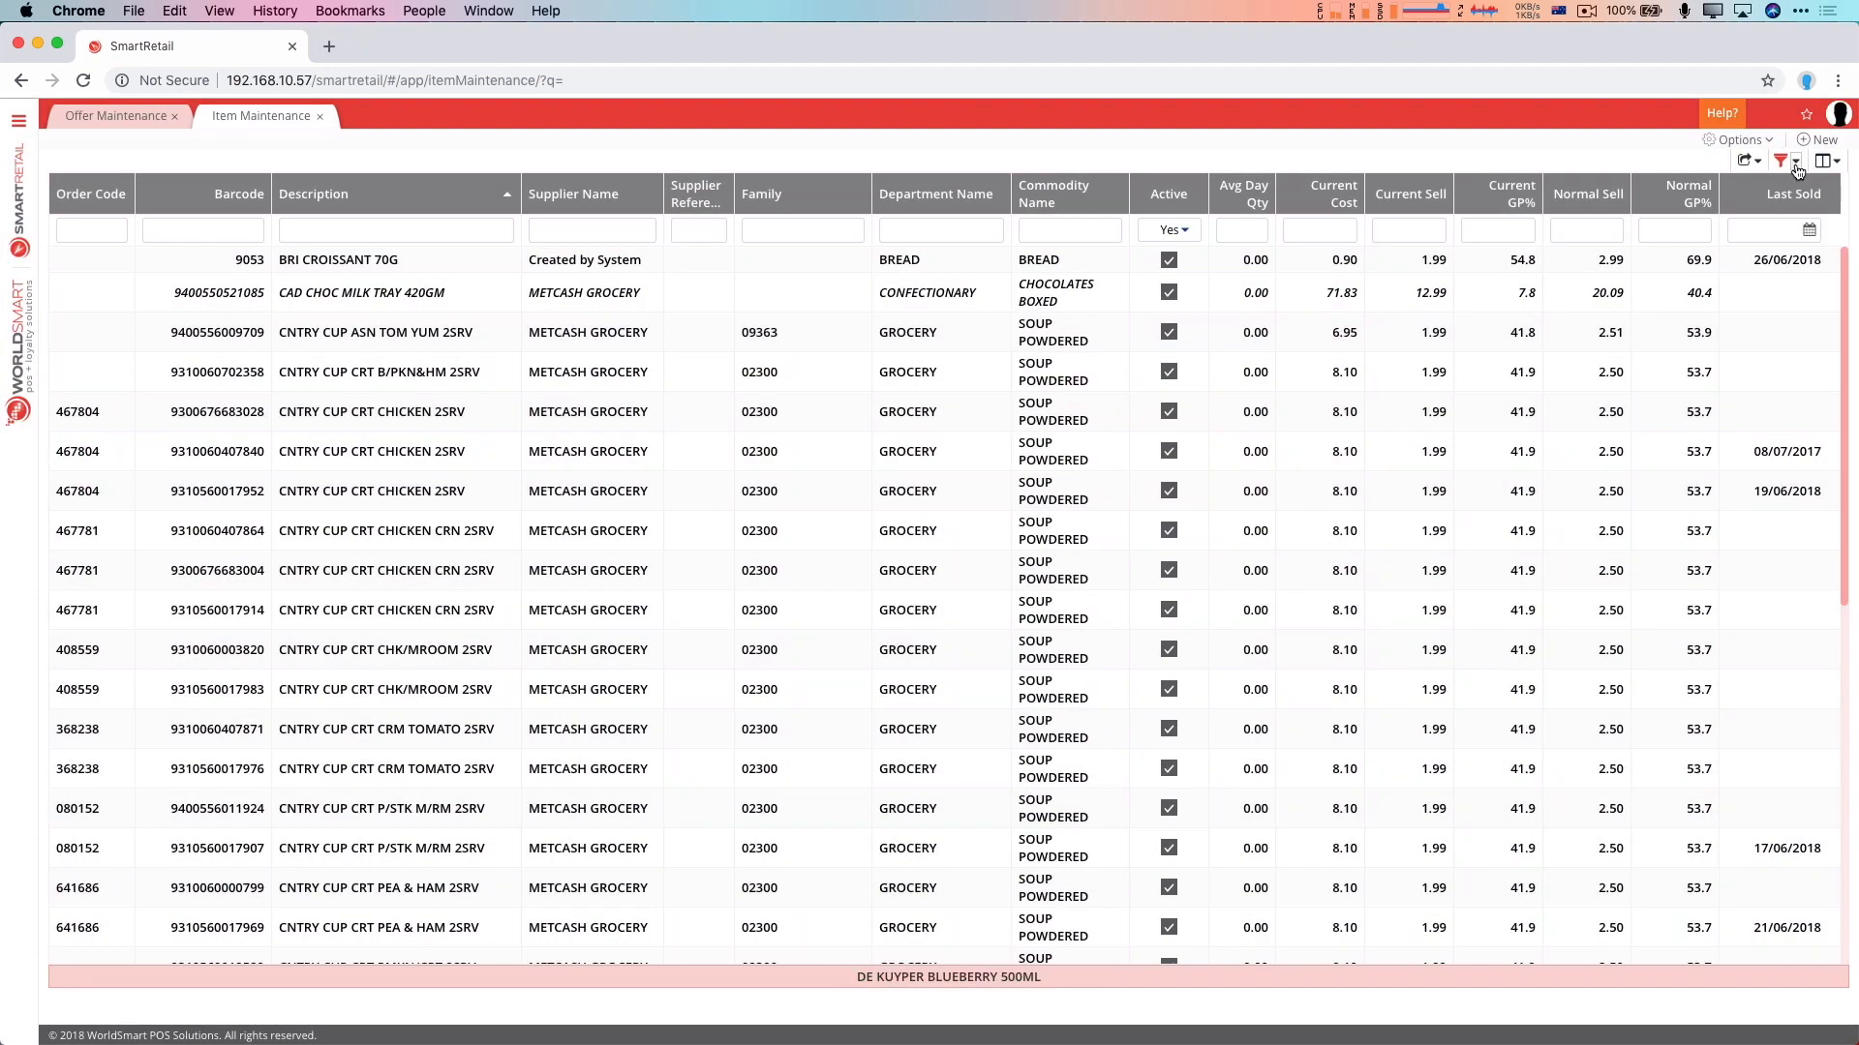
{"action": "left_click", "coordinate": [1829, 160]}
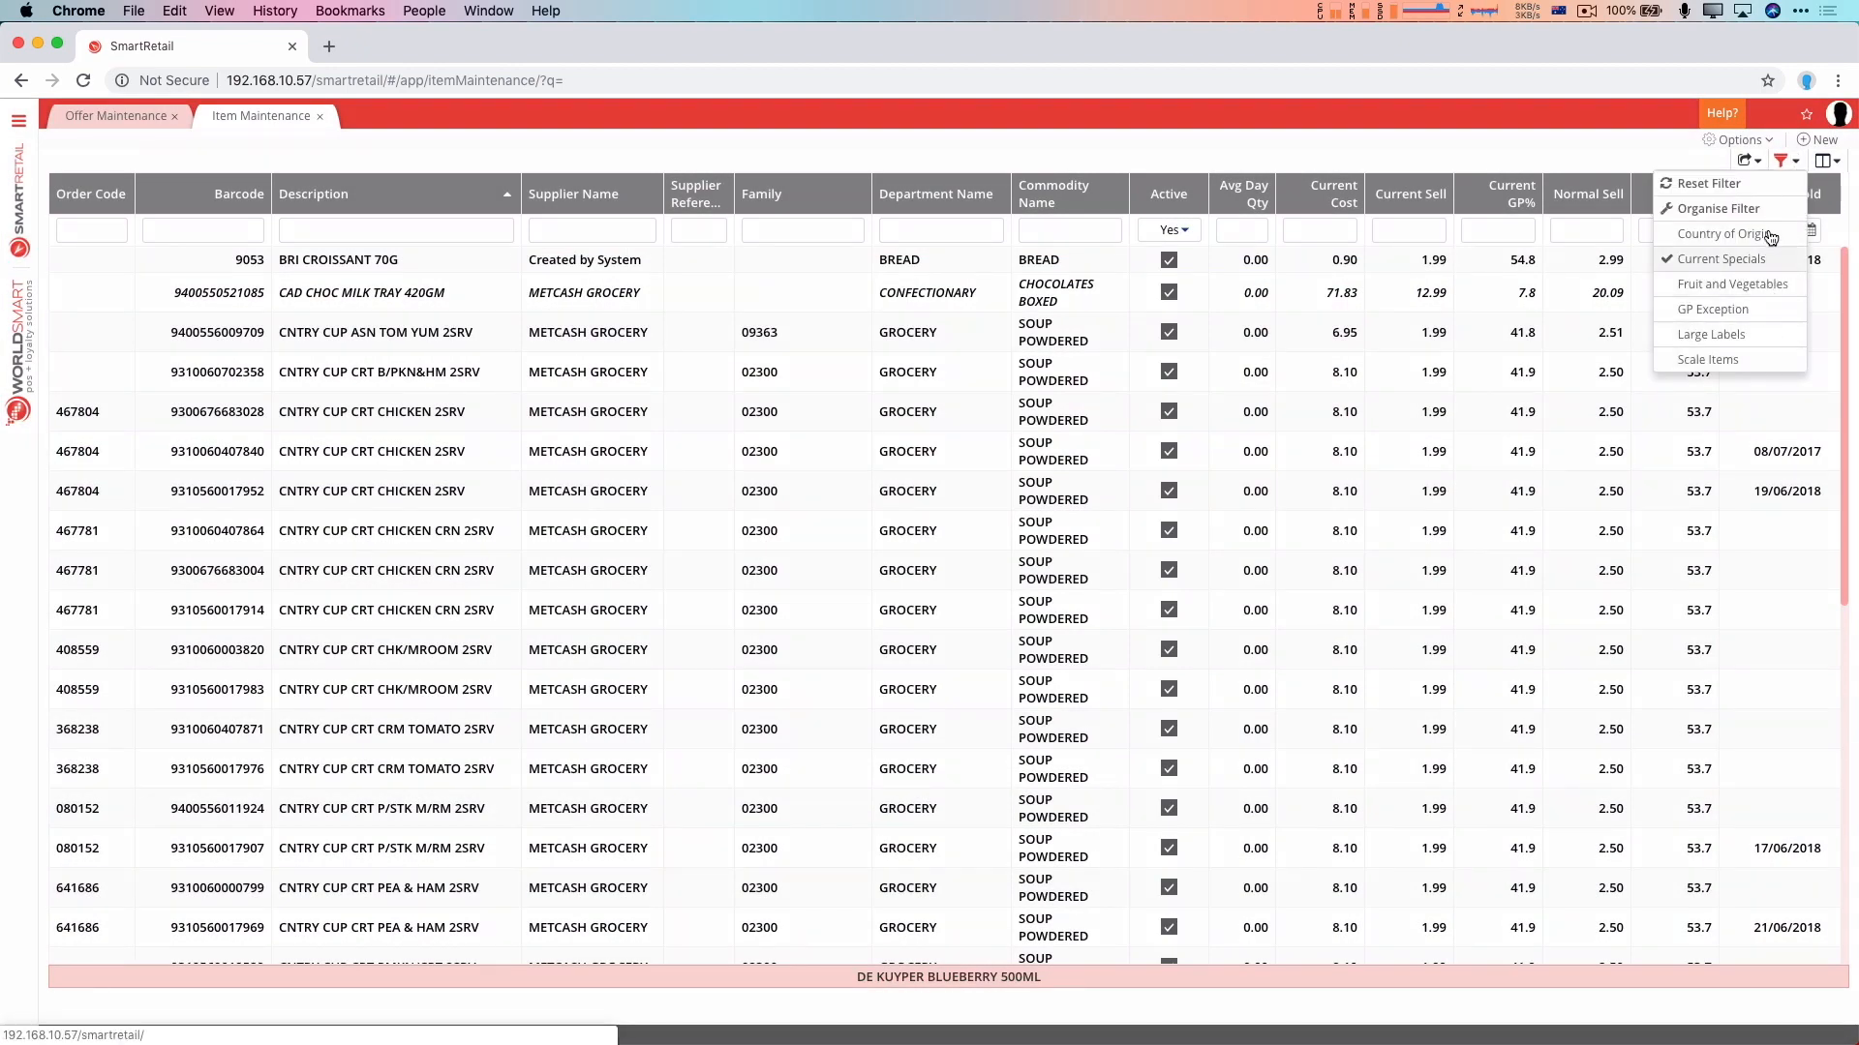
{"action": "mouse_move", "coordinate": [1732, 283]}
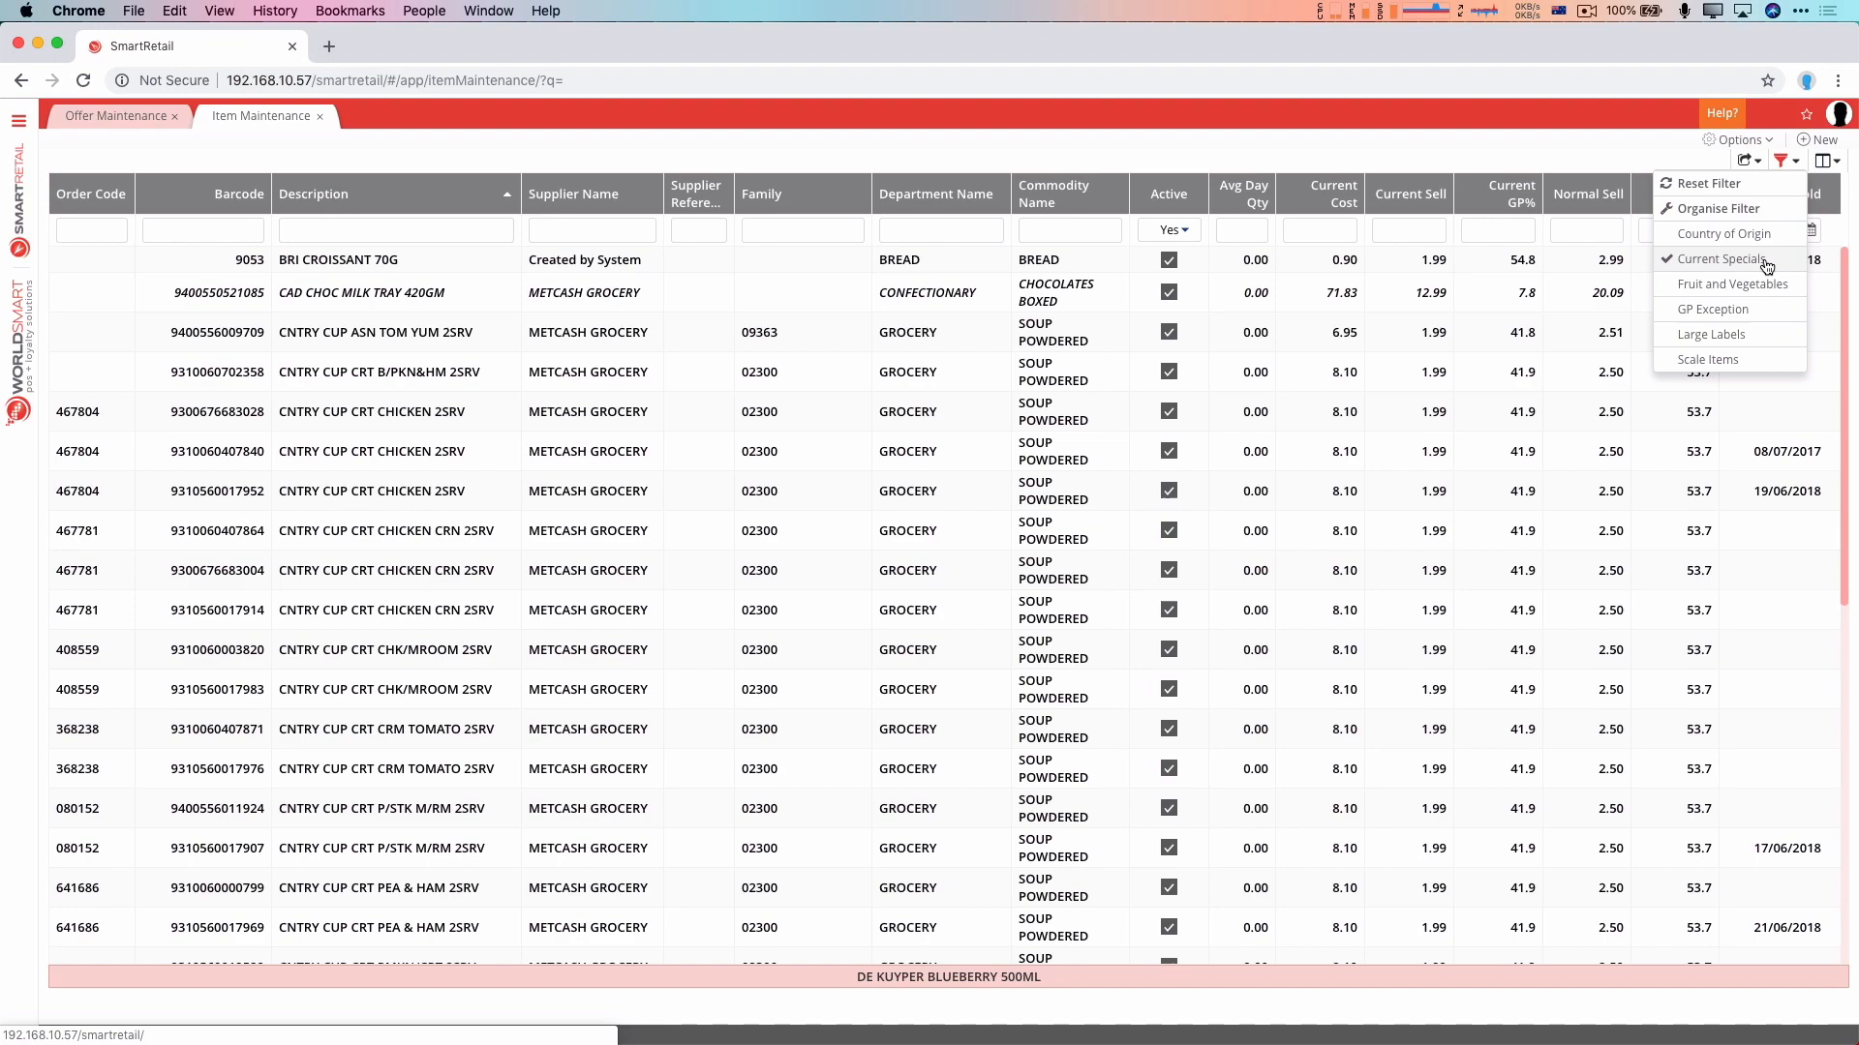
{"action": "left_click", "coordinate": [1717, 207]}
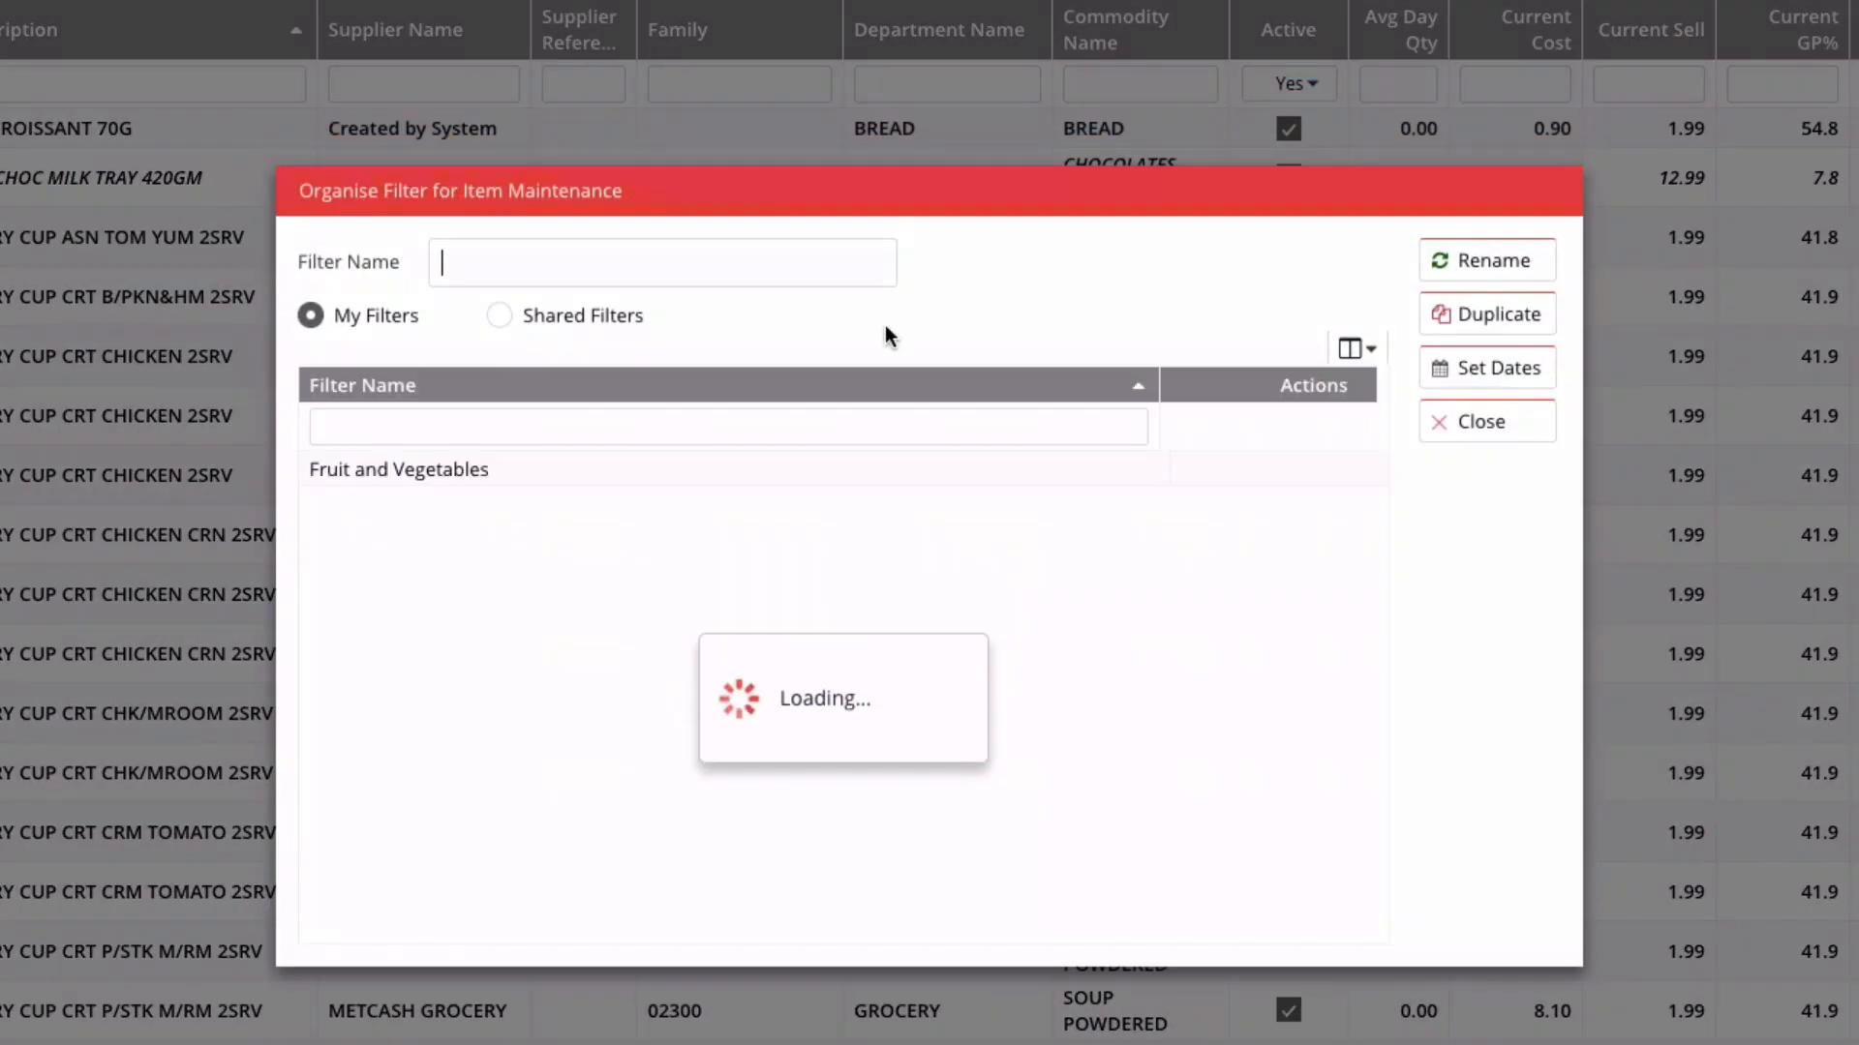
Show the shared filters and pick Current Specials, then GP Exception
{"action": "left_click", "coordinate": [500, 315]}
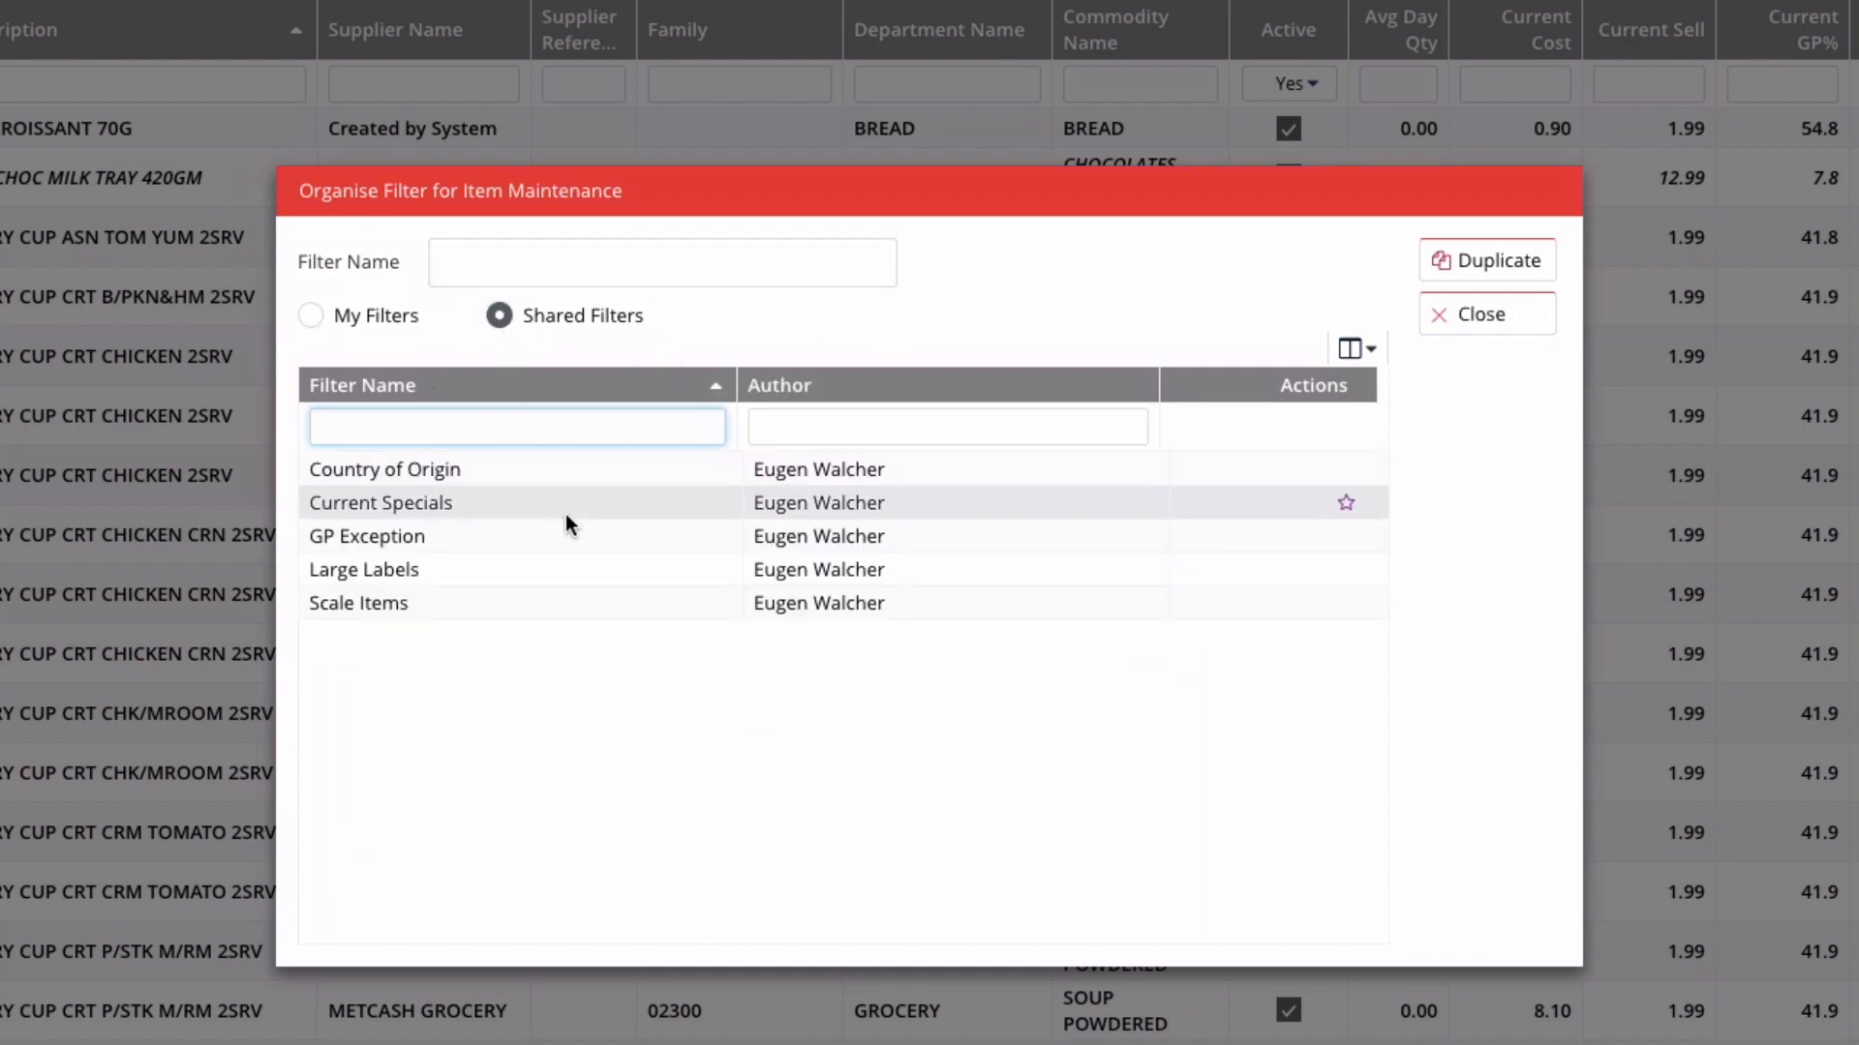
{"action": "left_click", "coordinate": [379, 502]}
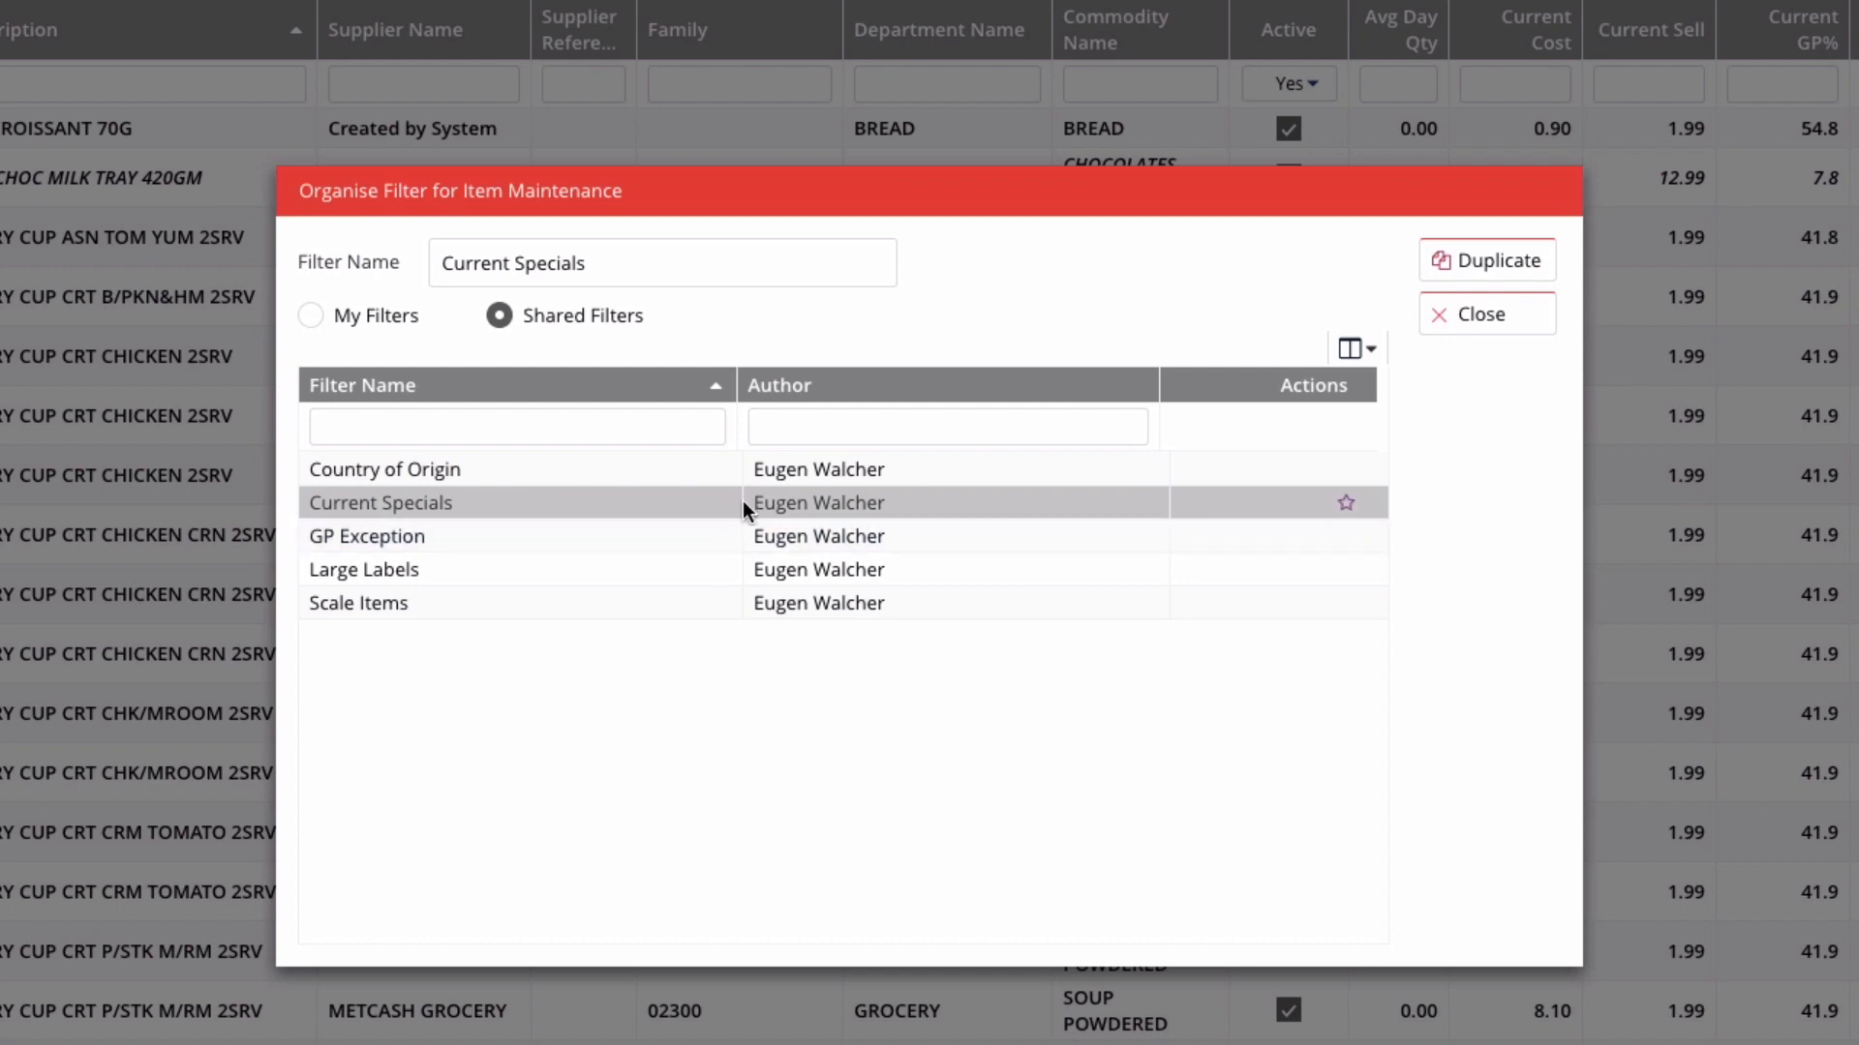
{"action": "left_click", "coordinate": [366, 536]}
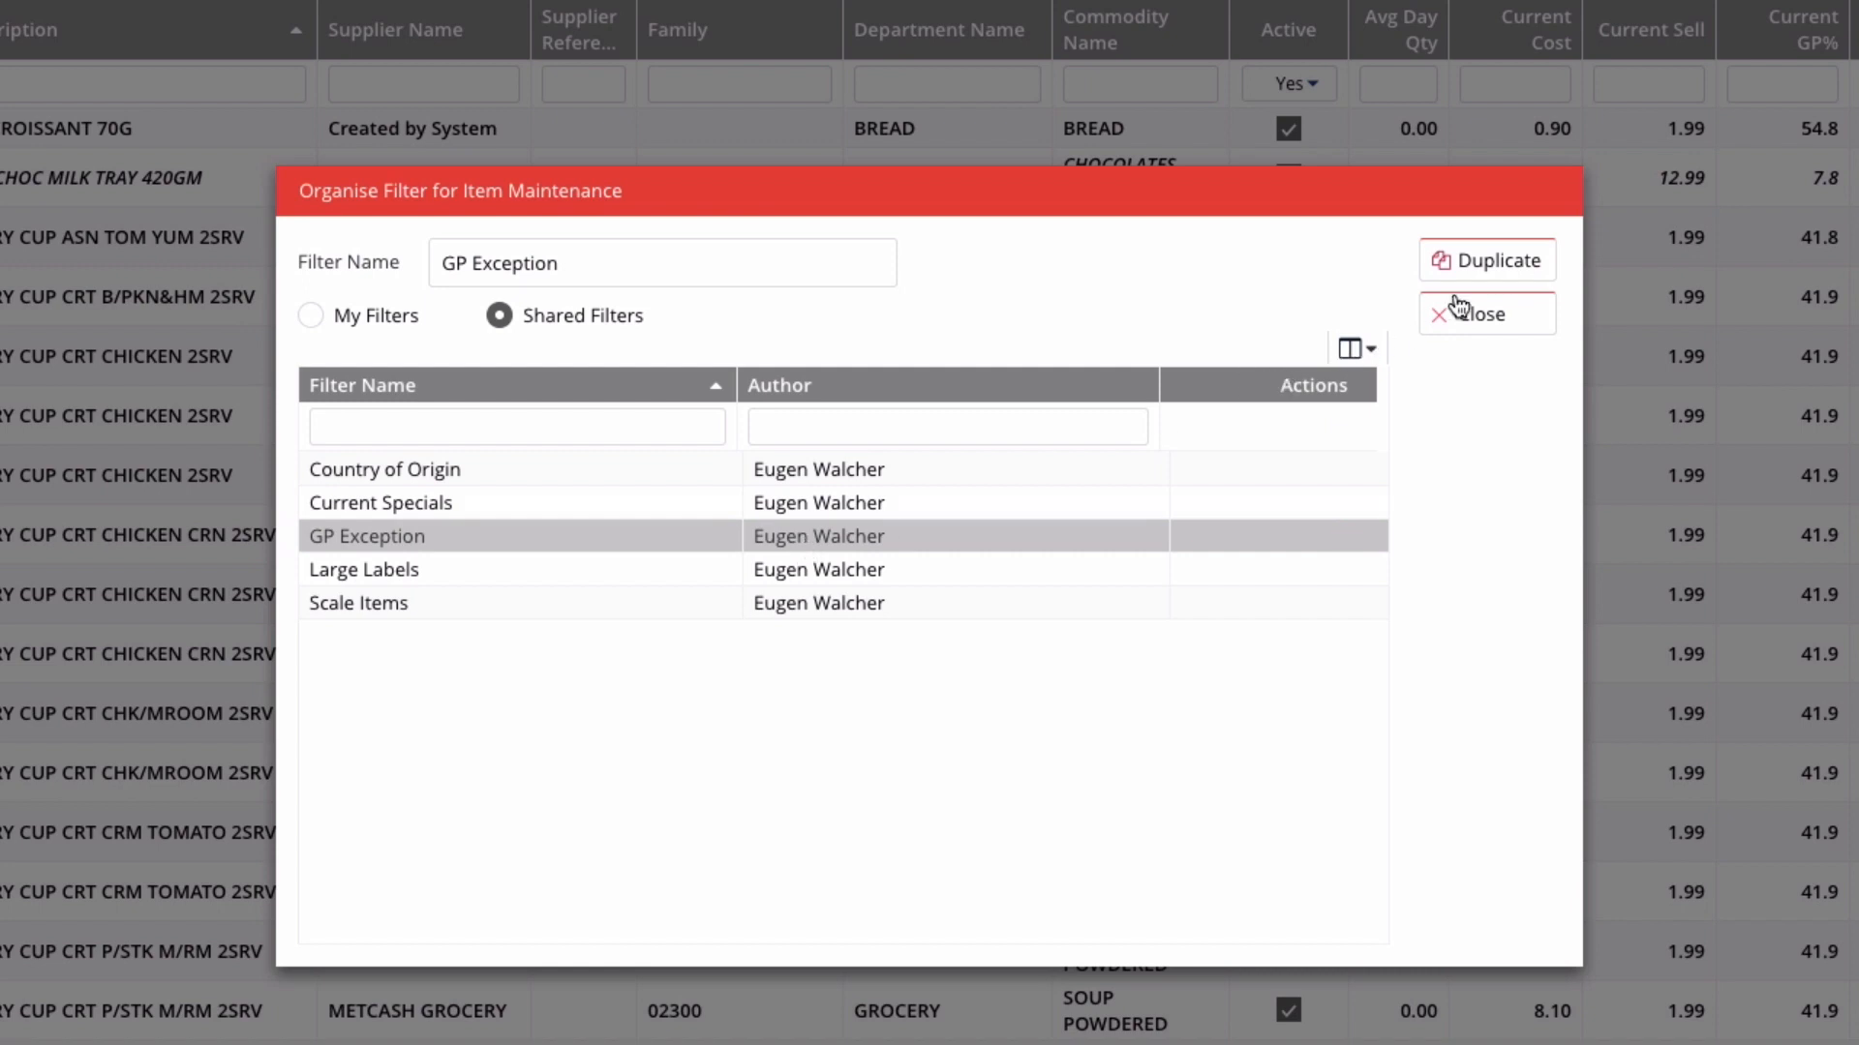
{"action": "left_click", "coordinate": [1487, 260]}
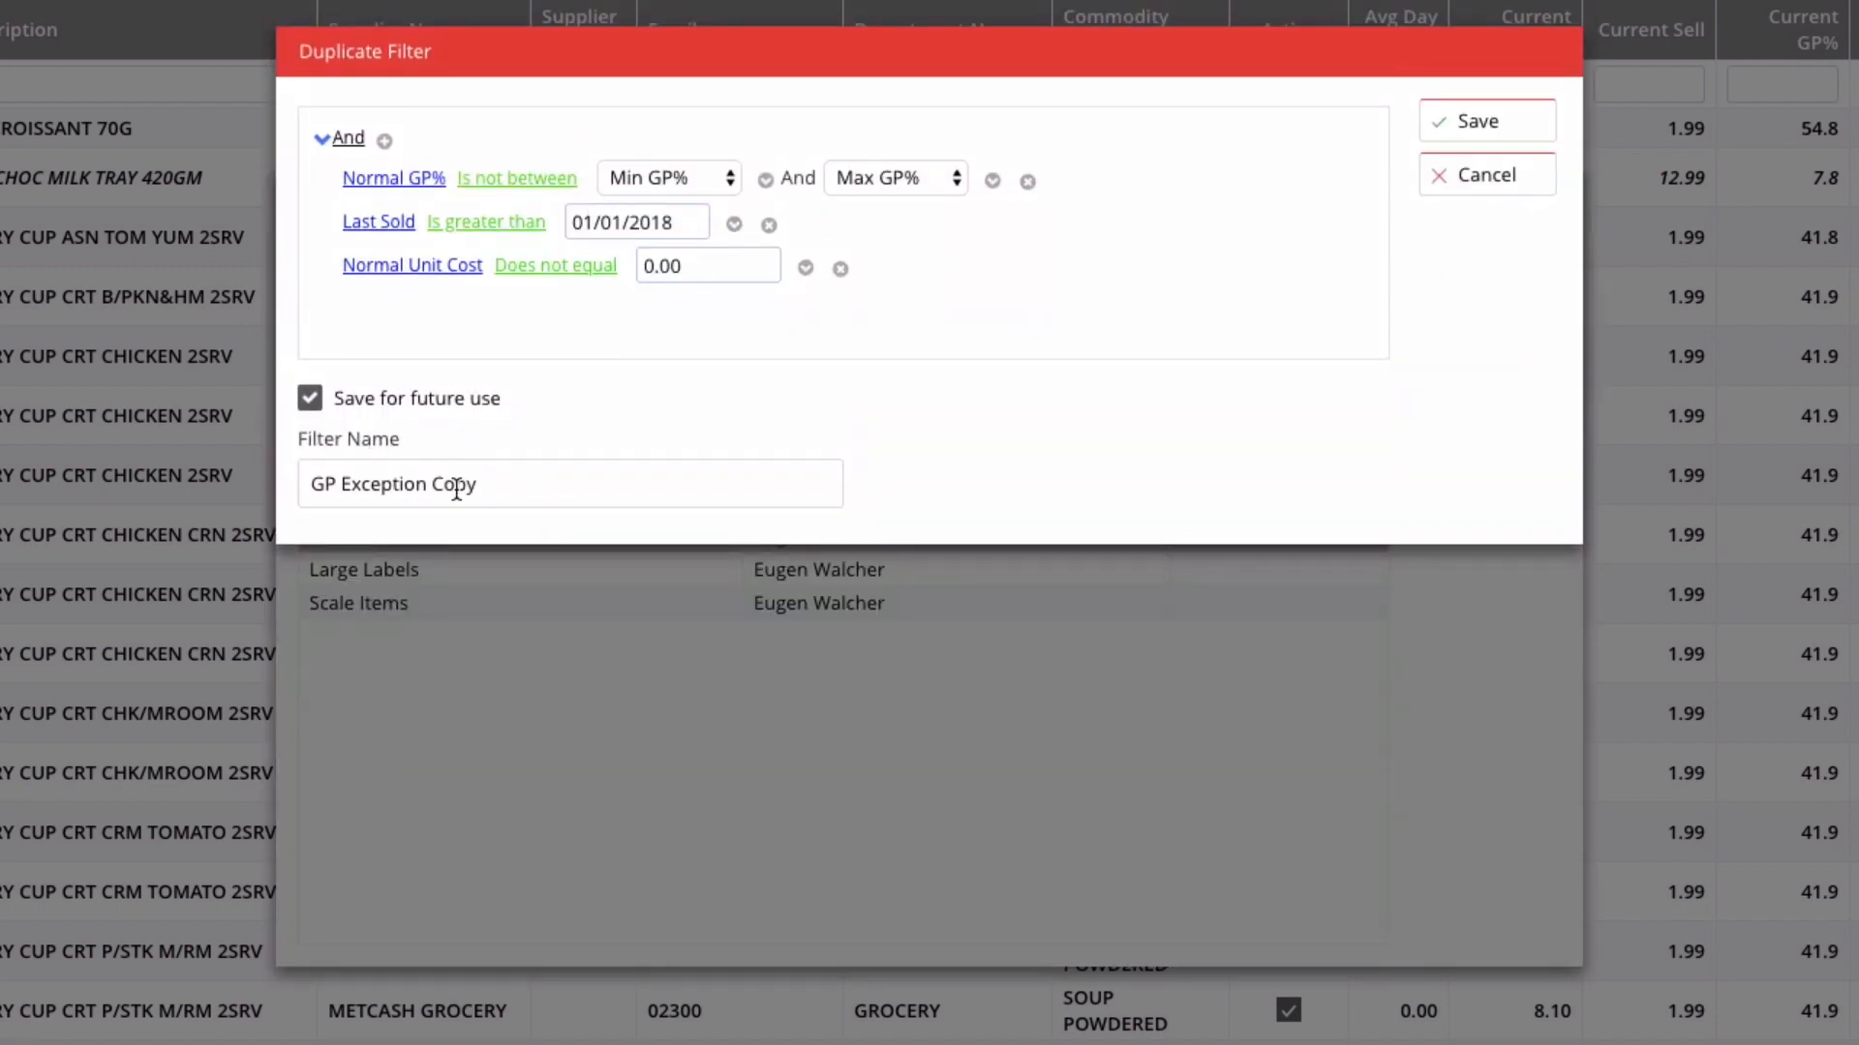
Name the duplicated GP Exception filter 'My GP Exception'
{"action": "type", "text": "===="}
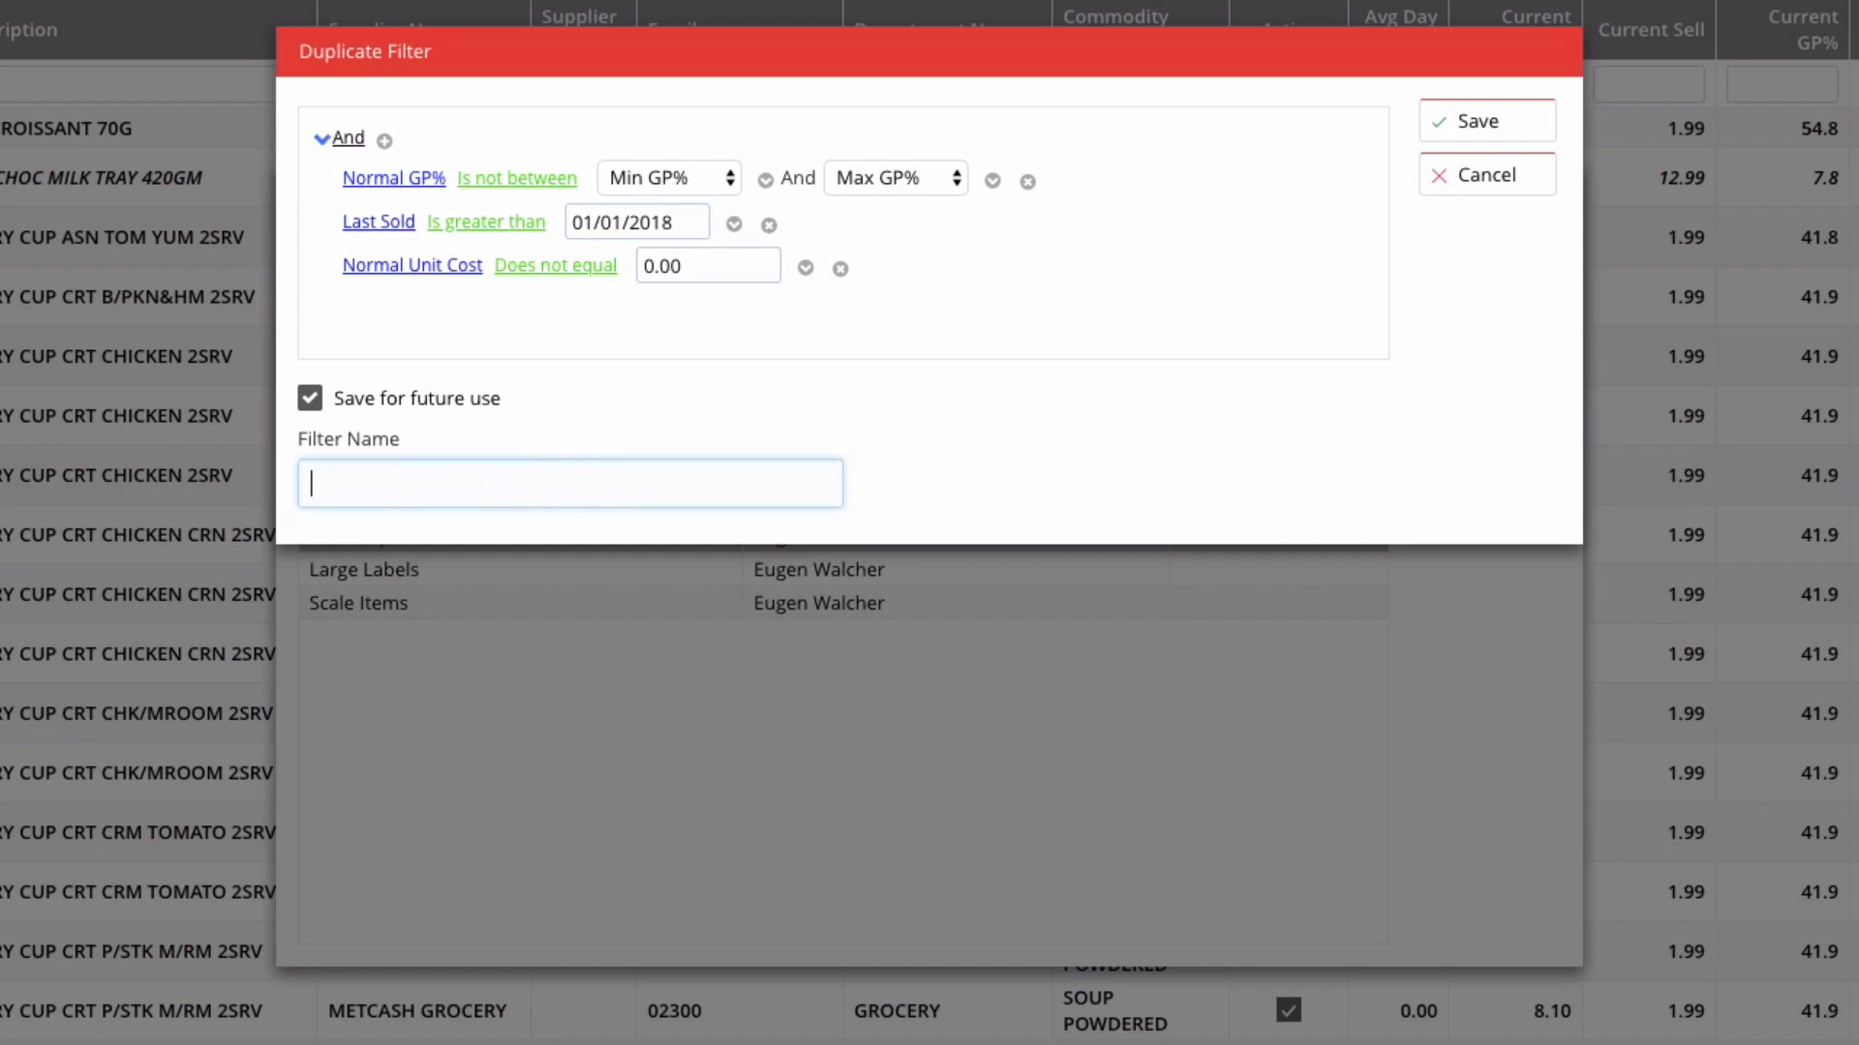
{"action": "type", "text": "My"}
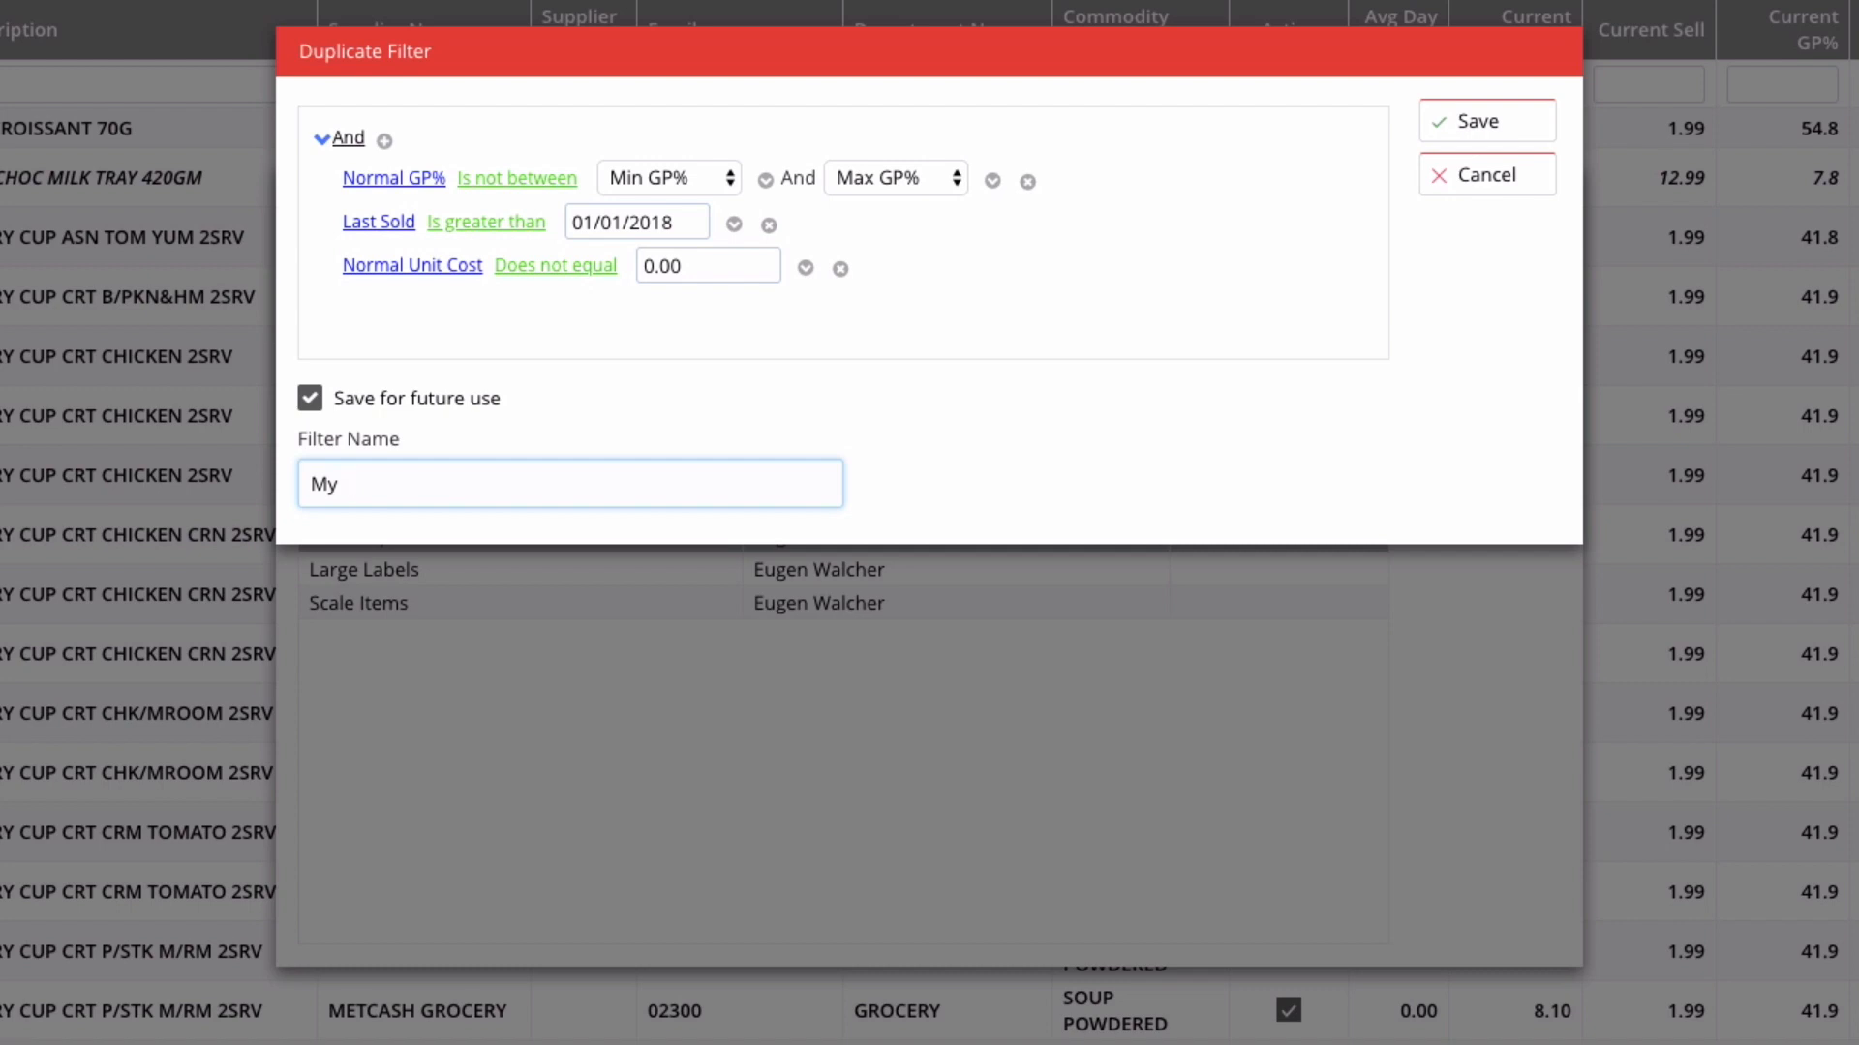
{"action": "type", "text": "GP Exception"}
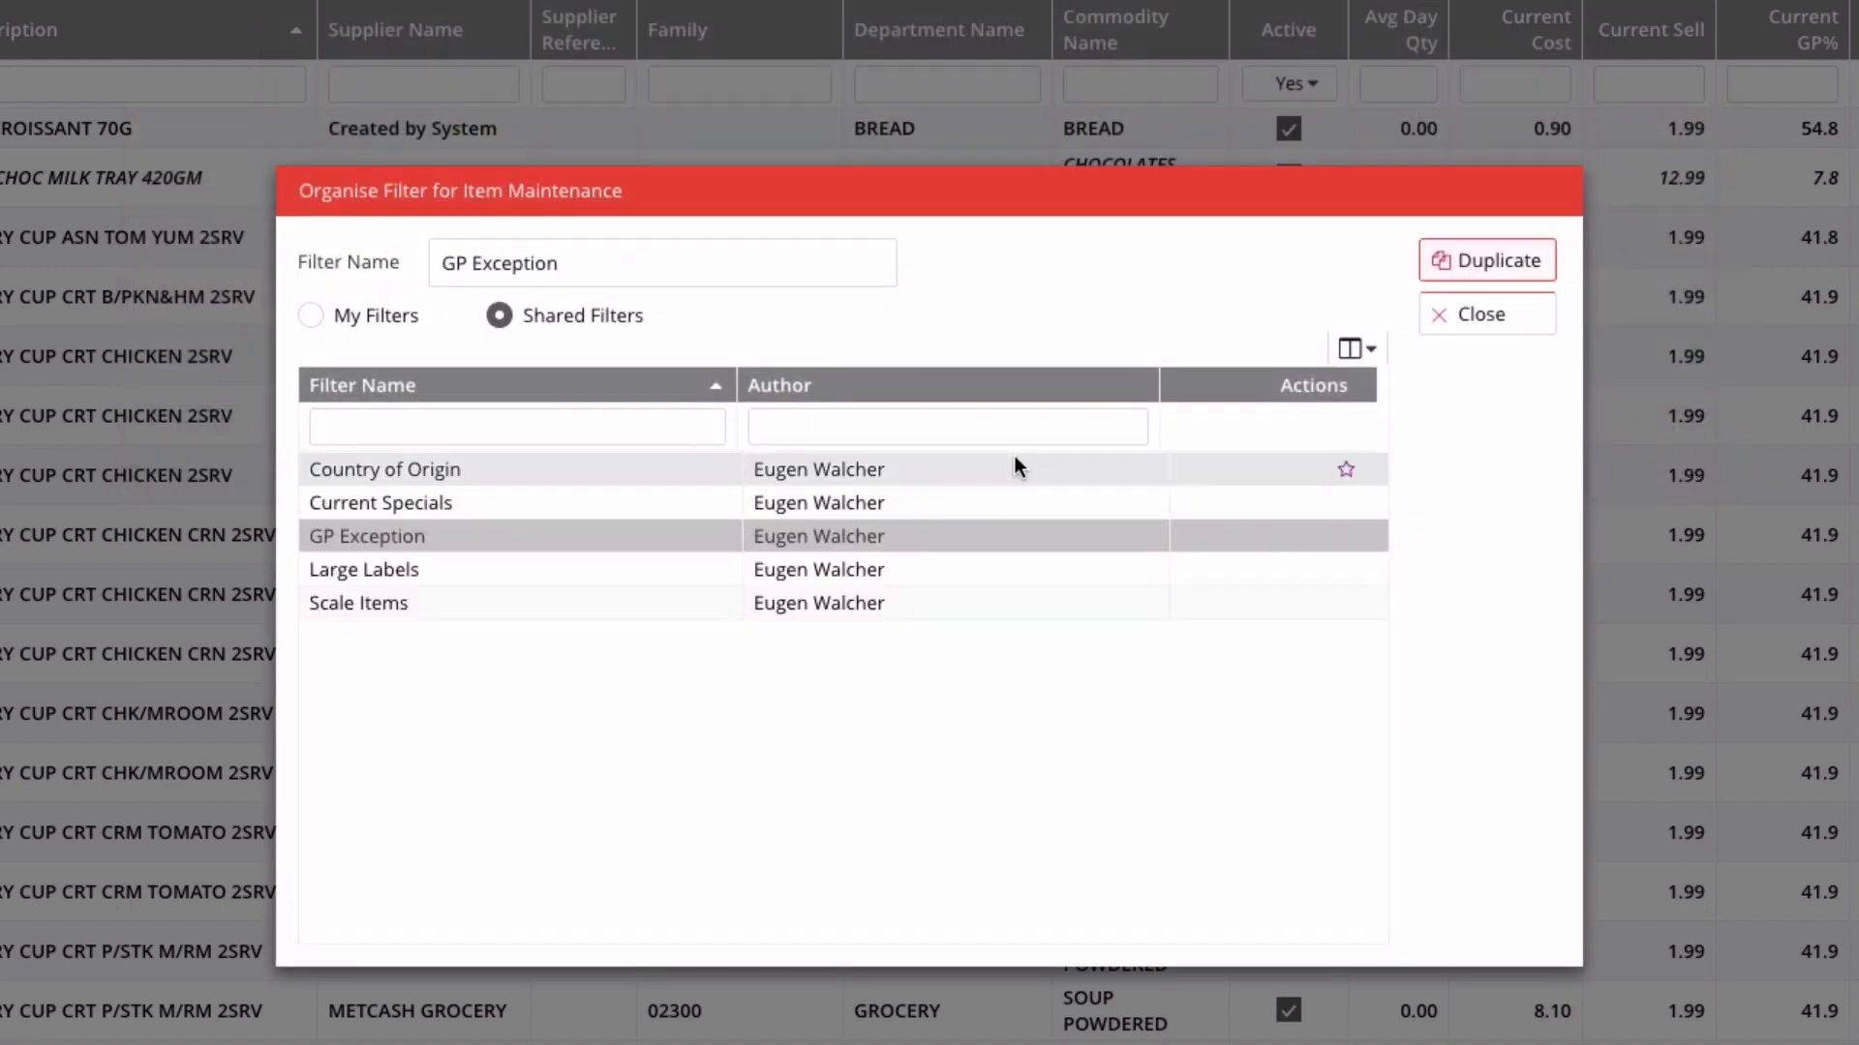
Under My Filters, pick My GP Exception, then Fruit and Vegetables, and close the organiser
{"action": "left_click", "coordinate": [311, 315]}
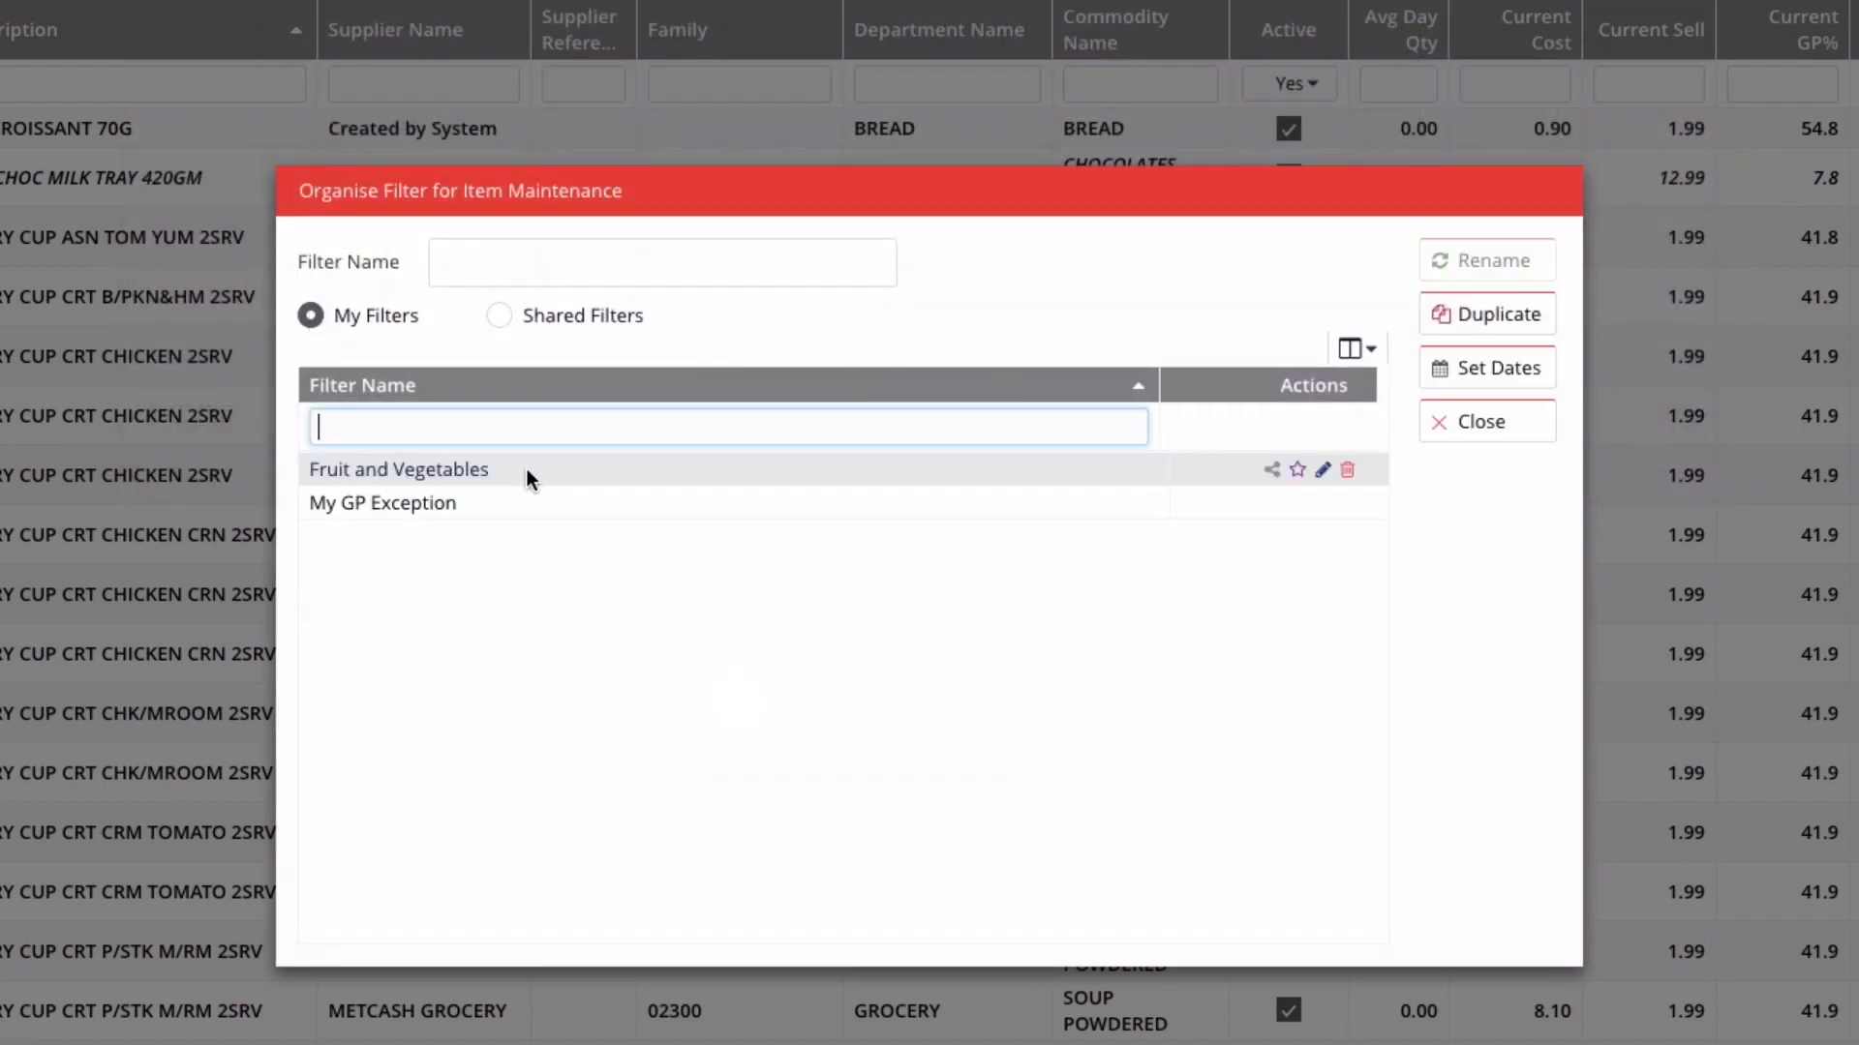
{"action": "left_click", "coordinate": [381, 502]}
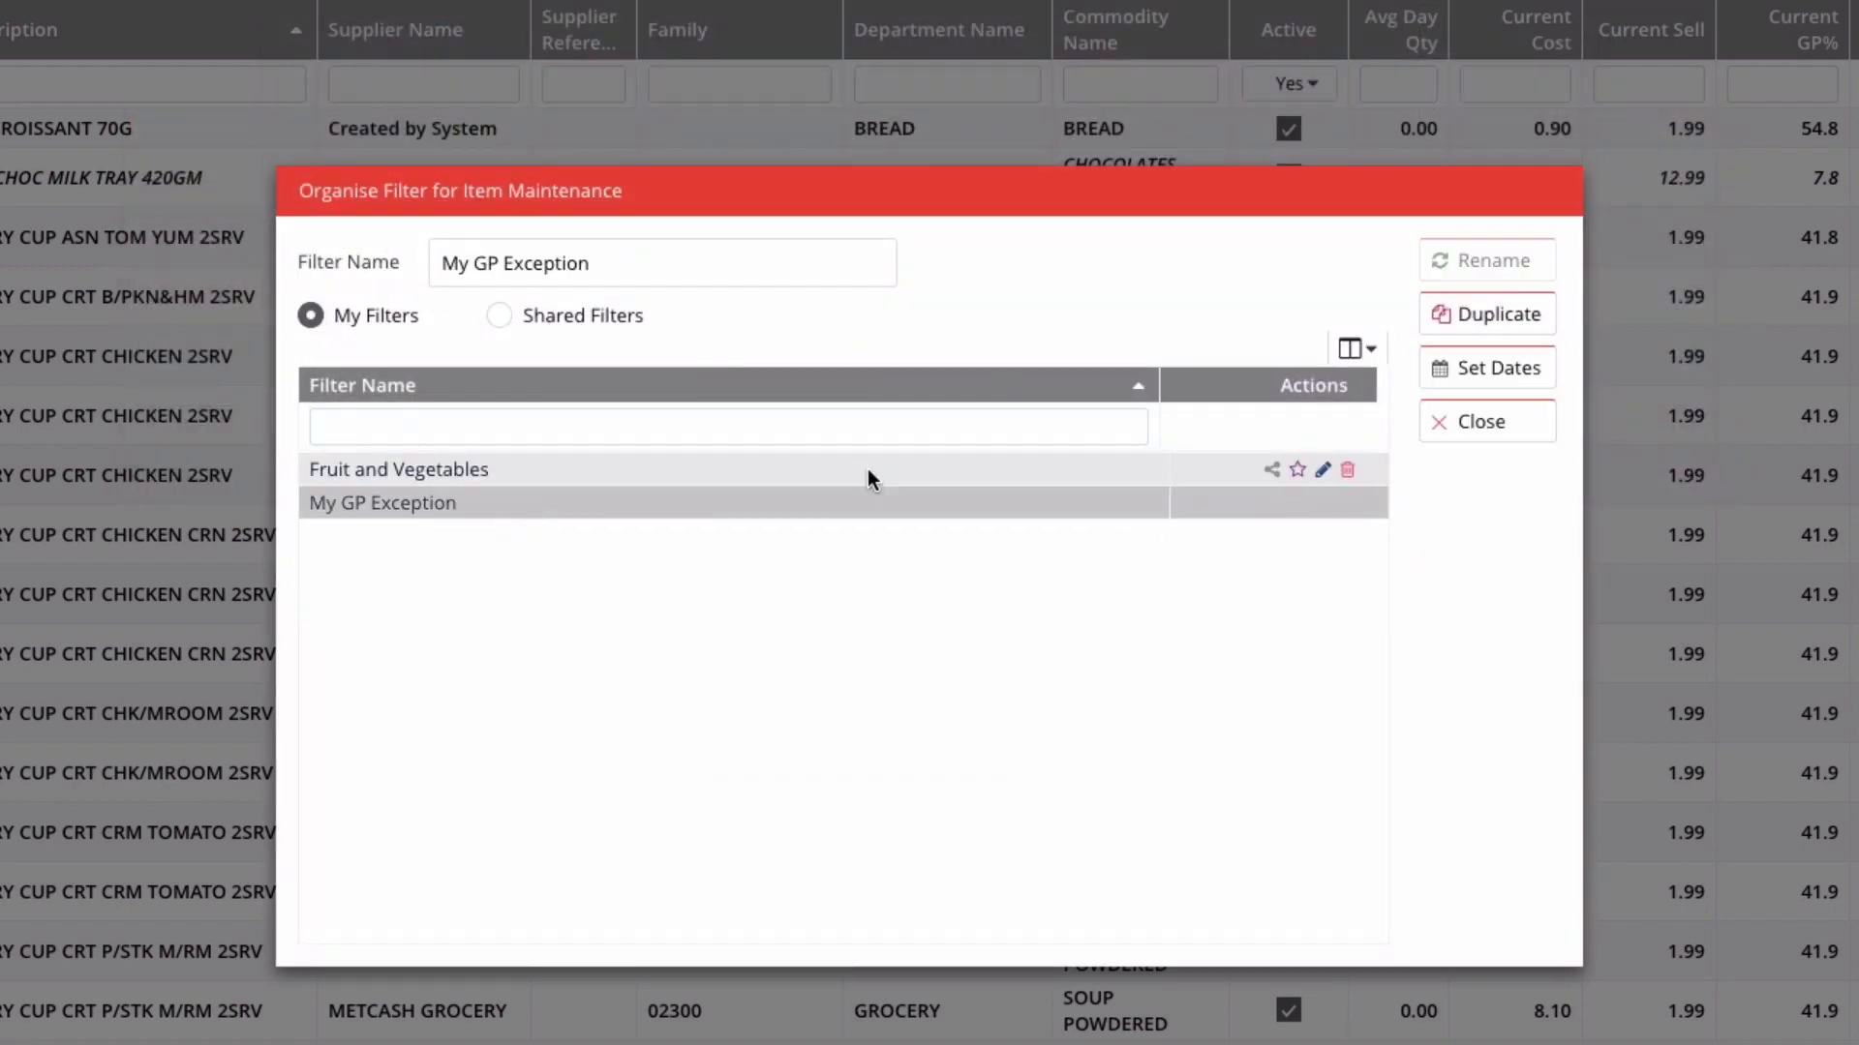
{"action": "mouse_move", "coordinate": [1271, 469]}
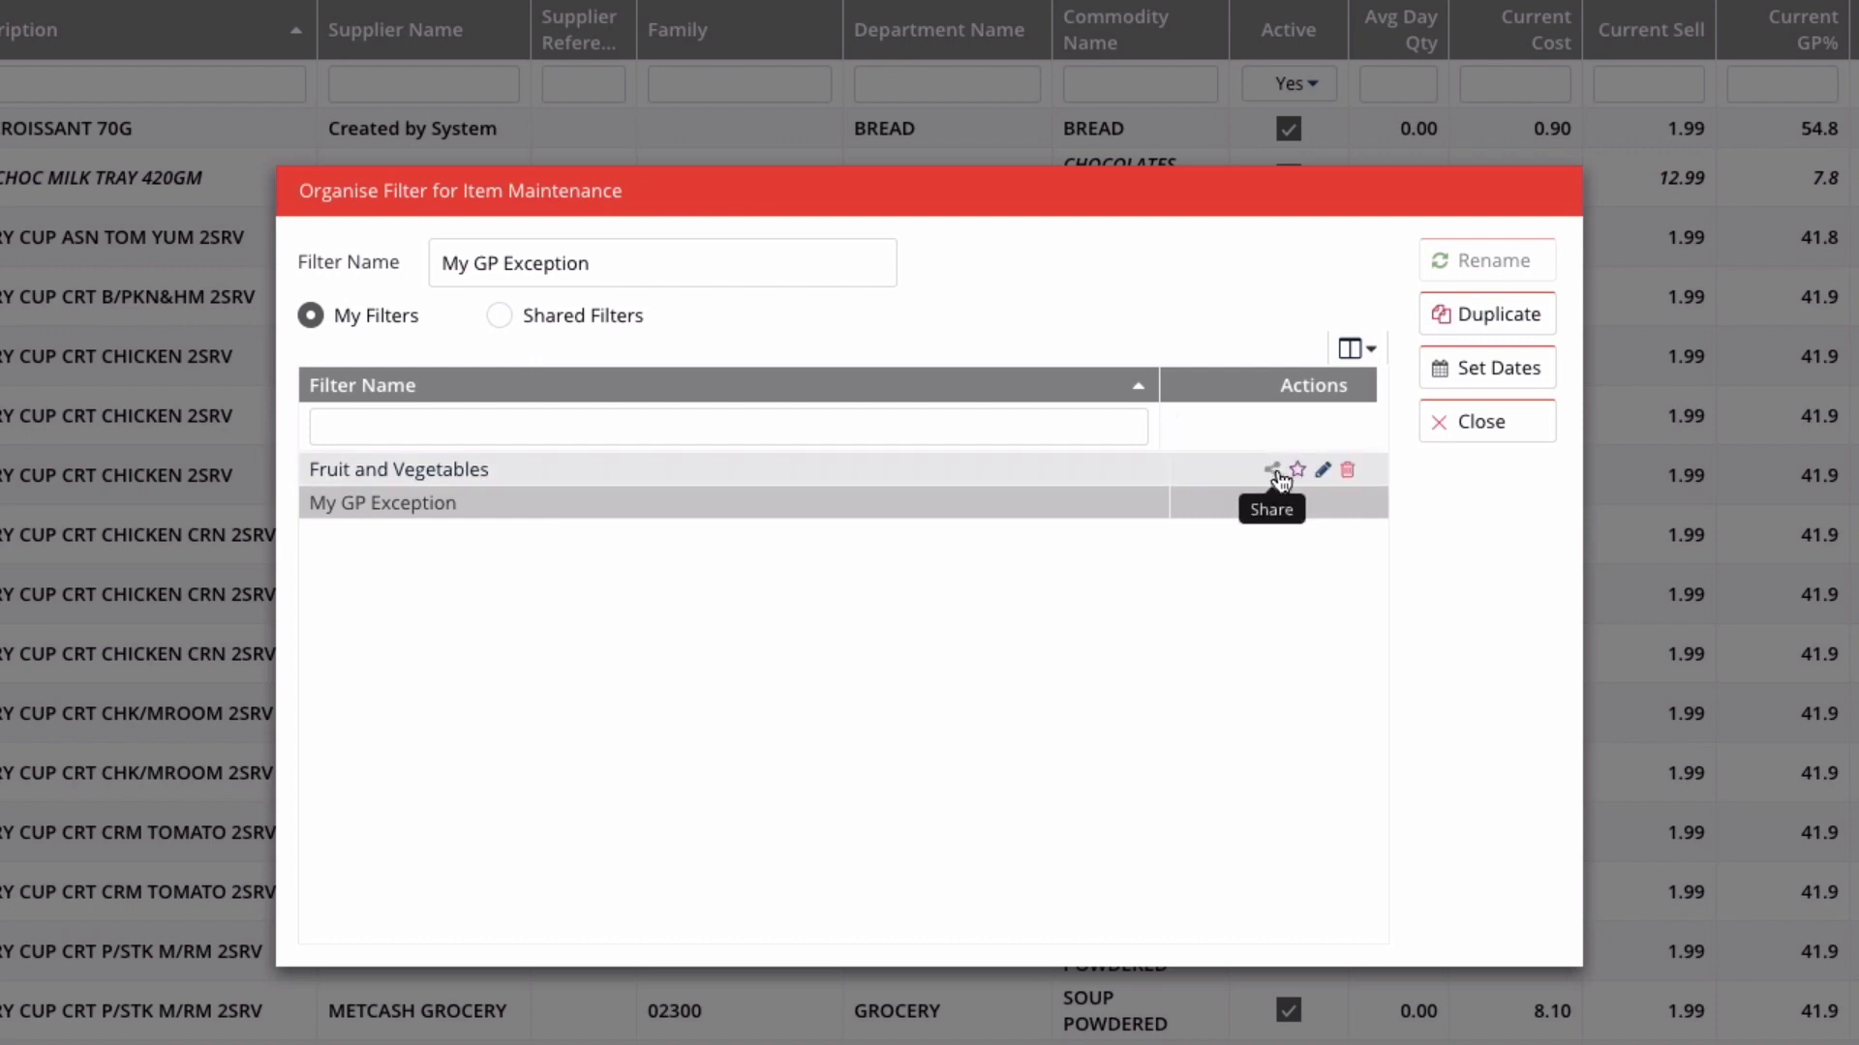
{"action": "mouse_move", "coordinate": [1297, 471]}
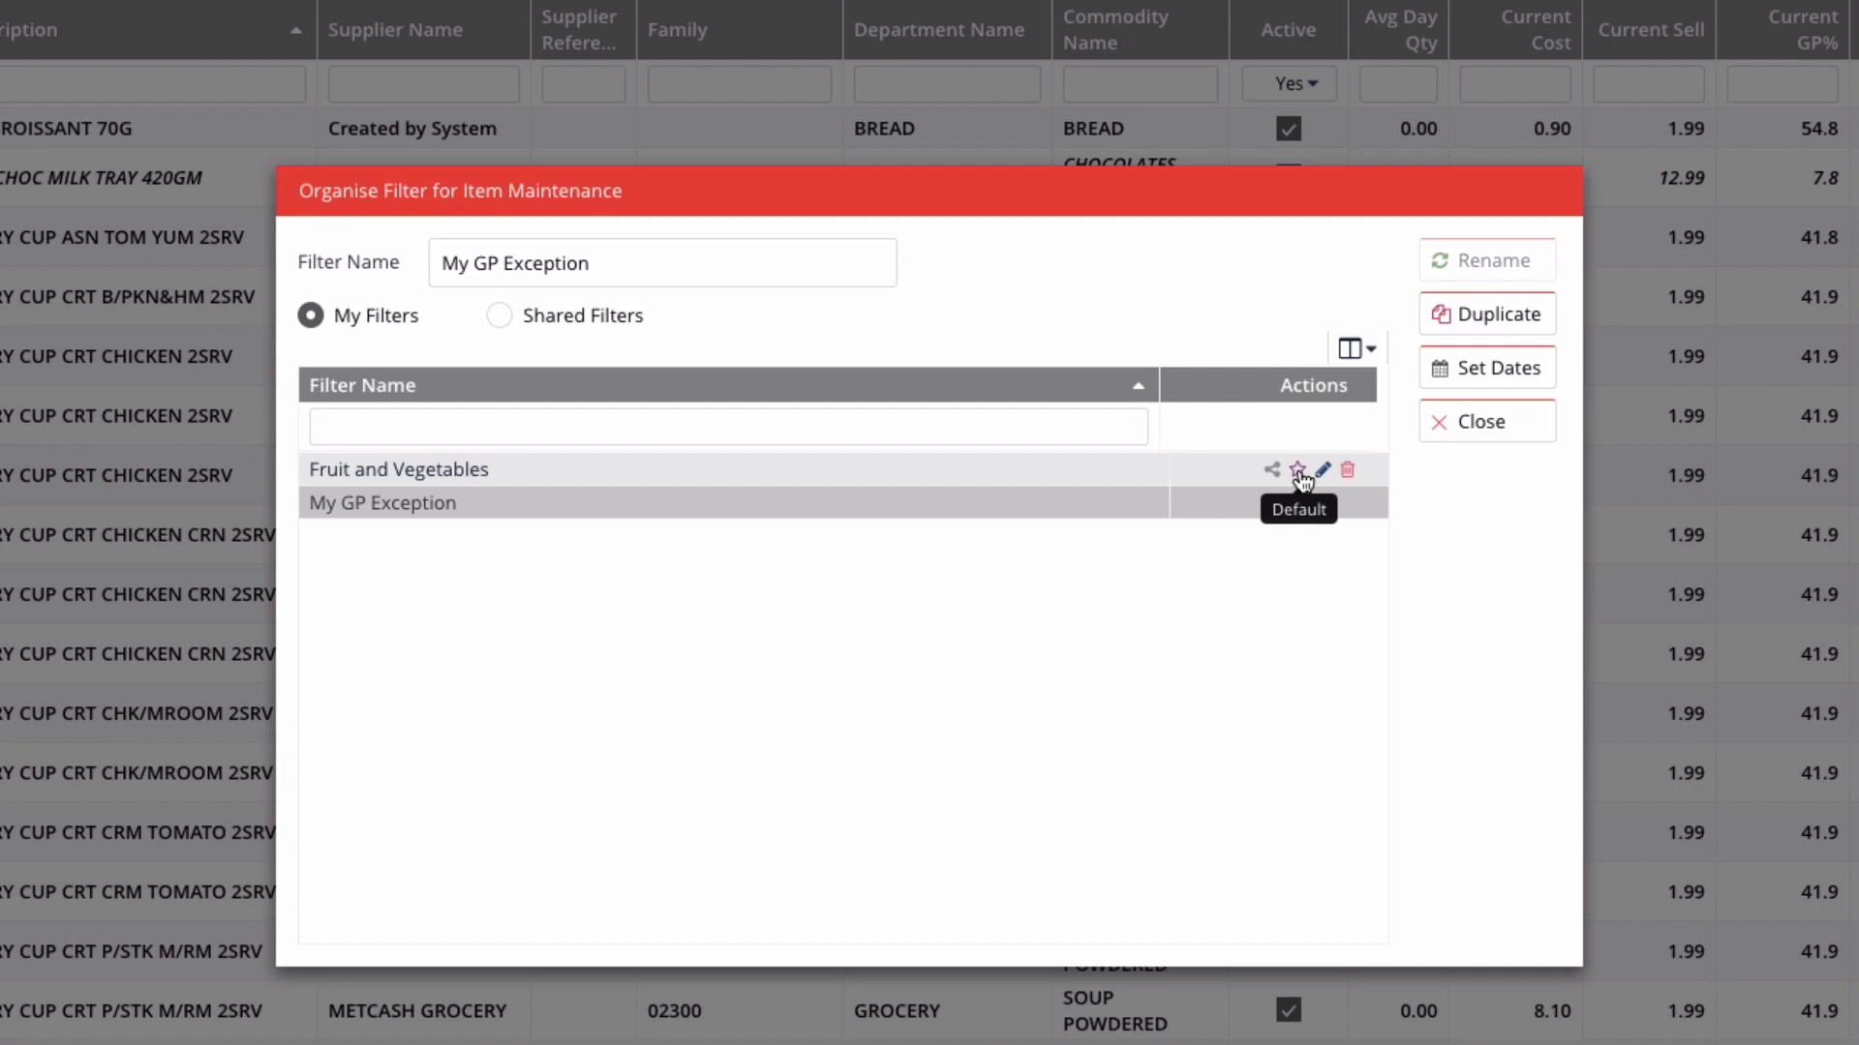
{"action": "mouse_move", "coordinate": [1349, 470]}
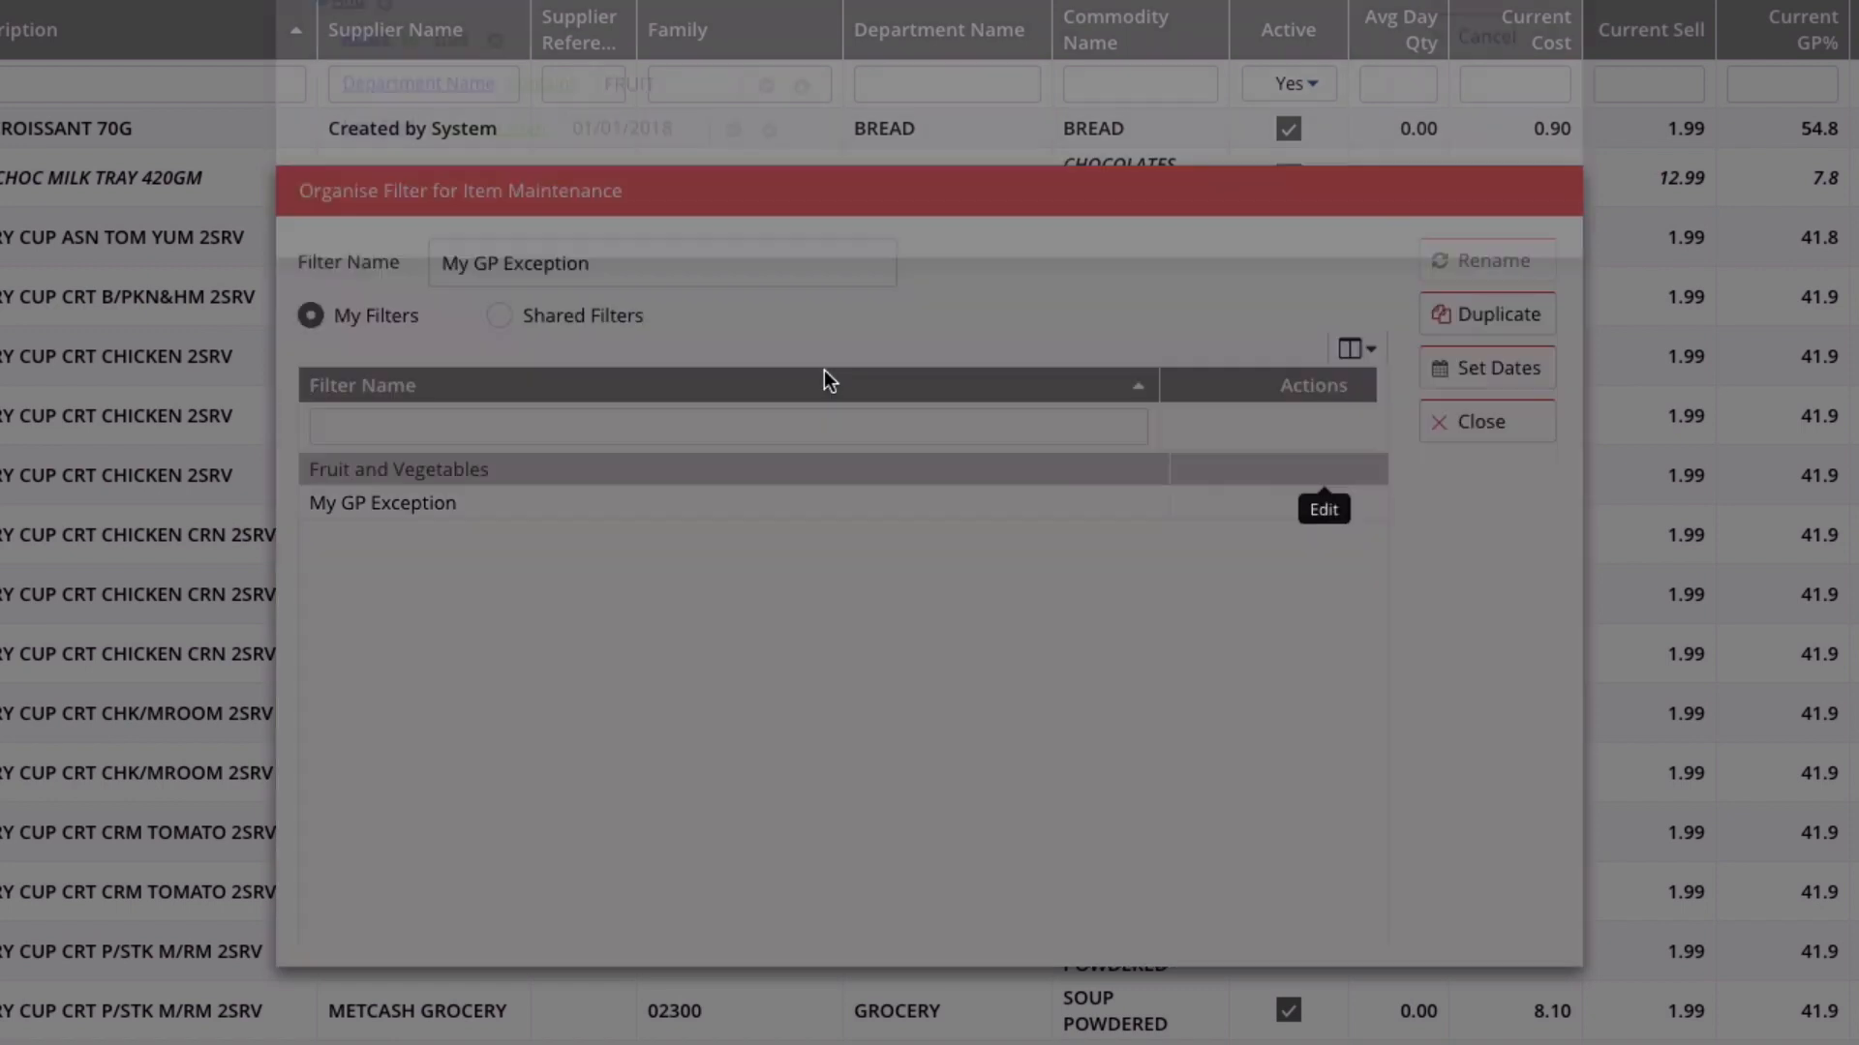
{"action": "left_click", "coordinate": [1321, 508]}
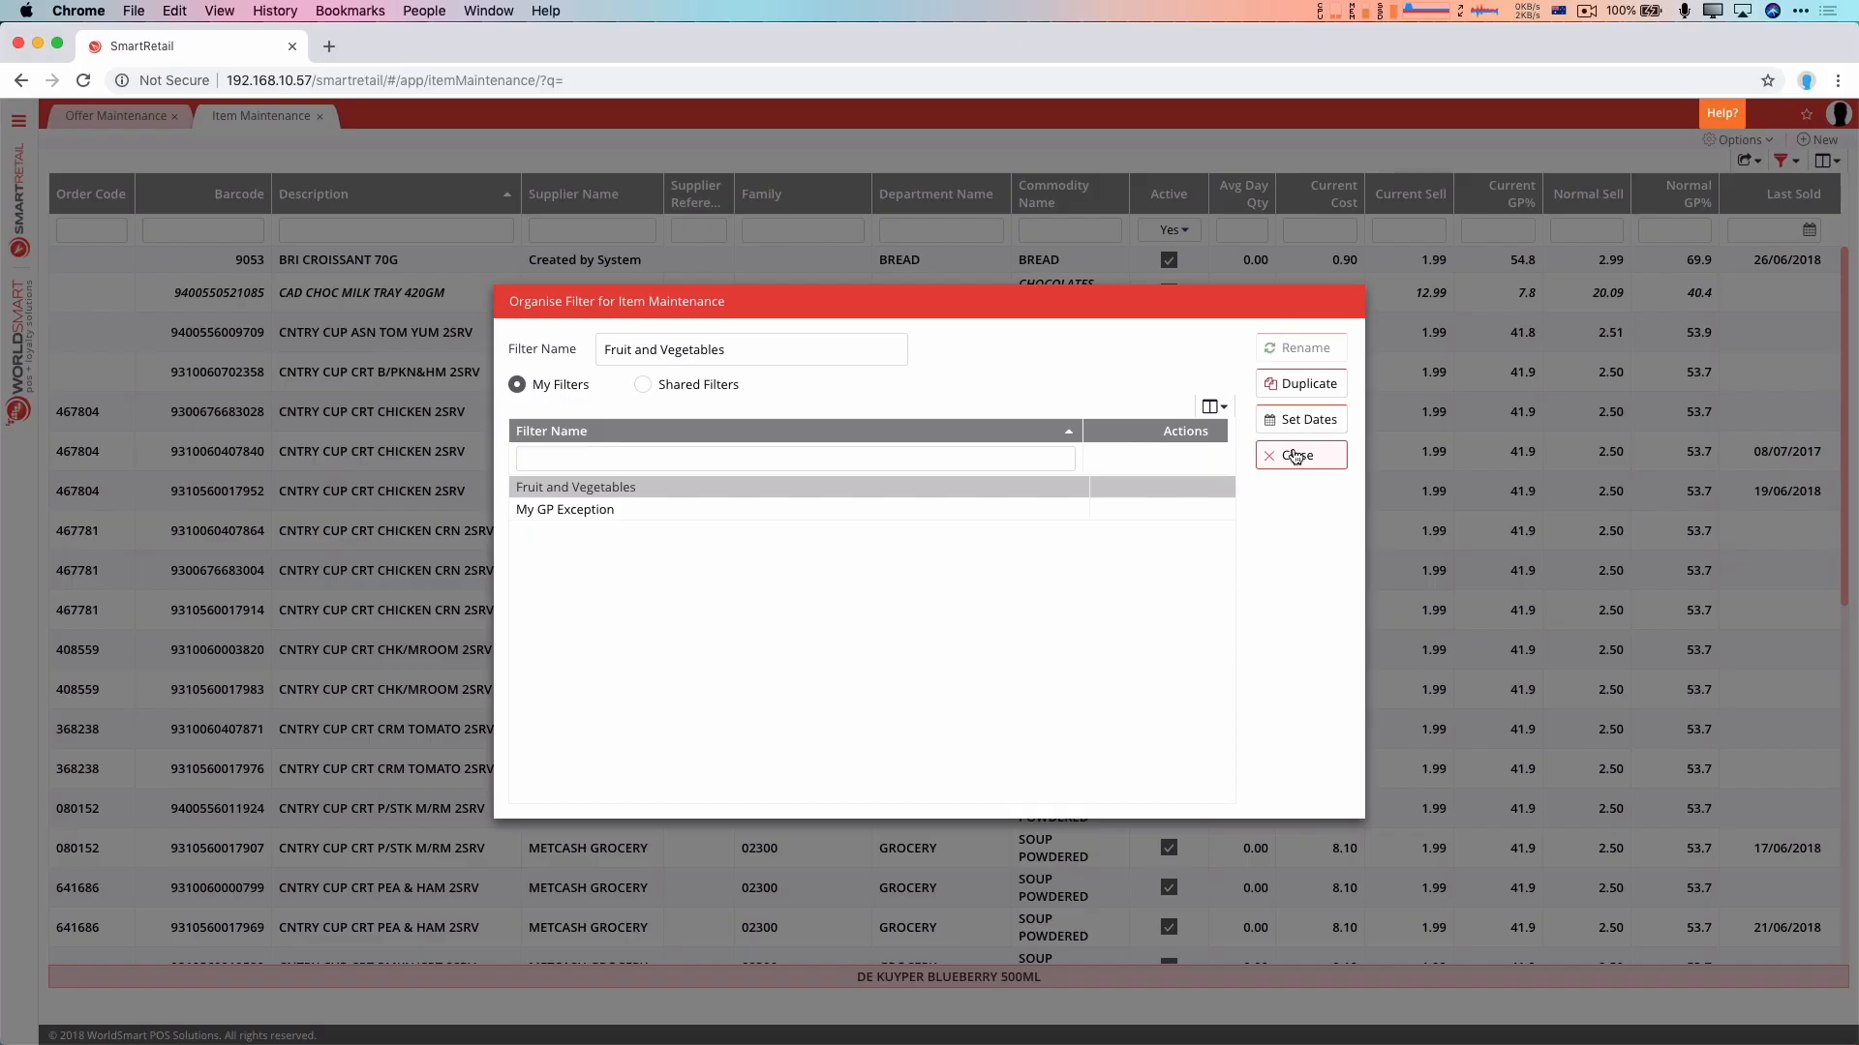
{"action": "left_click", "coordinate": [1299, 455]}
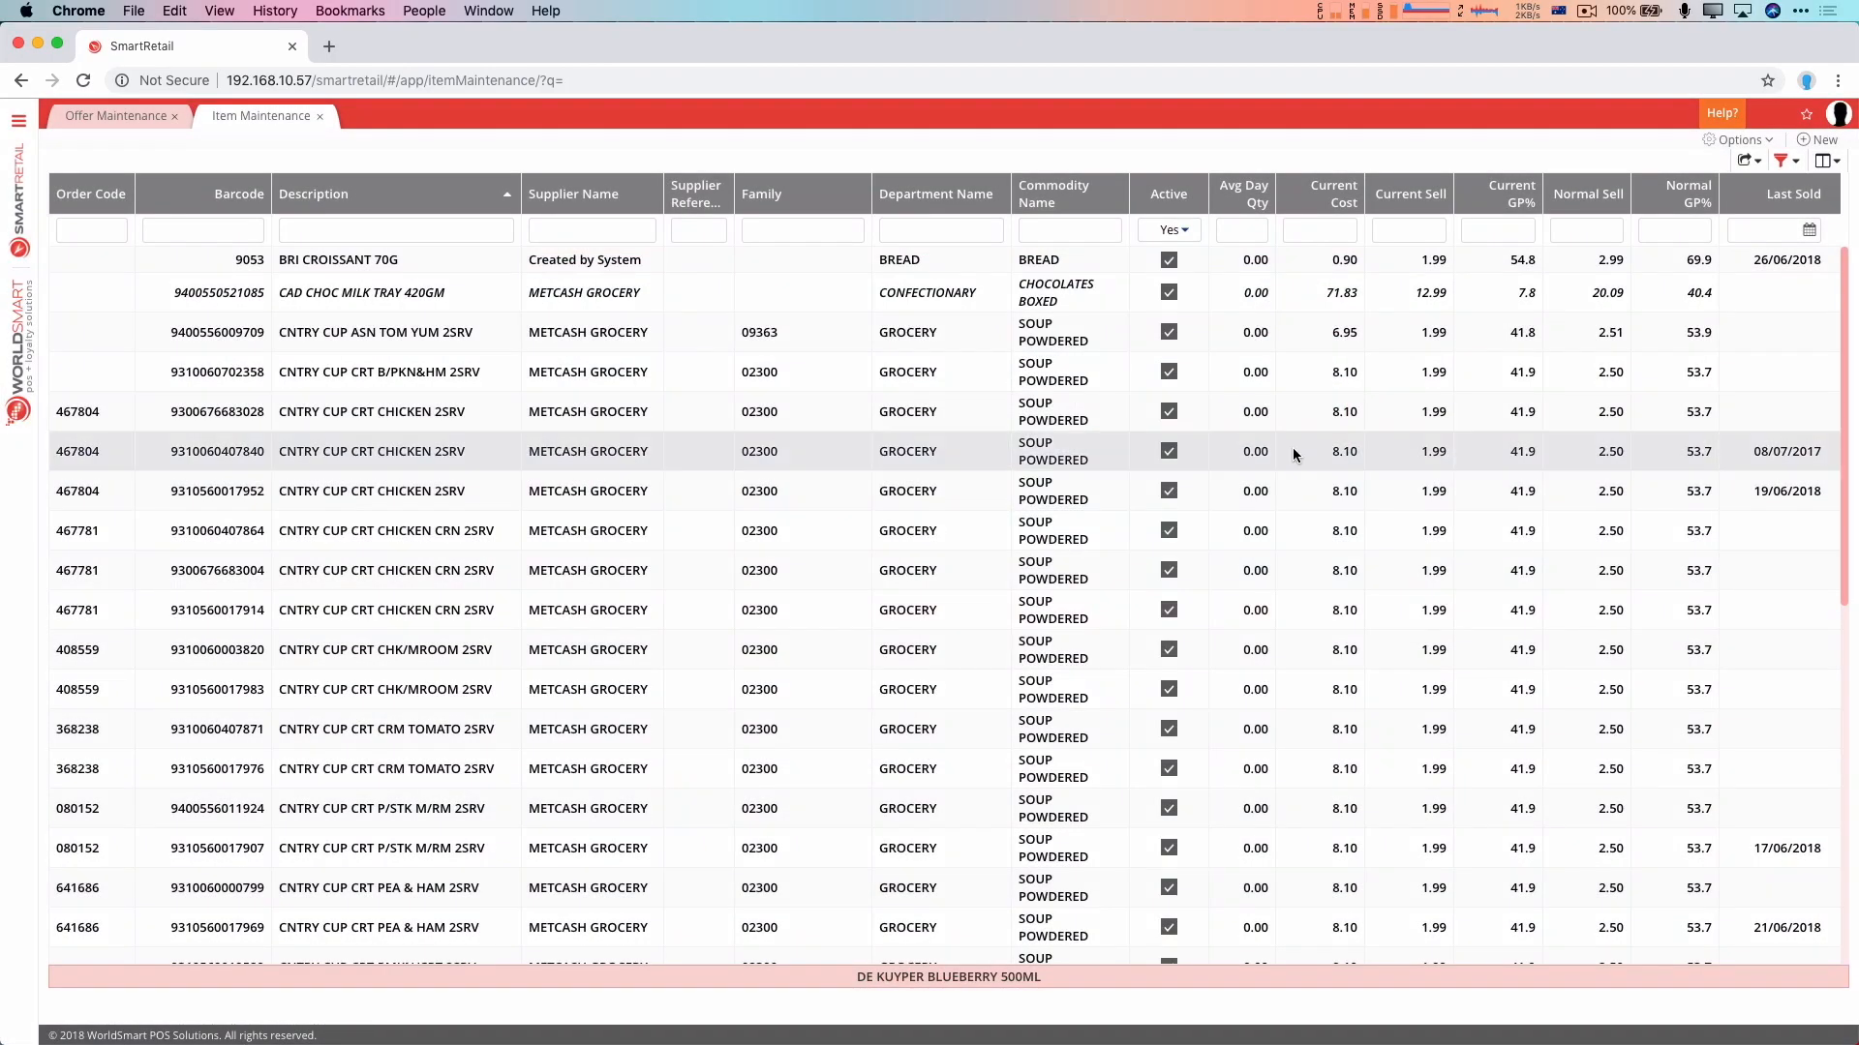
{"action": "mouse_move", "coordinate": [1298, 442]}
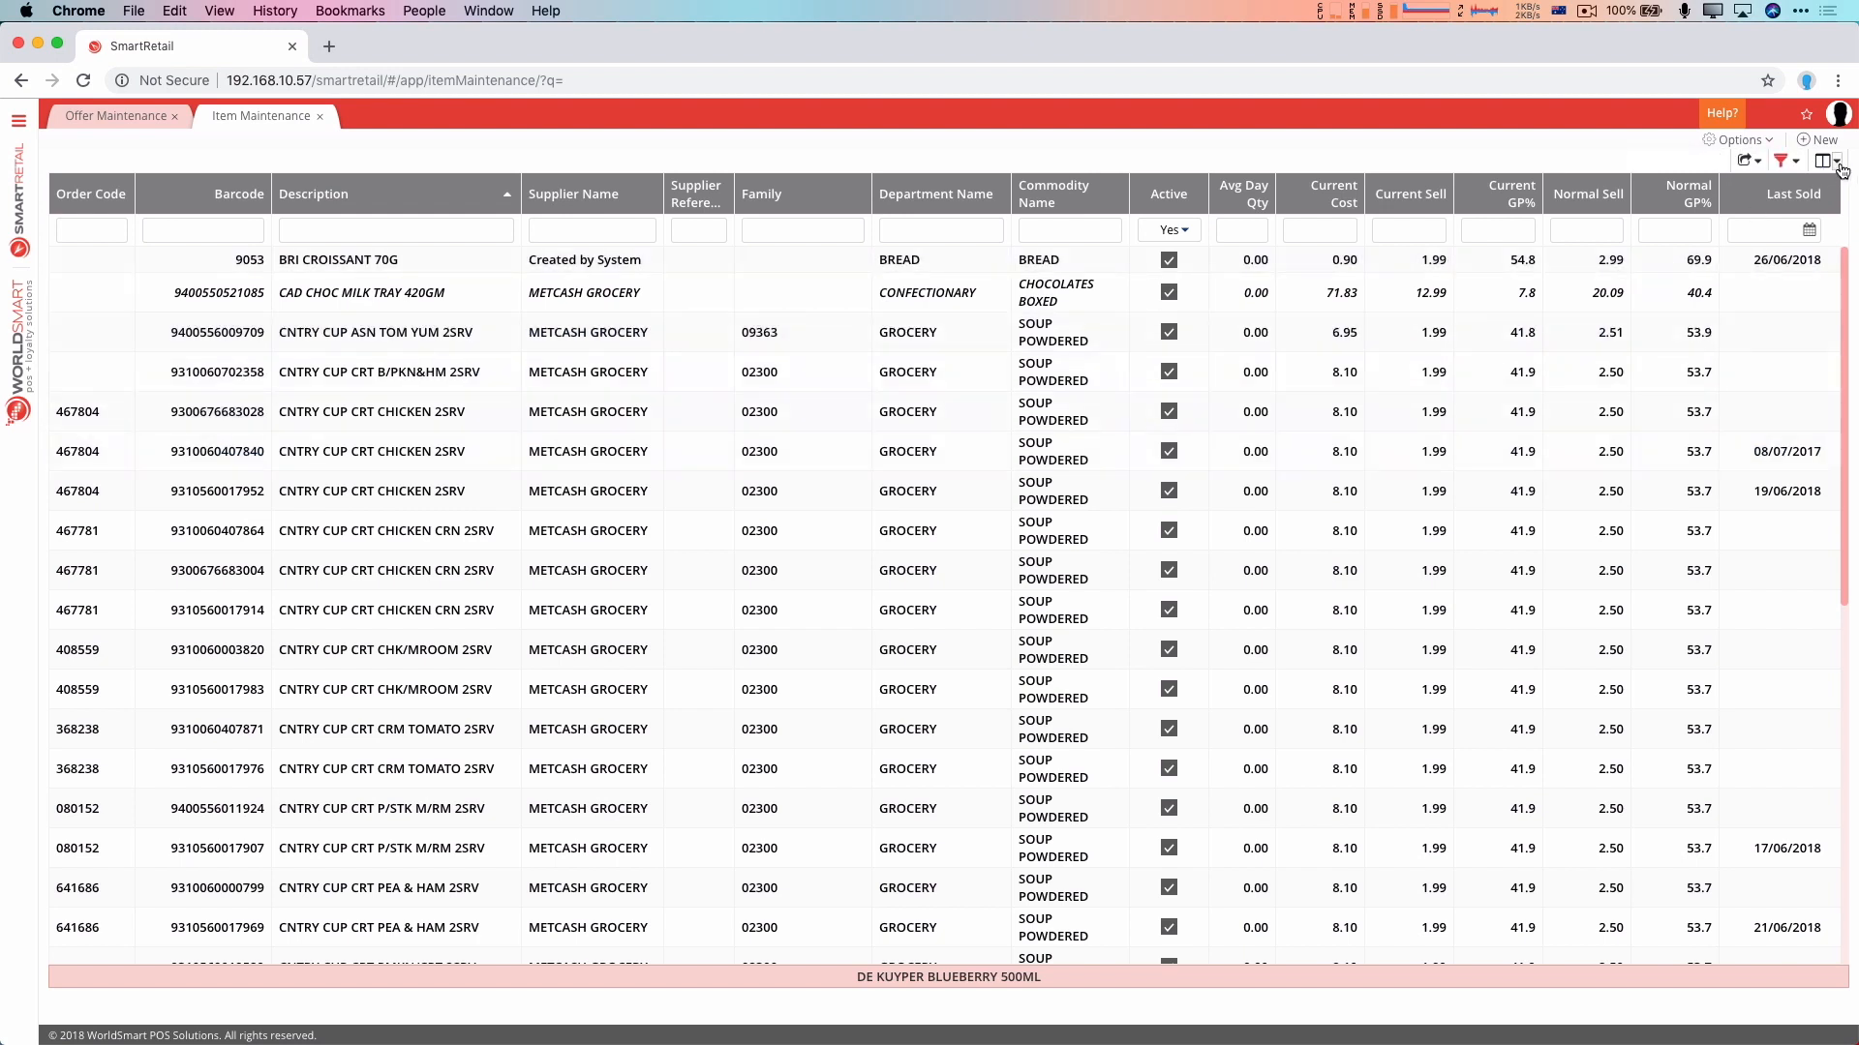
Star Normal Sell and Cost in the column layout organiser as the default
{"action": "left_click", "coordinate": [1838, 160]}
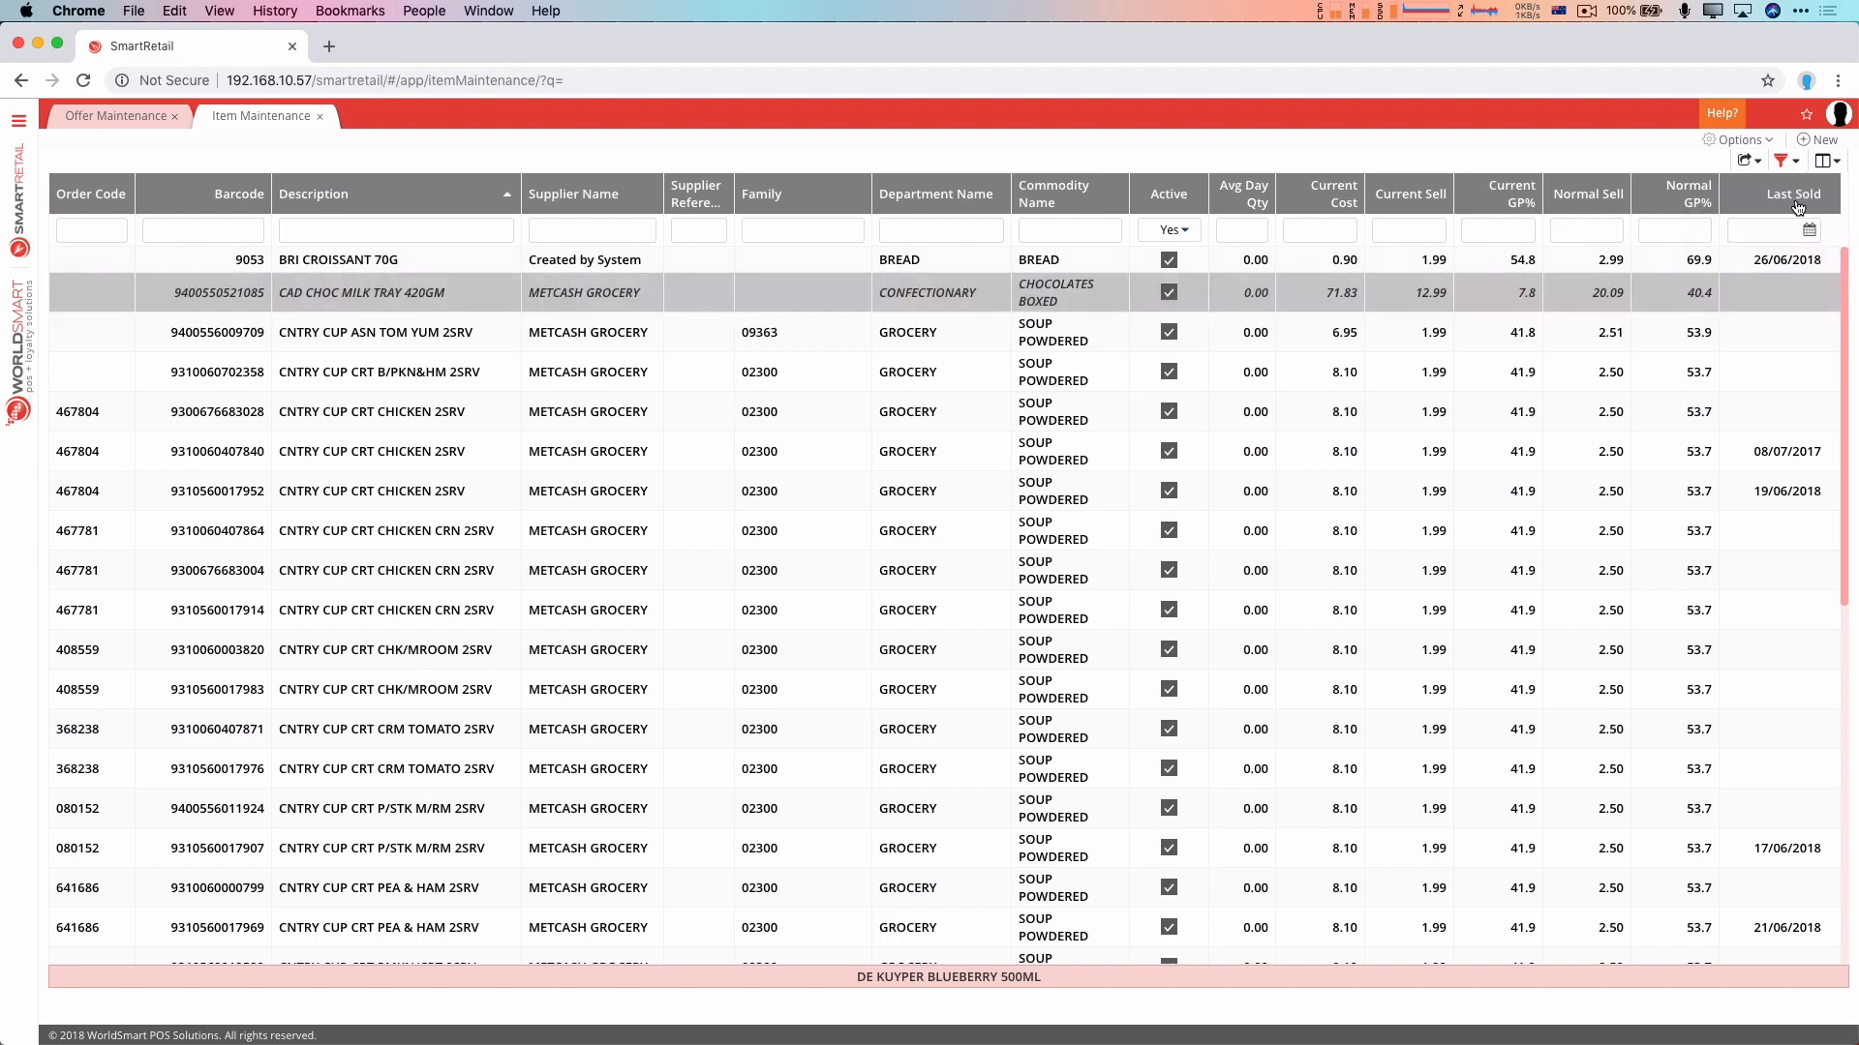
{"action": "left_click", "coordinate": [1827, 160]}
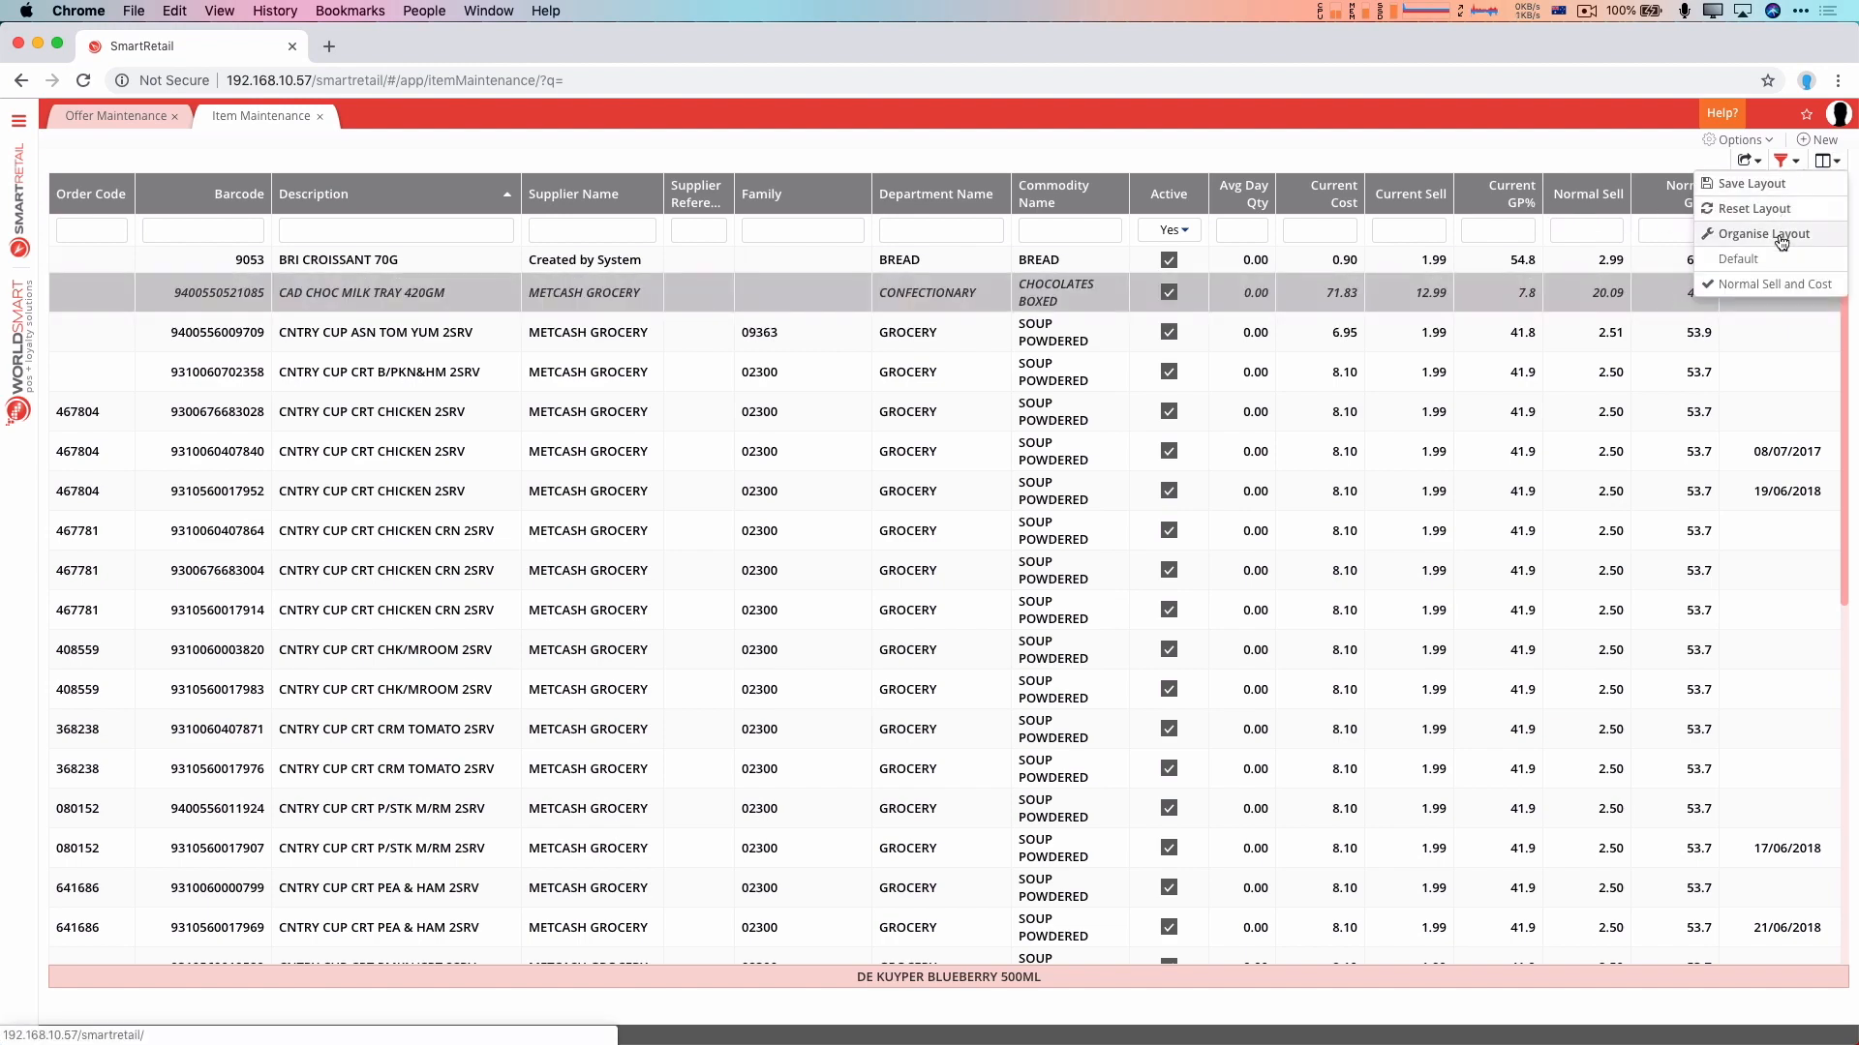
{"action": "left_click", "coordinate": [1760, 232]}
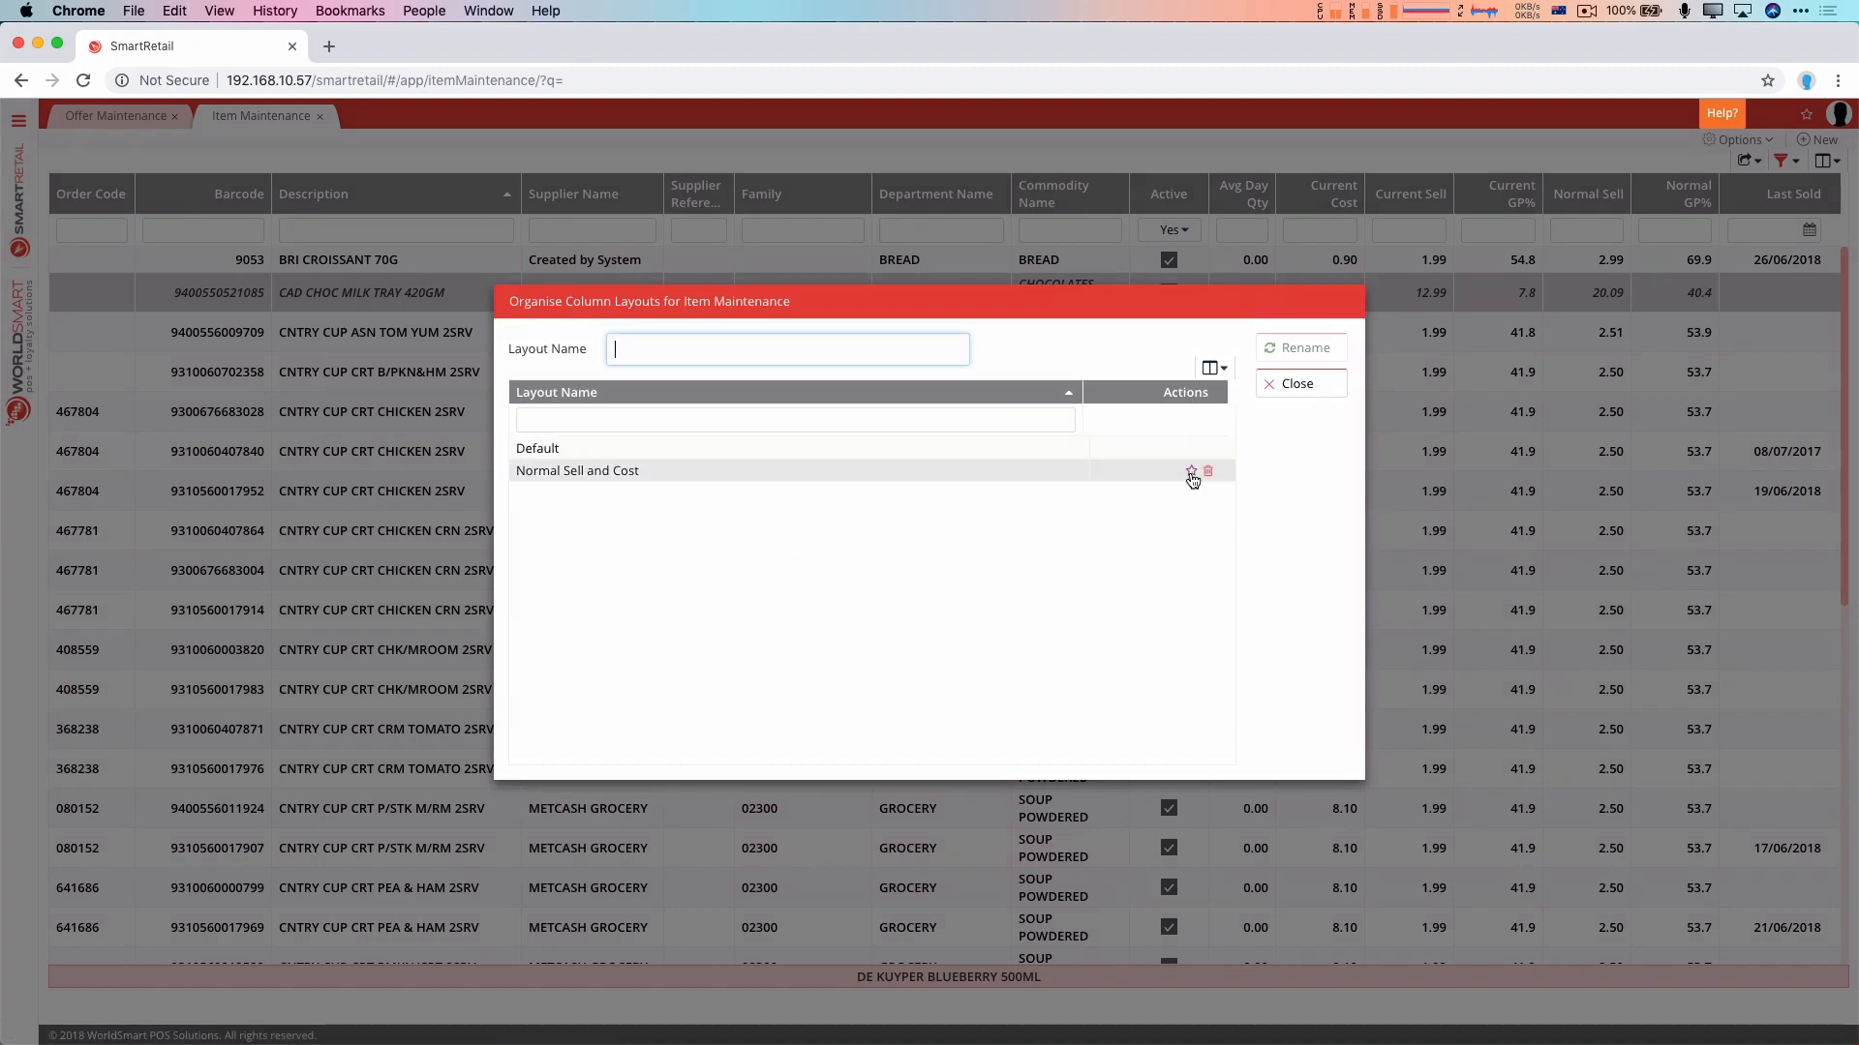
{"action": "left_click", "coordinate": [1192, 471]}
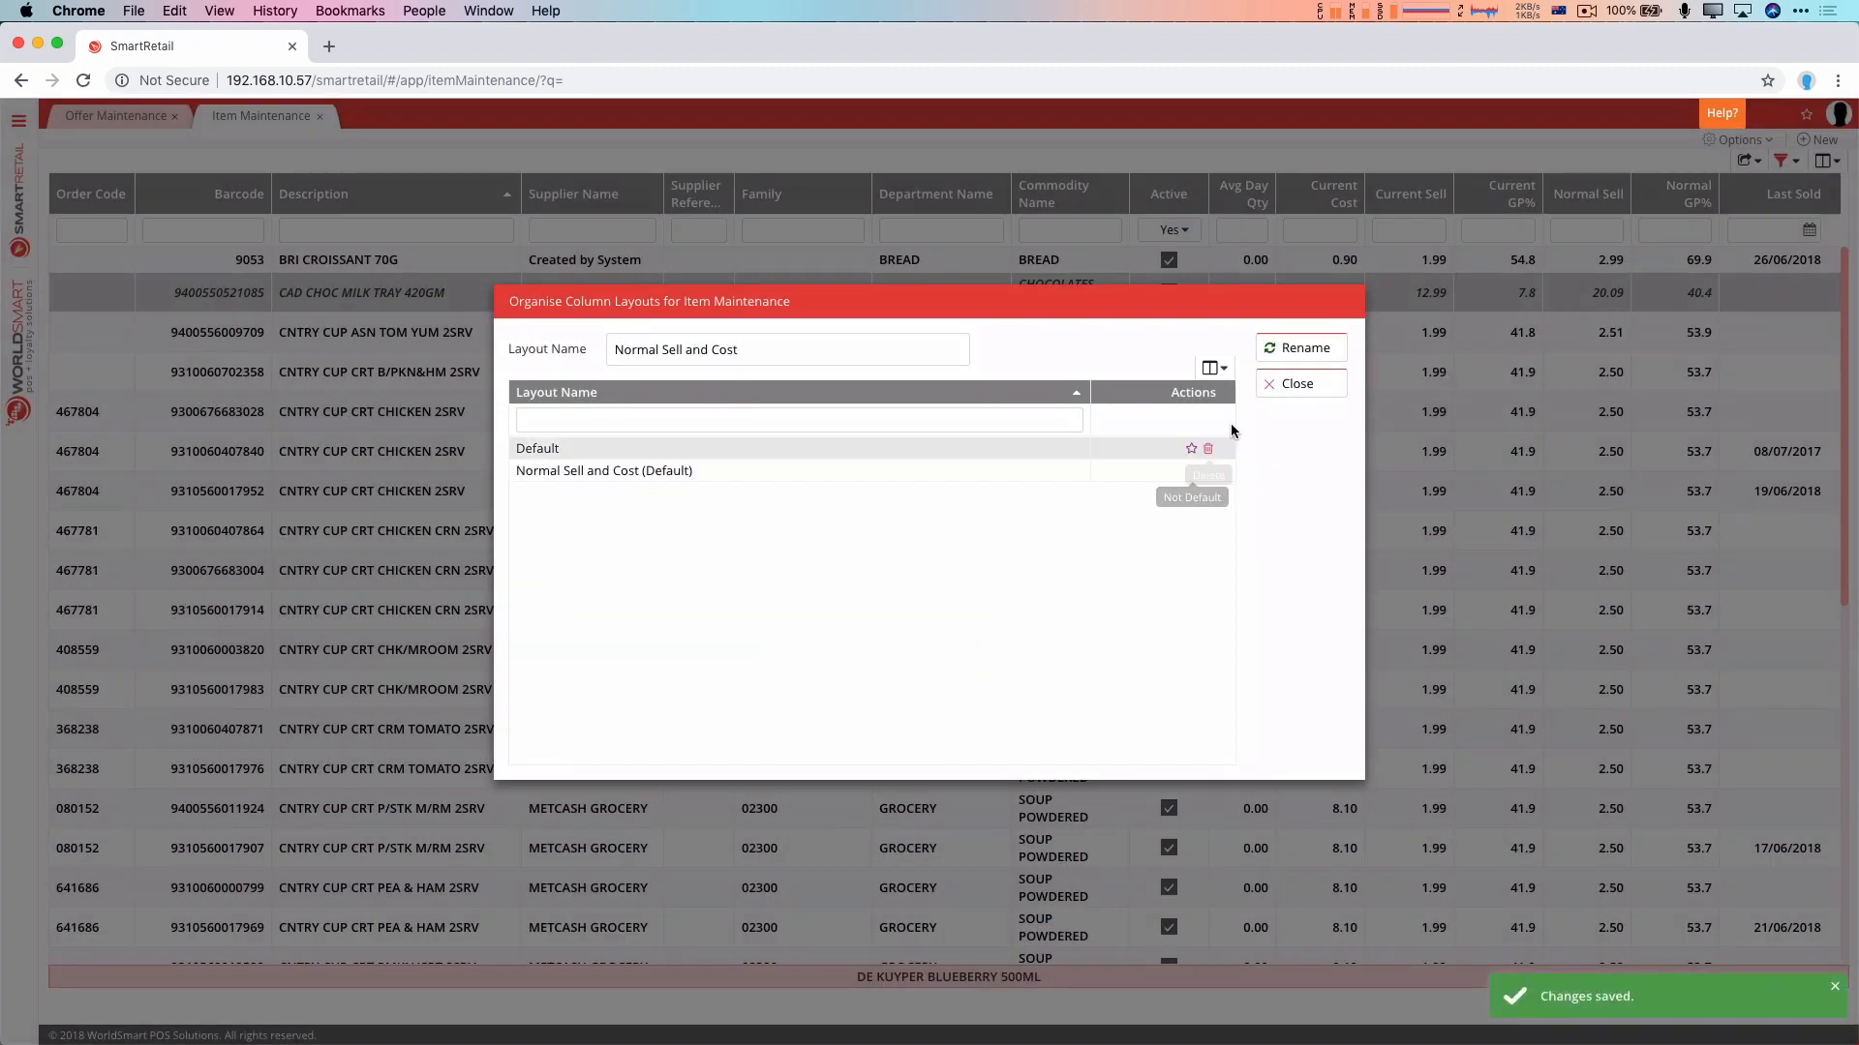
{"action": "left_click", "coordinate": [1778, 160]}
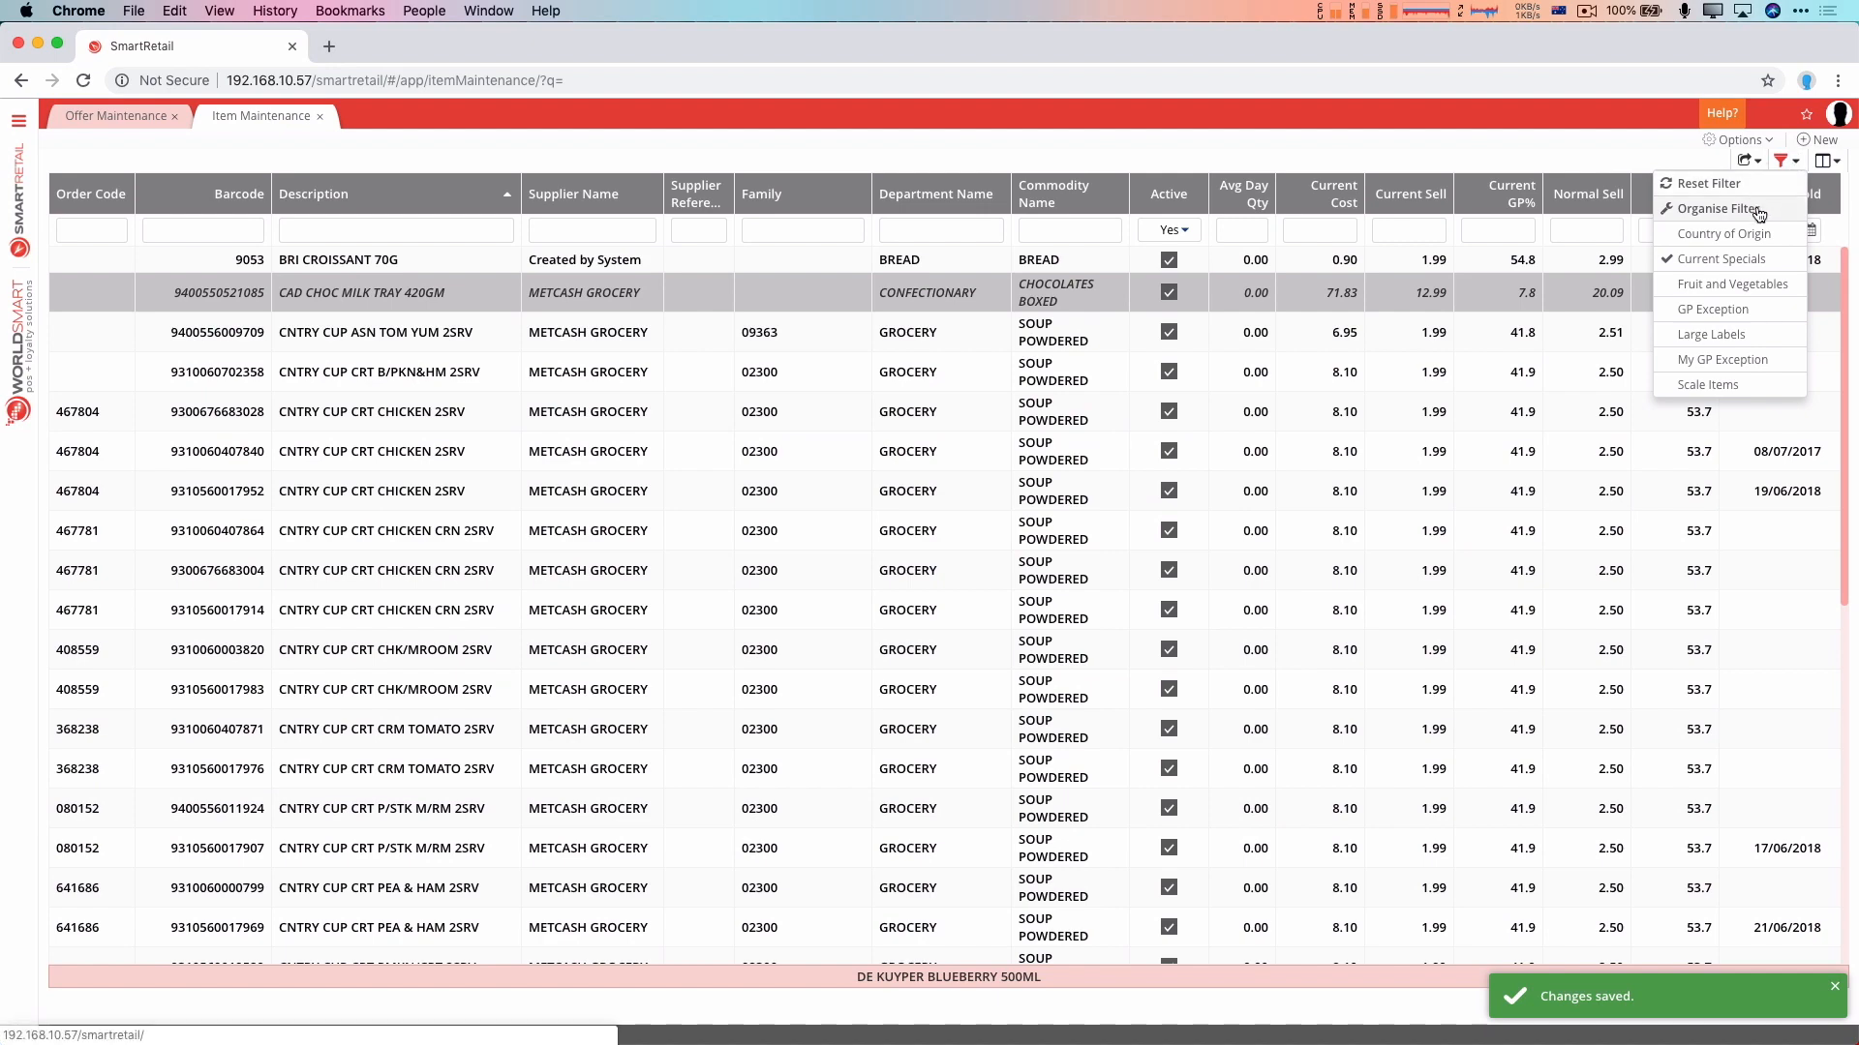
Star Fruit and Vegetables in the filter organiser as the default filter
{"action": "left_click", "coordinate": [1717, 209]}
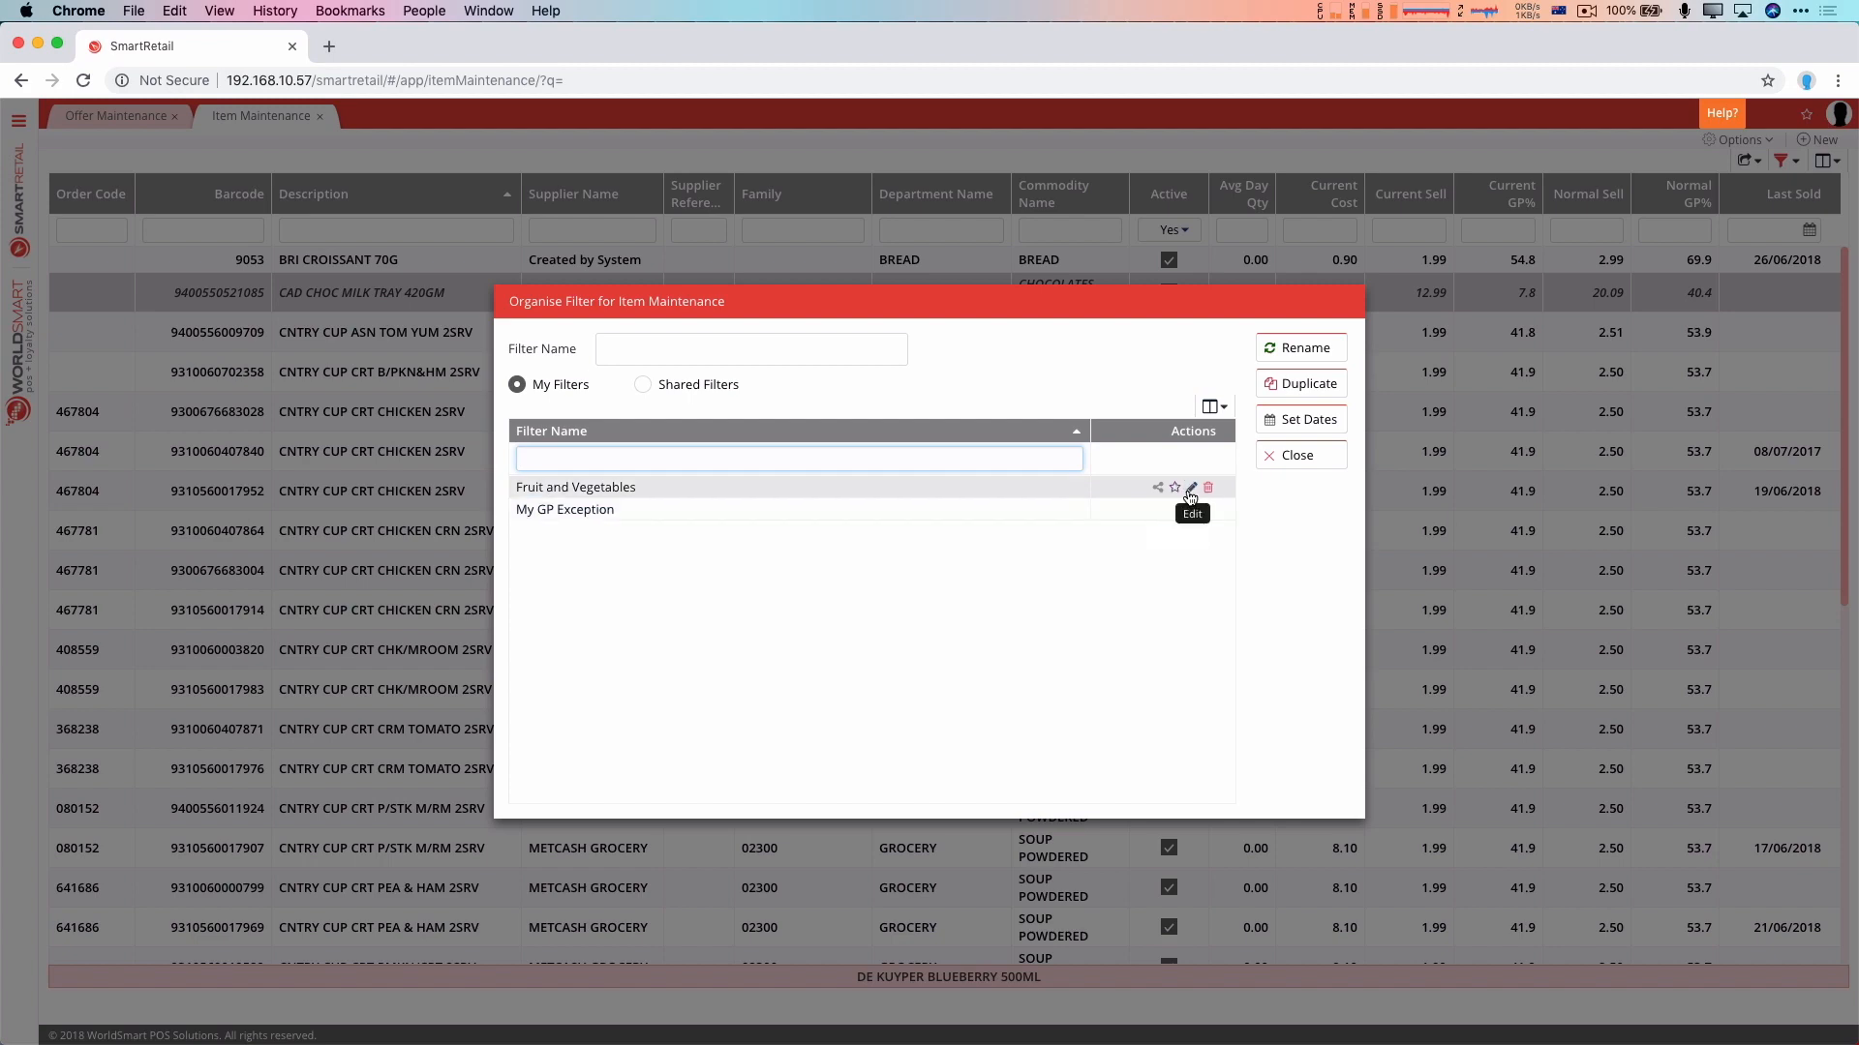
{"action": "left_click", "coordinate": [1174, 486]}
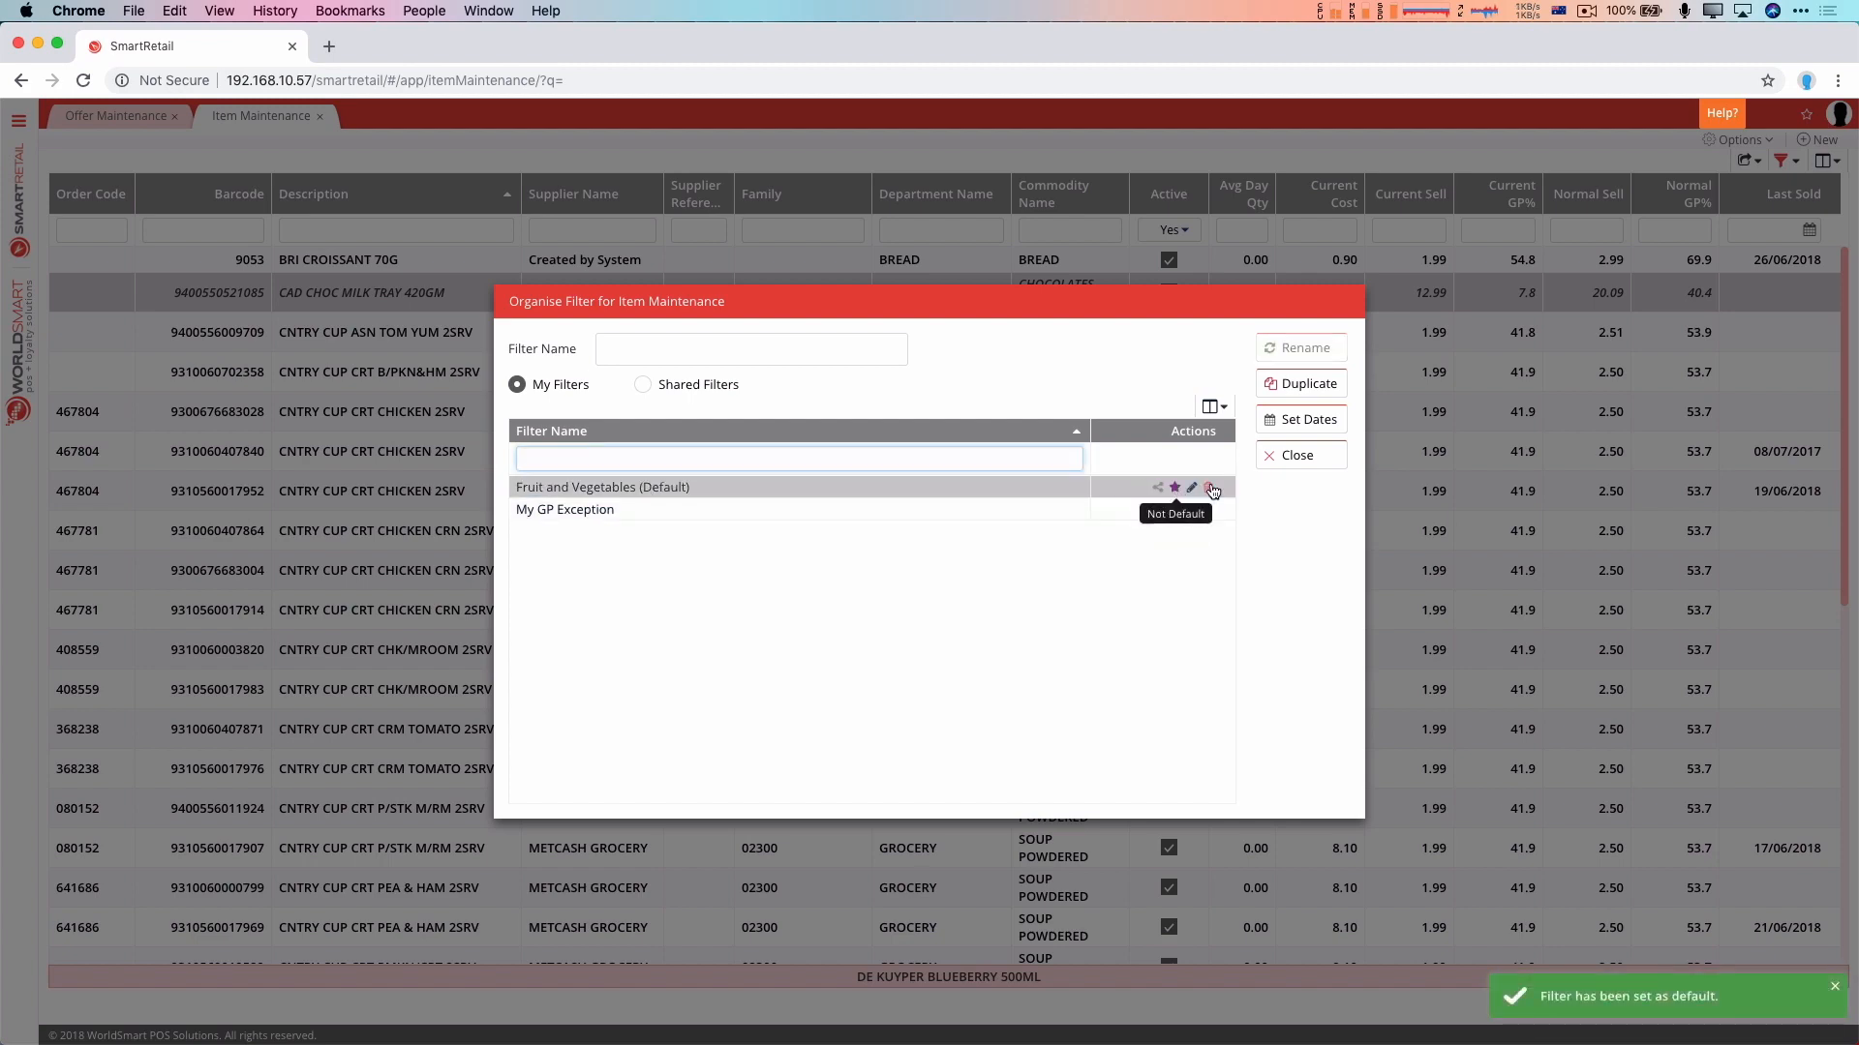
{"action": "left_click", "coordinate": [1299, 455]}
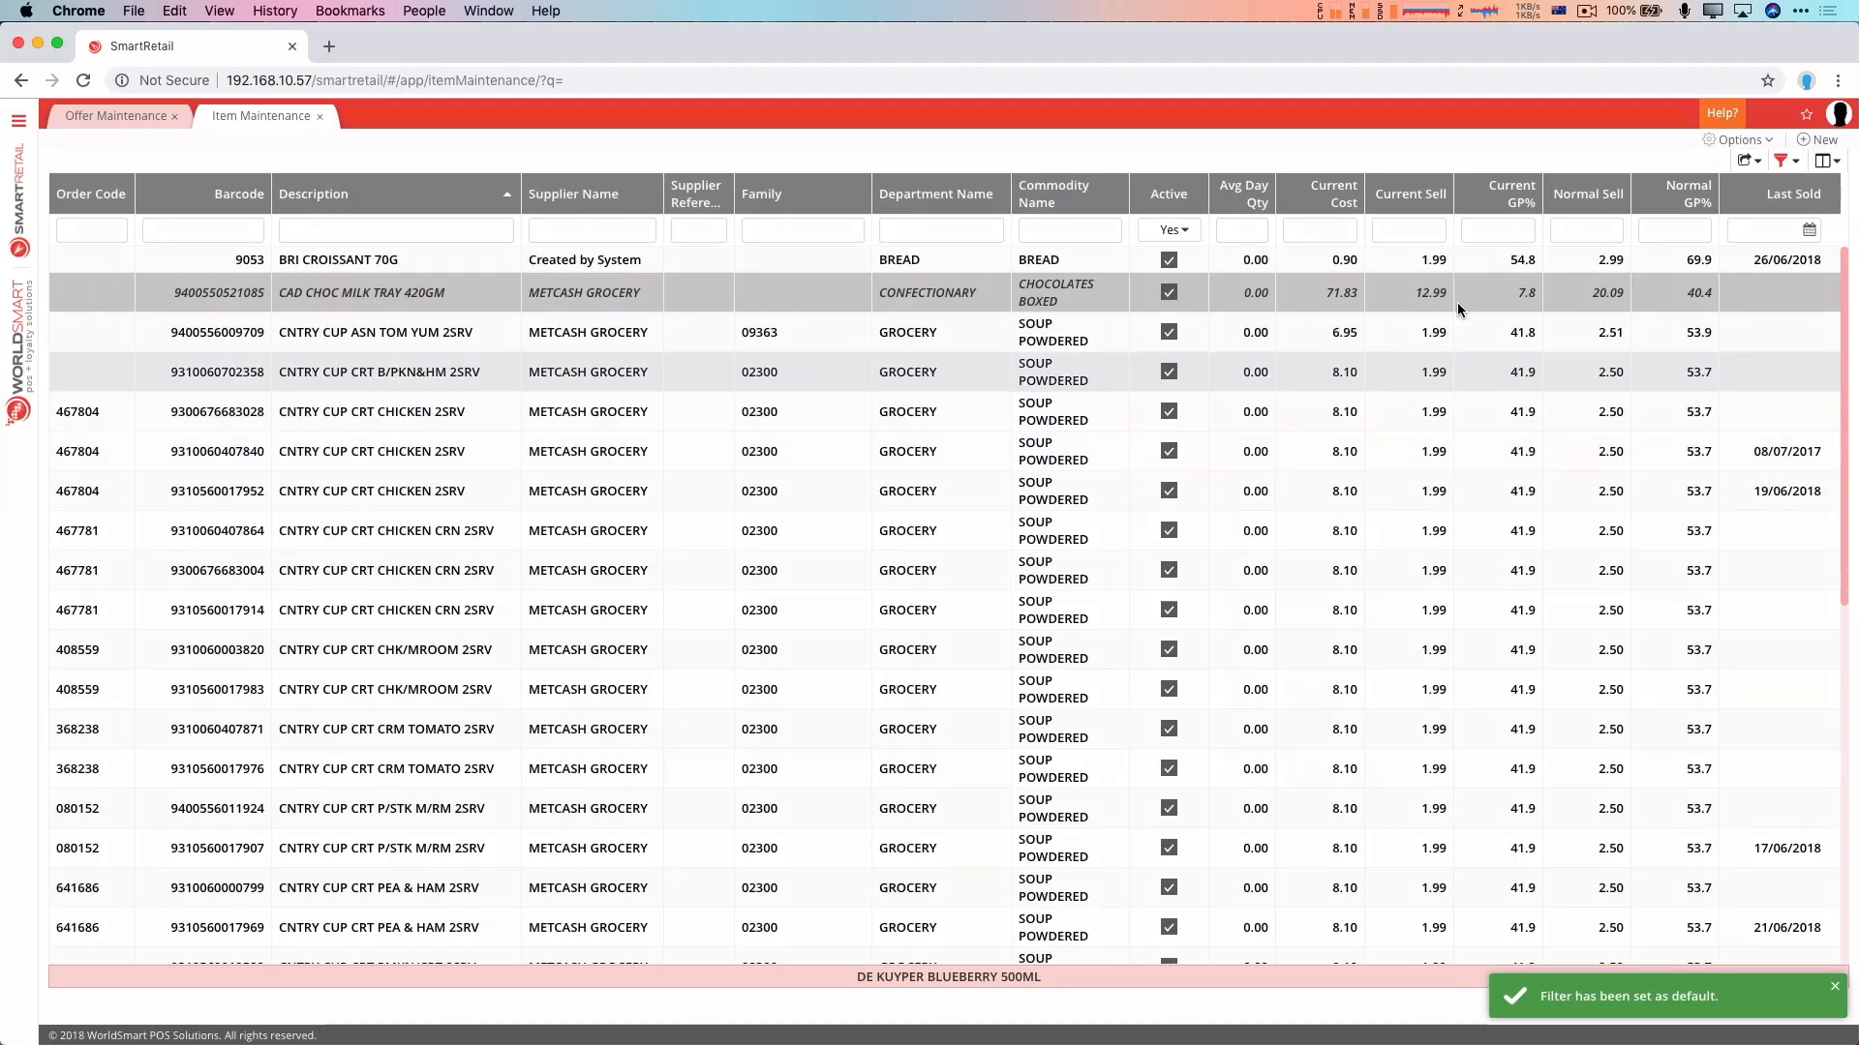
{"action": "left_click", "coordinate": [1839, 112]}
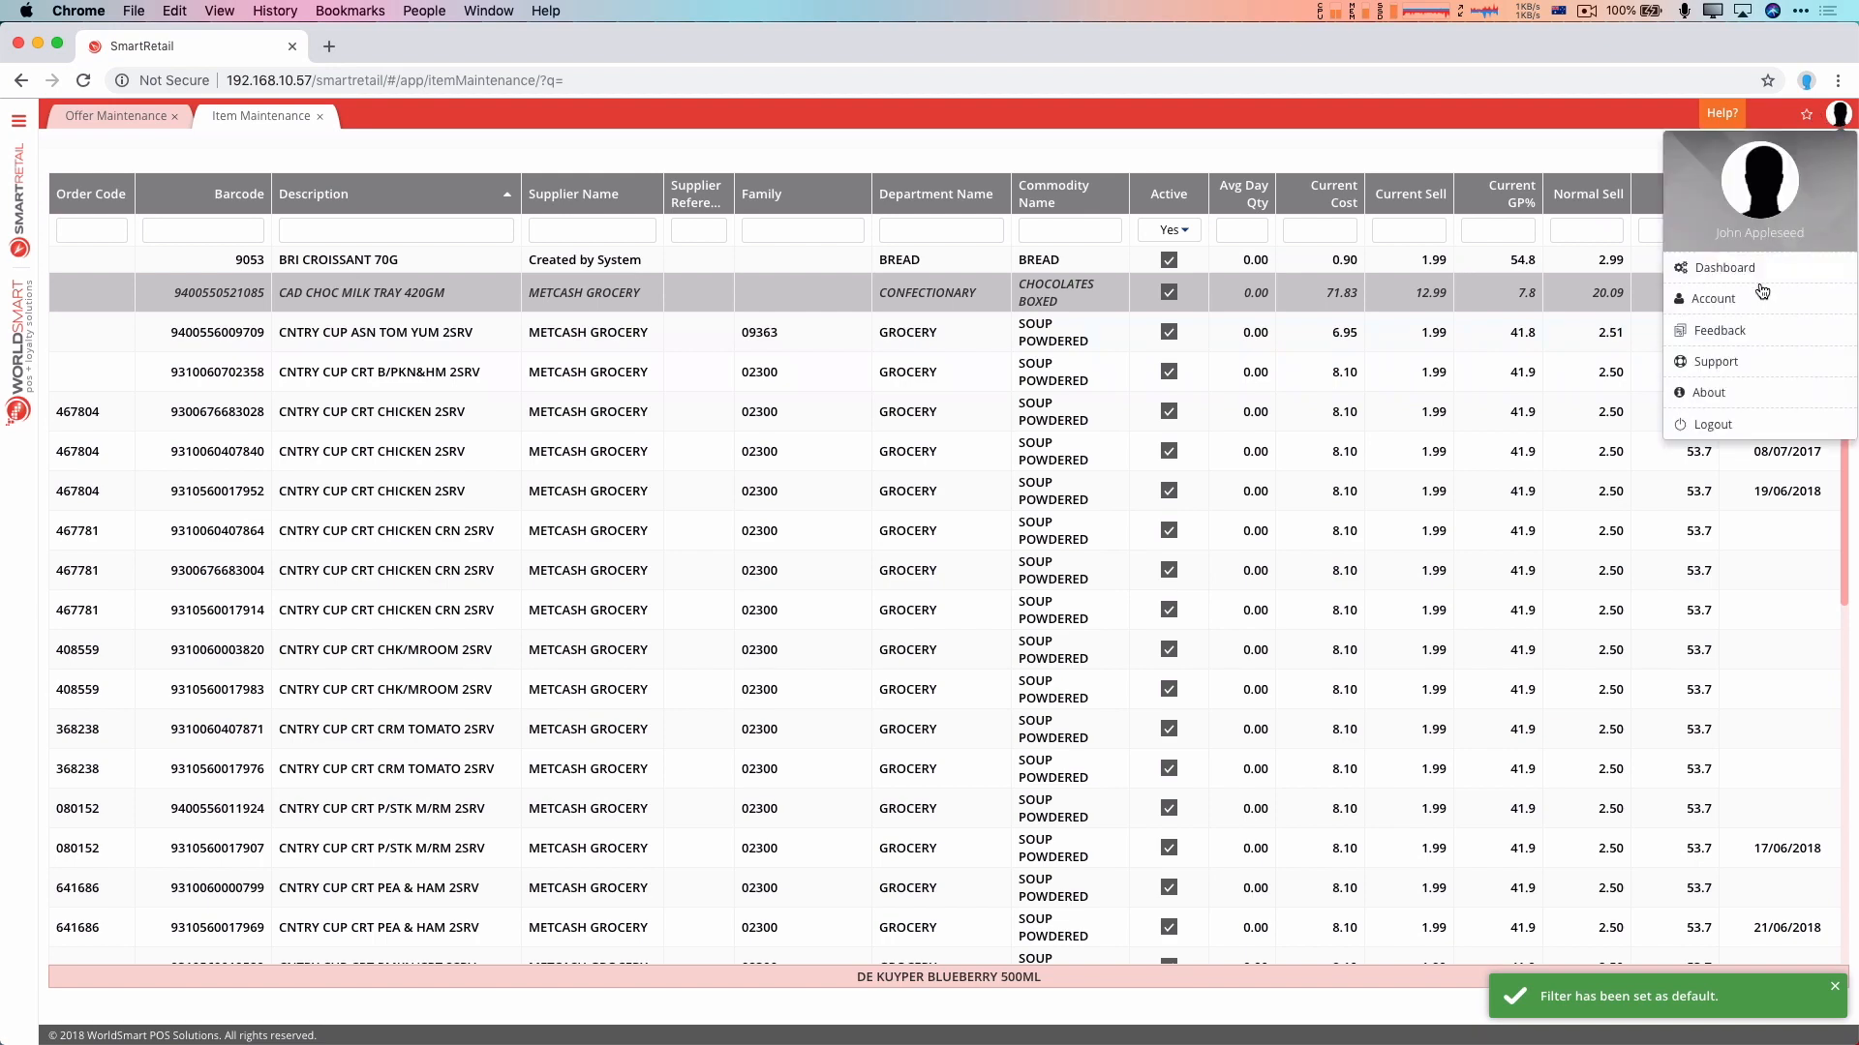
View Account settings, cancel the On start up dialog, then log out
{"action": "left_click", "coordinate": [1710, 298]}
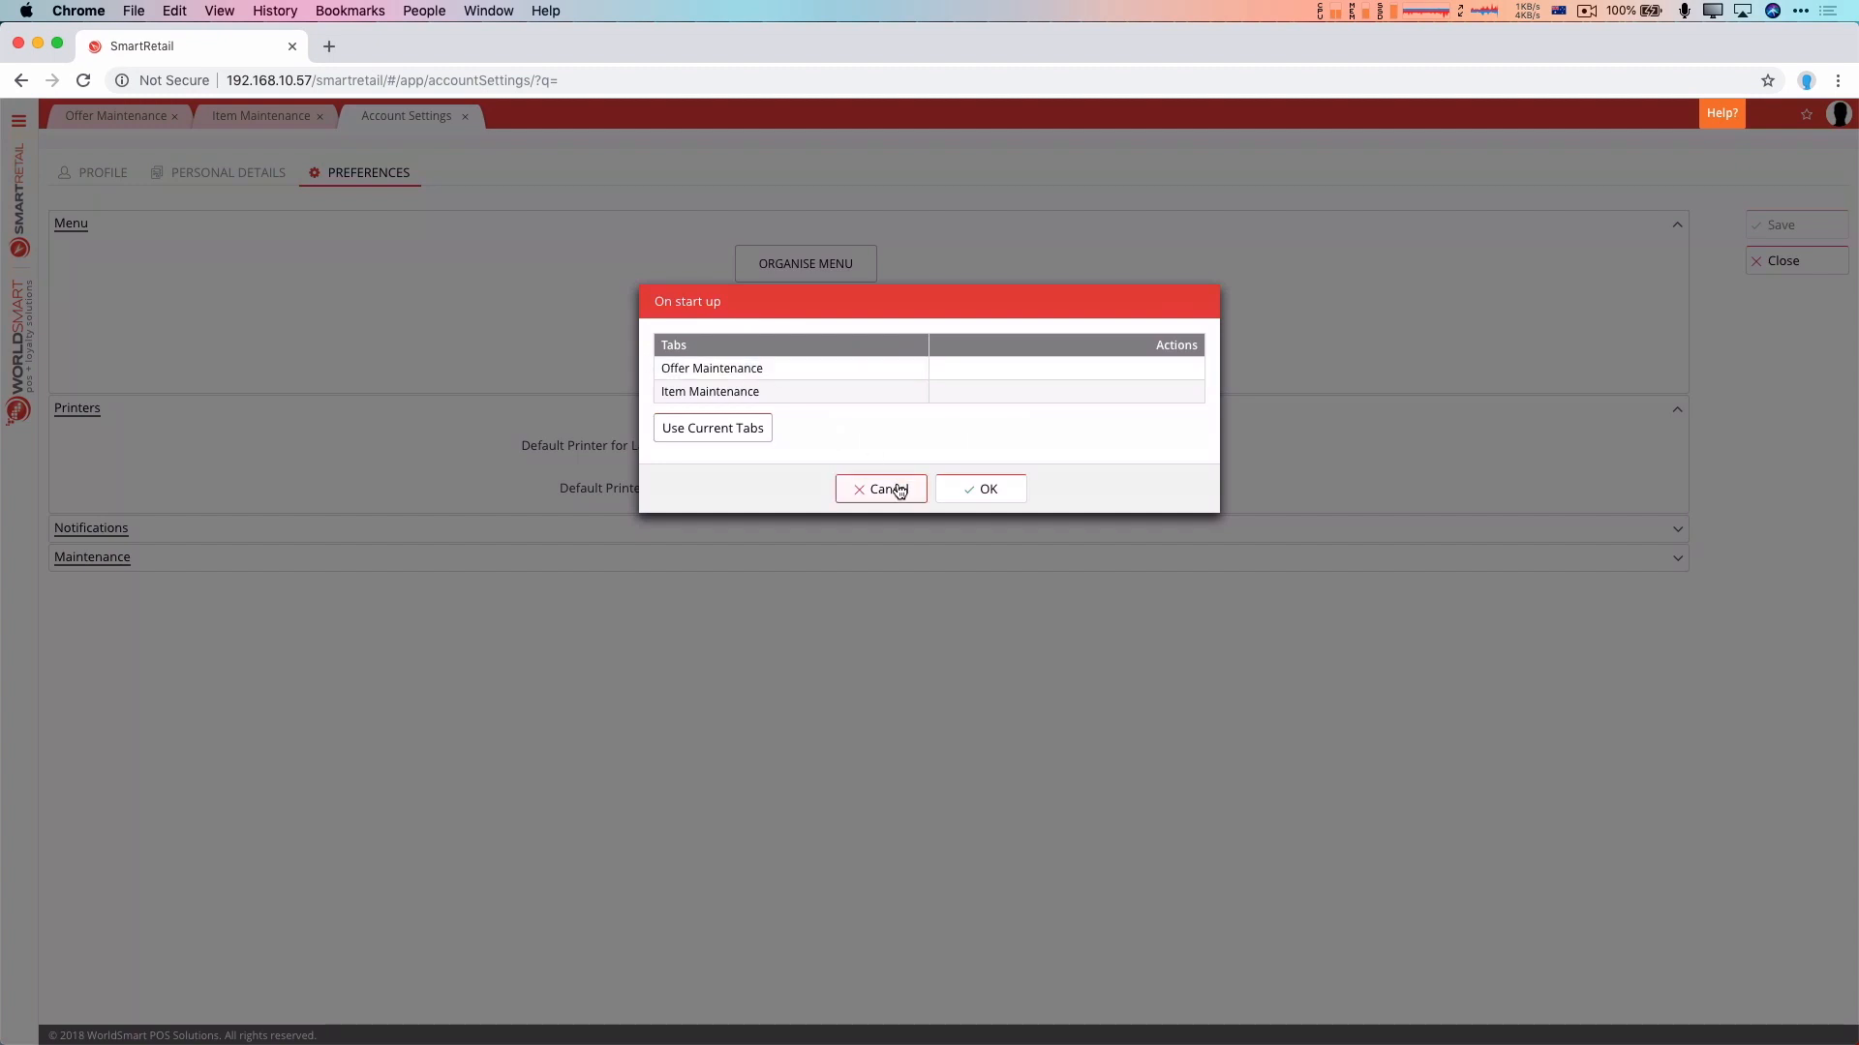
{"action": "left_click", "coordinate": [881, 487]}
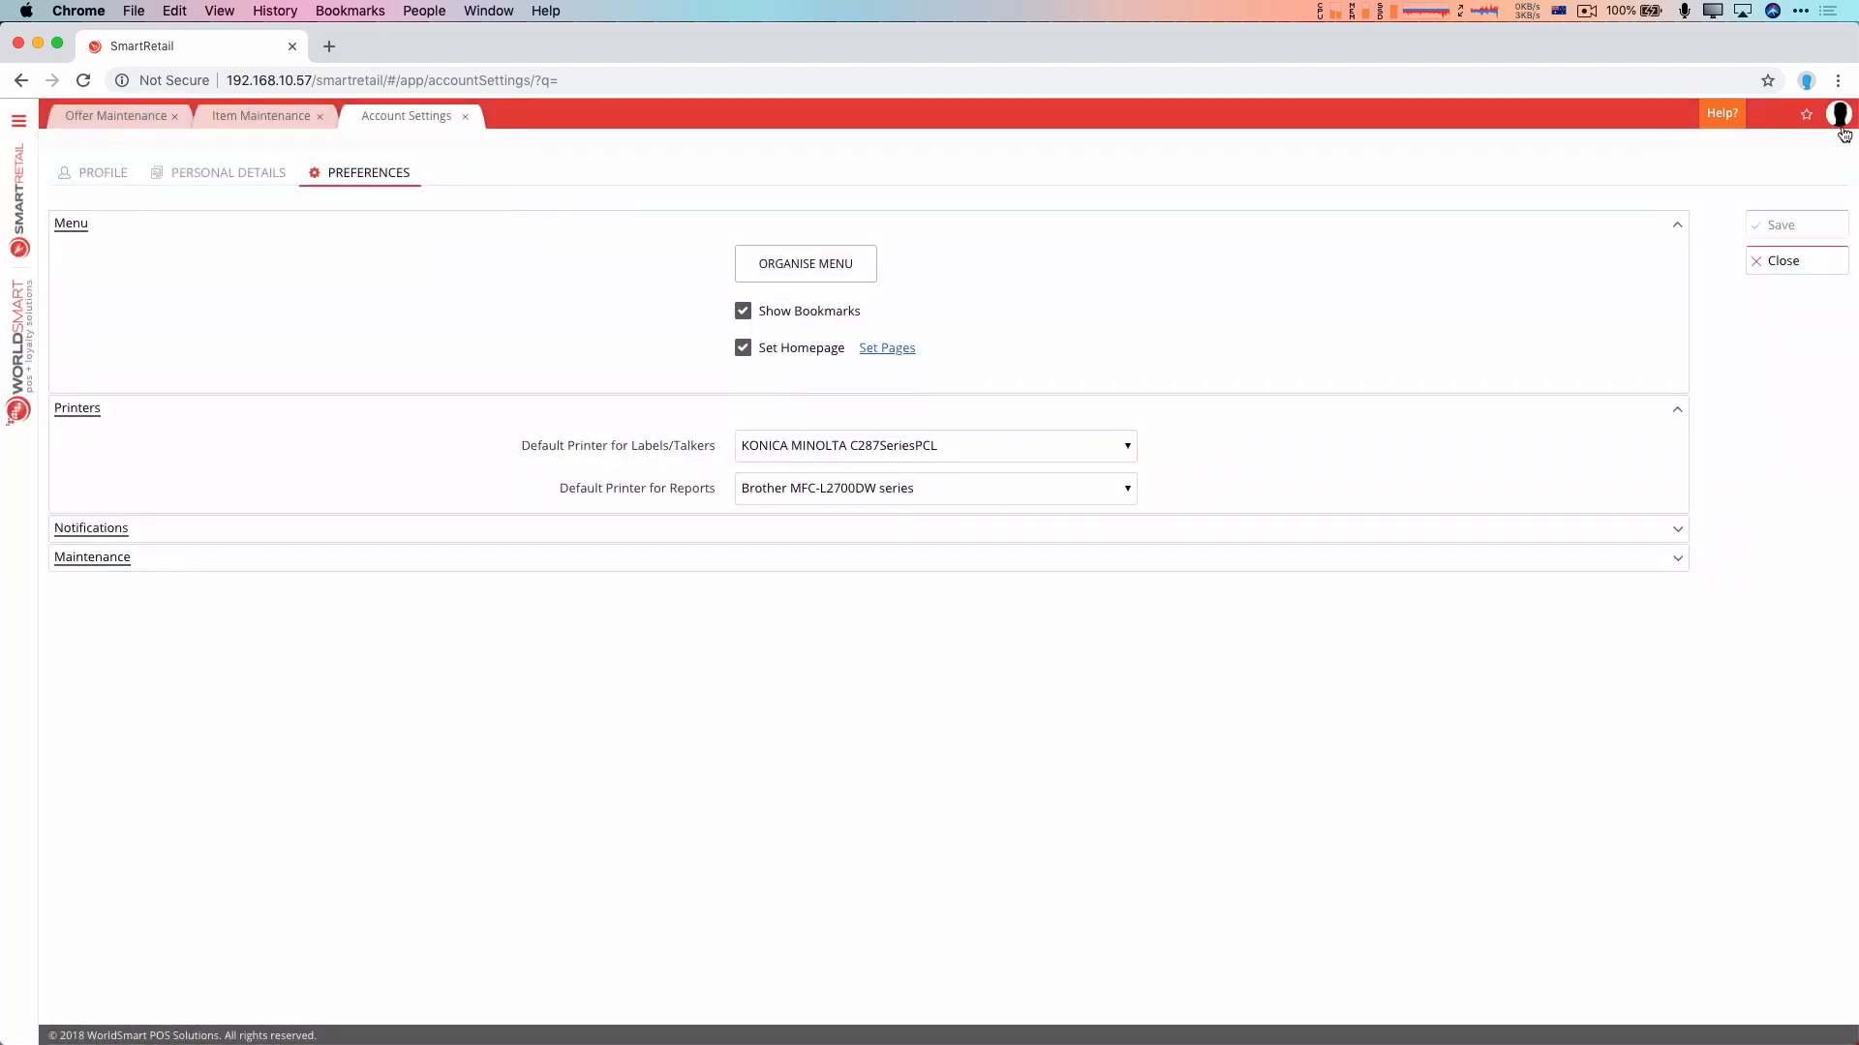
{"action": "left_click", "coordinate": [1841, 113]}
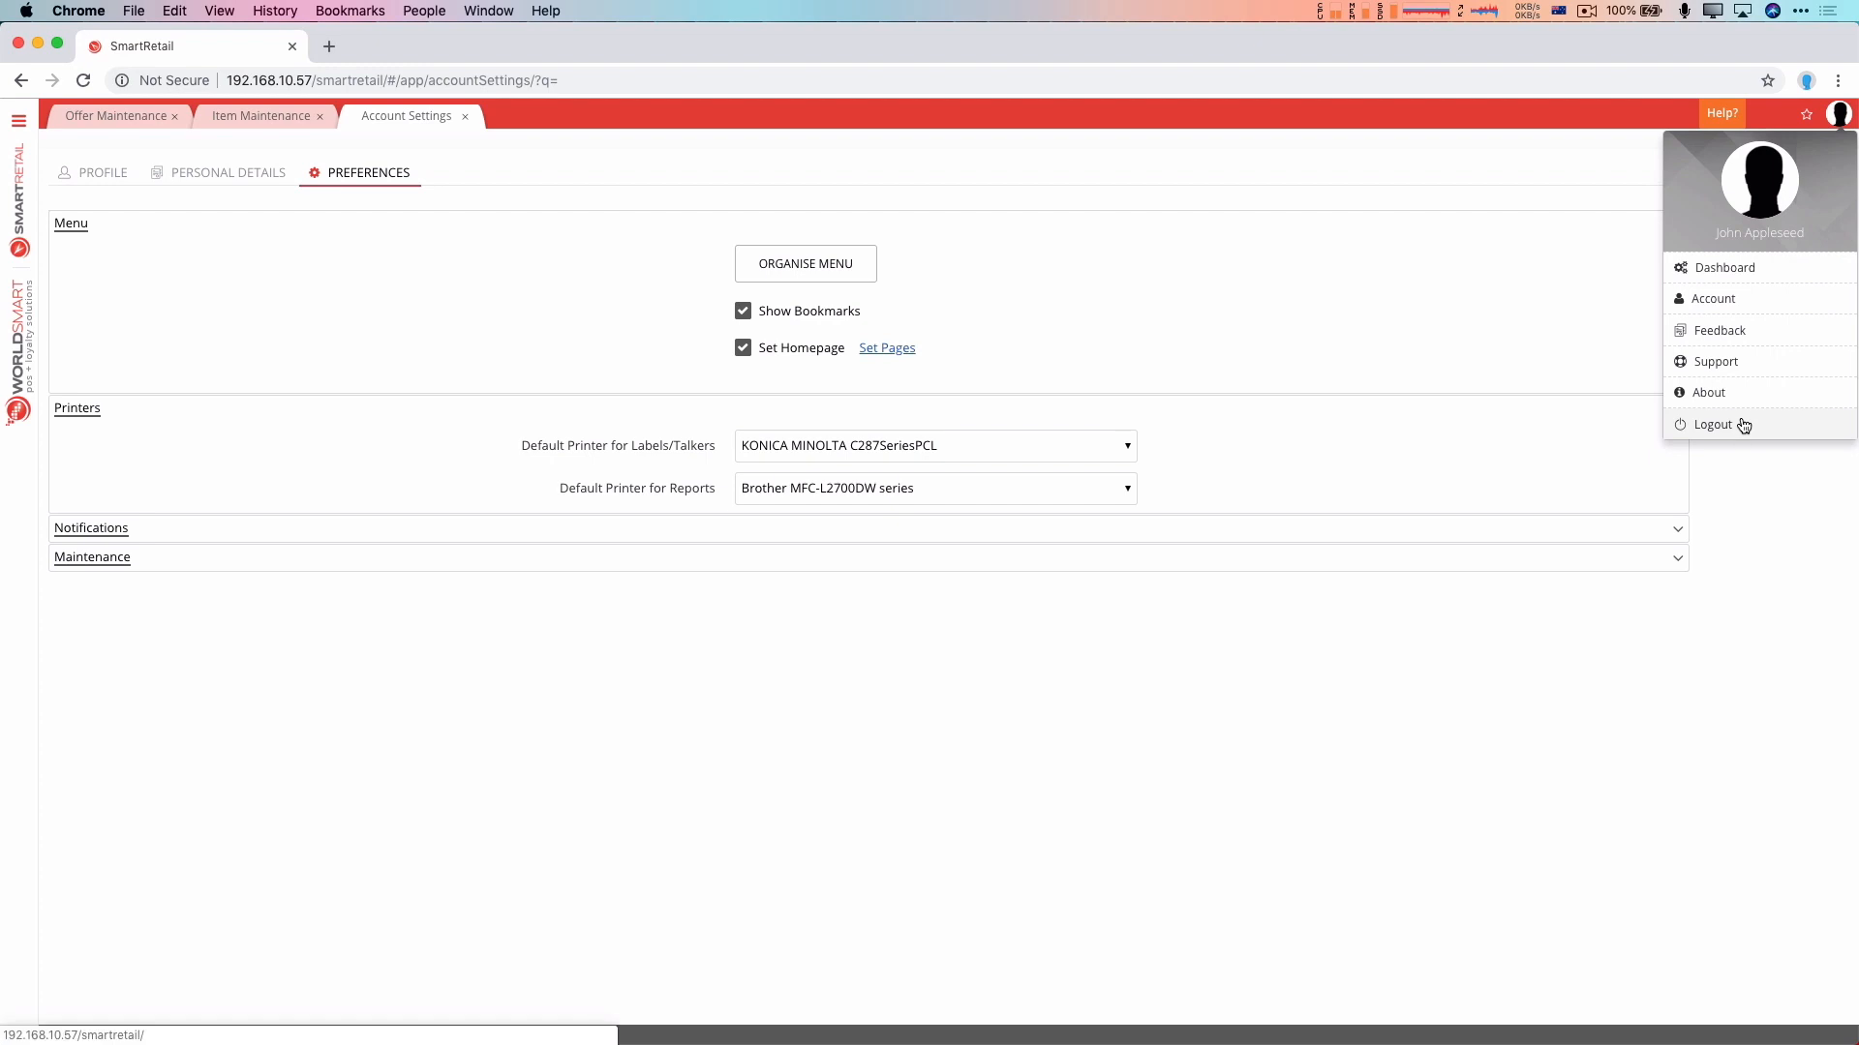
{"action": "left_click", "coordinate": [1711, 424]}
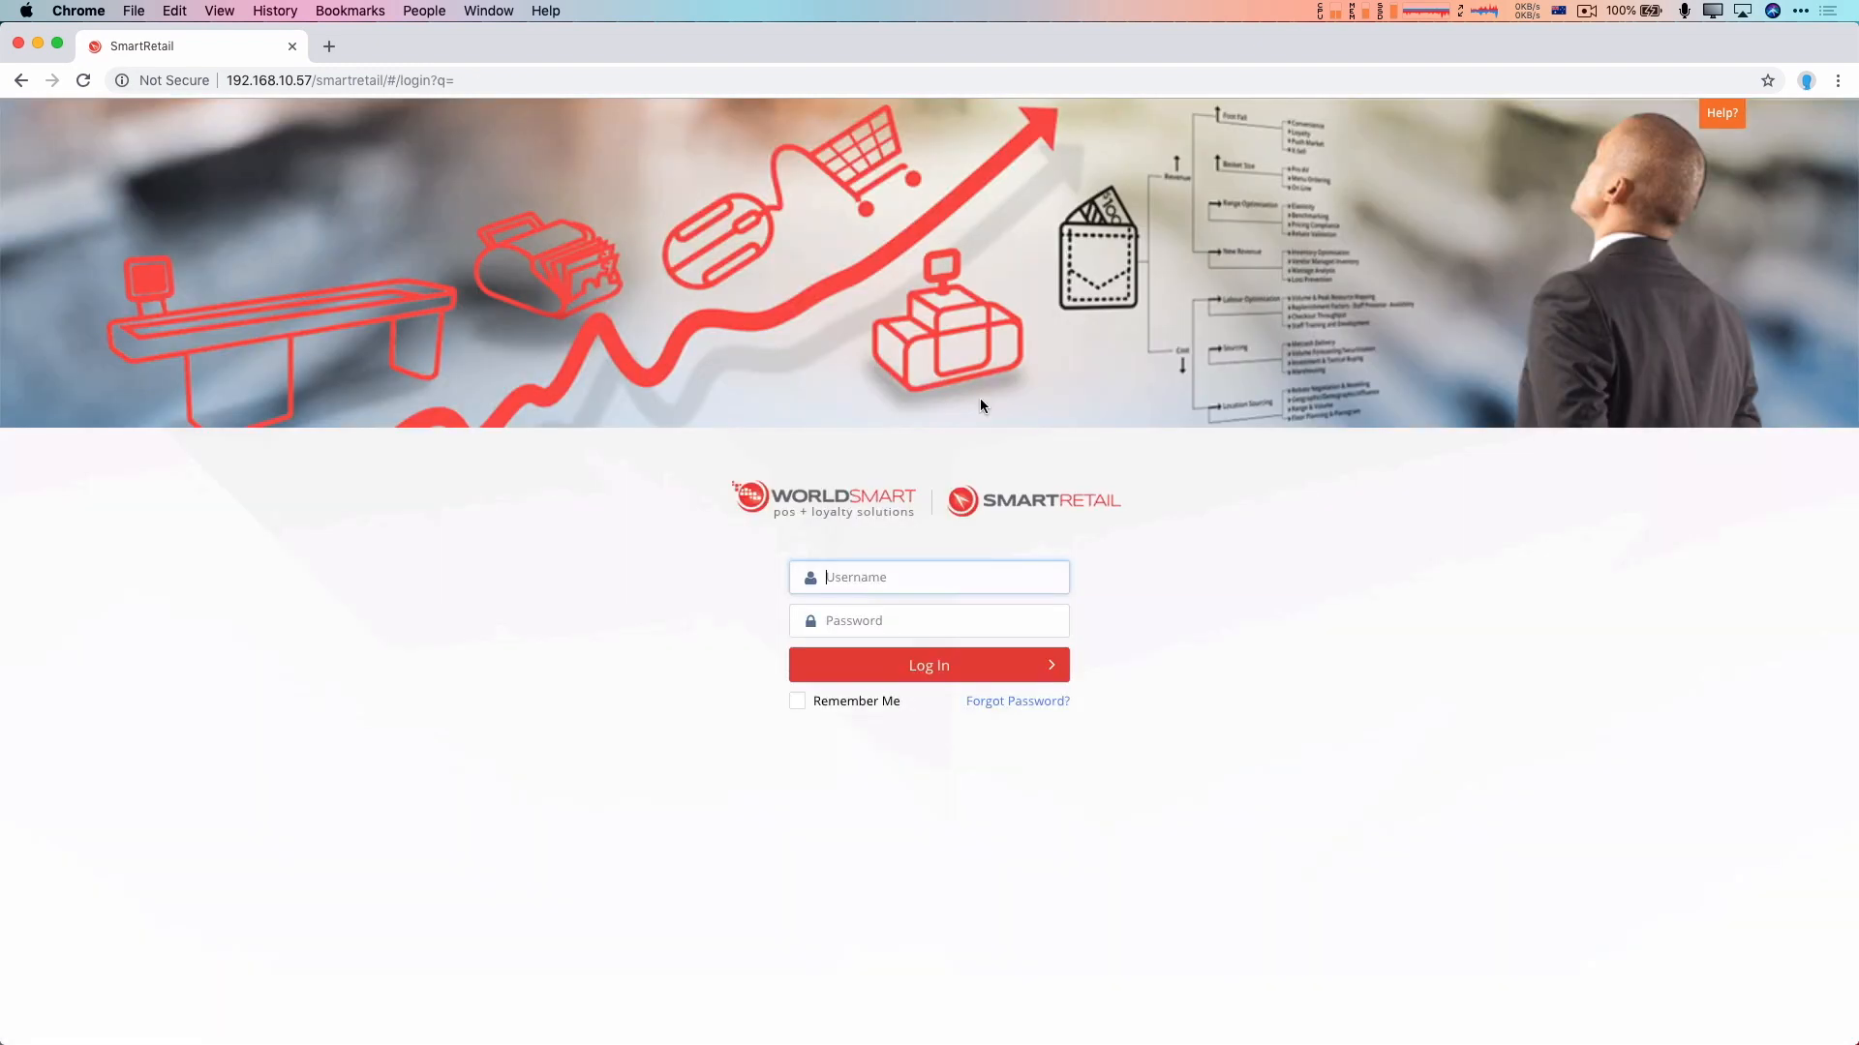
Enter username 'john' and continue to the password
{"action": "type", "text": "john"}
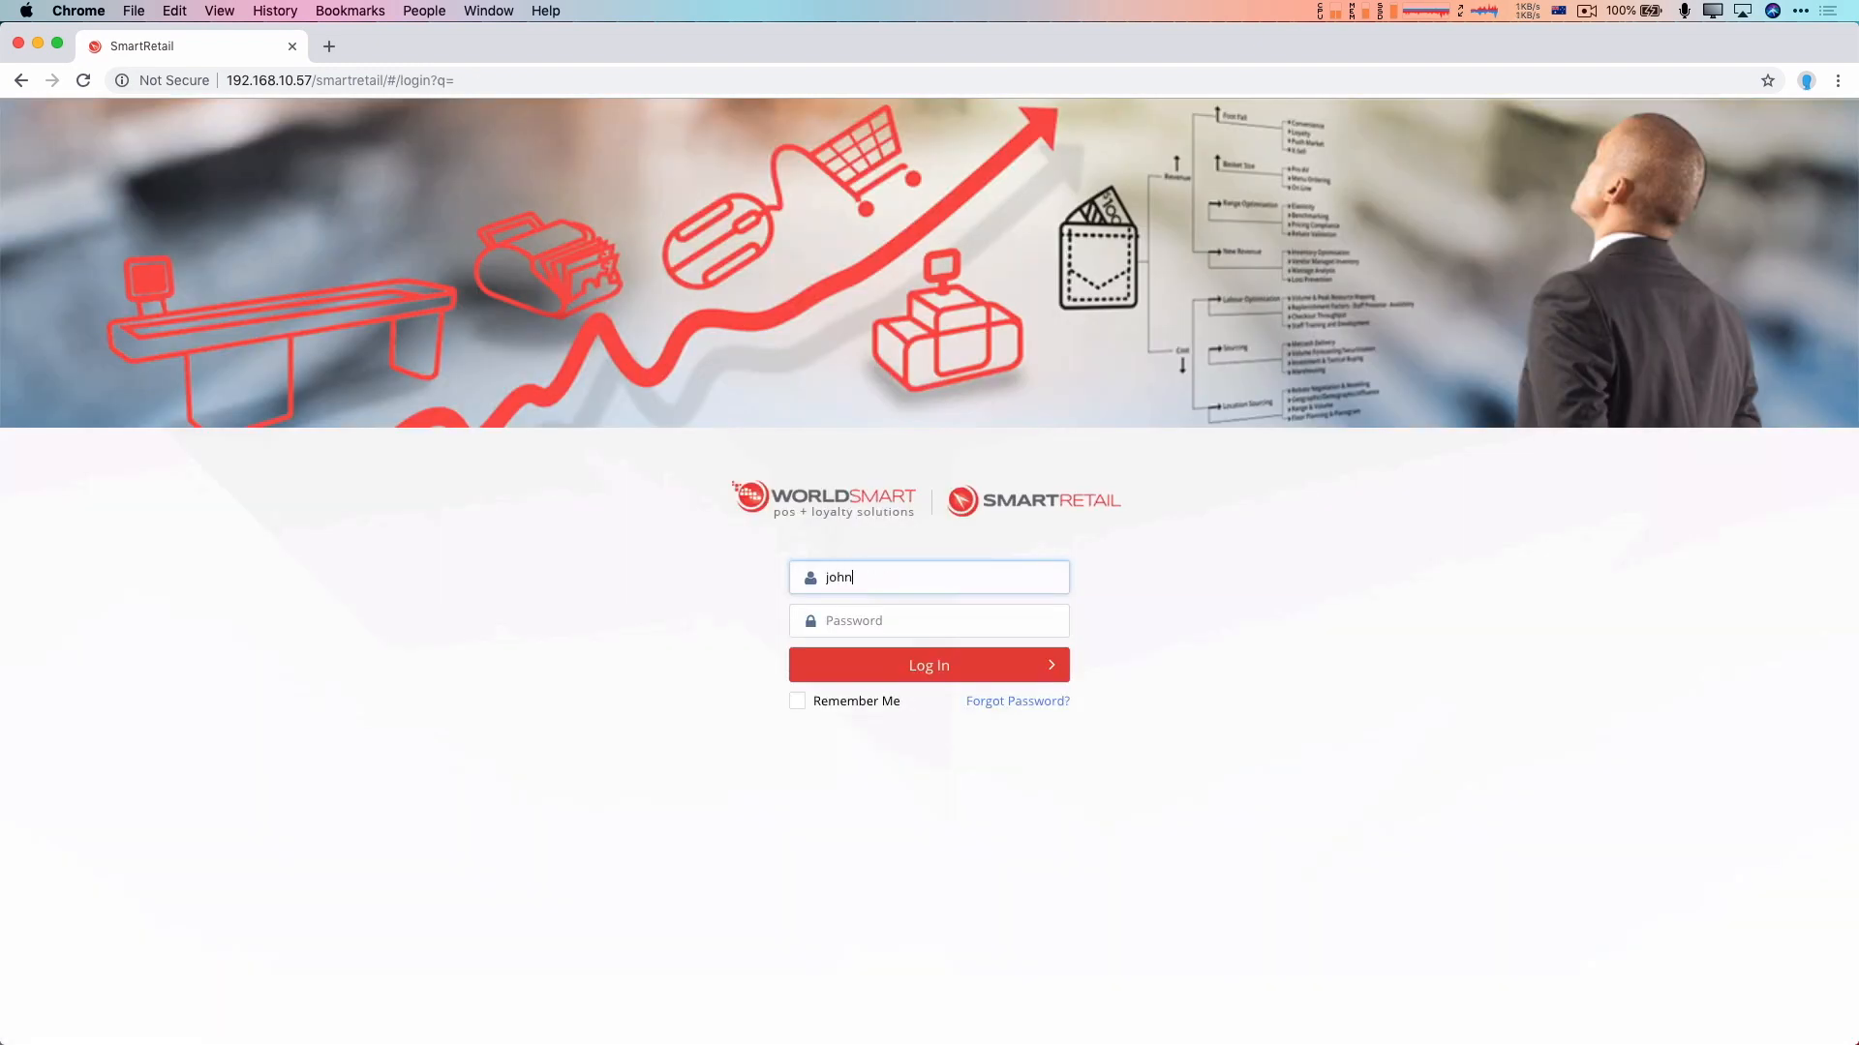
{"action": "left_click", "coordinate": [929, 665]}
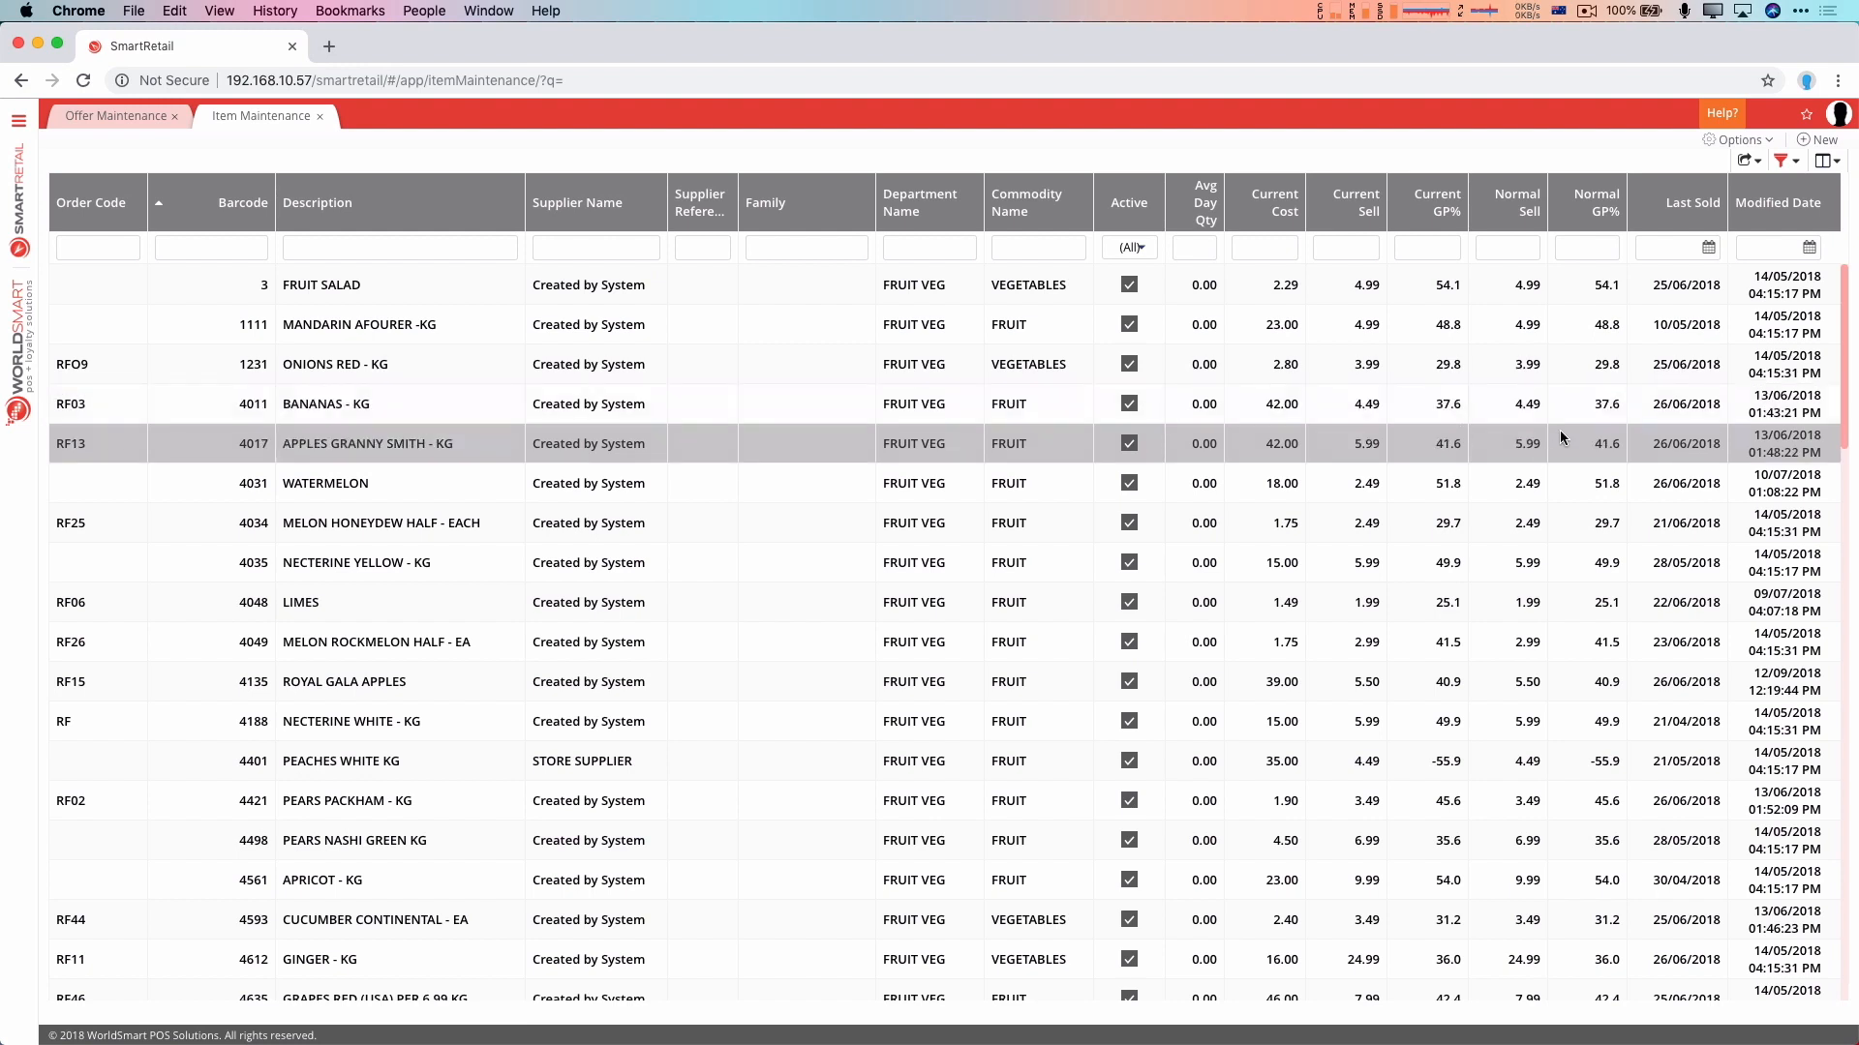
Export all listed Fruit Veg items to Excel
{"action": "left_click", "coordinate": [1836, 160]}
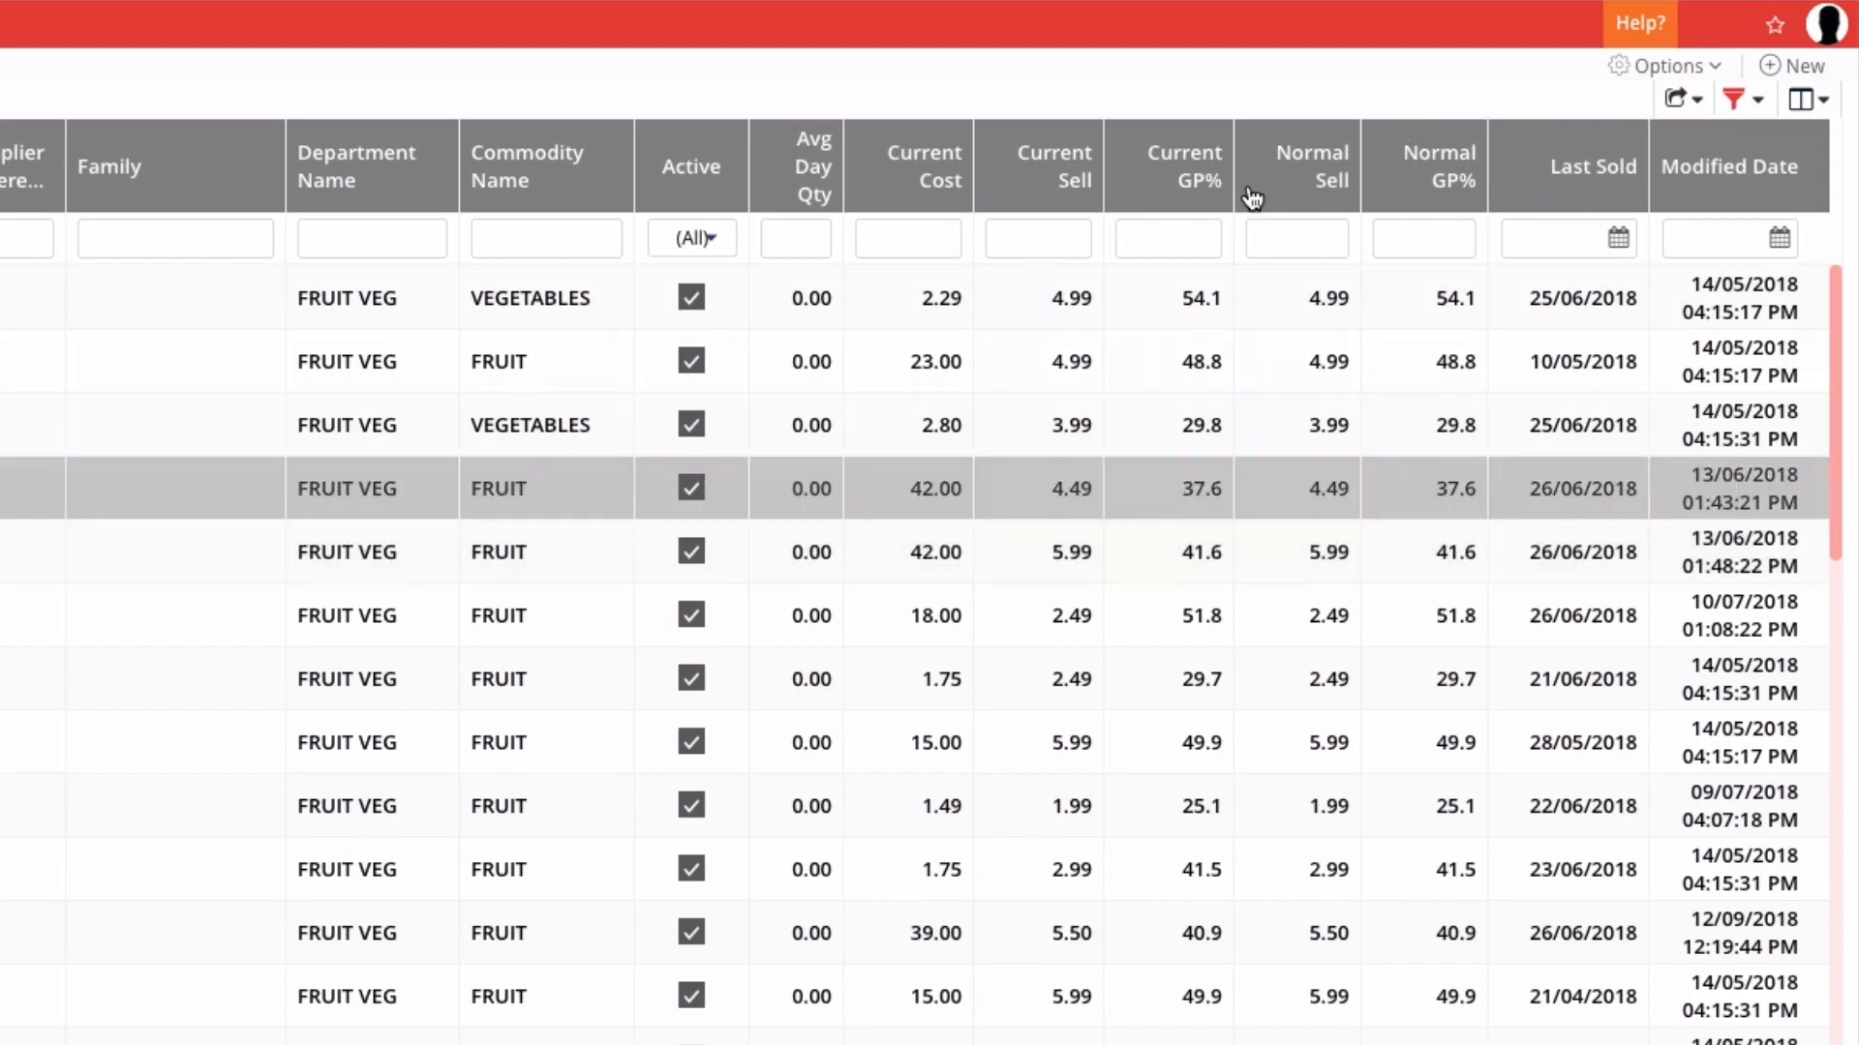
{"action": "left_click", "coordinate": [1674, 100]}
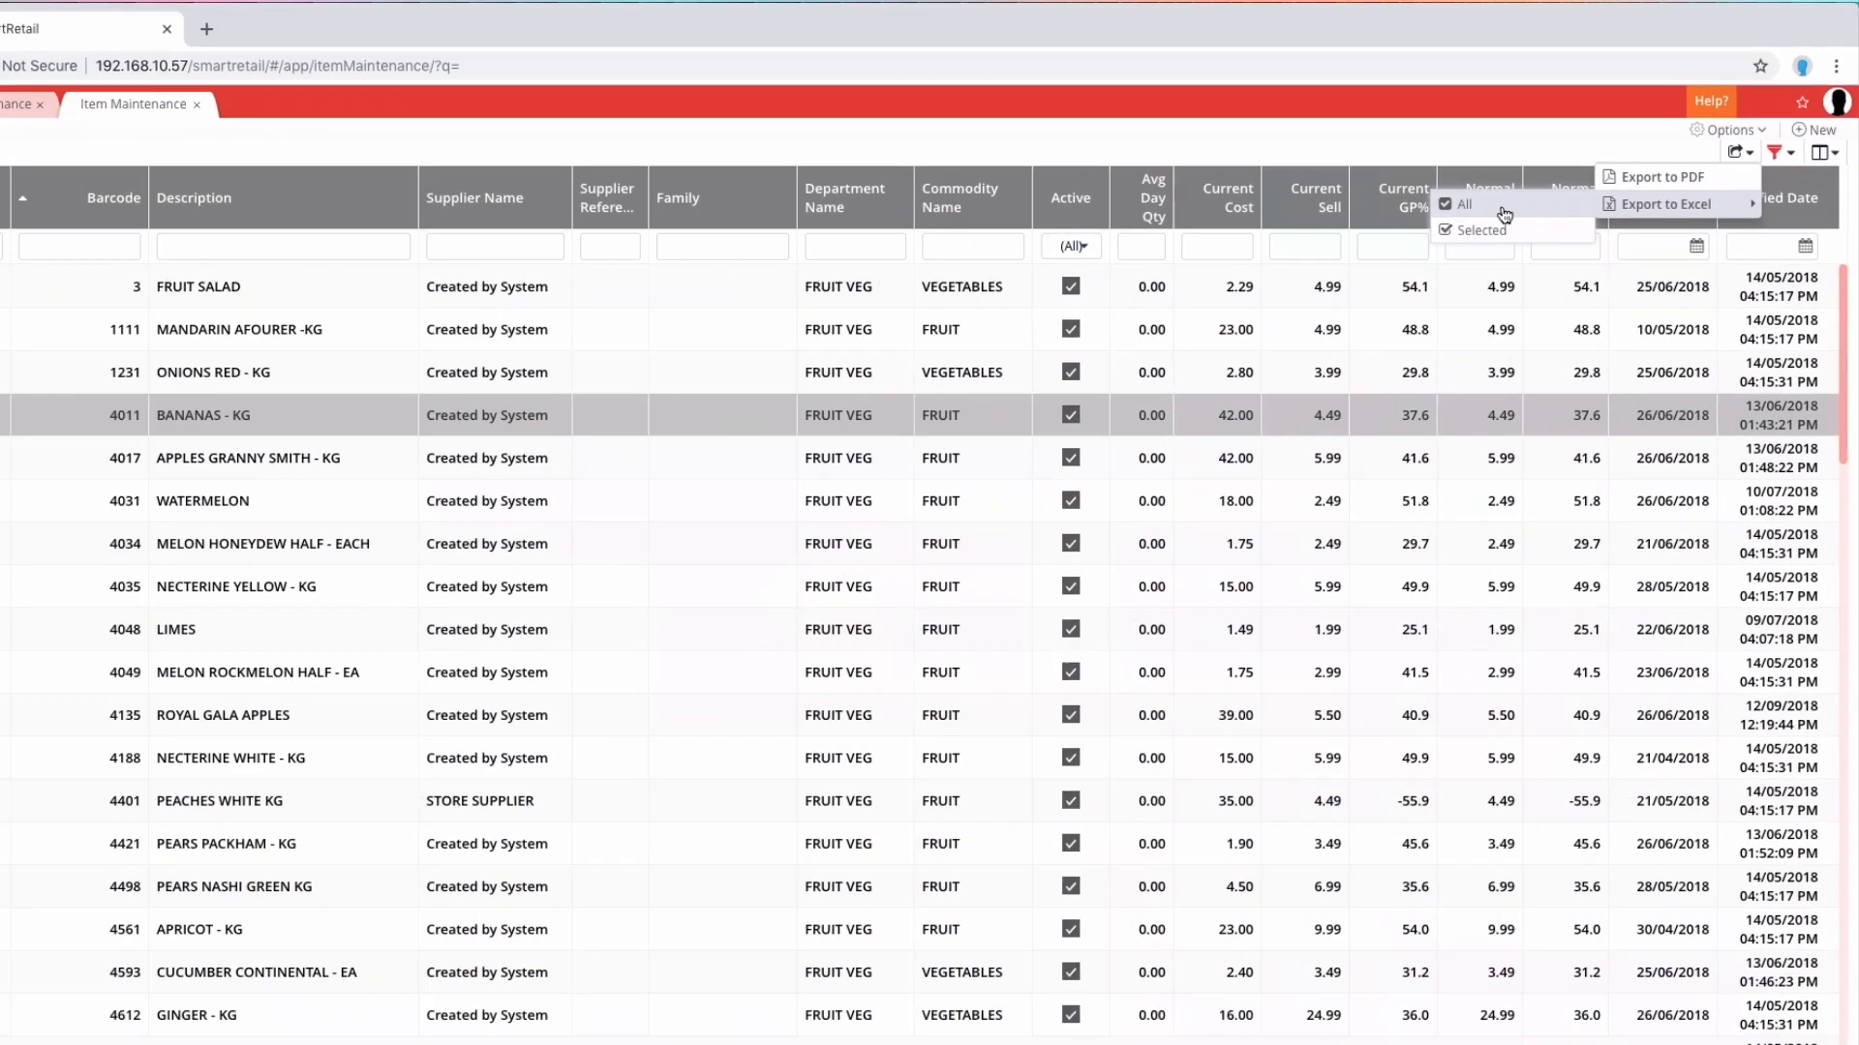
{"action": "left_click", "coordinate": [1667, 205]}
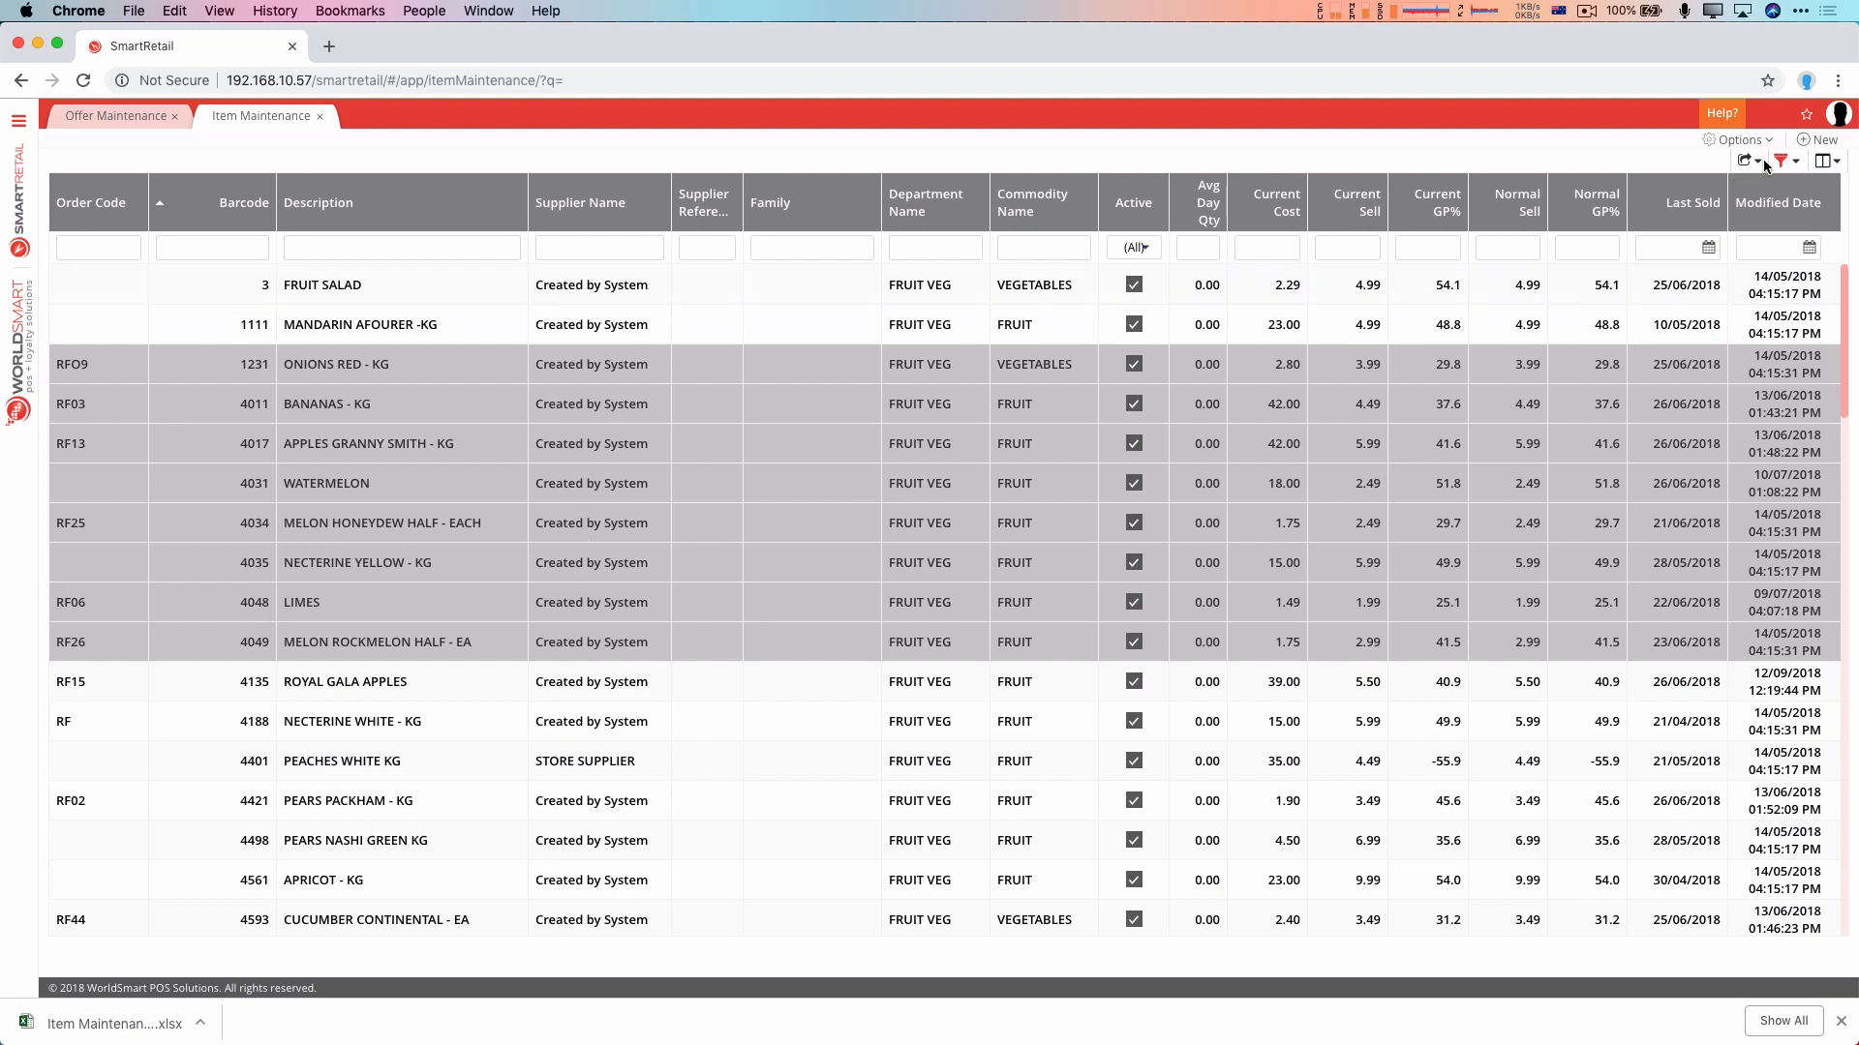
{"action": "left_click", "coordinate": [1765, 159]}
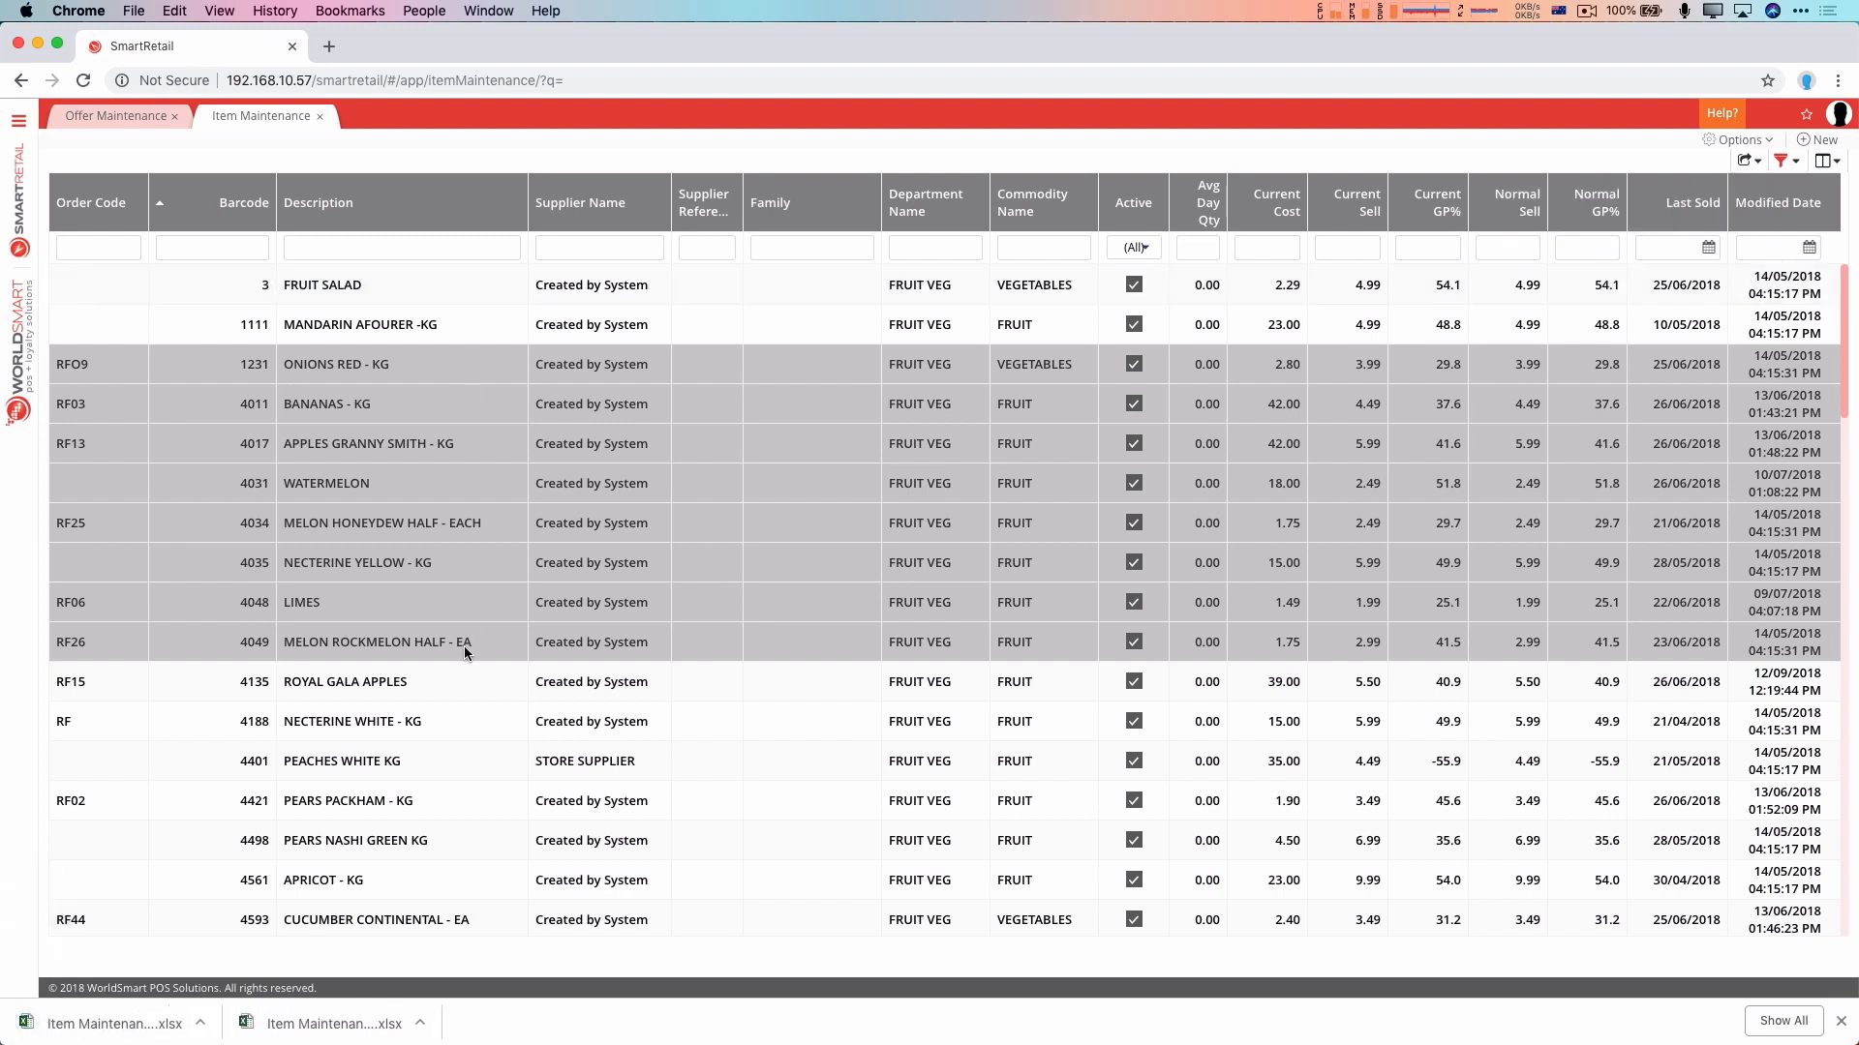
{"action": "mouse_move", "coordinate": [422, 448]}
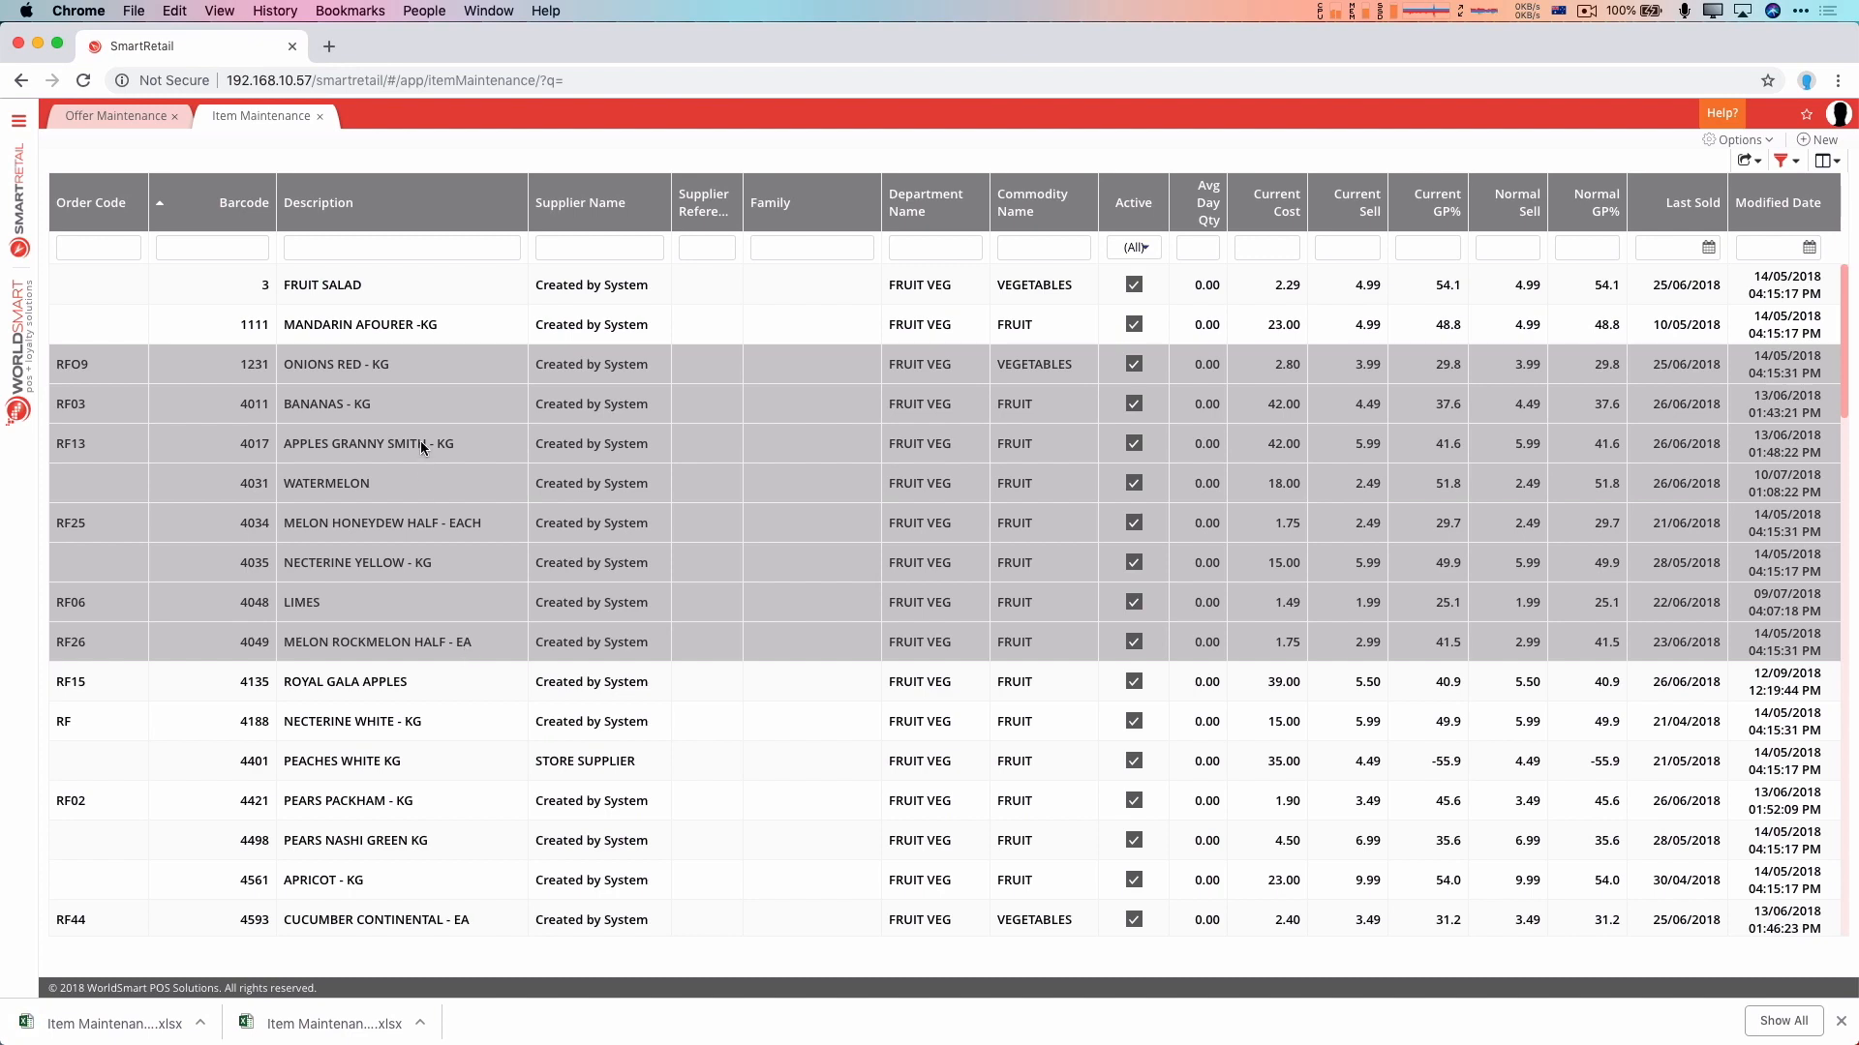
Tick MANDARIN AFOURER -KG and other rows, then export only those items to Excel
{"action": "left_click", "coordinate": [360, 323]}
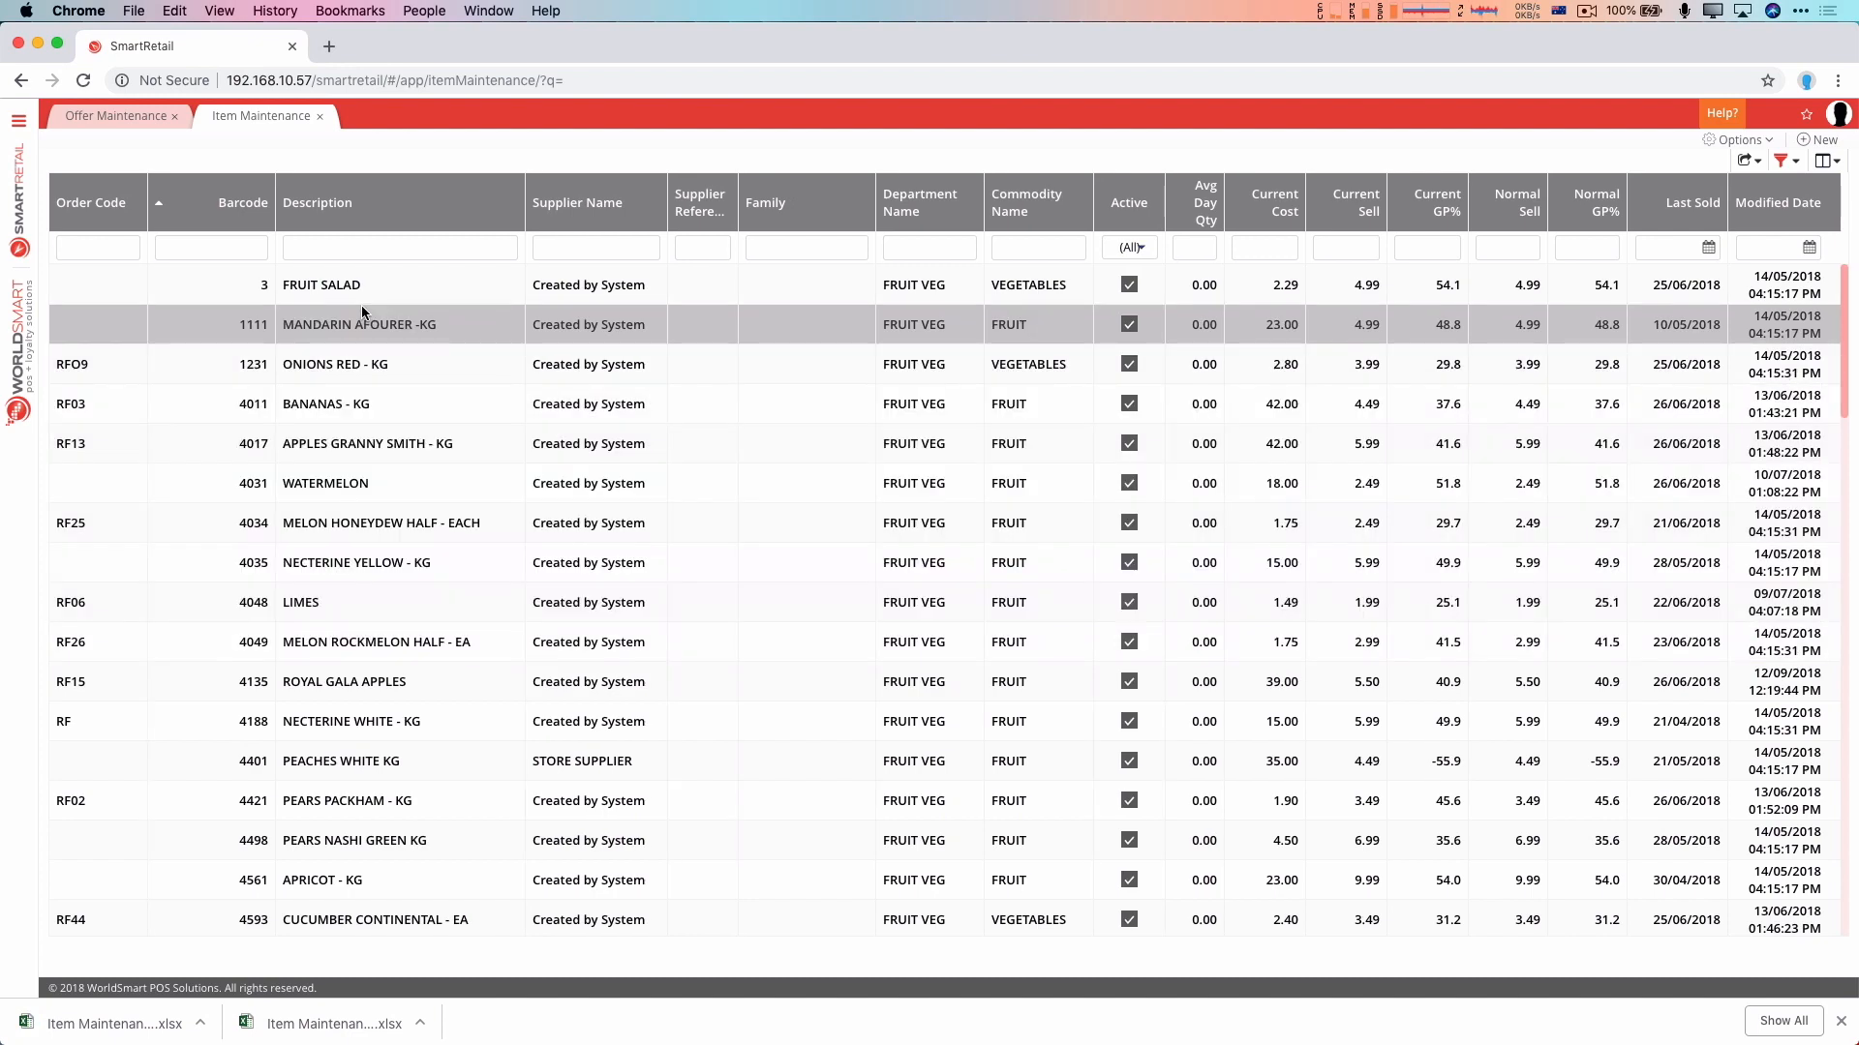
{"action": "double_click", "coordinate": [381, 325]}
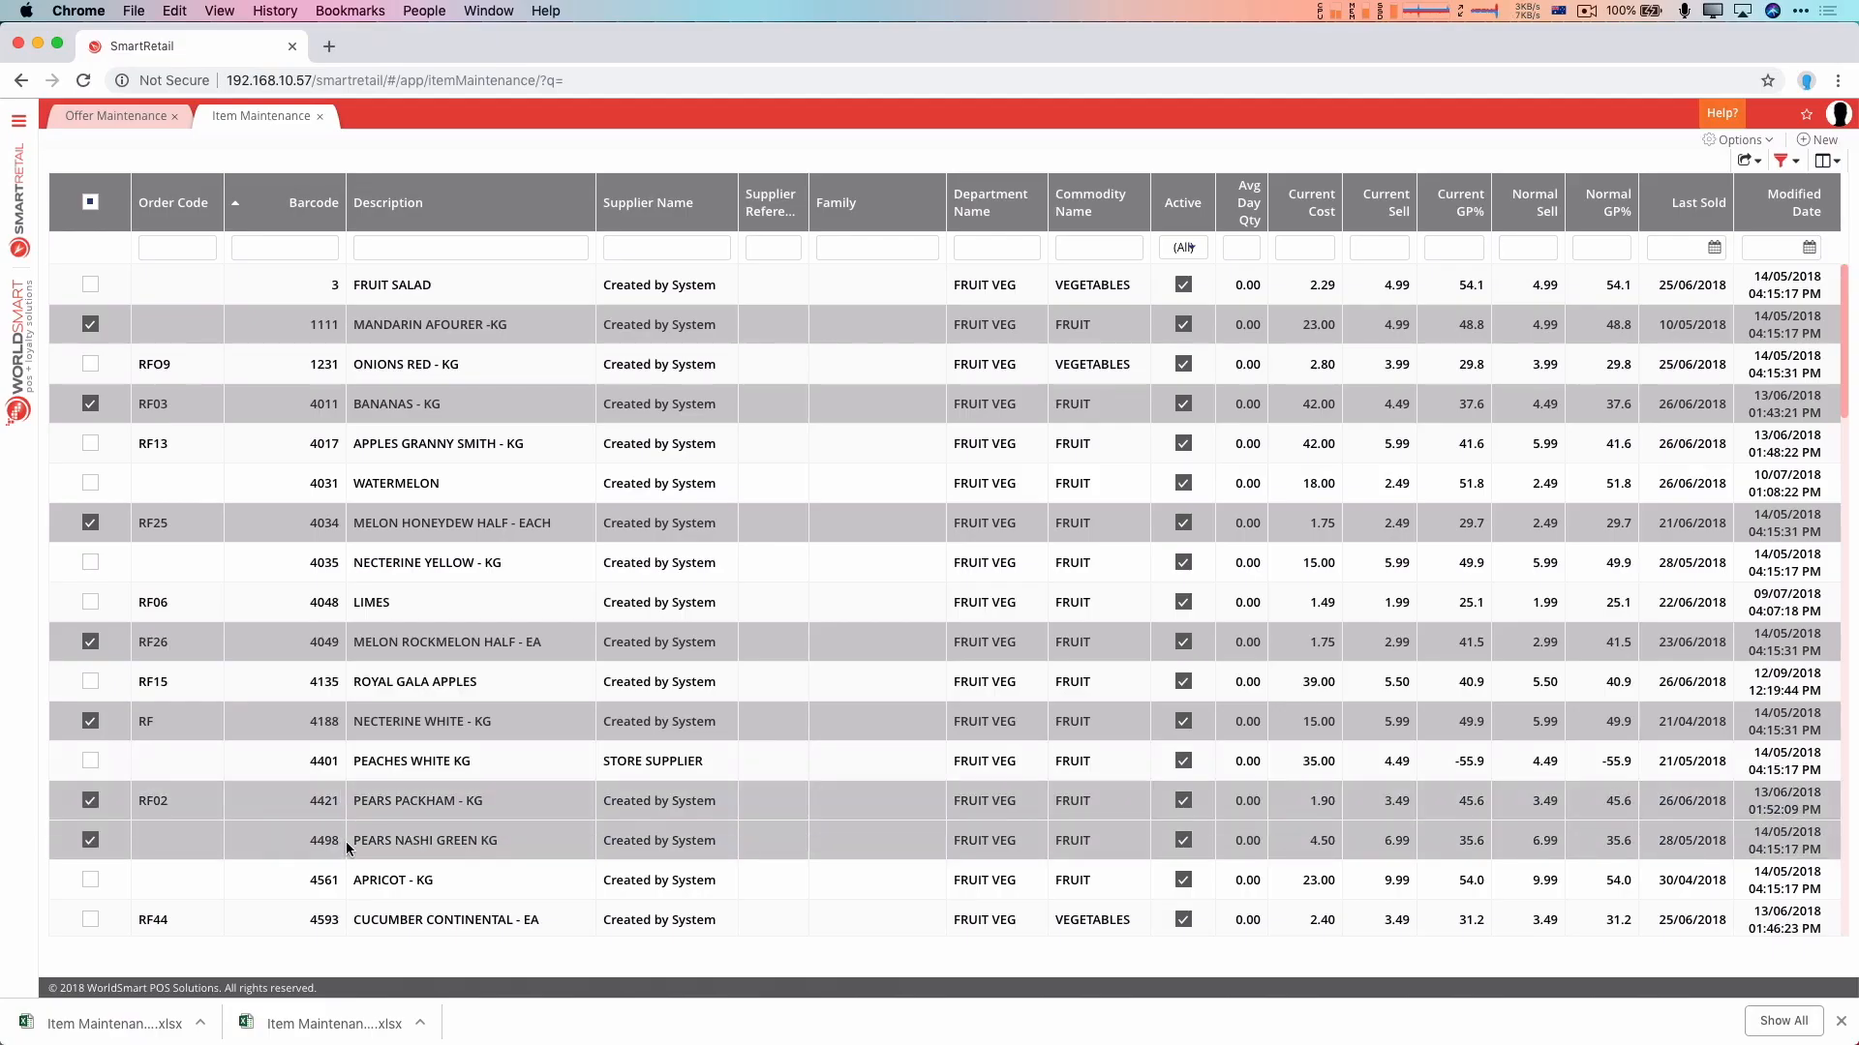
{"action": "left_click", "coordinate": [1748, 160]}
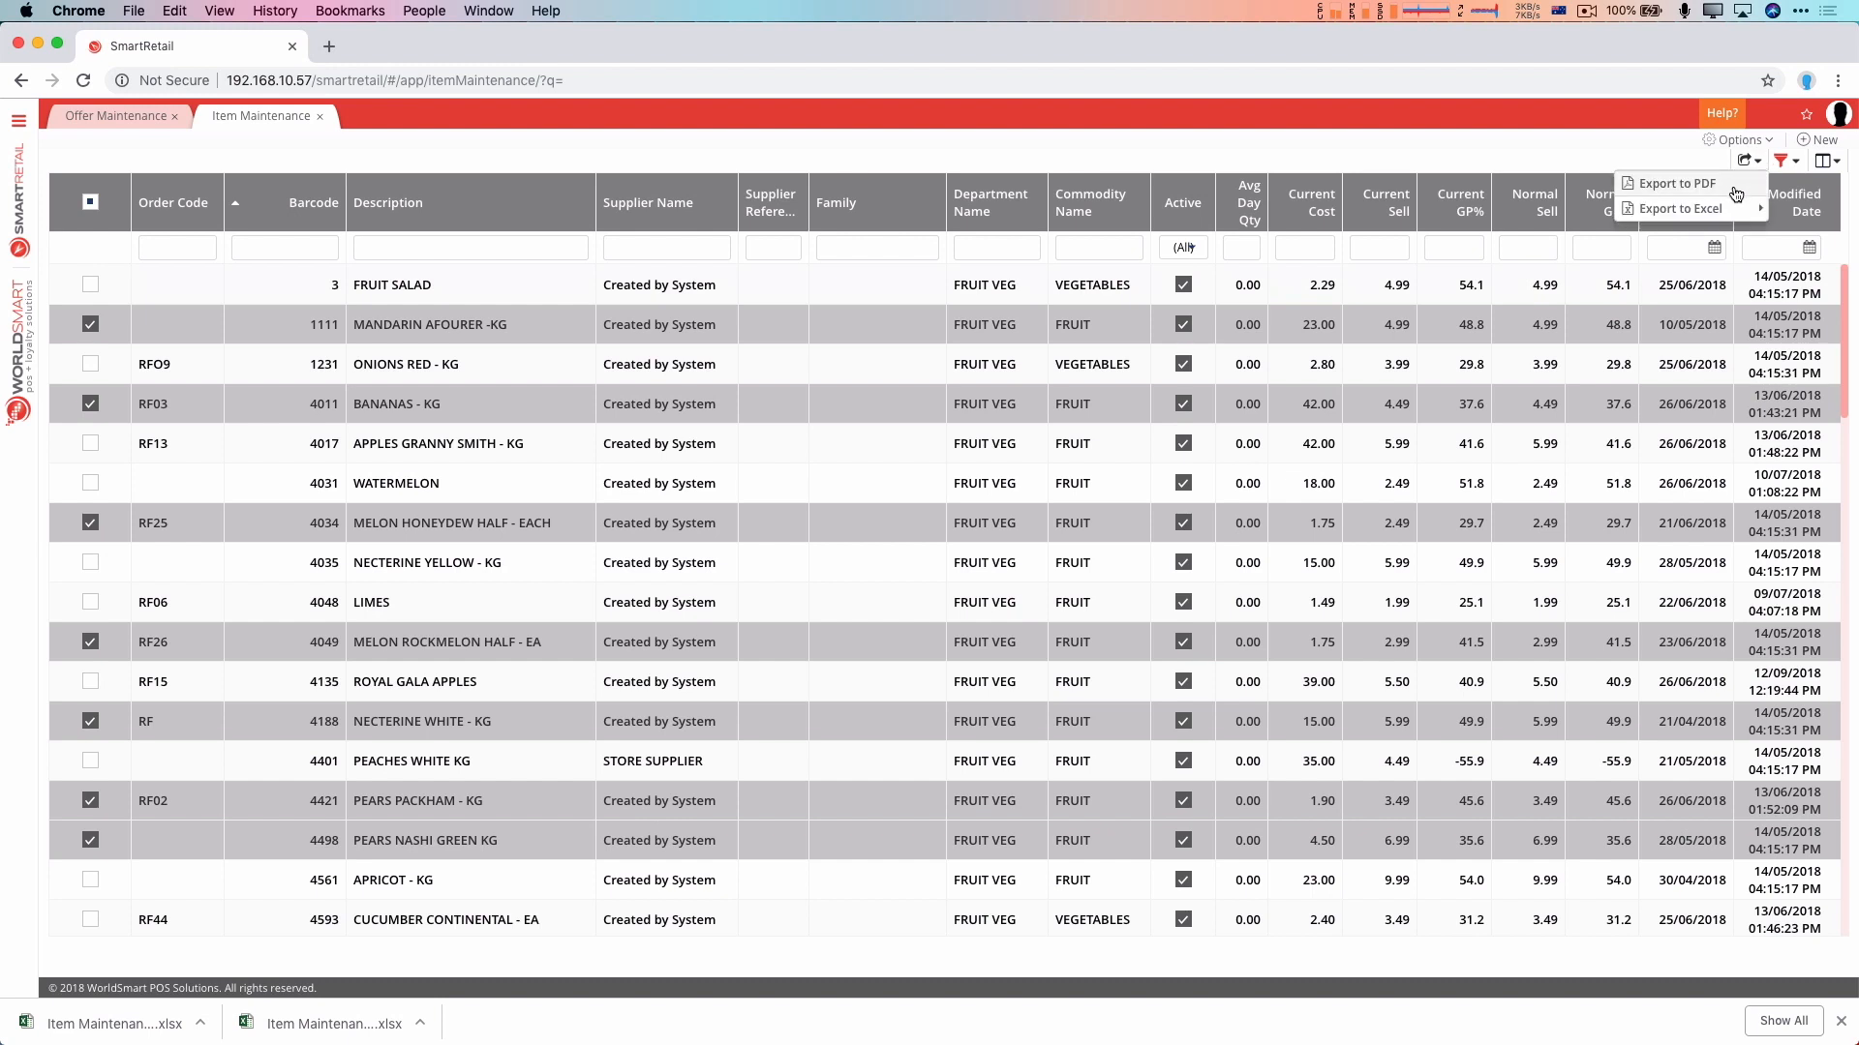
{"action": "left_click", "coordinate": [1682, 209]}
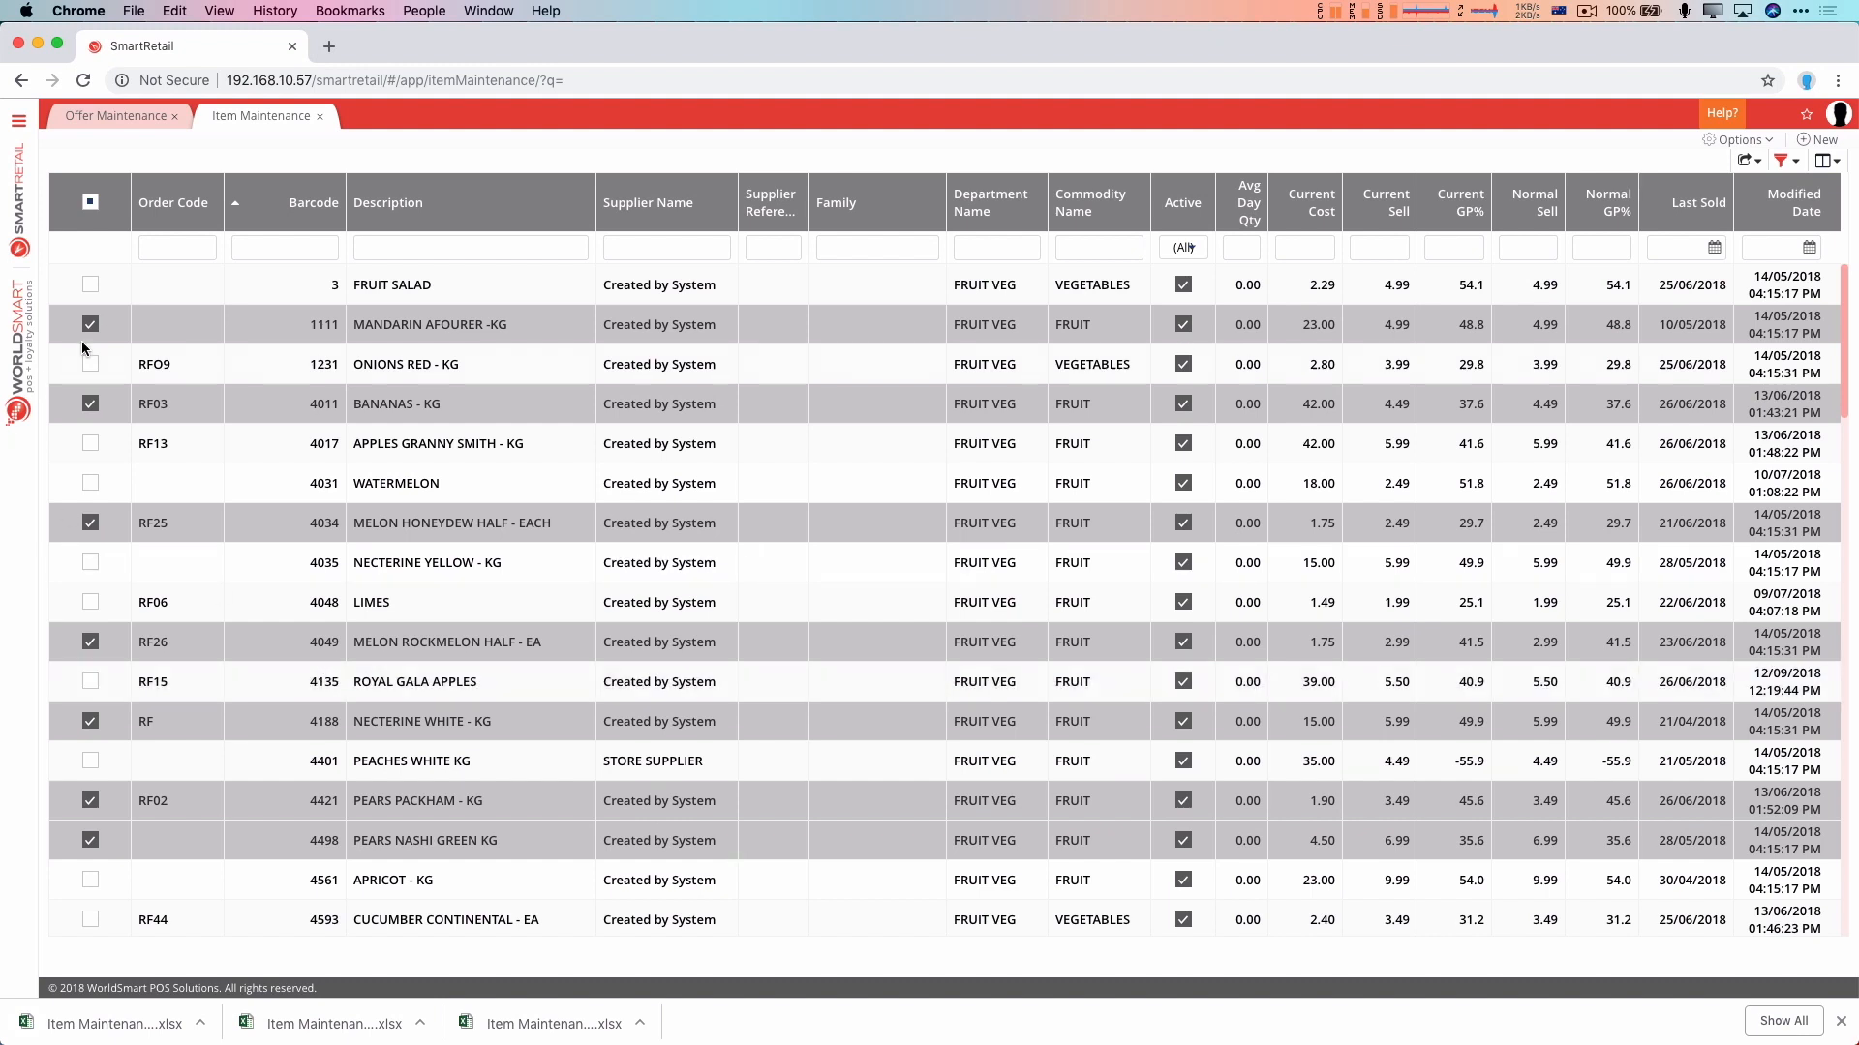
{"action": "double_click", "coordinate": [454, 325]}
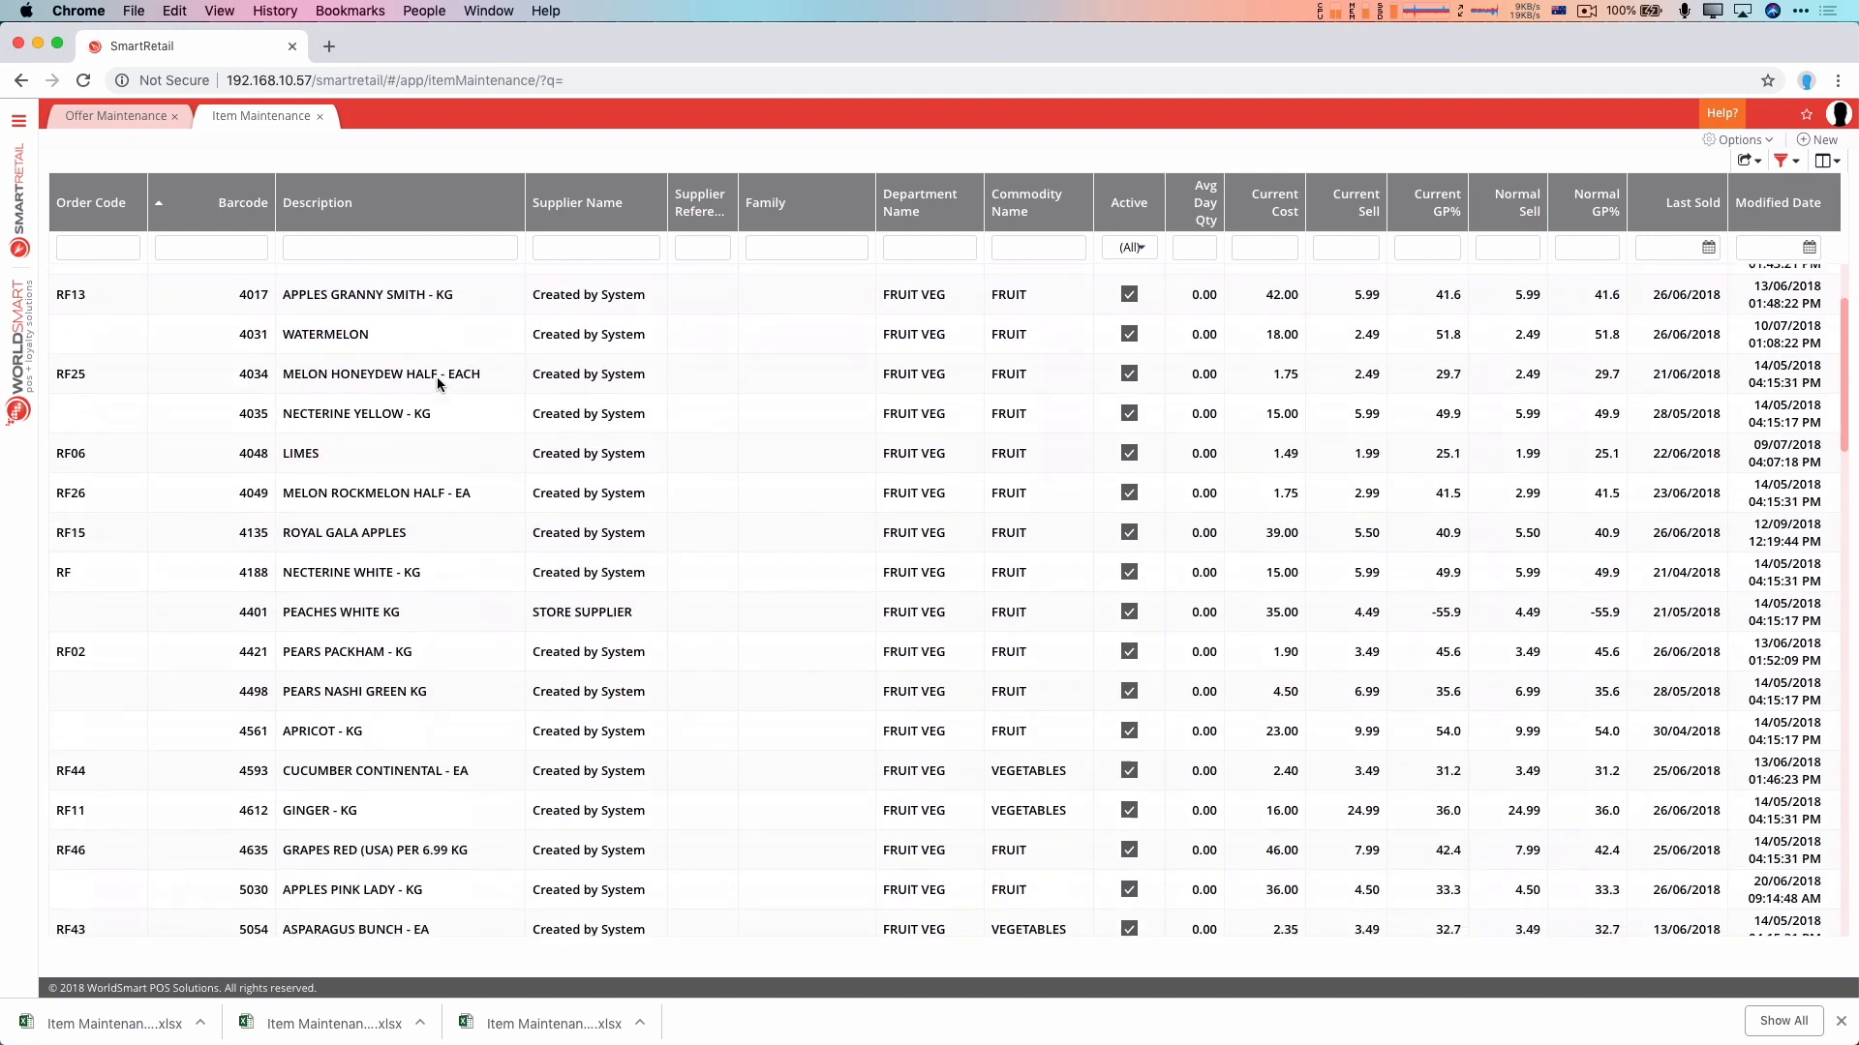
Sort the Fruit Veg item list by Modified Date
{"action": "left_click", "coordinate": [1777, 201]}
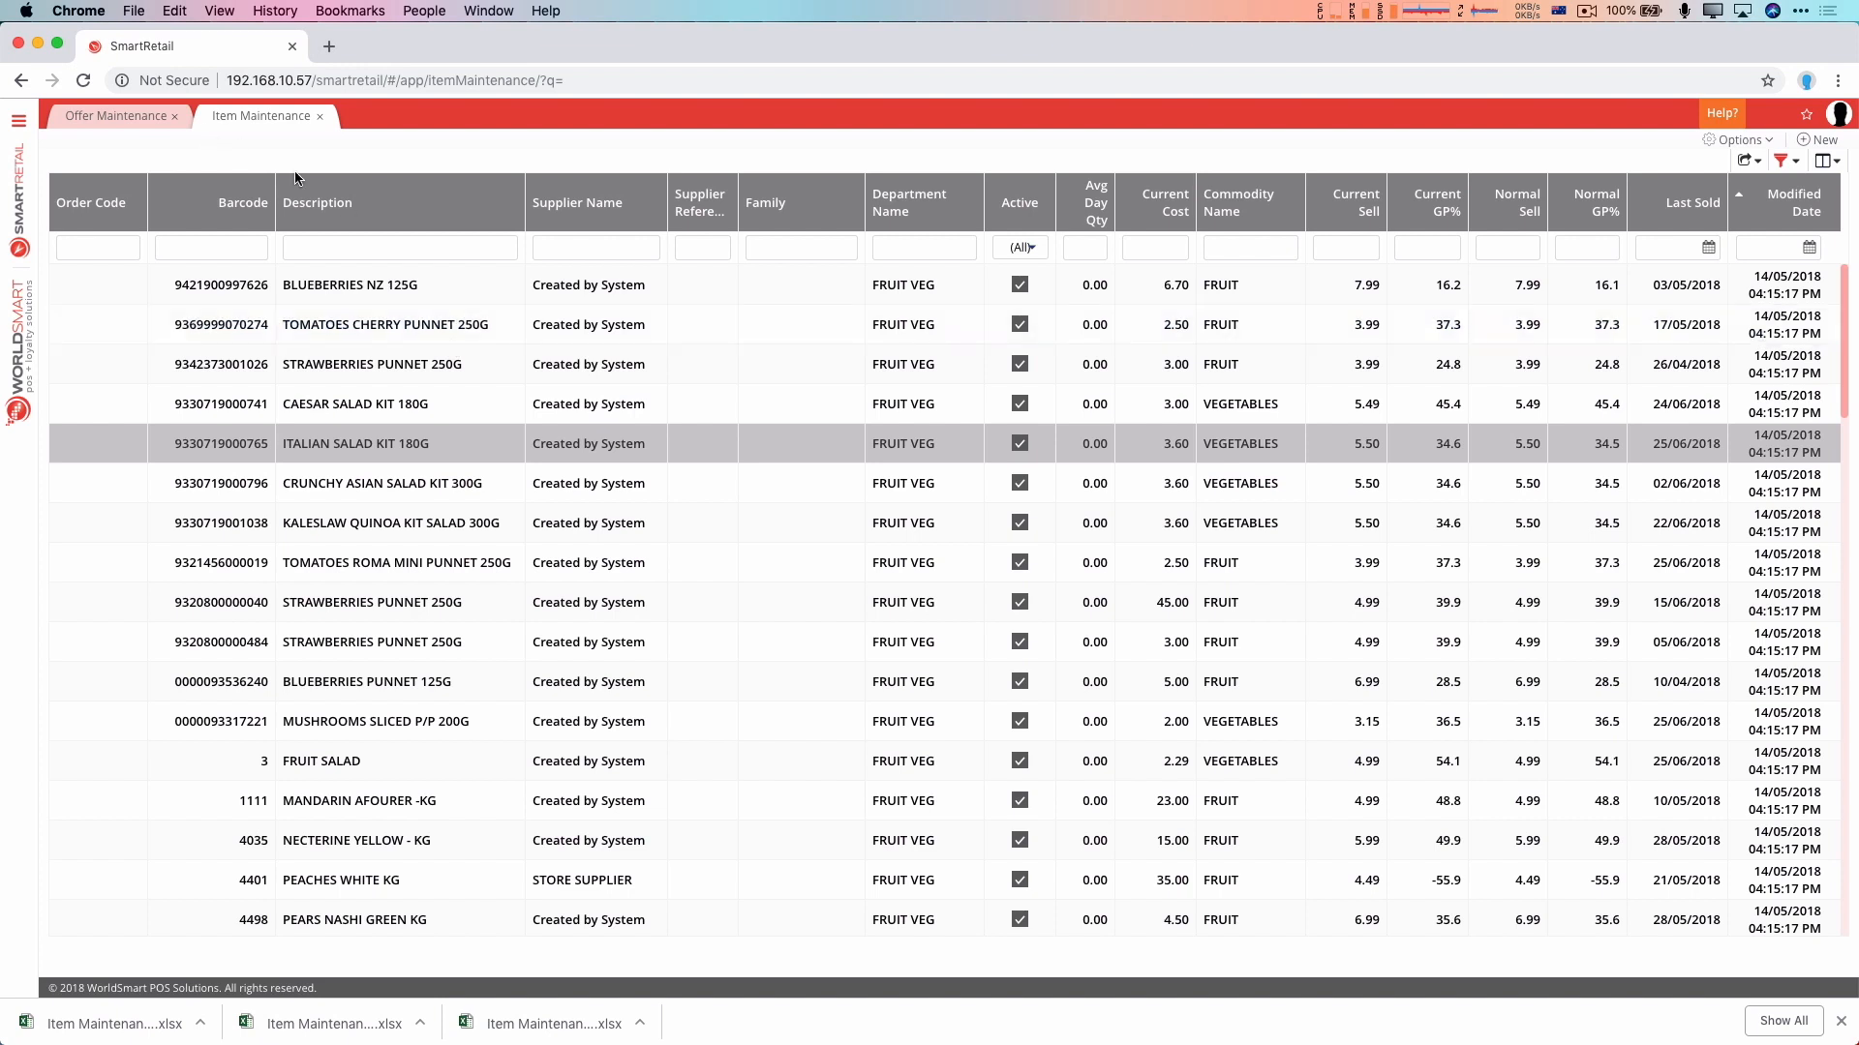
{"action": "mouse_move", "coordinate": [370, 338]}
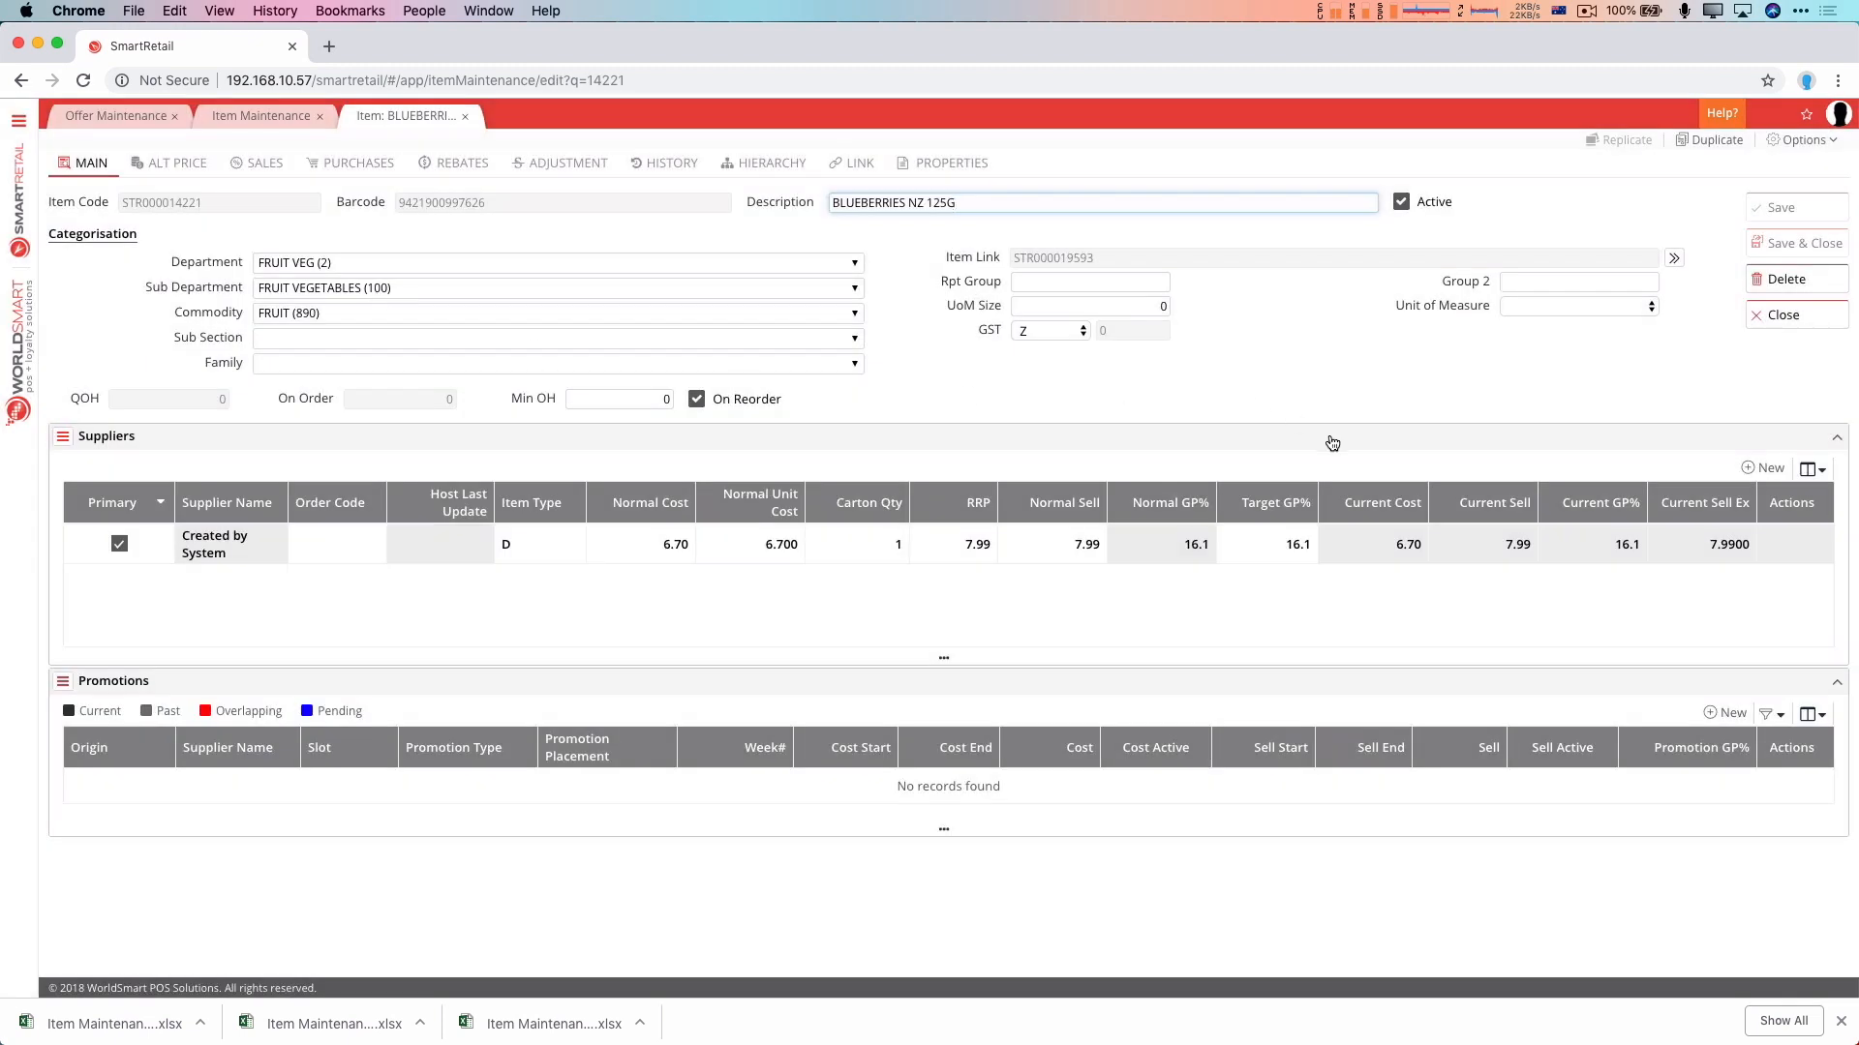
{"action": "mouse_move", "coordinate": [1006, 854]}
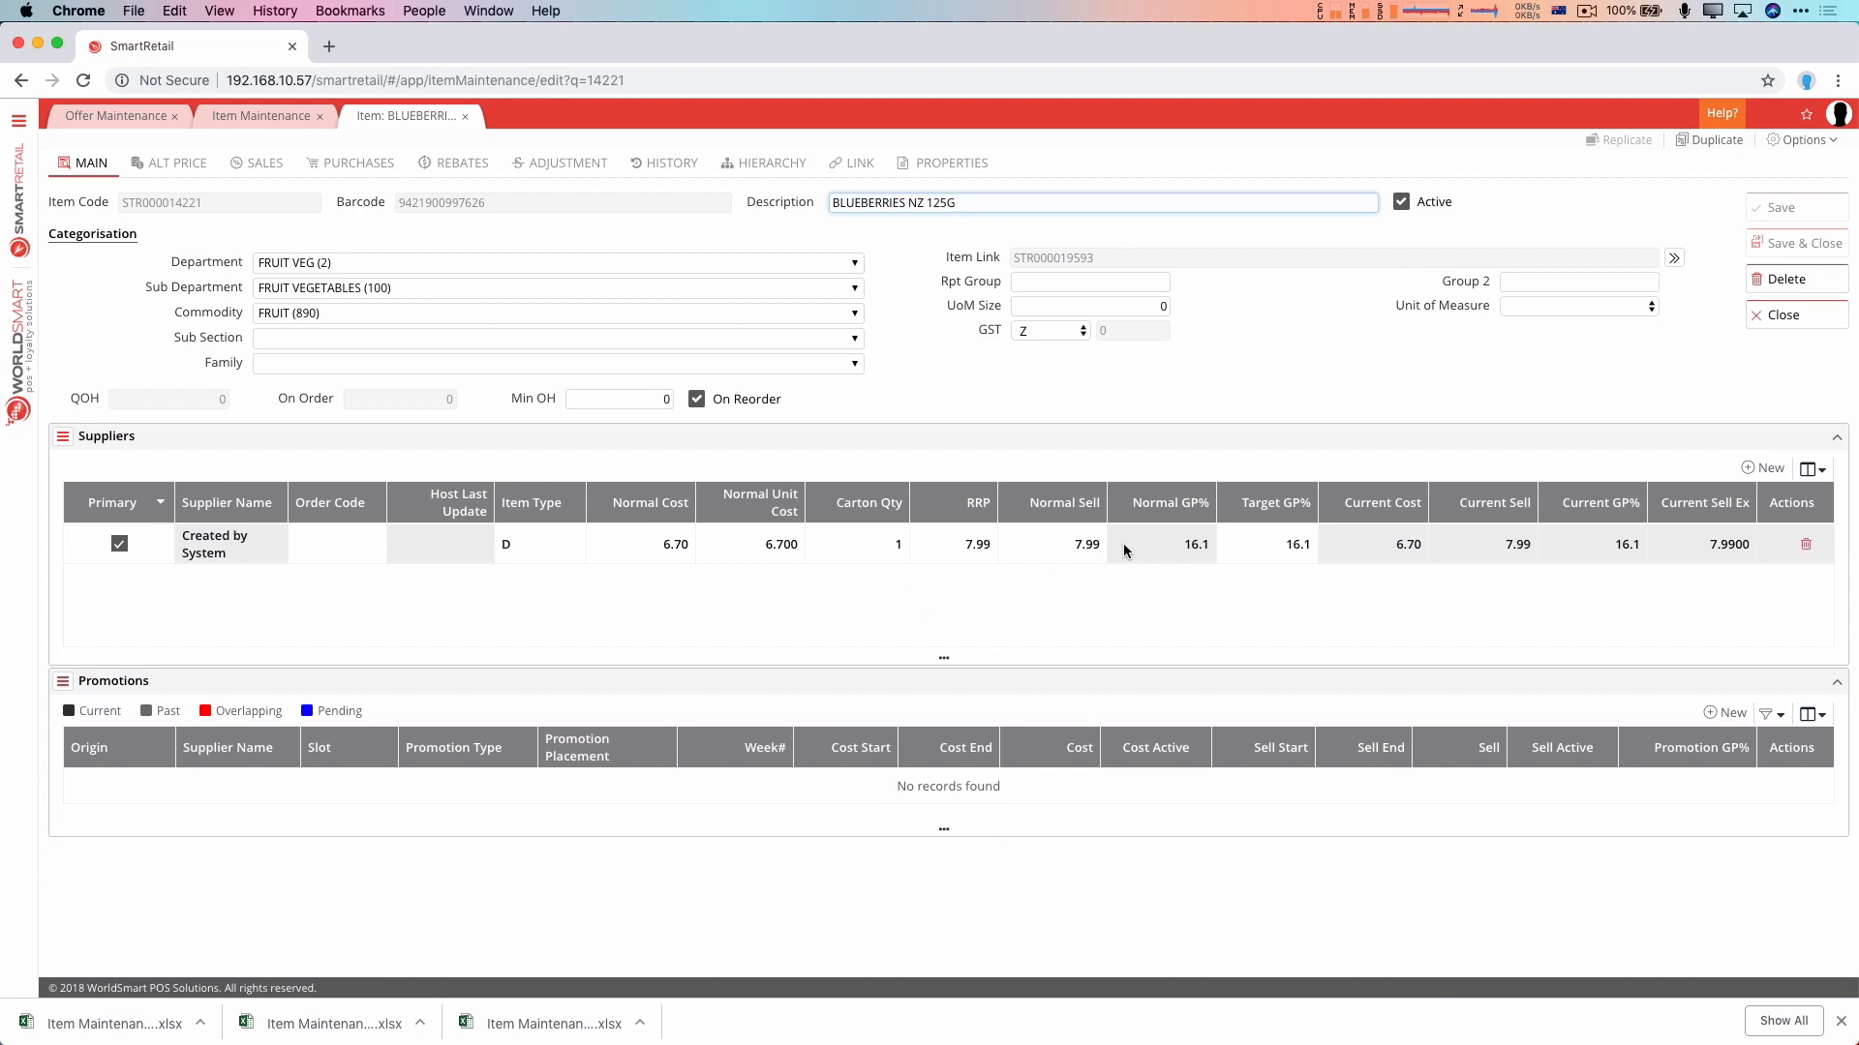
{"action": "mouse_move", "coordinate": [1066, 514]}
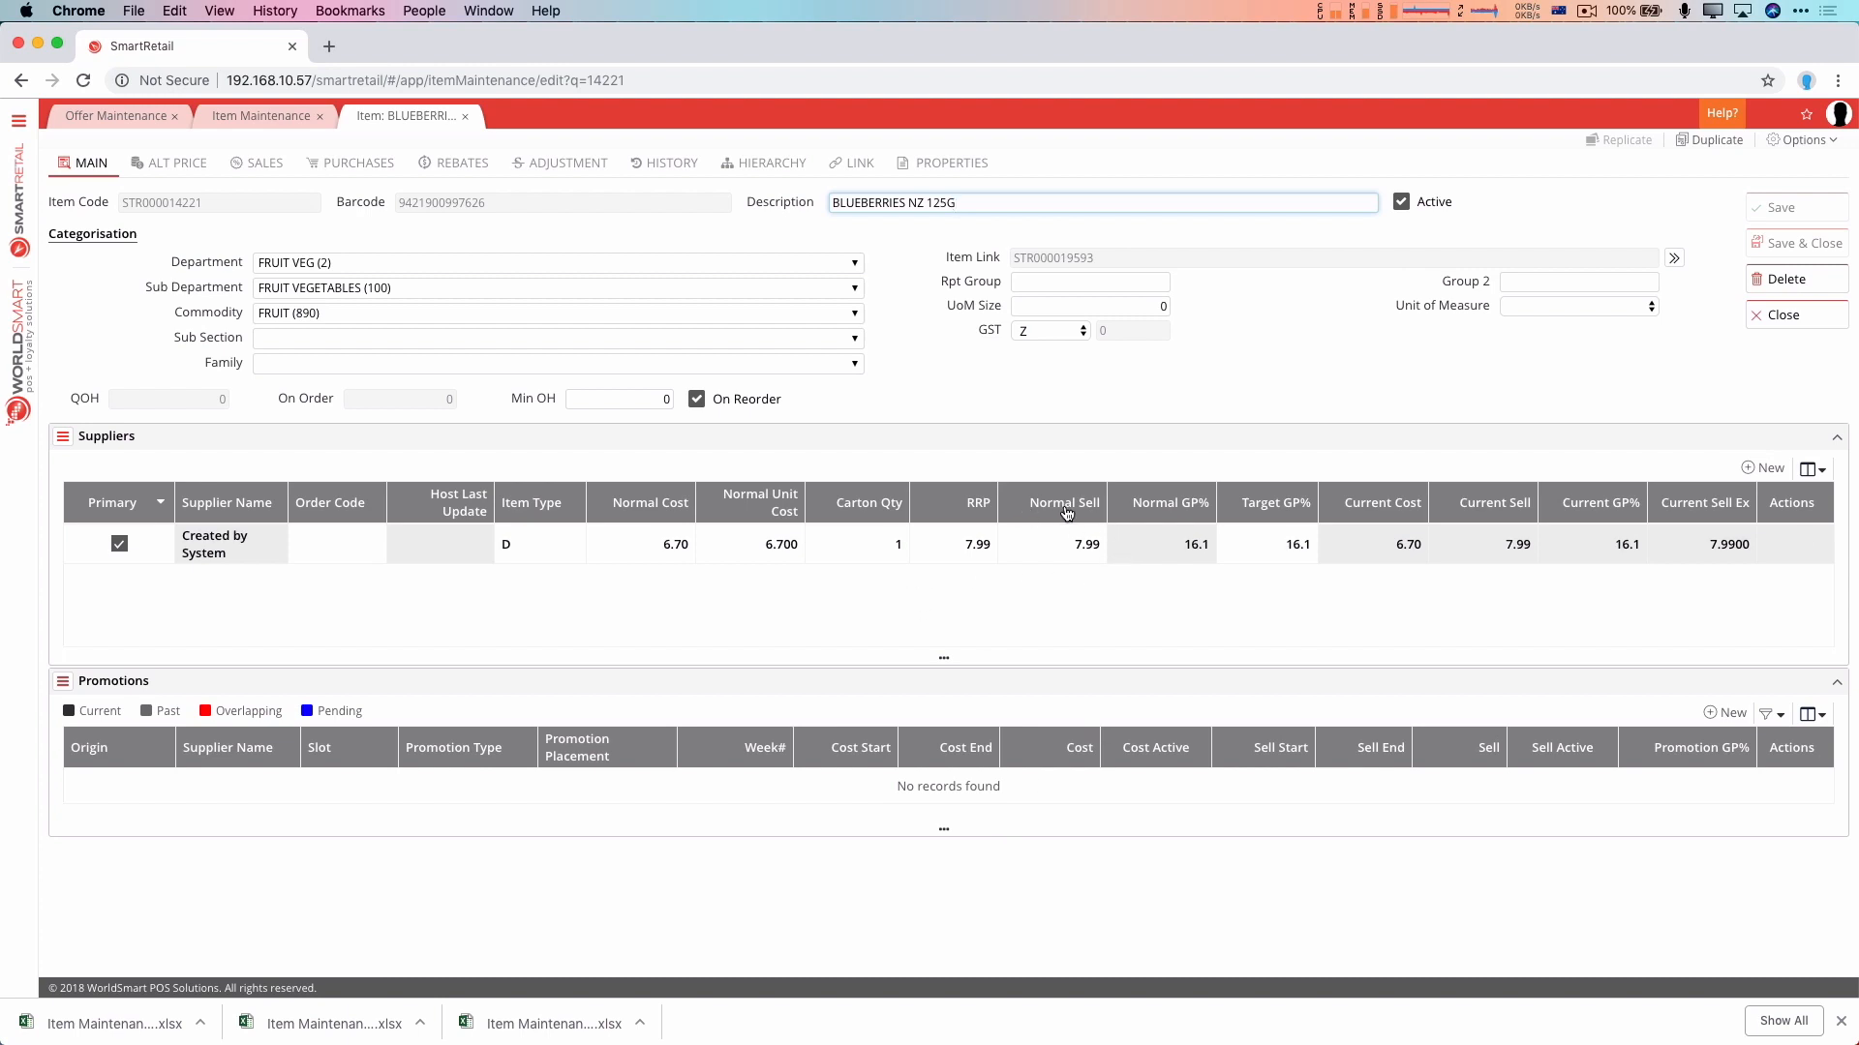
{"action": "mouse_move", "coordinate": [1710, 498]}
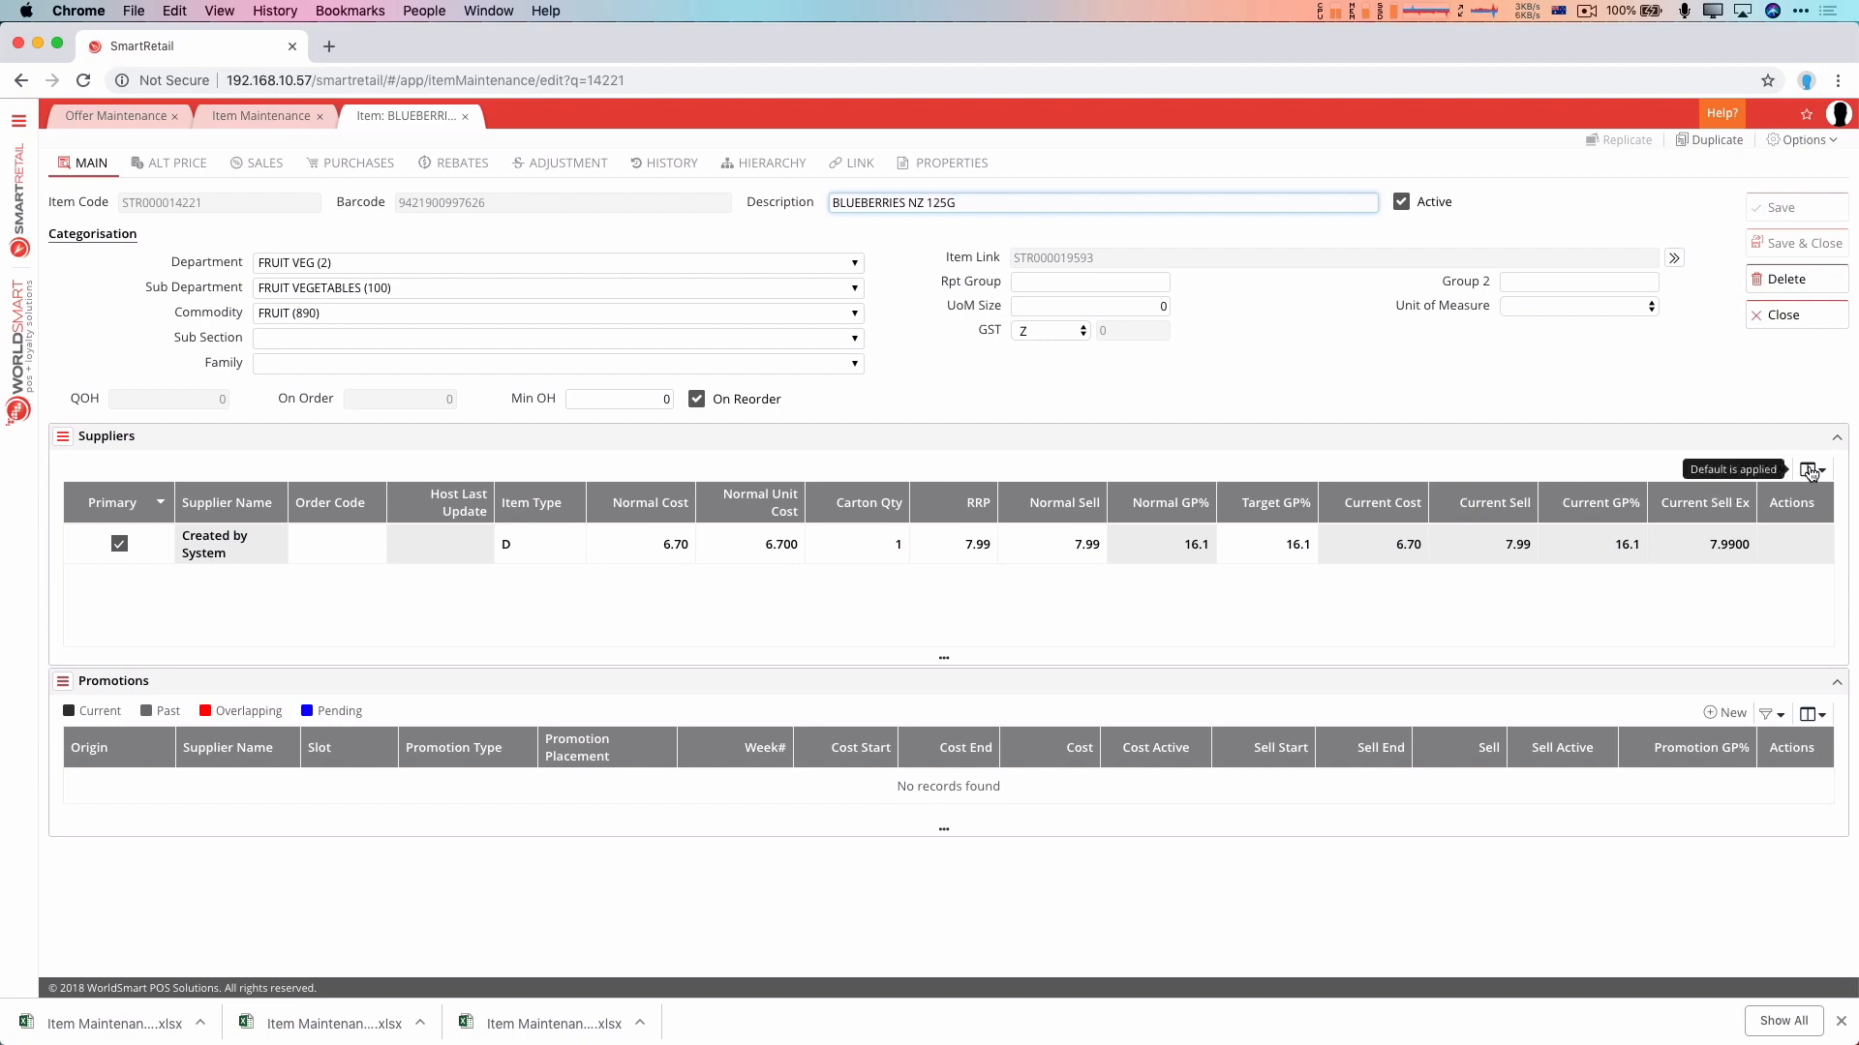
Hide Normal Unit Cost, Host Last Update, Current GP% and Current Sell Ex, overwriting the saved supplier layout
{"action": "left_click", "coordinate": [1811, 469]}
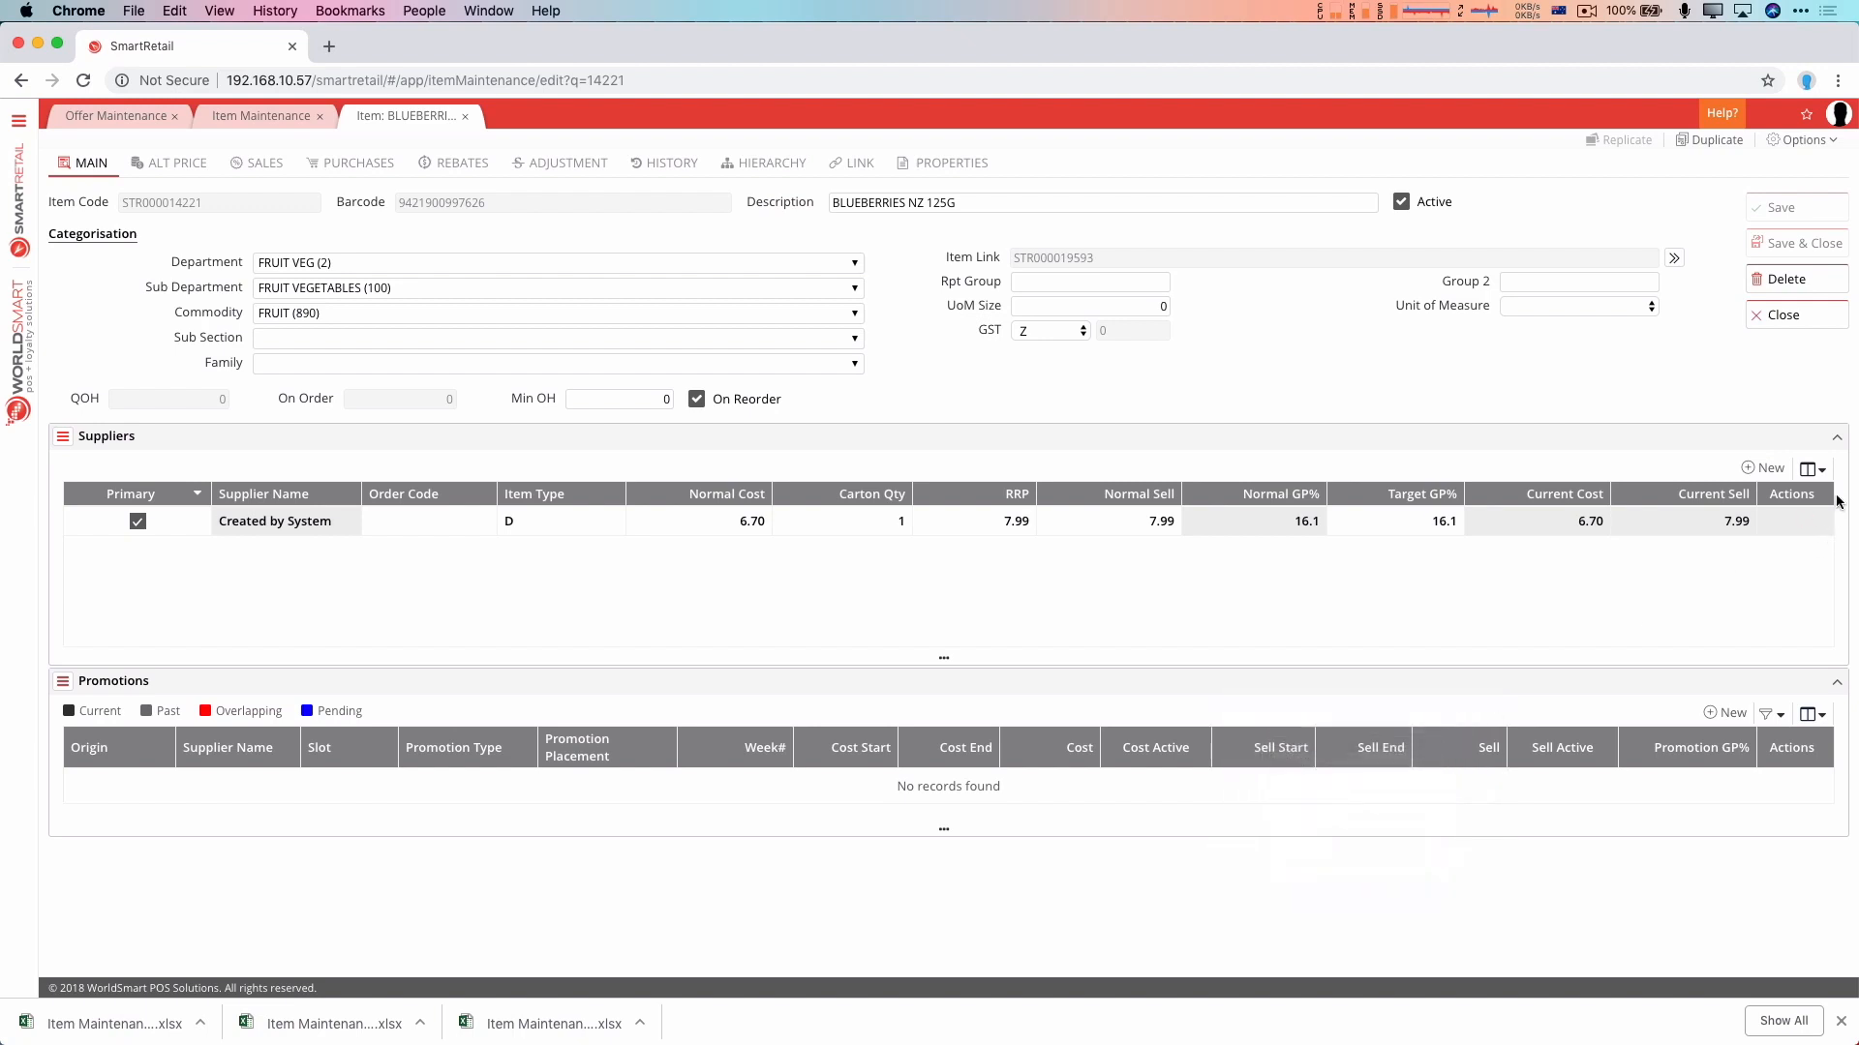
{"action": "left_click", "coordinate": [1810, 467]}
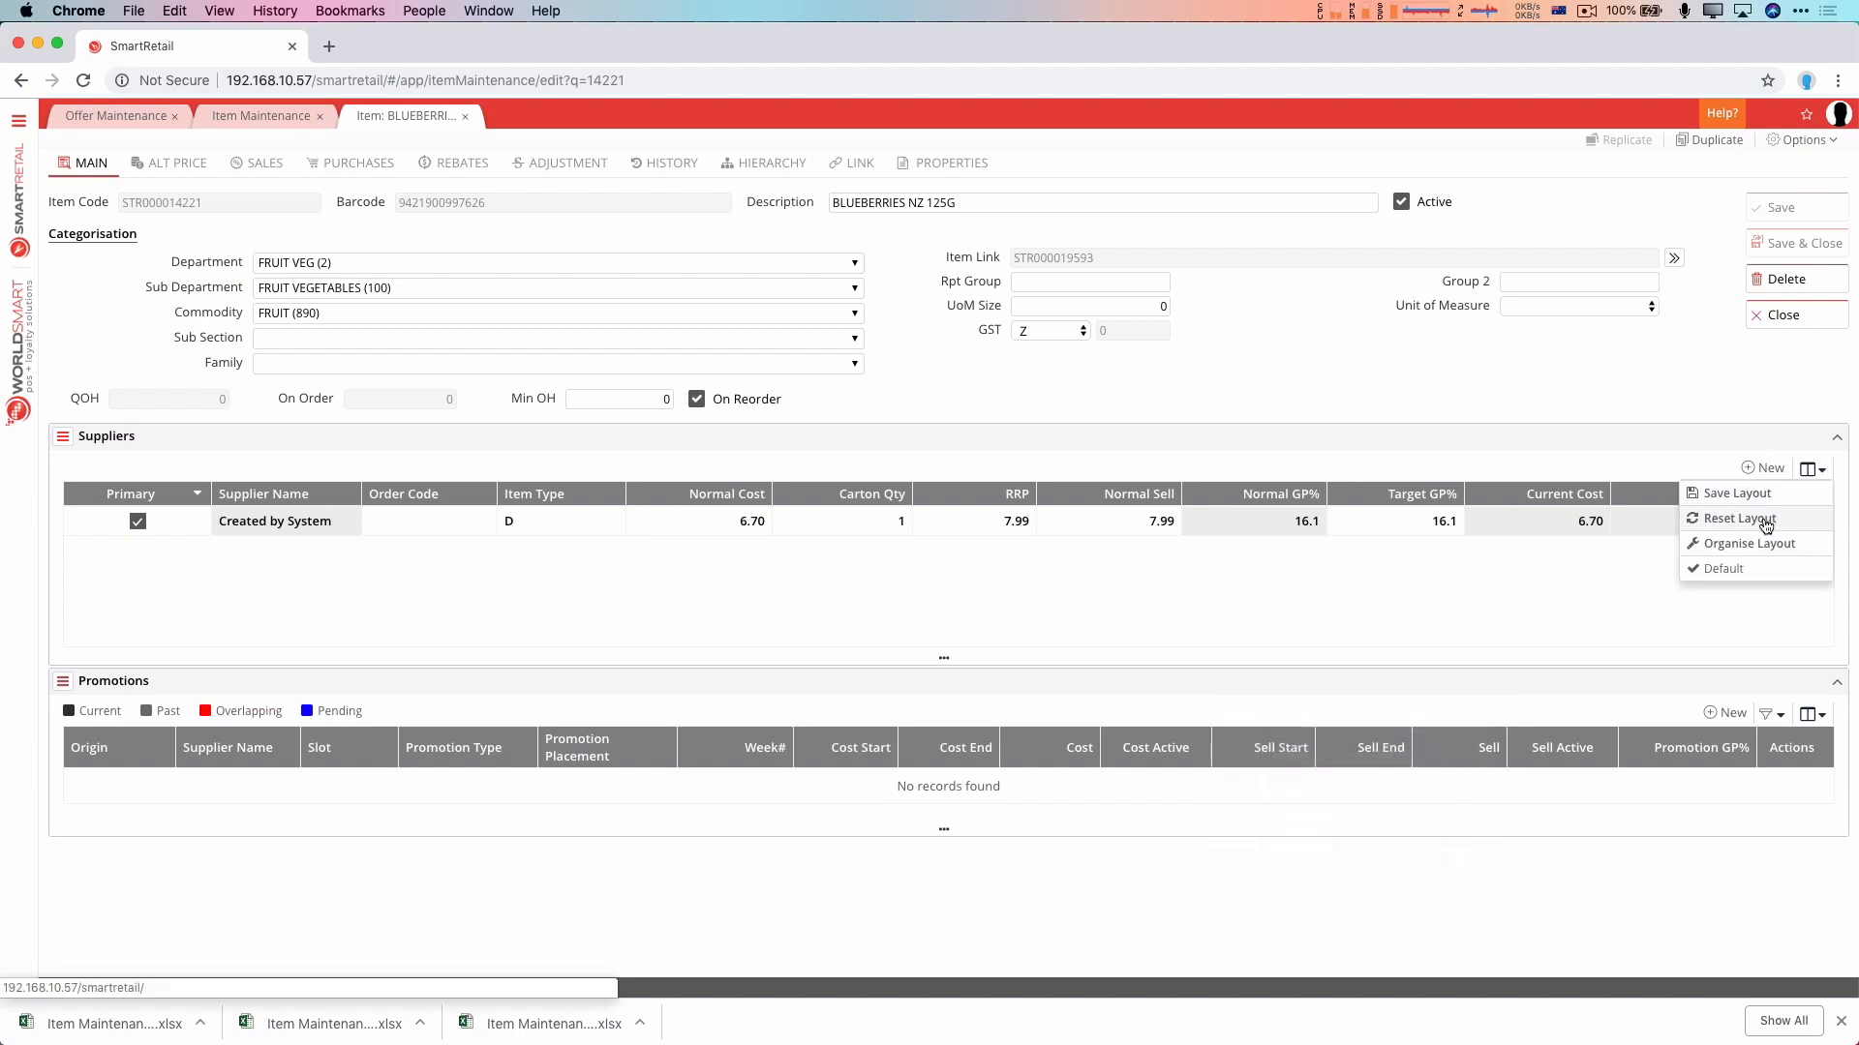
{"action": "left_click", "coordinate": [1733, 492]}
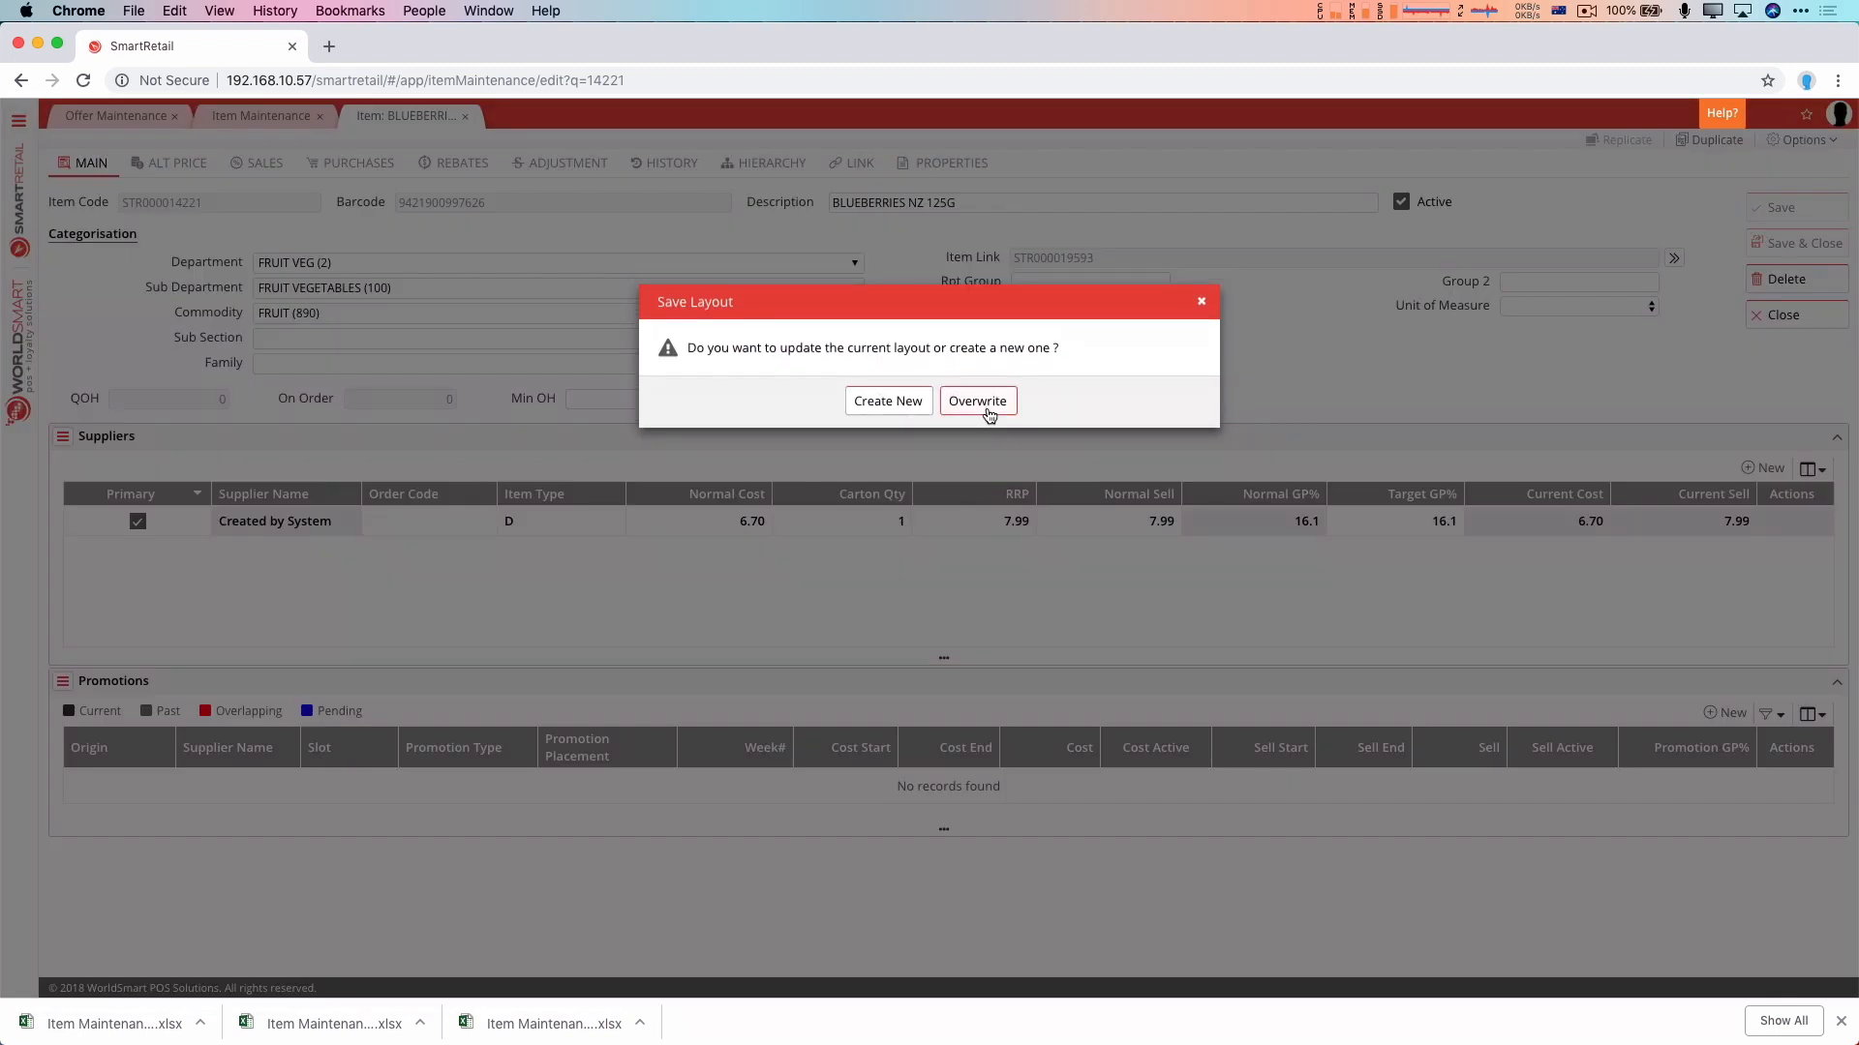
{"action": "left_click", "coordinate": [977, 401]}
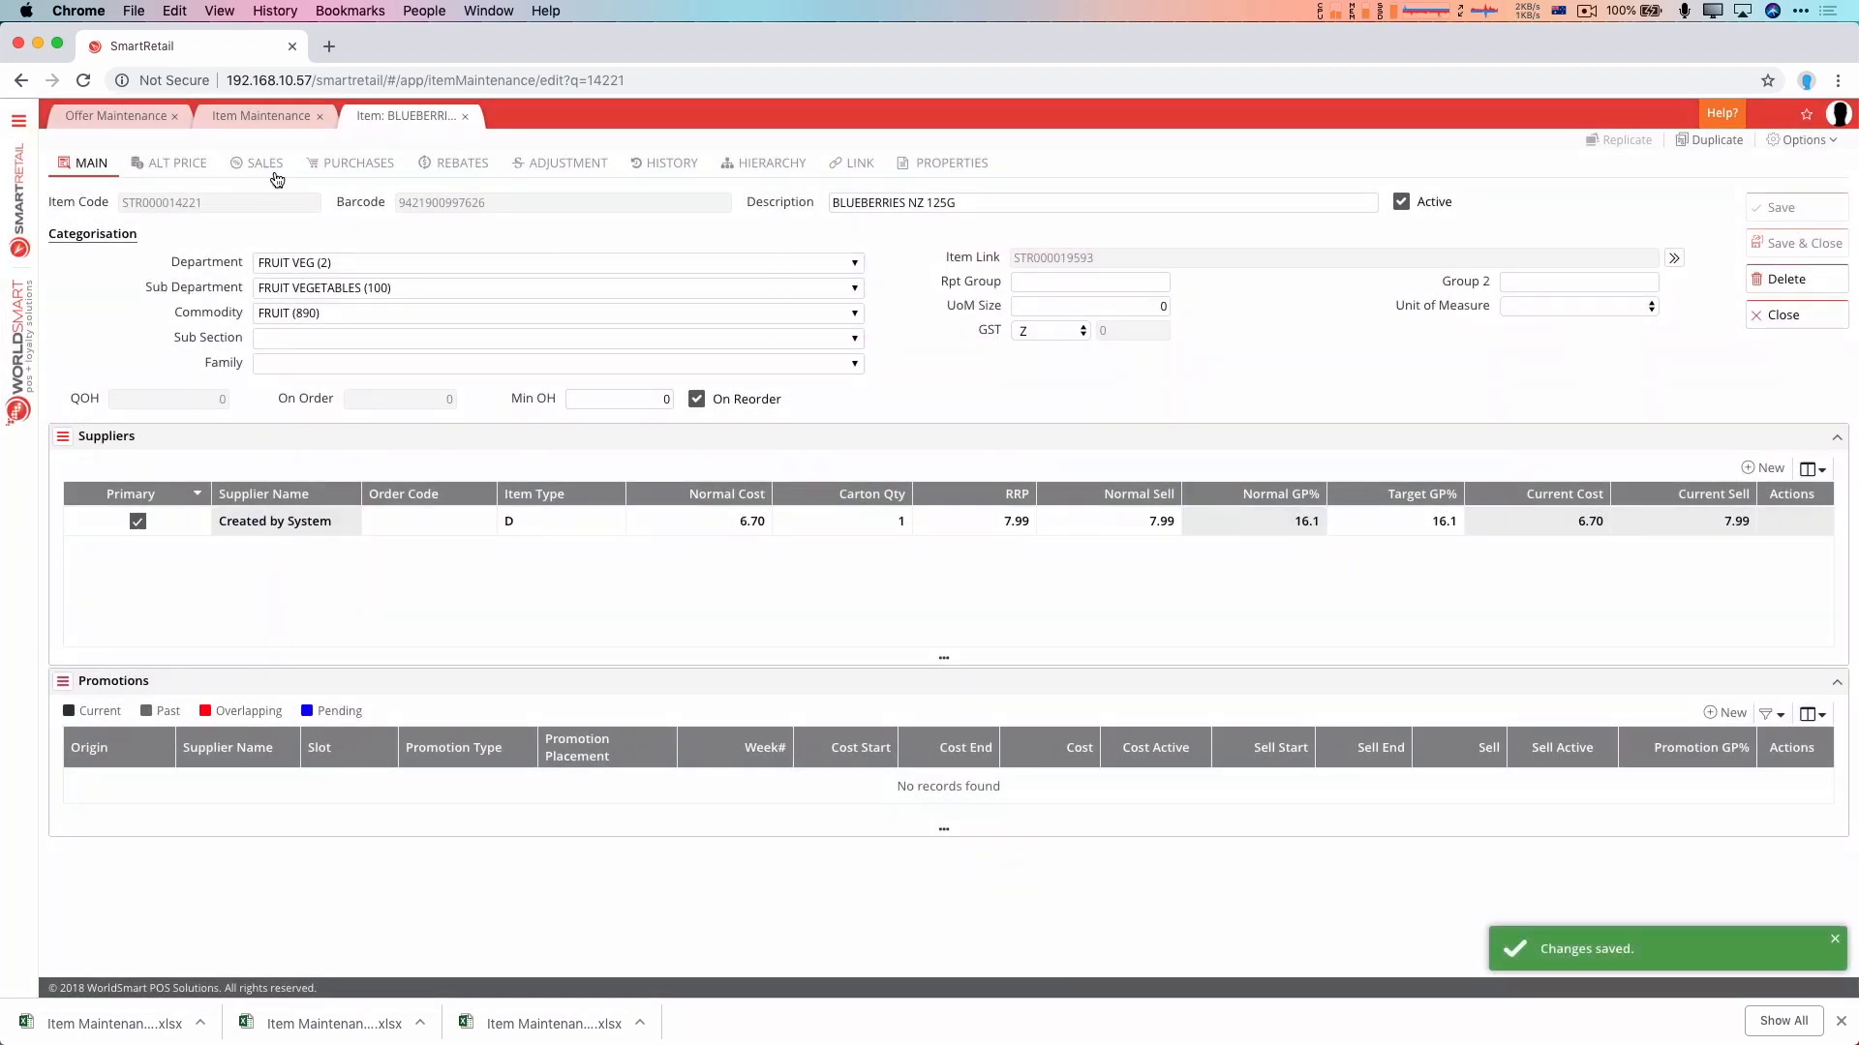
Show the blueberries' sales history with Average Cost replacing Cost Ex GST, overwriting the saved layout
{"action": "left_click", "coordinate": [264, 163]}
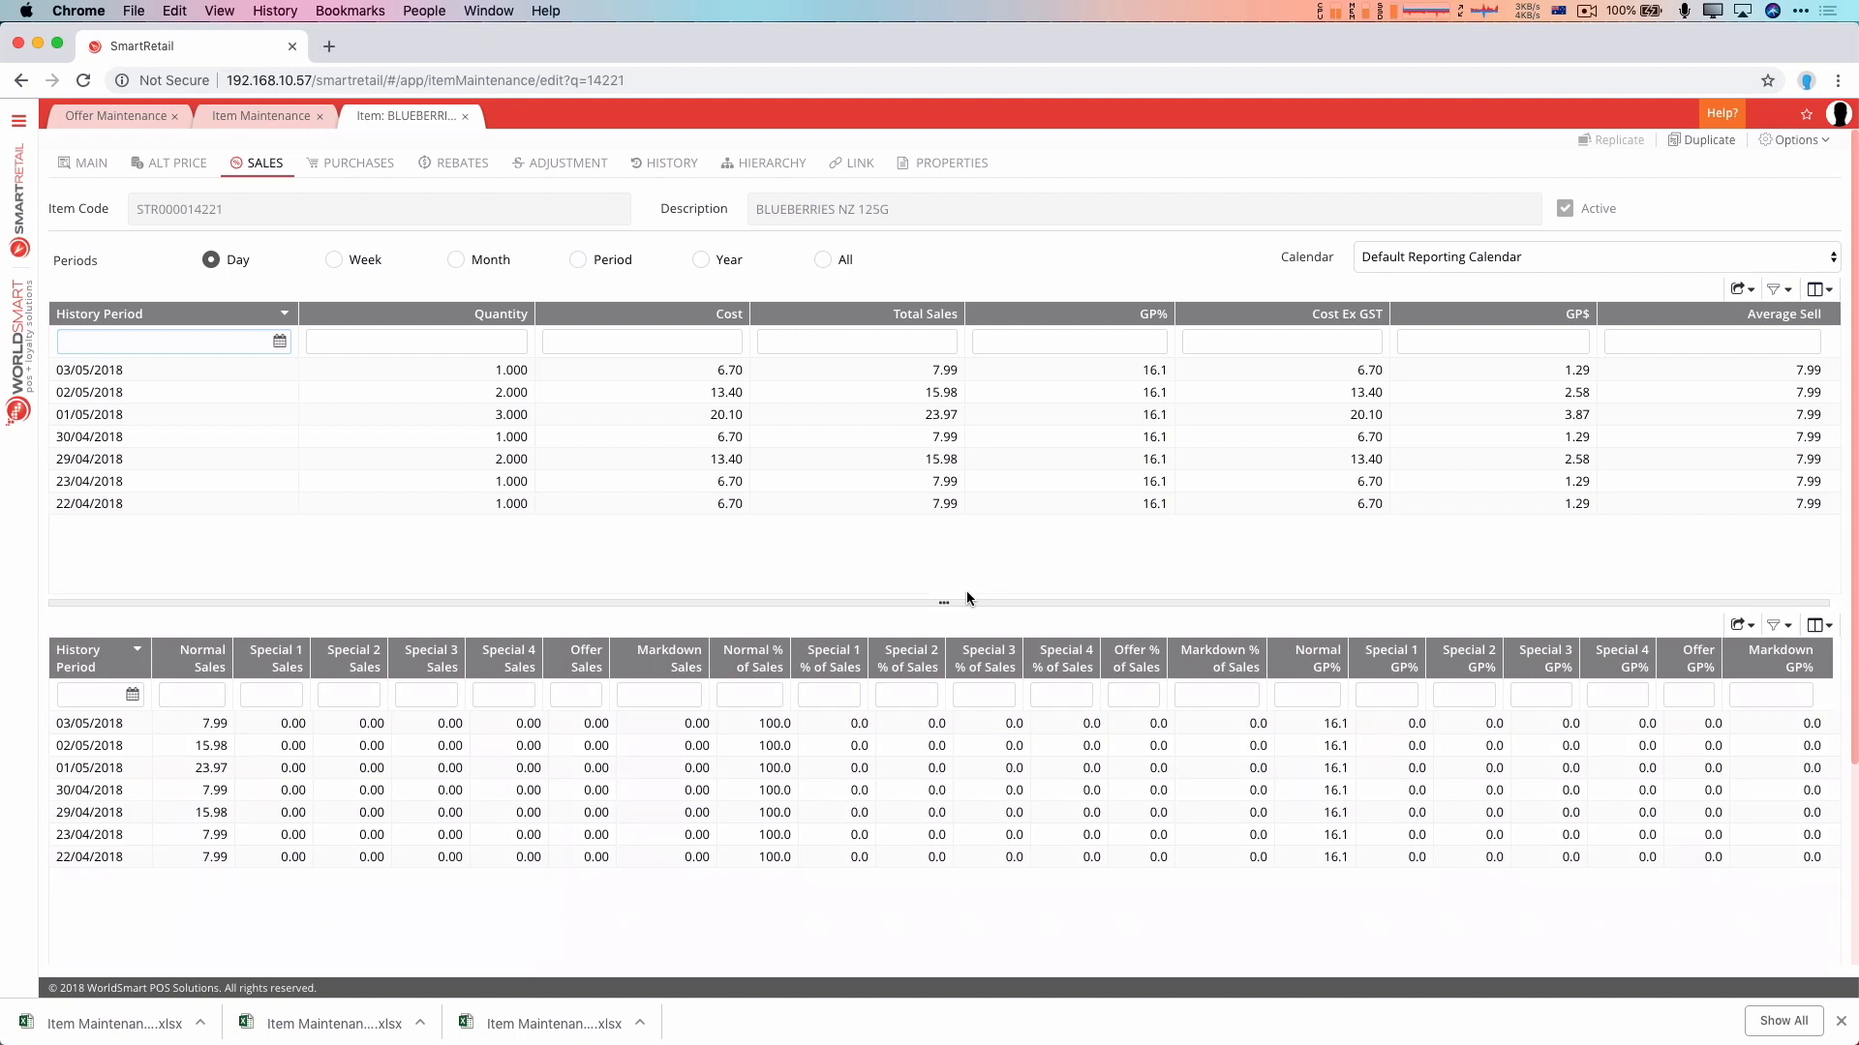
{"action": "mouse_move", "coordinate": [464, 310]}
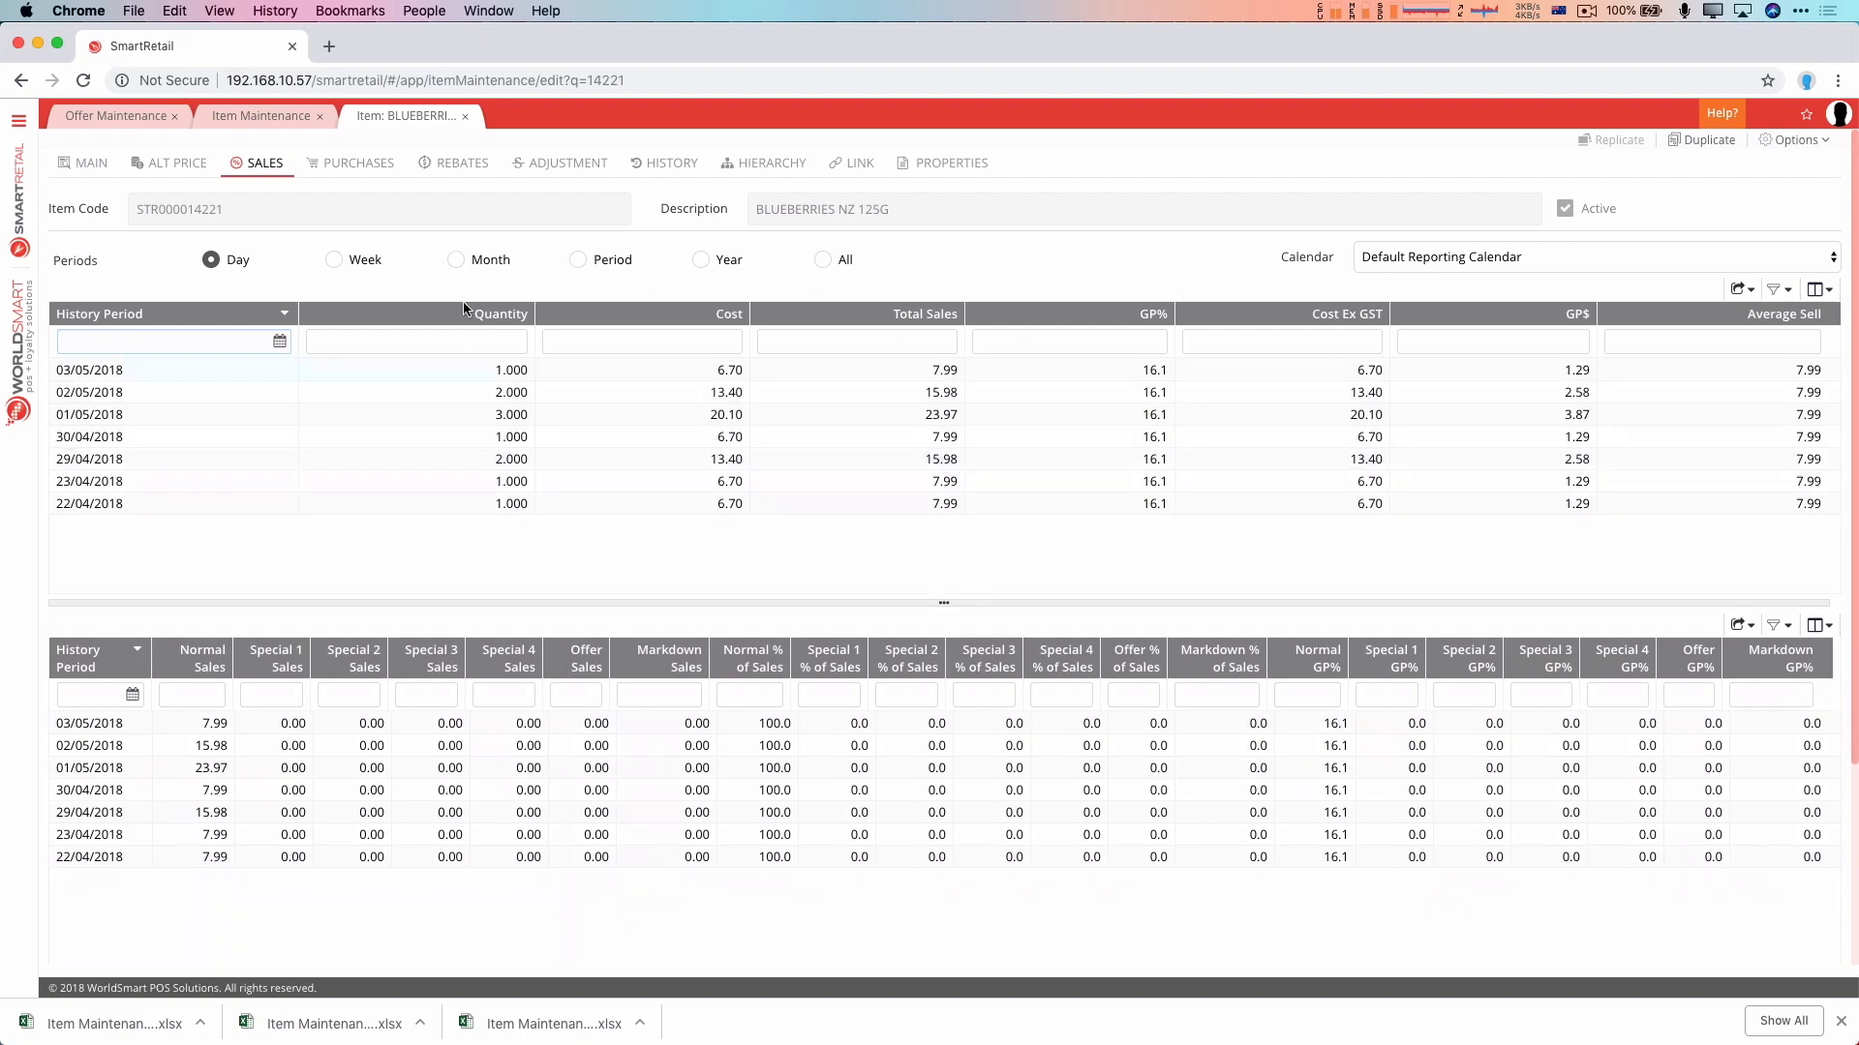
{"action": "mouse_move", "coordinate": [1424, 343]}
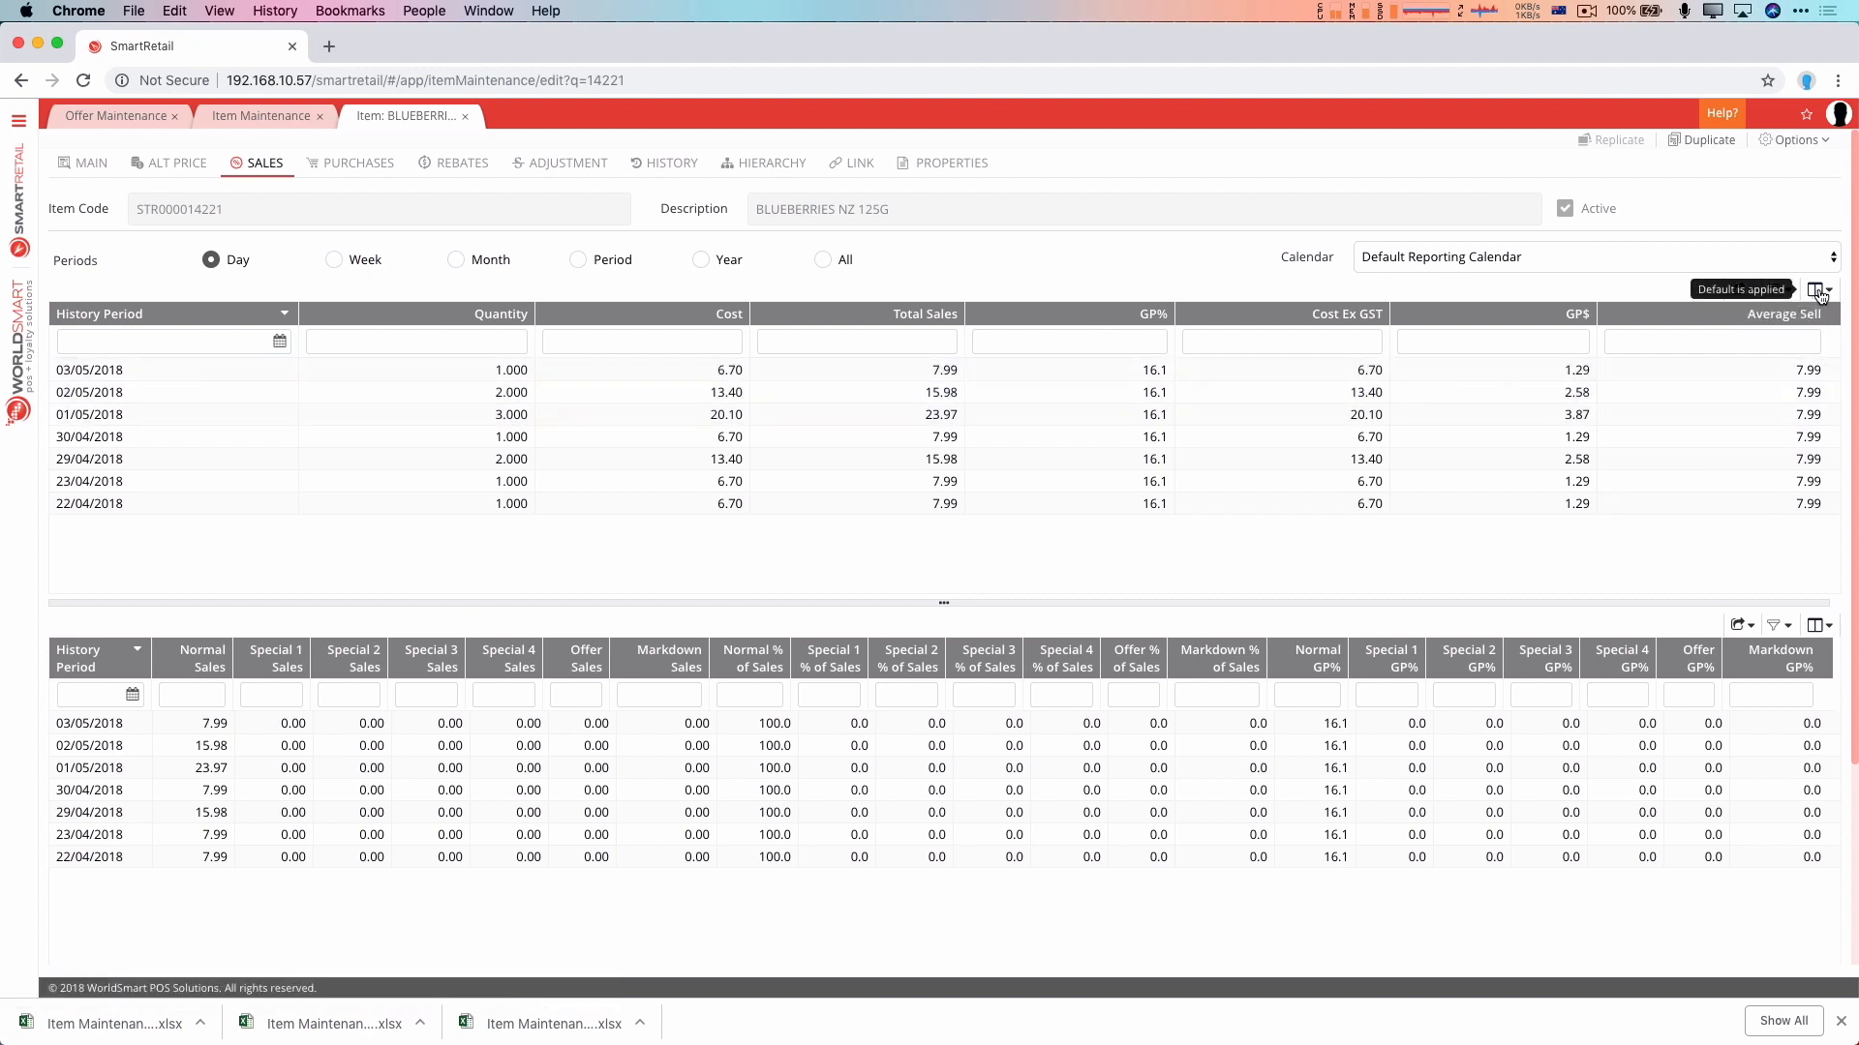
{"action": "left_click", "coordinate": [1817, 289]}
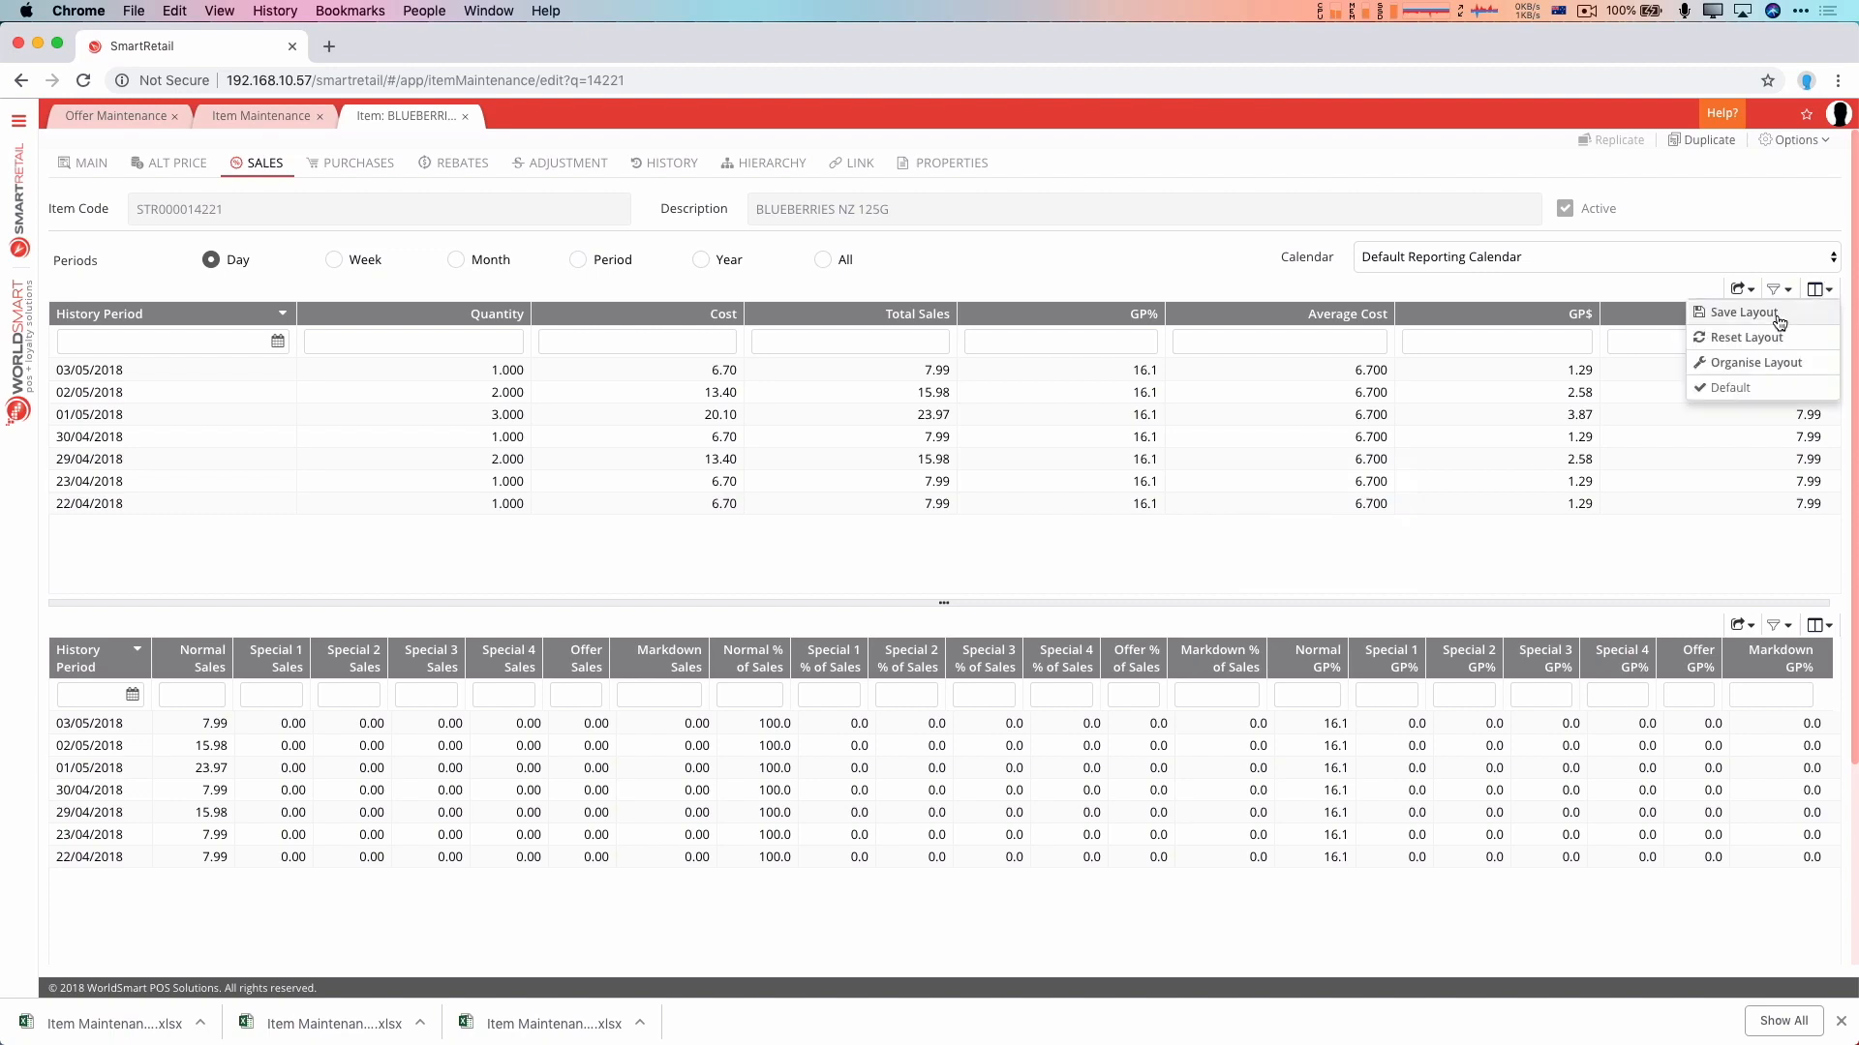
{"action": "left_click", "coordinate": [1743, 311]}
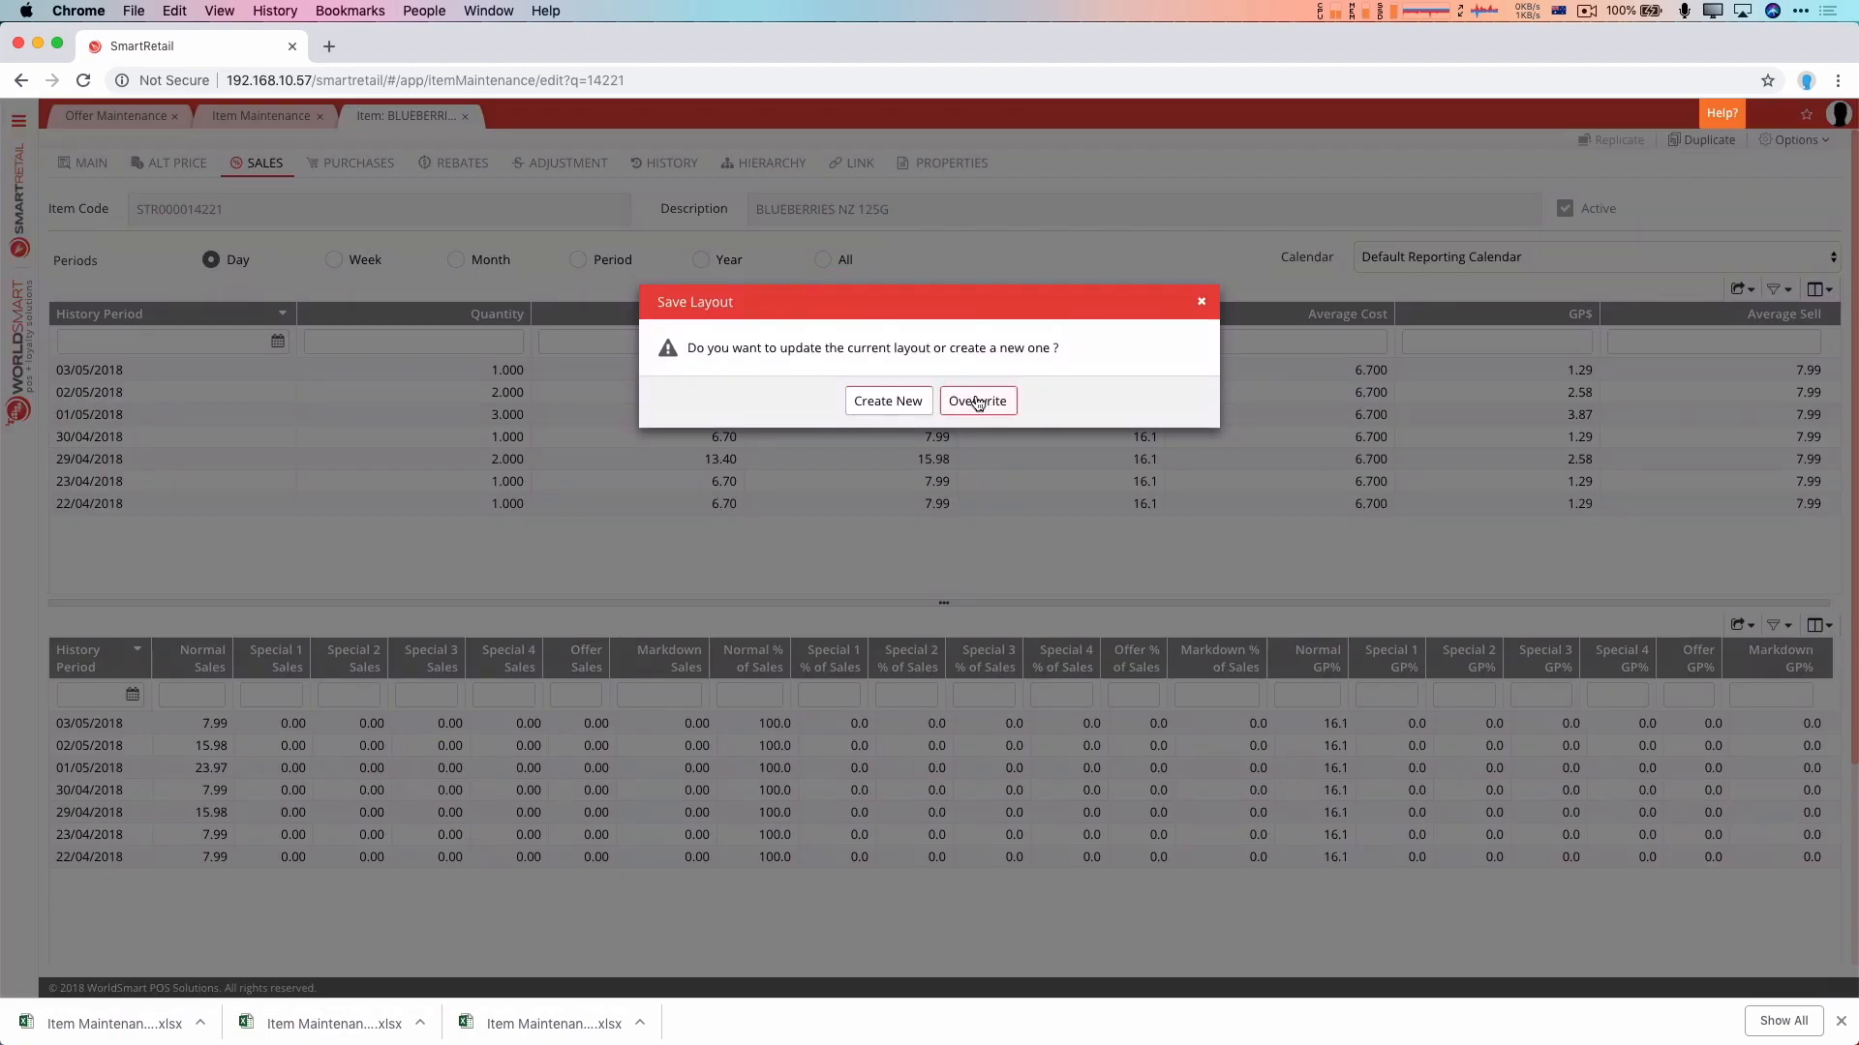
{"action": "left_click", "coordinate": [977, 401]}
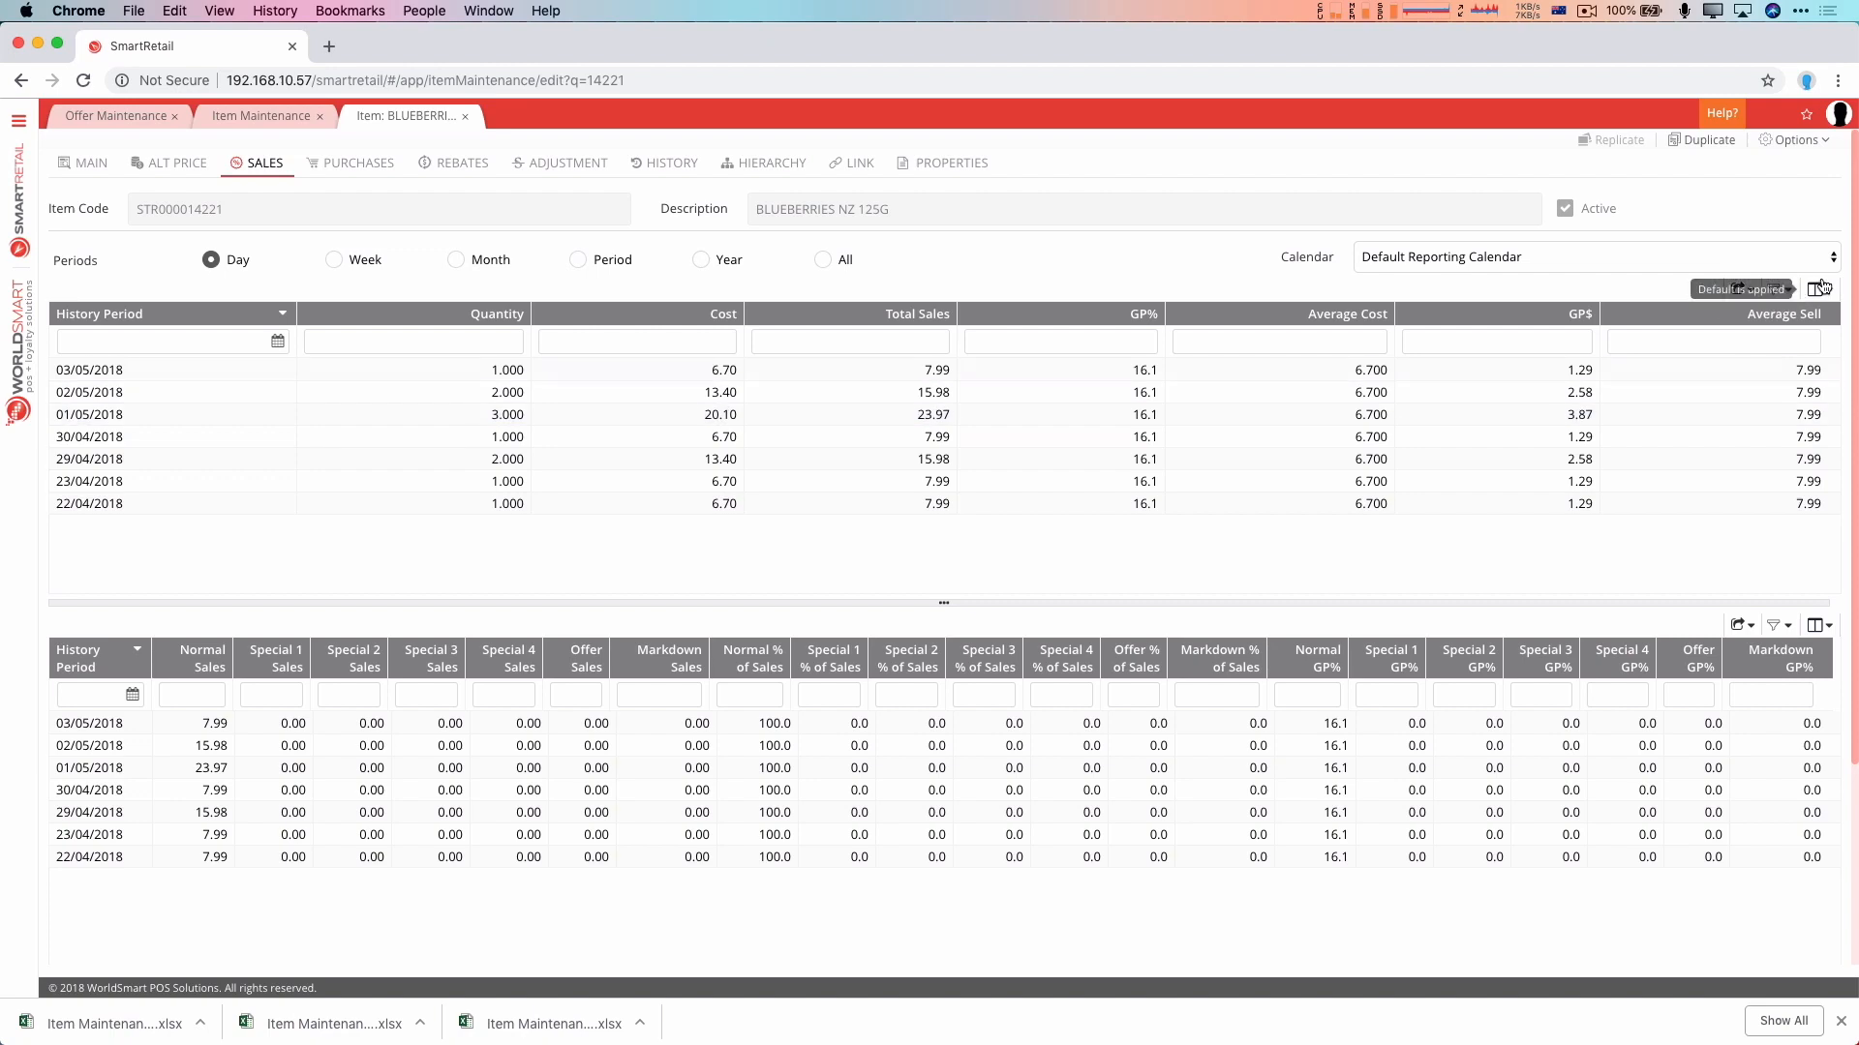
{"action": "left_click", "coordinate": [1817, 289]}
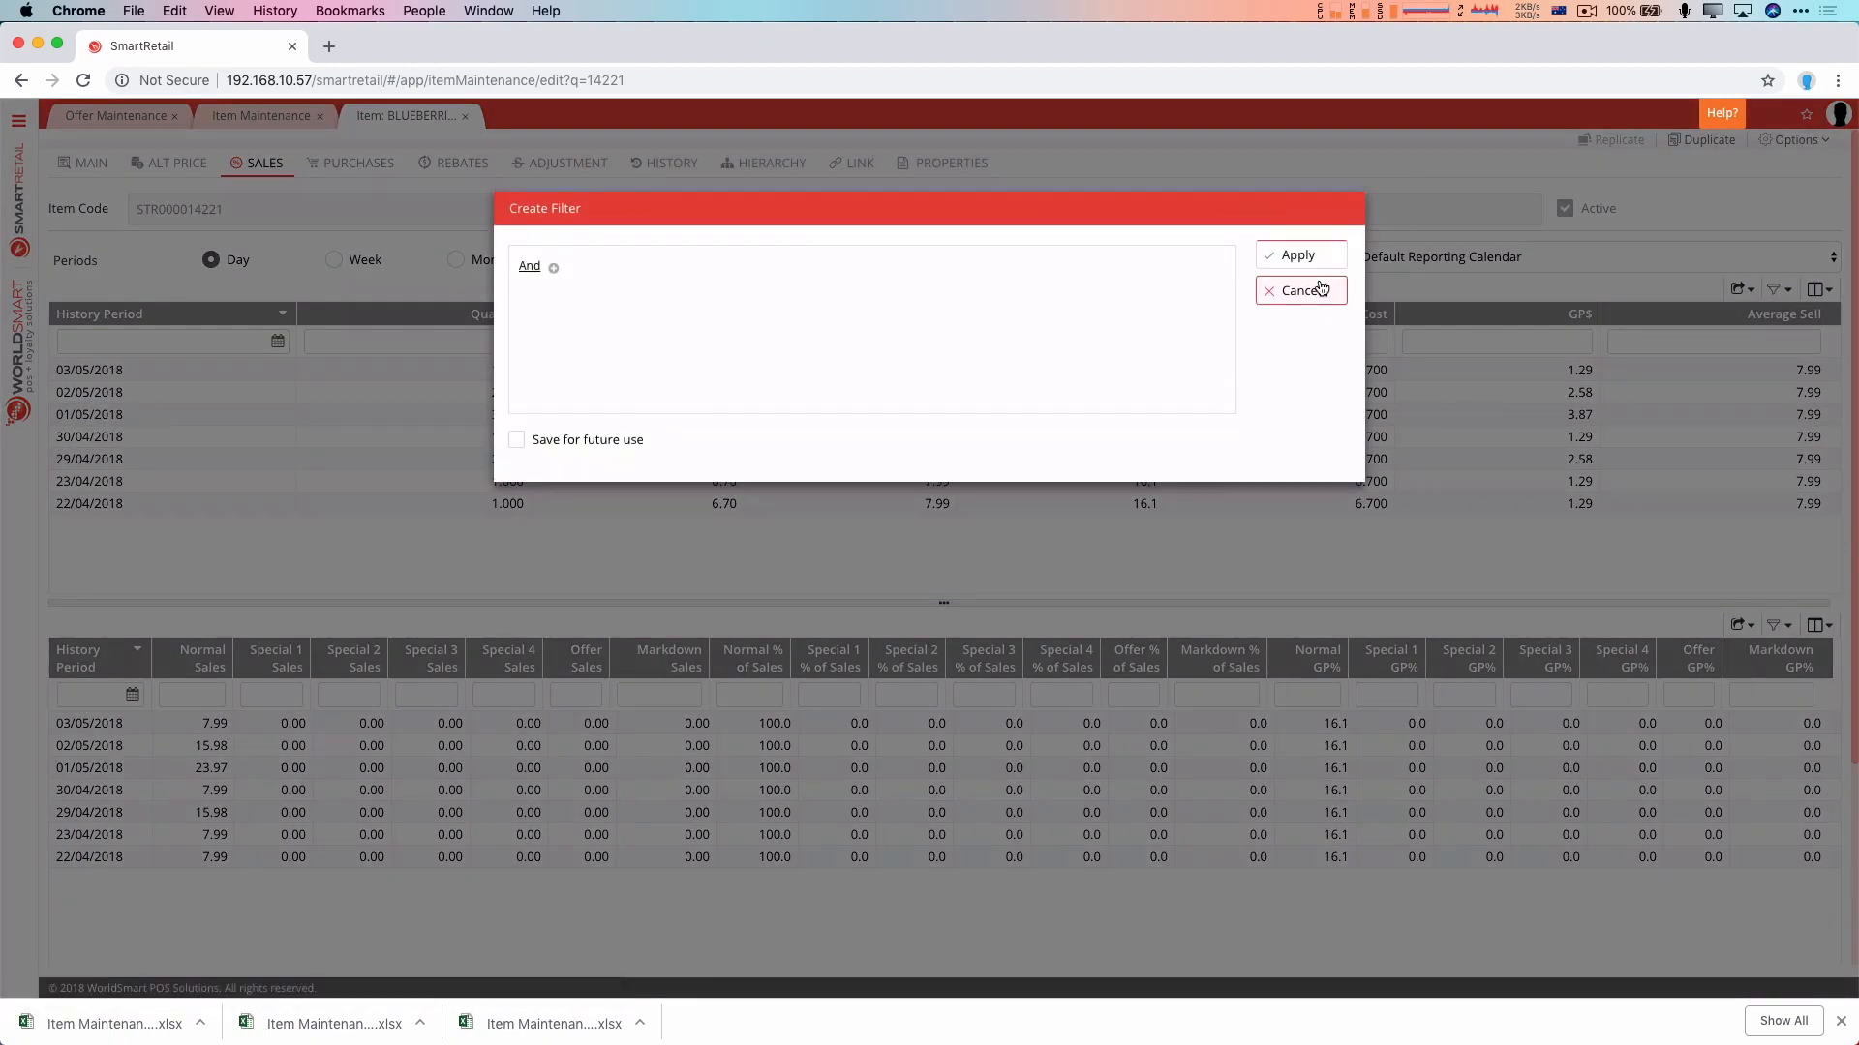
{"action": "left_click", "coordinate": [1299, 290]}
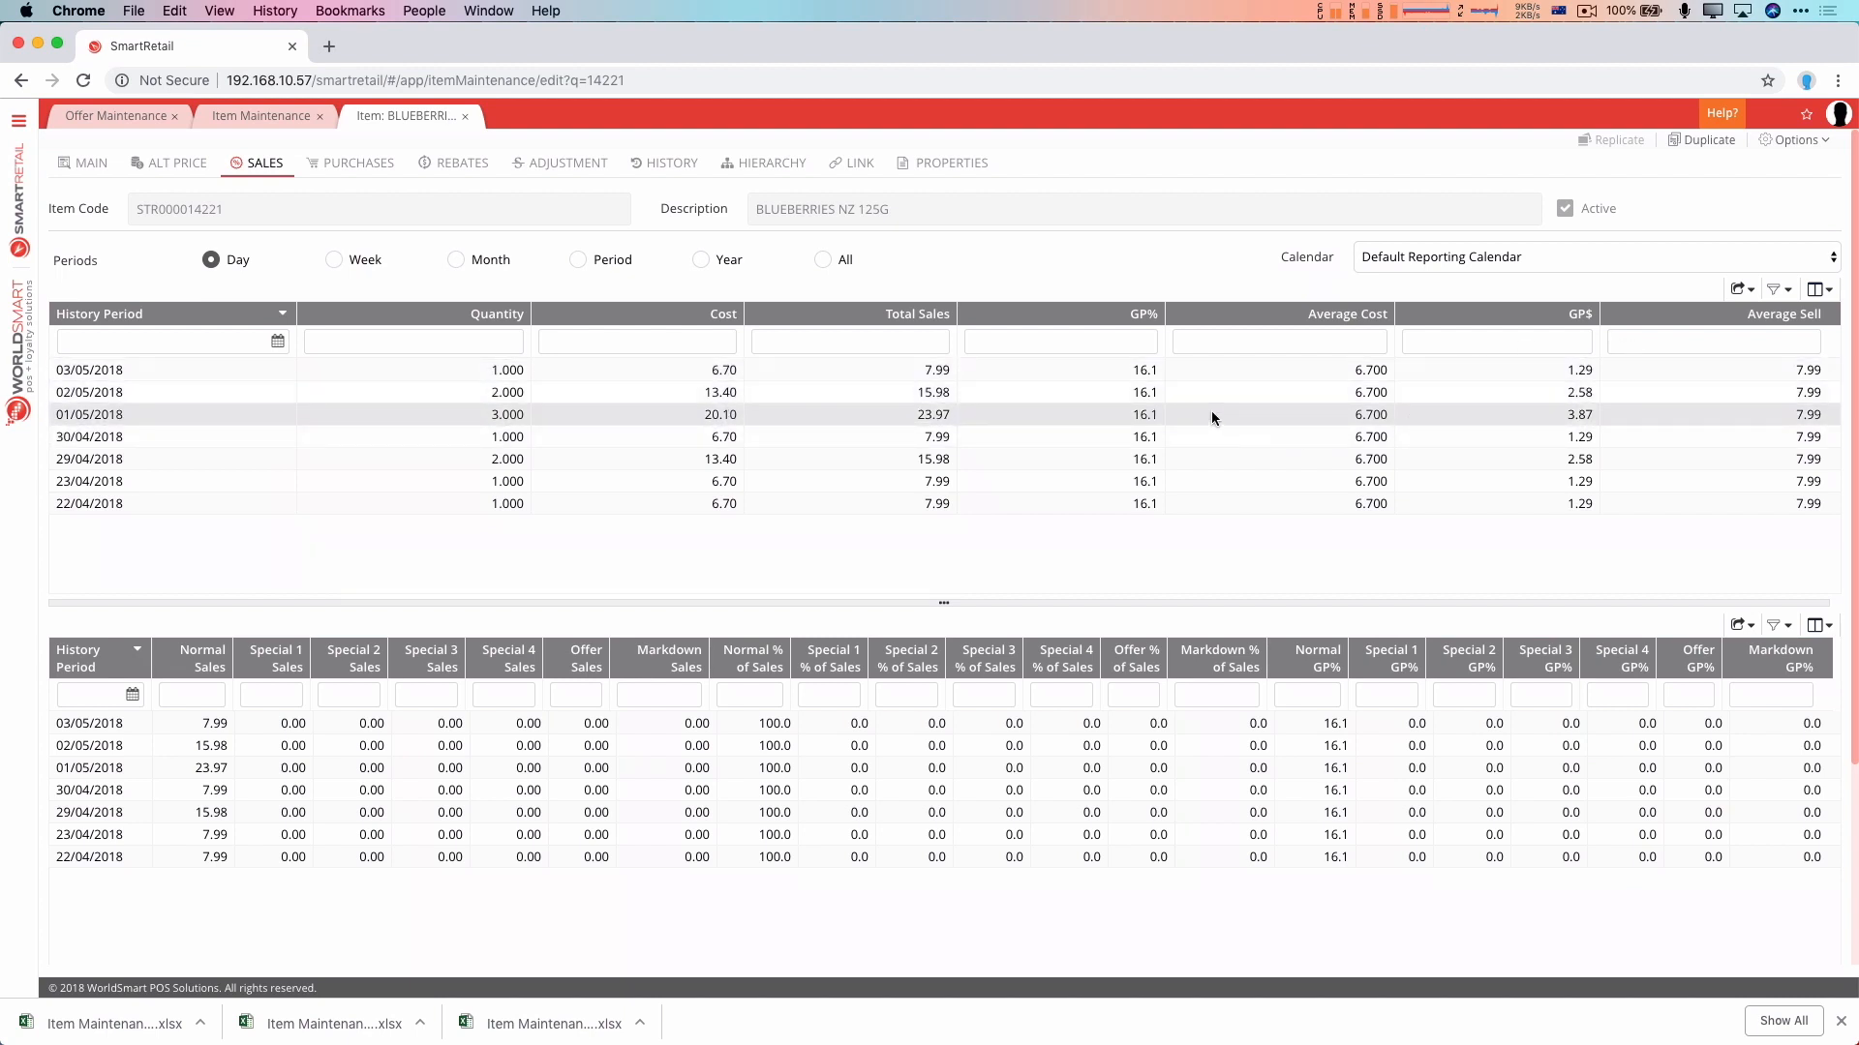